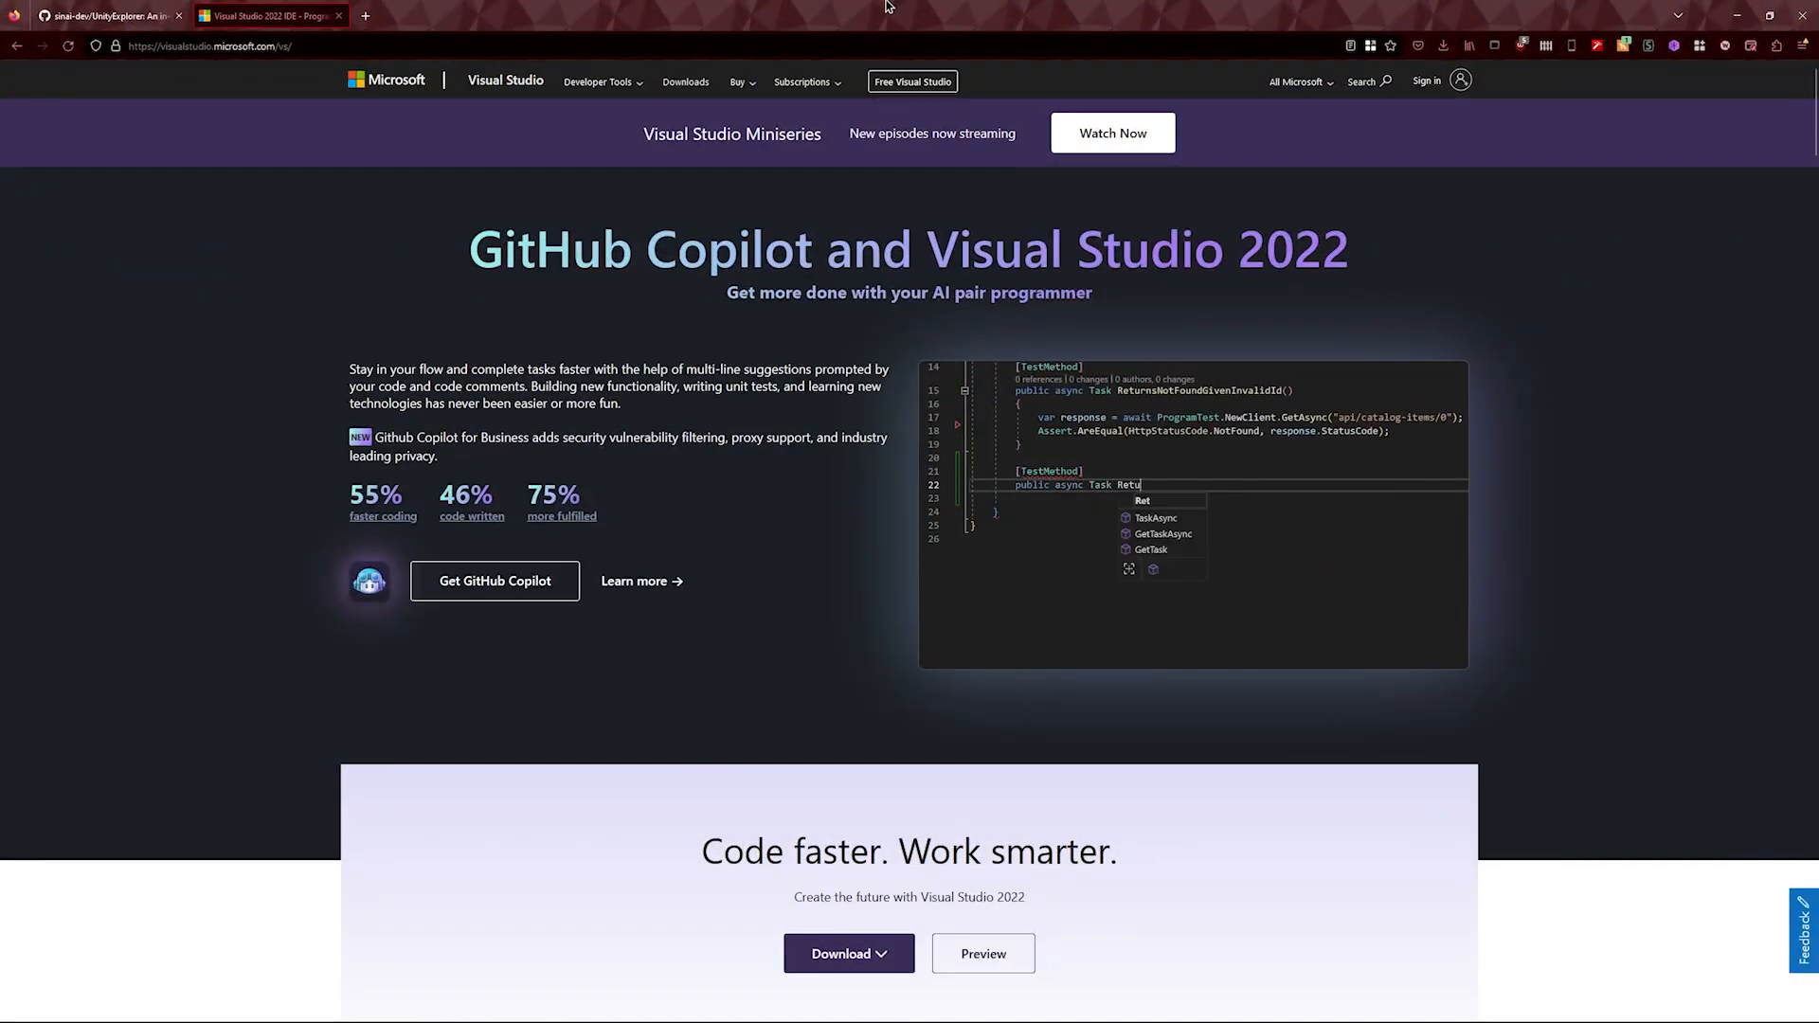
# Bring up the UnityExplorer GitHub page and reach the MelonLoader download table in its README.
pyautogui.scroll(-3)
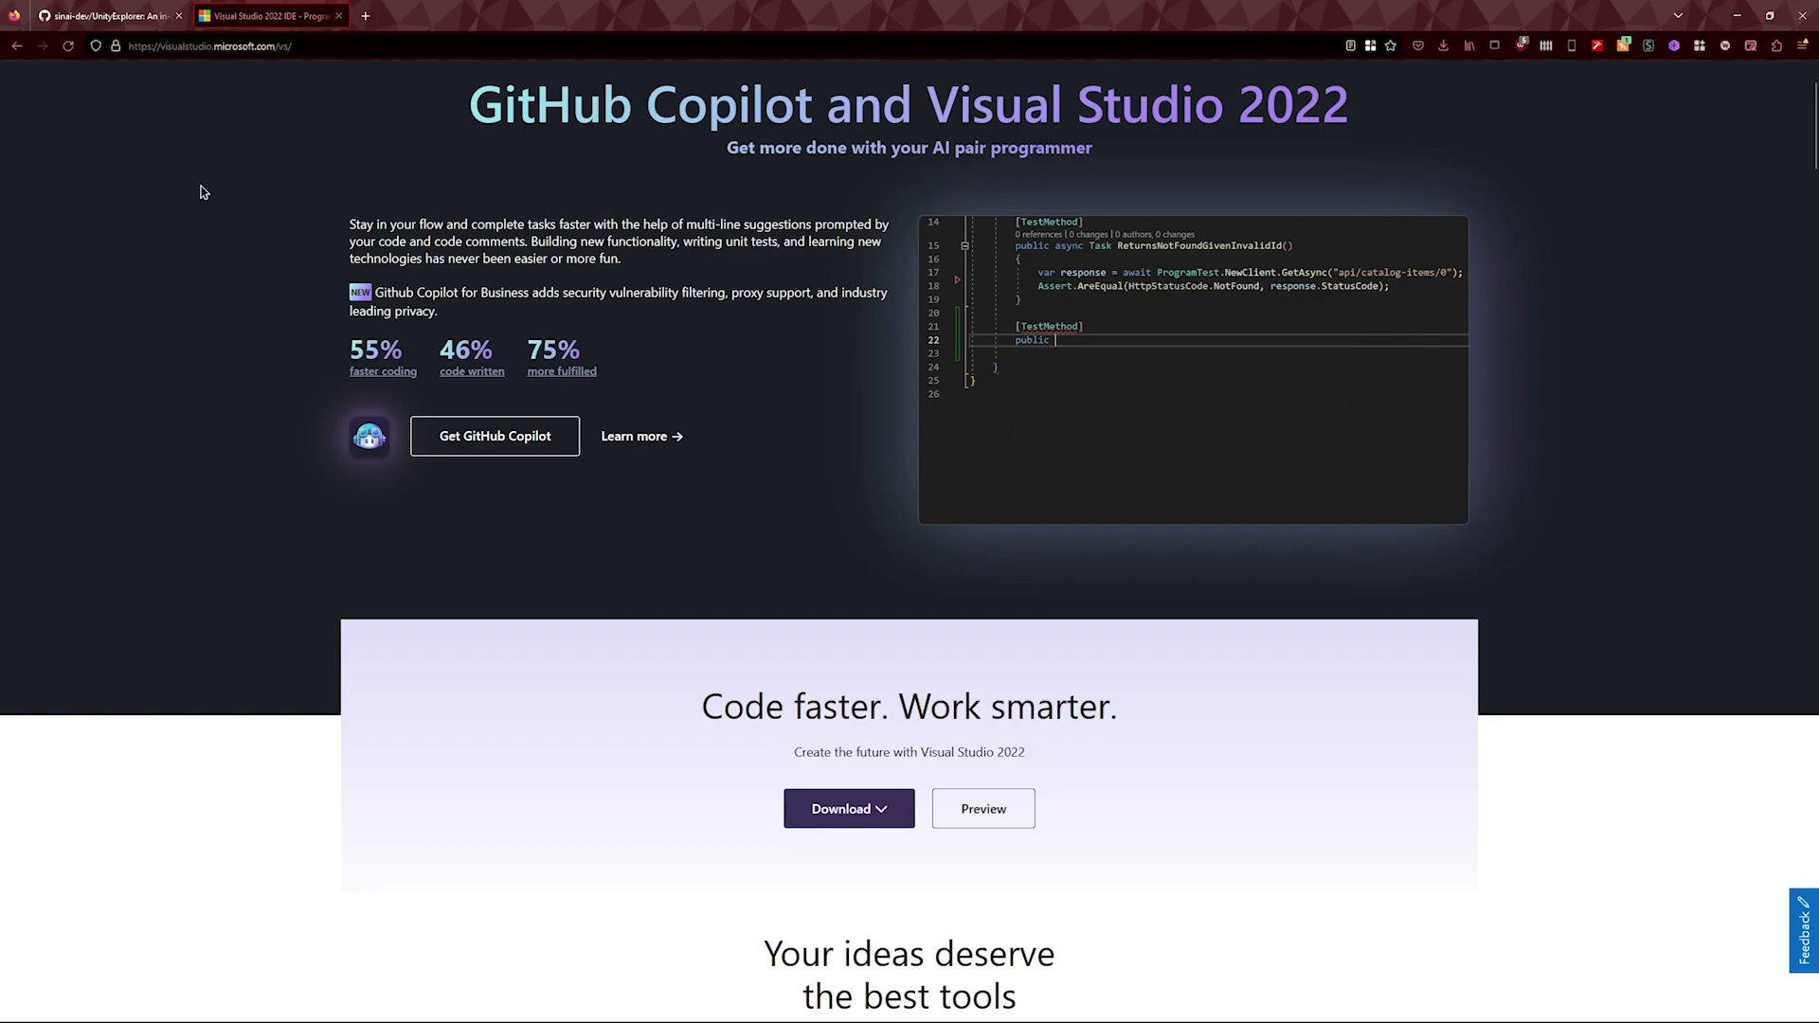
pyautogui.click(104, 15)
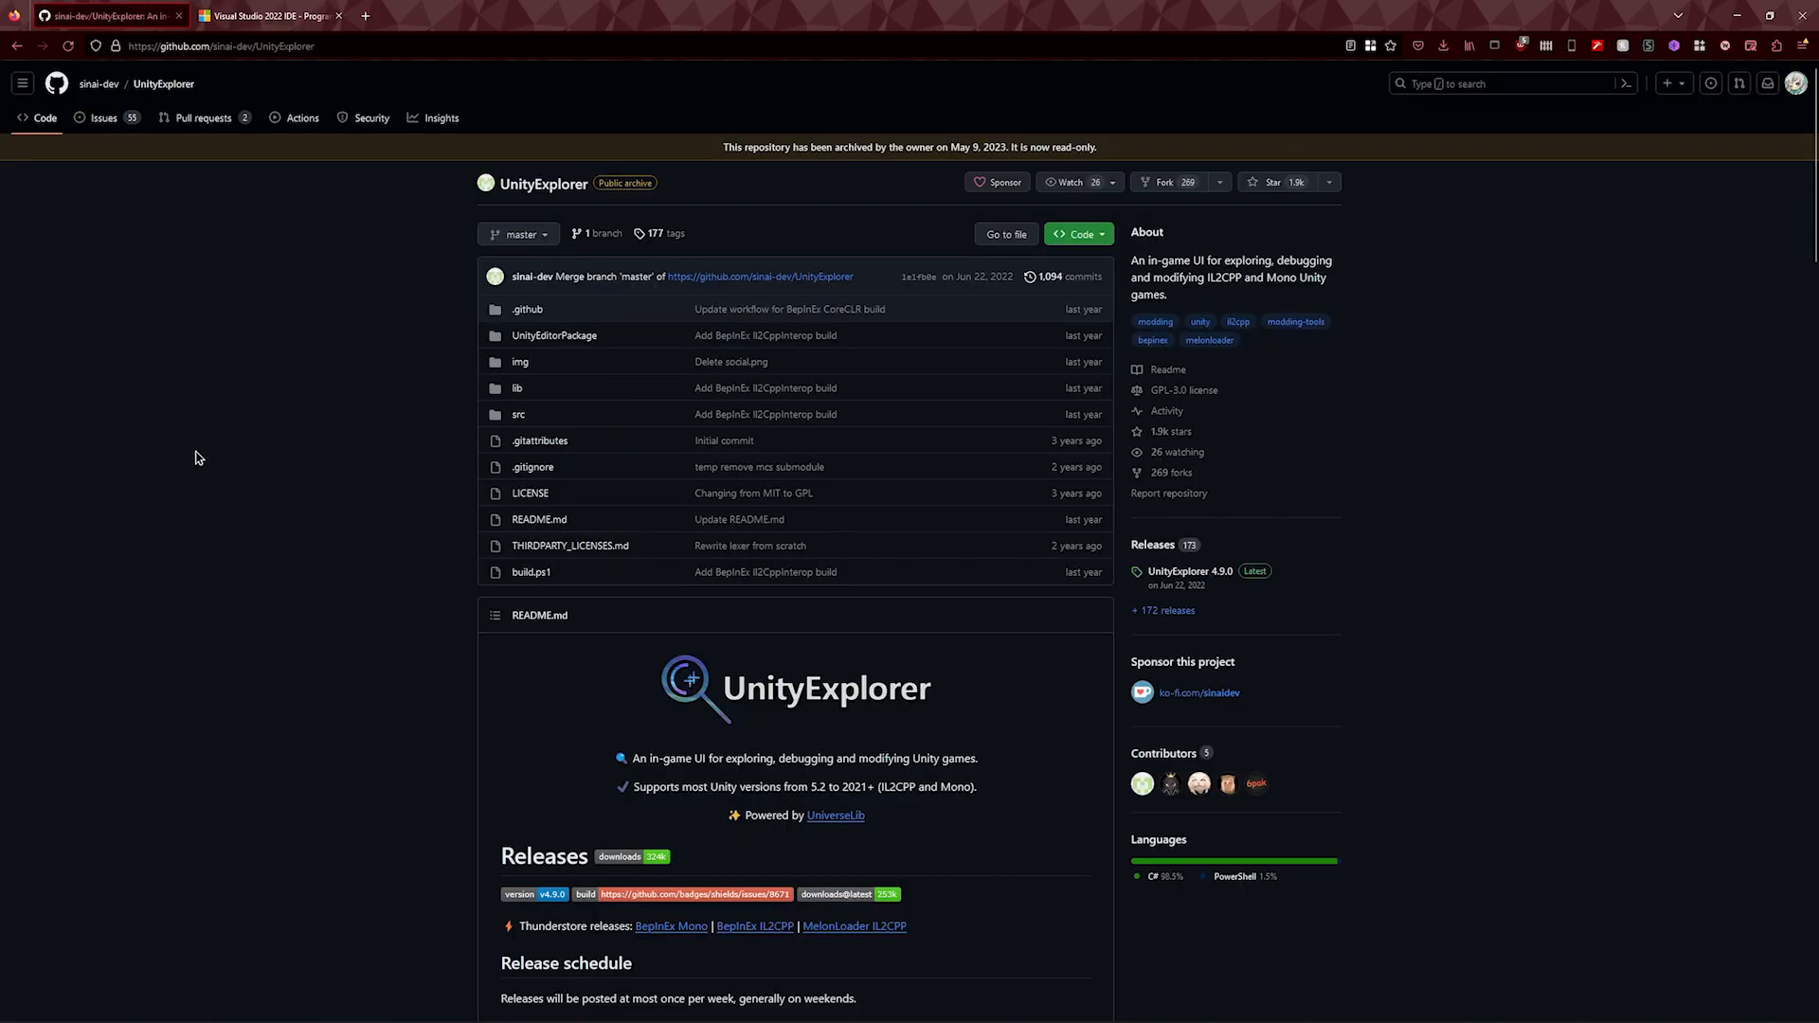
pyautogui.moveTo(253, 457)
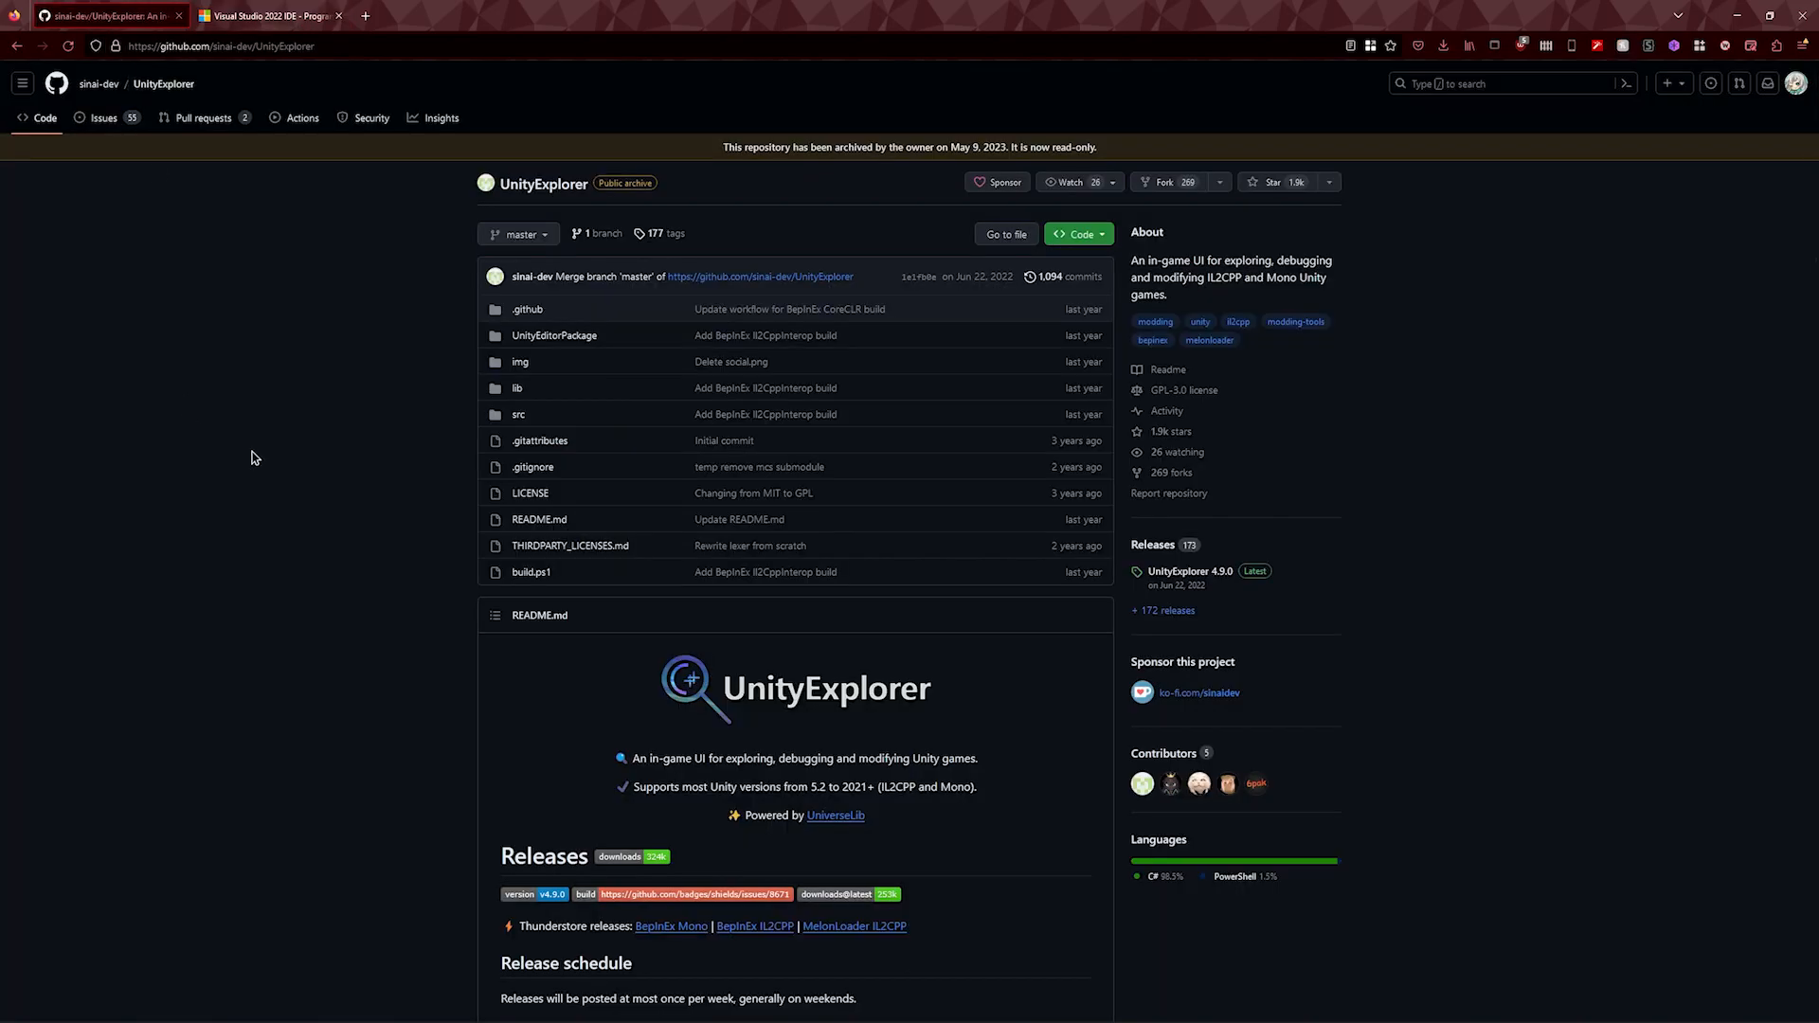
pyautogui.scroll(-3)
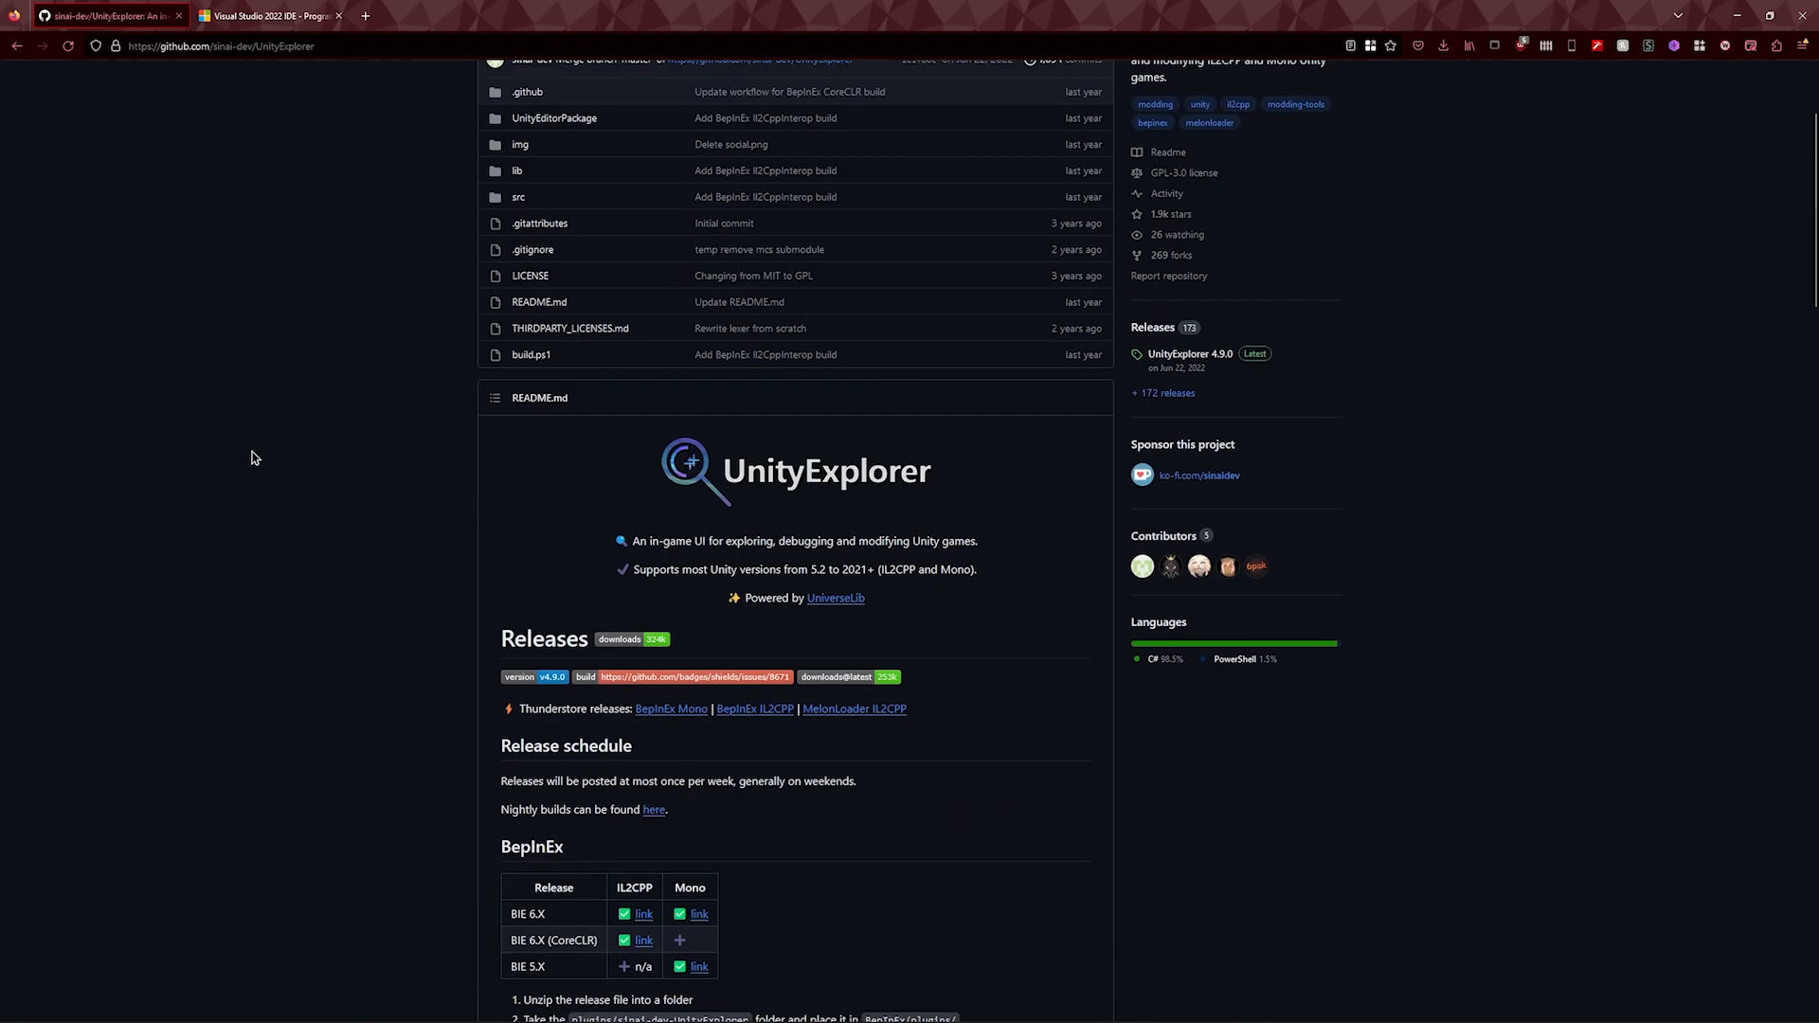
pyautogui.scroll(-3)
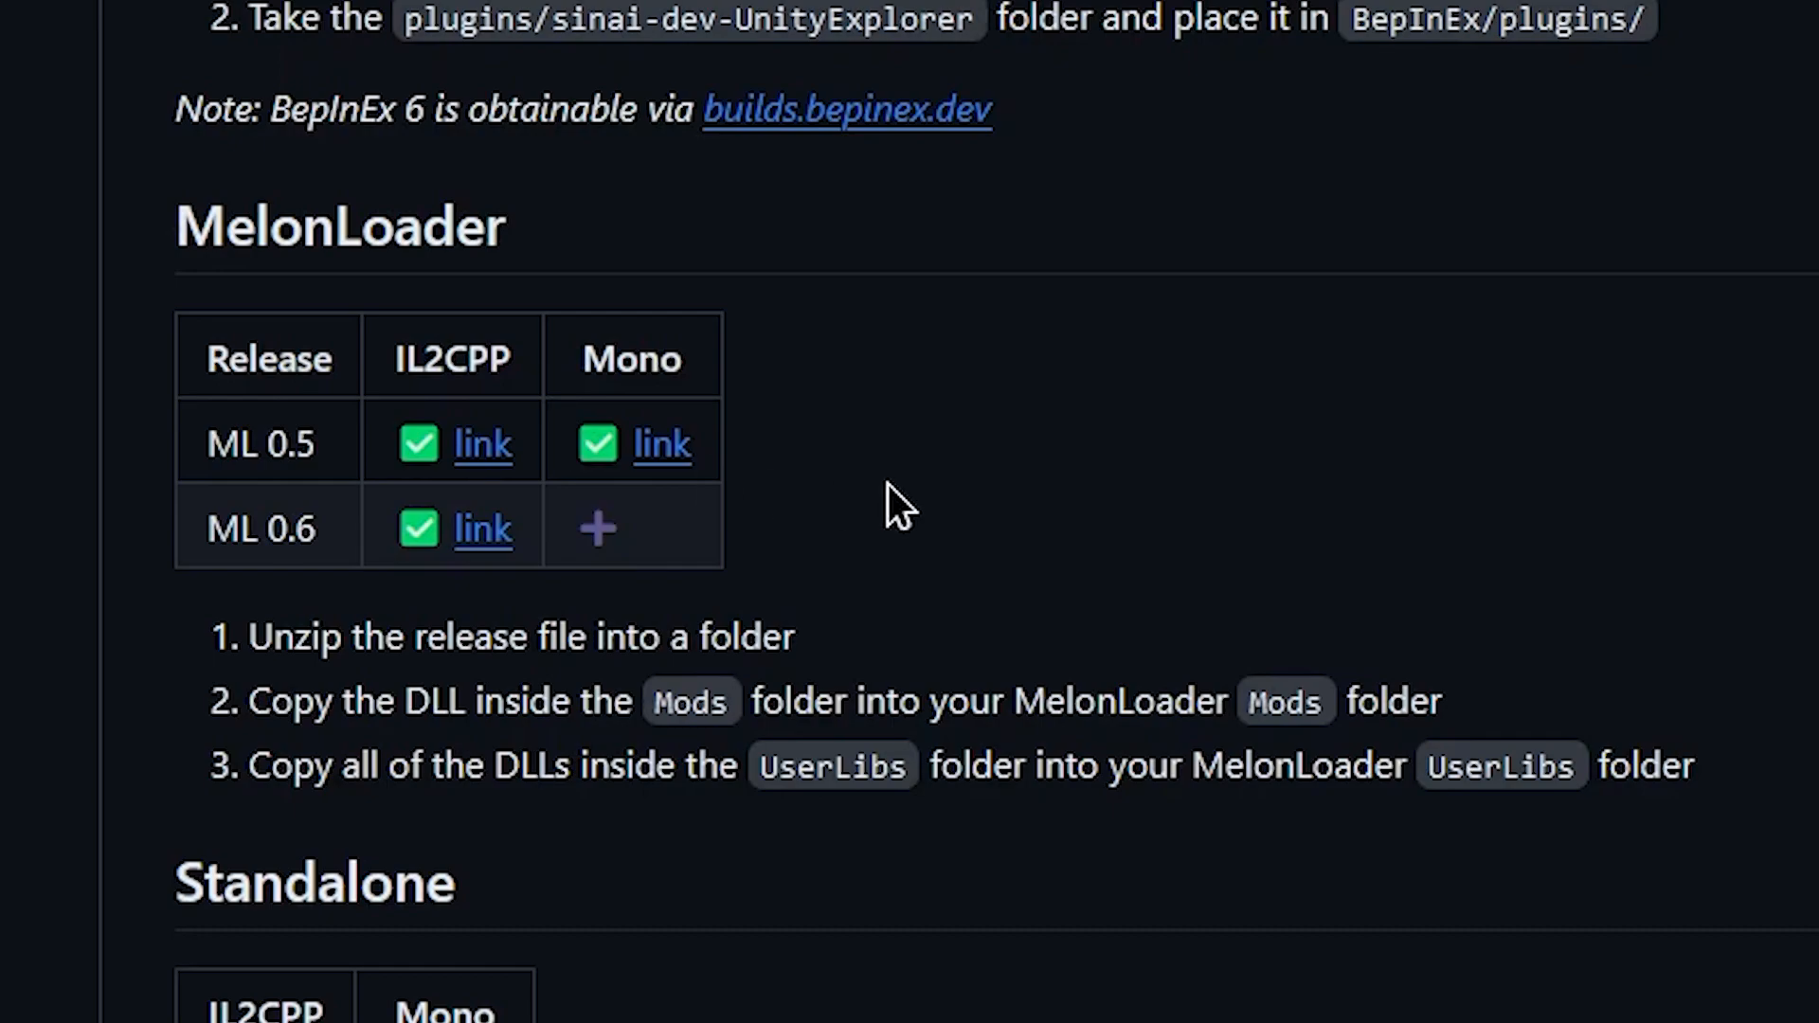
pyautogui.moveTo(684, 470)
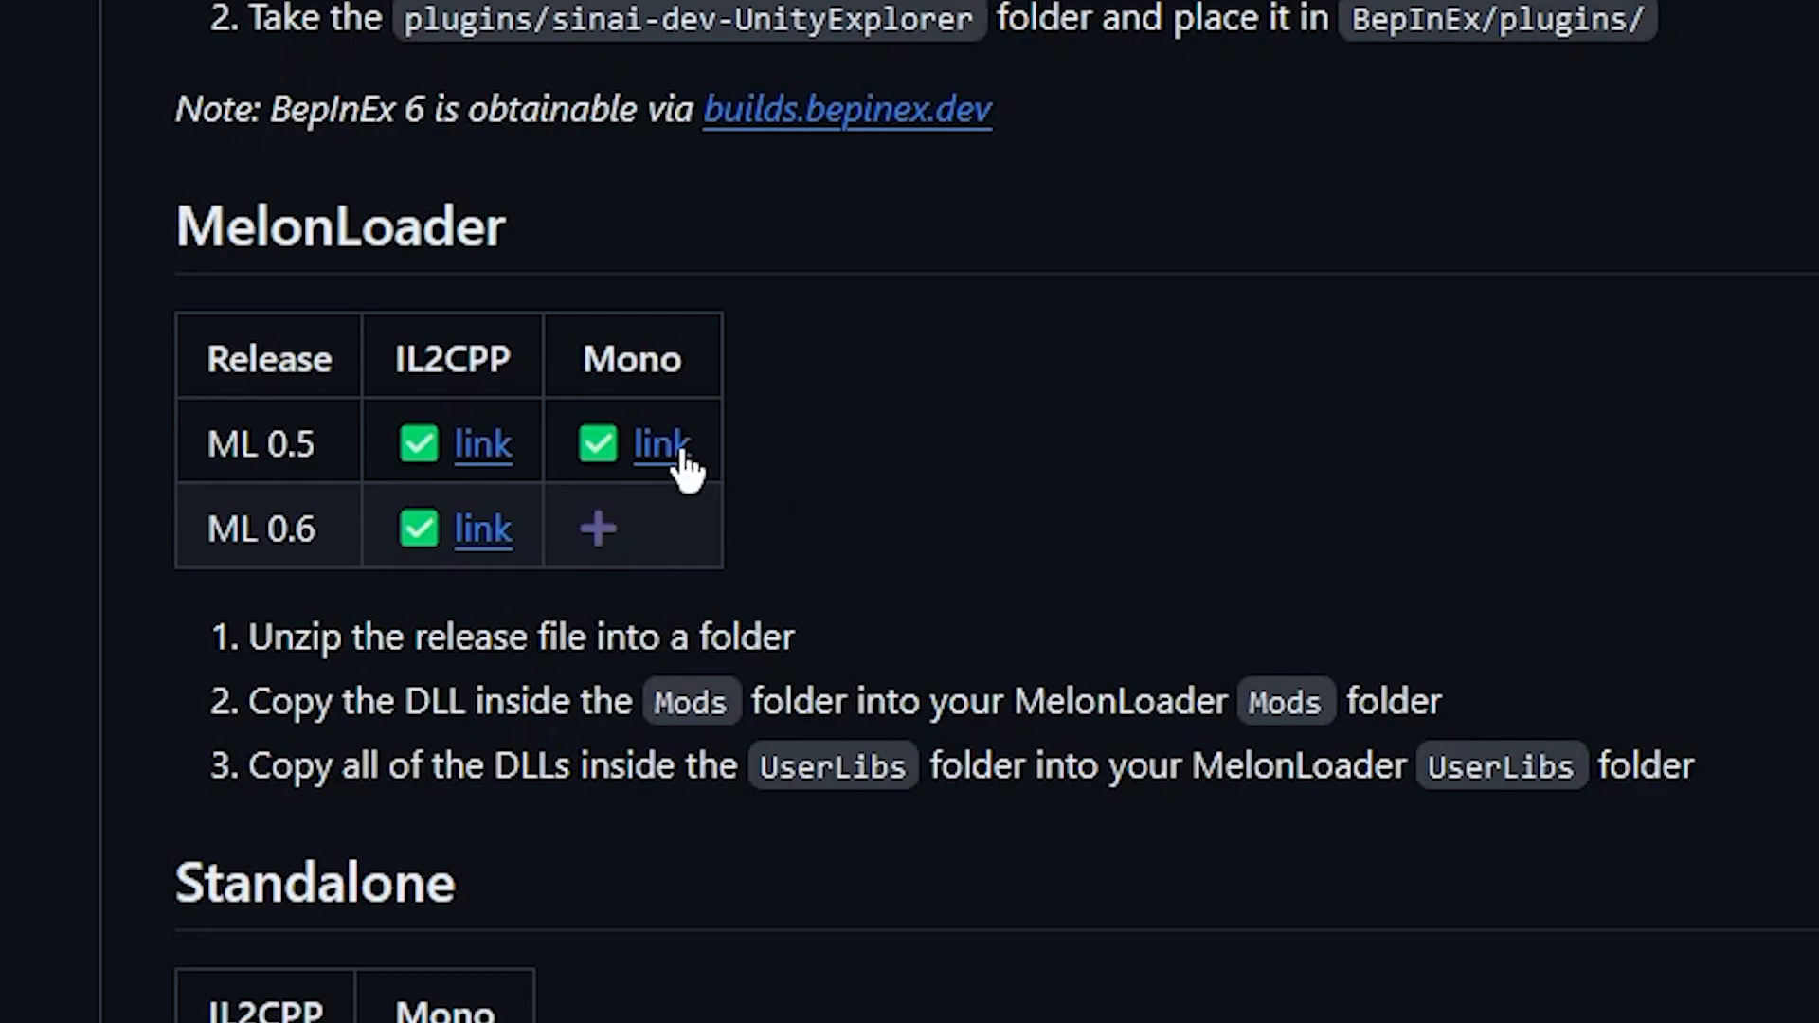
pyautogui.moveTo(239, 635)
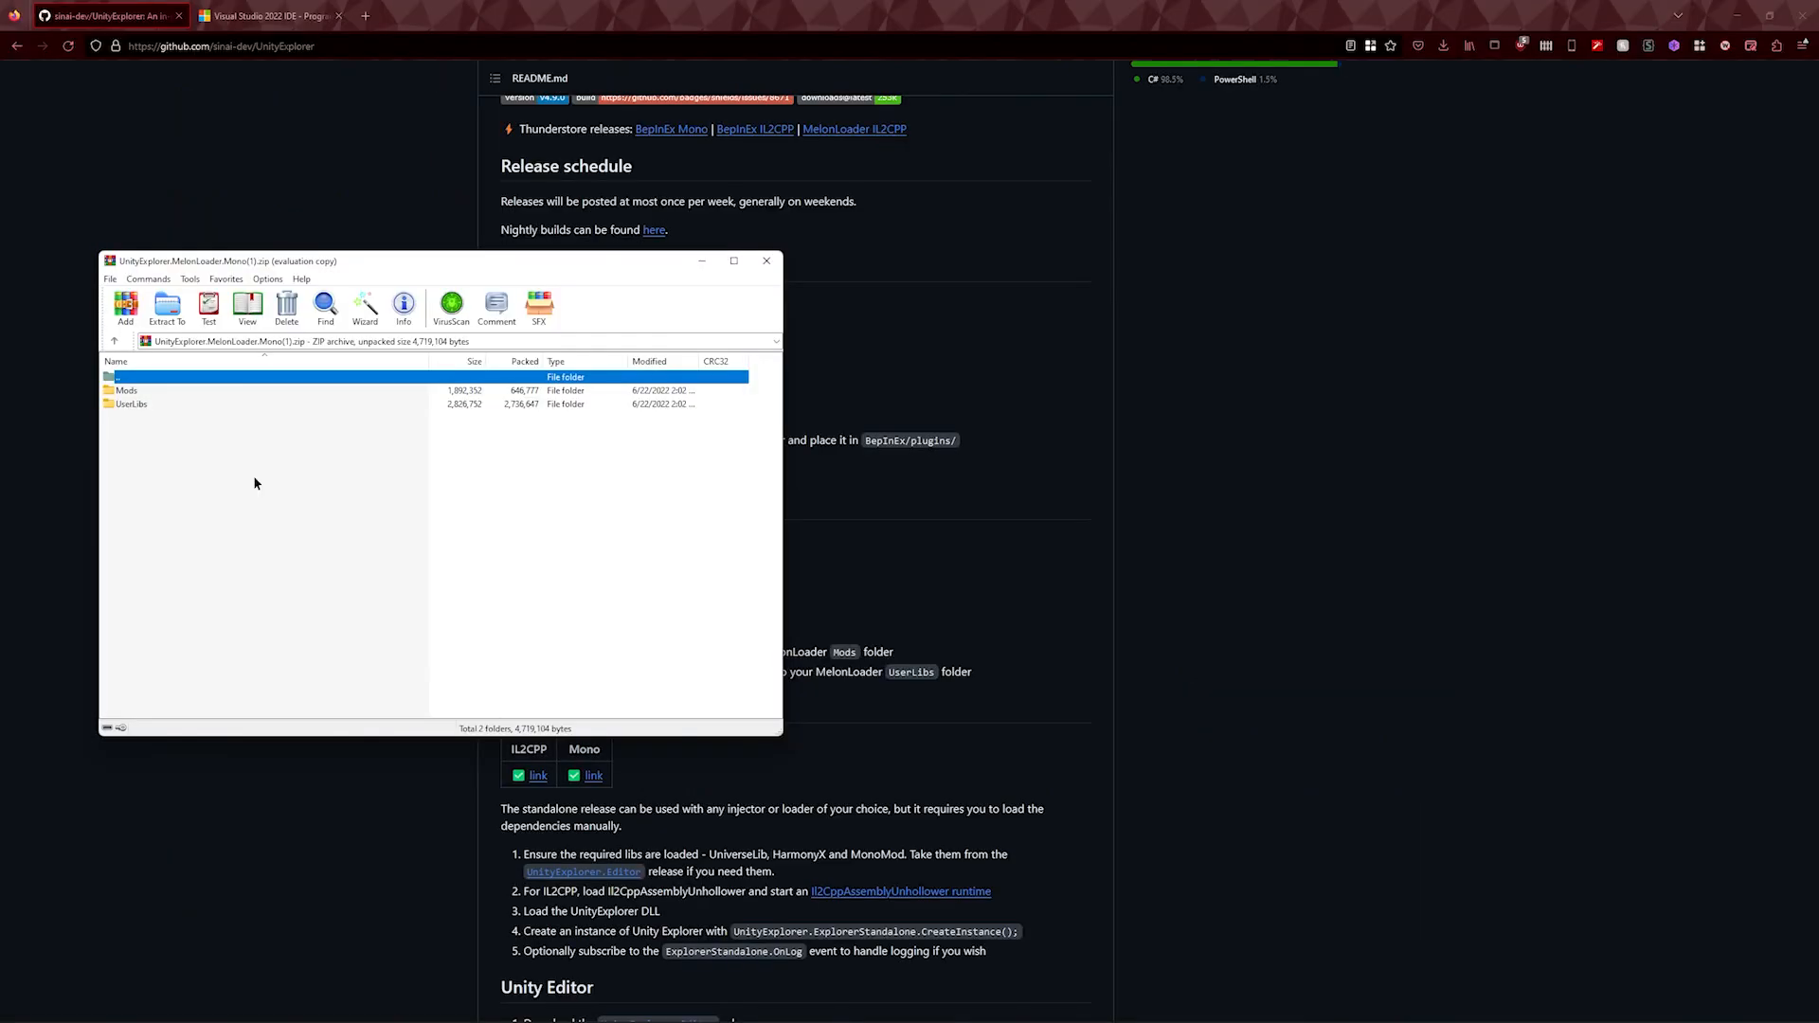
# Select the Mods and UserLibs folders inside the UnityExplorer Mono archive.
pyautogui.click(131, 404)
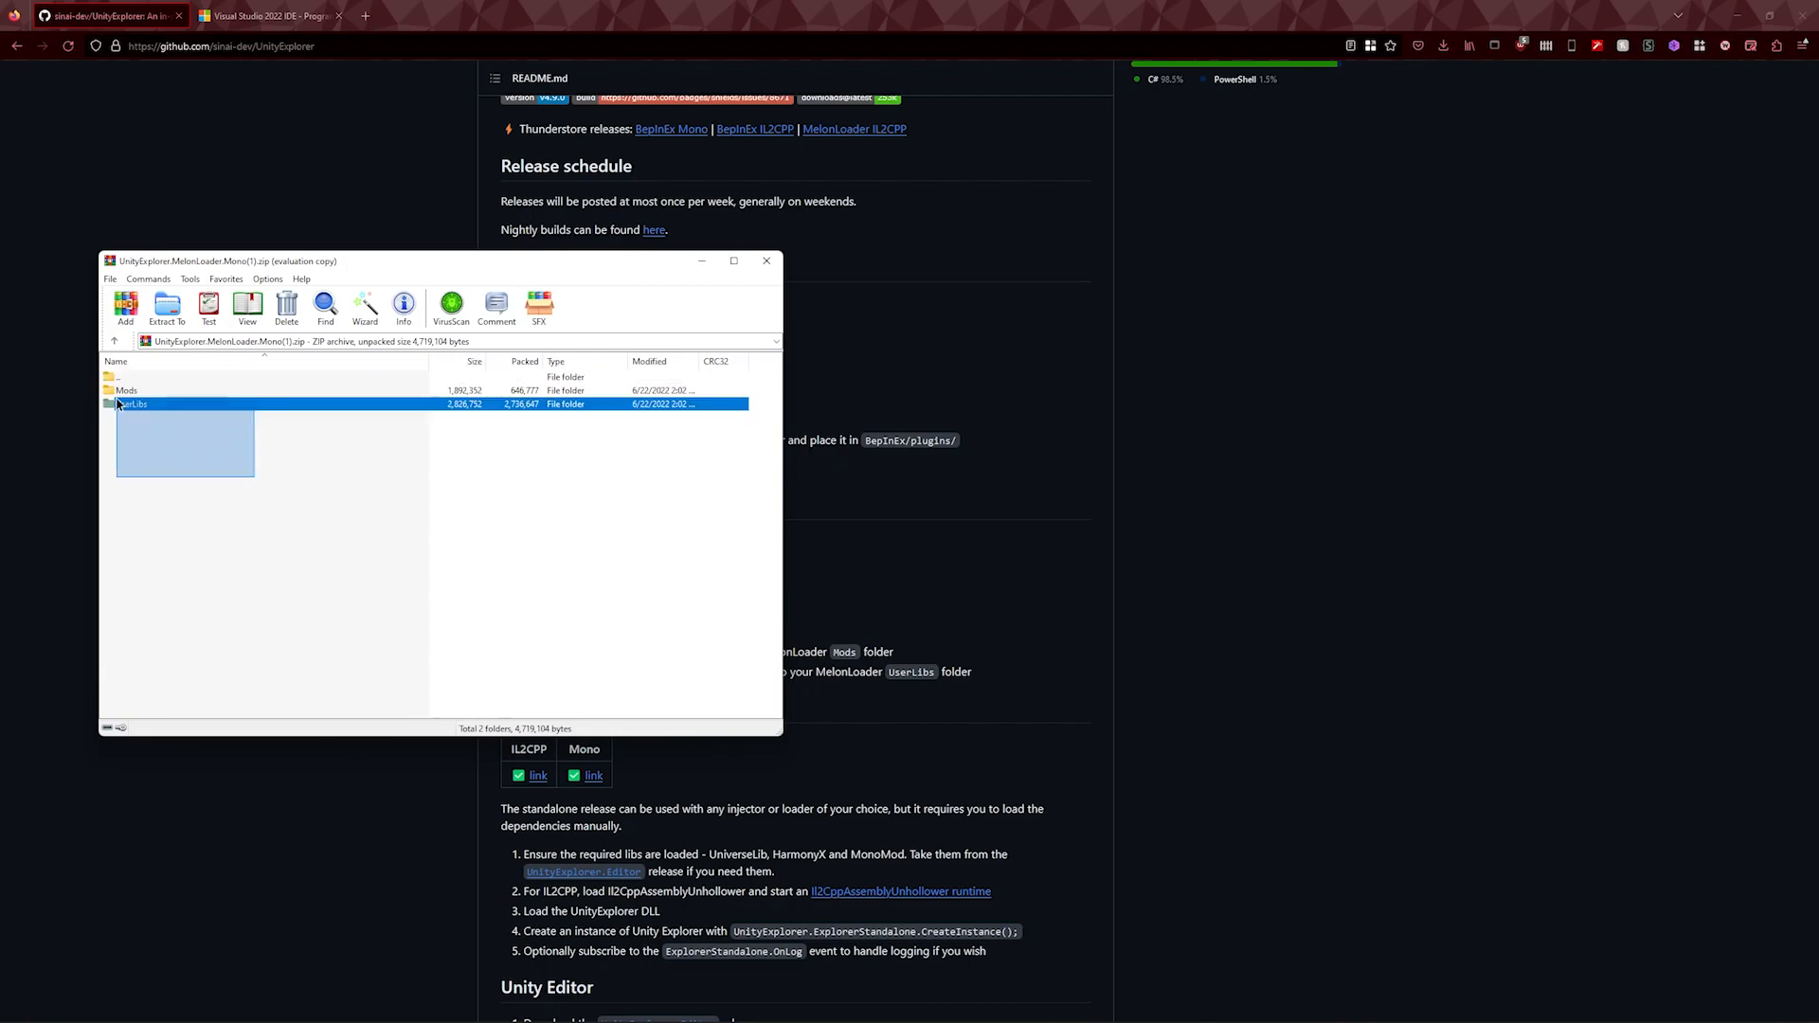
pyautogui.click(126, 390)
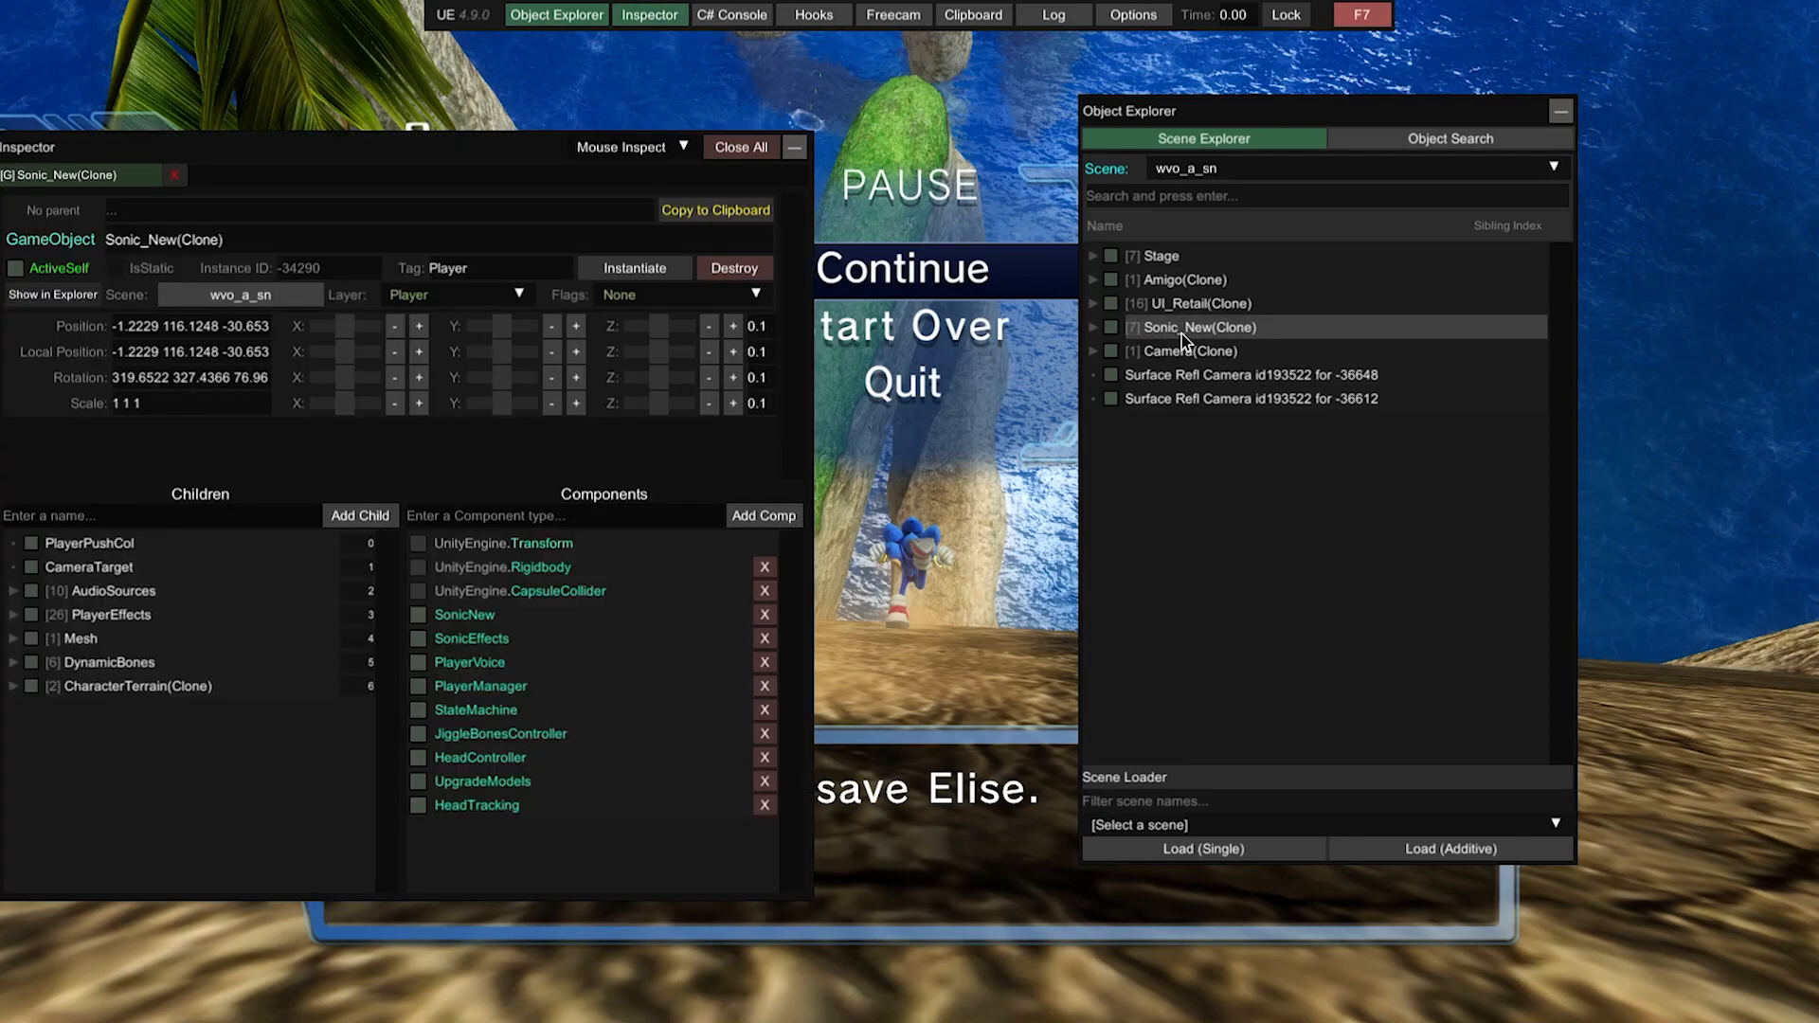
# Inspect Sonic_New(Clone)'s SonicNew component and locate PlayerBase.MaximumSpeed = 25.
pyautogui.click(464, 615)
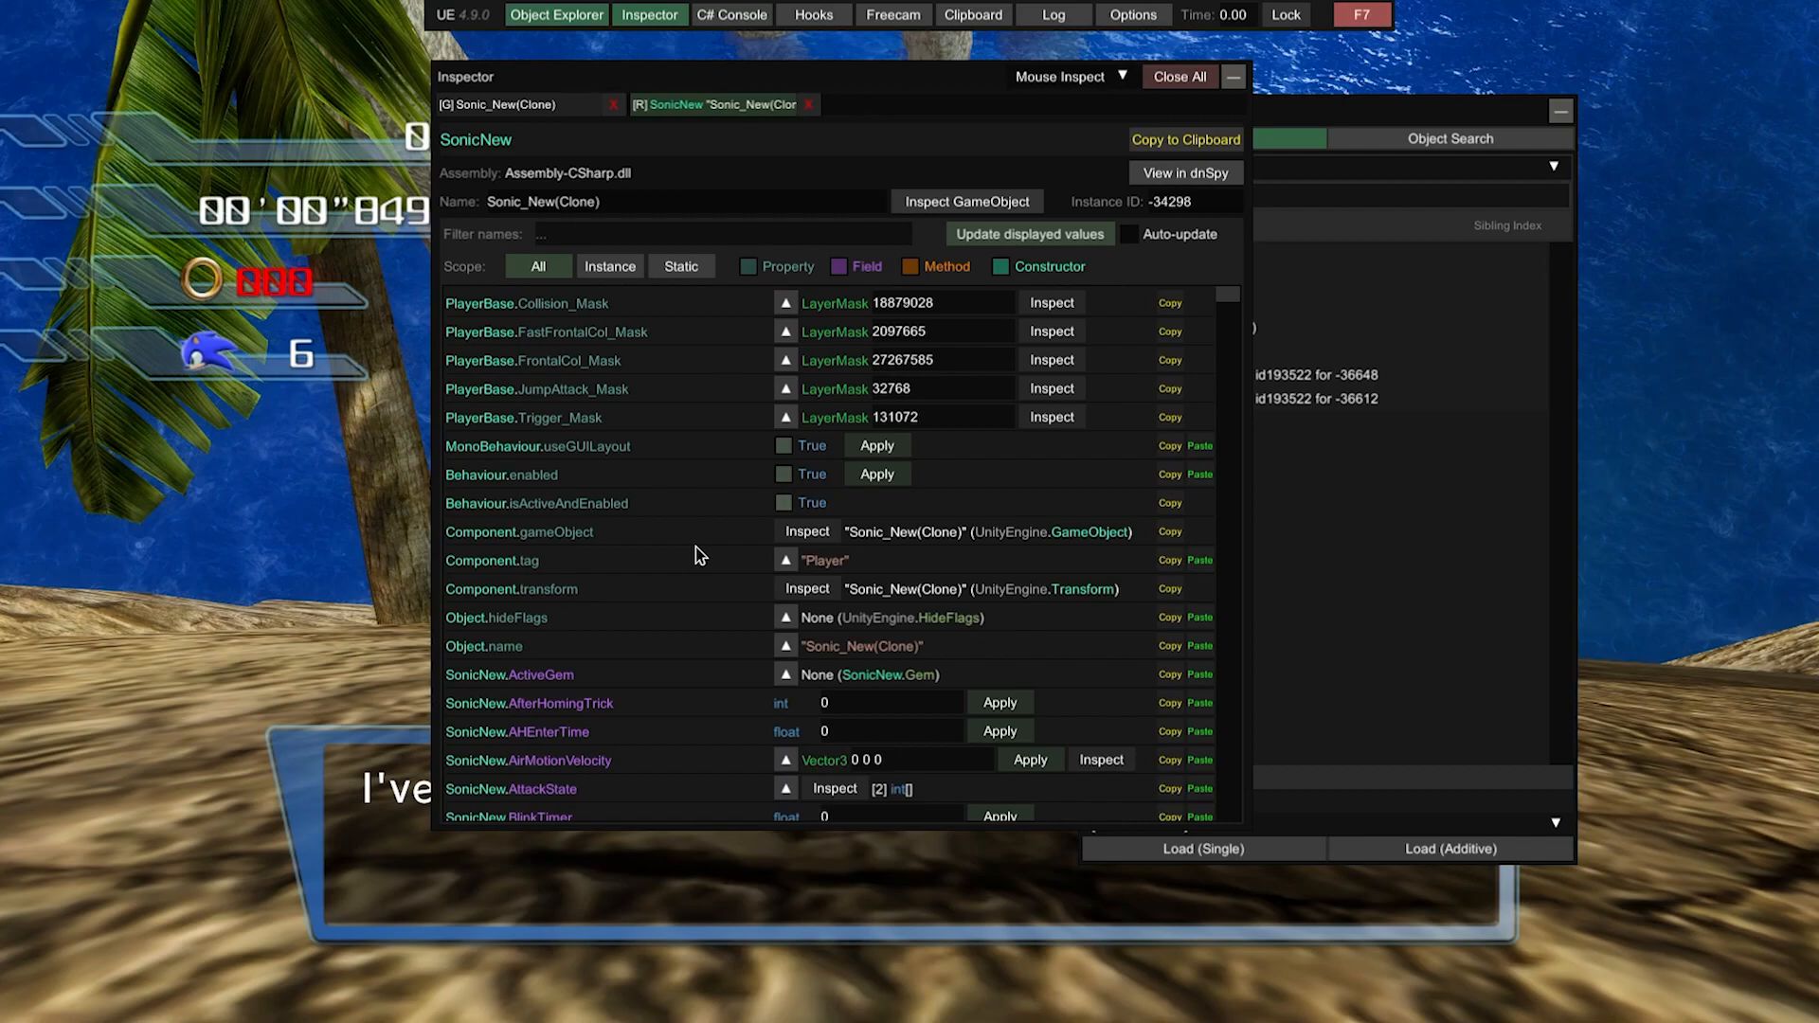
pyautogui.scroll(-3)
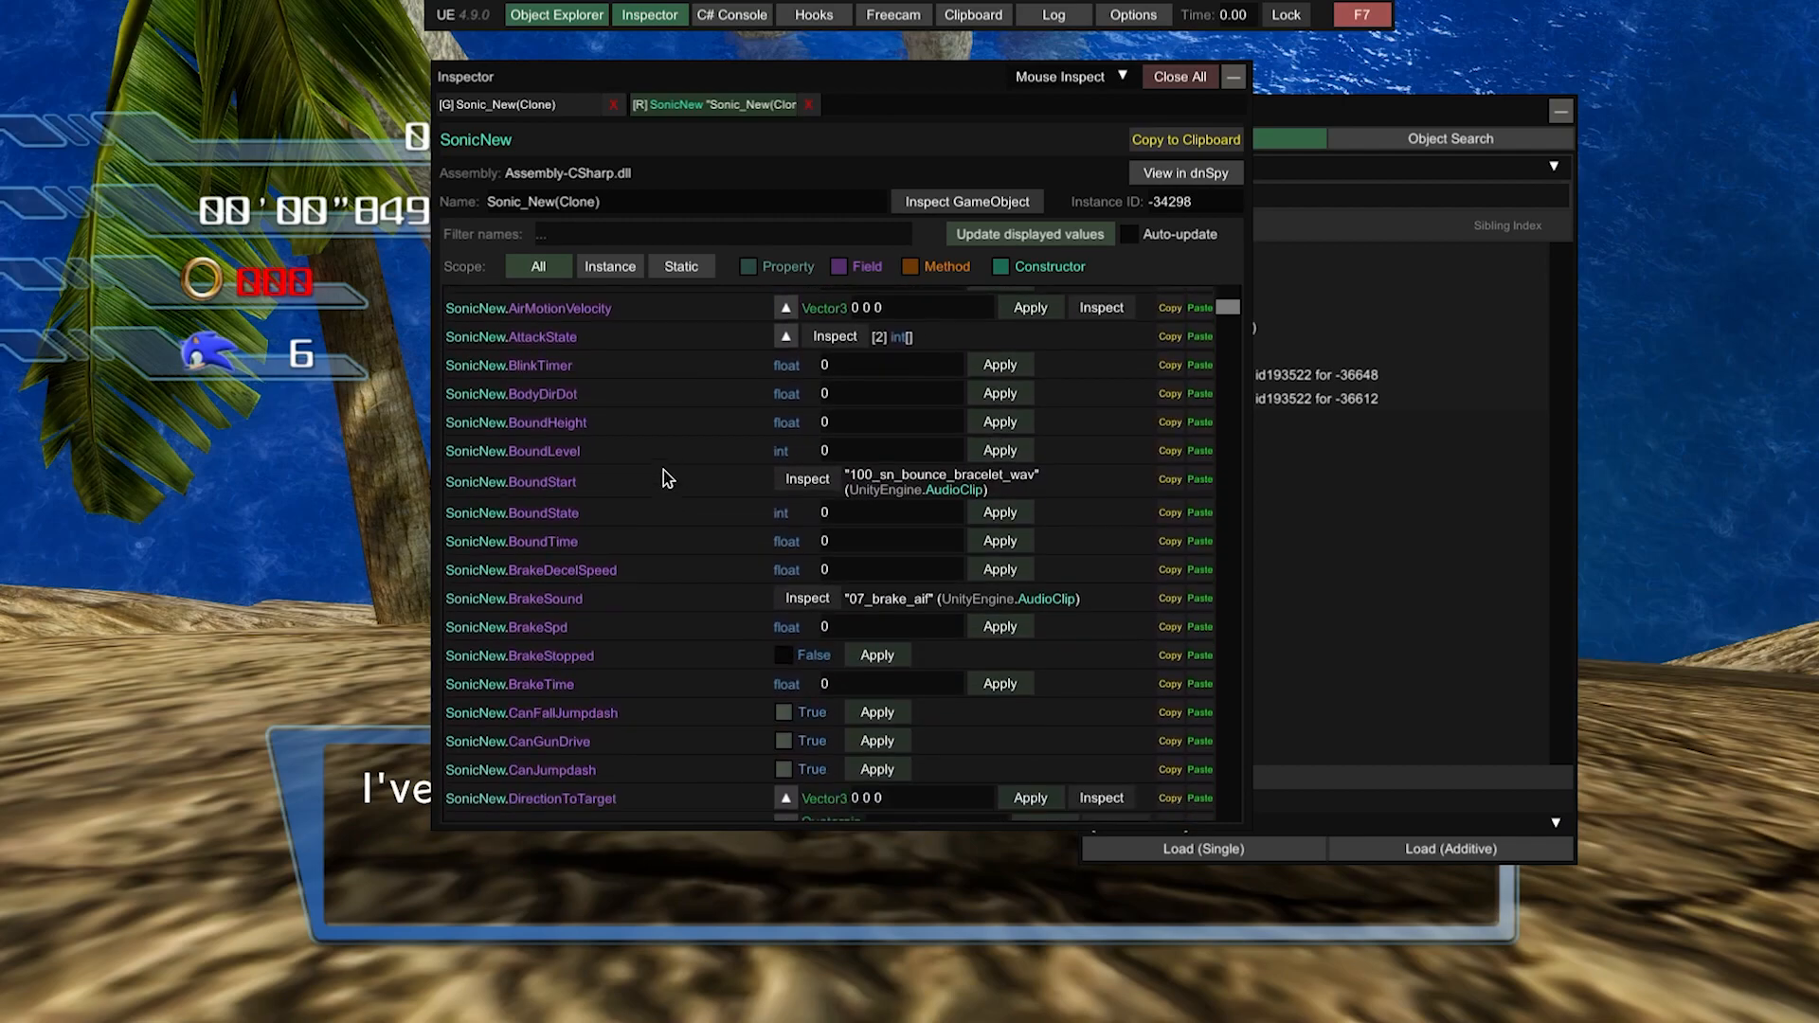
pyautogui.scroll(-3)
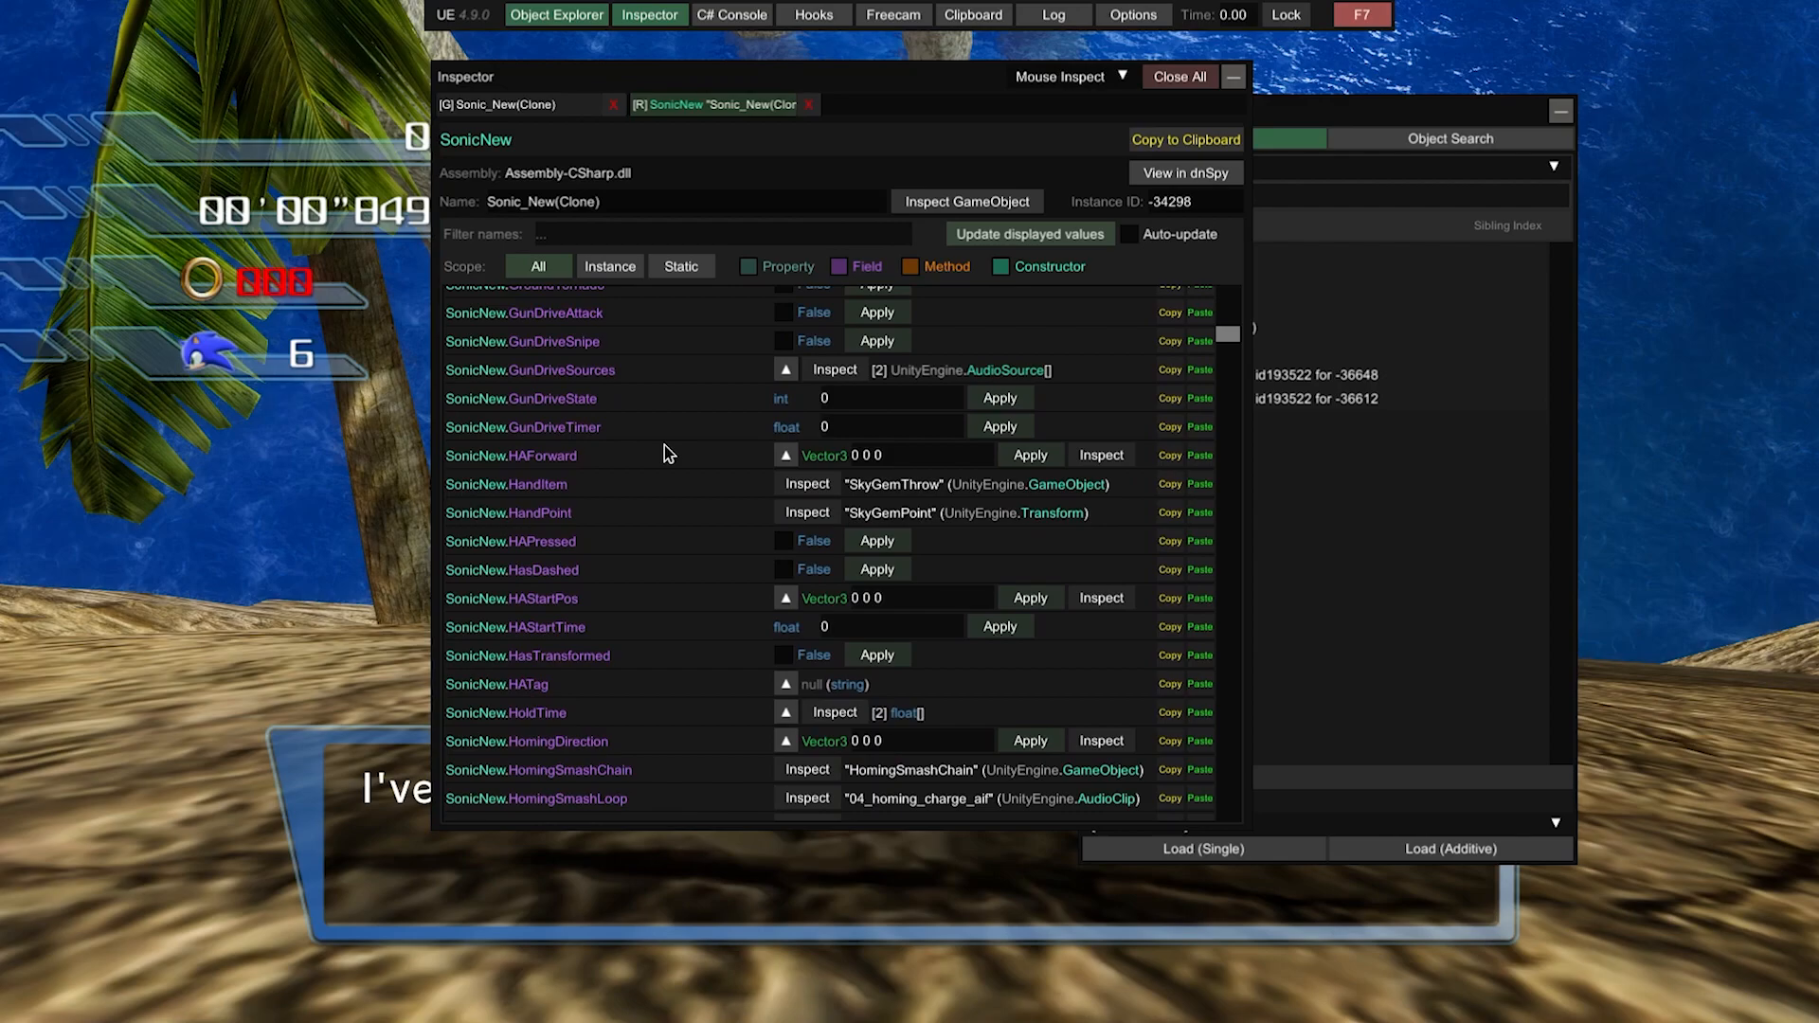
pyautogui.scroll(-3)
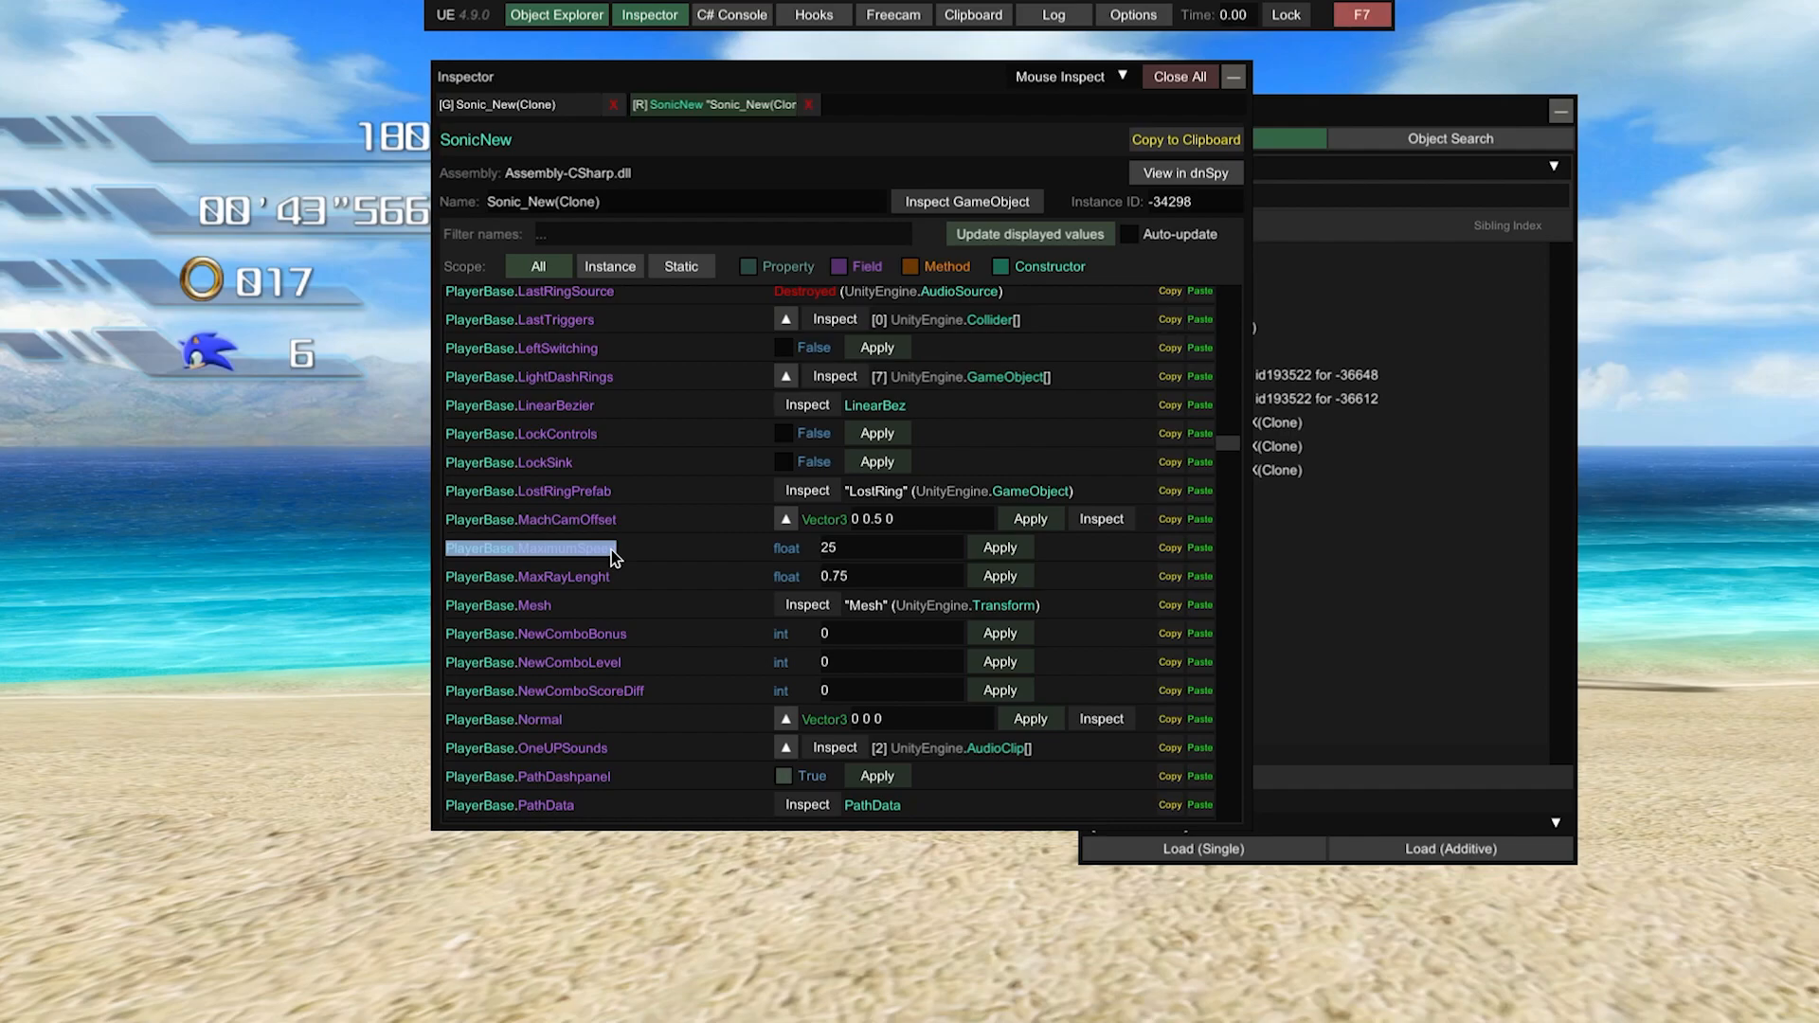
pyautogui.moveTo(1677, 518)
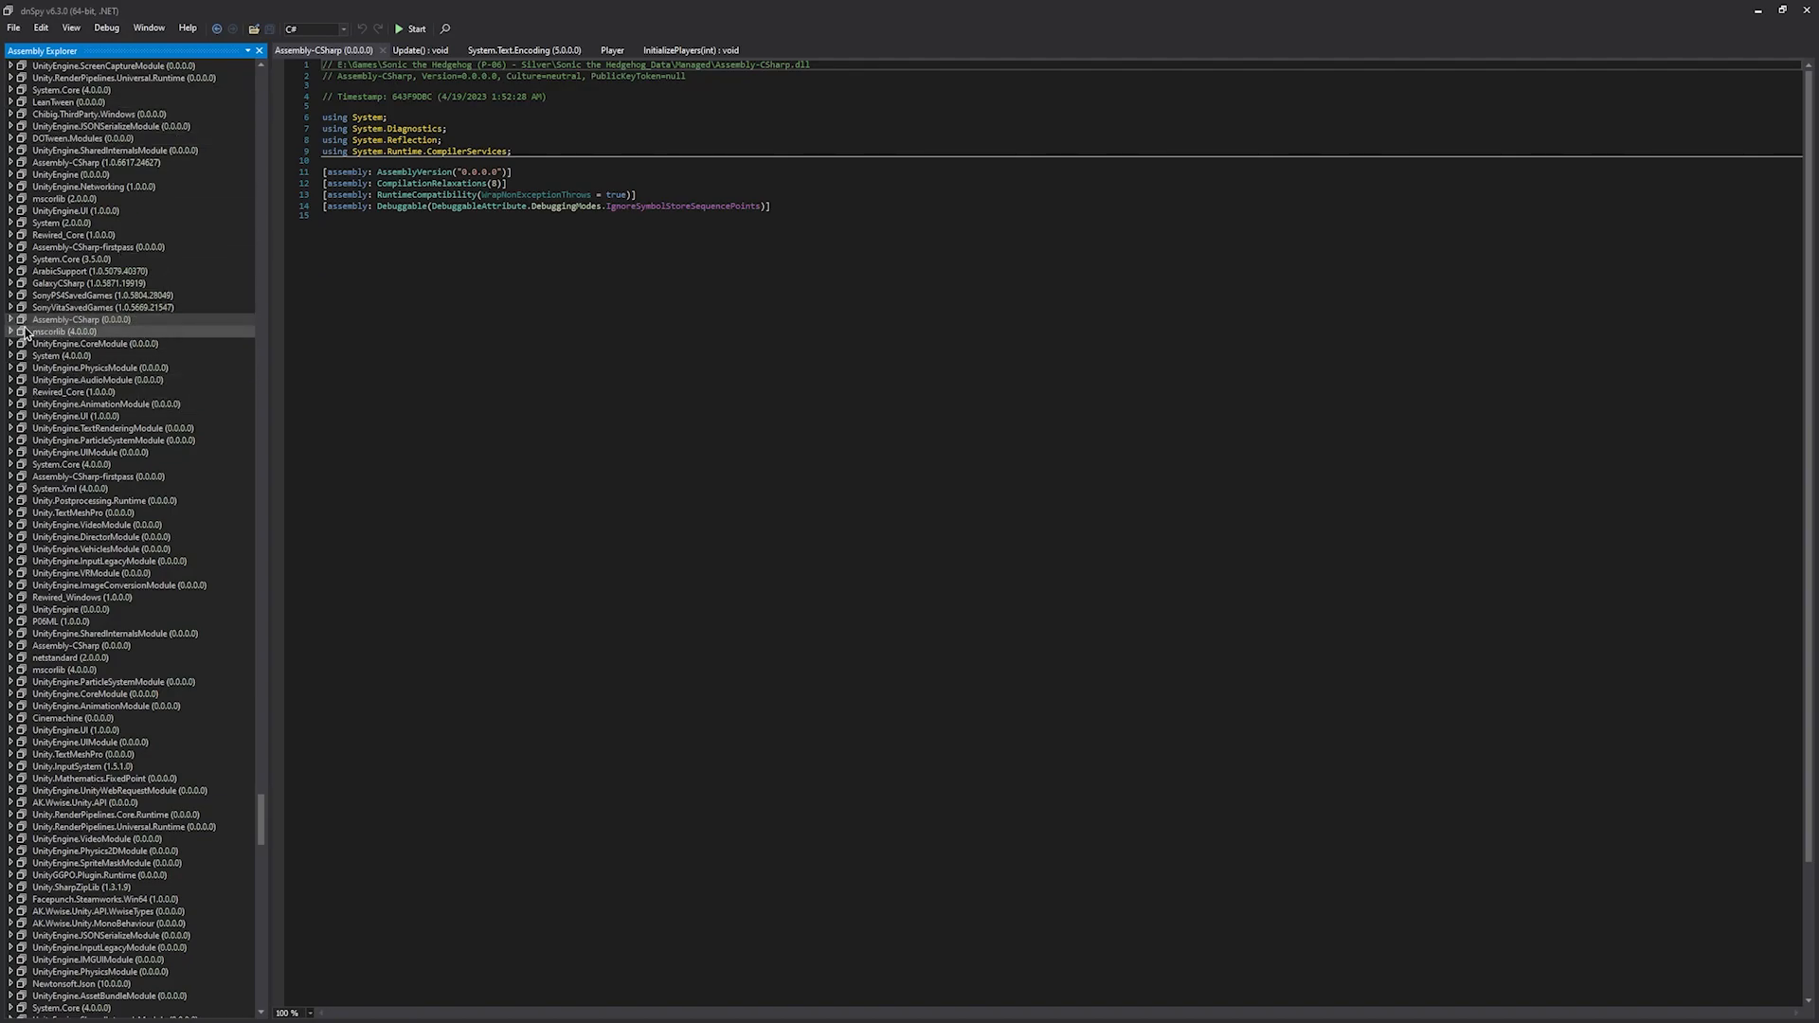
pyautogui.moveTo(64, 320)
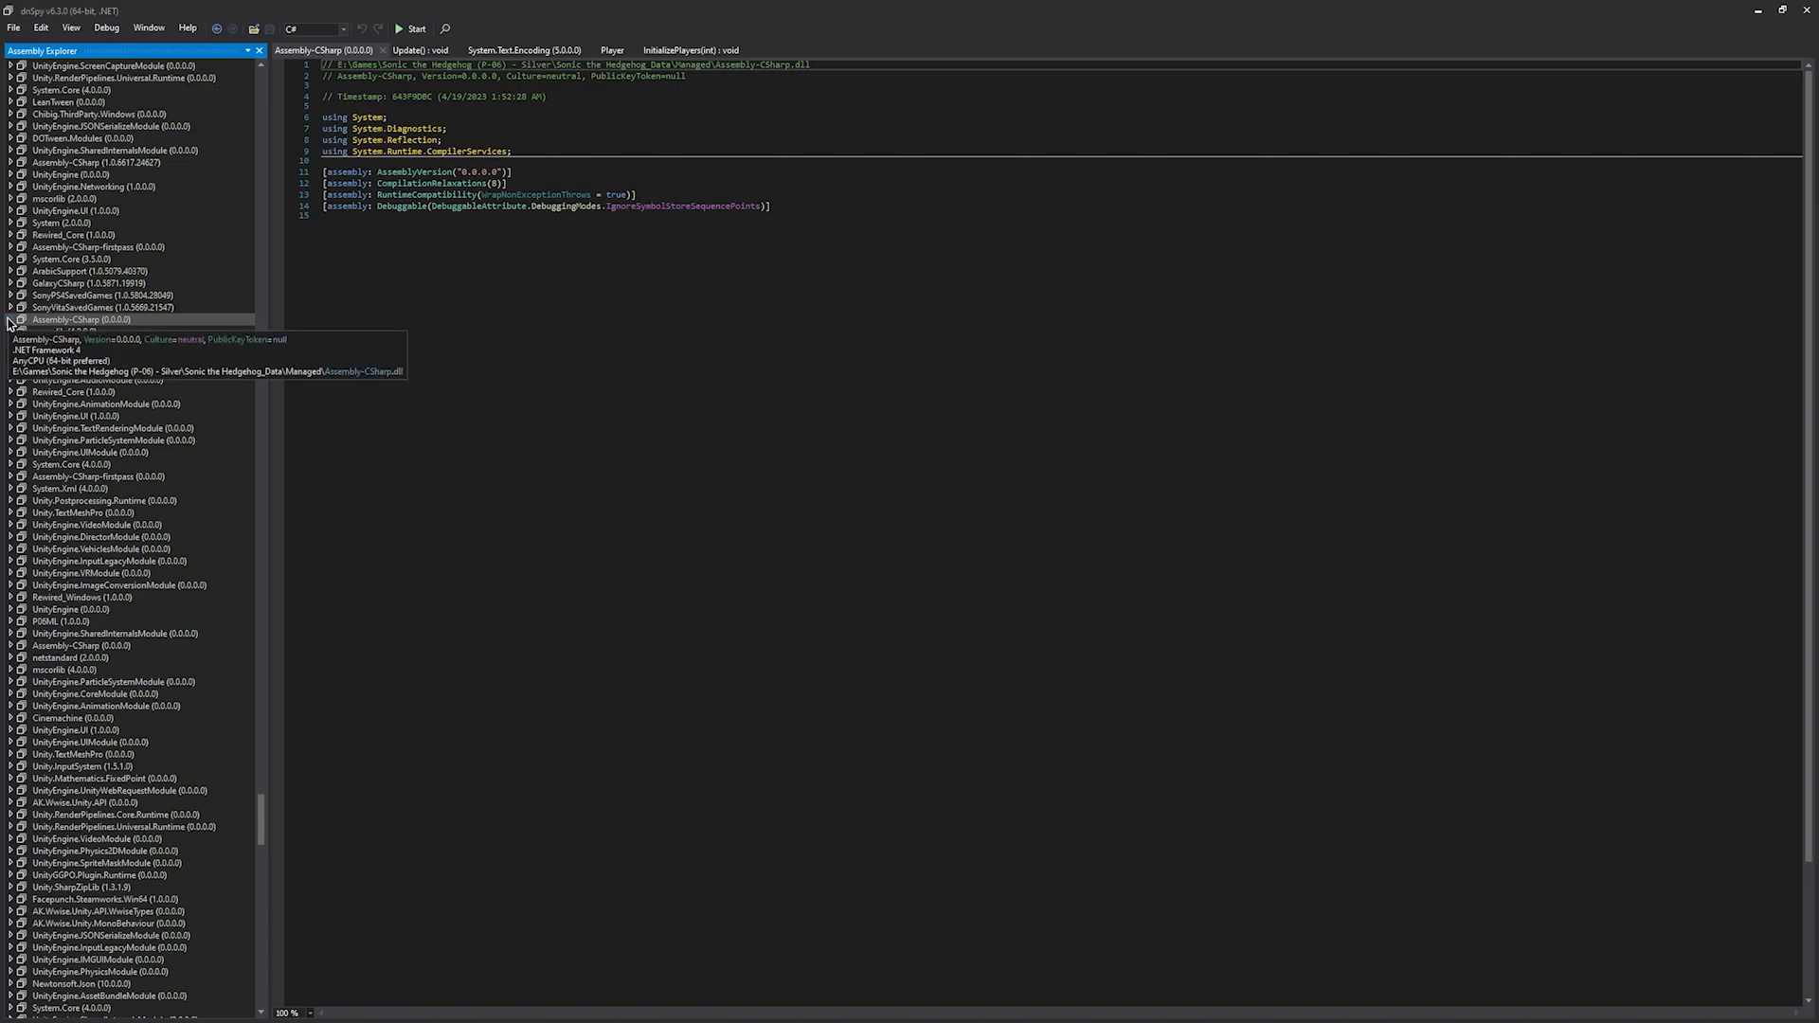
# Expand Assembly-CSharp in the Assembly Explorer and browse its class list.
pyautogui.click(9, 320)
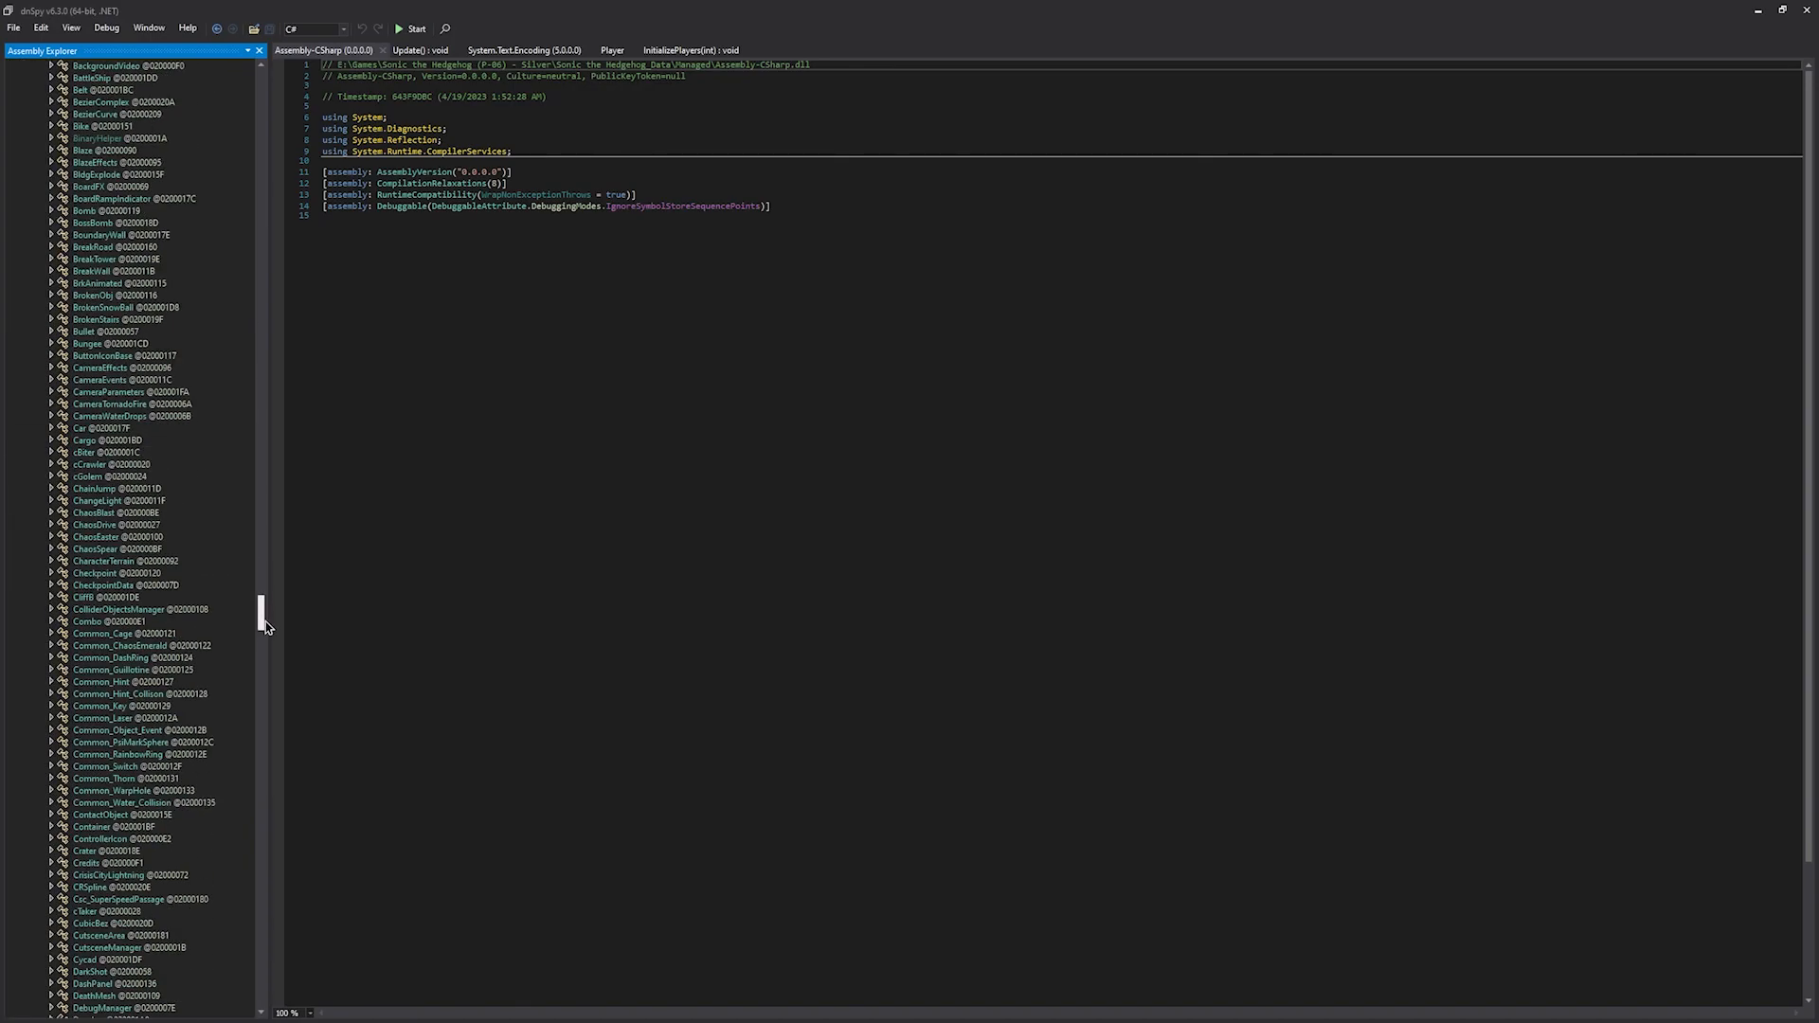
pyautogui.scroll(-3)
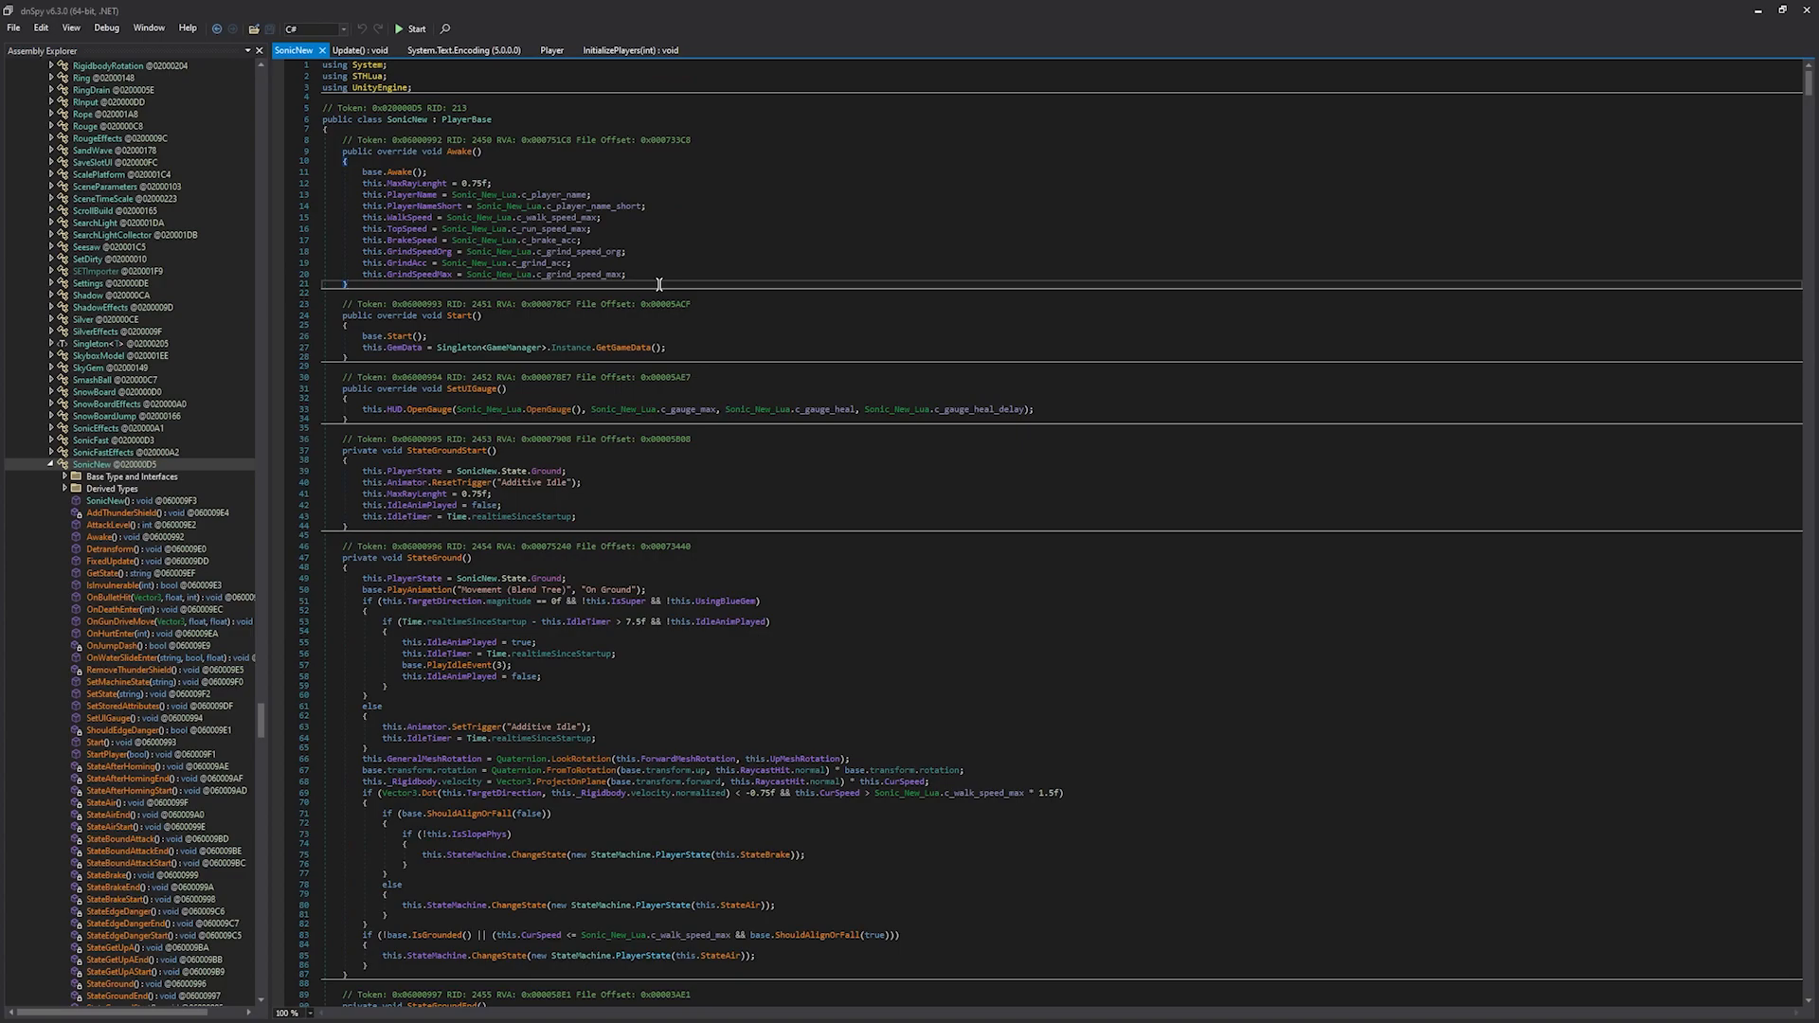
# Search SonicNew for 'ma' and select the if/else block assigning MaximumSpeed for gem, walk and run.
pyautogui.write('ma')
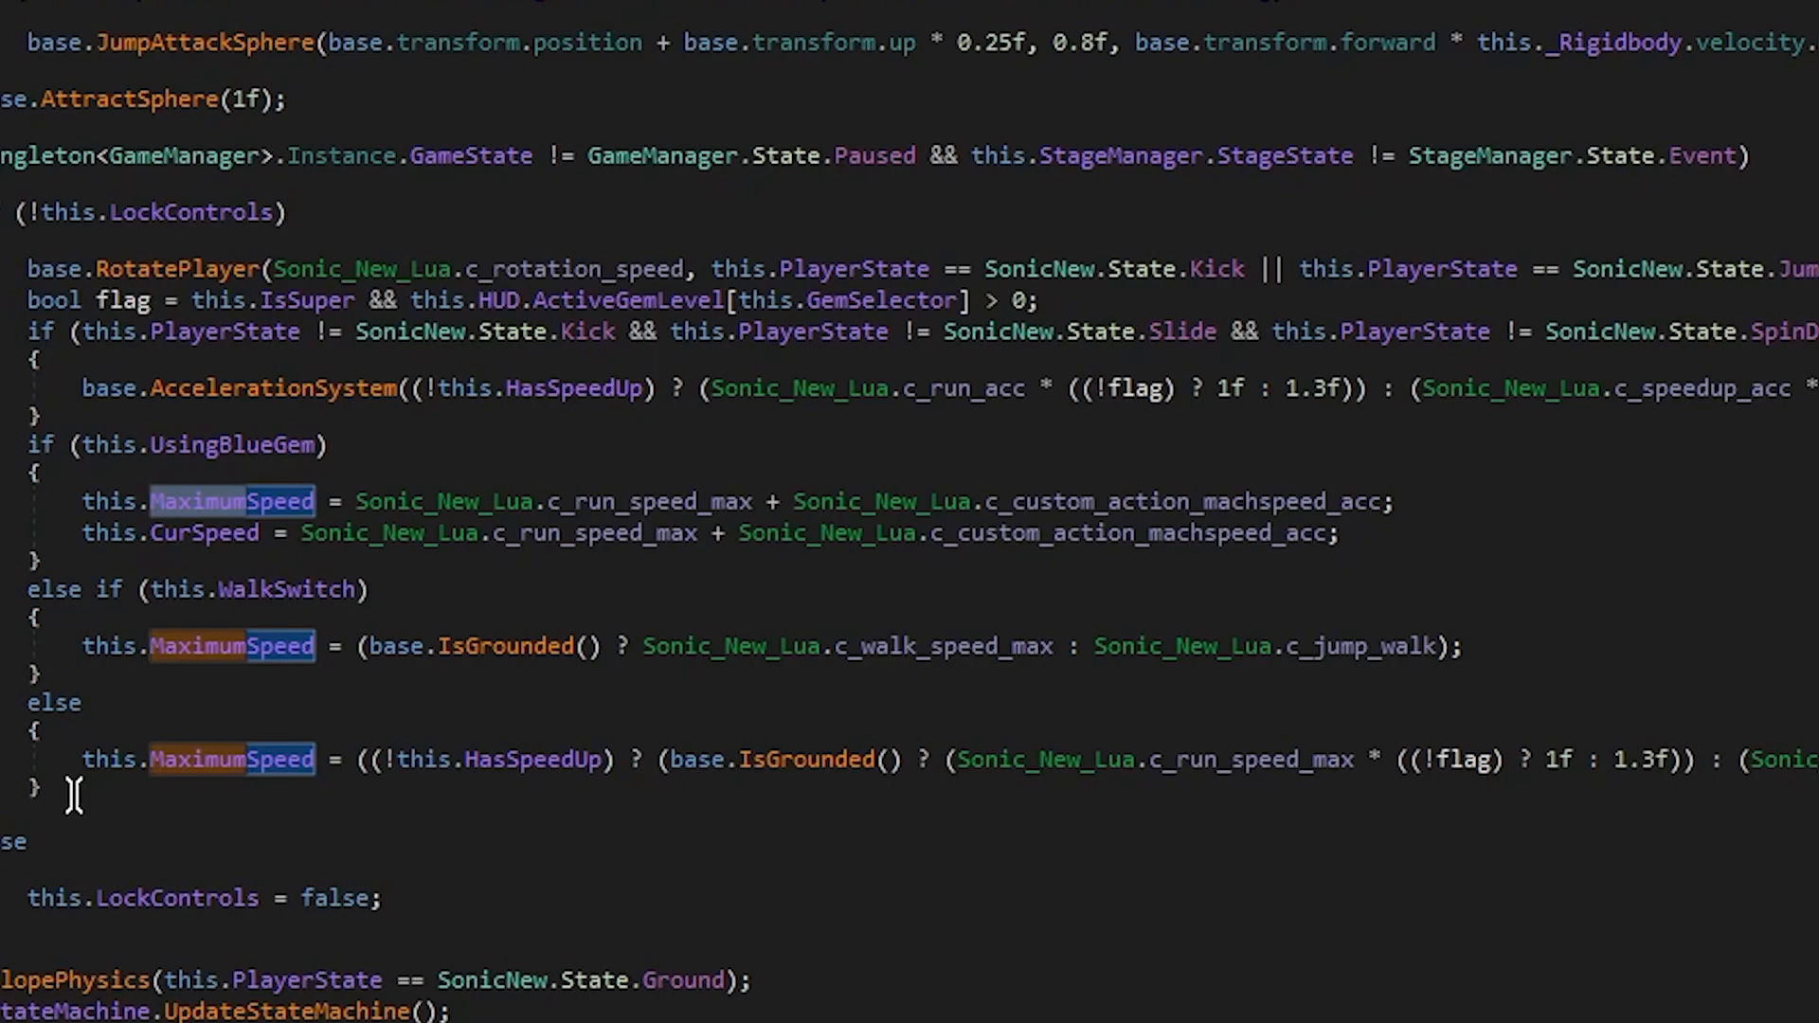
pyautogui.moveTo(47, 444); pyautogui.dragTo(47, 789)
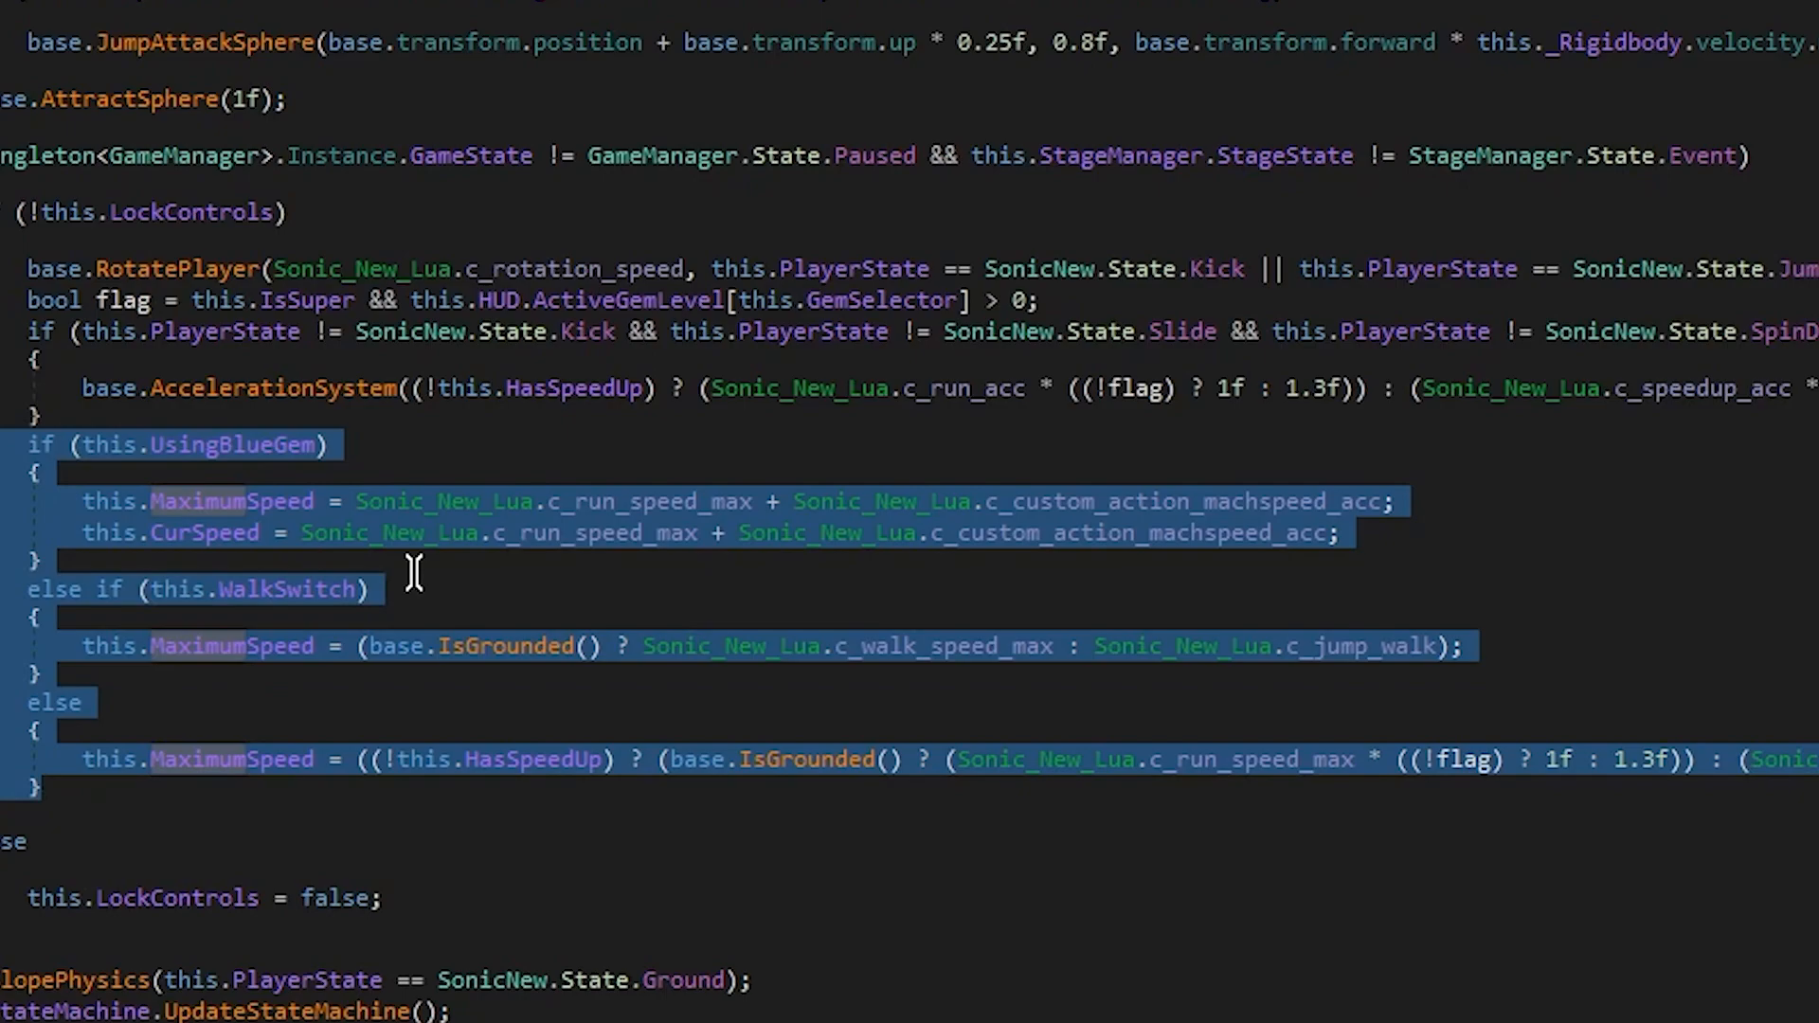
pyautogui.moveTo(187, 702)
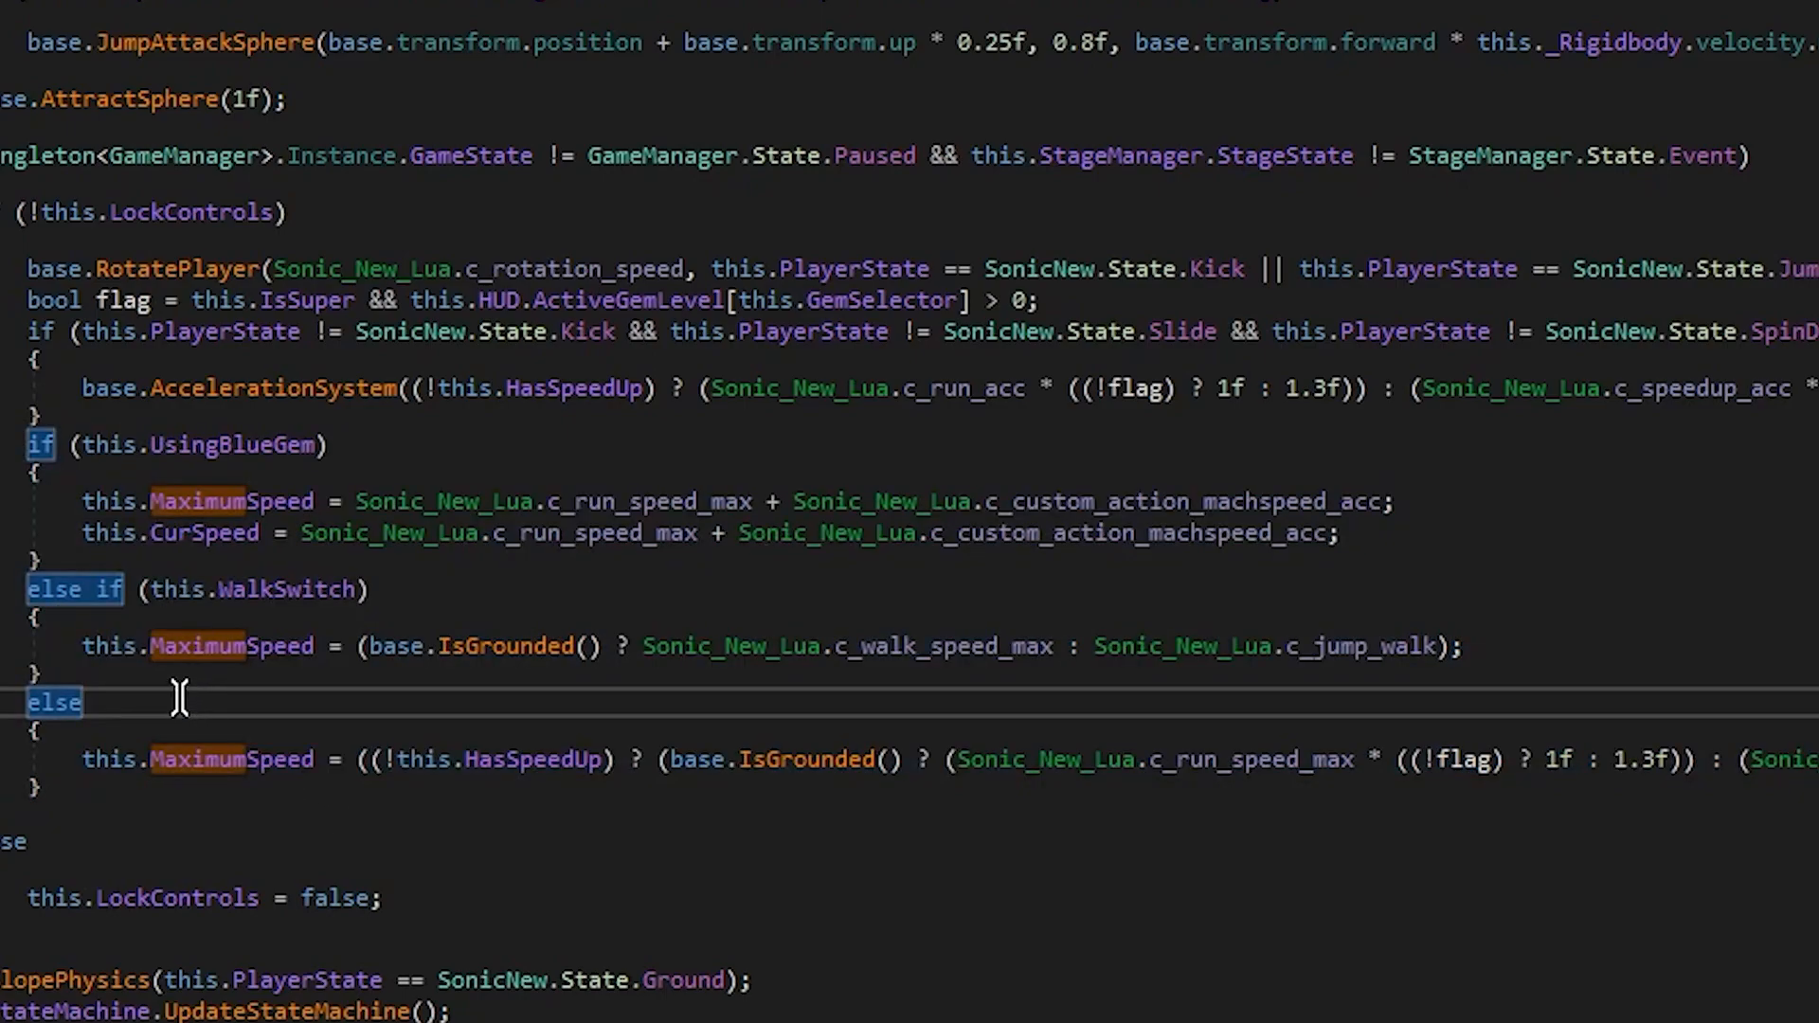
pyautogui.moveTo(760, 646)
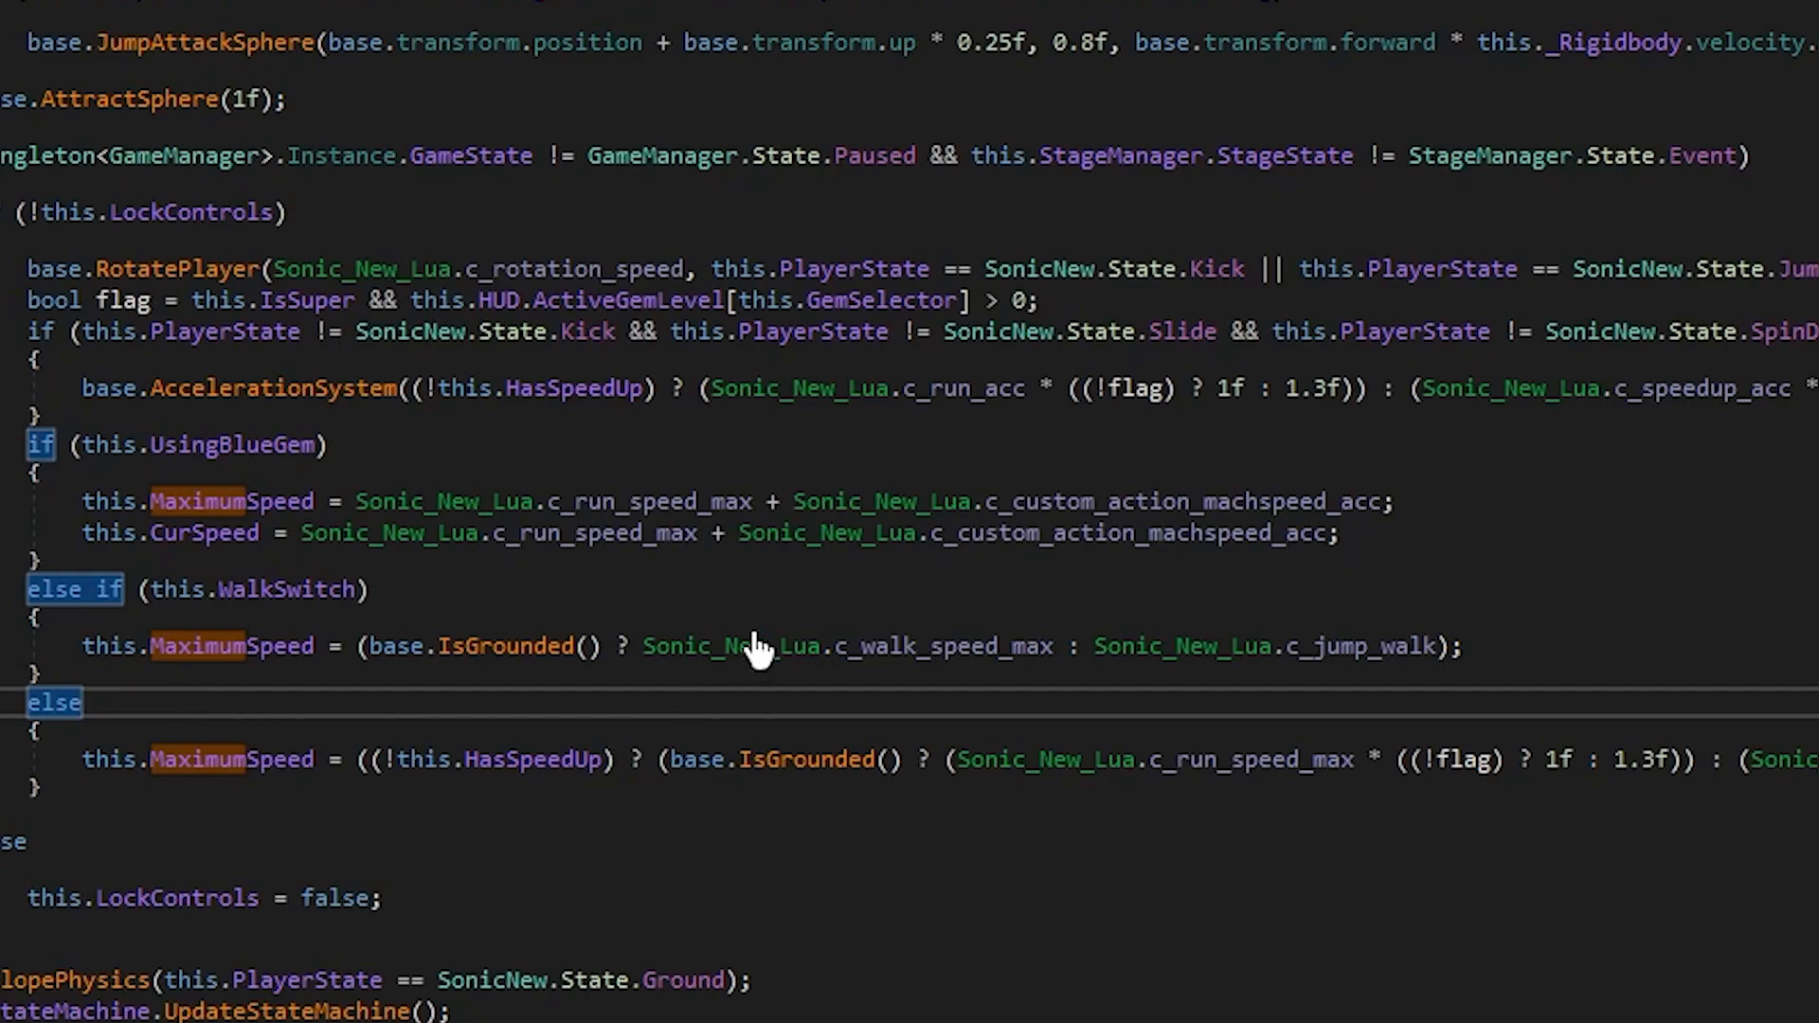
pyautogui.moveTo(740, 661)
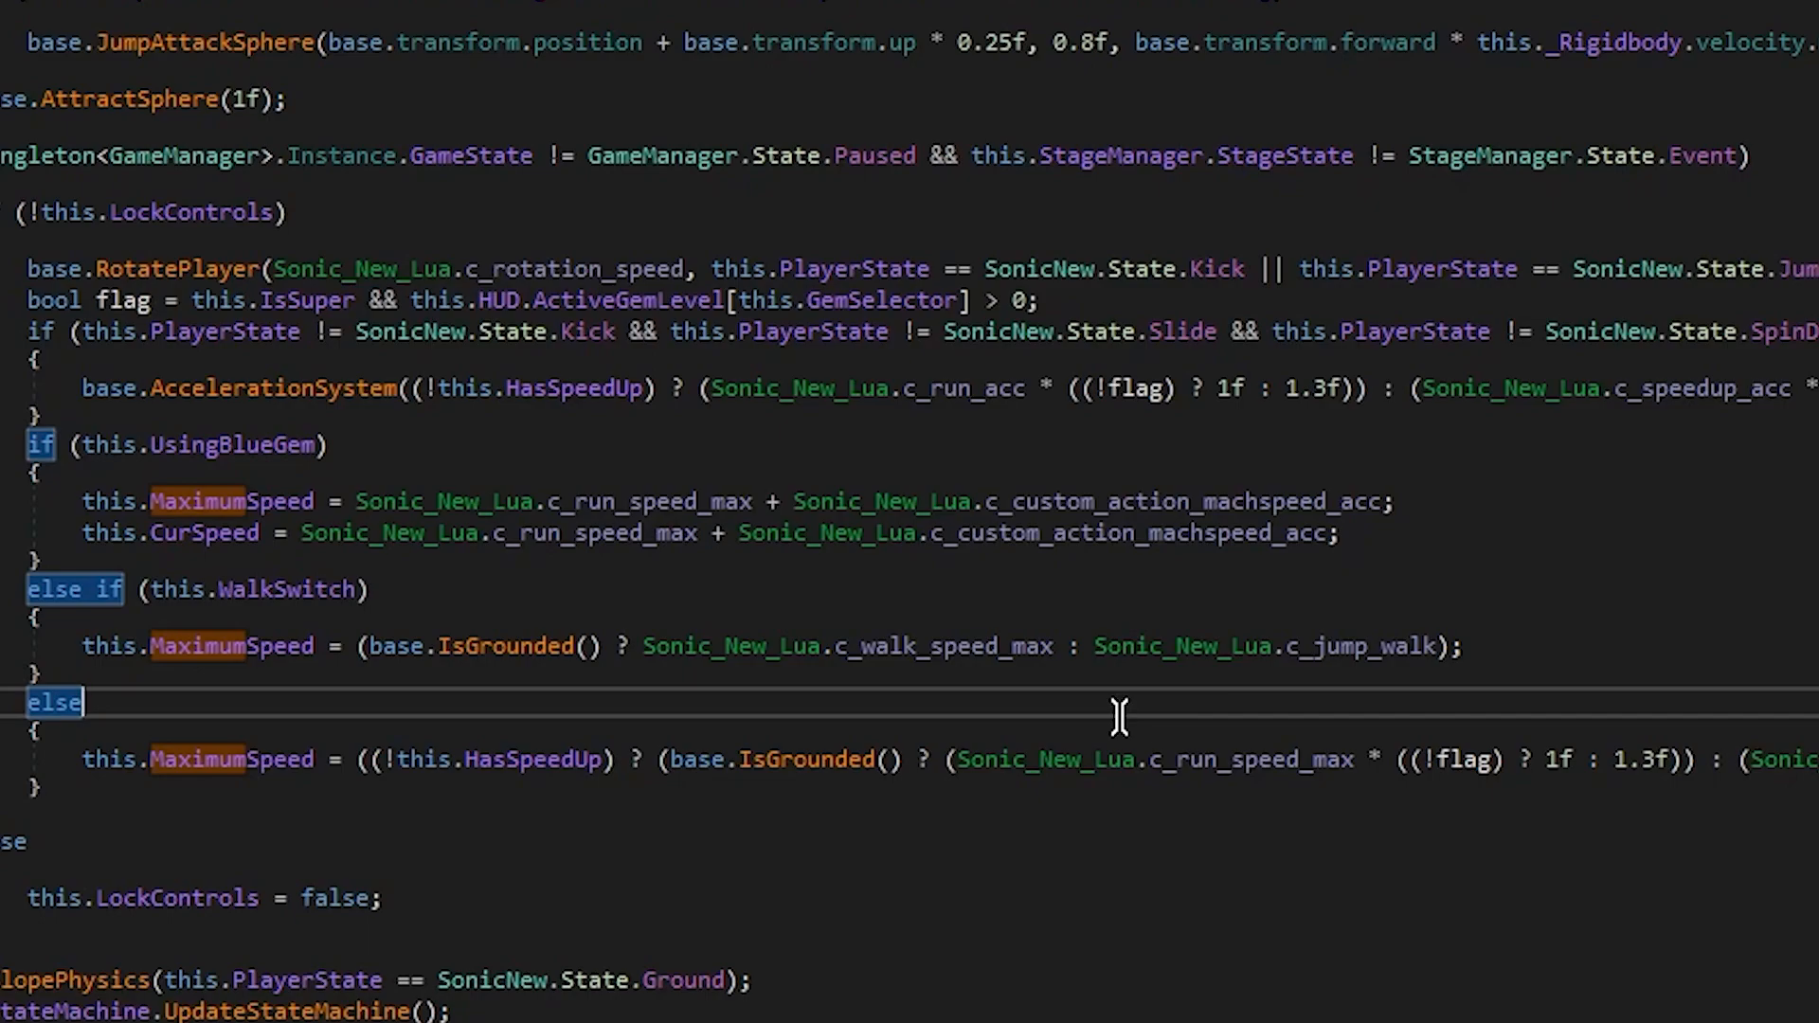
pyautogui.moveTo(1022, 759)
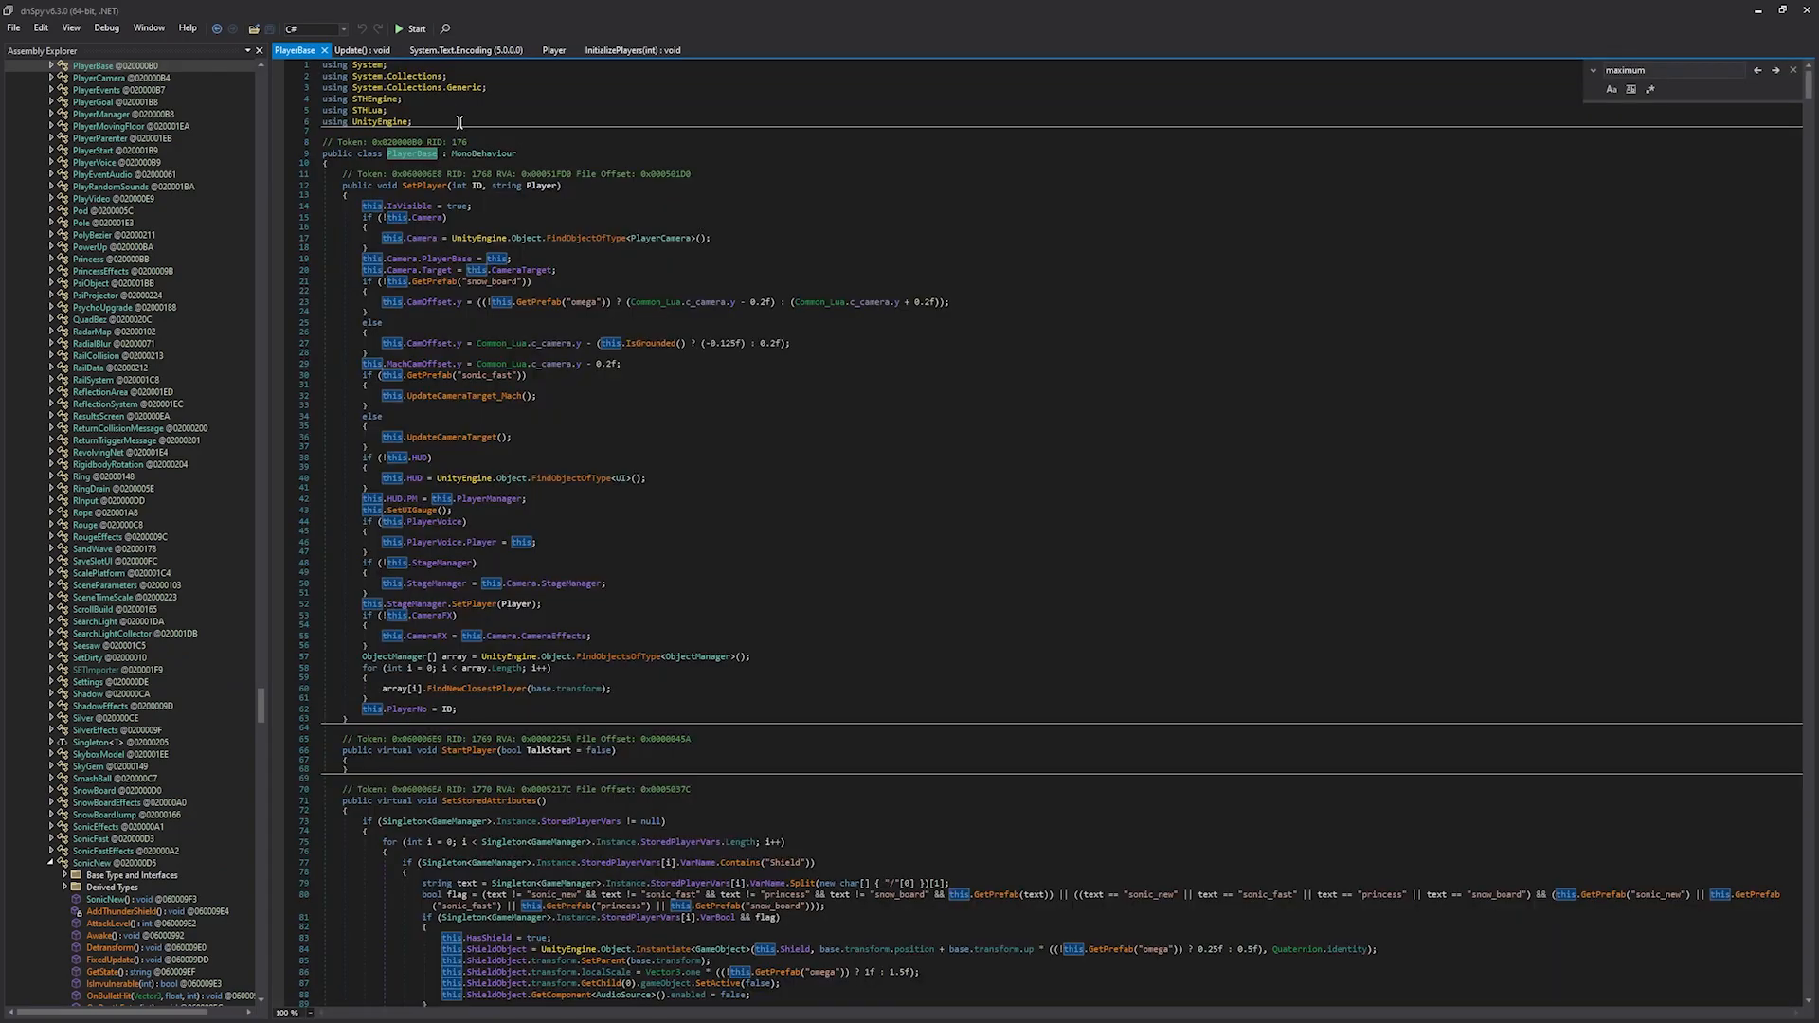
pyautogui.moveTo(773, 443)
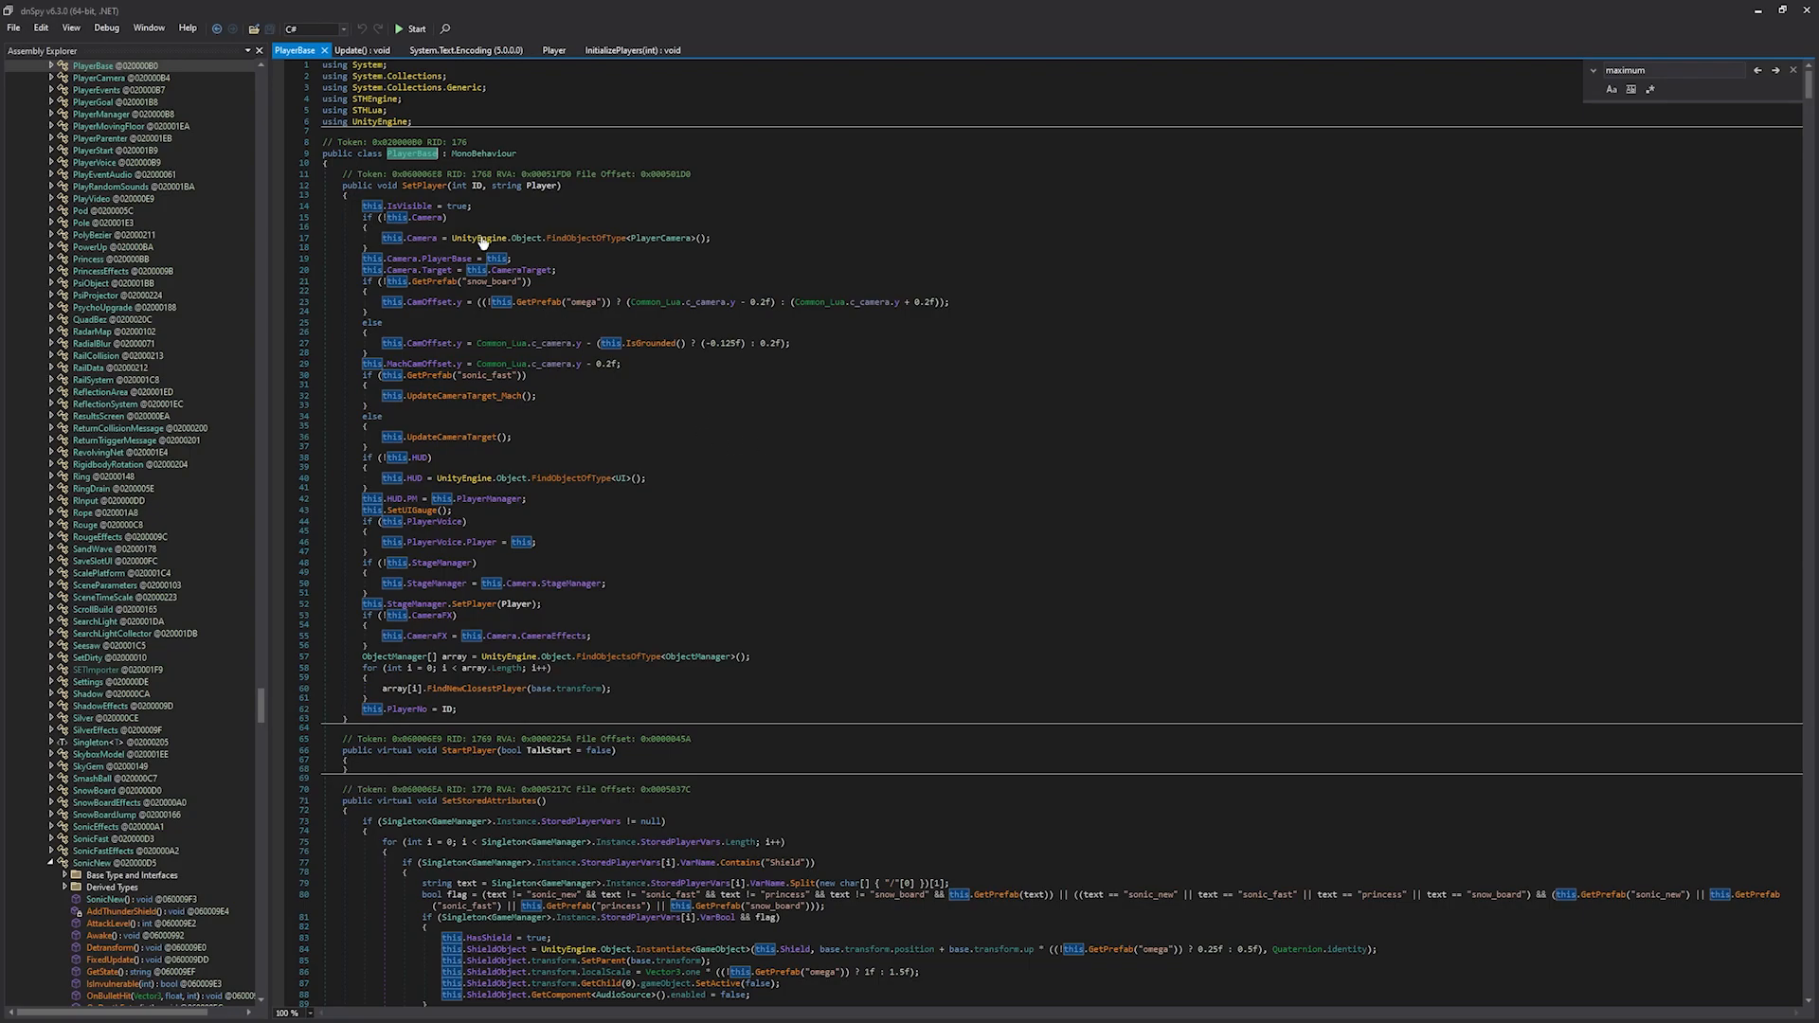
pyautogui.moveTo(751, 476)
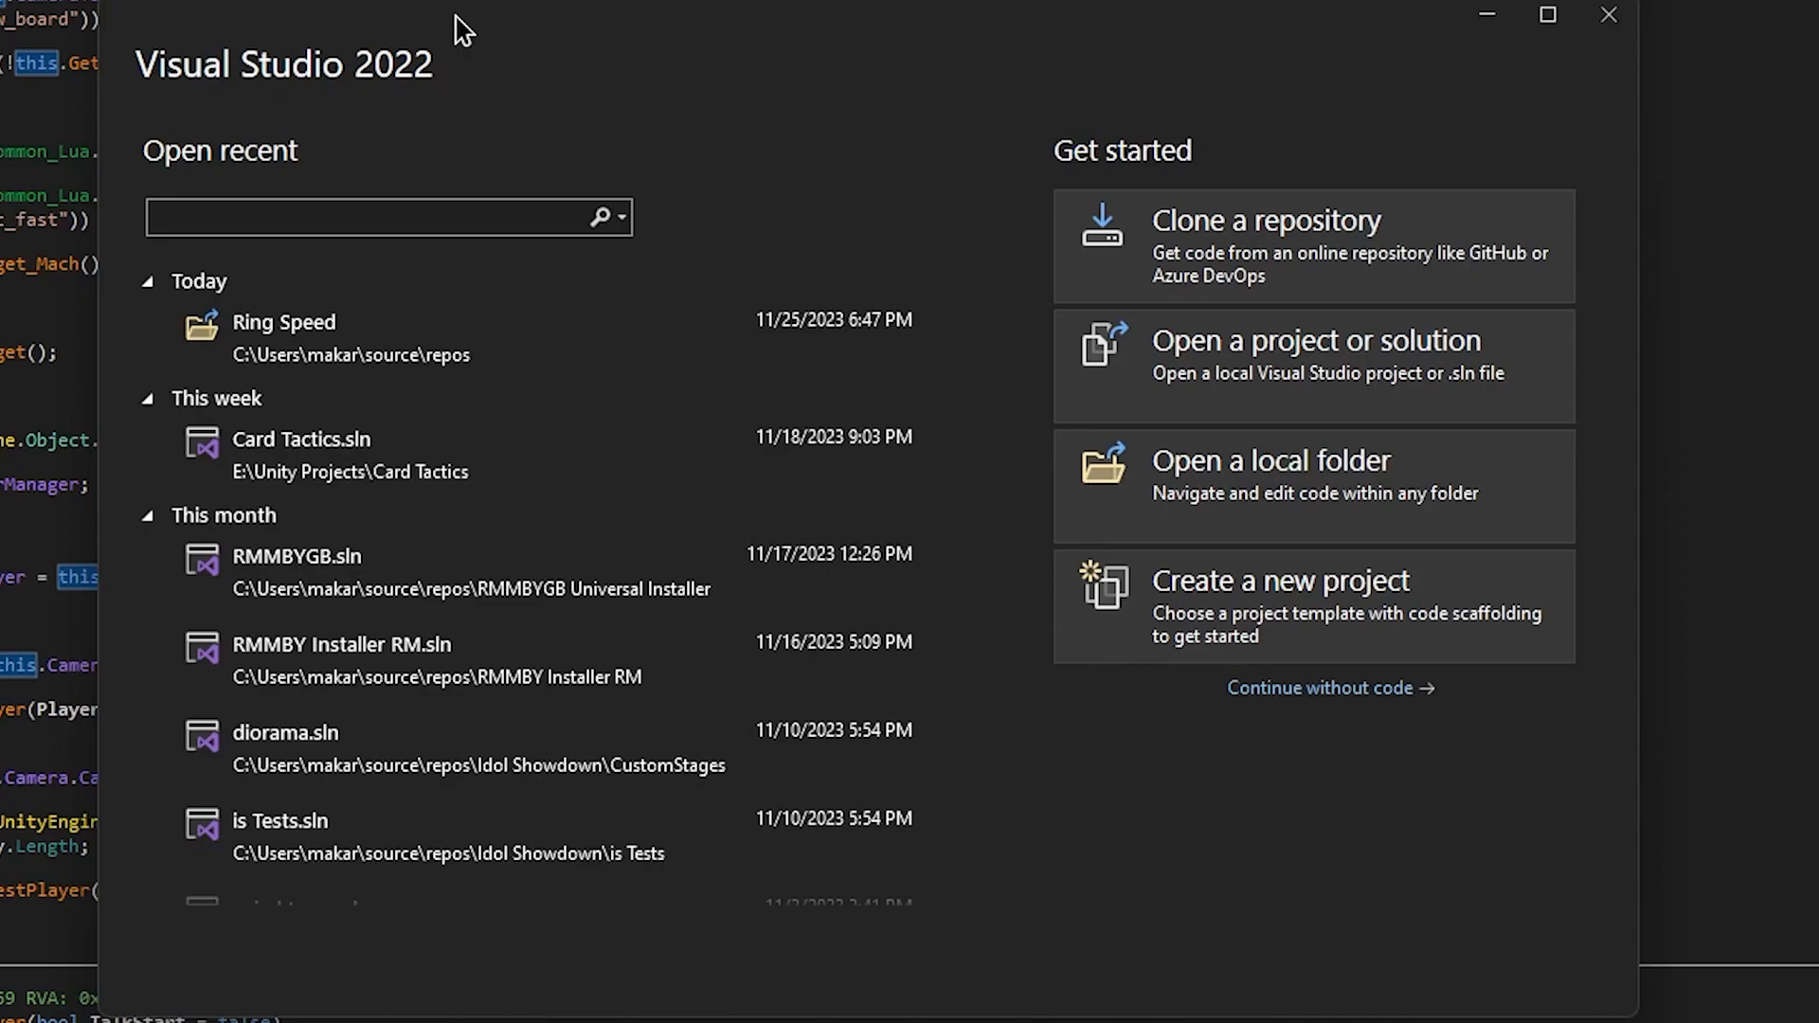
pyautogui.moveTo(1266, 23)
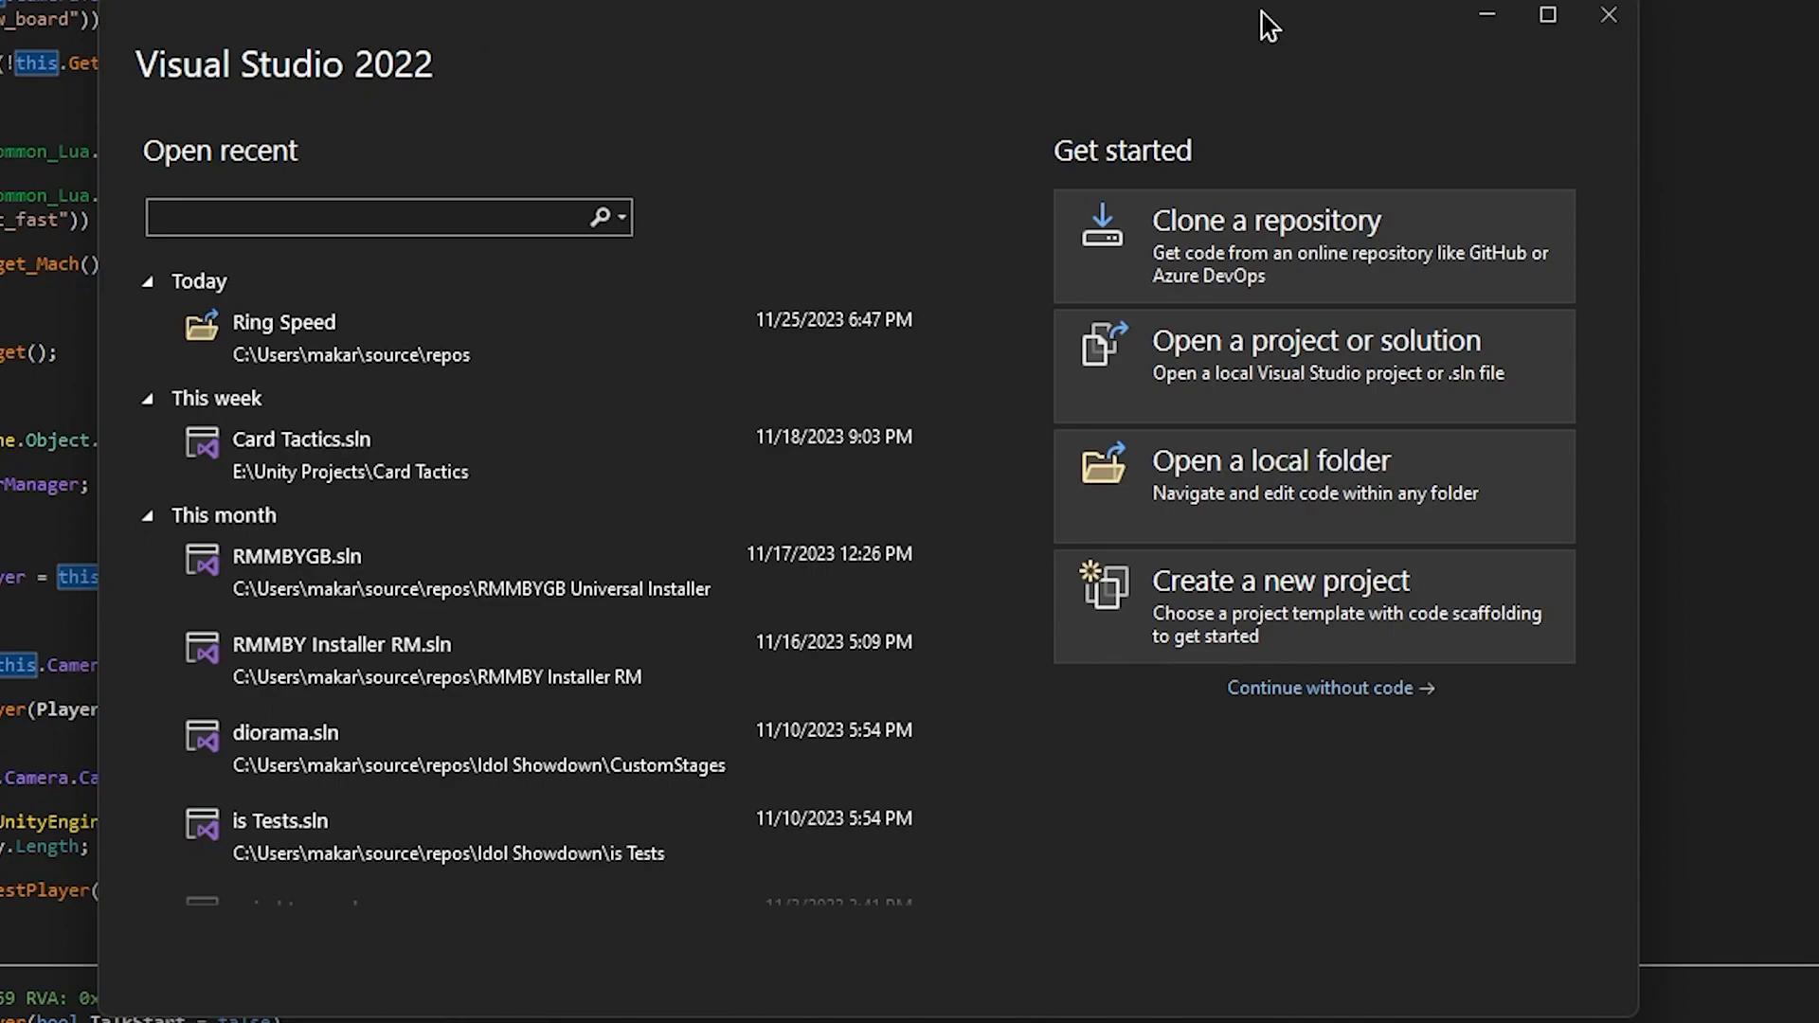
# Start a new project filtered to C#, search 'class' and choose the Class Library (.NET Framework) template.
pyautogui.click(1280, 580)
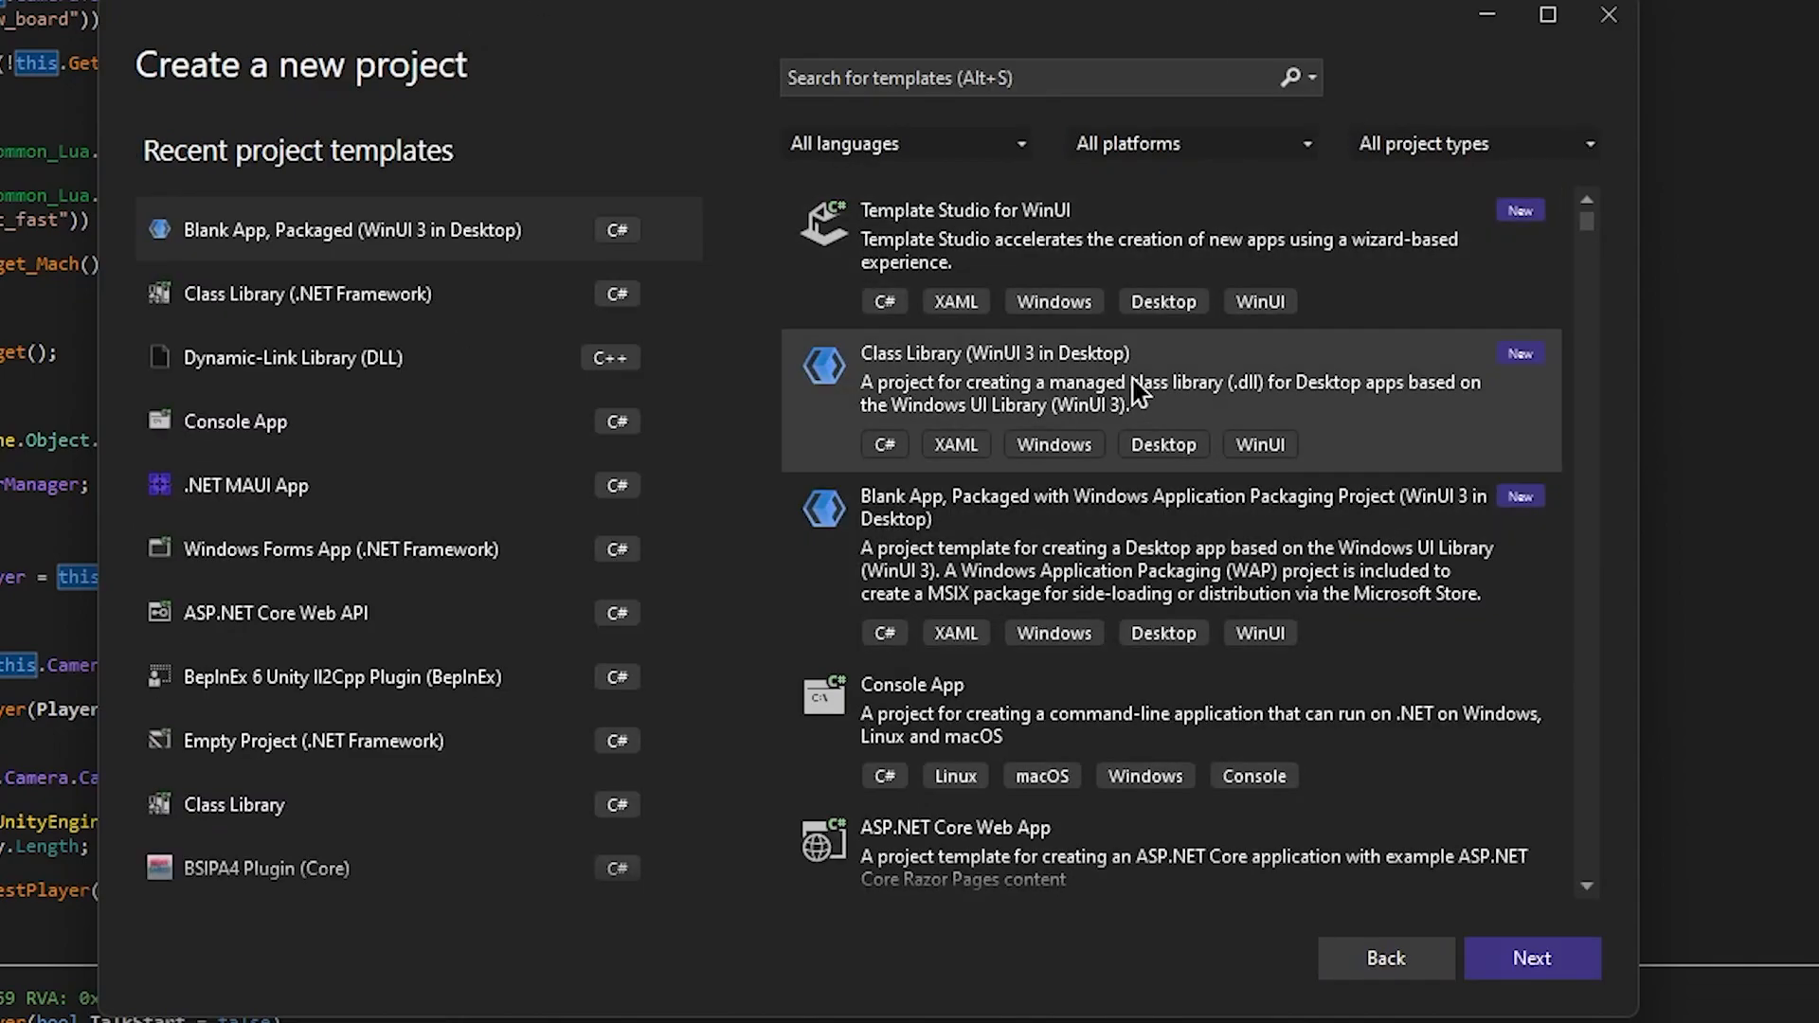
pyautogui.click(905, 143)
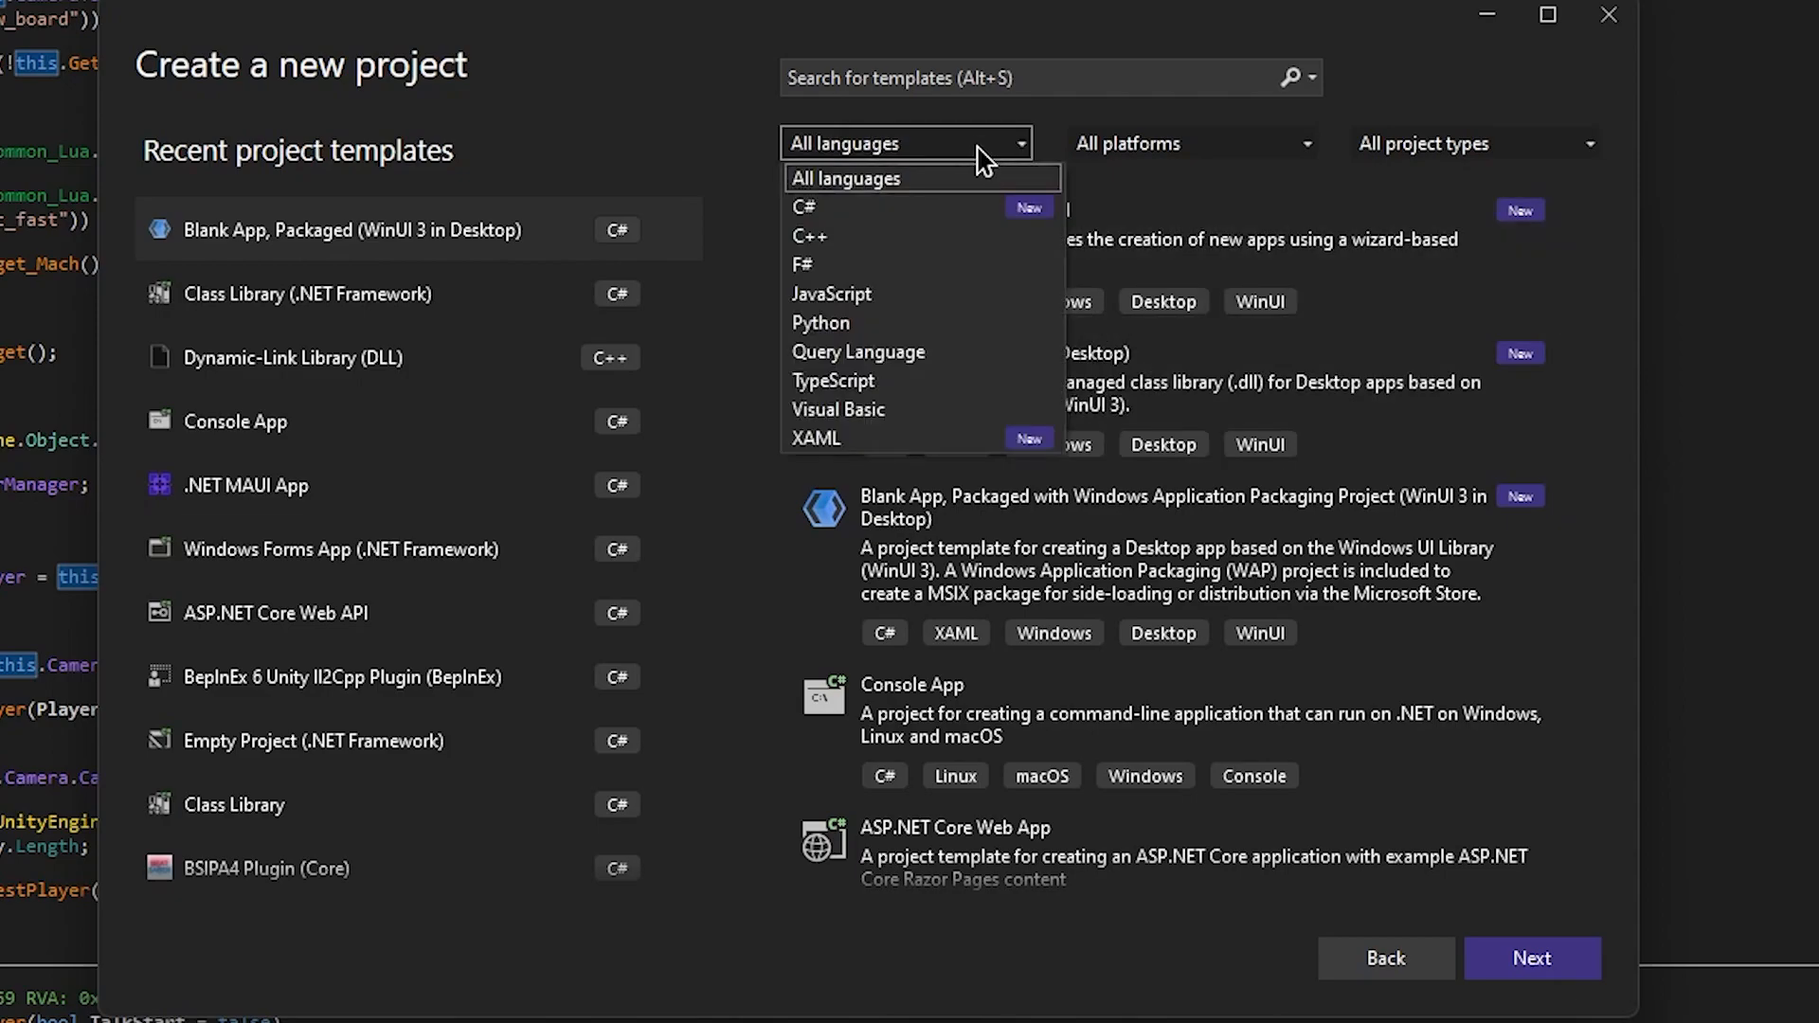
pyautogui.click(804, 206)
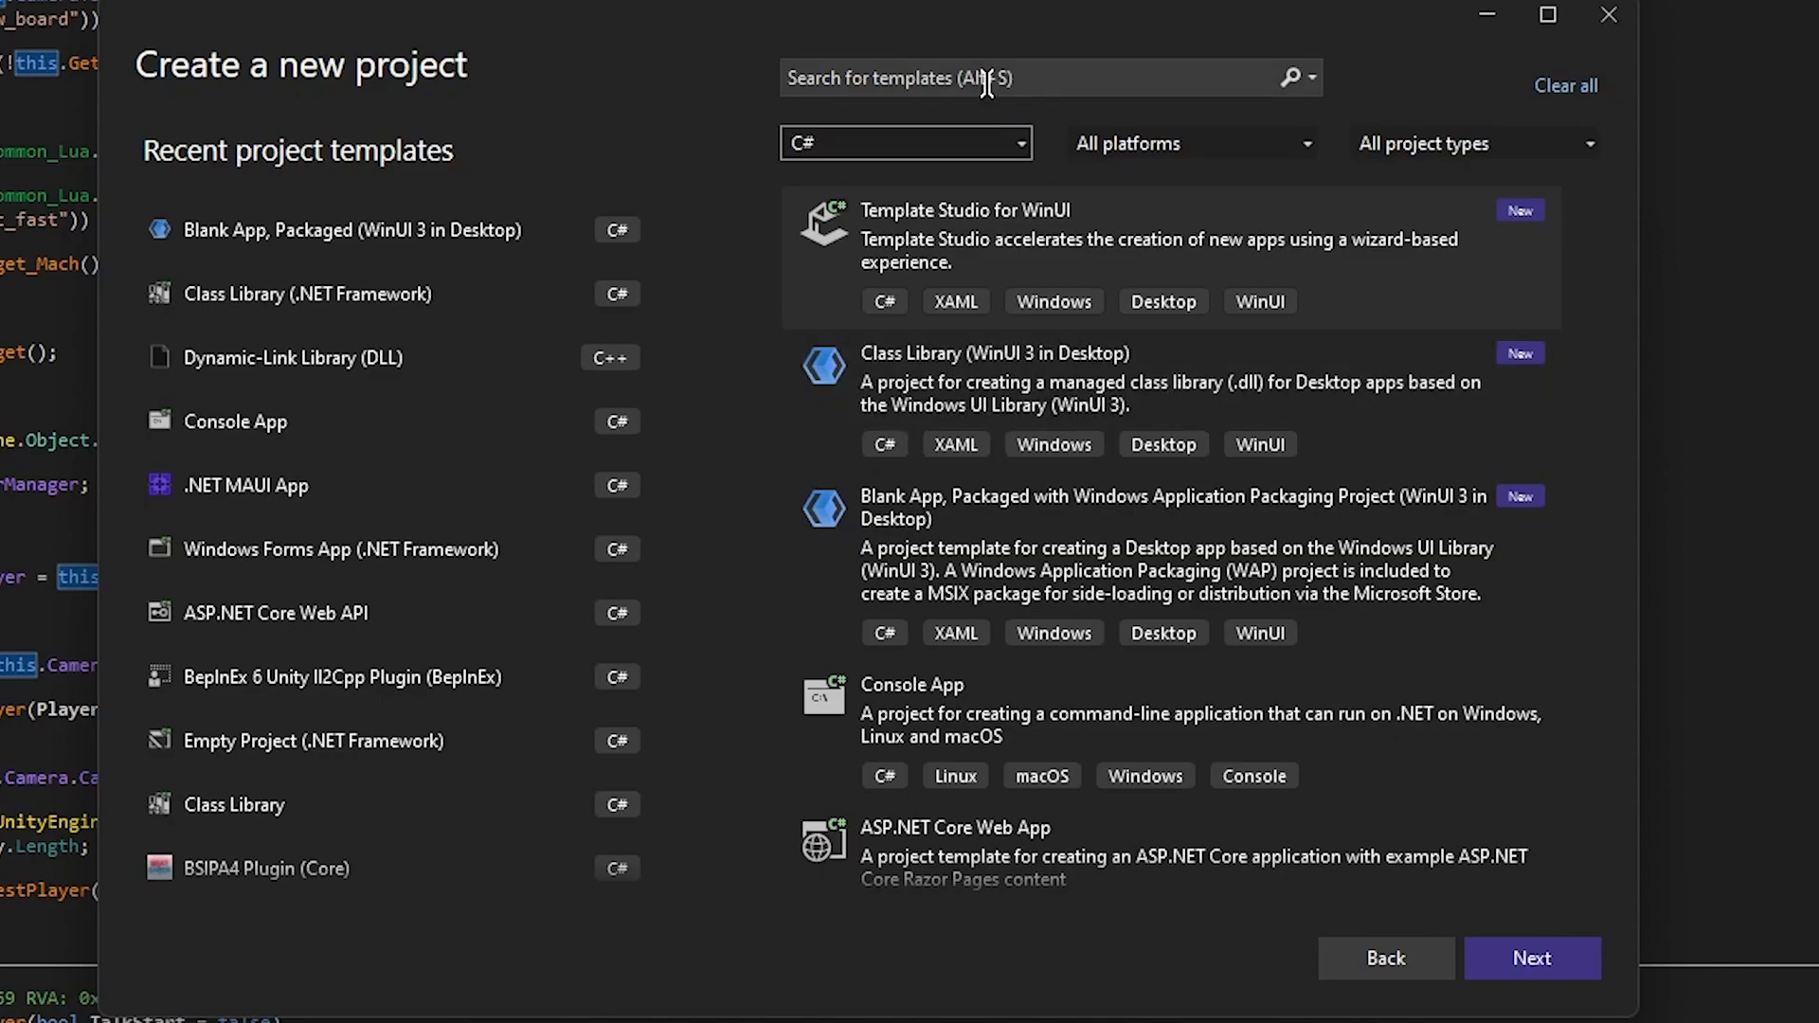
pyautogui.write('class')
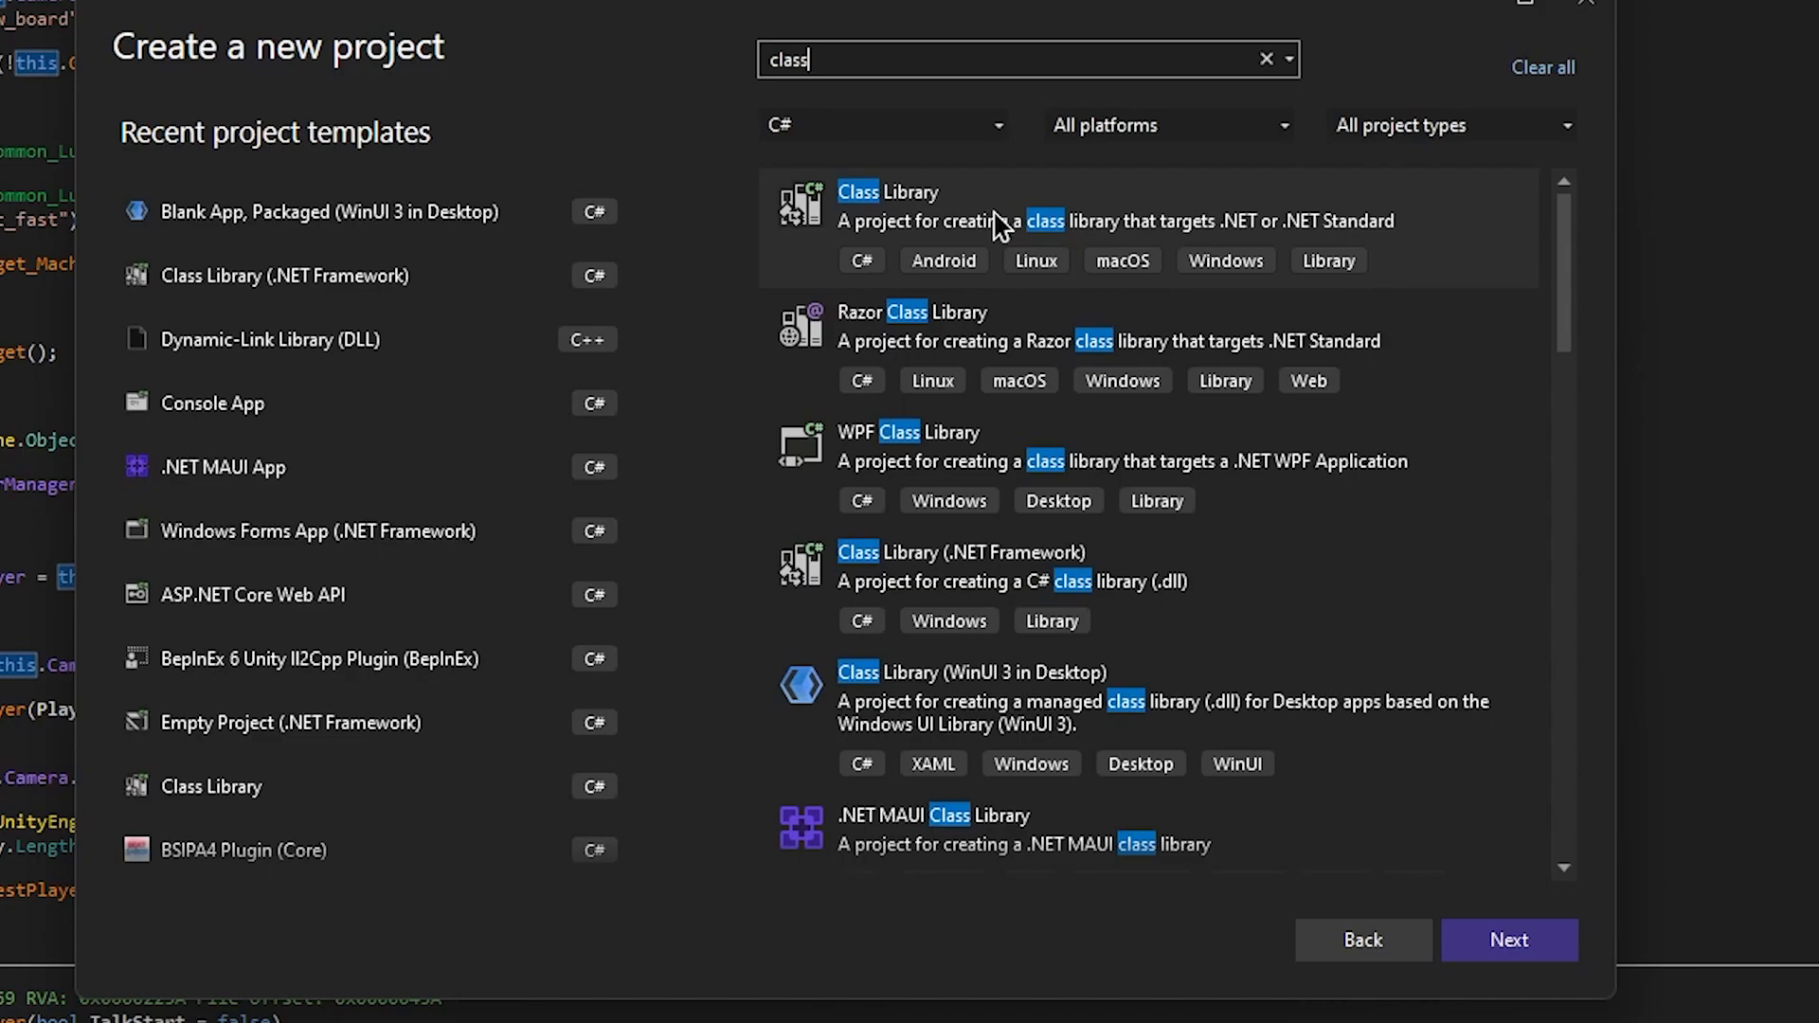
pyautogui.click(1507, 940)
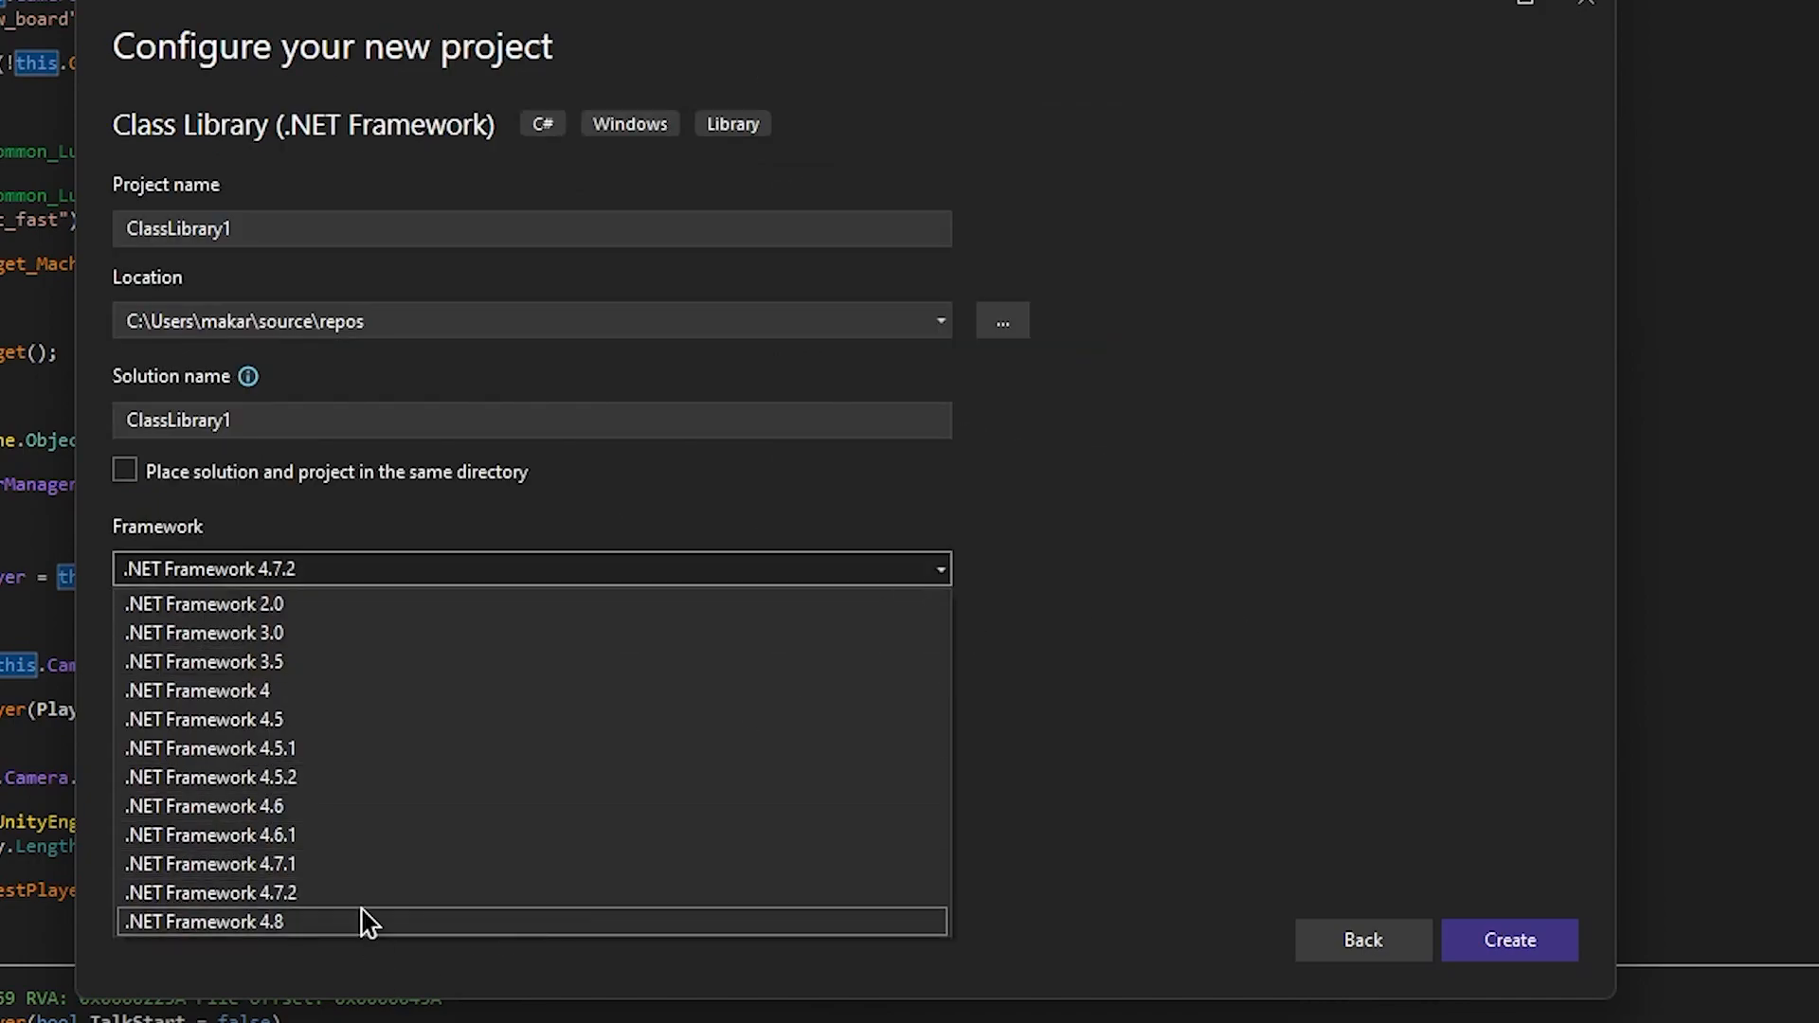
pyautogui.moveTo(351, 893)
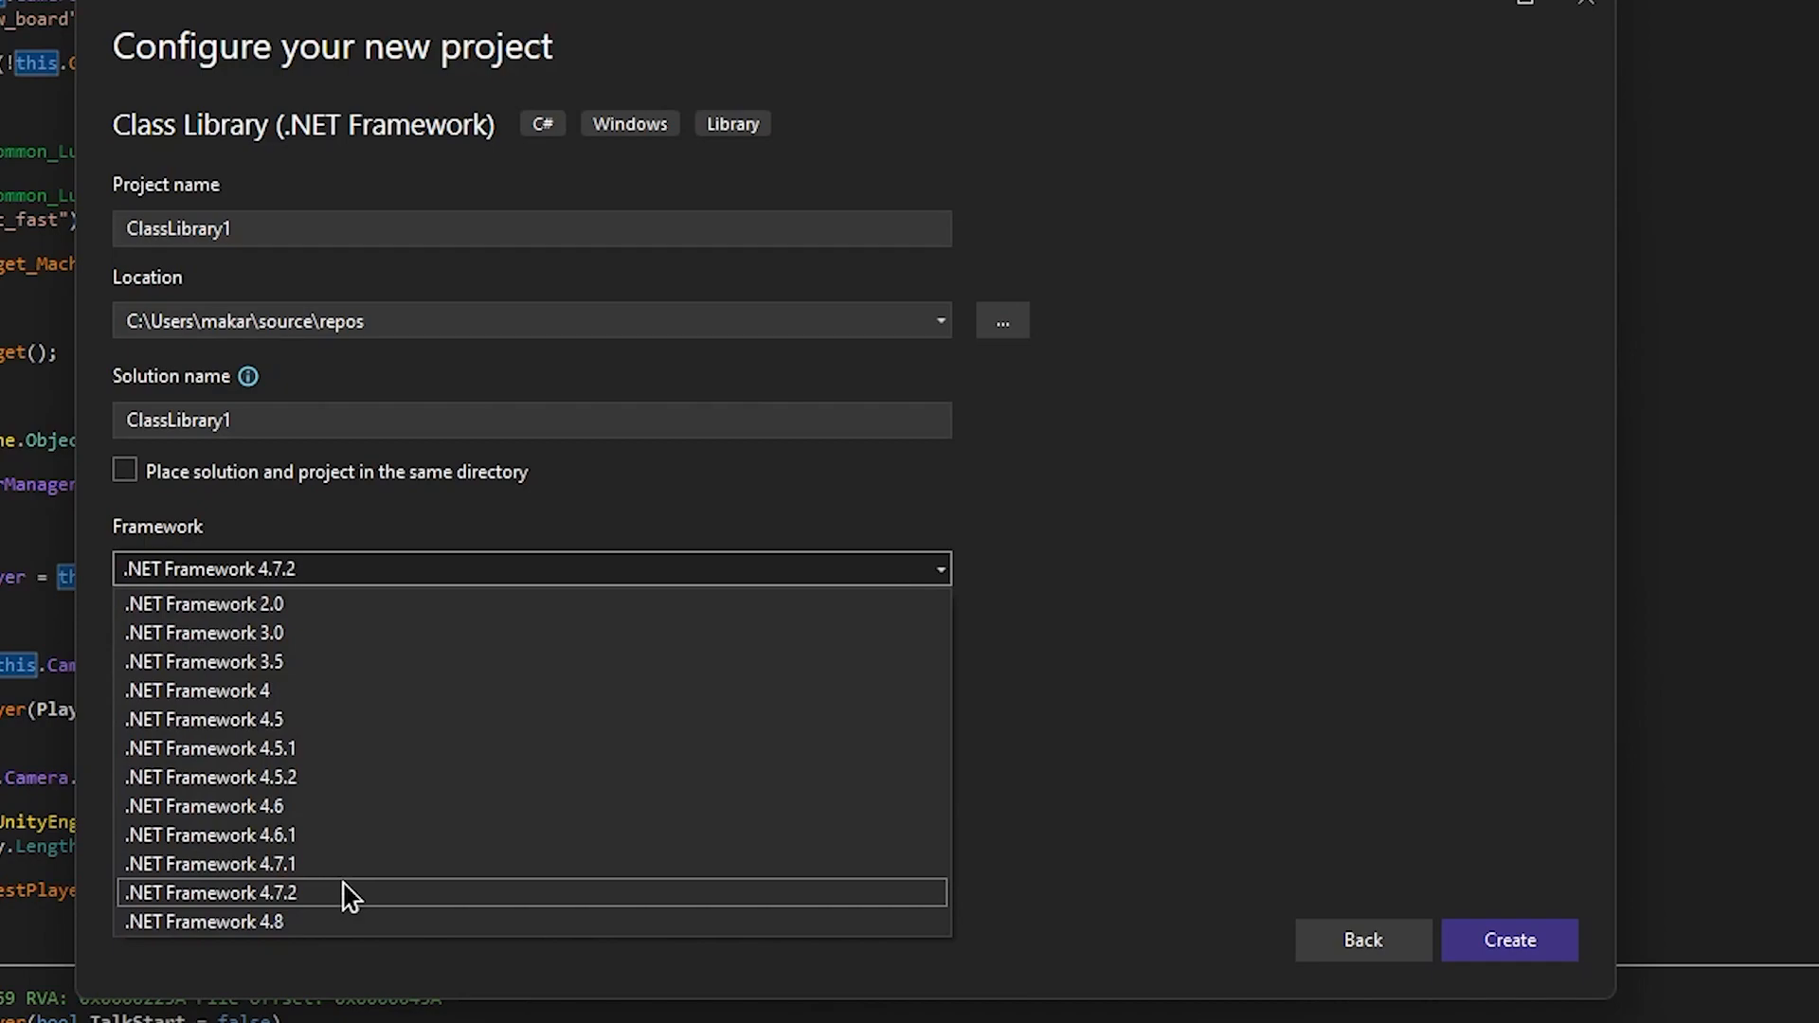
# Create the P06SpeedPlugin class library targeting .NET Framework 4.7.2.
pyautogui.click(215, 893)
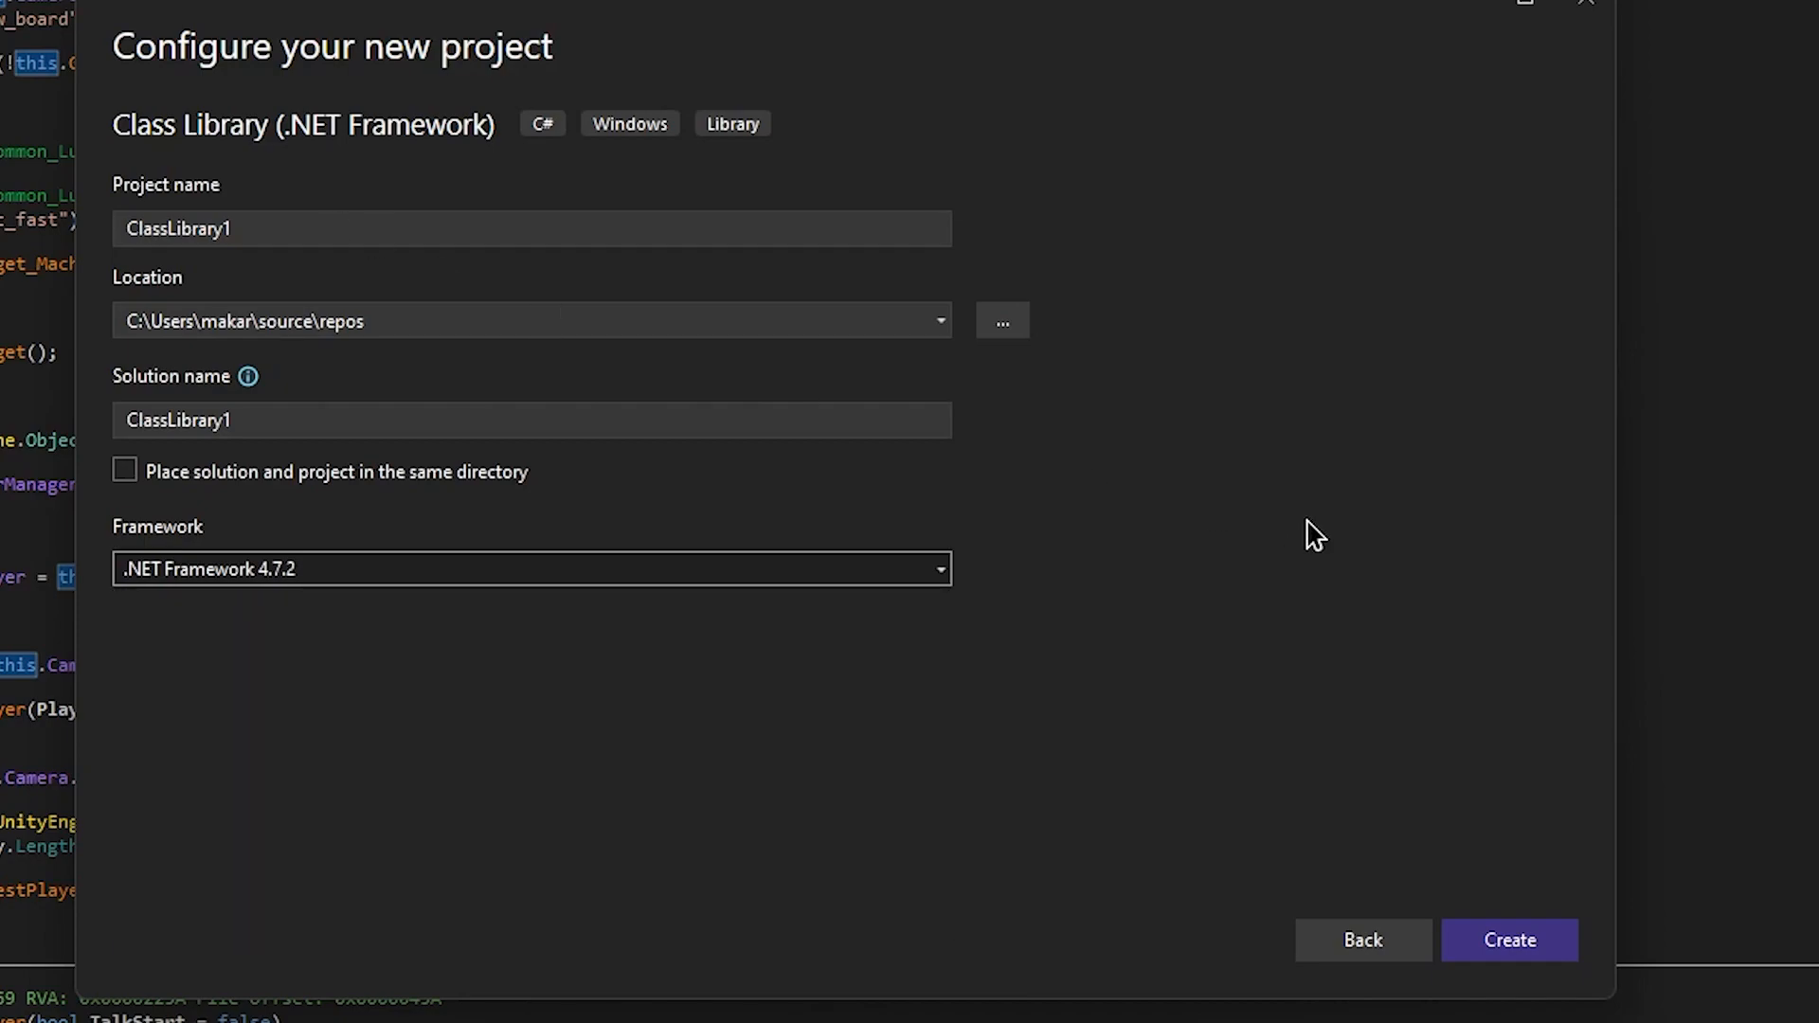
pyautogui.moveTo(388, 574)
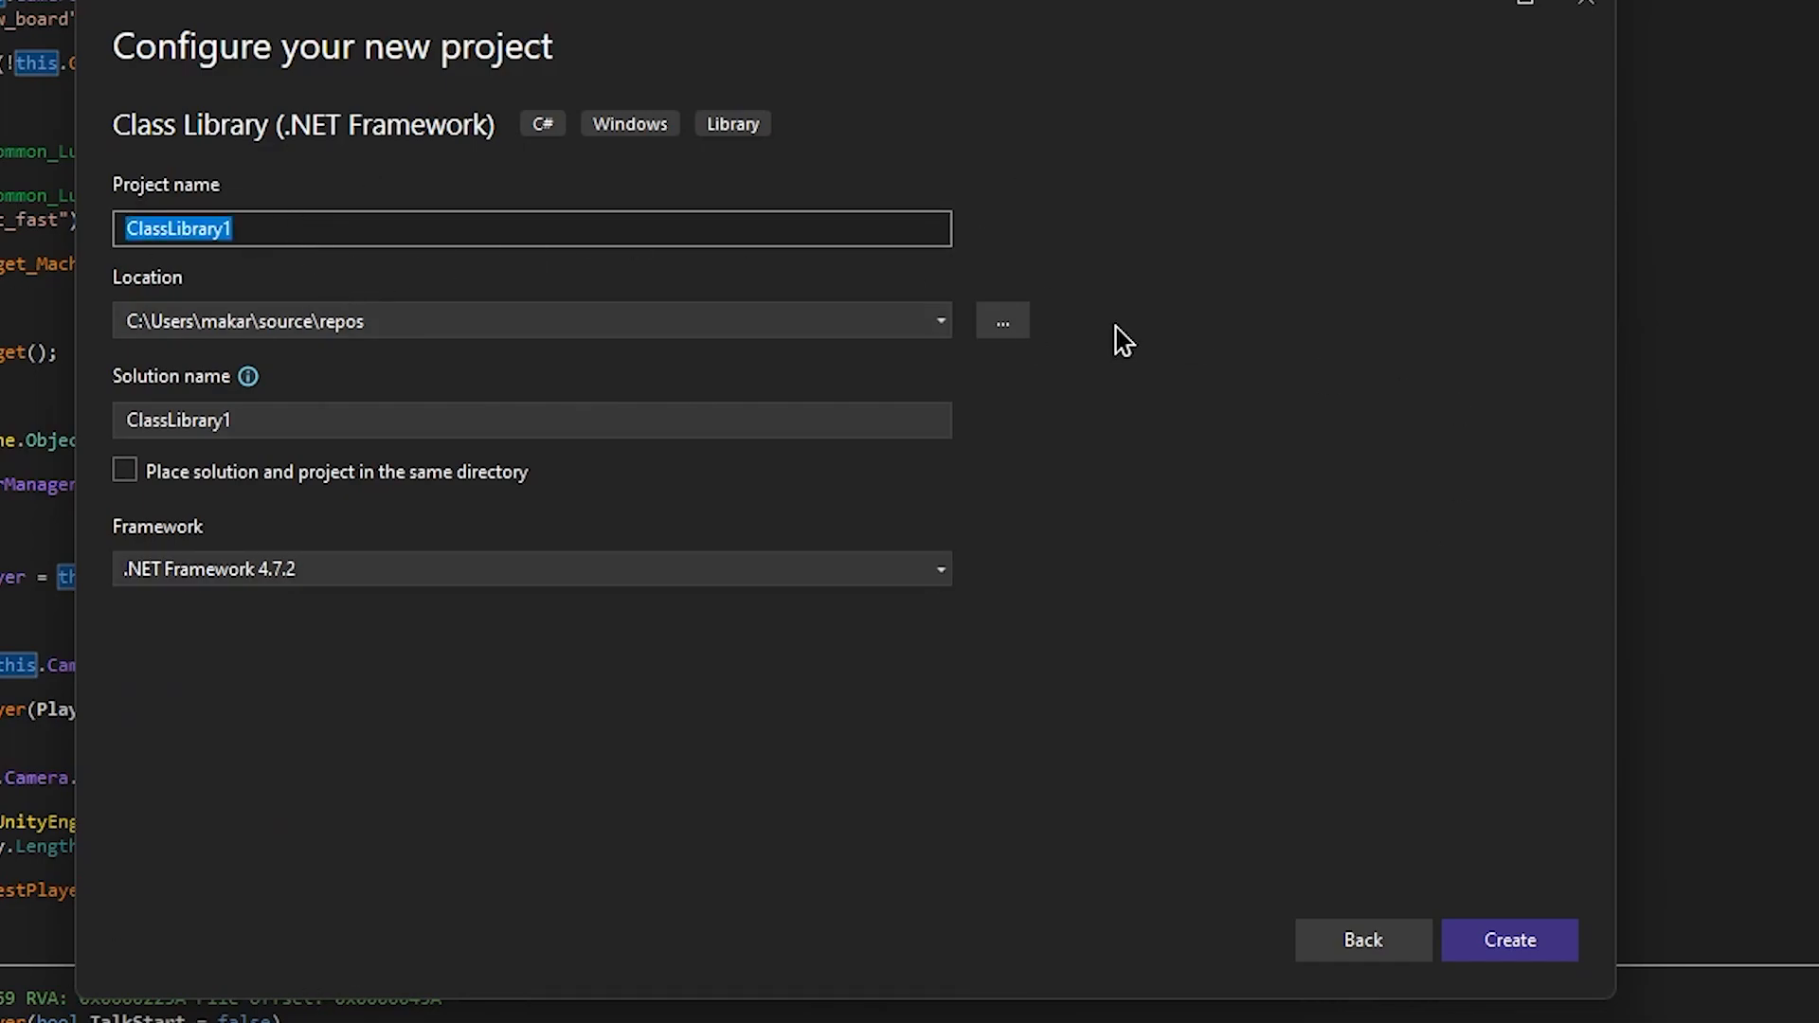
pyautogui.write('P06')
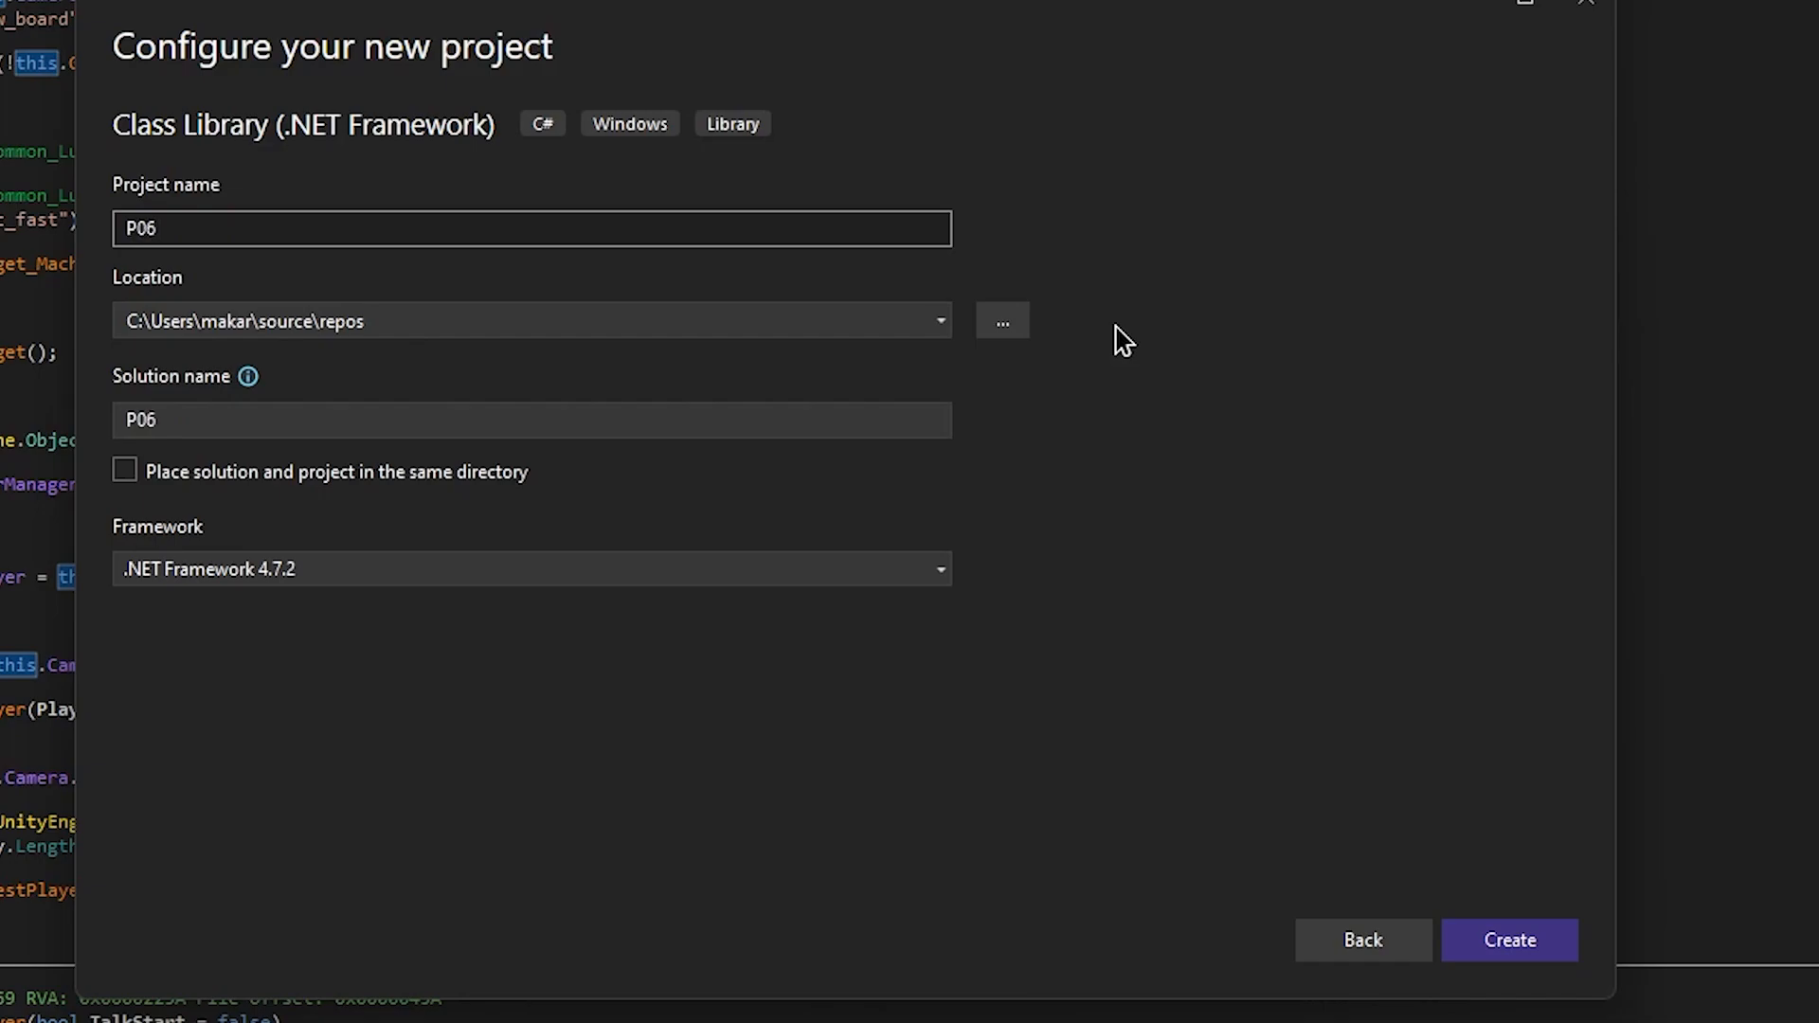
pyautogui.write('SpeedPlugin')
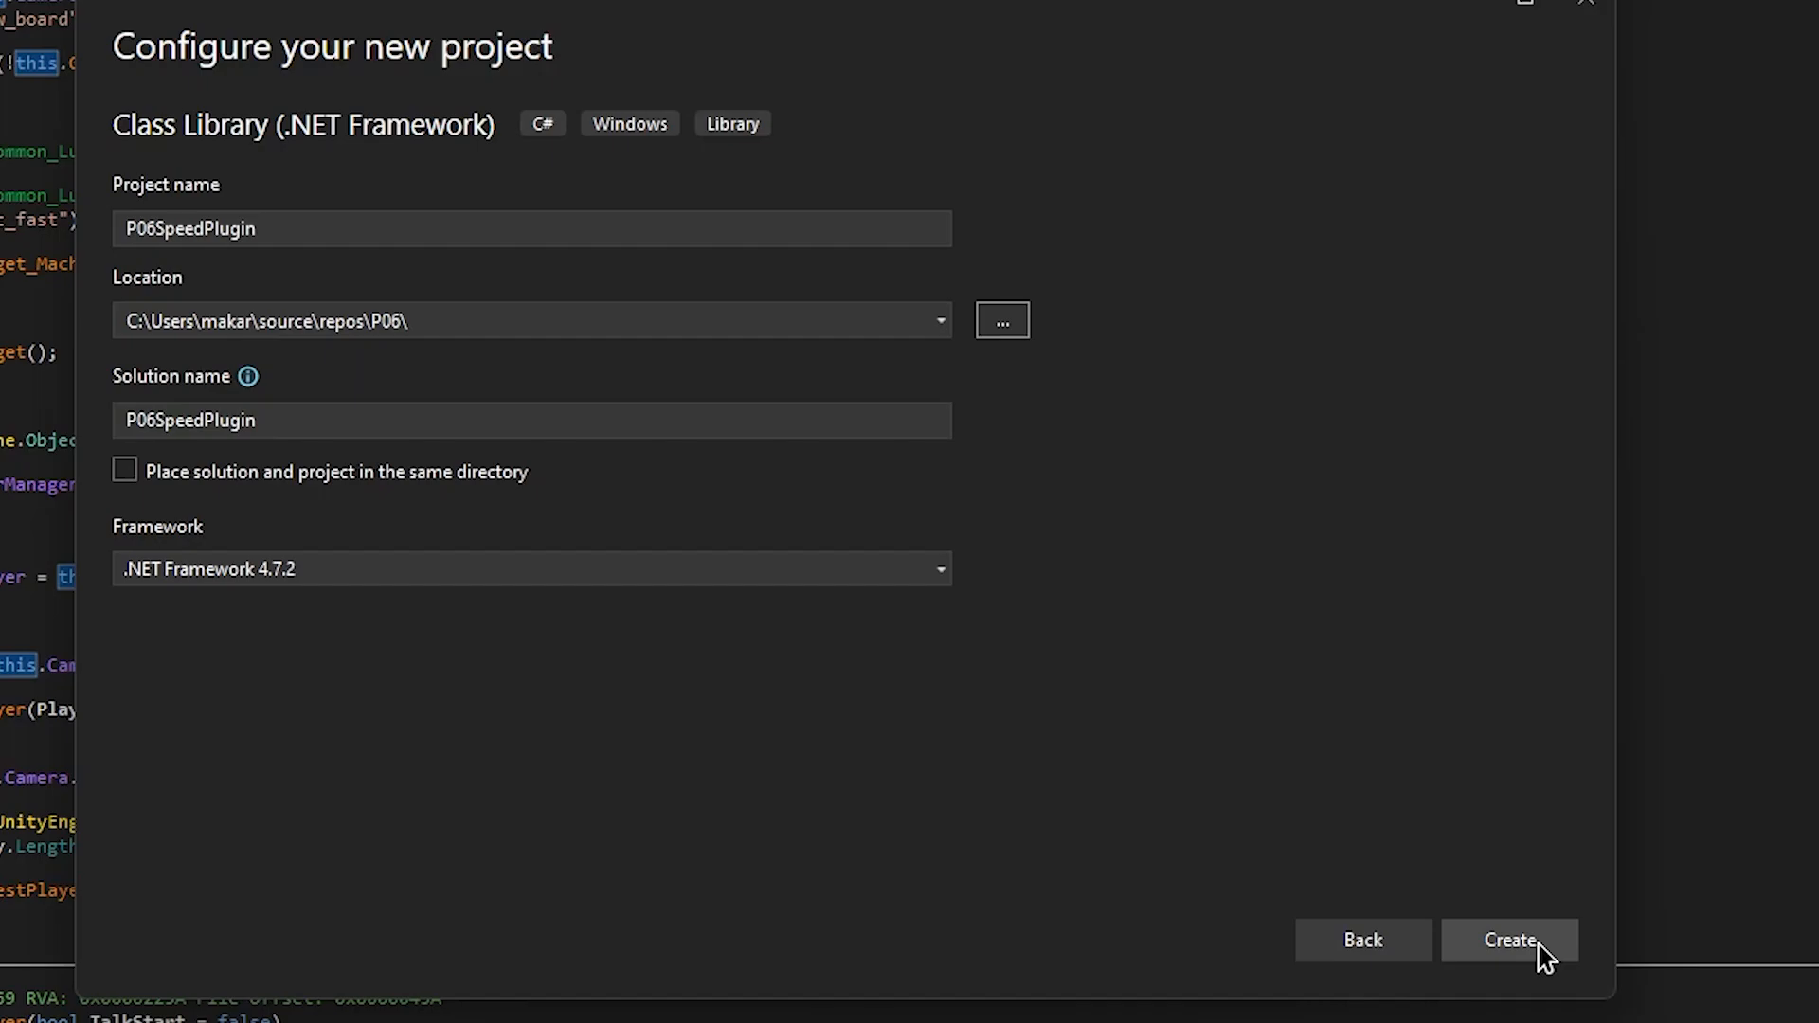
pyautogui.click(1508, 940)
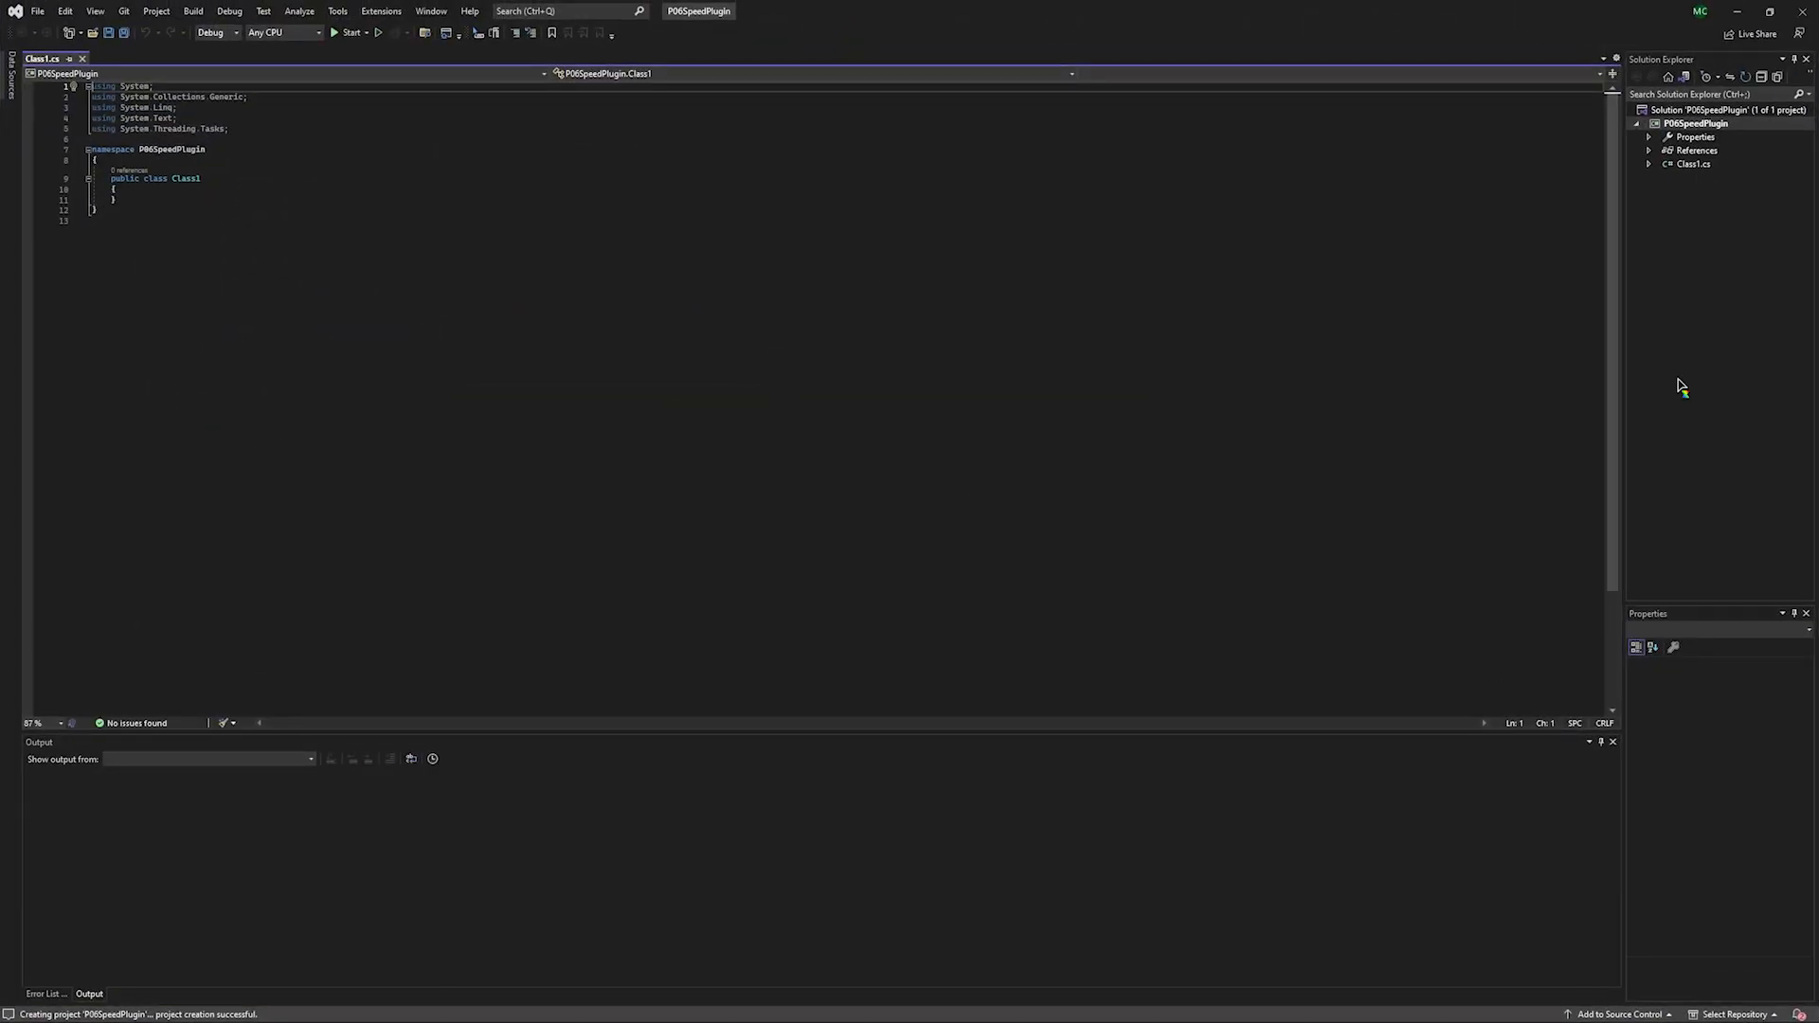
# Rename Class1.cs to Plugin.cs, also renaming the Class1 class in code.
pyautogui.rightClick(1693, 164)
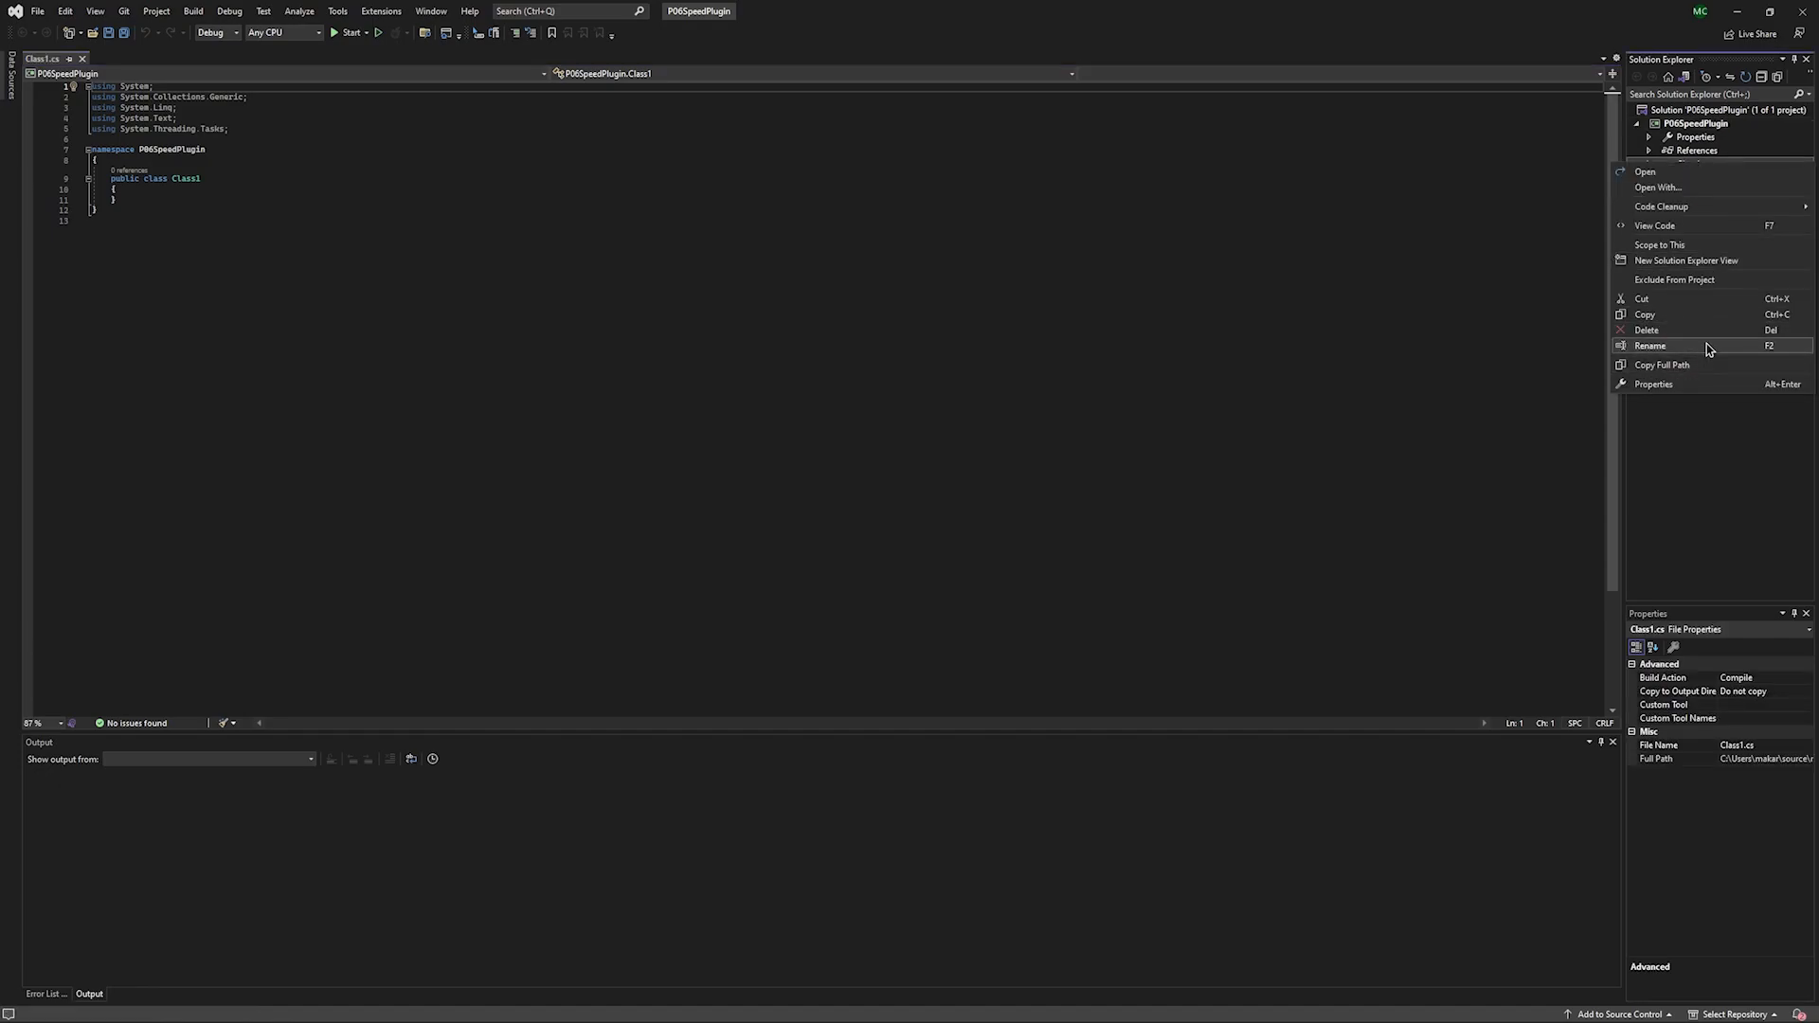
pyautogui.click(1649, 346)
pyautogui.write('Plugin.cs')
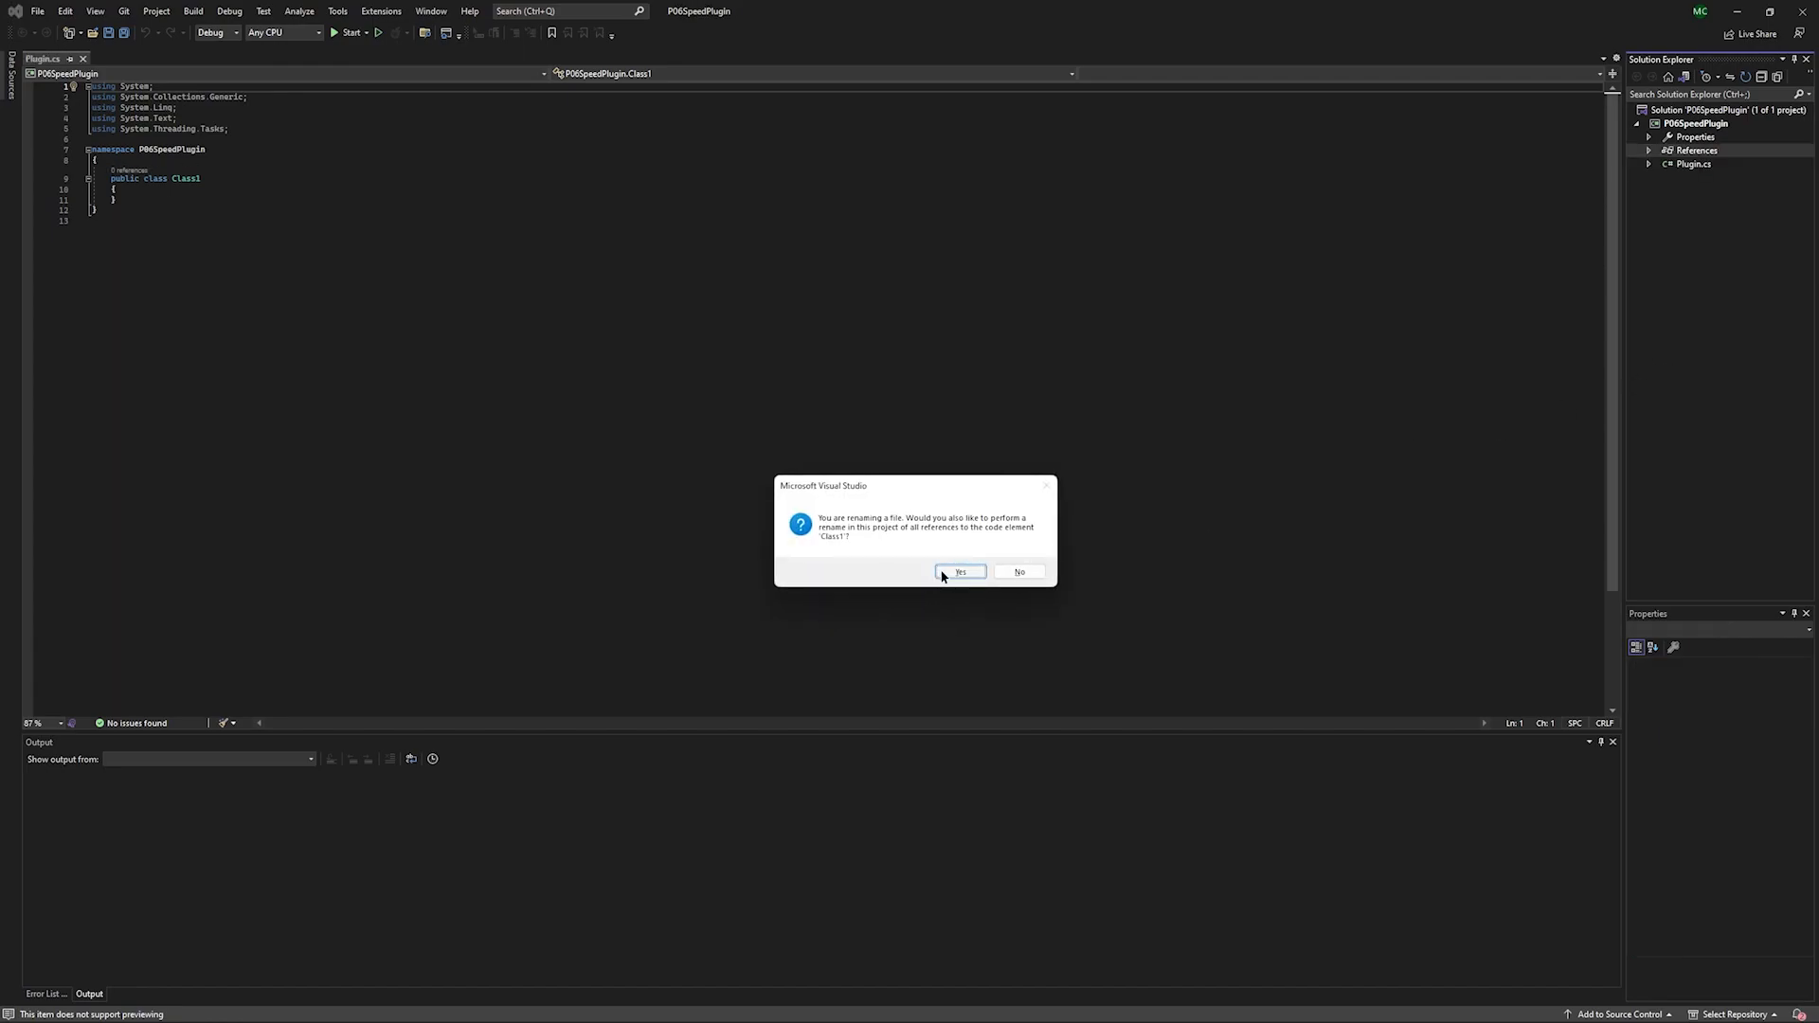
pyautogui.click(960, 570)
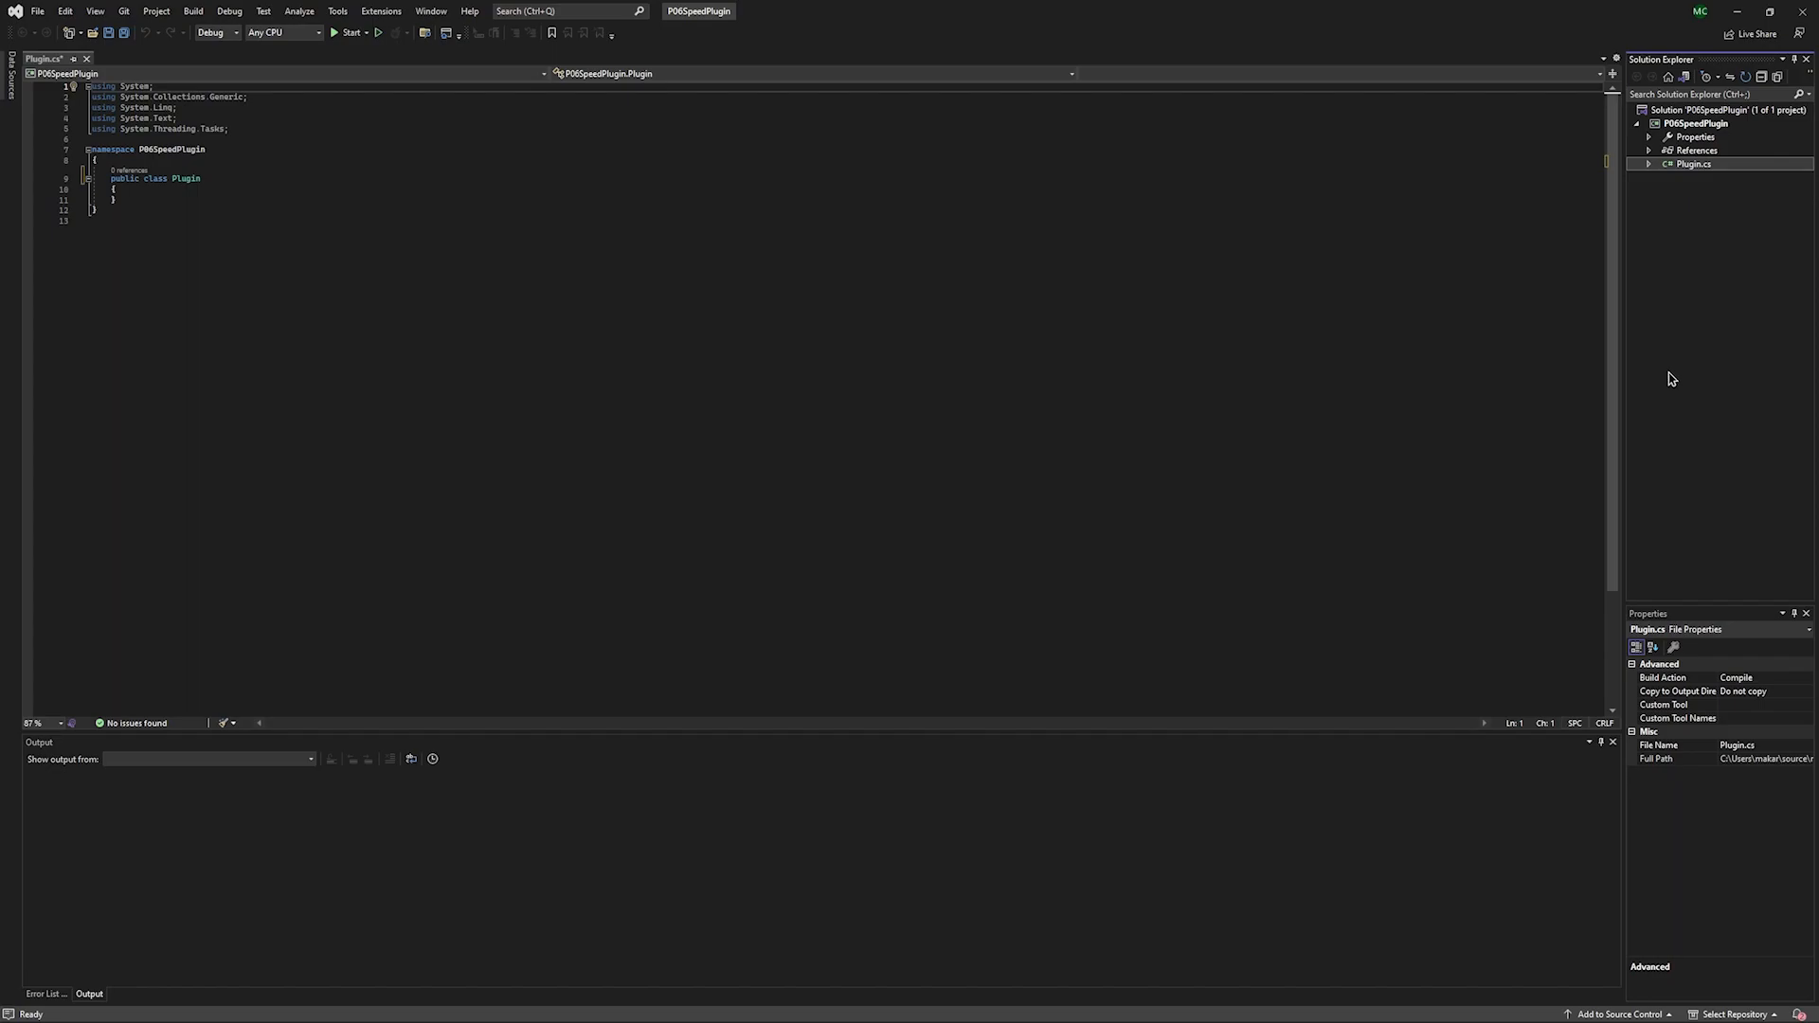
# In Reference Manager, browse to the game's MelonLoader folder and add 0Harmony.dll and MelonLoader.dll.
pyautogui.rightClick(1697, 149)
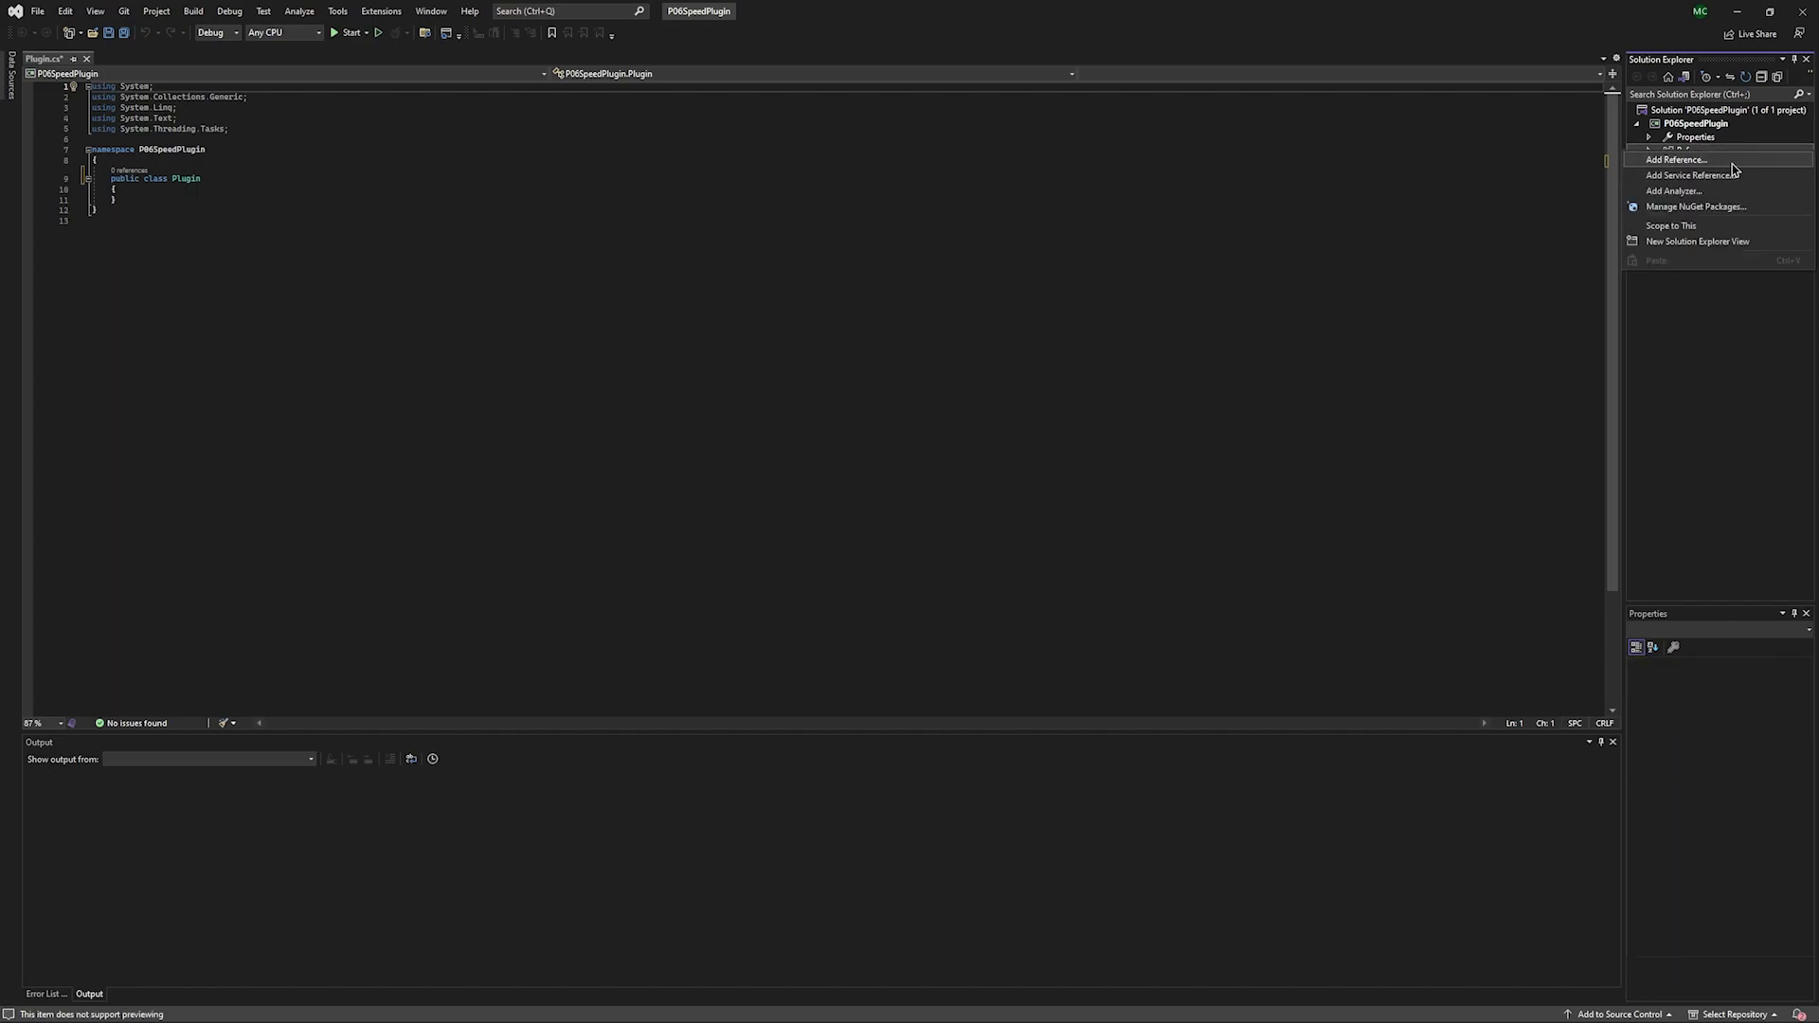
pyautogui.click(1675, 159)
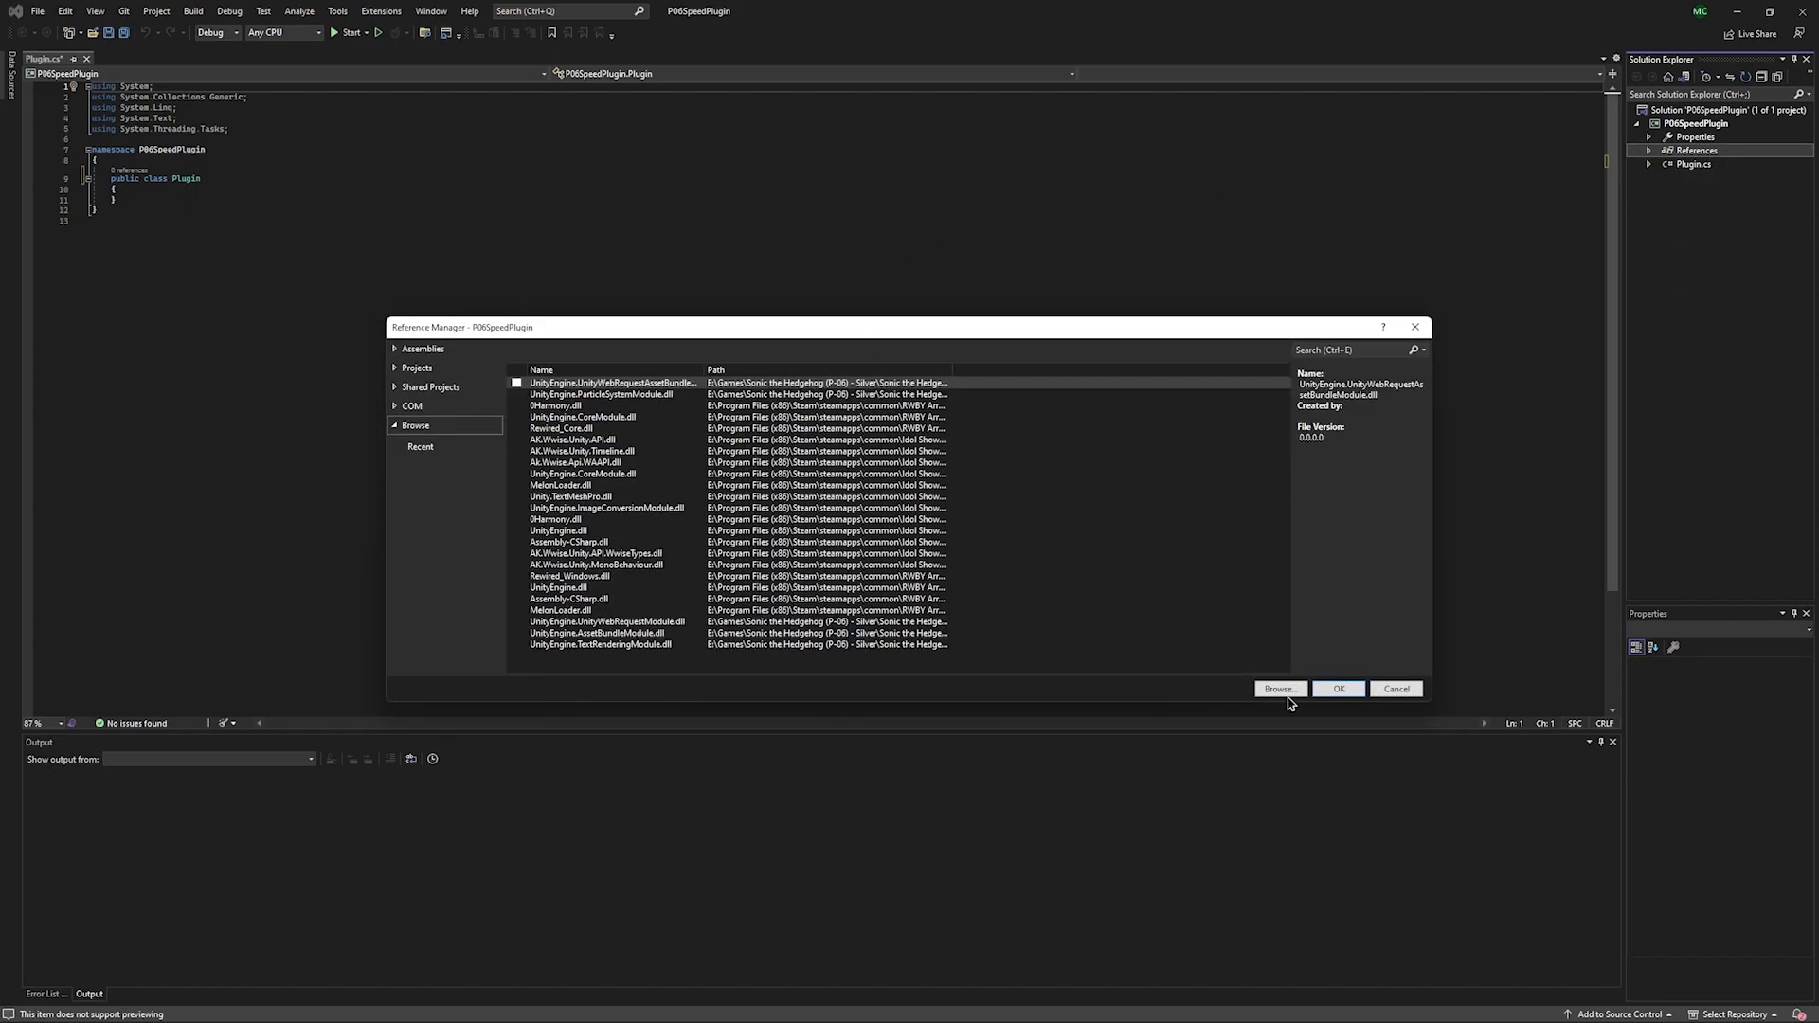
pyautogui.click(1278, 688)
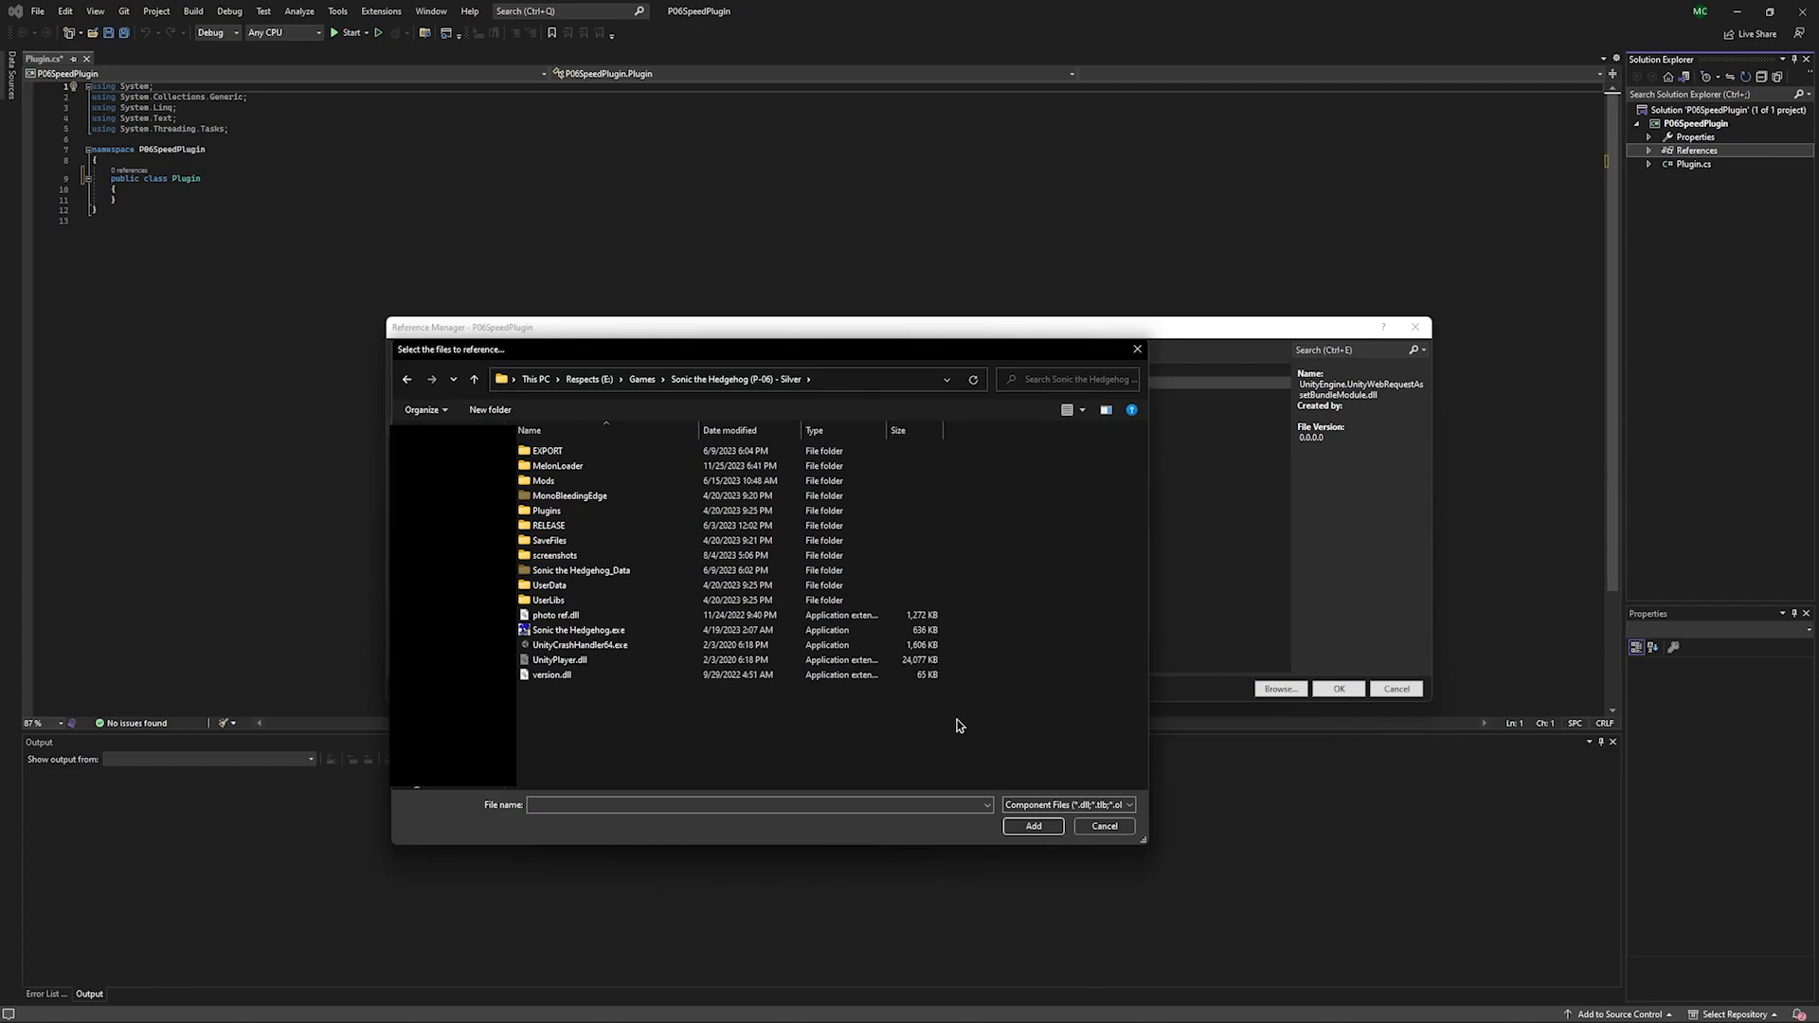
pyautogui.doubleClick(556, 466)
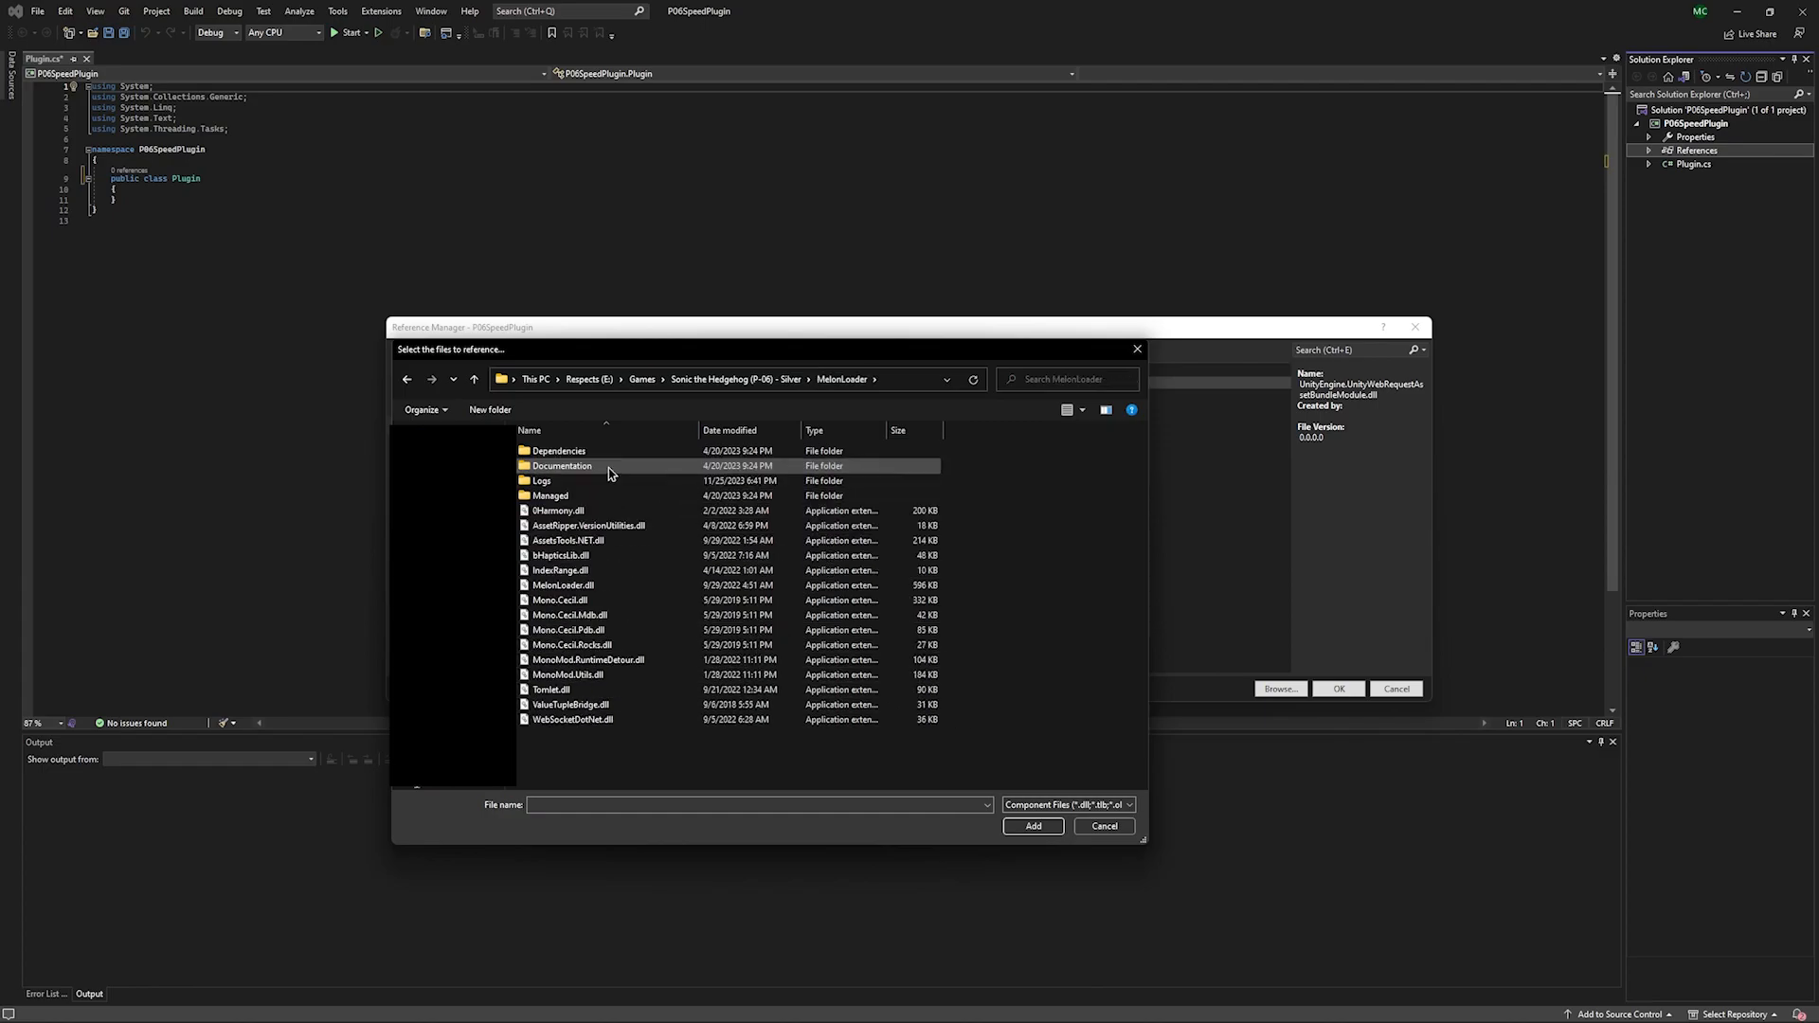
pyautogui.click(558, 511)
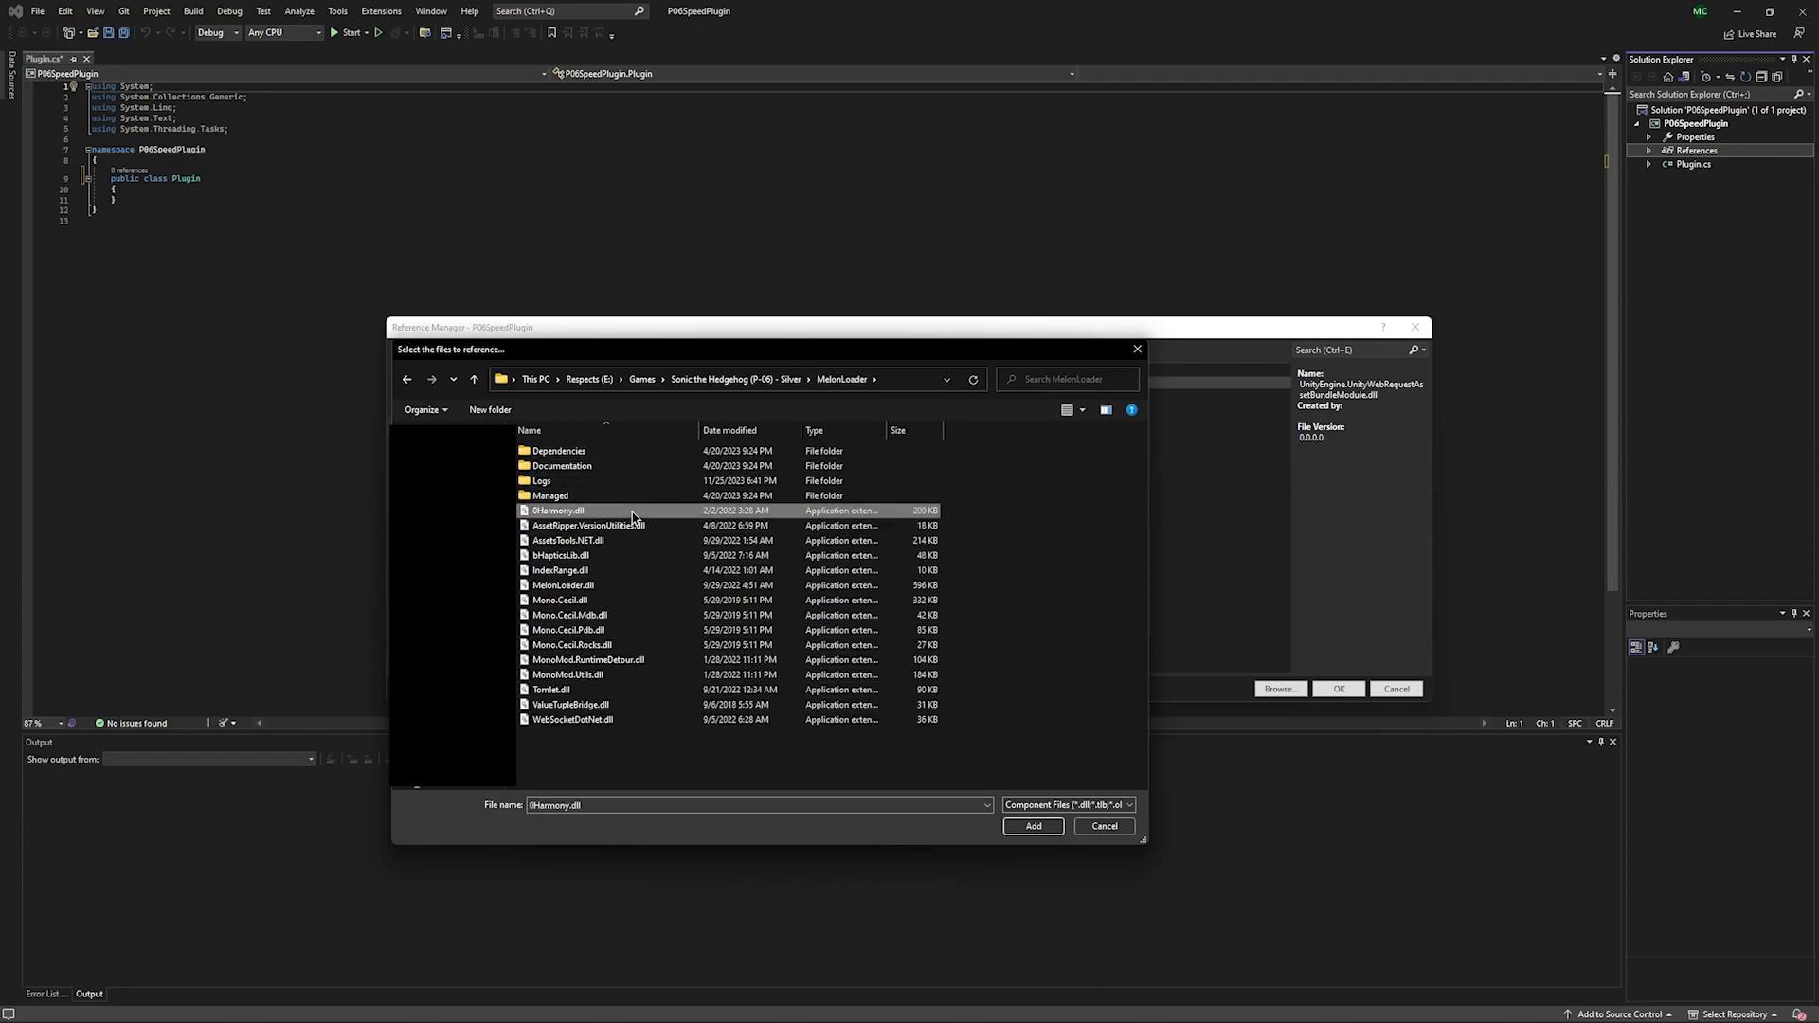
pyautogui.click(563, 585)
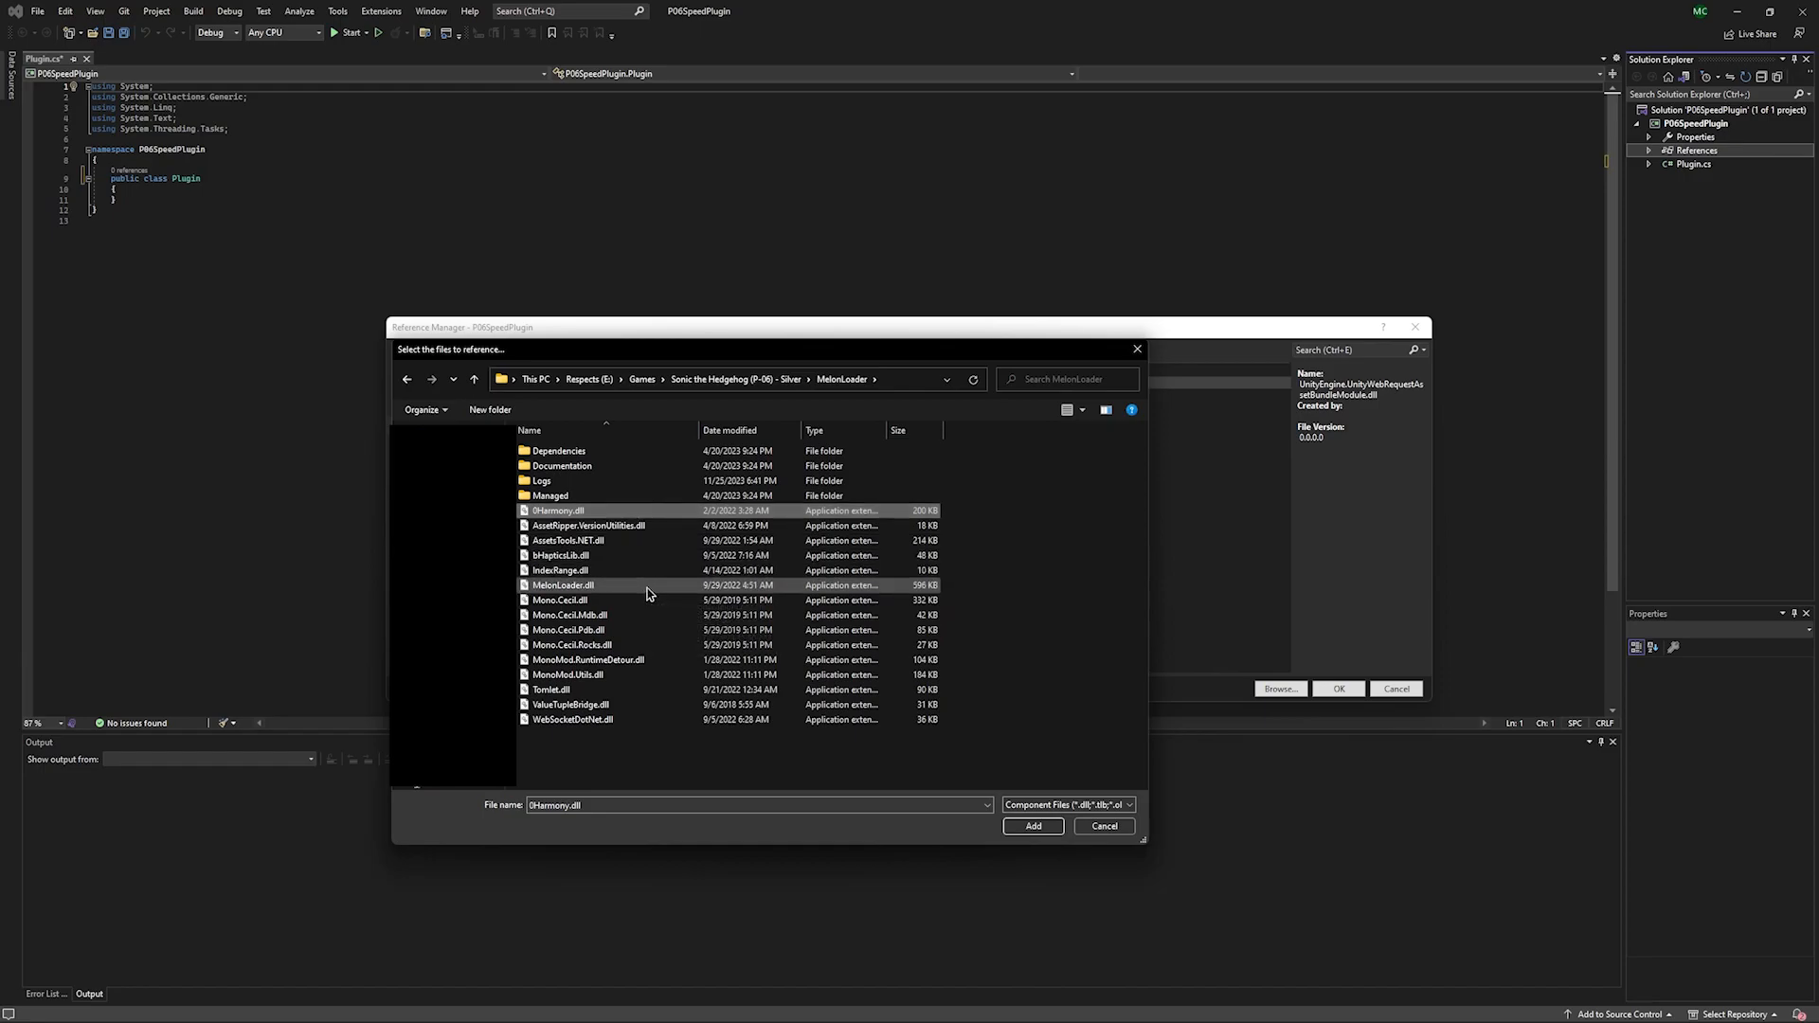
pyautogui.click(1031, 825)
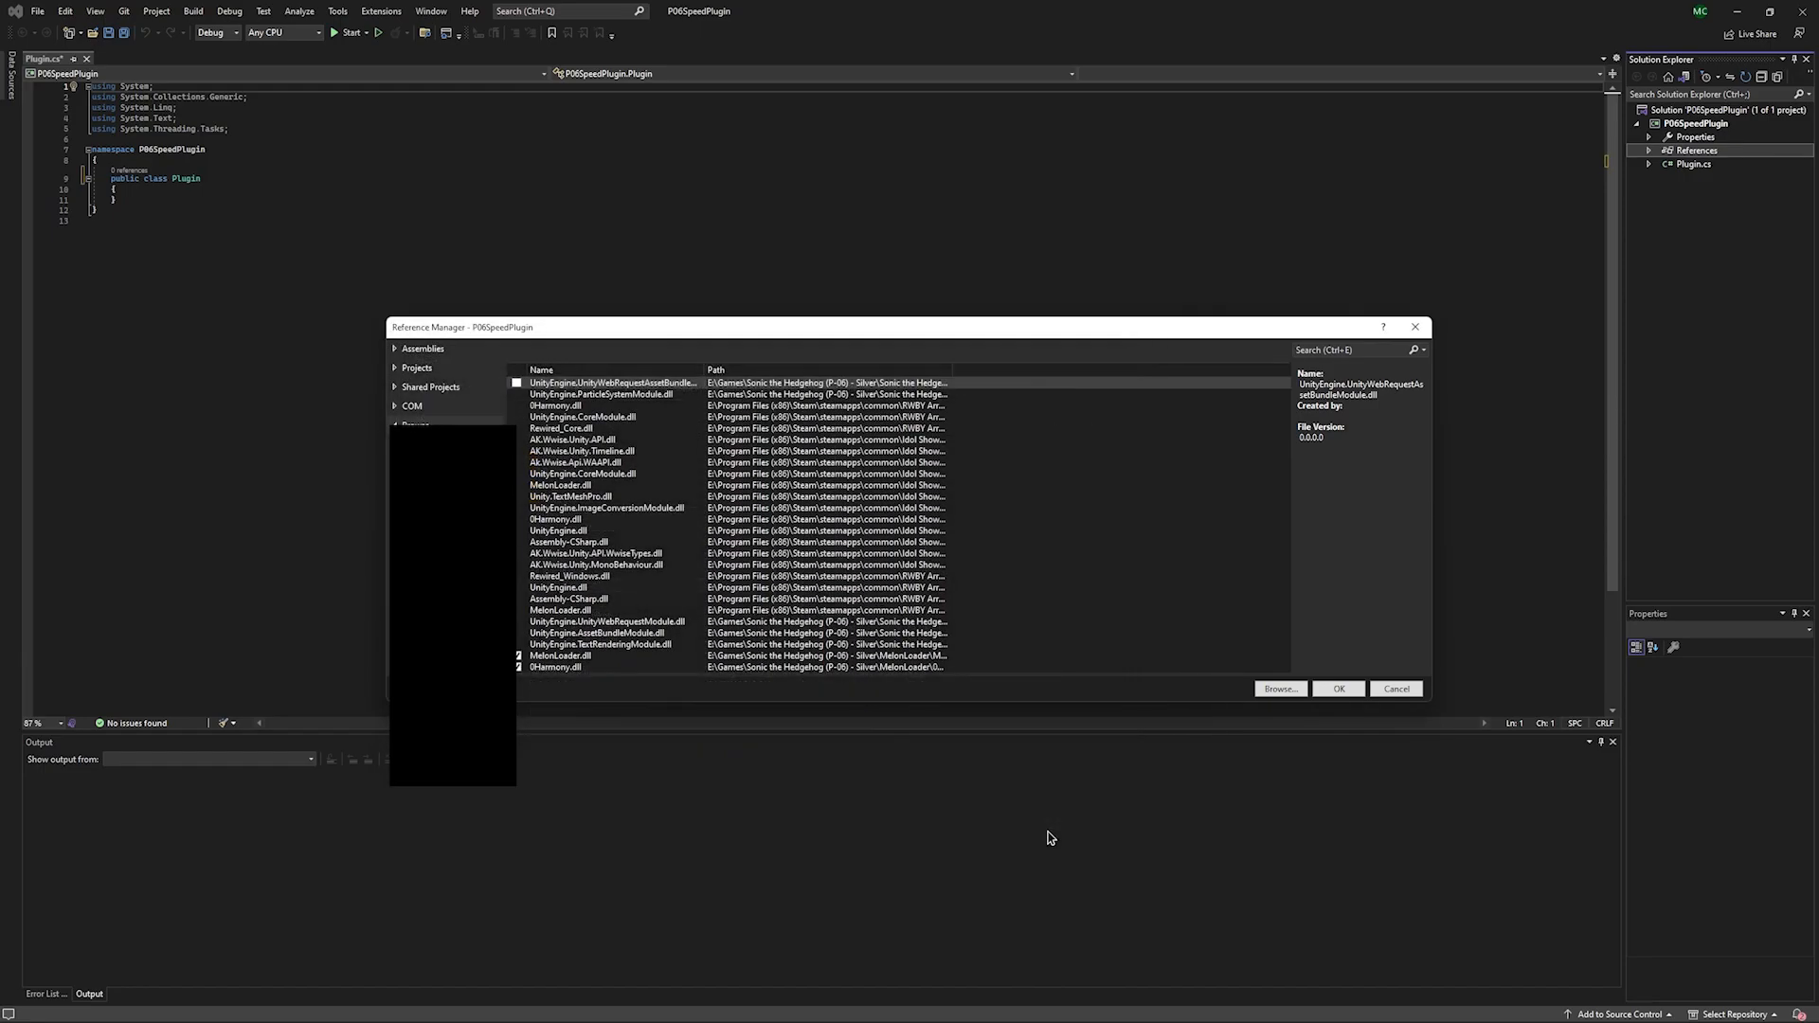
# Browse to Sonic the Hedgehog_Data/Managed and choose the game's UnityEngine libraries to reference.
pyautogui.click(1280, 689)
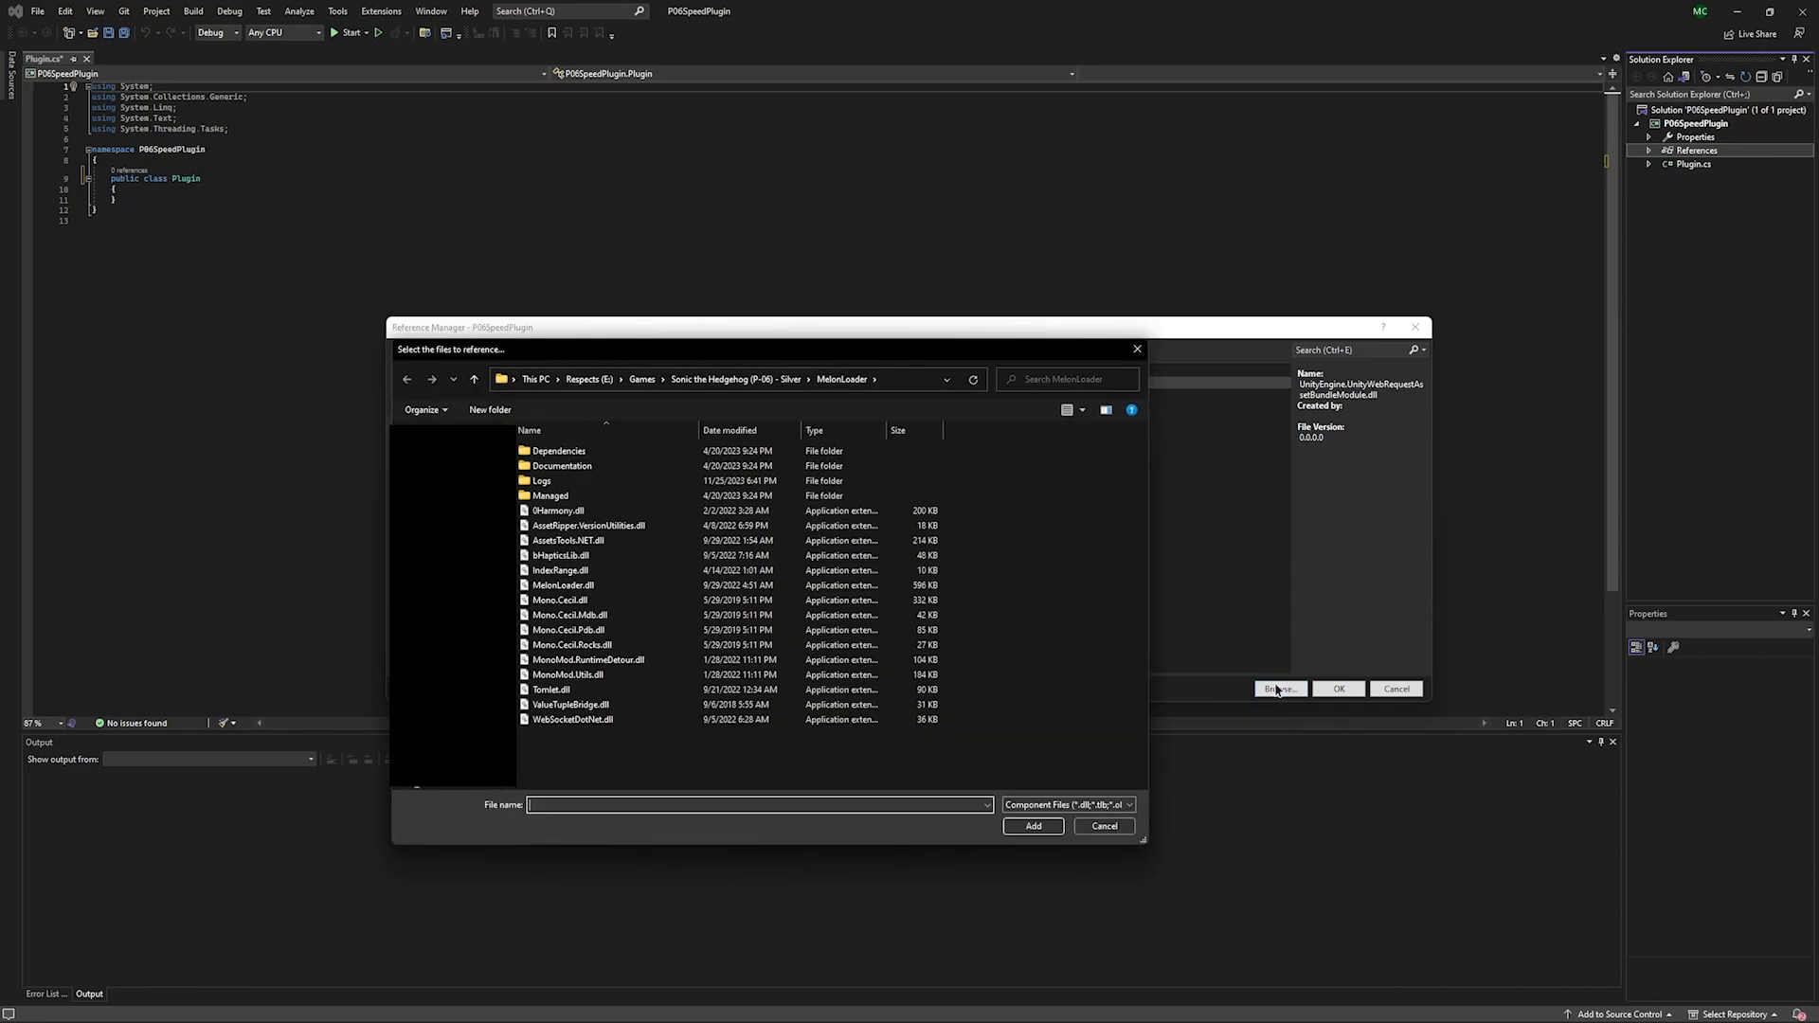
pyautogui.click(473, 378)
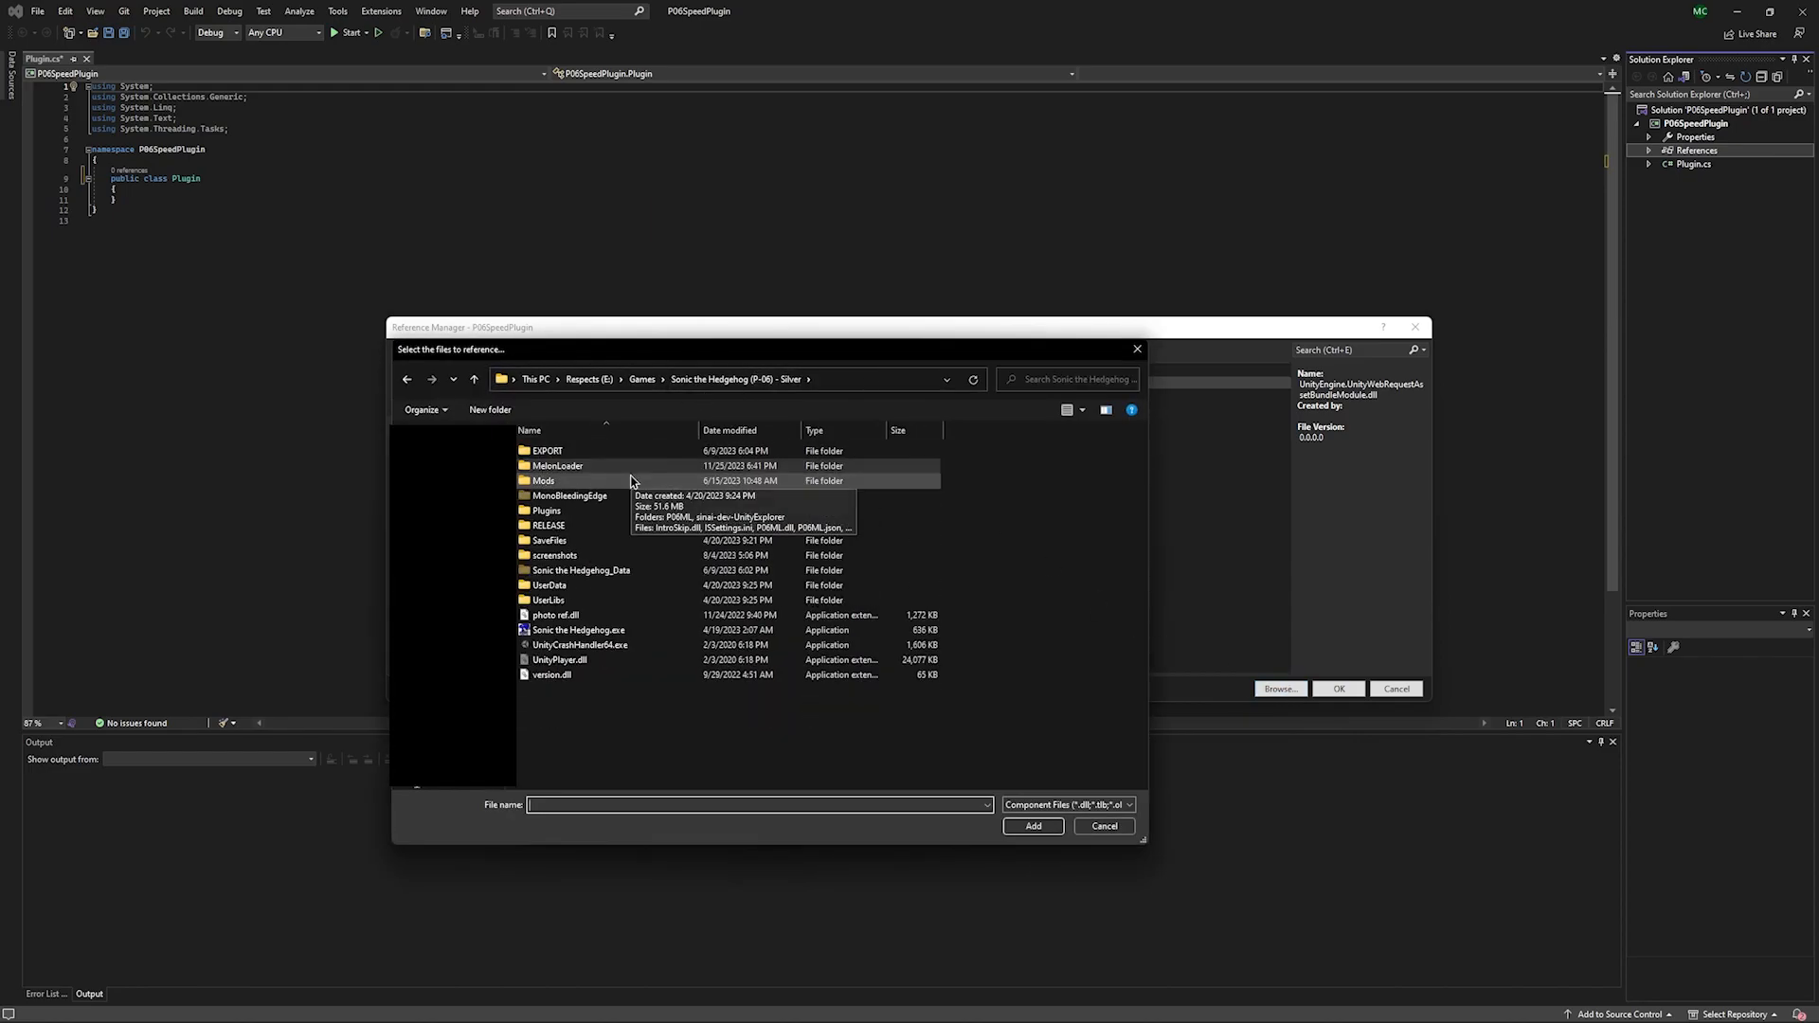
pyautogui.moveTo(671, 570)
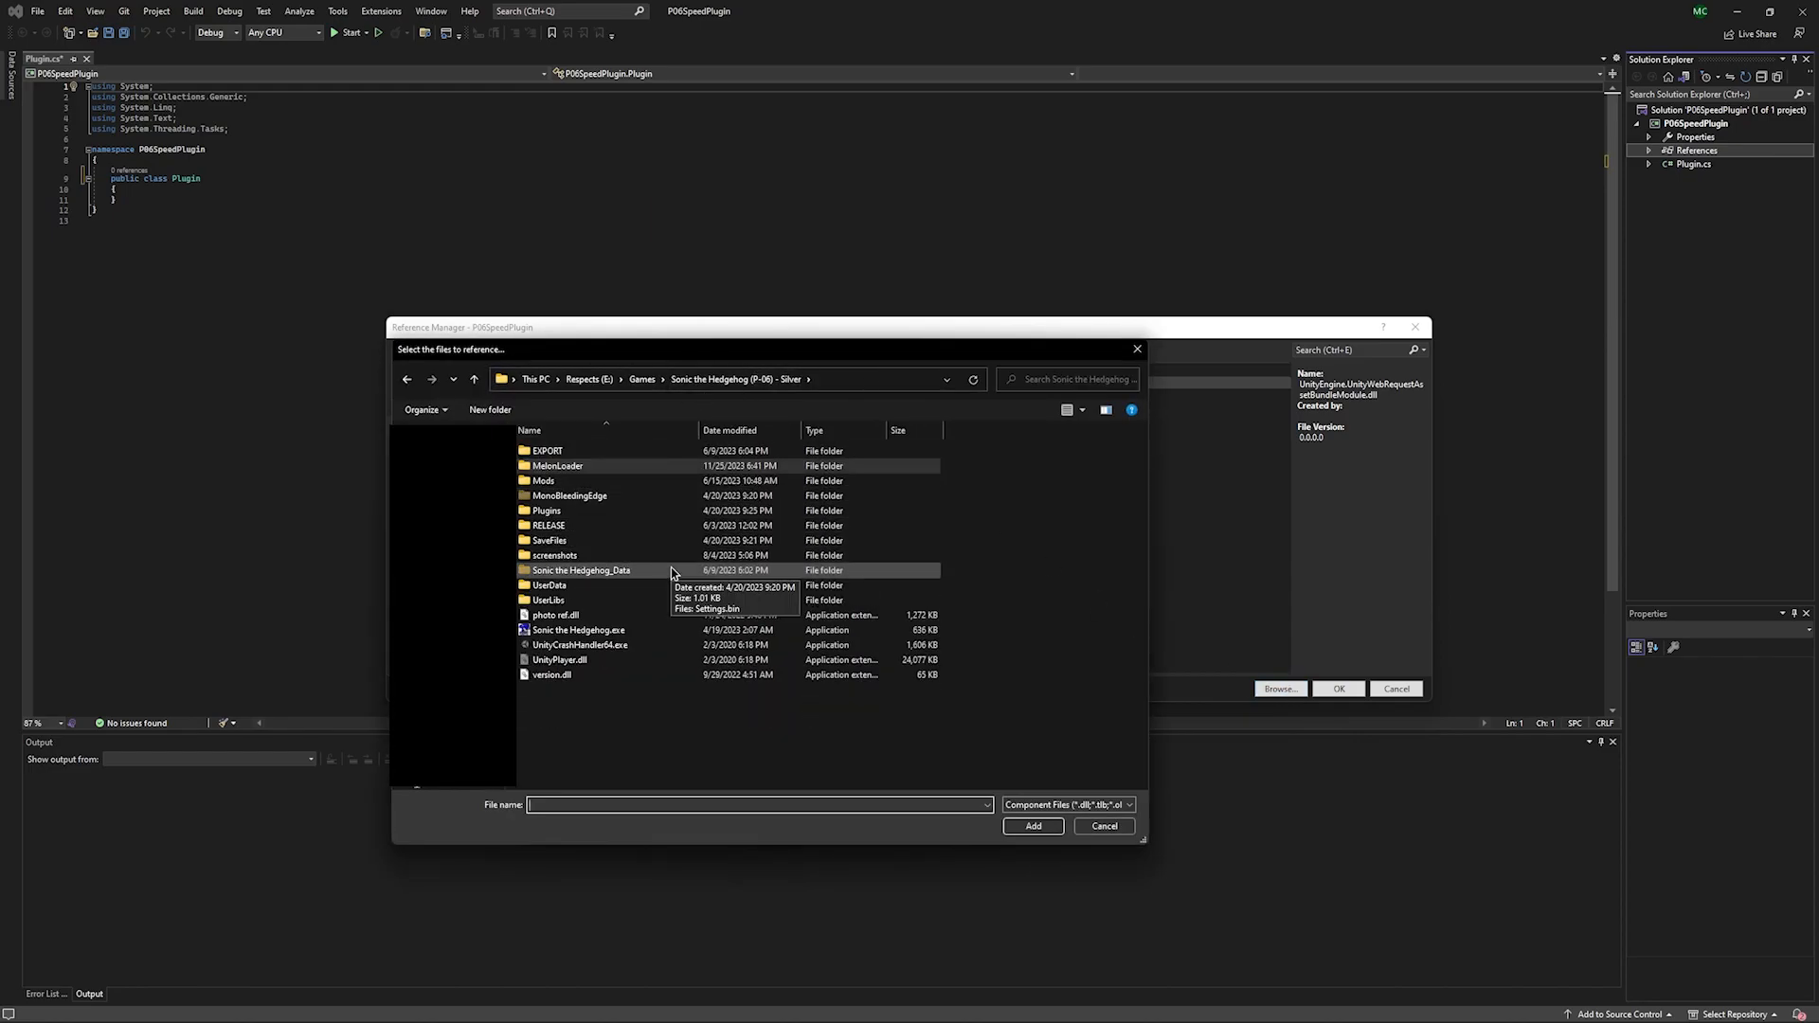
pyautogui.doubleClick(580, 569)
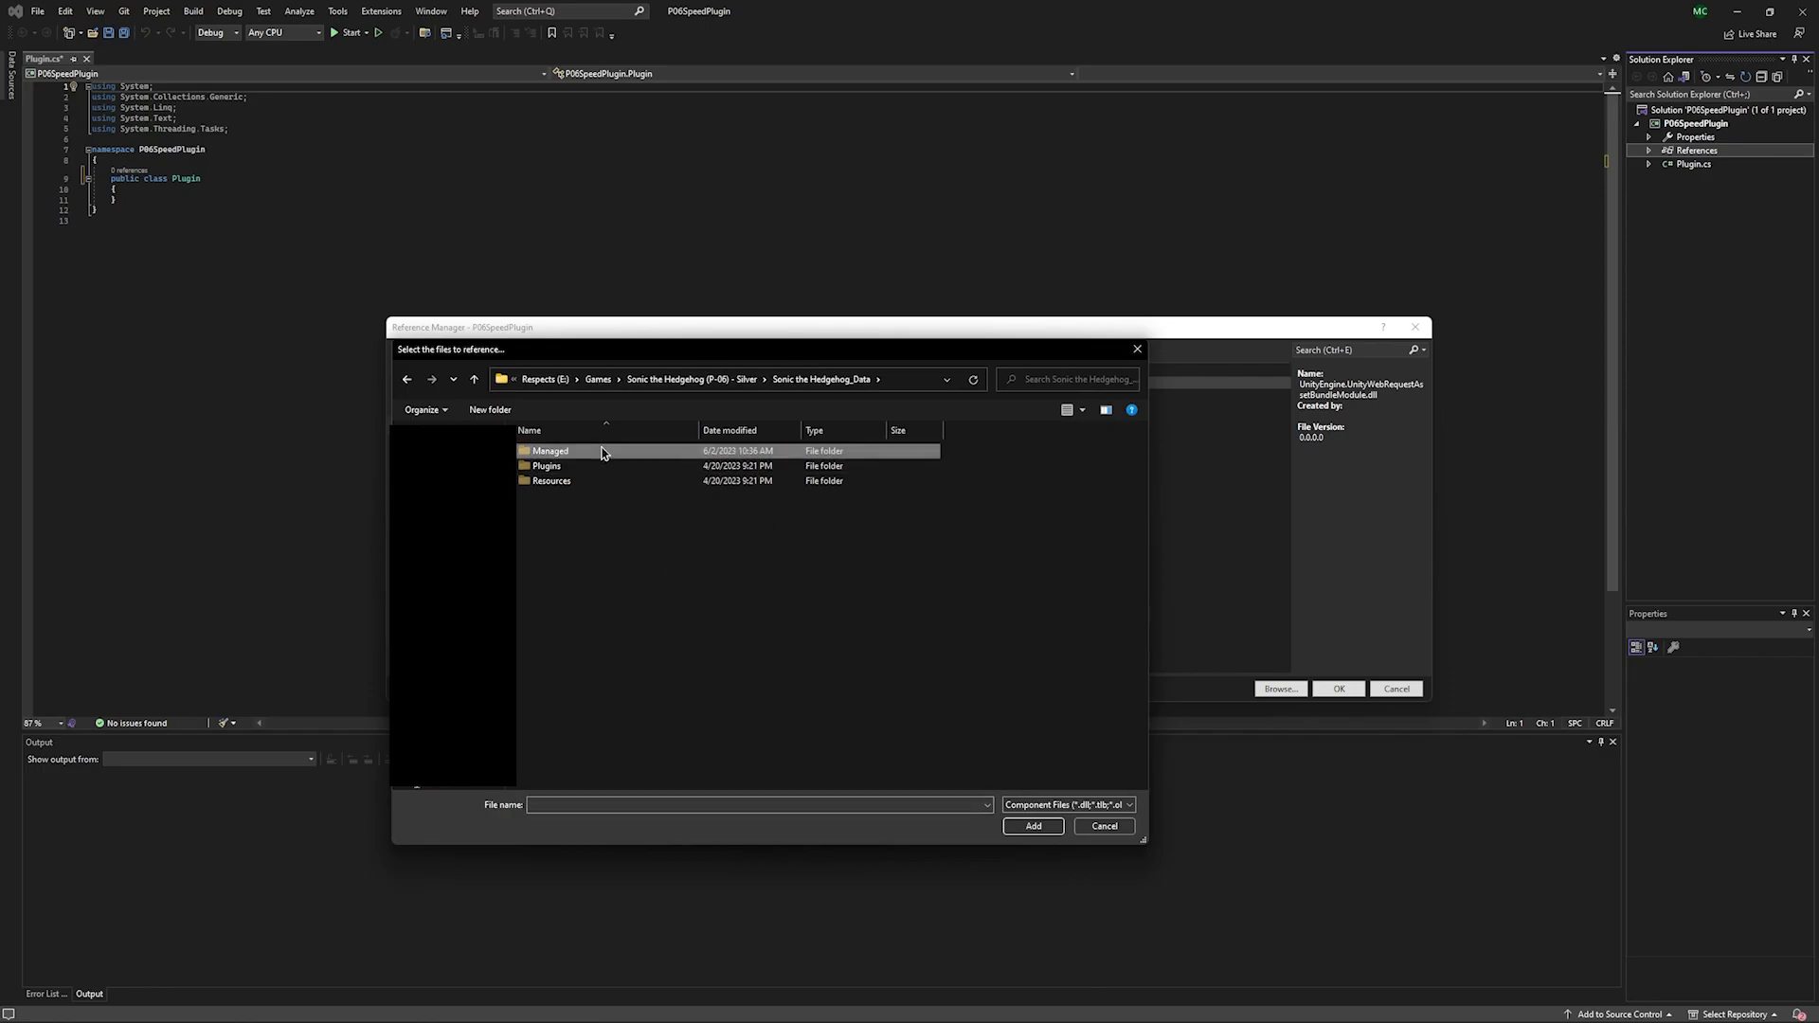
pyautogui.doubleClick(549, 450)
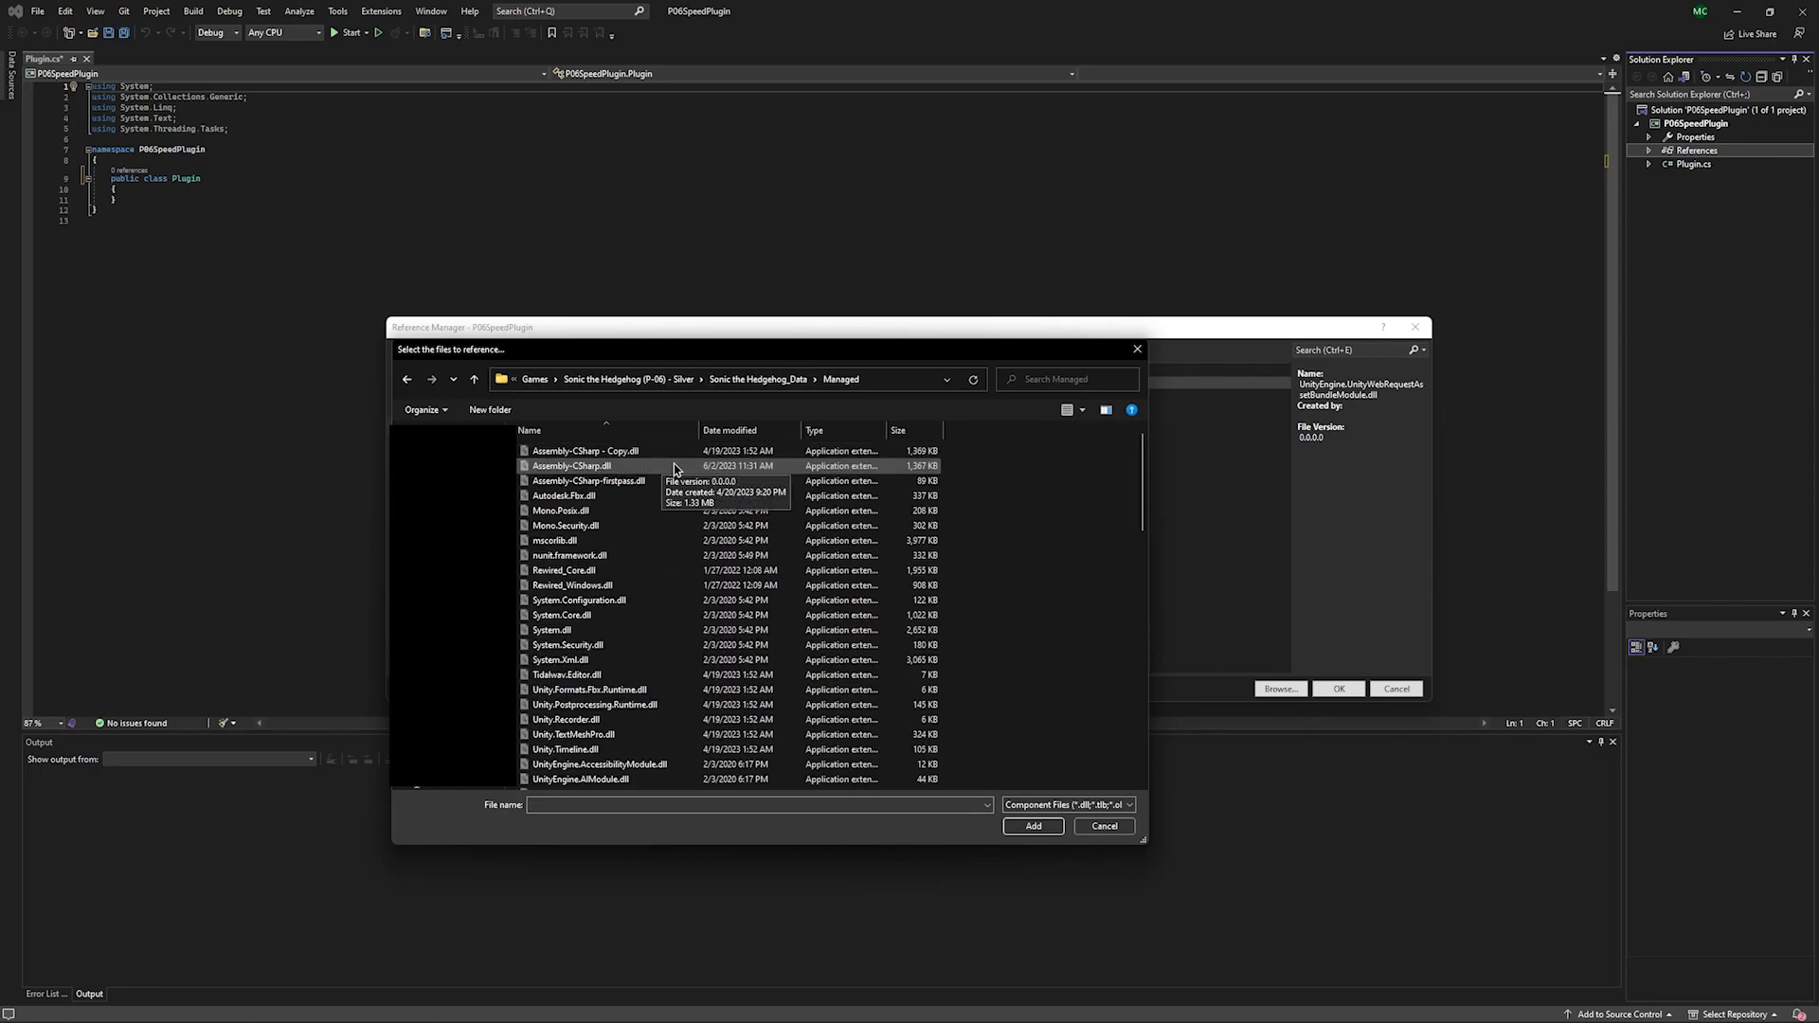
pyautogui.scroll(-3)
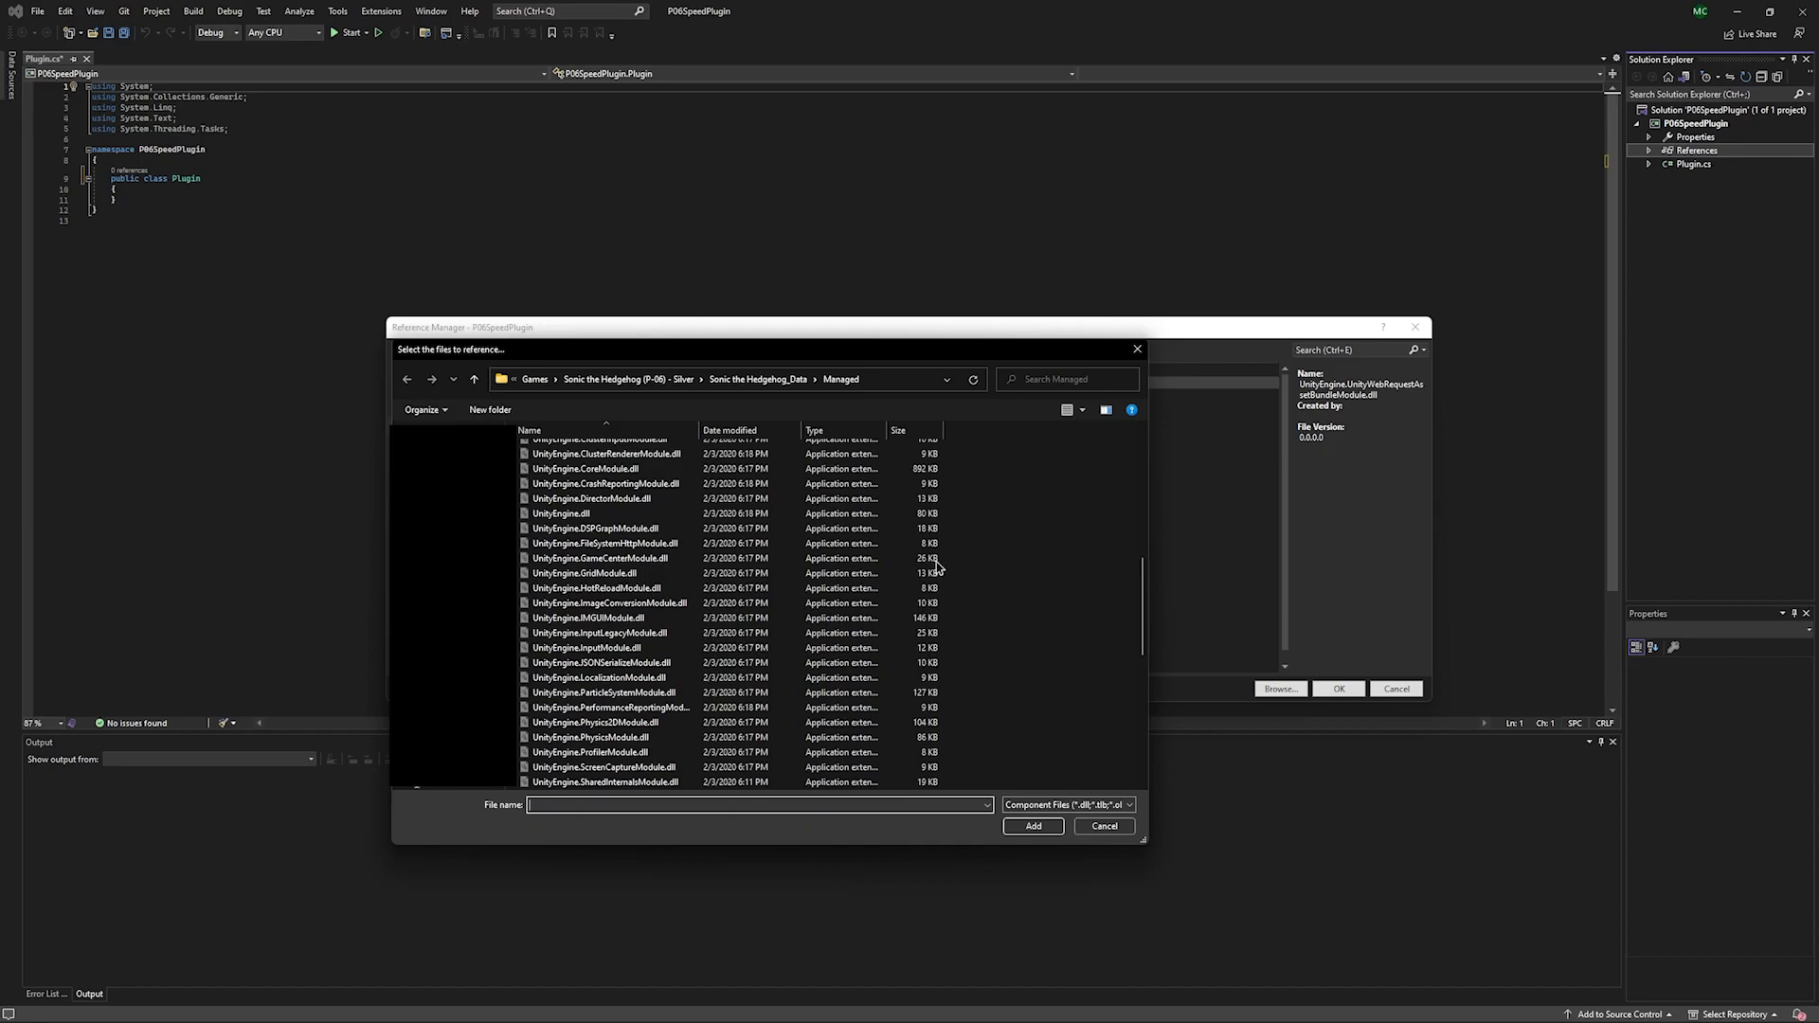
pyautogui.click(560, 512)
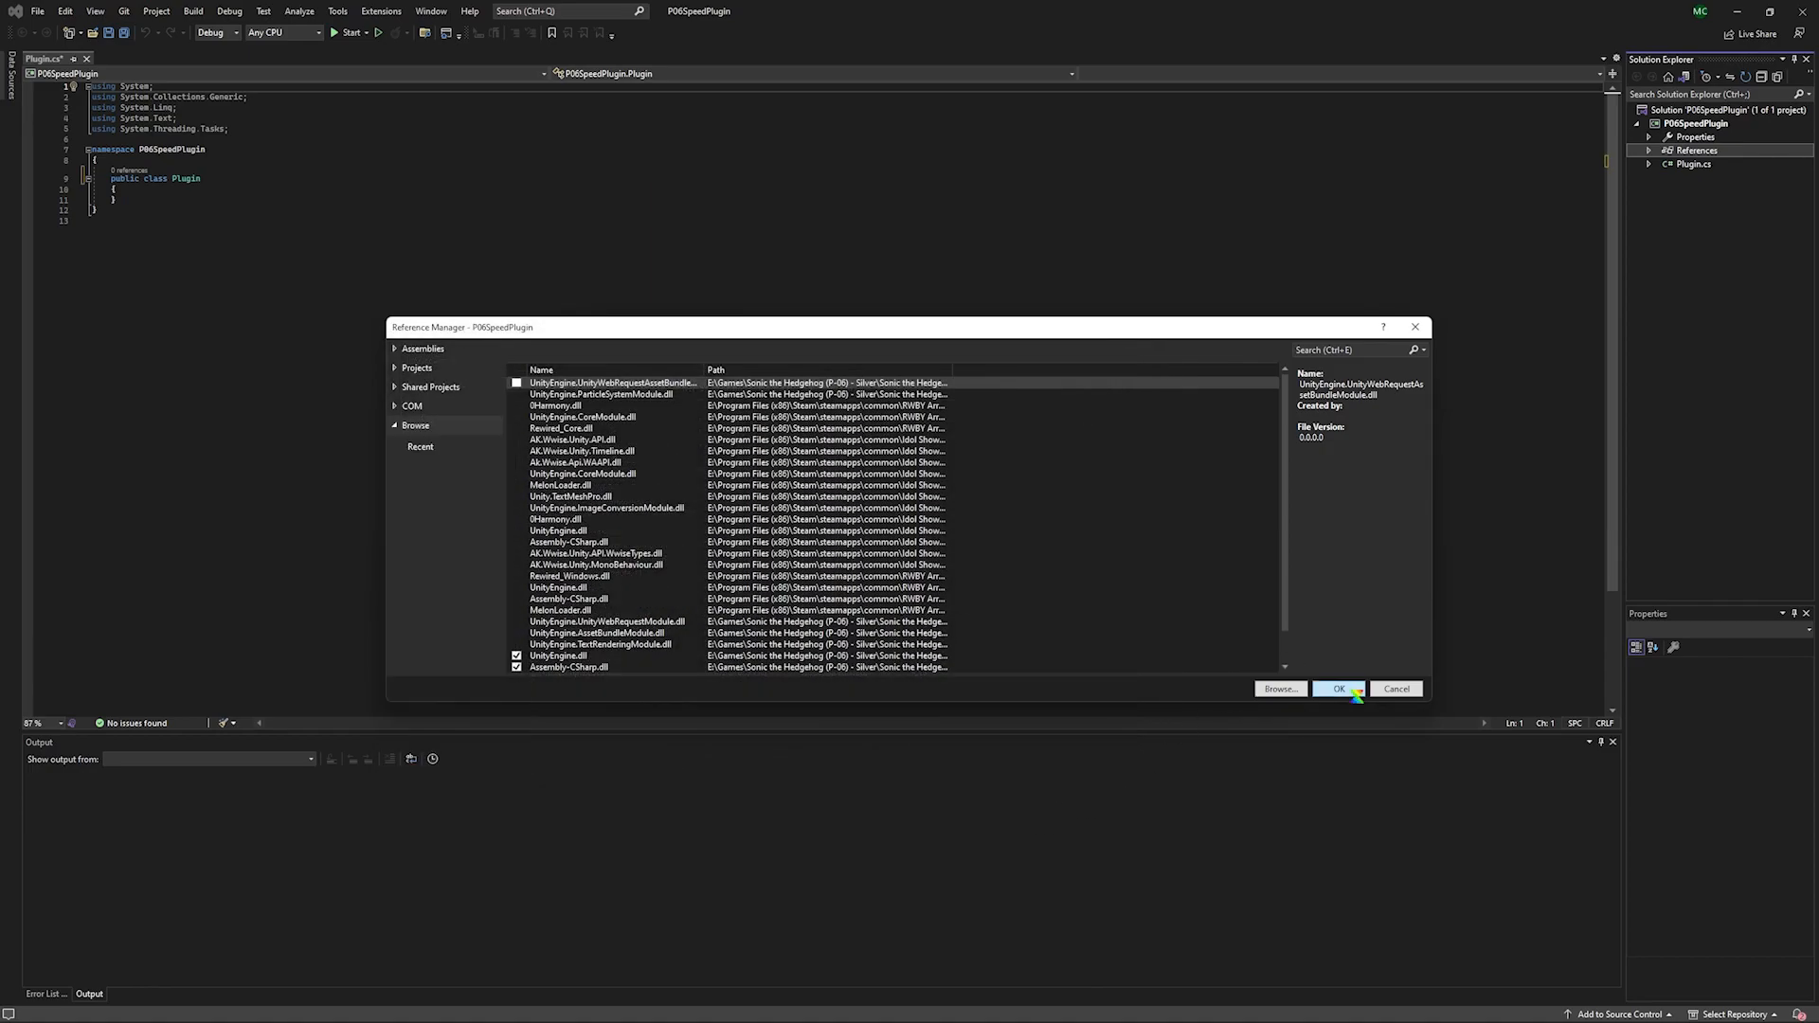
# Confirm the references, then in Plugin.cs add 'using MelonLoader;' and a MelonMod base for Plugin.
pyautogui.click(1337, 689)
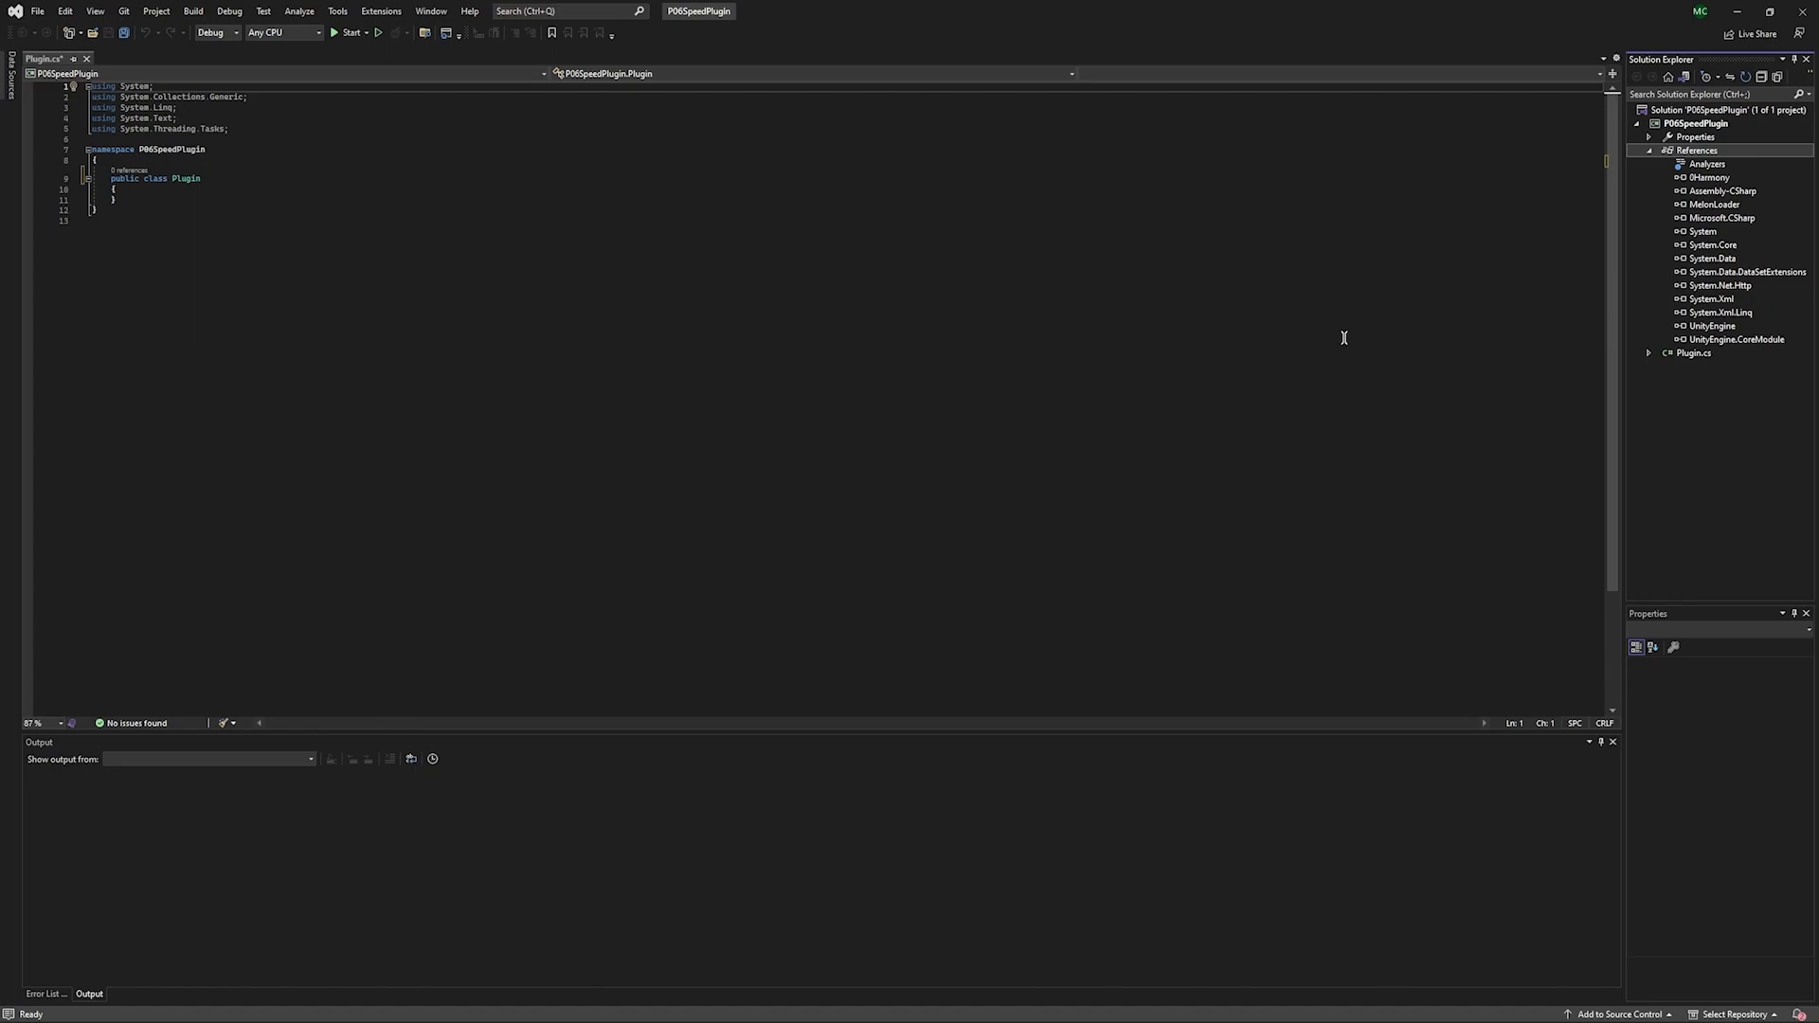
pyautogui.moveTo(419, 222)
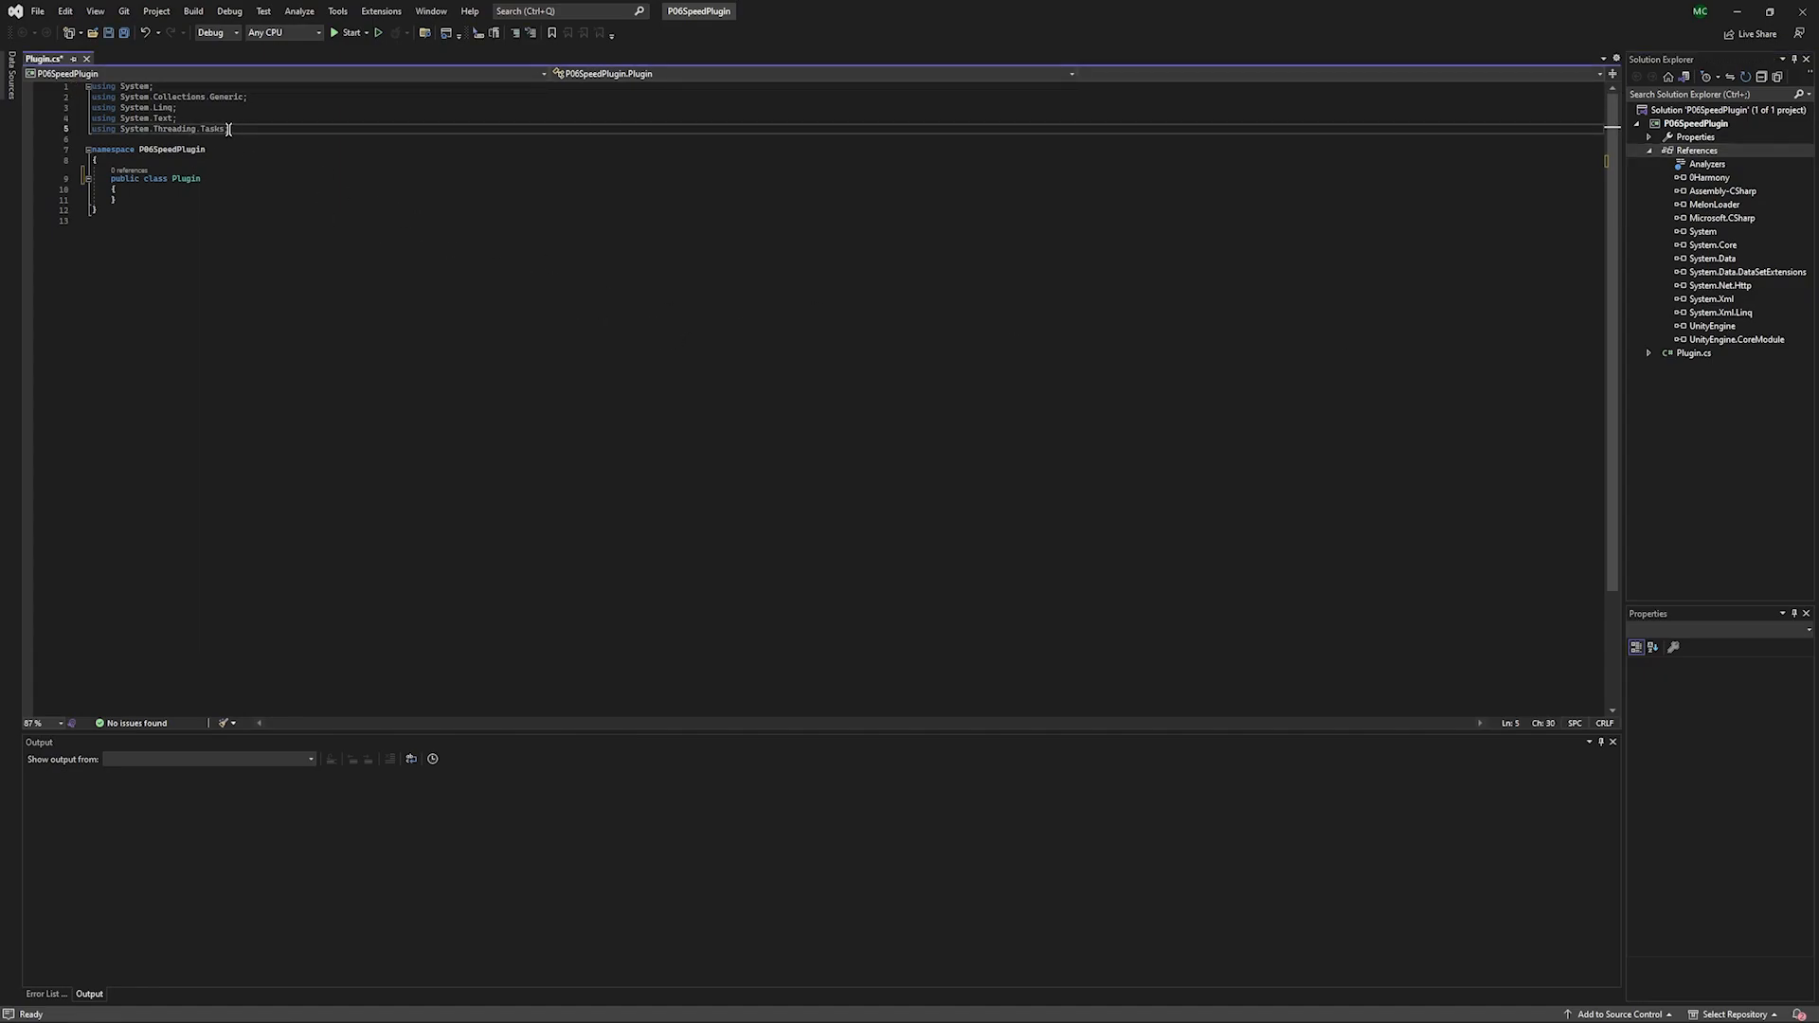
pyautogui.press('enter')
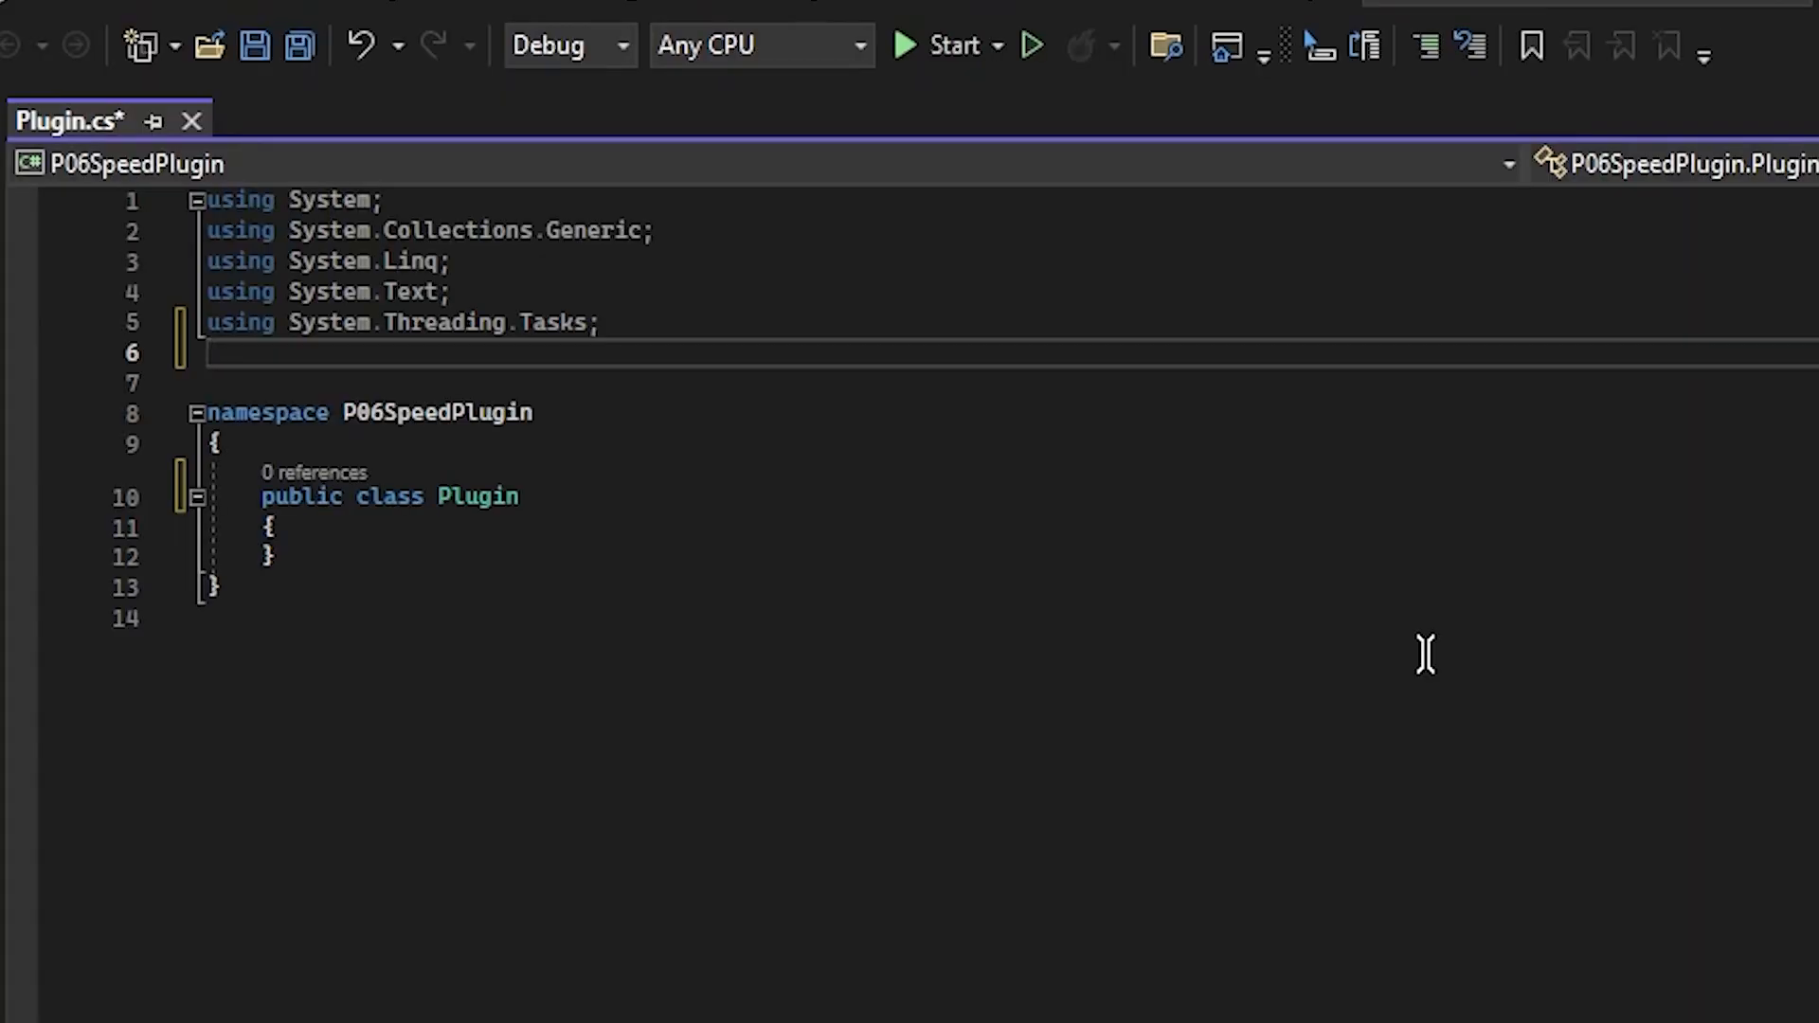
pyautogui.write('using MelonLoader;')
pyautogui.click(1009, 497)
pyautogui.write(' :')
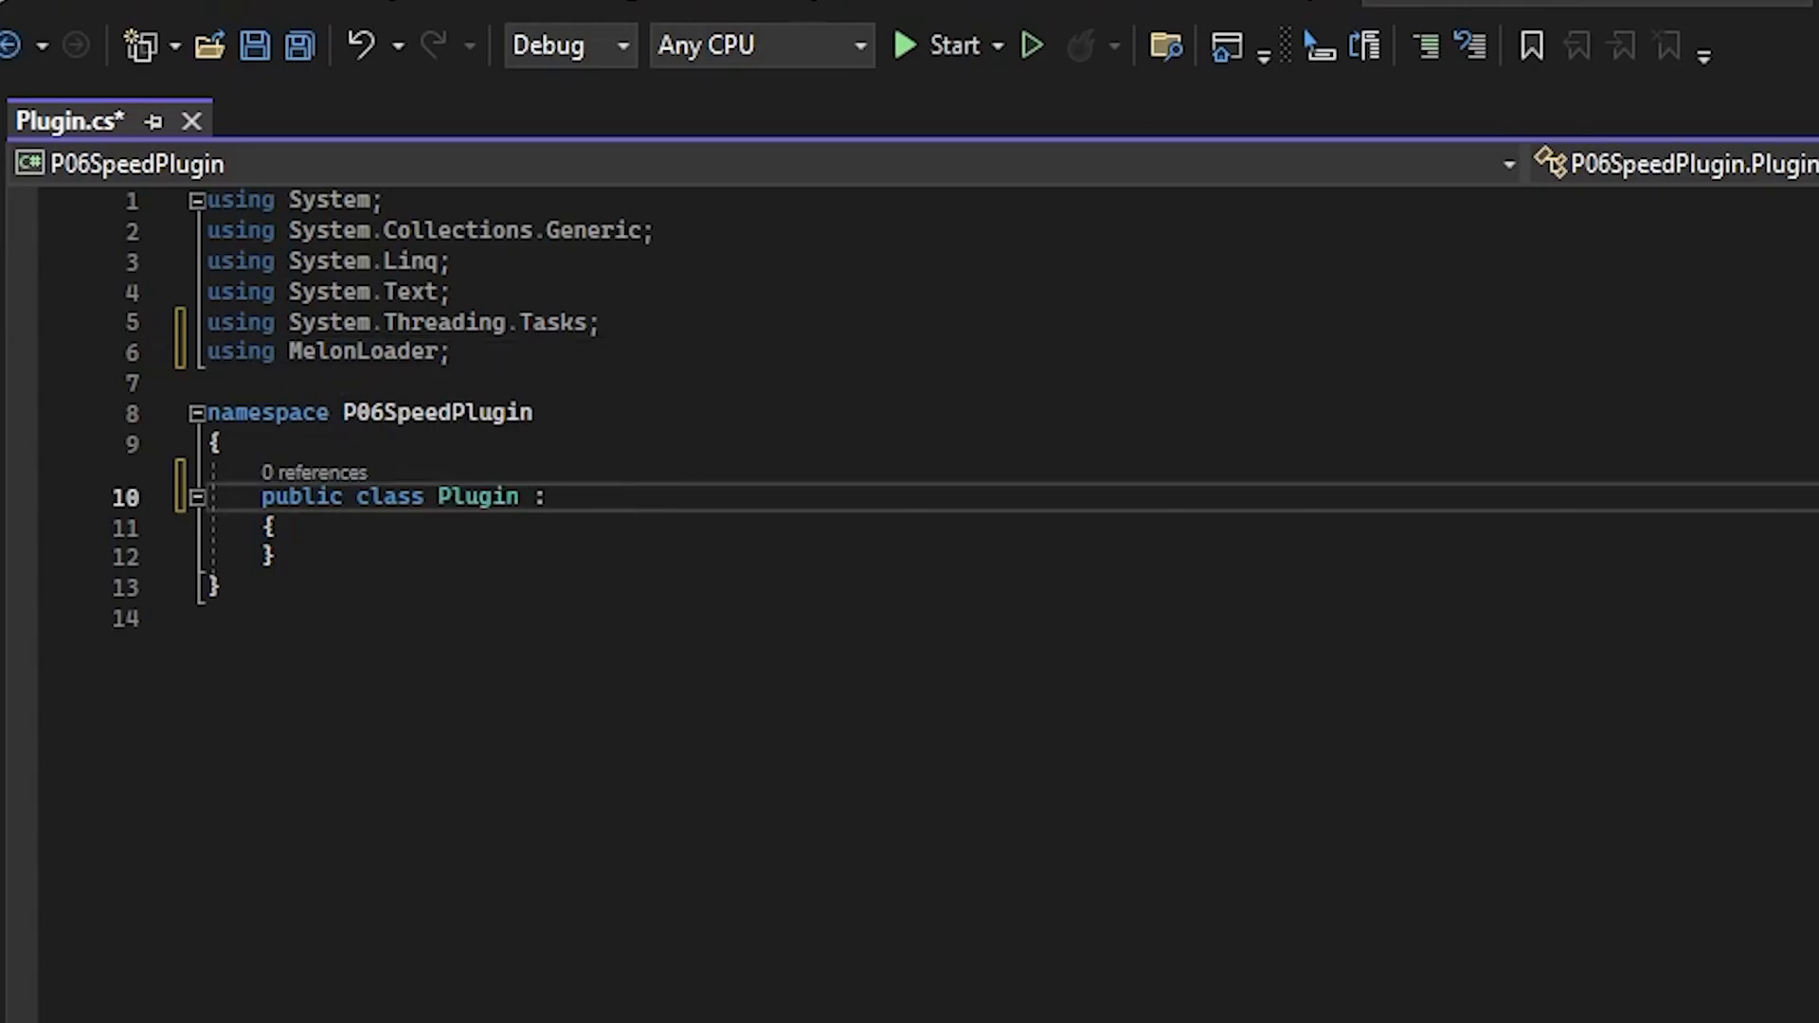
pyautogui.write('MelonMod')
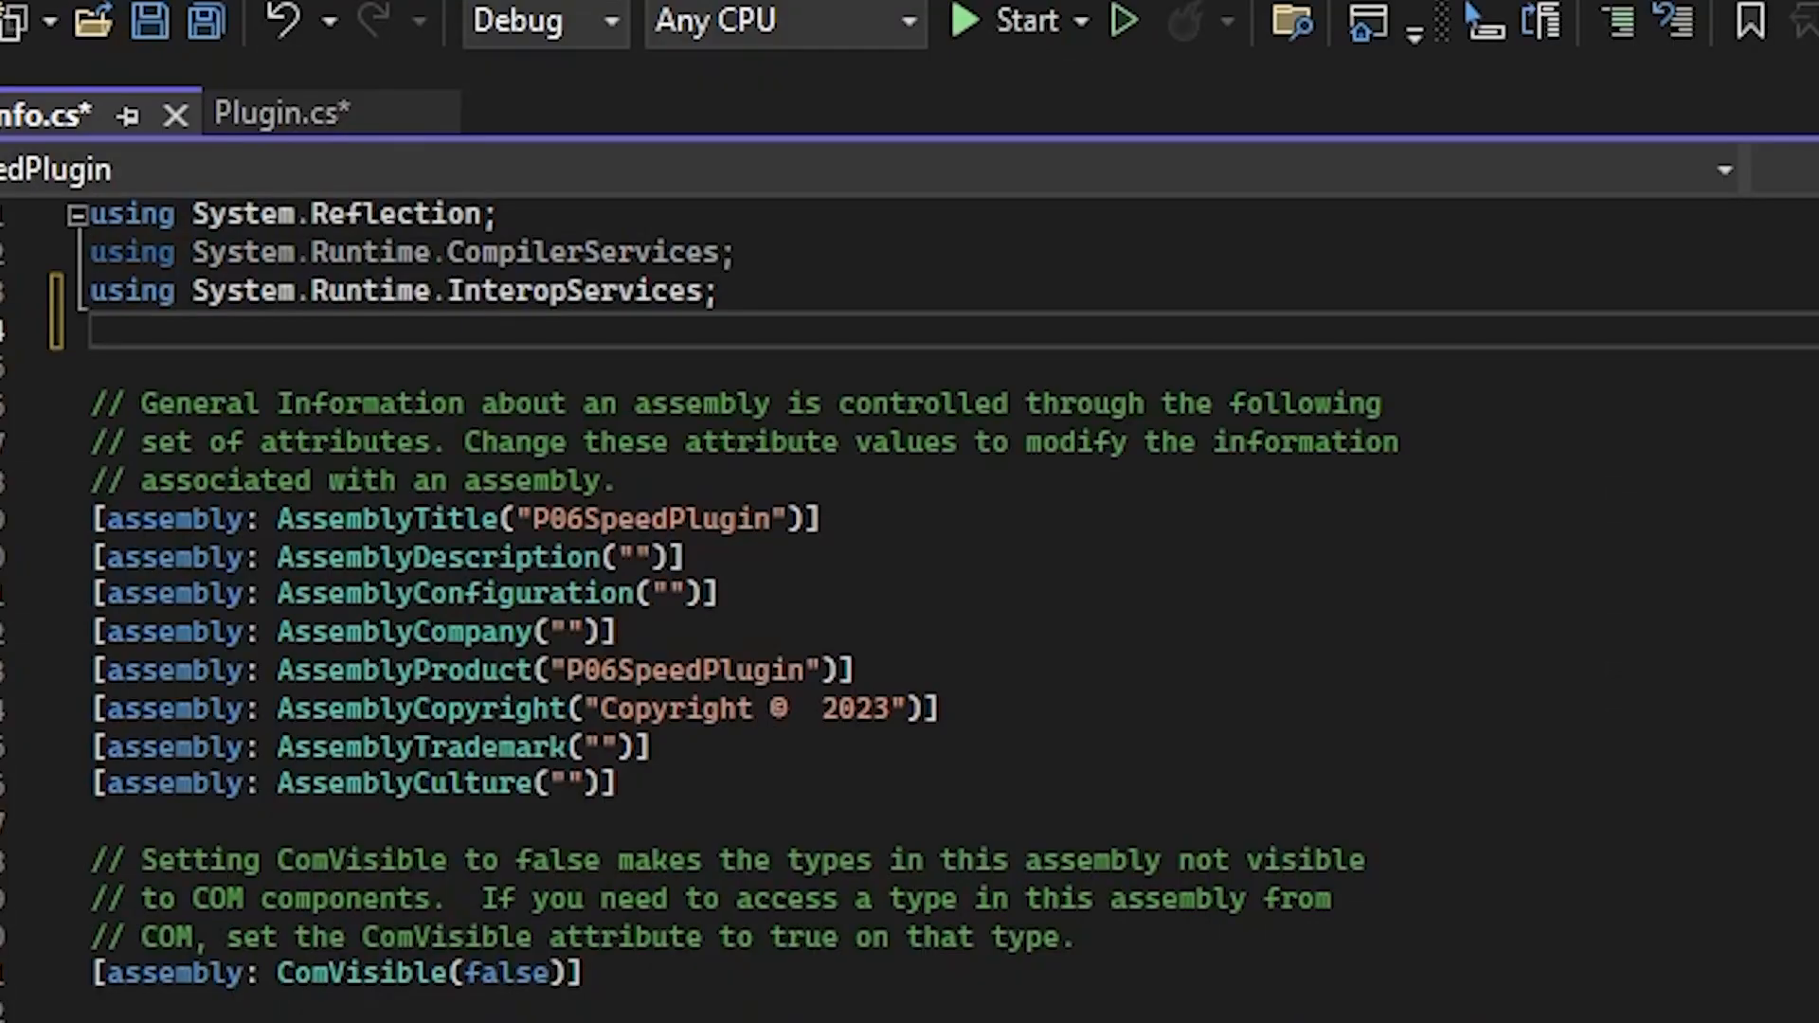
# In AssemblyInfo.cs import P06SpeedPlugin and MelonLoader and begin the MelonInfo attribute with typeof(Plugin).
pyautogui.write('using')
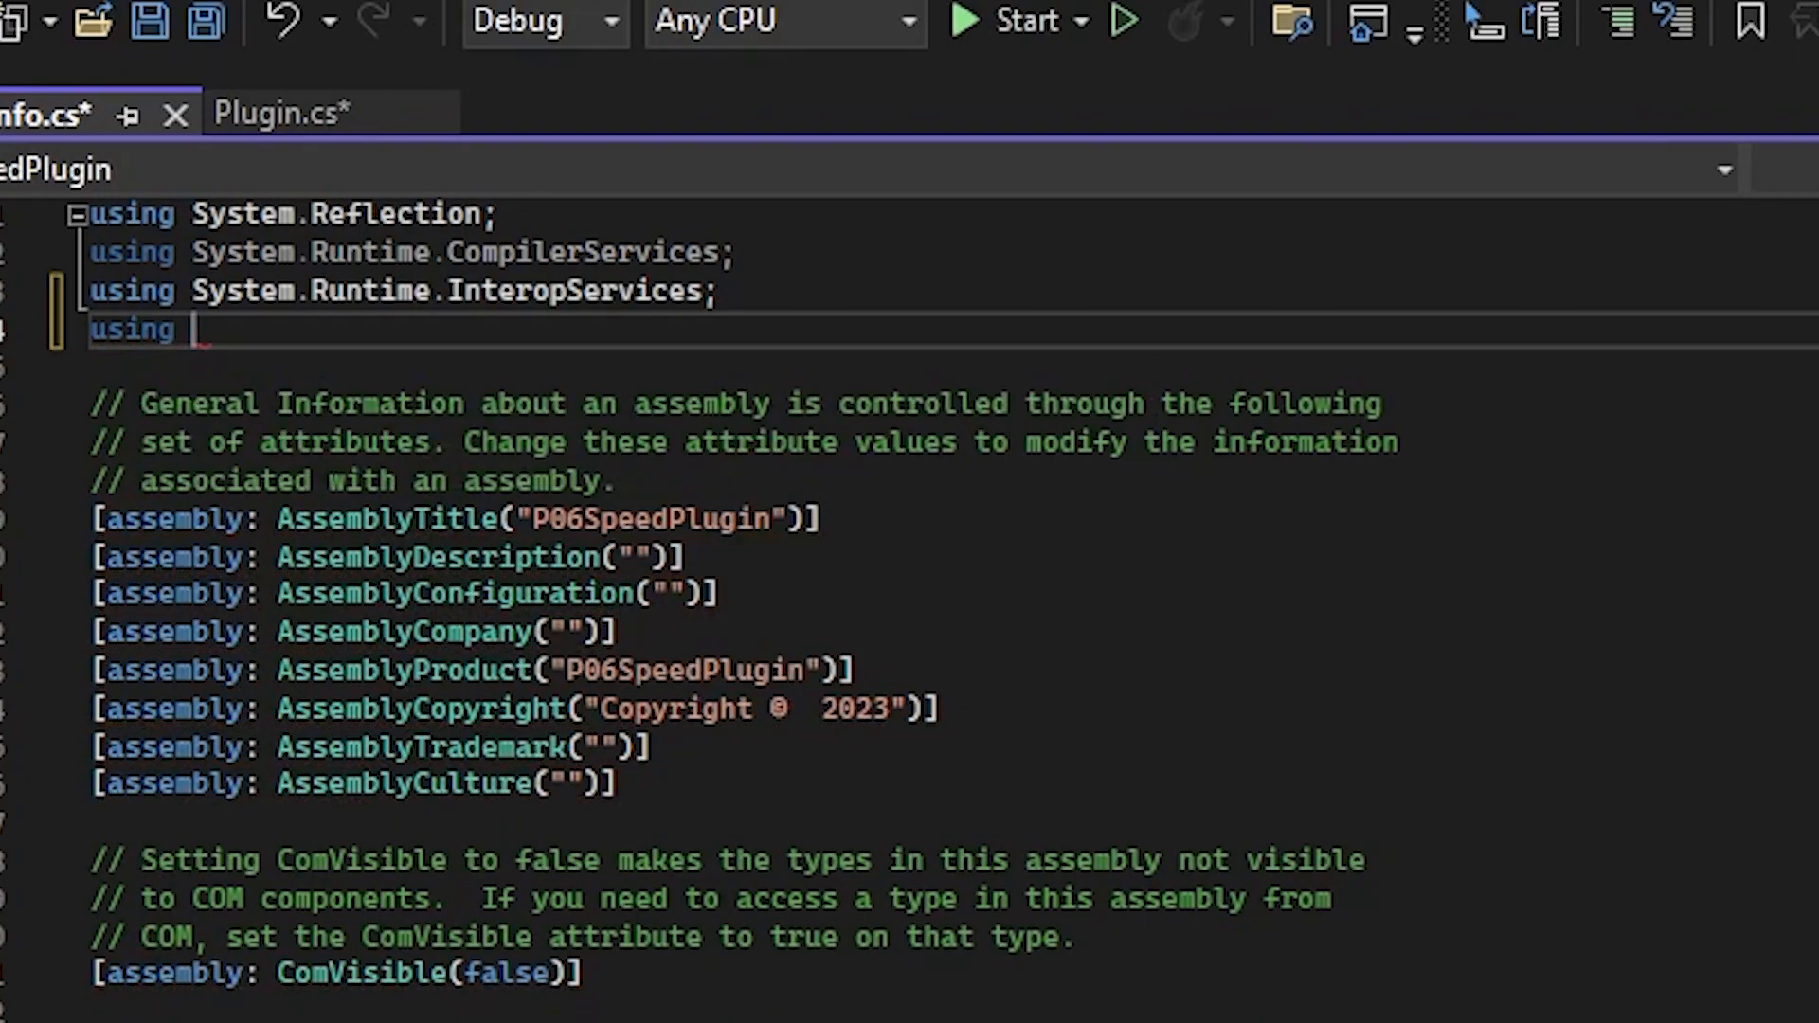
pyautogui.write('P06SpeedPlugin;')
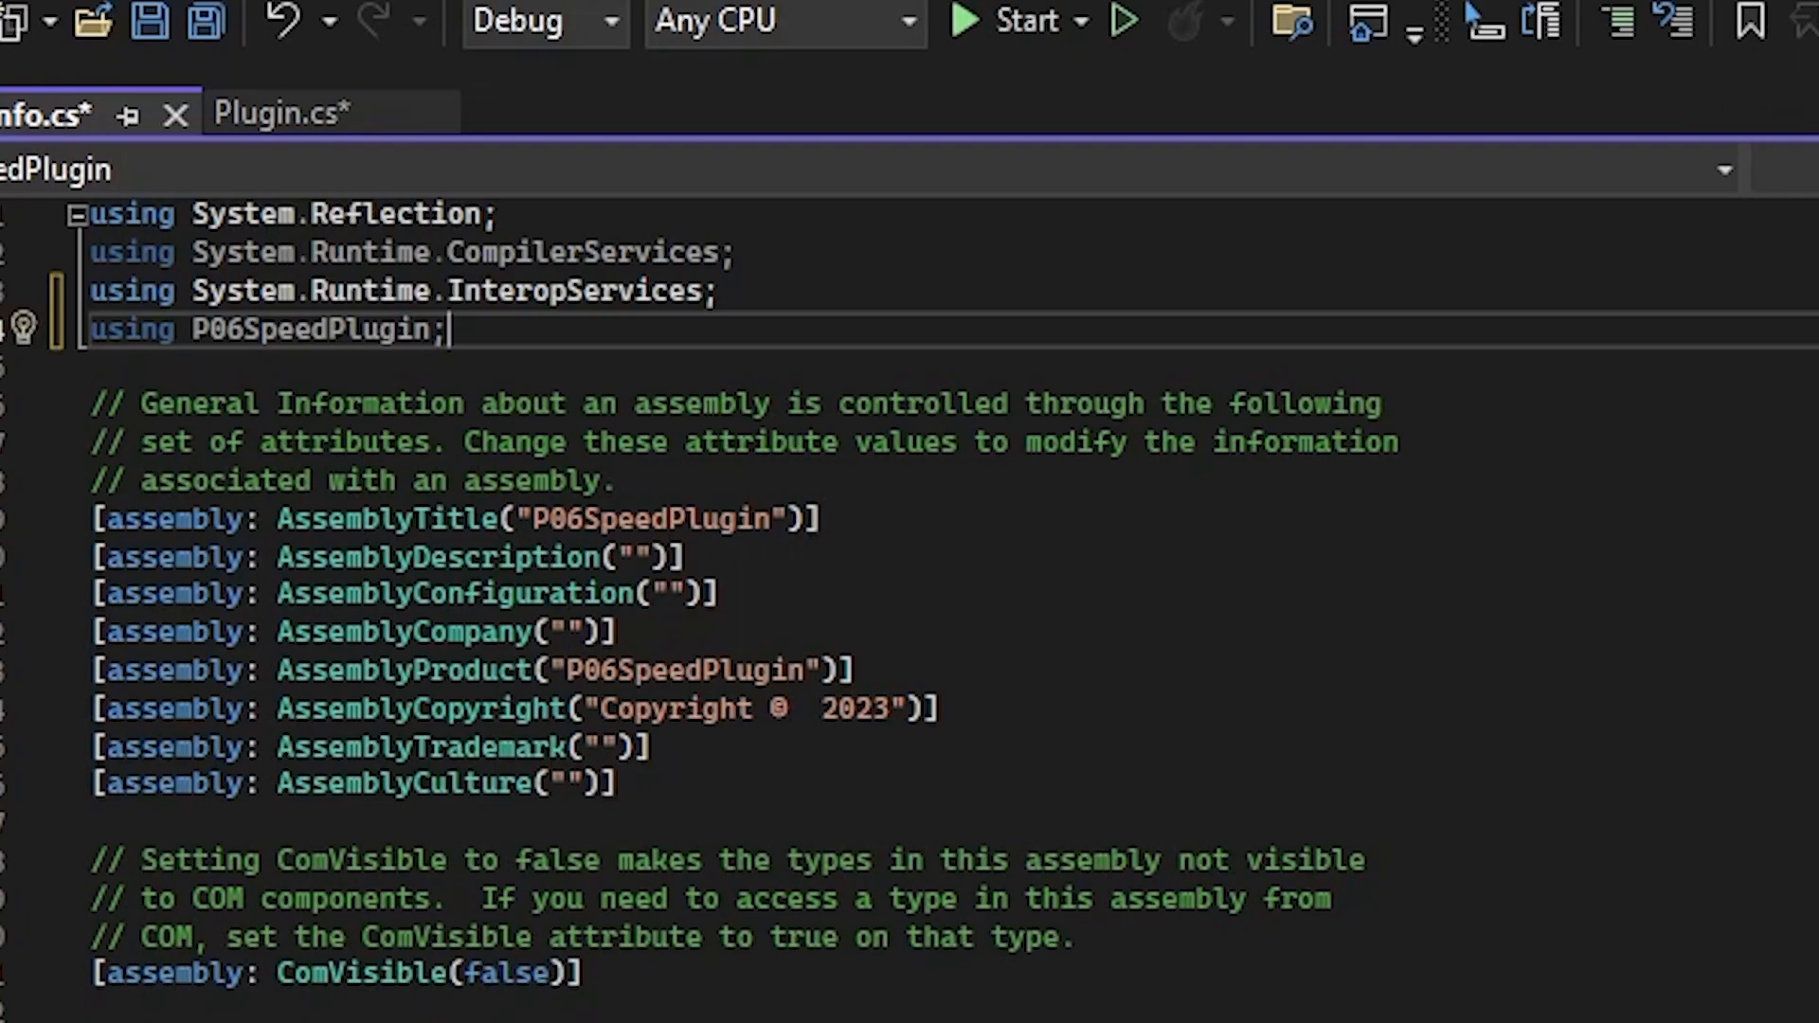
pyautogui.write('using MelonLoader;')
pyautogui.write('[assembly: MelonI')
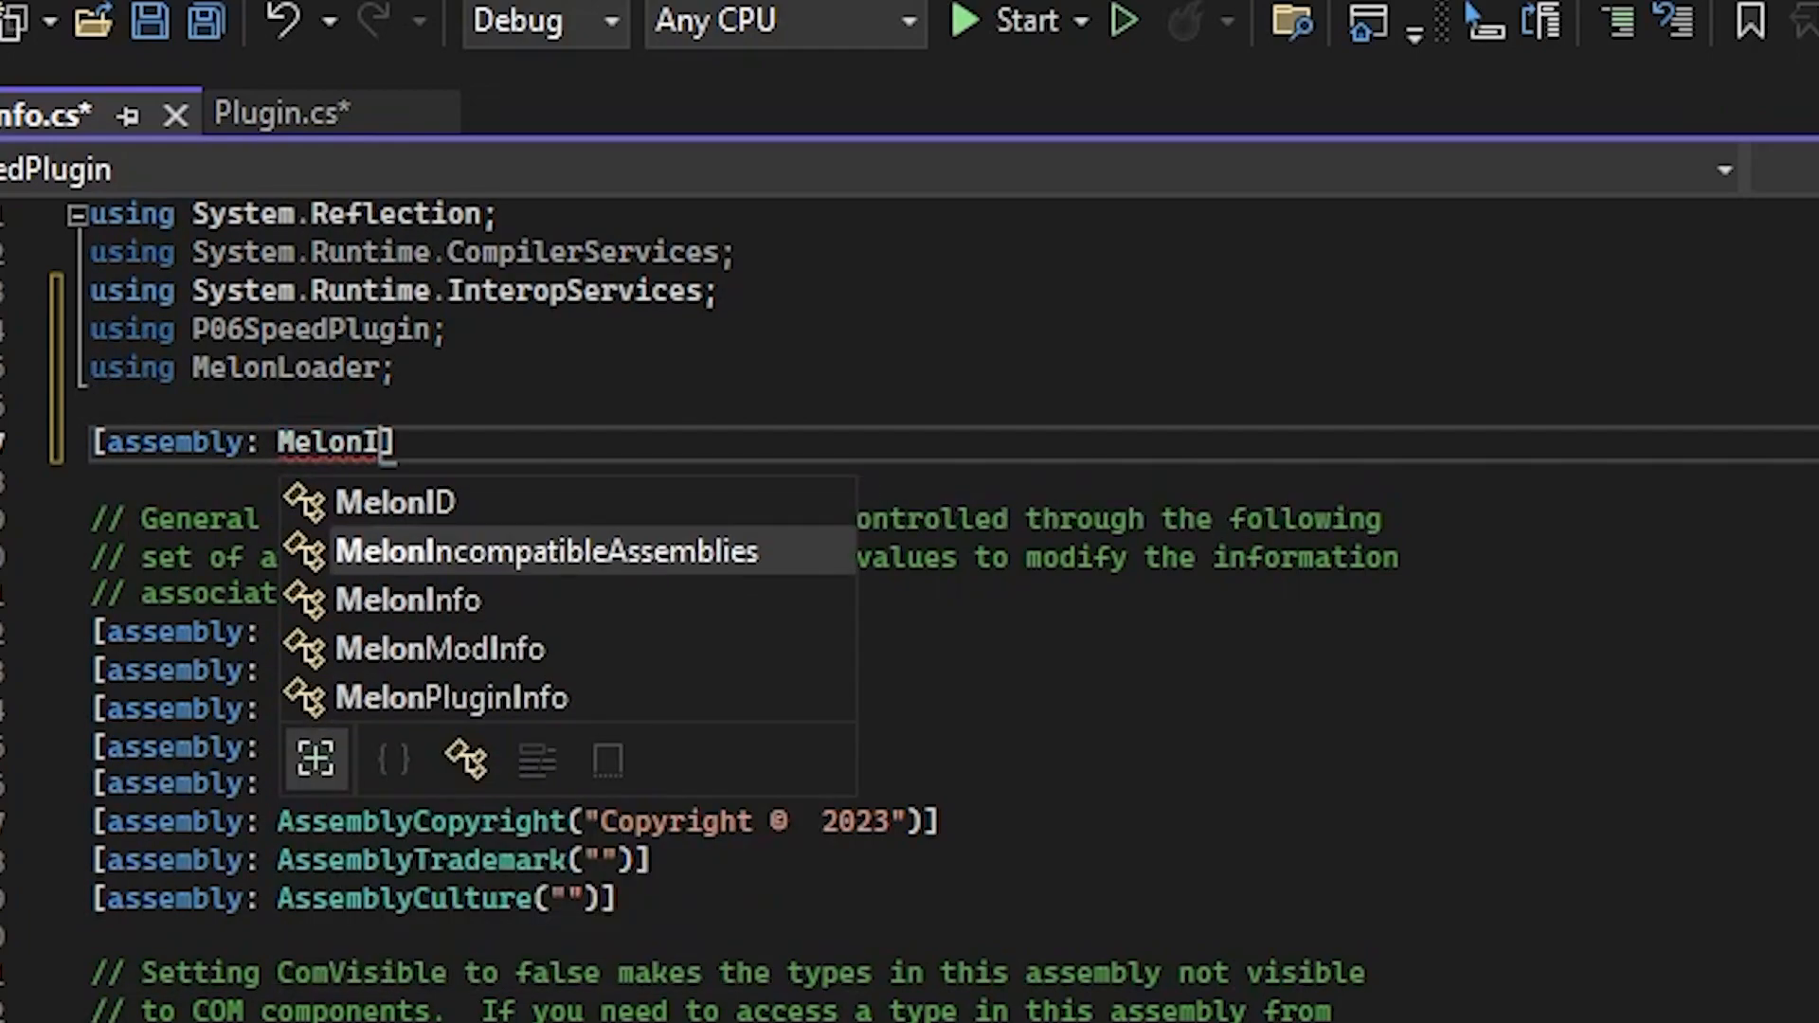
pyautogui.write('nfo(')
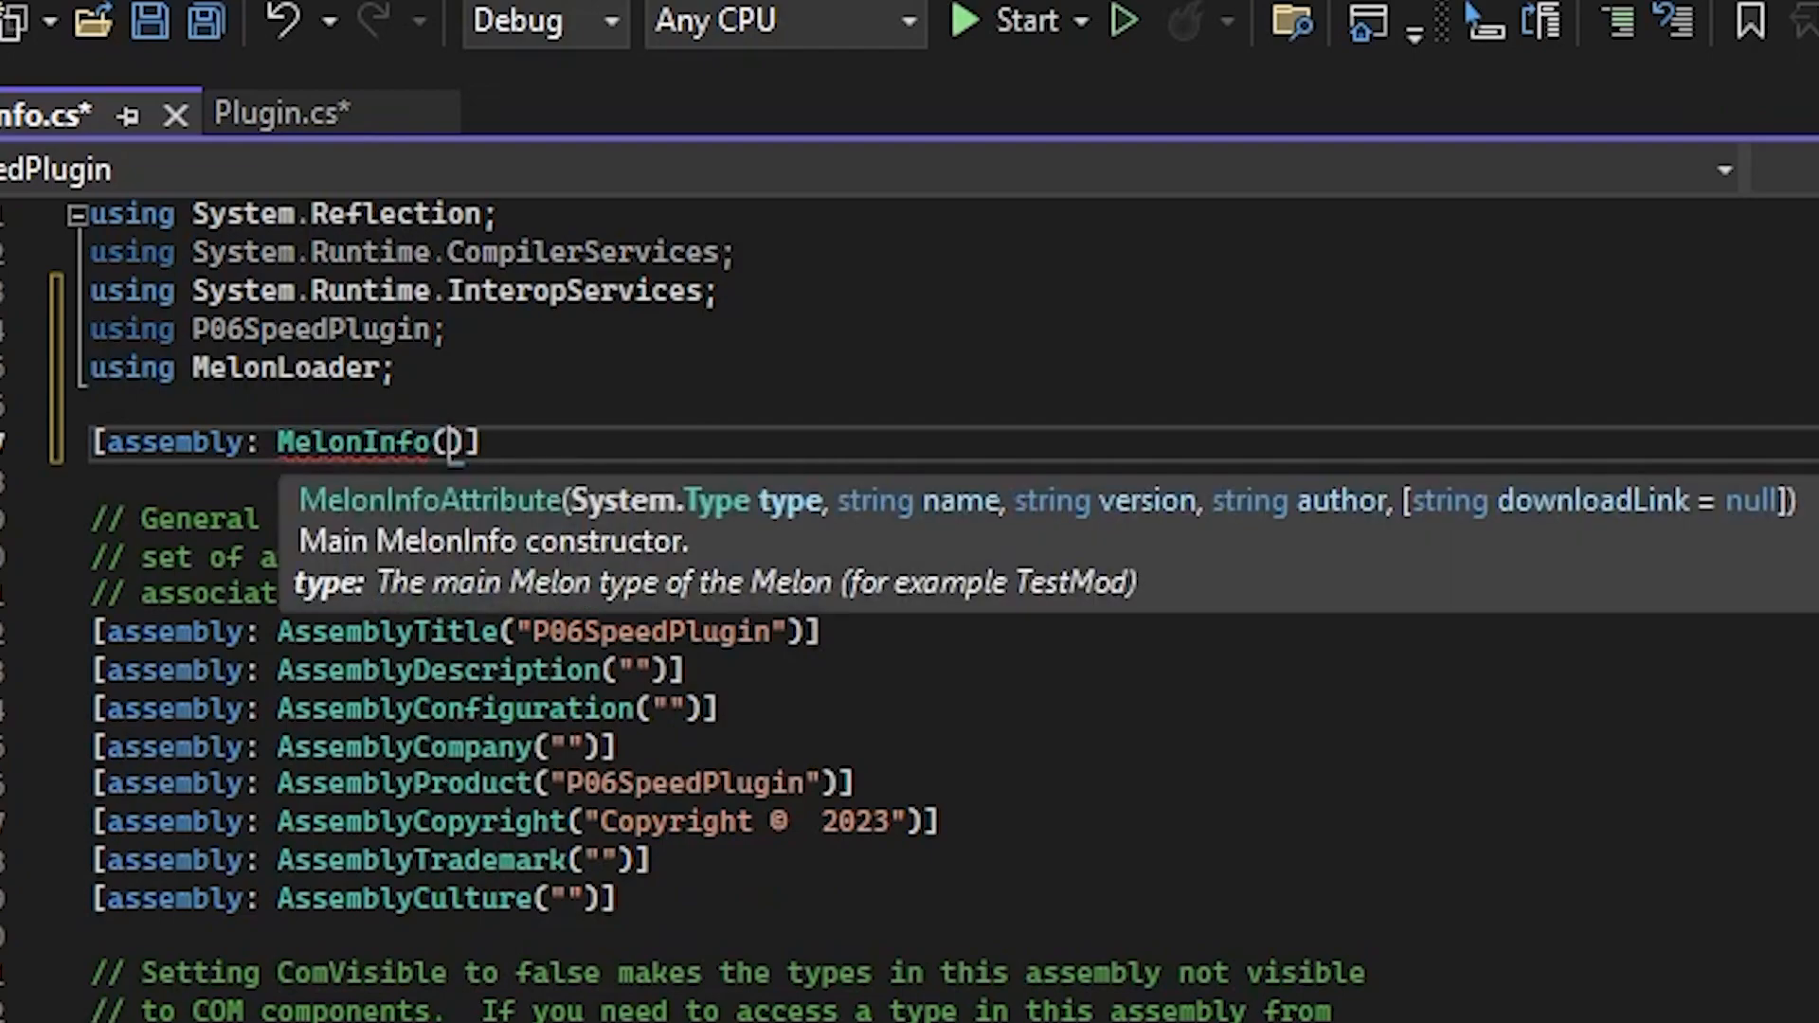
pyautogui.write('typeof(Plugin')
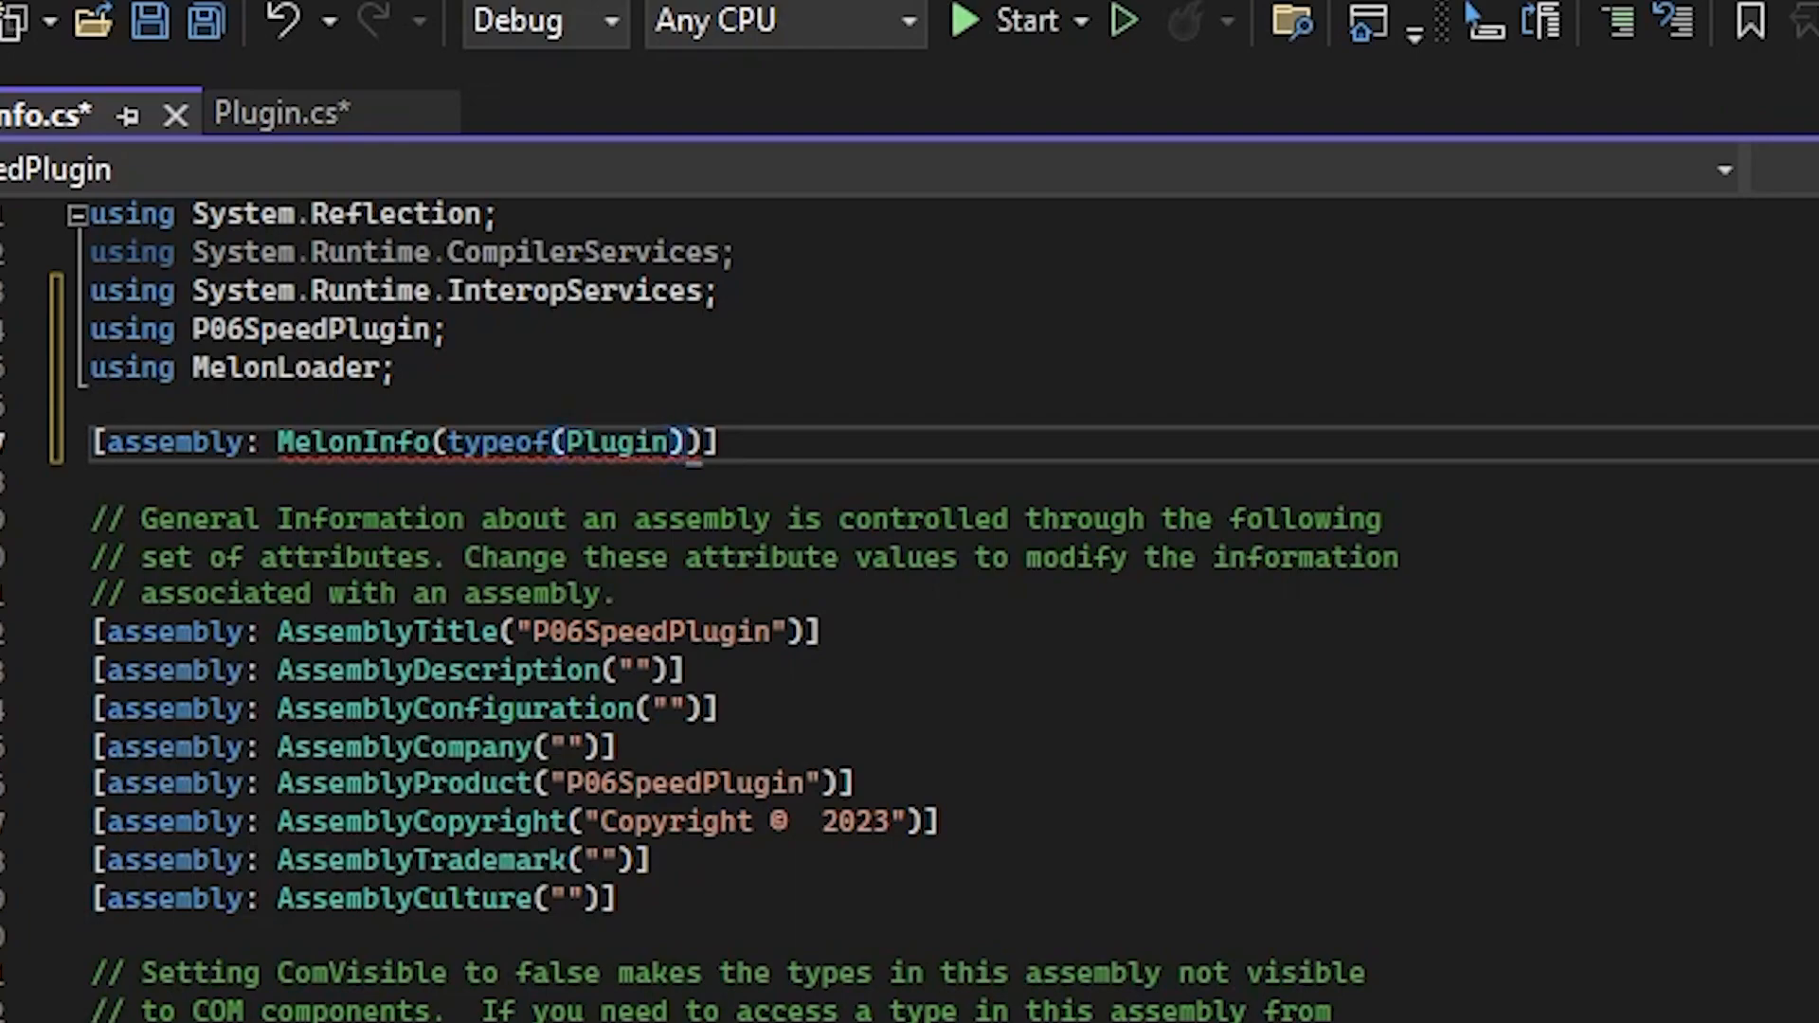
# Complete the MelonInfo attribute with name "Speed Plugin", version "1.0.0" and an author.
pyautogui.write(', "')
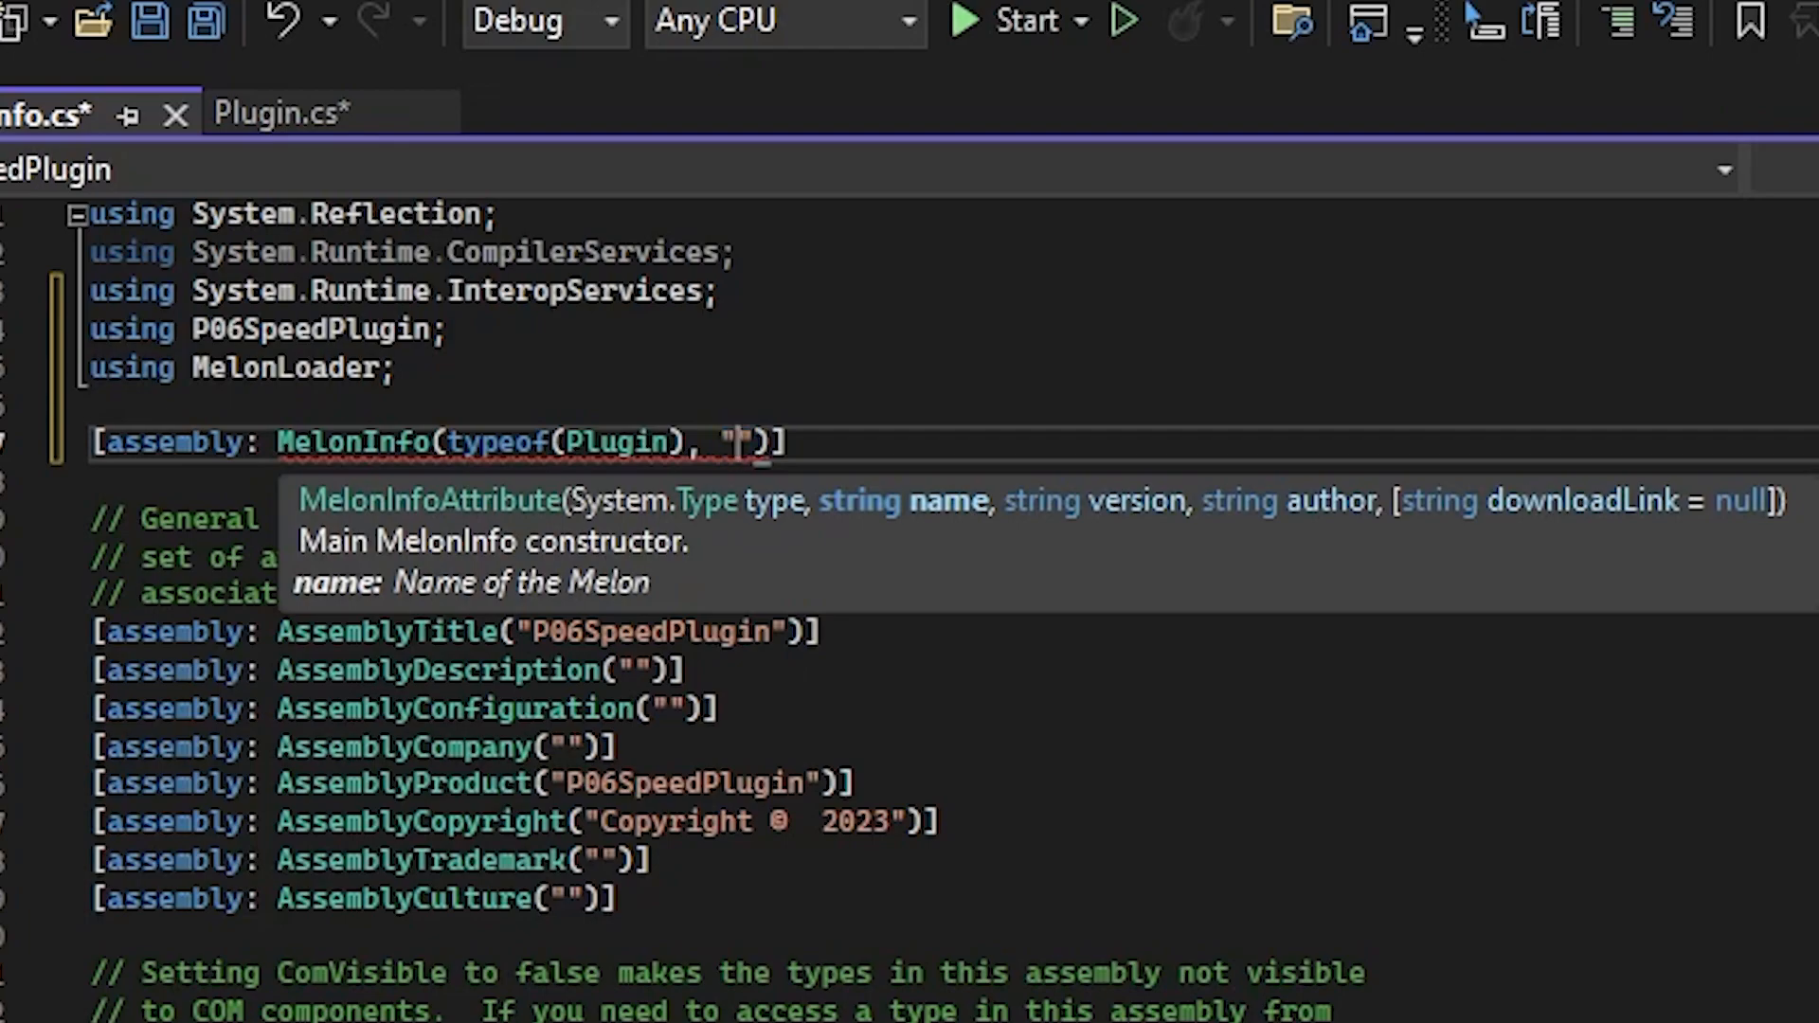
pyautogui.write('Speed')
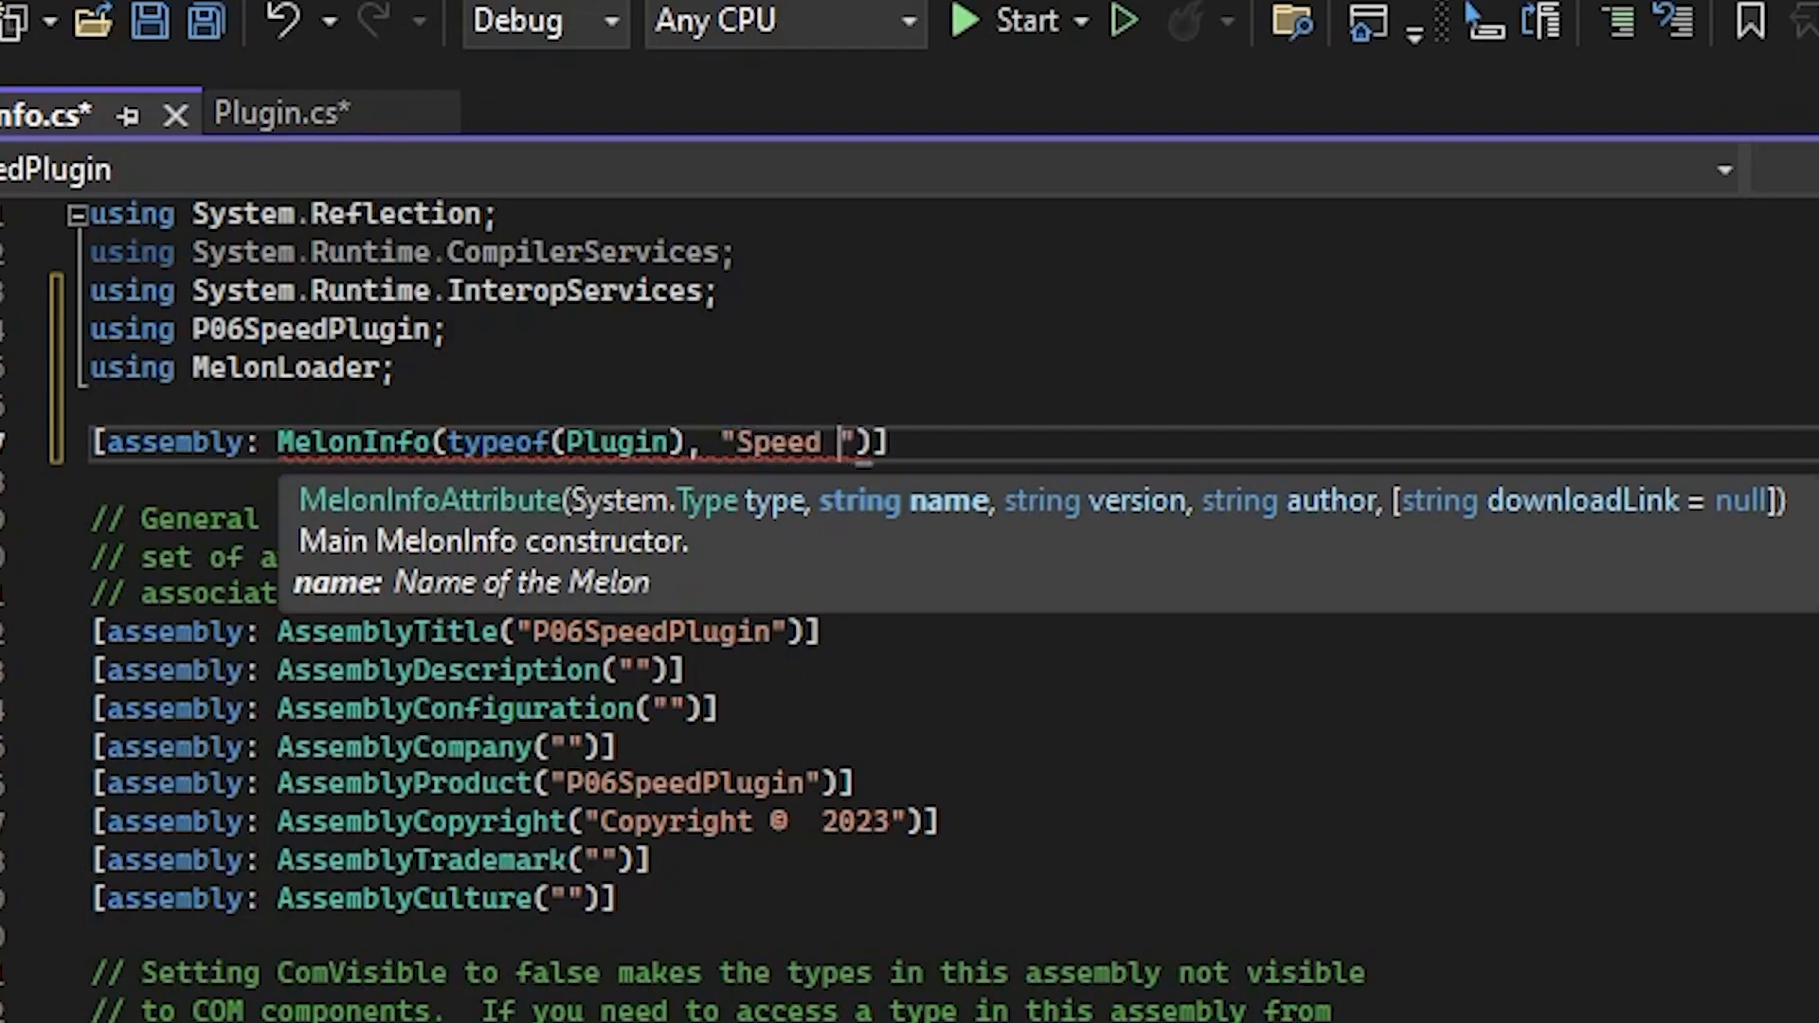
pyautogui.write('Plugin')
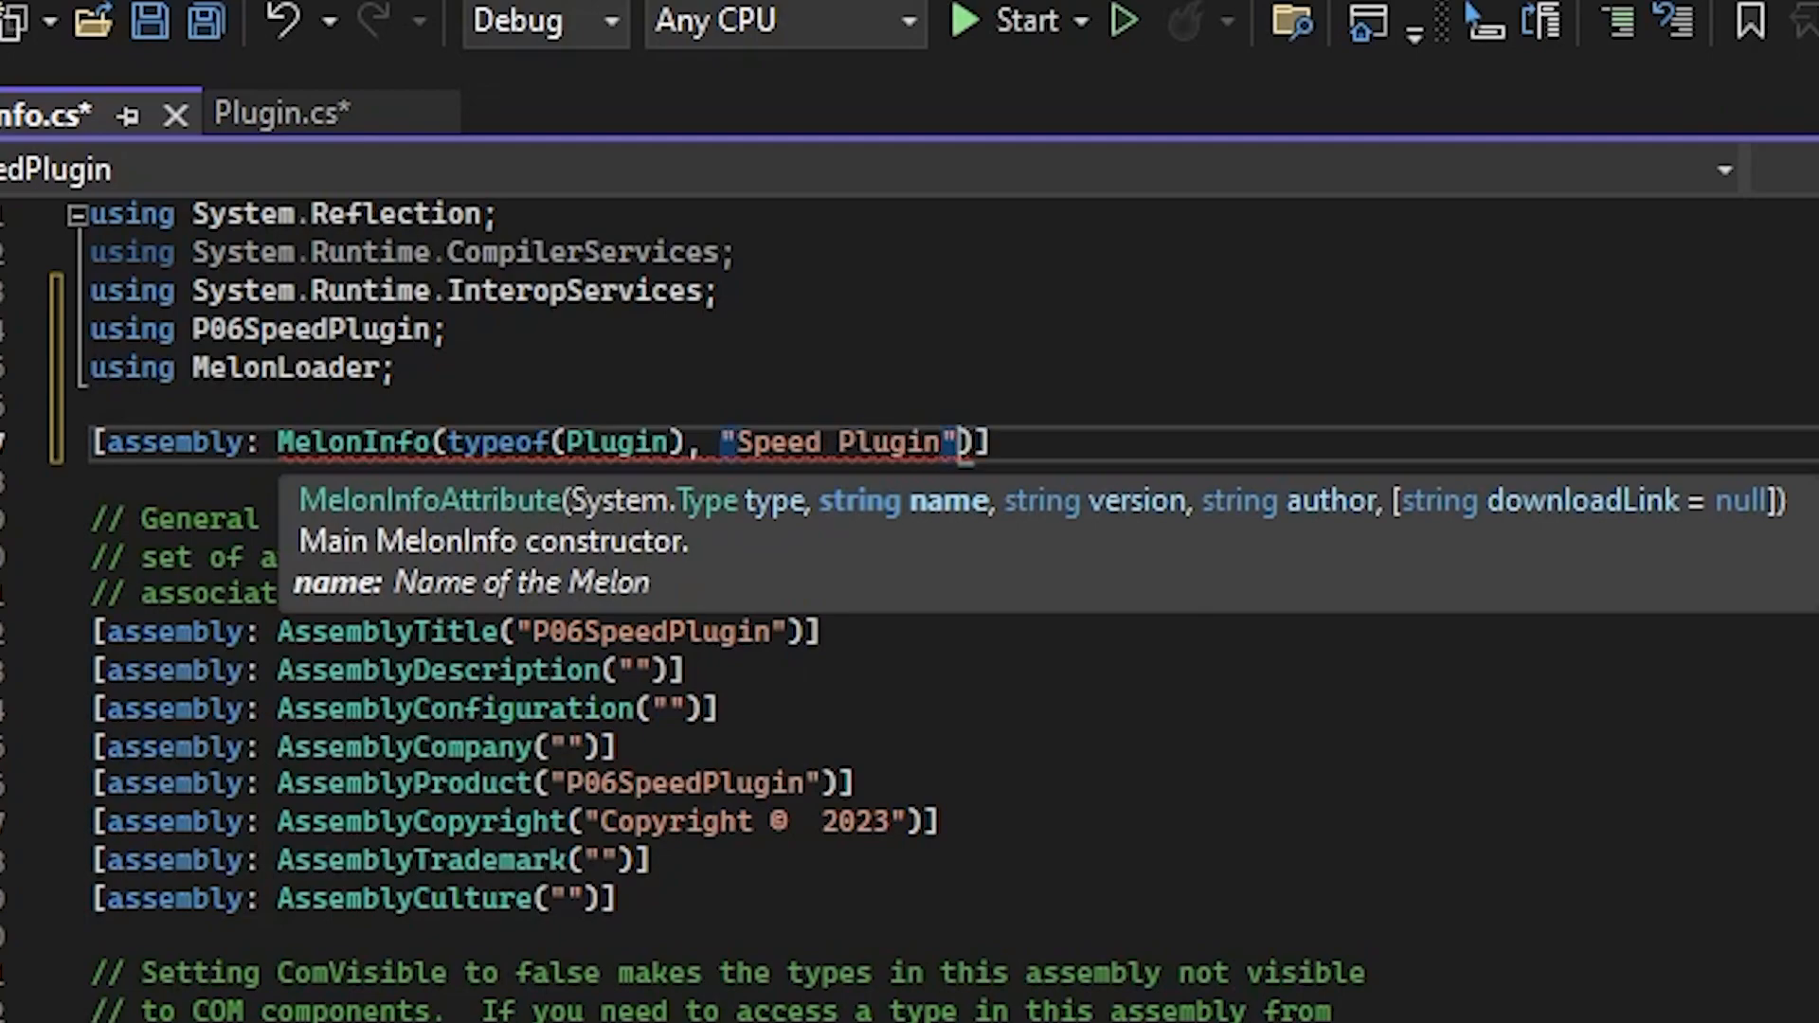
pyautogui.write(',')
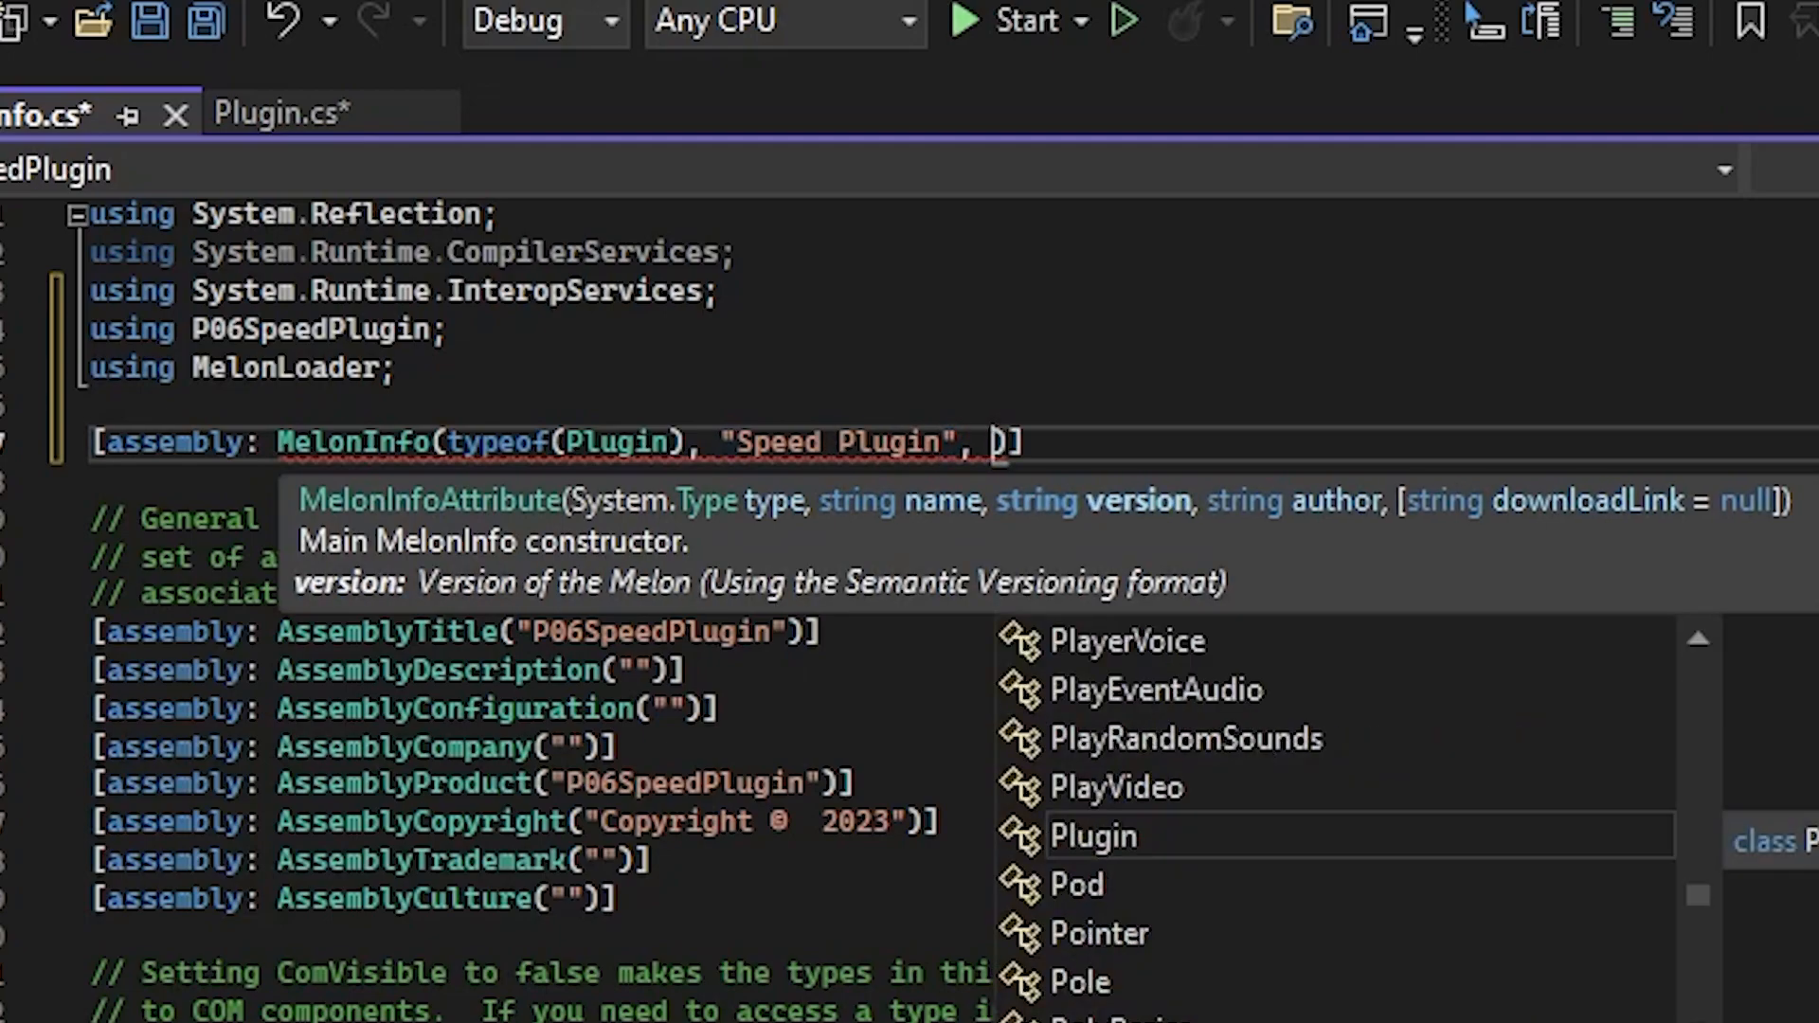
pyautogui.write('""')
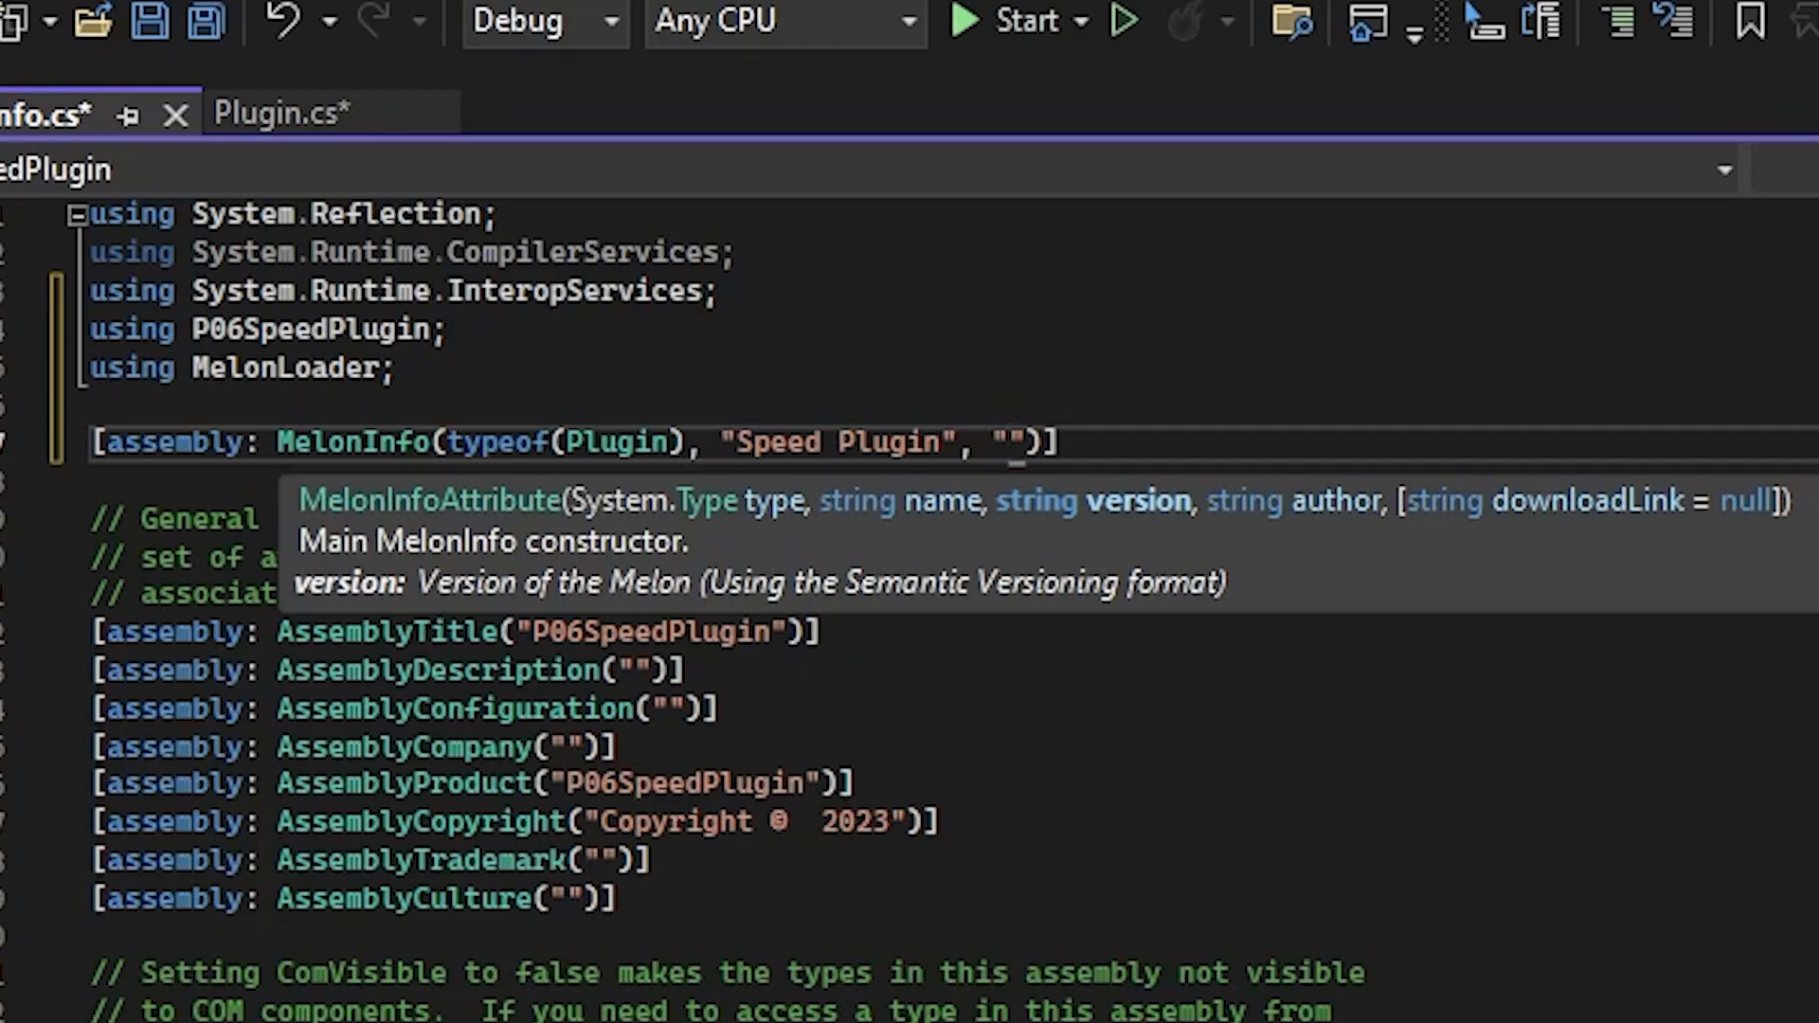
pyautogui.write('1.0.0')
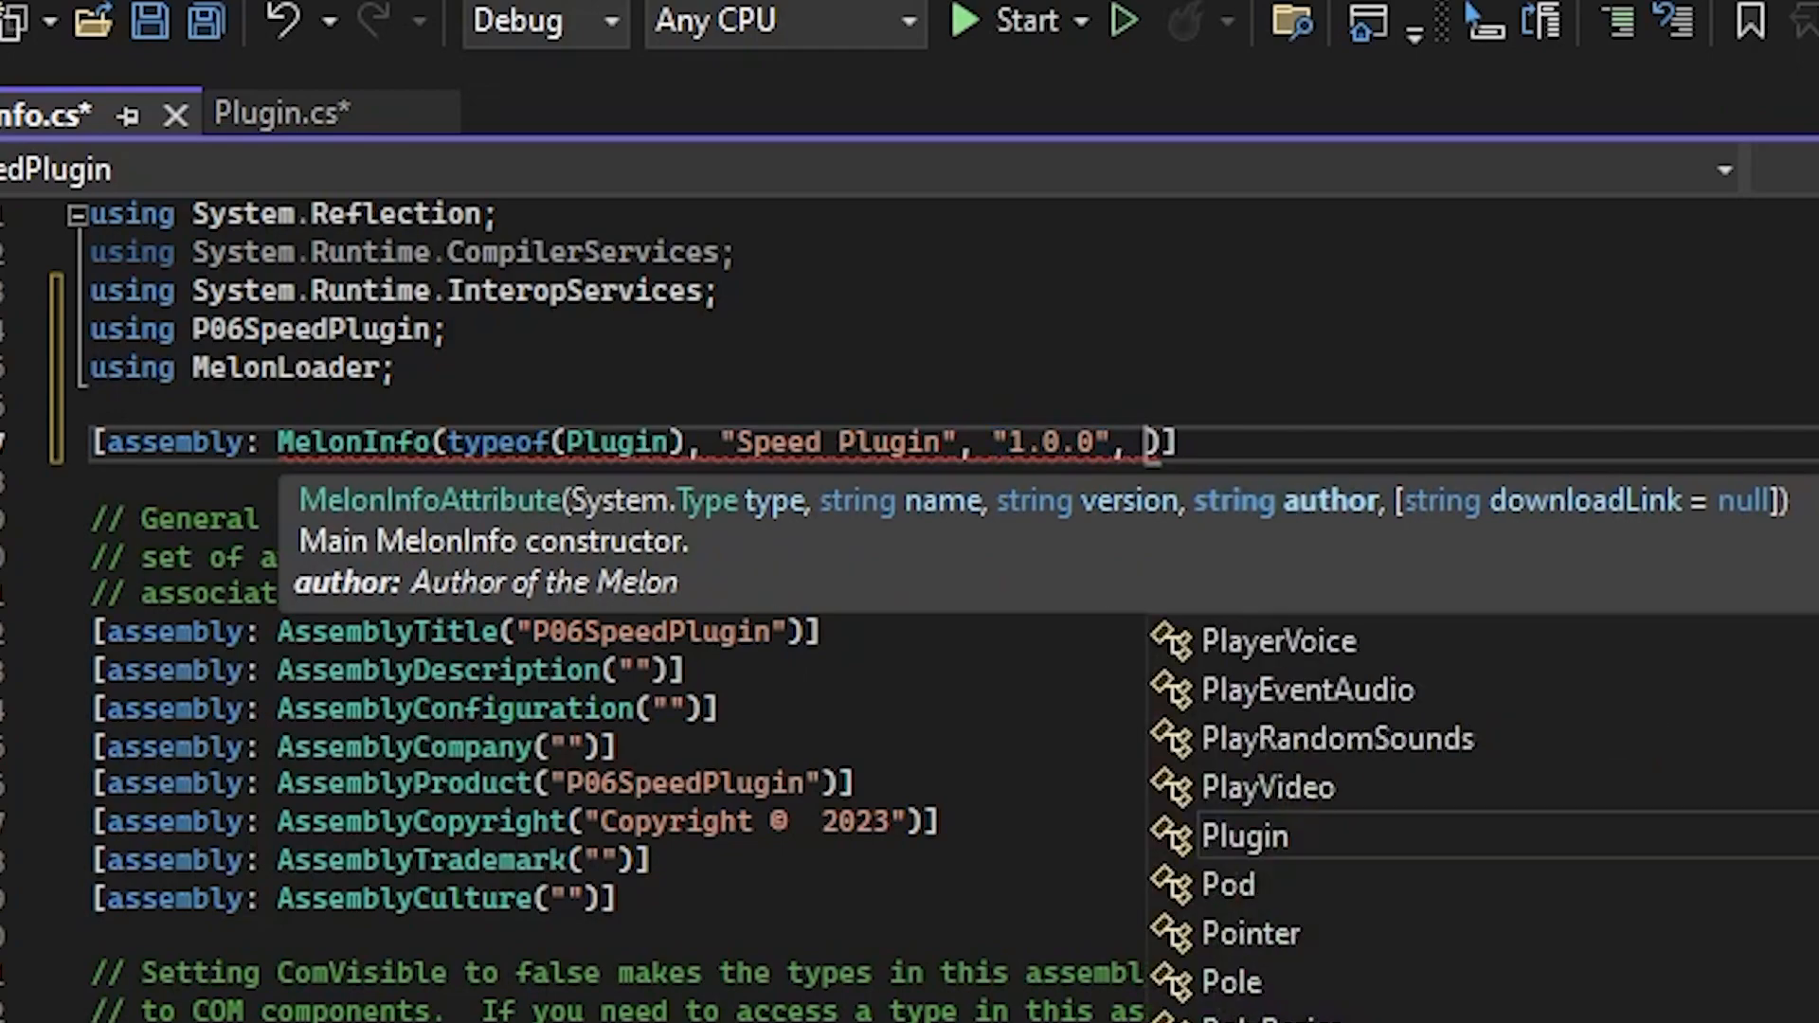
pyautogui.write('Makarew"')
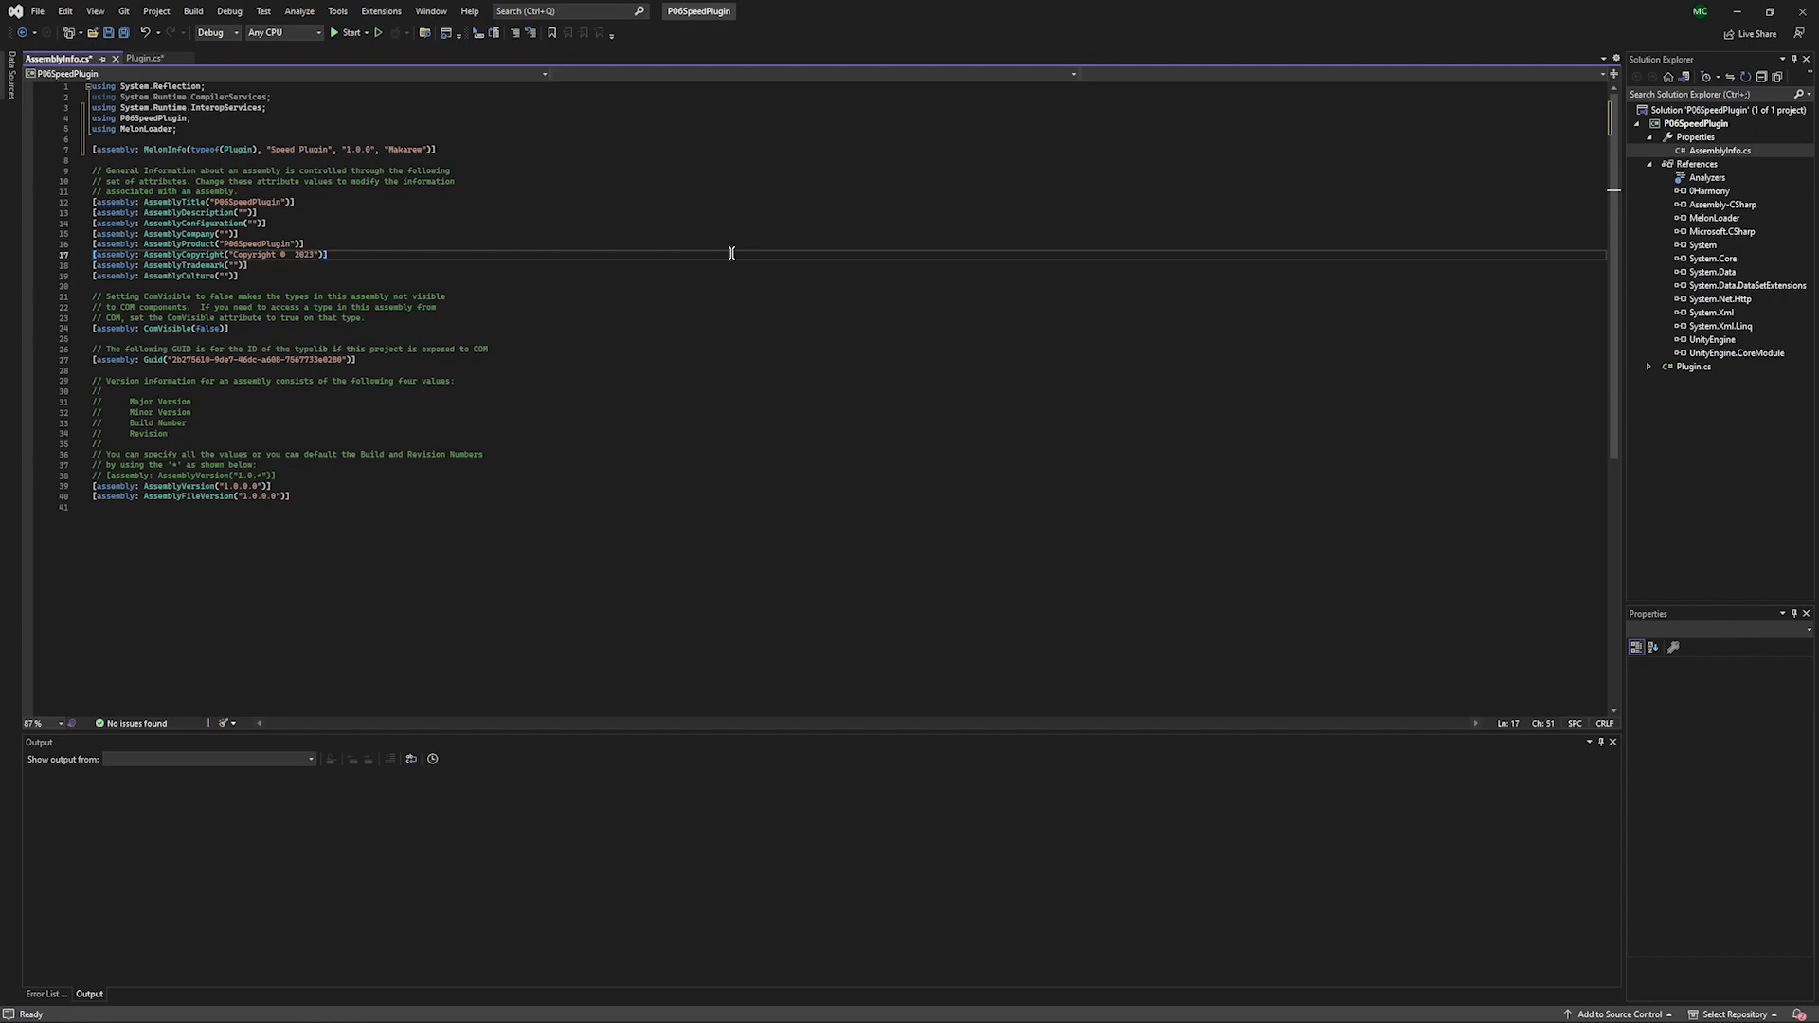
# Save, then declare private PlayerBase player and private bool isPlaying fields in the Plugin class.
pyautogui.press('ctrl+s')
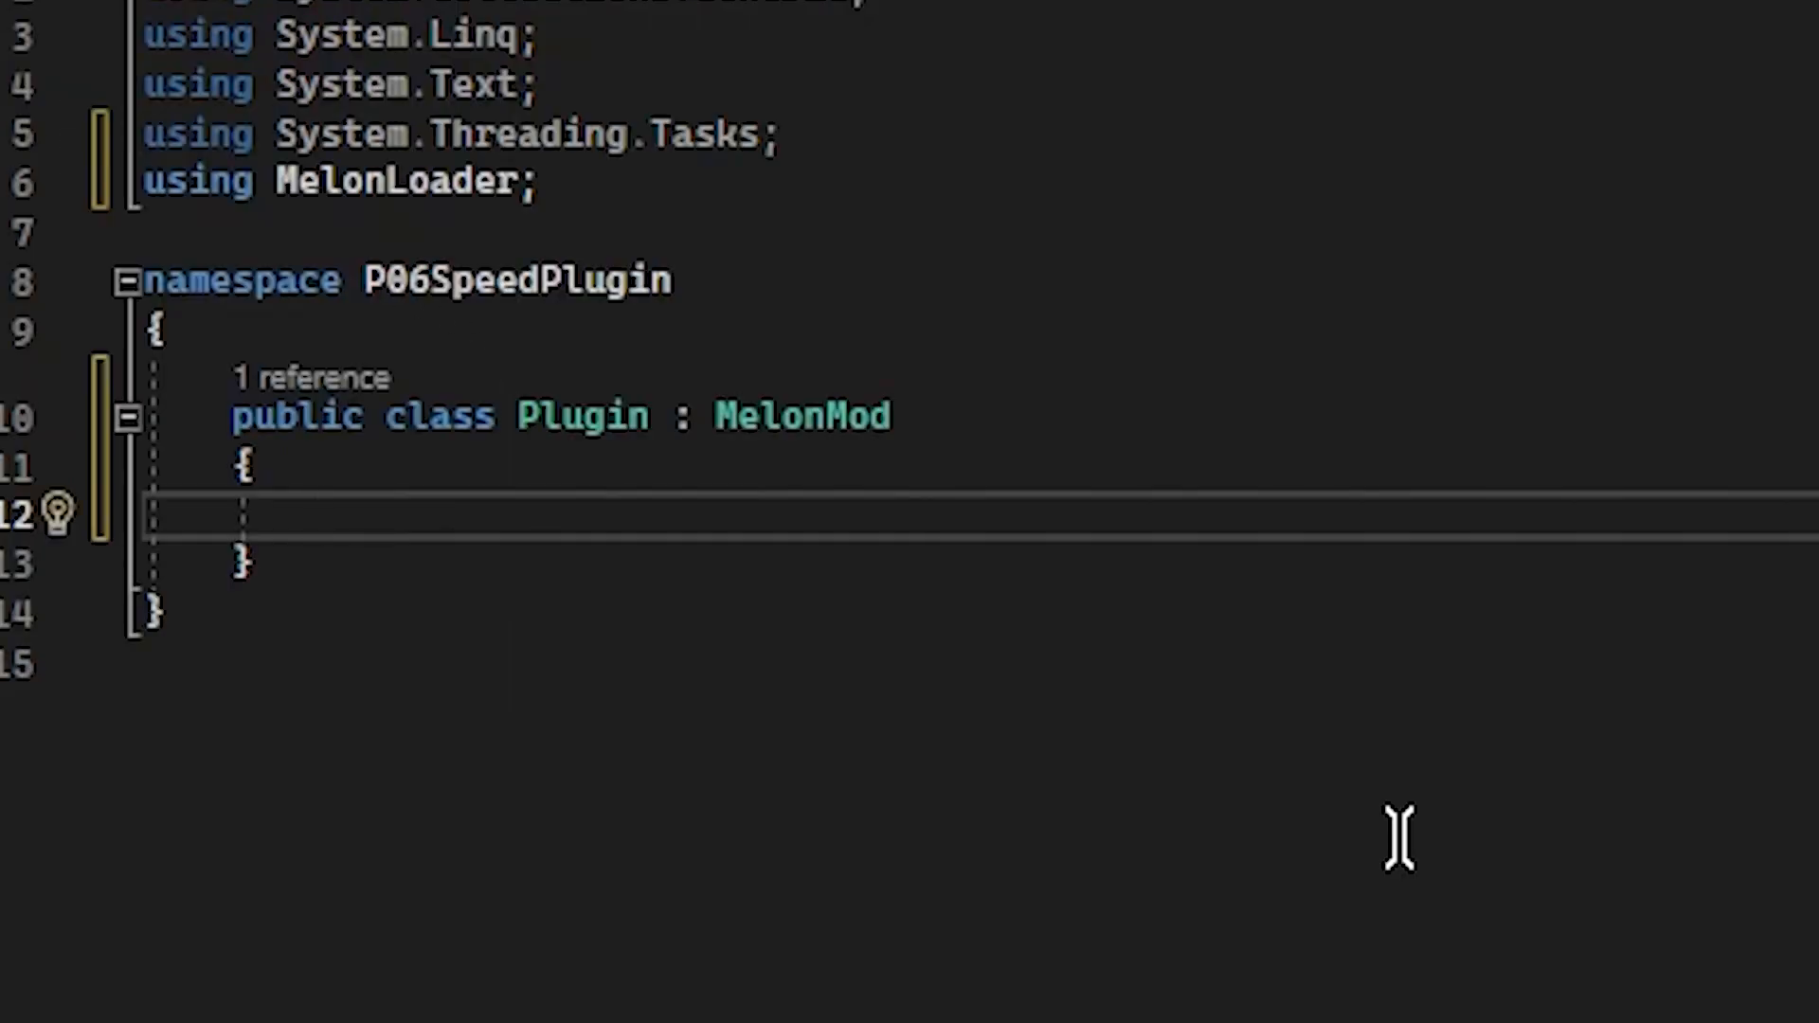
pyautogui.write('private')
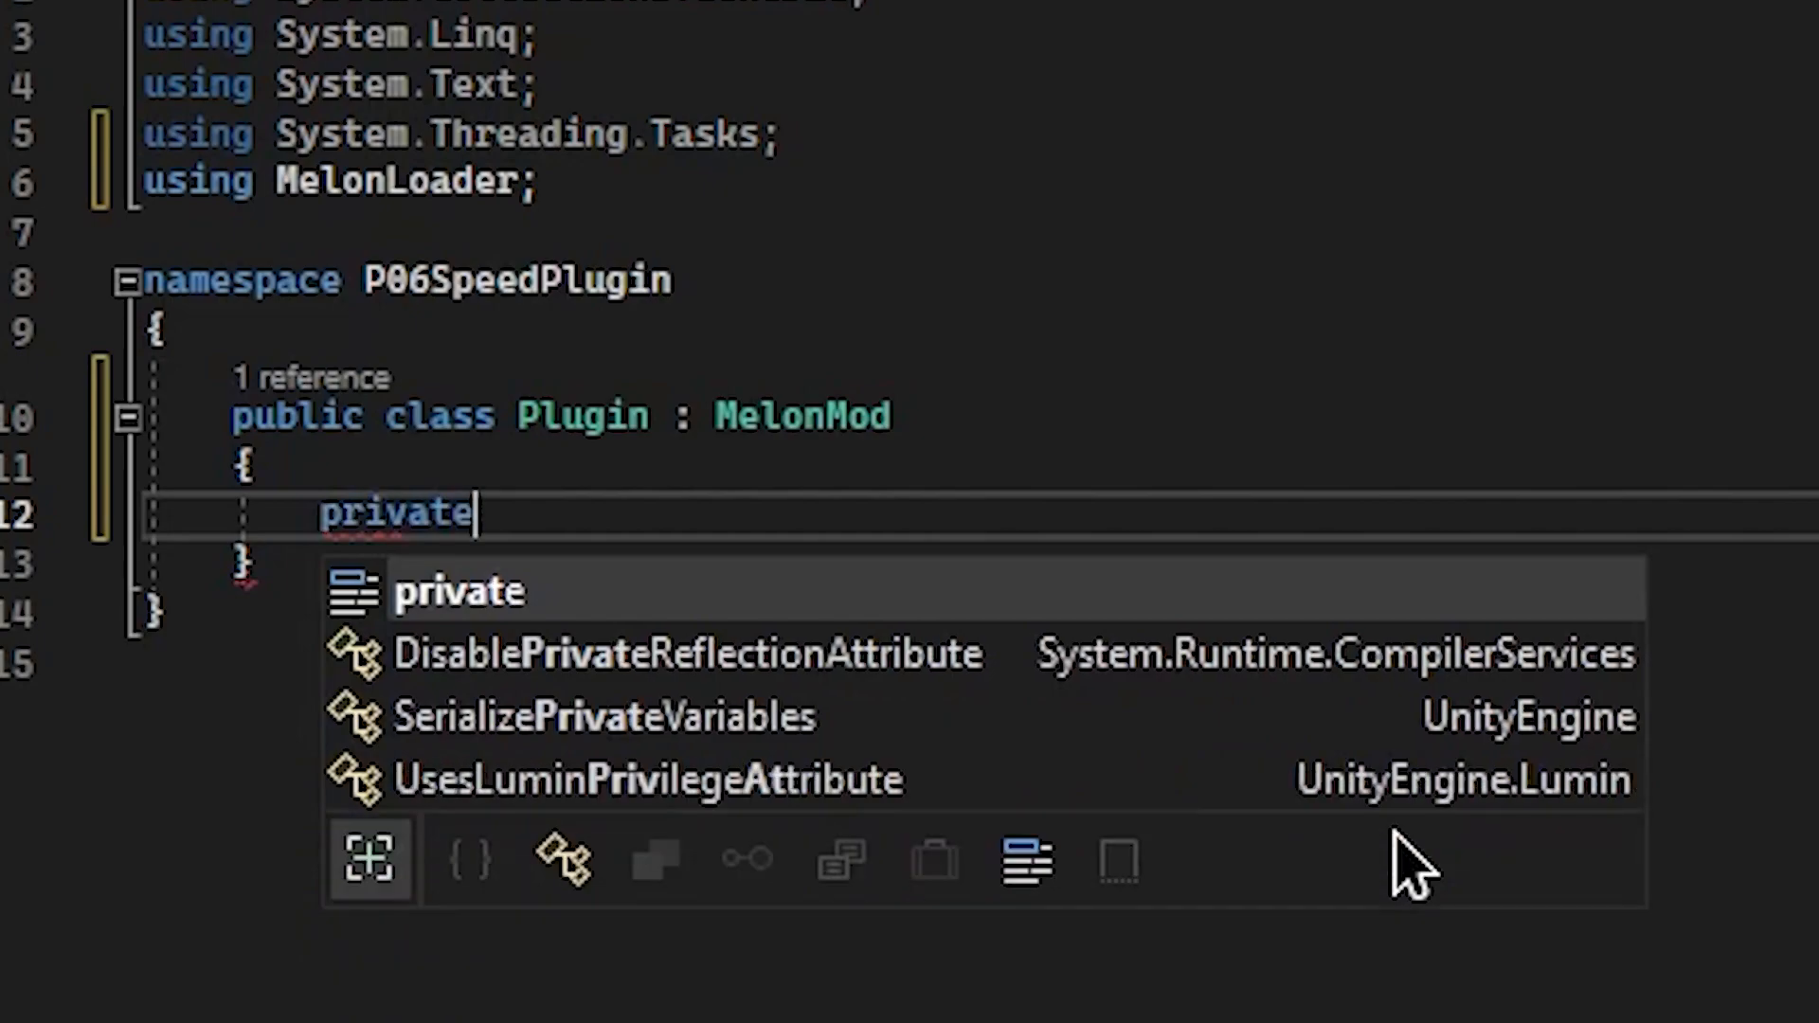
pyautogui.write('PlayerB')
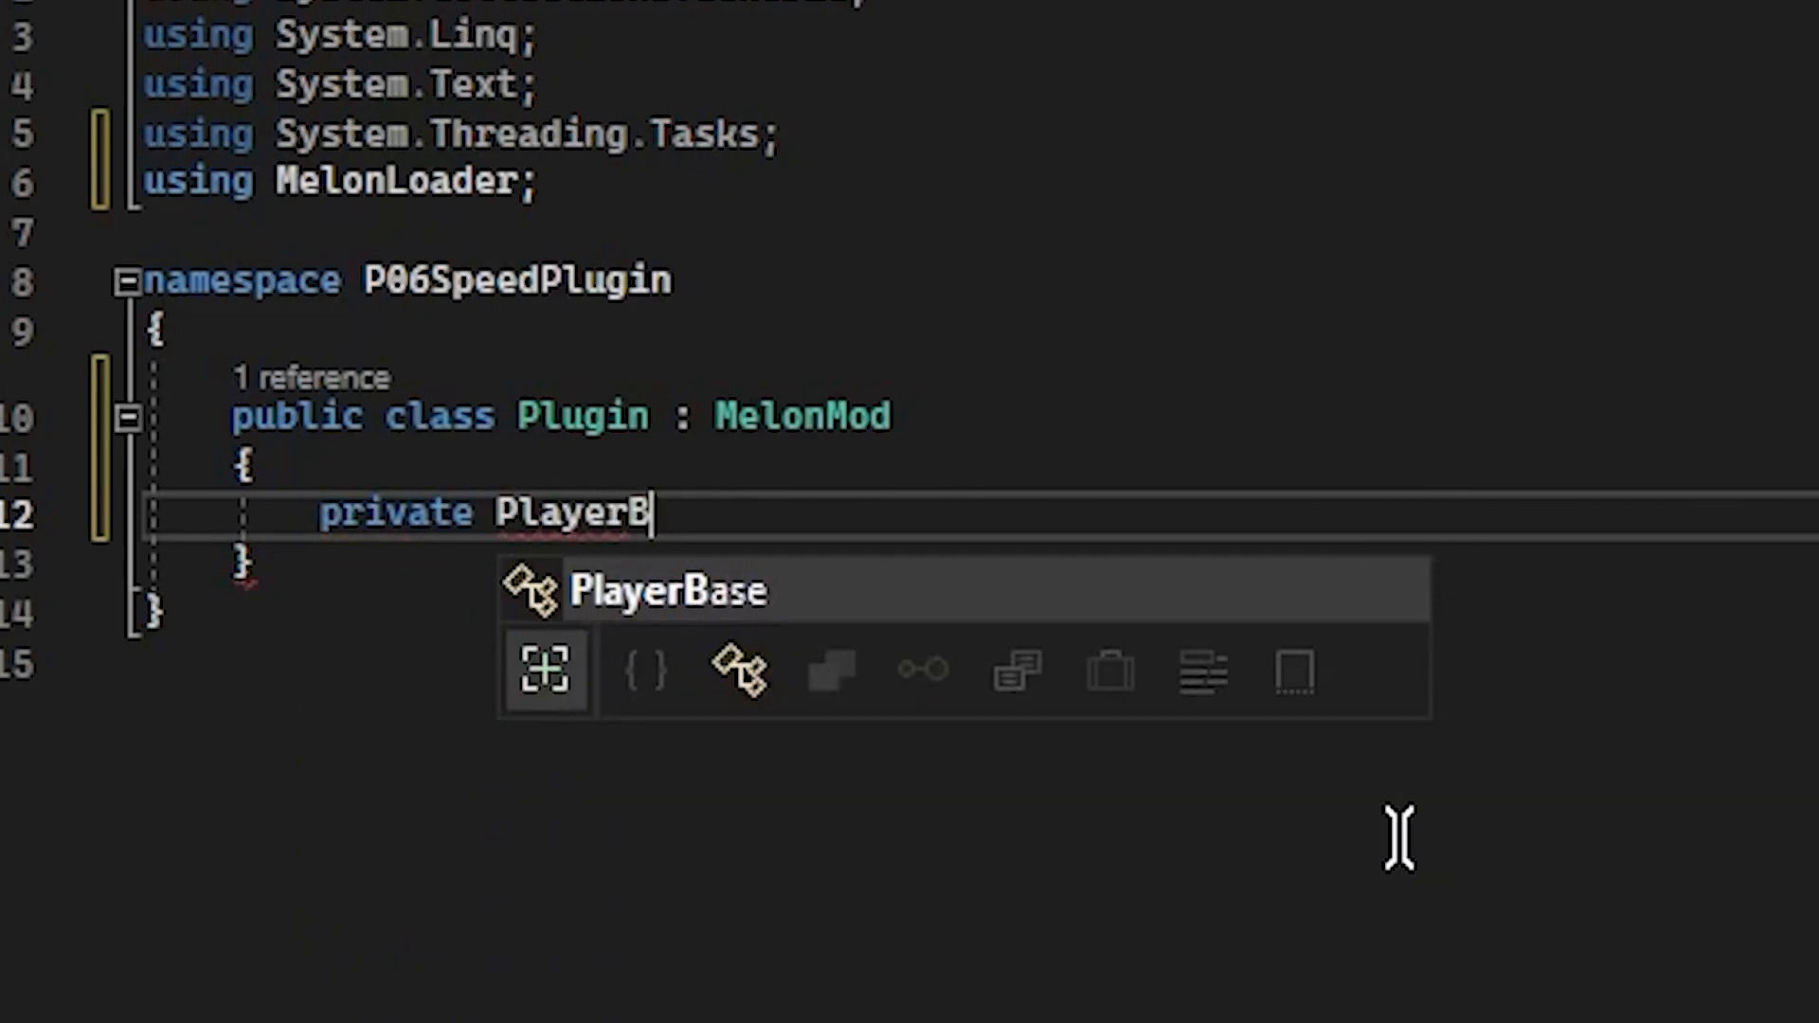
pyautogui.write('Base player;')
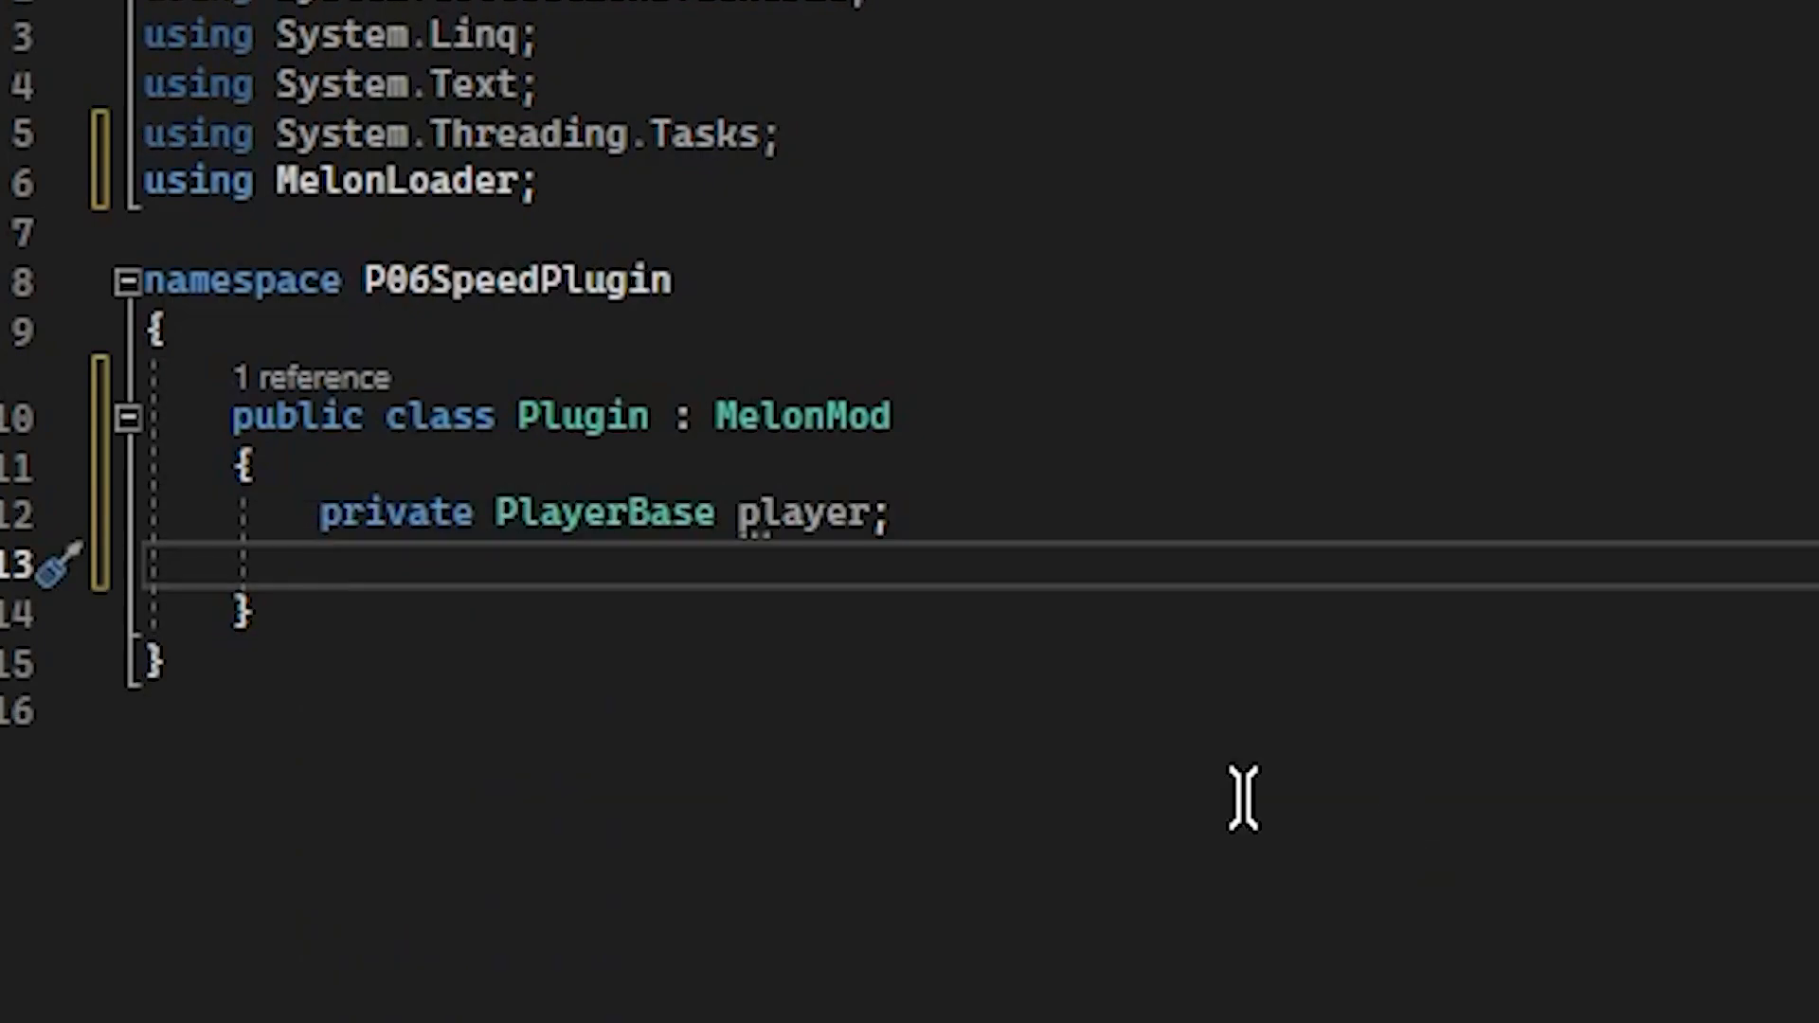
pyautogui.write('p')
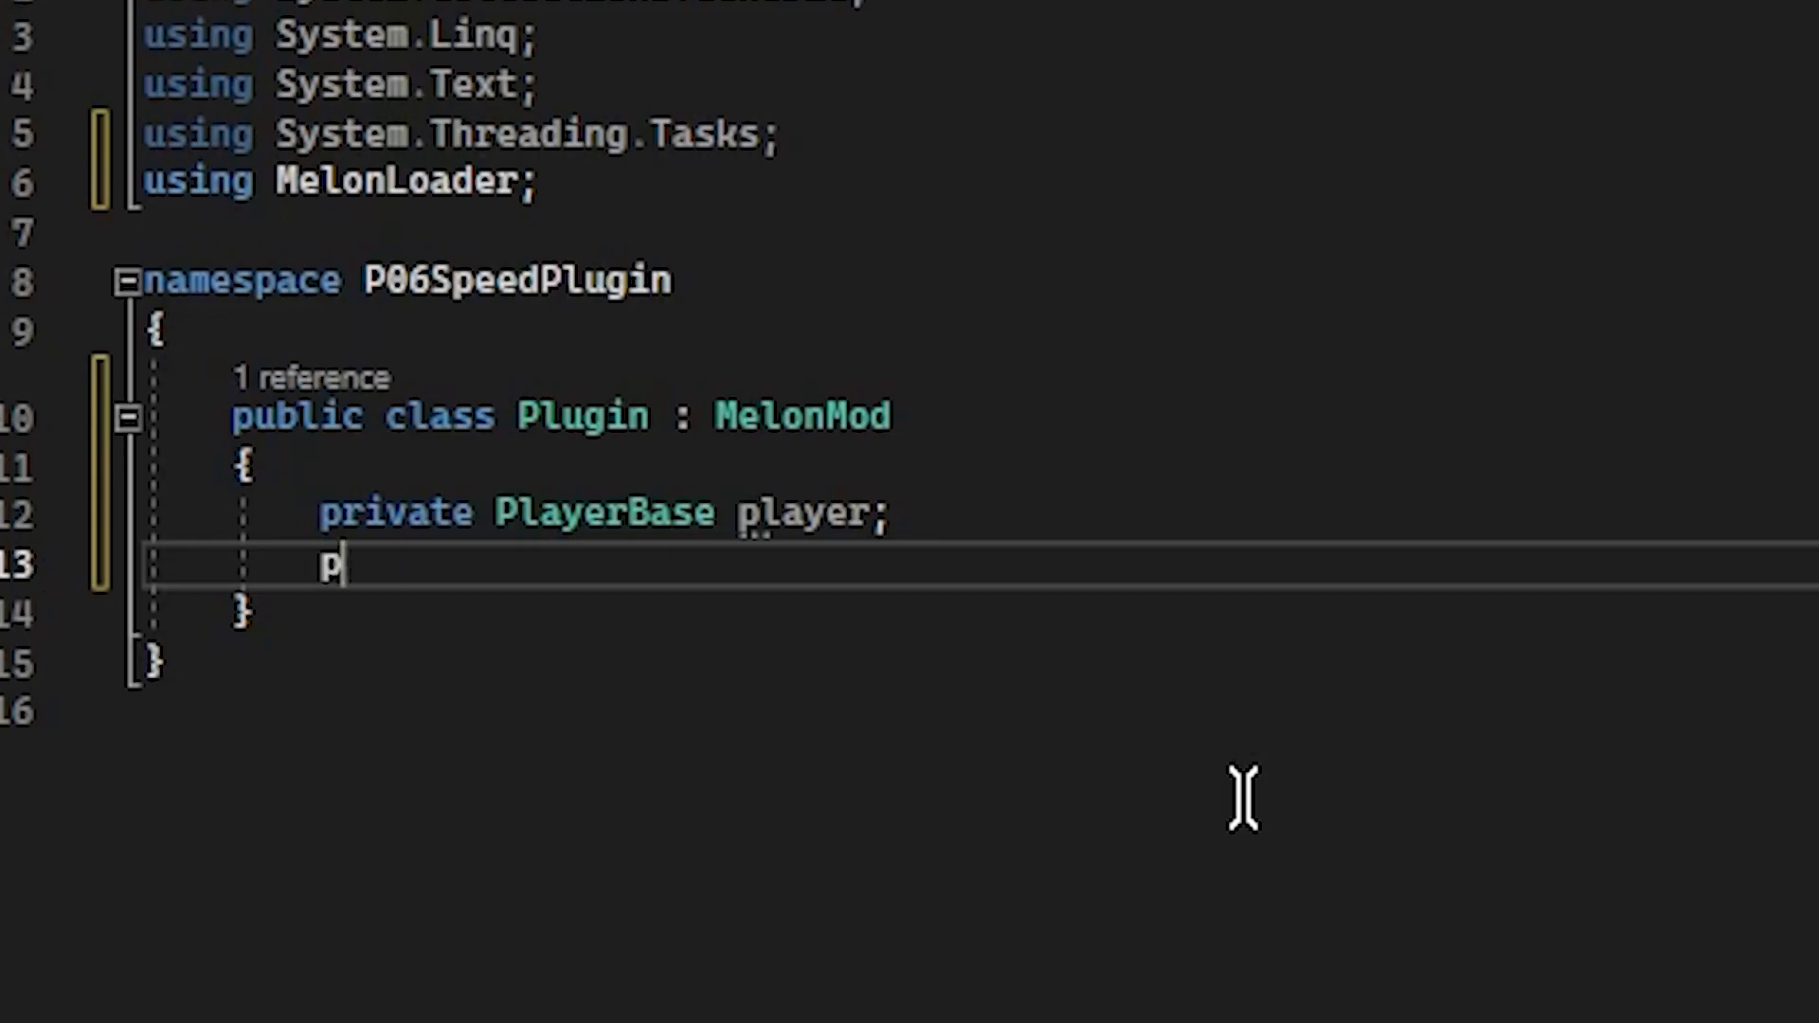
pyautogui.write('rivate bool')
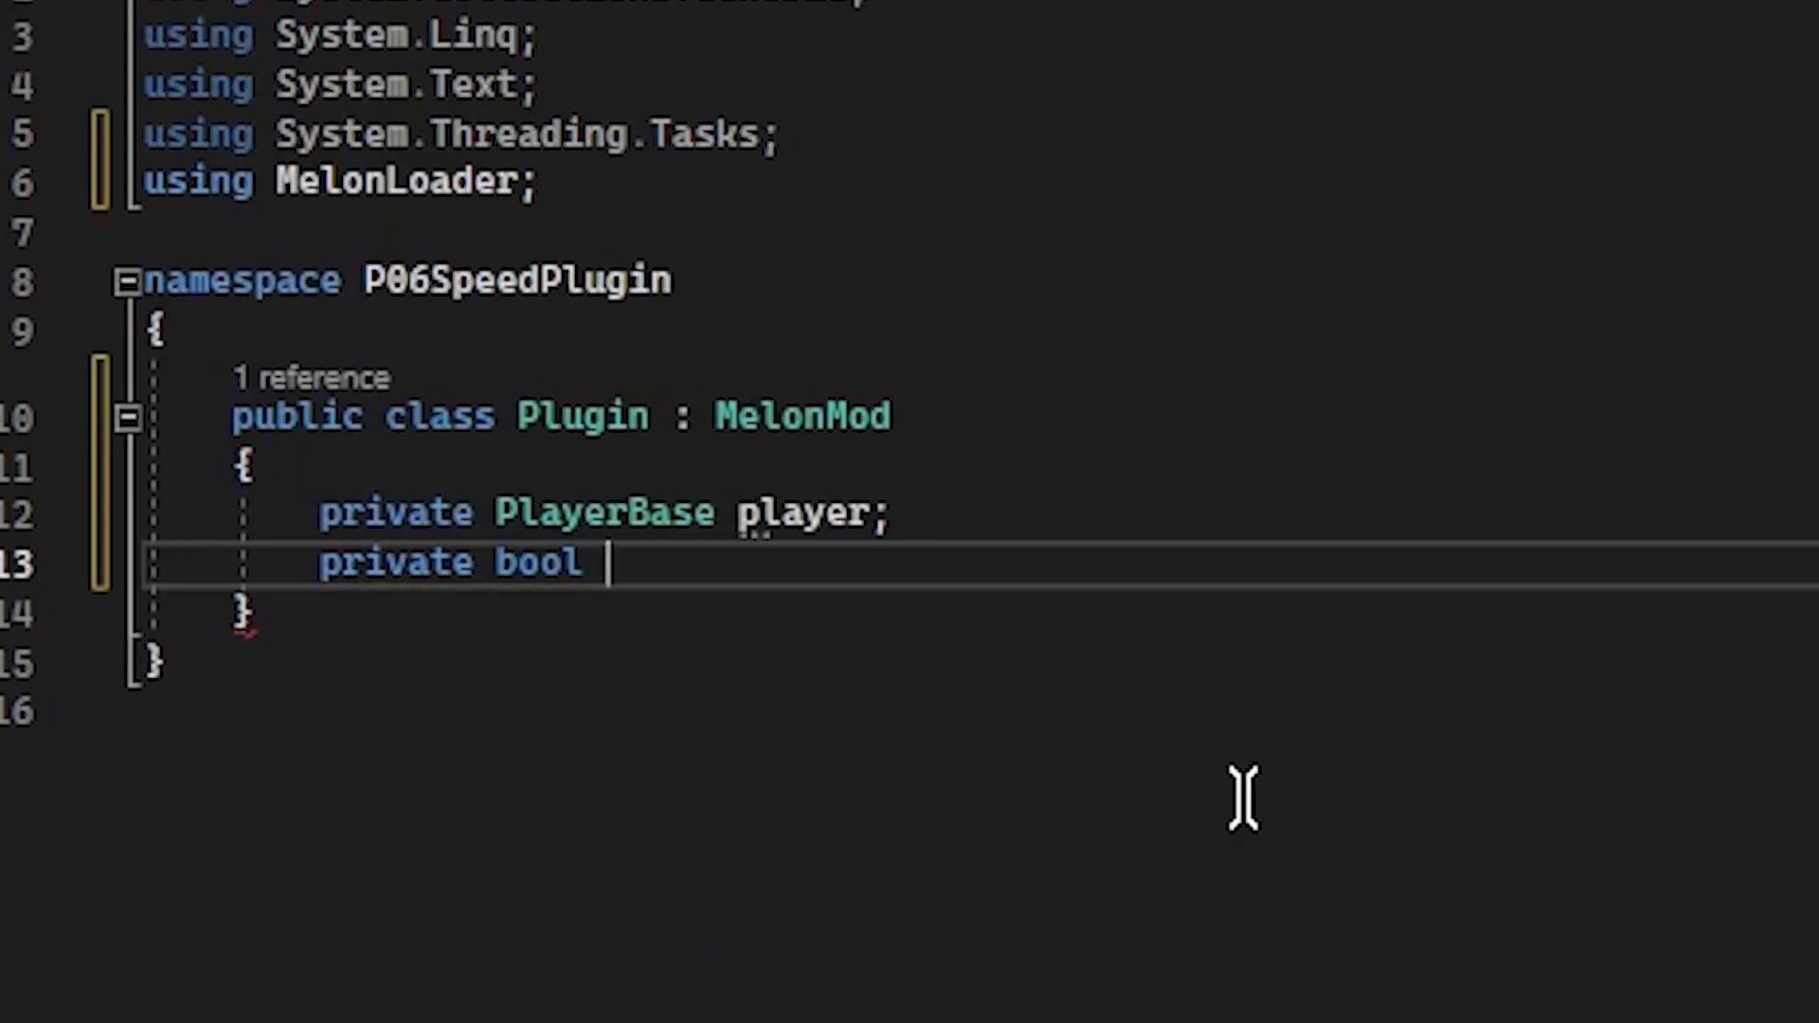
pyautogui.write('isPlaying;')
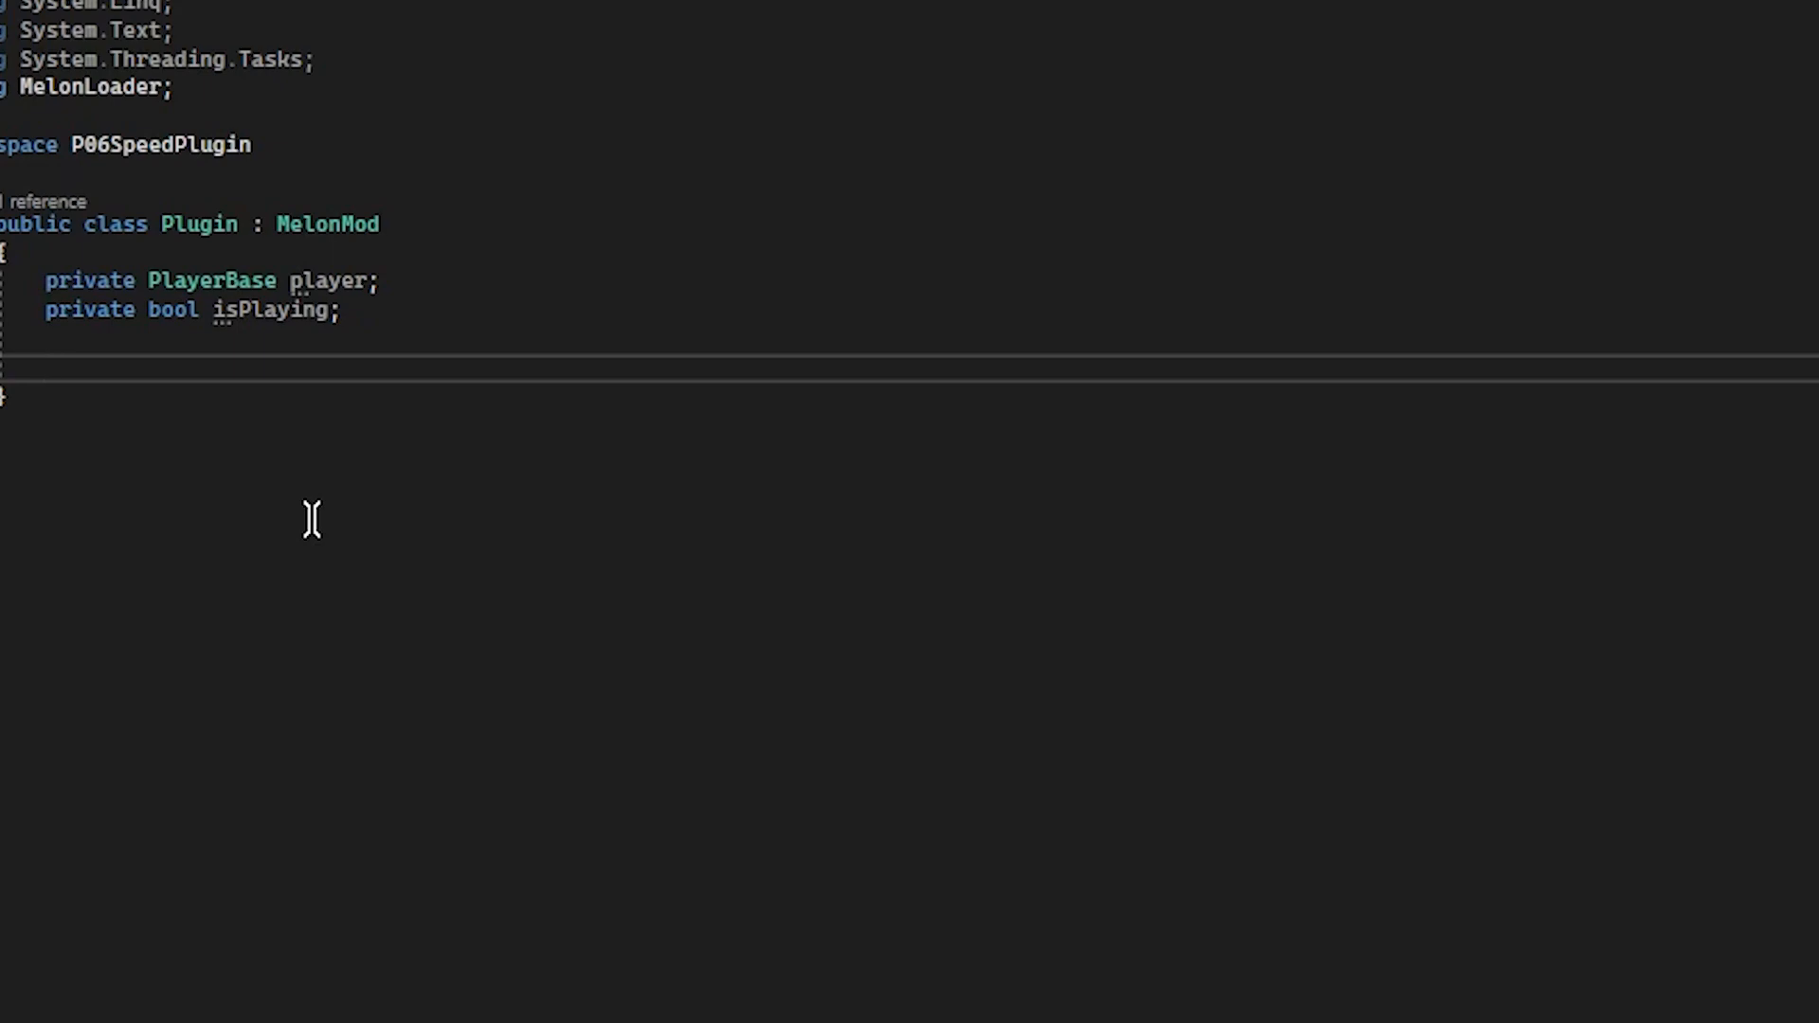
# Override OnSceneWasLoaded and set isPlaying true when GameManager.Instance.GameState is Playing.
pyautogui.write('public override void OnSceneWasLoaded(int buildIndex, string sceneName')
pyautogui.write('if(G')
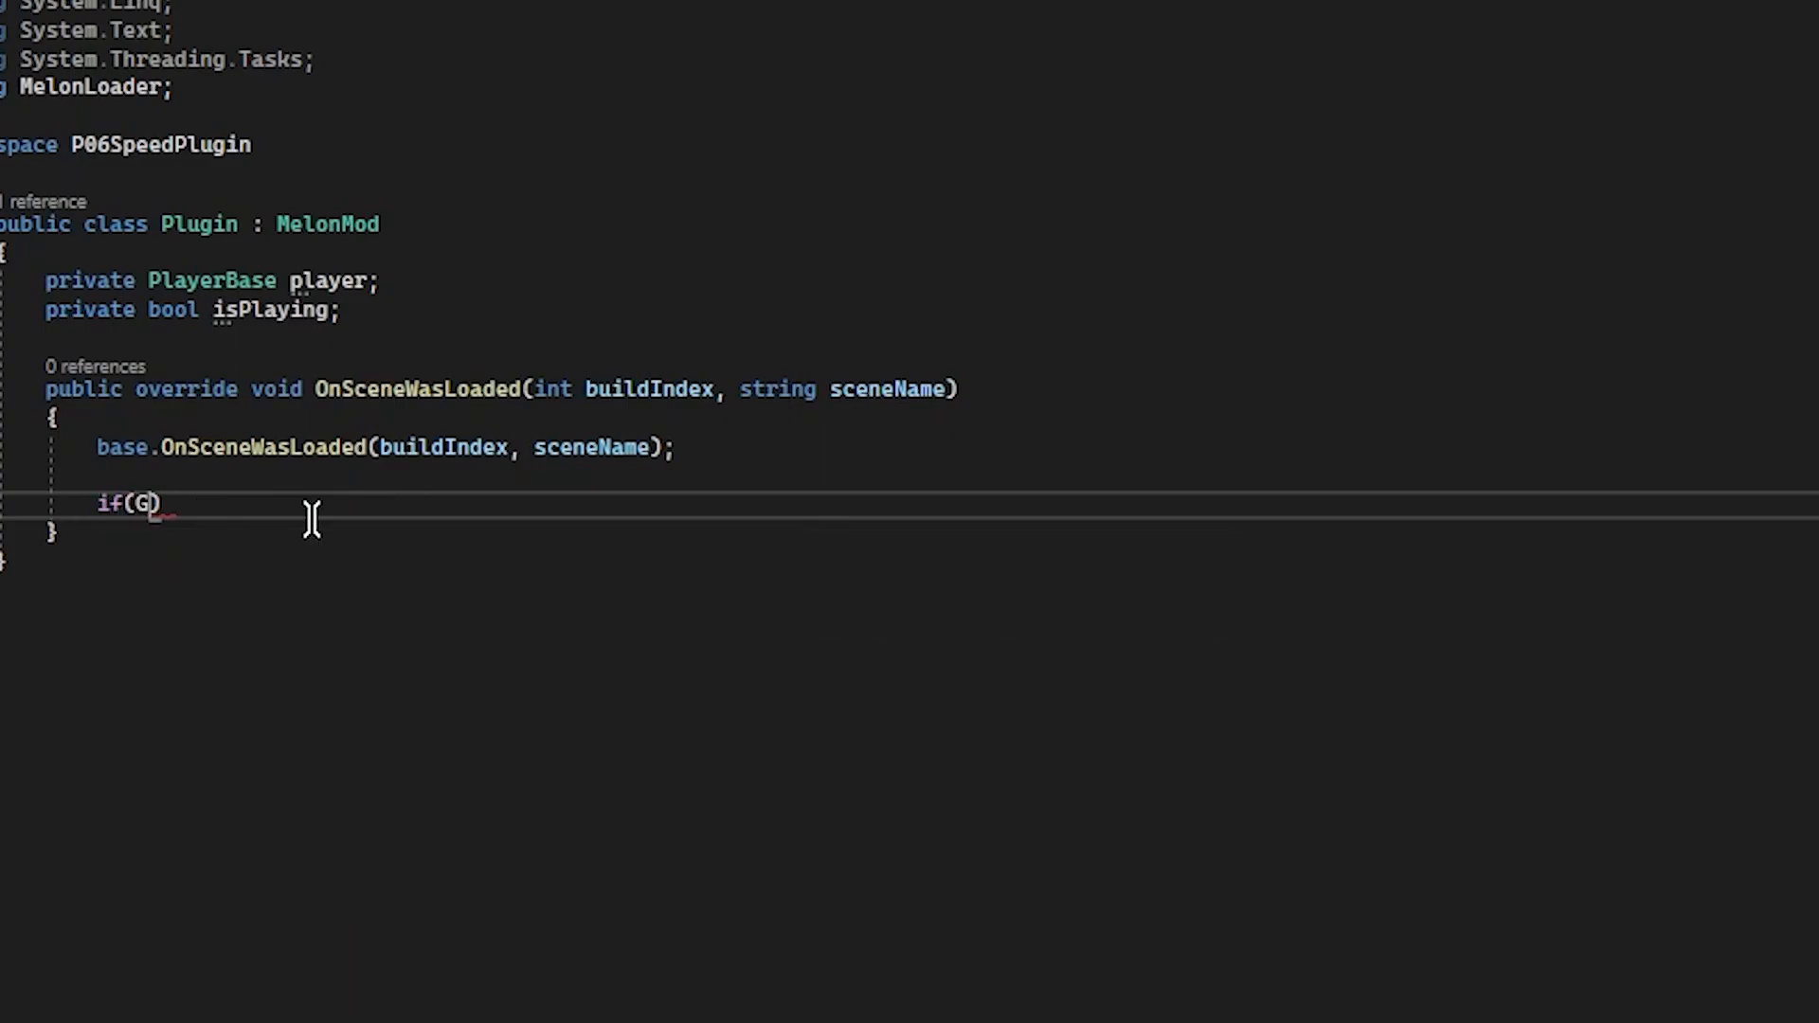
pyautogui.write('ameManager.Instance != null) {')
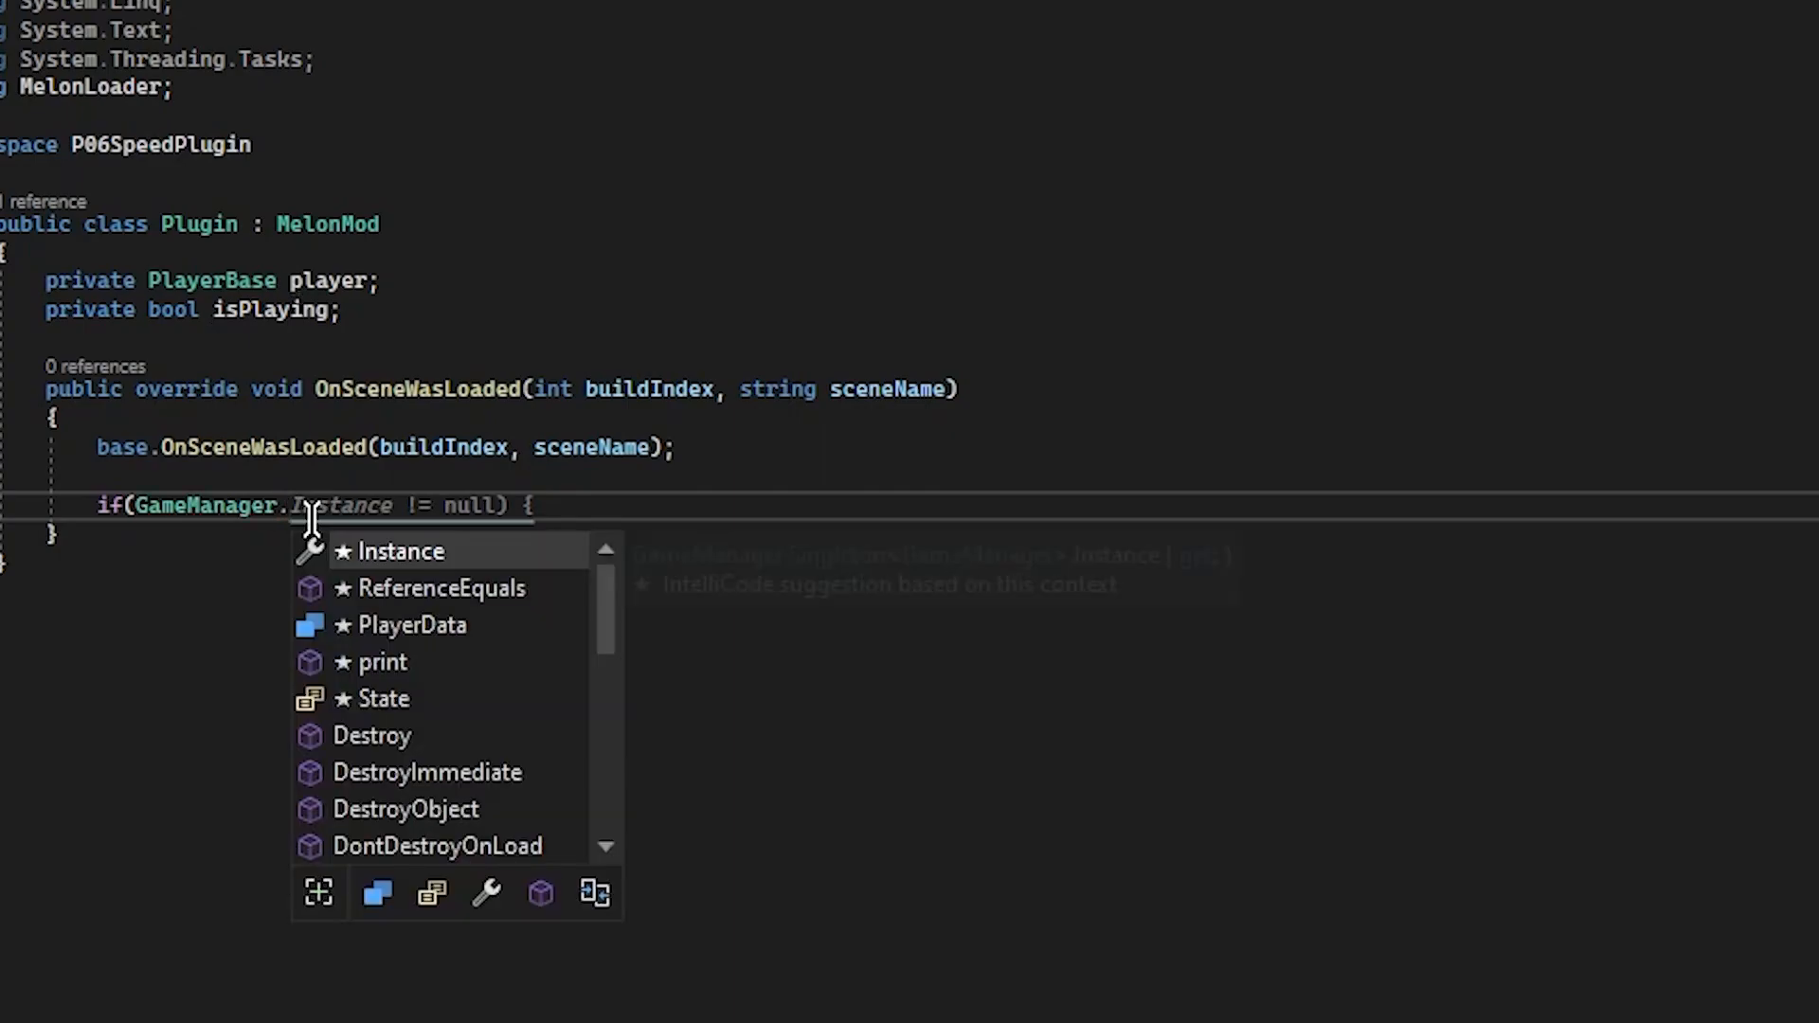
pyautogui.write('.')
pyautogui.write('} else')
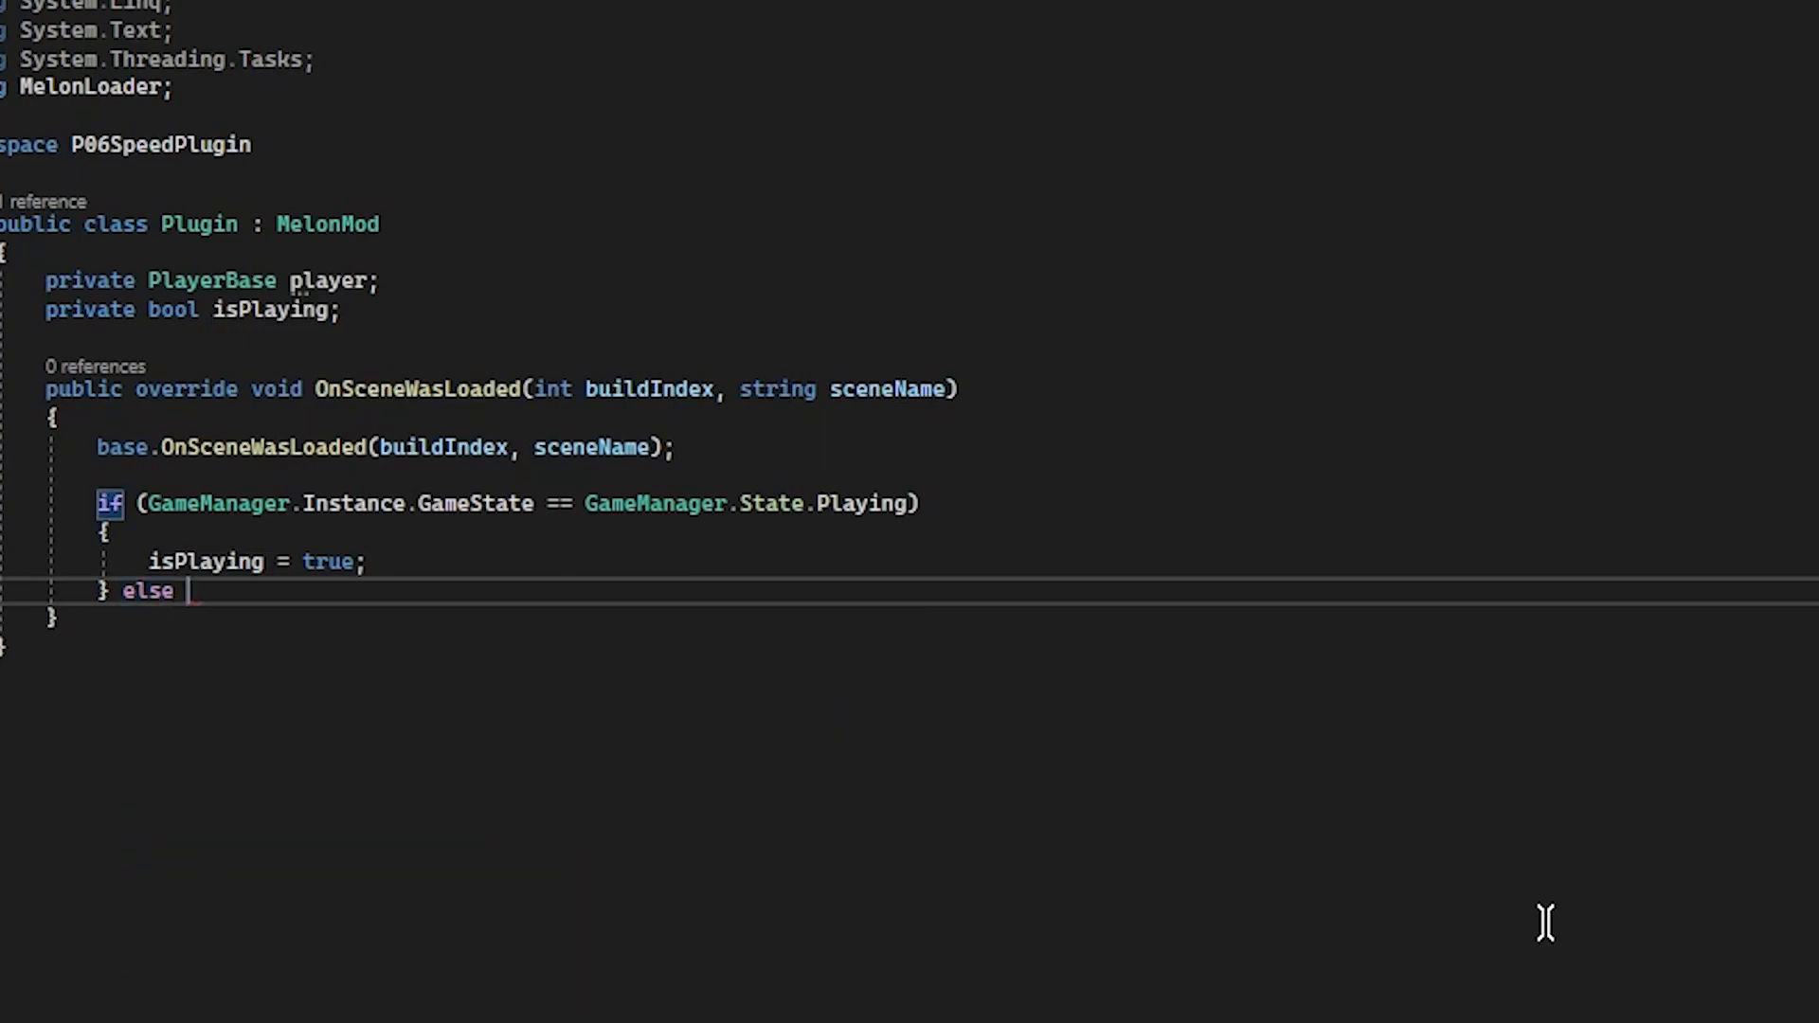
pyautogui.write('if ()')
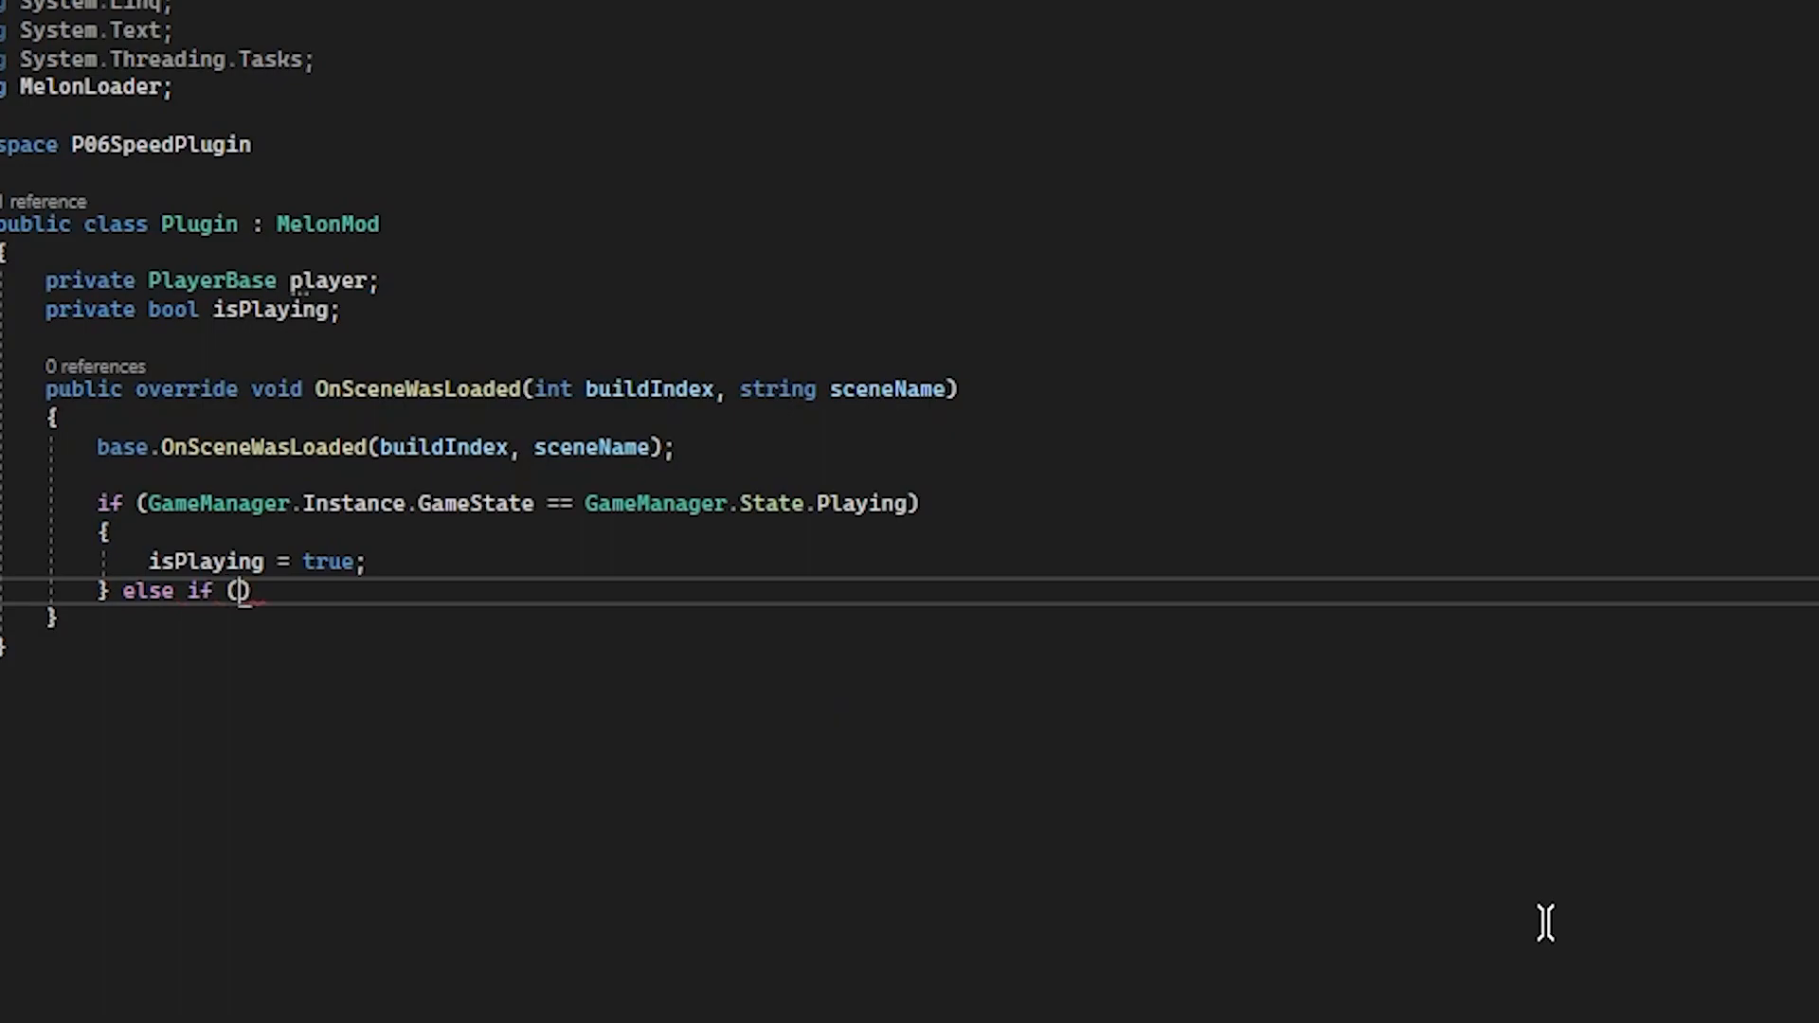
pyautogui.write('GameManager.')
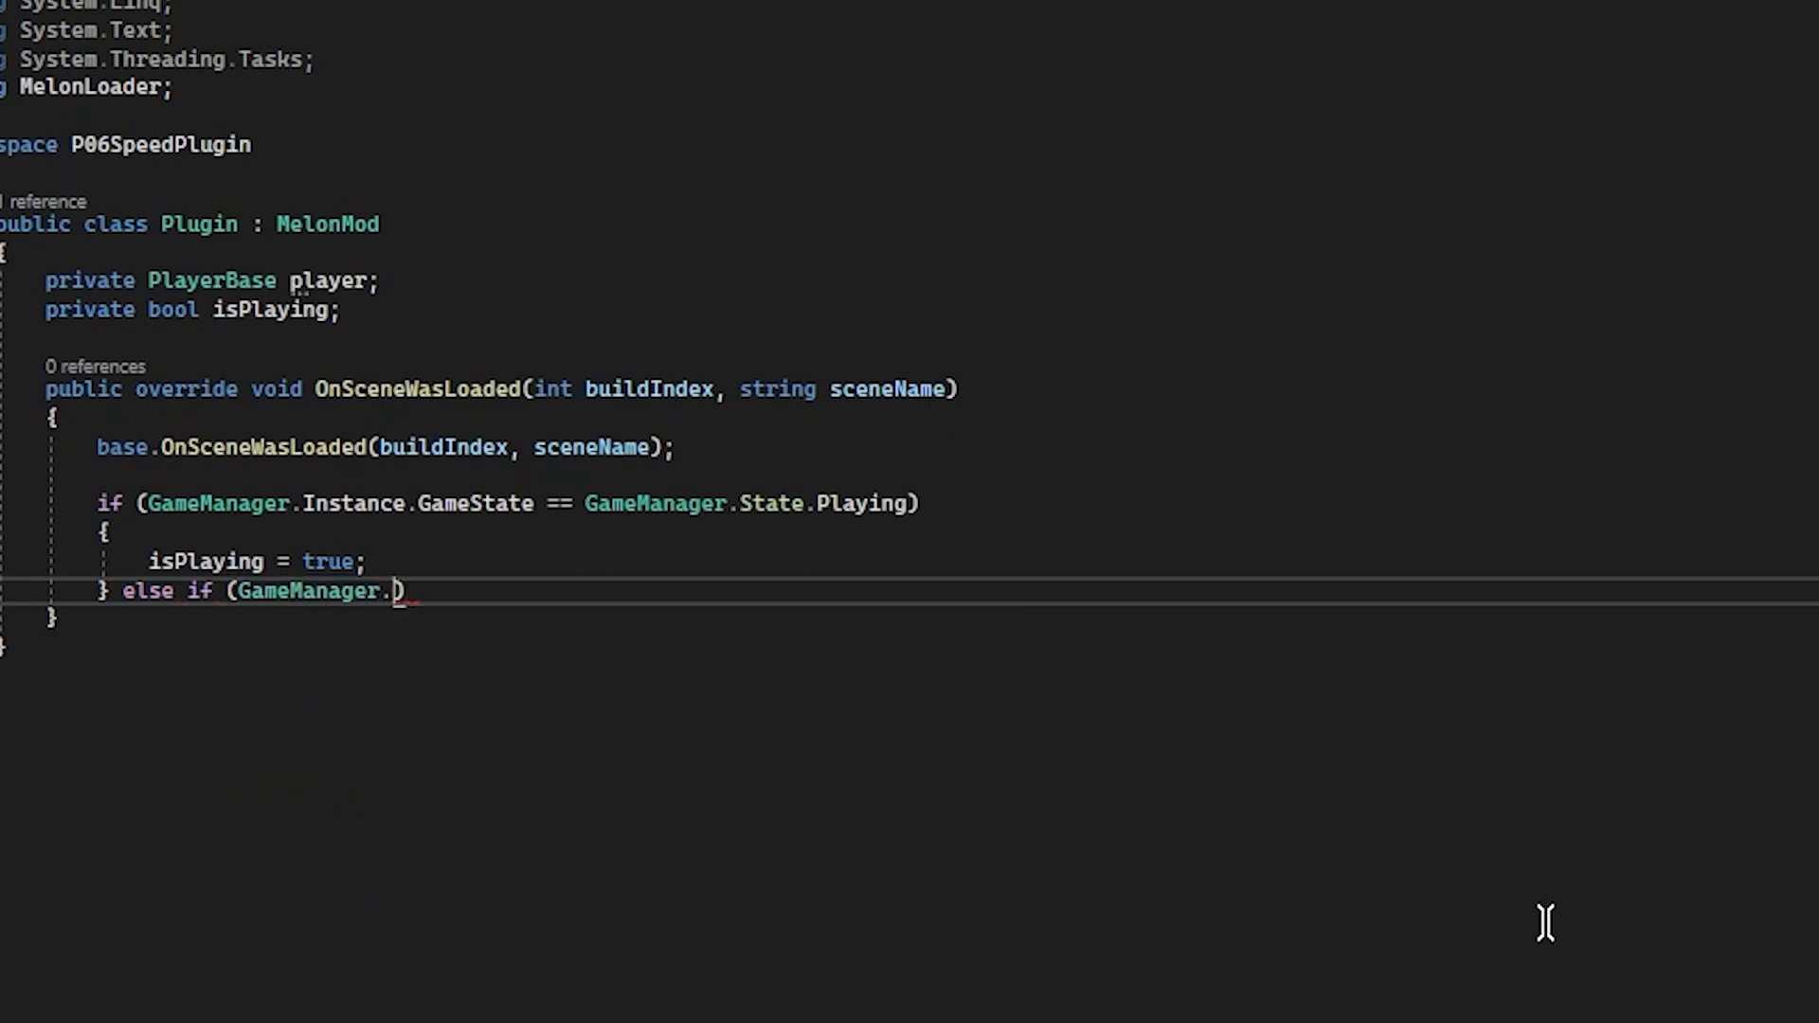
pyautogui.write('Instance.GameState != GameManager.State.Playing) {')
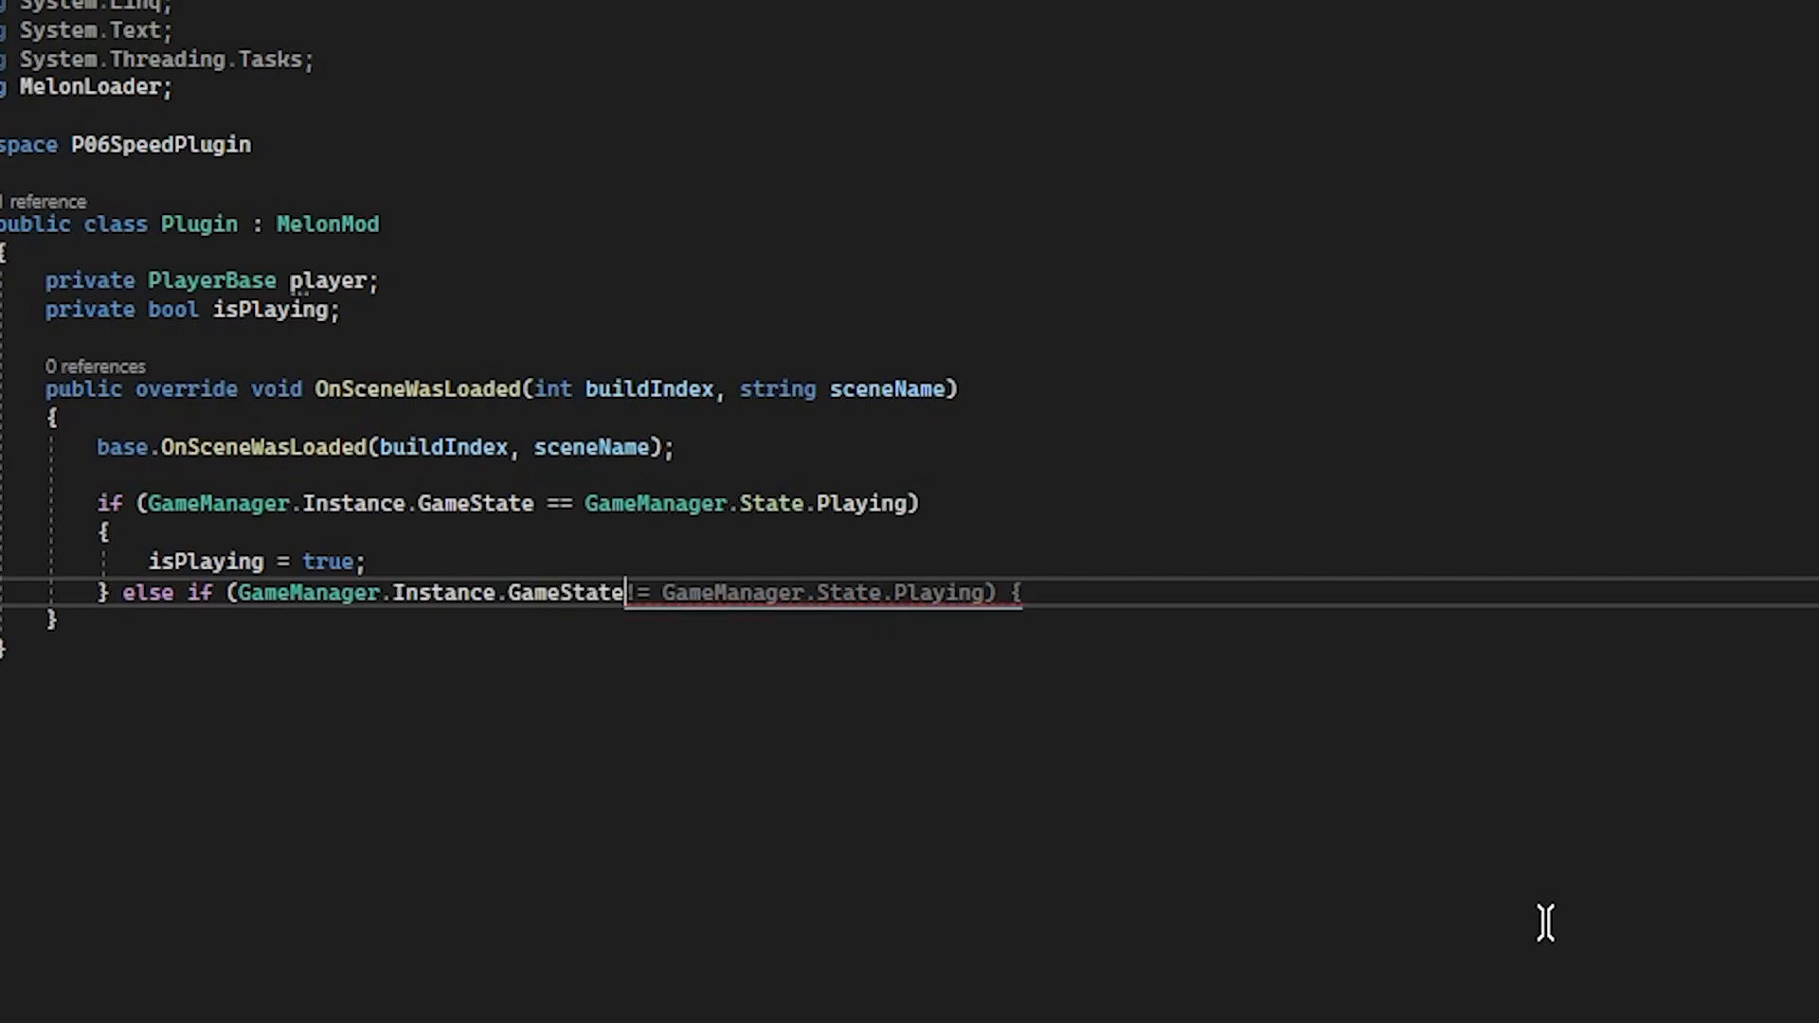
# Set isPlaying false when GameState equals Menu or Result.
pyautogui.write('== )')
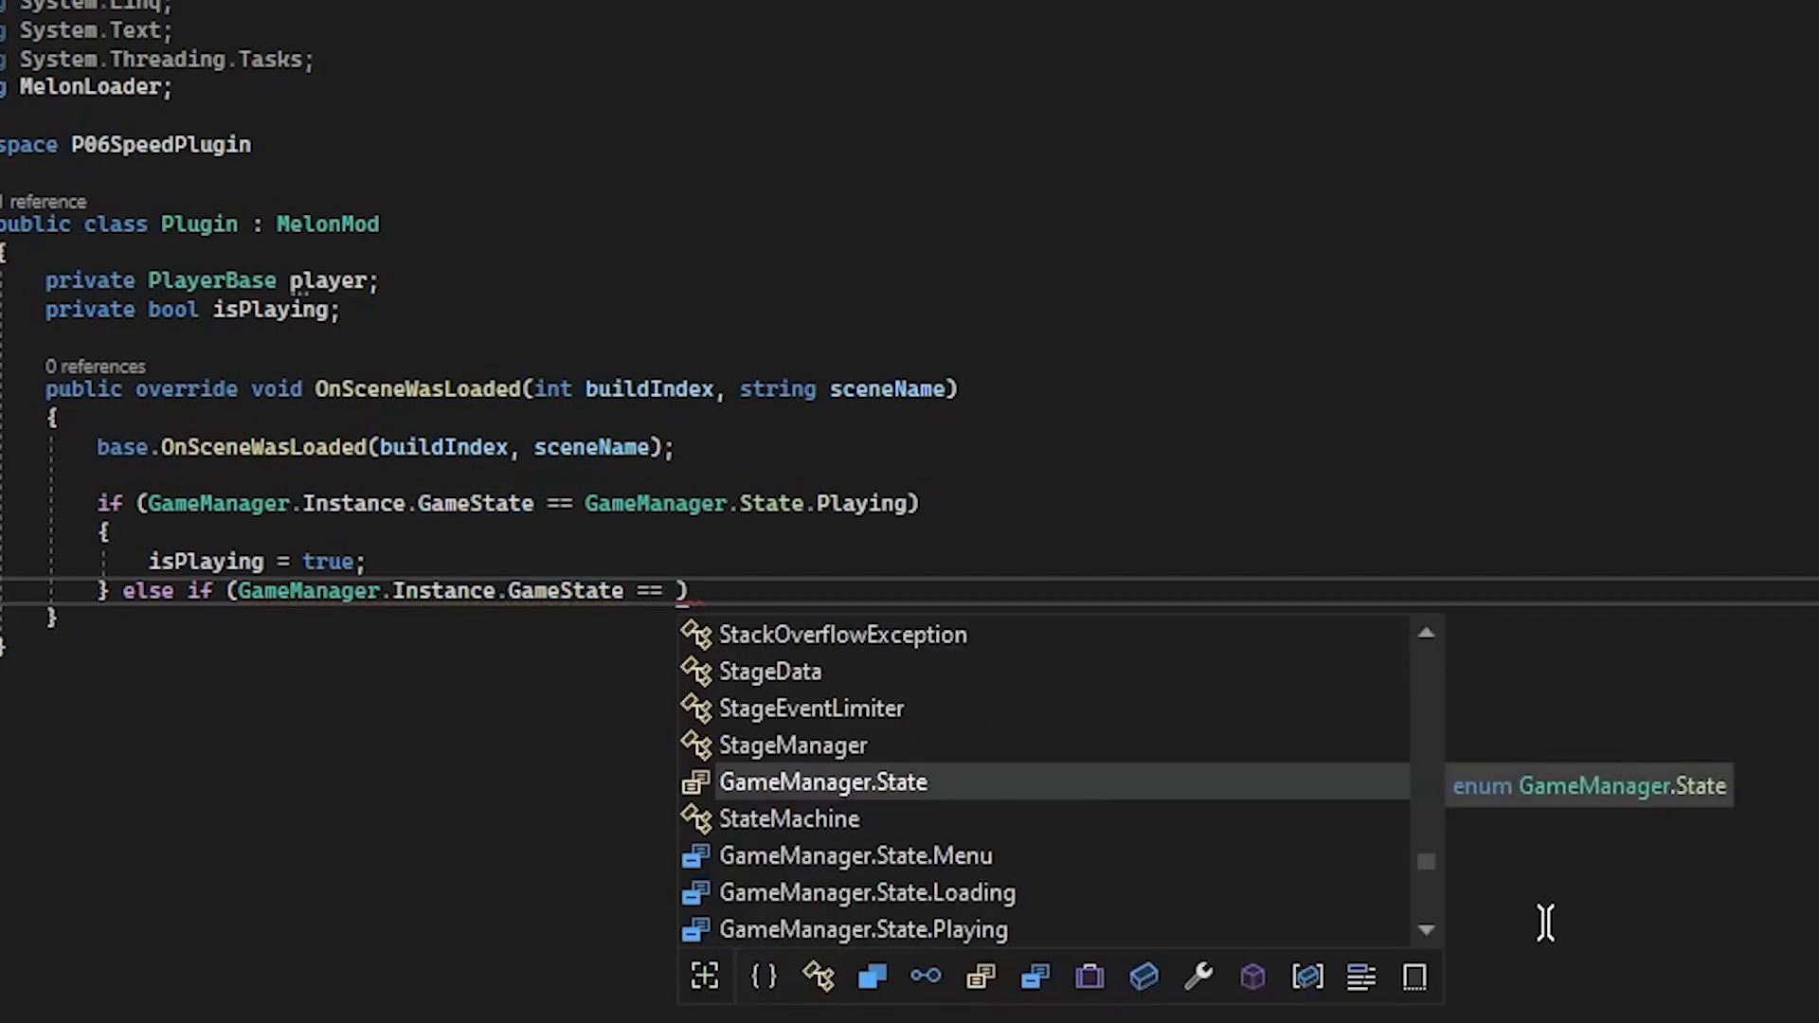
pyautogui.write('GameManager.State.Menu) {')
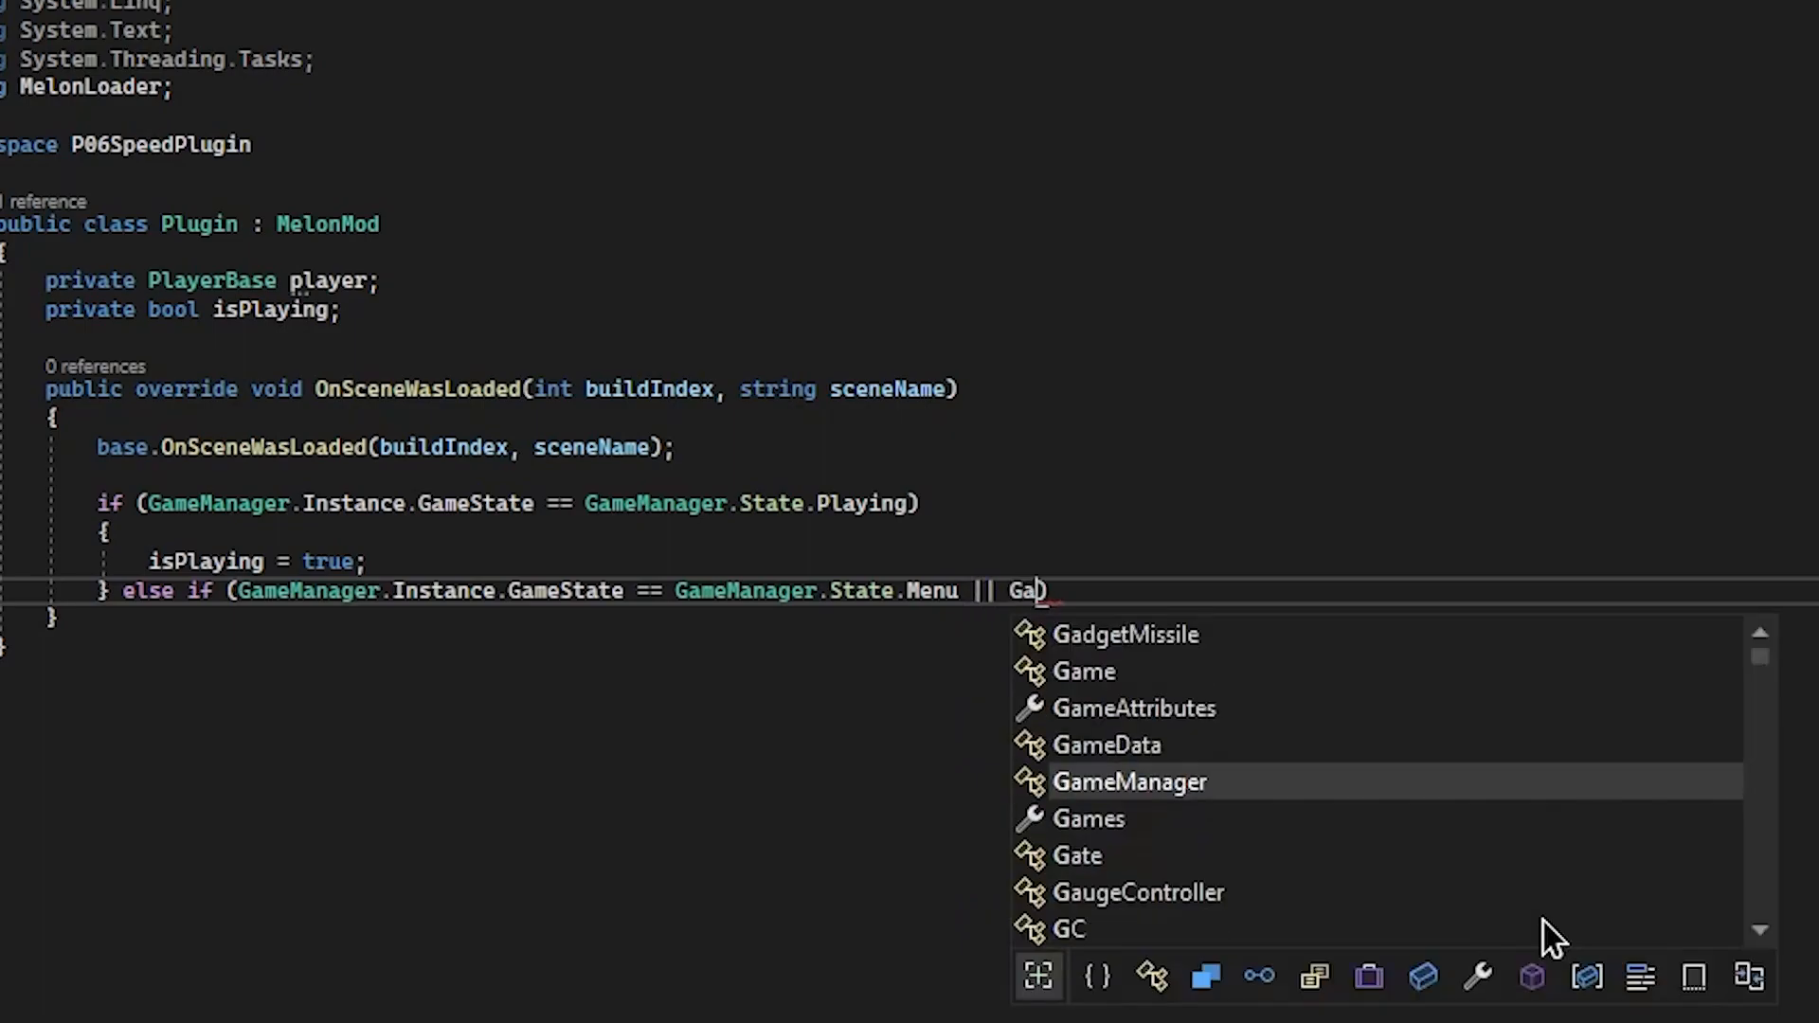
pyautogui.write('GameManager.Instance.GameState == GameManager.State.Result')
pyautogui.write('isPlaying = false;')
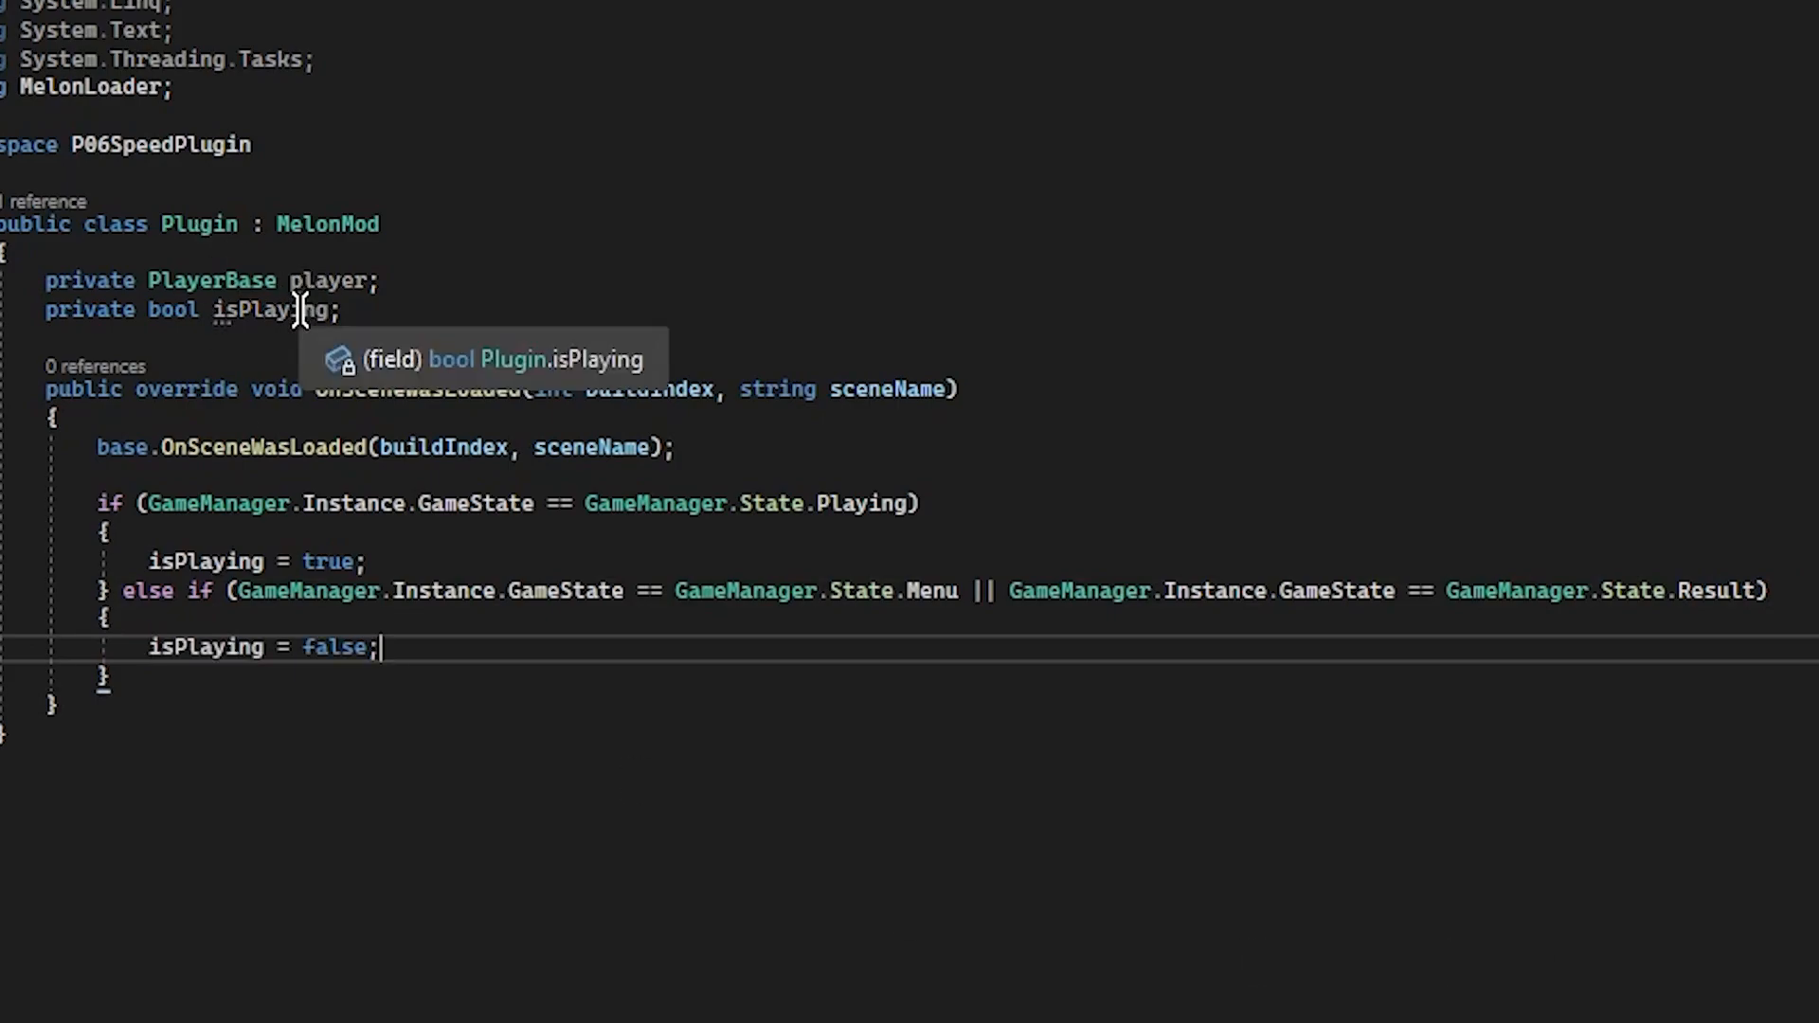
pyautogui.moveTo(470, 574)
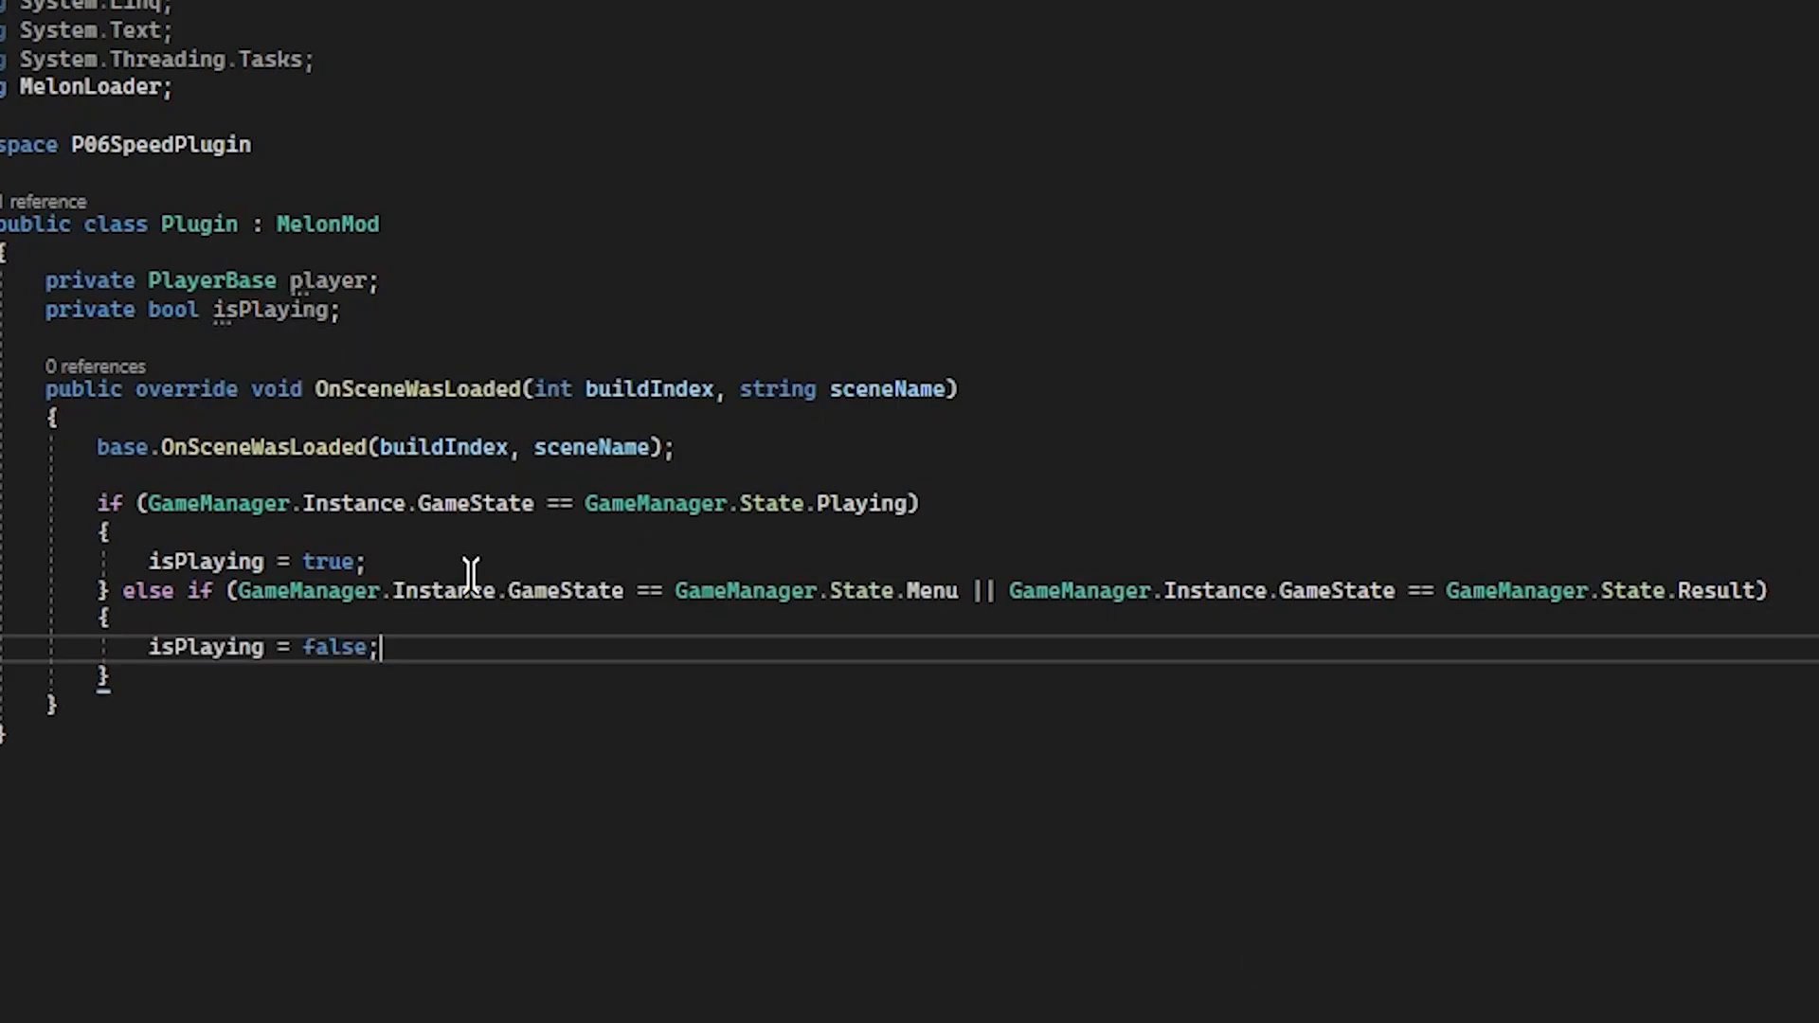
pyautogui.moveTo(284, 545)
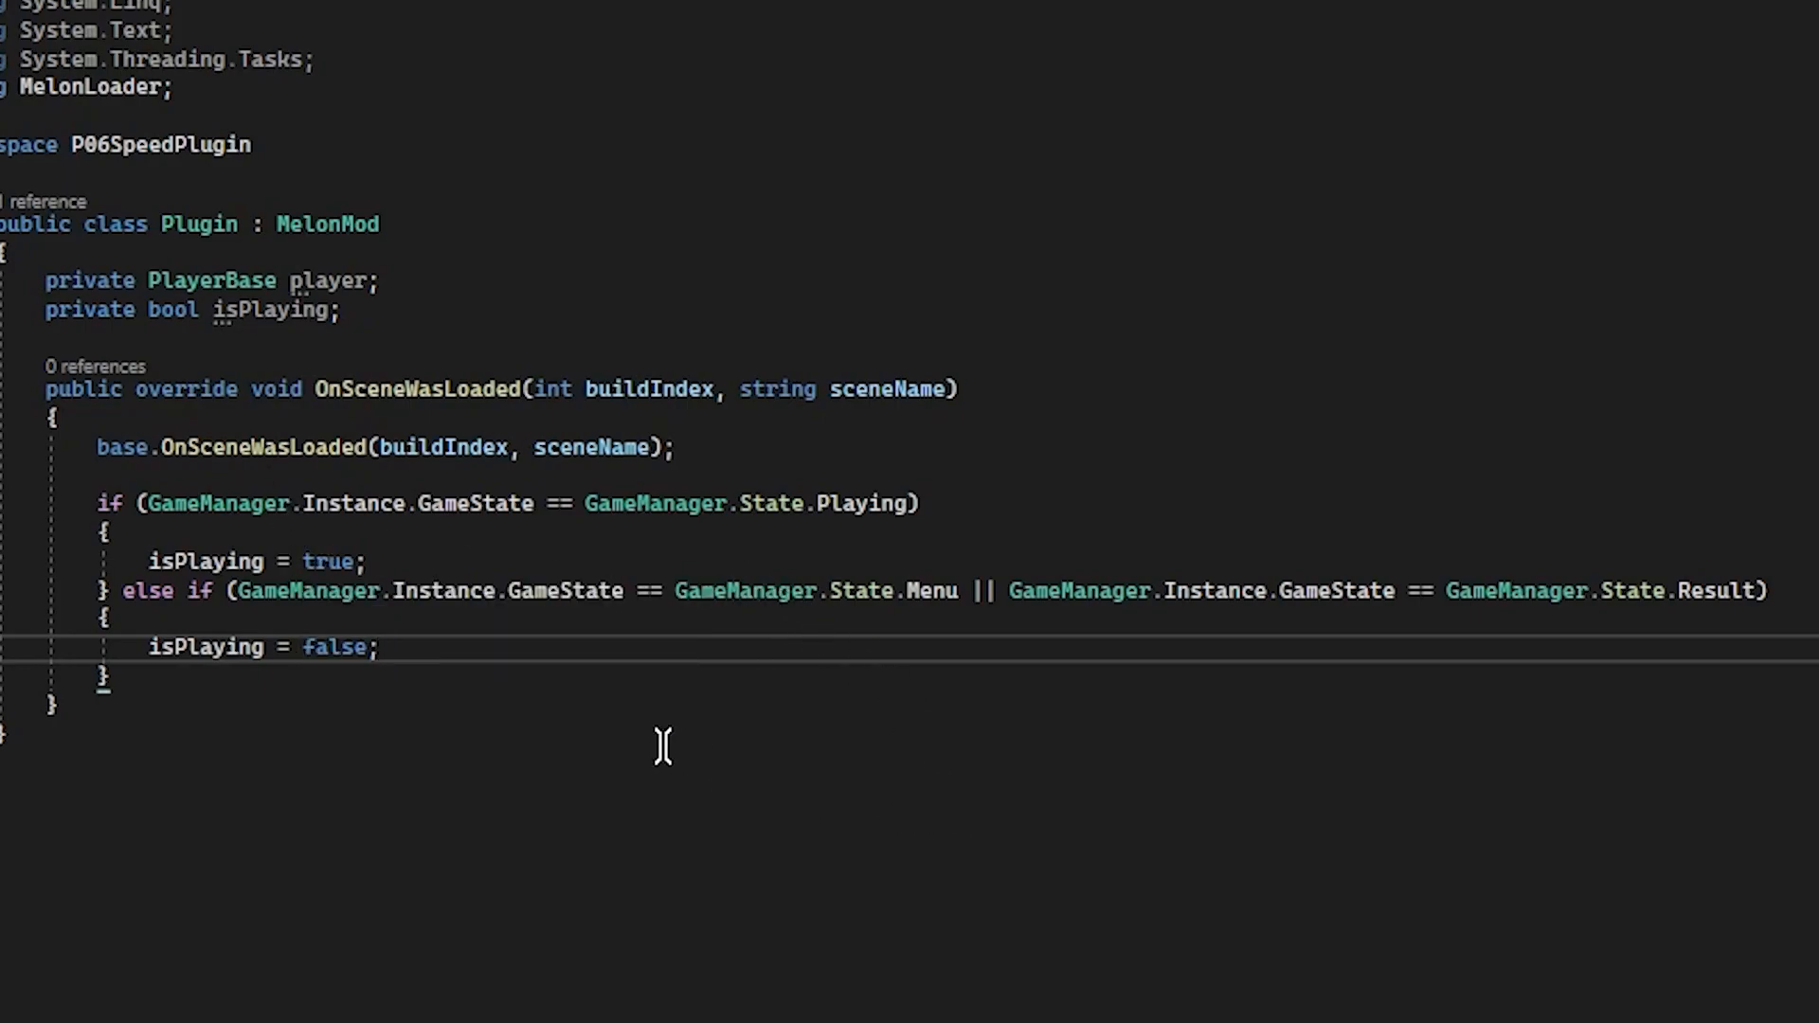
pyautogui.moveTo(192, 647)
pyautogui.write('public override void OnLateUpdate(')
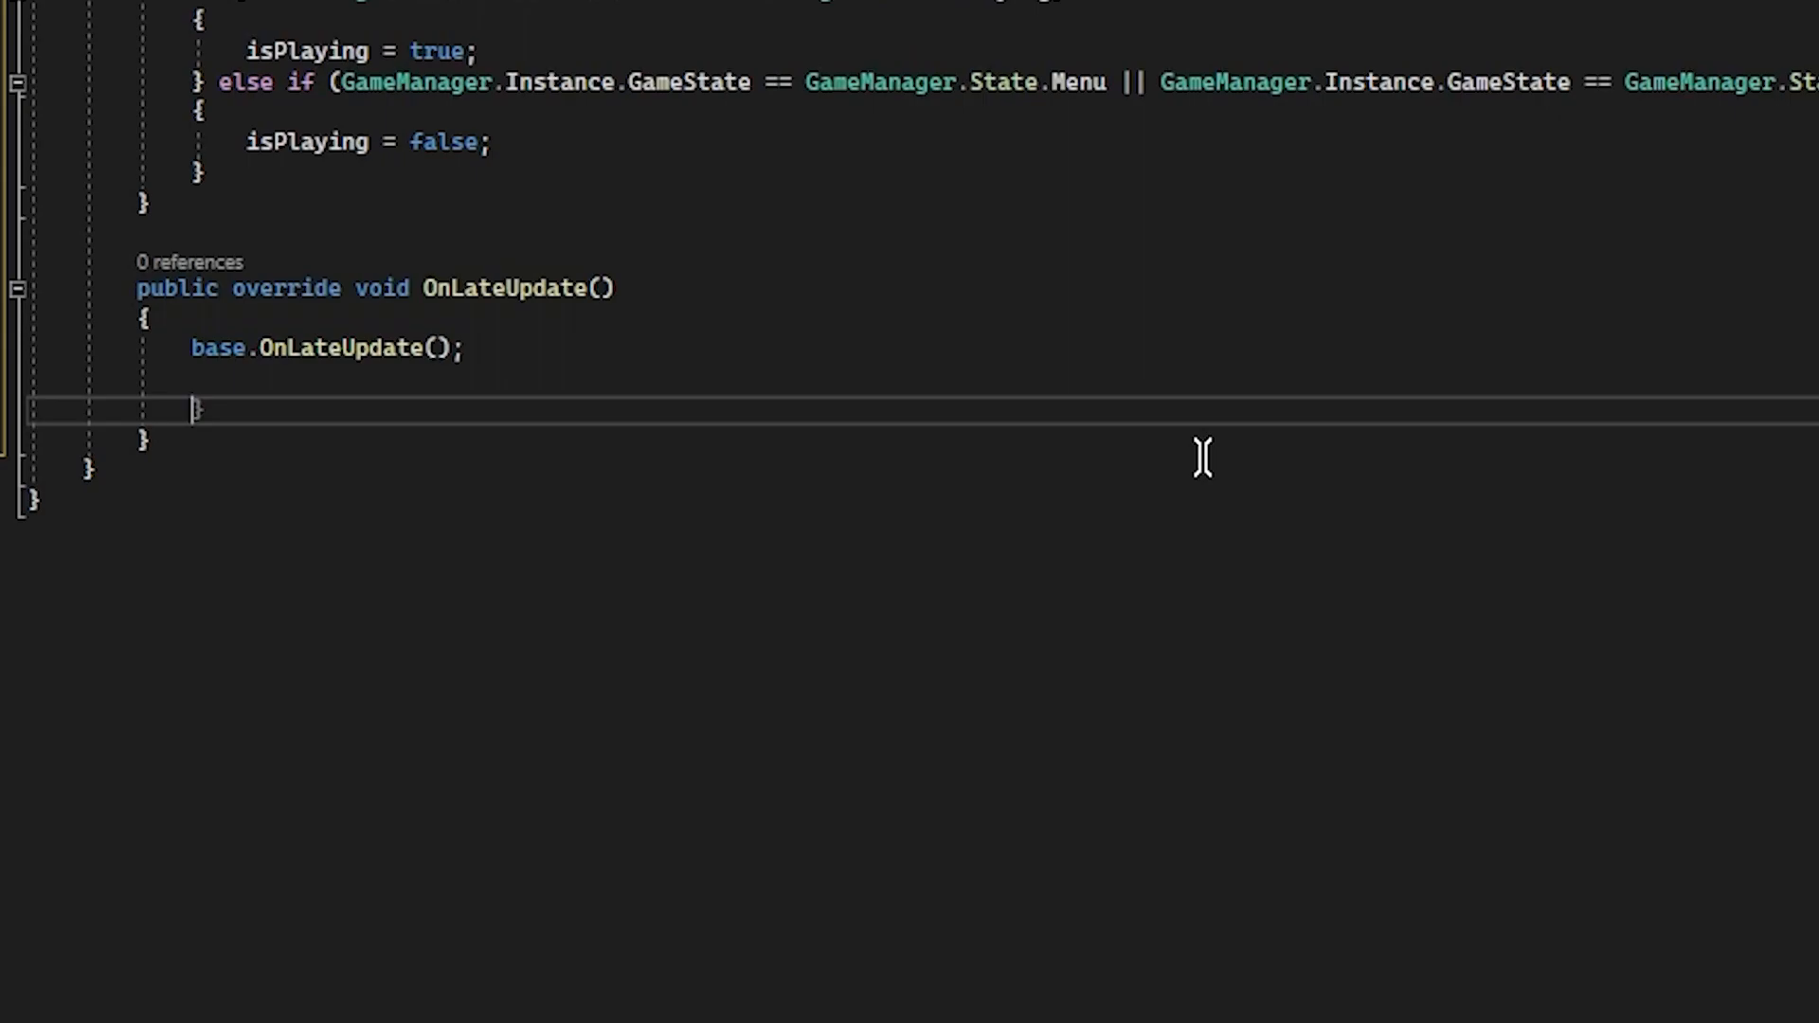
# Guard OnLateUpdate with an early return when !isPlaying.
pyautogui.write('if (')
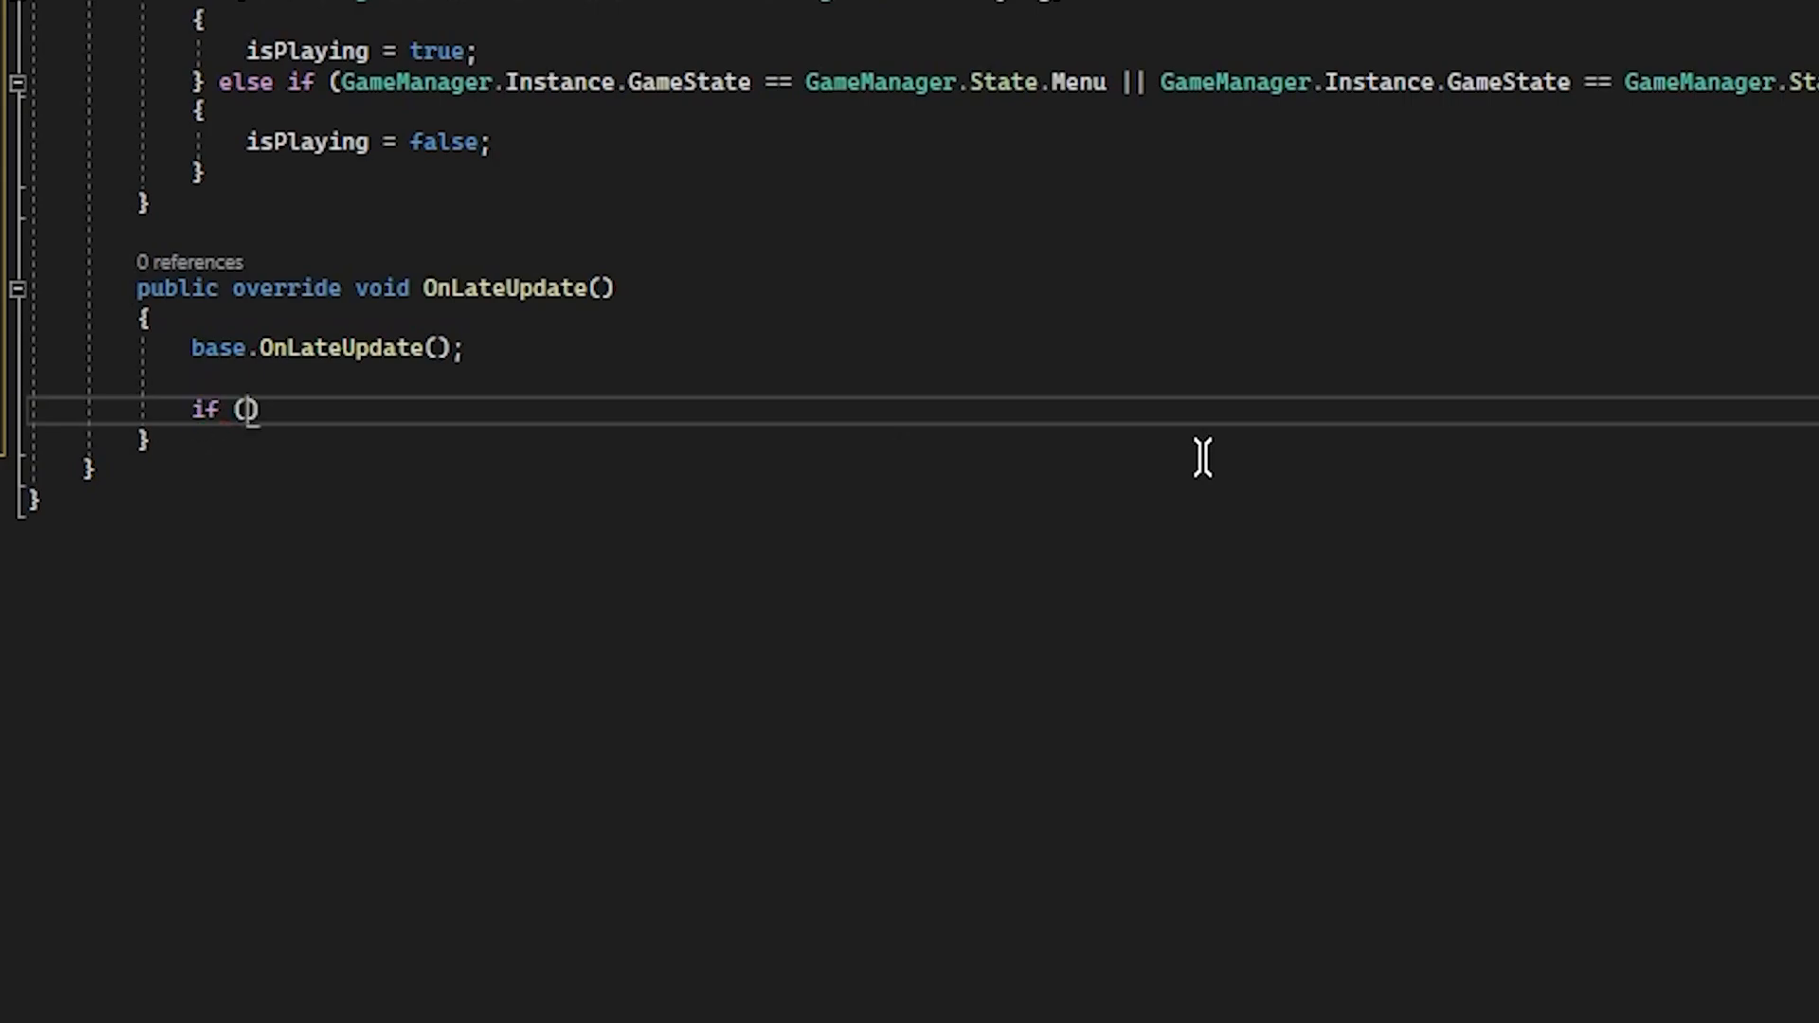
pyautogui.write('!isp')
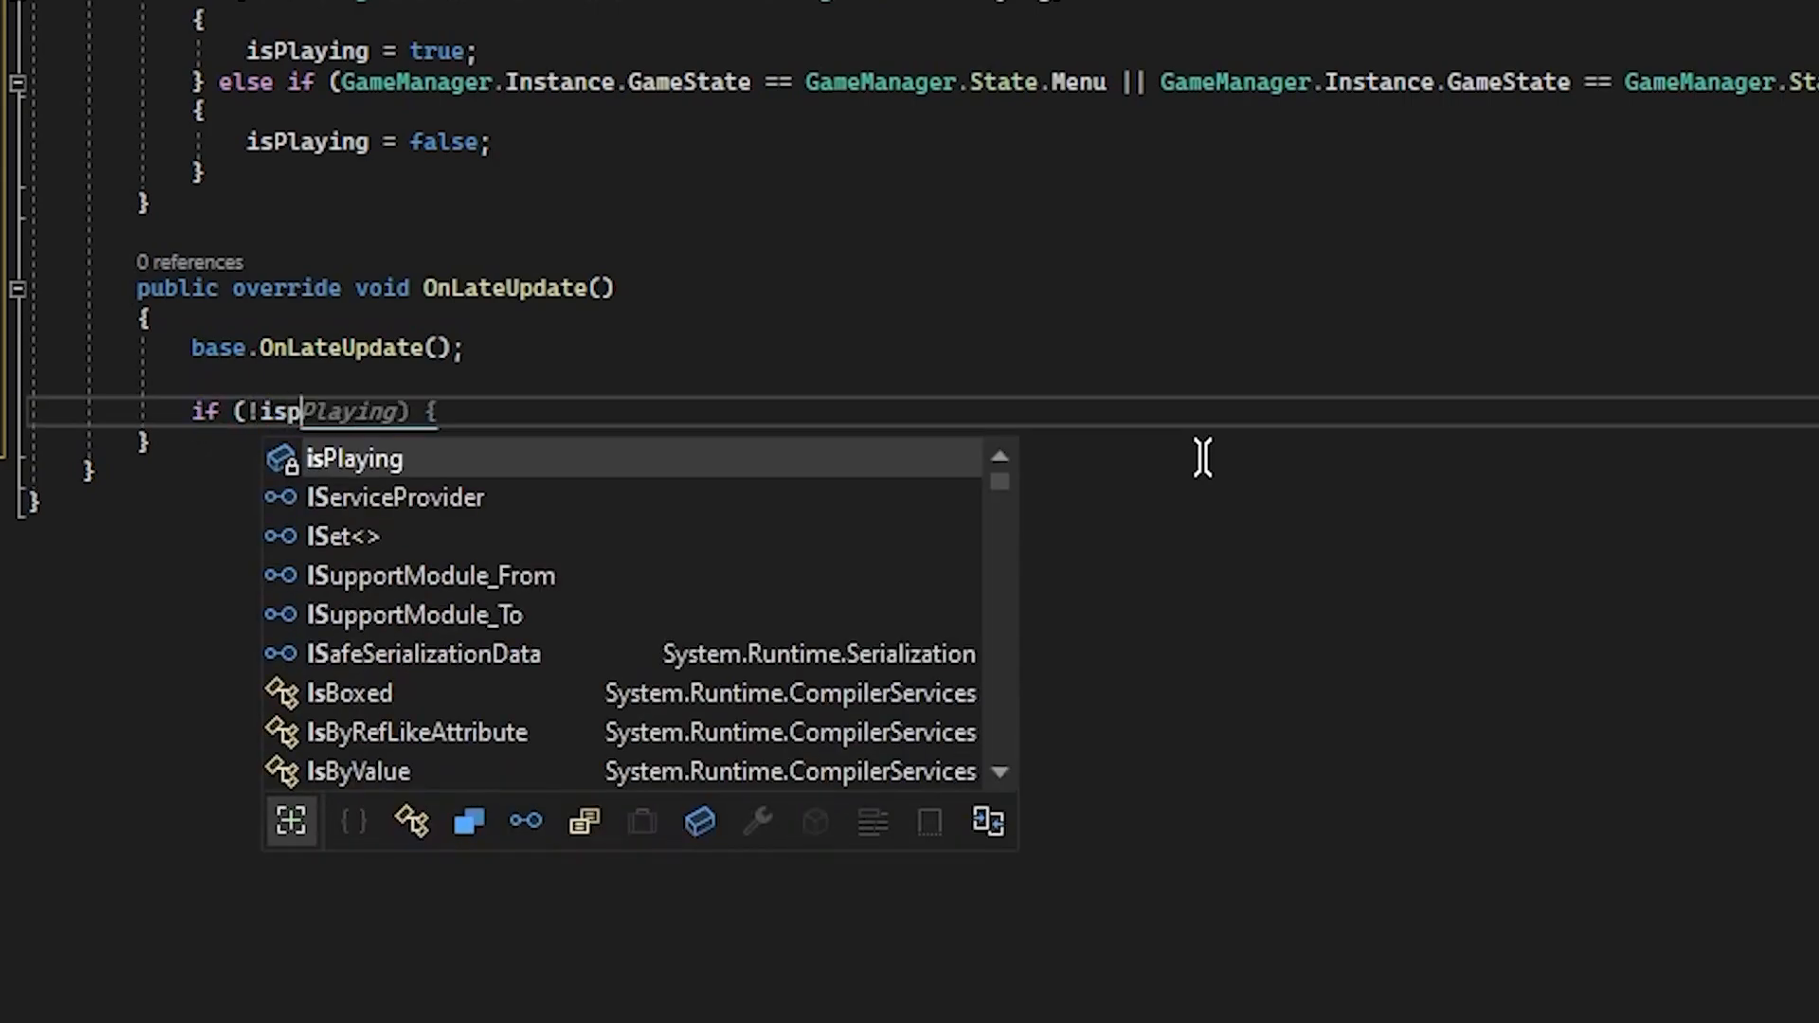
pyautogui.press('Tab')
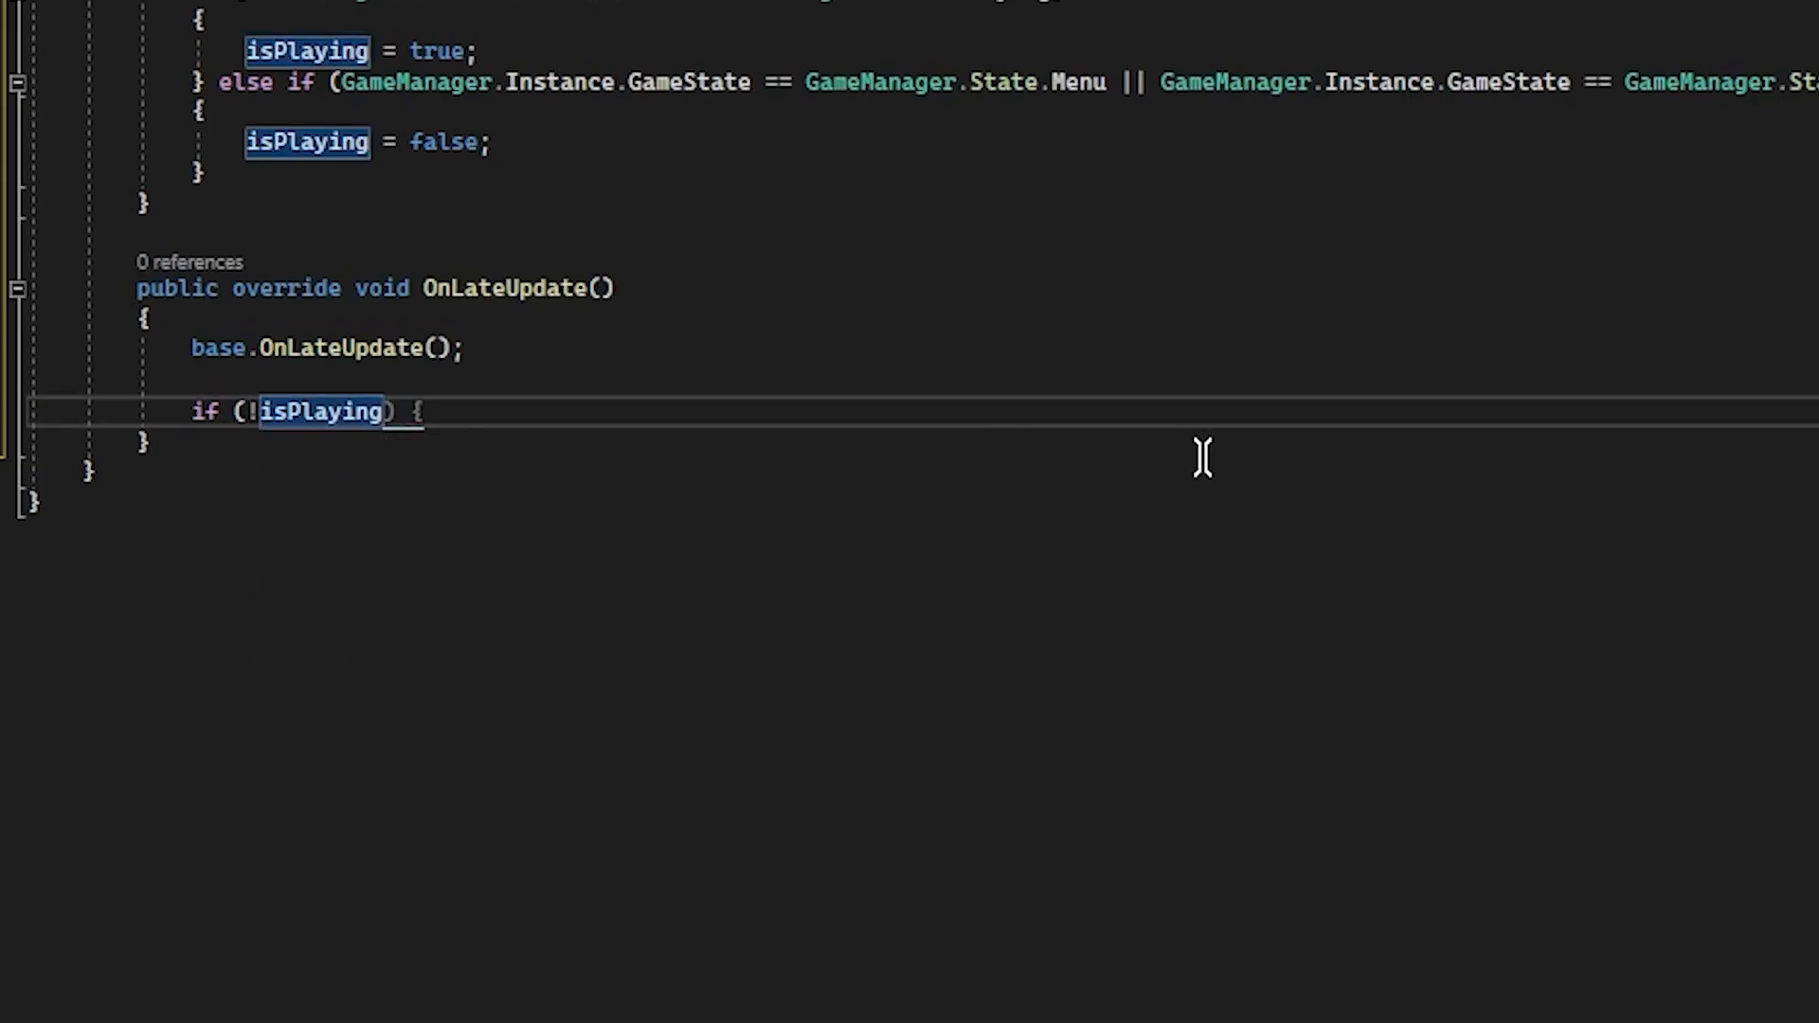
pyautogui.write('return;')
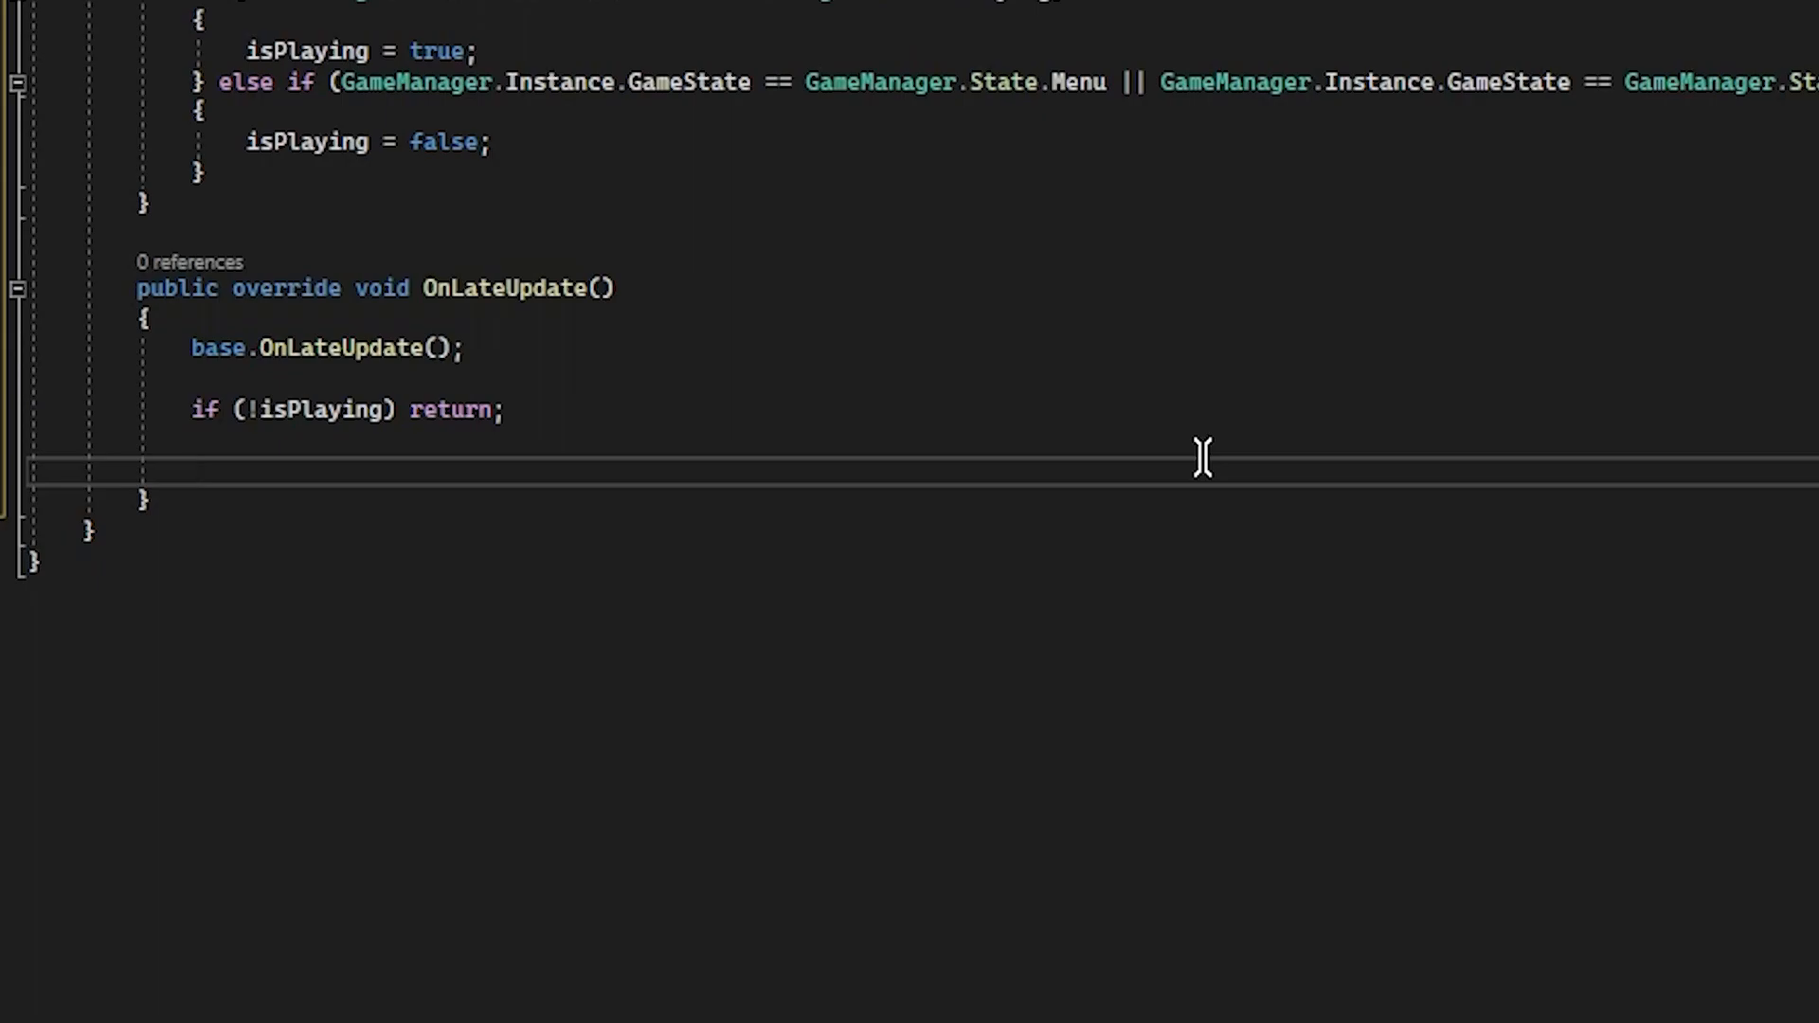
# Assign player via GameObject.FindObjectOfType<PlayerBase>() when player is null.
pyautogui.write('if (p')
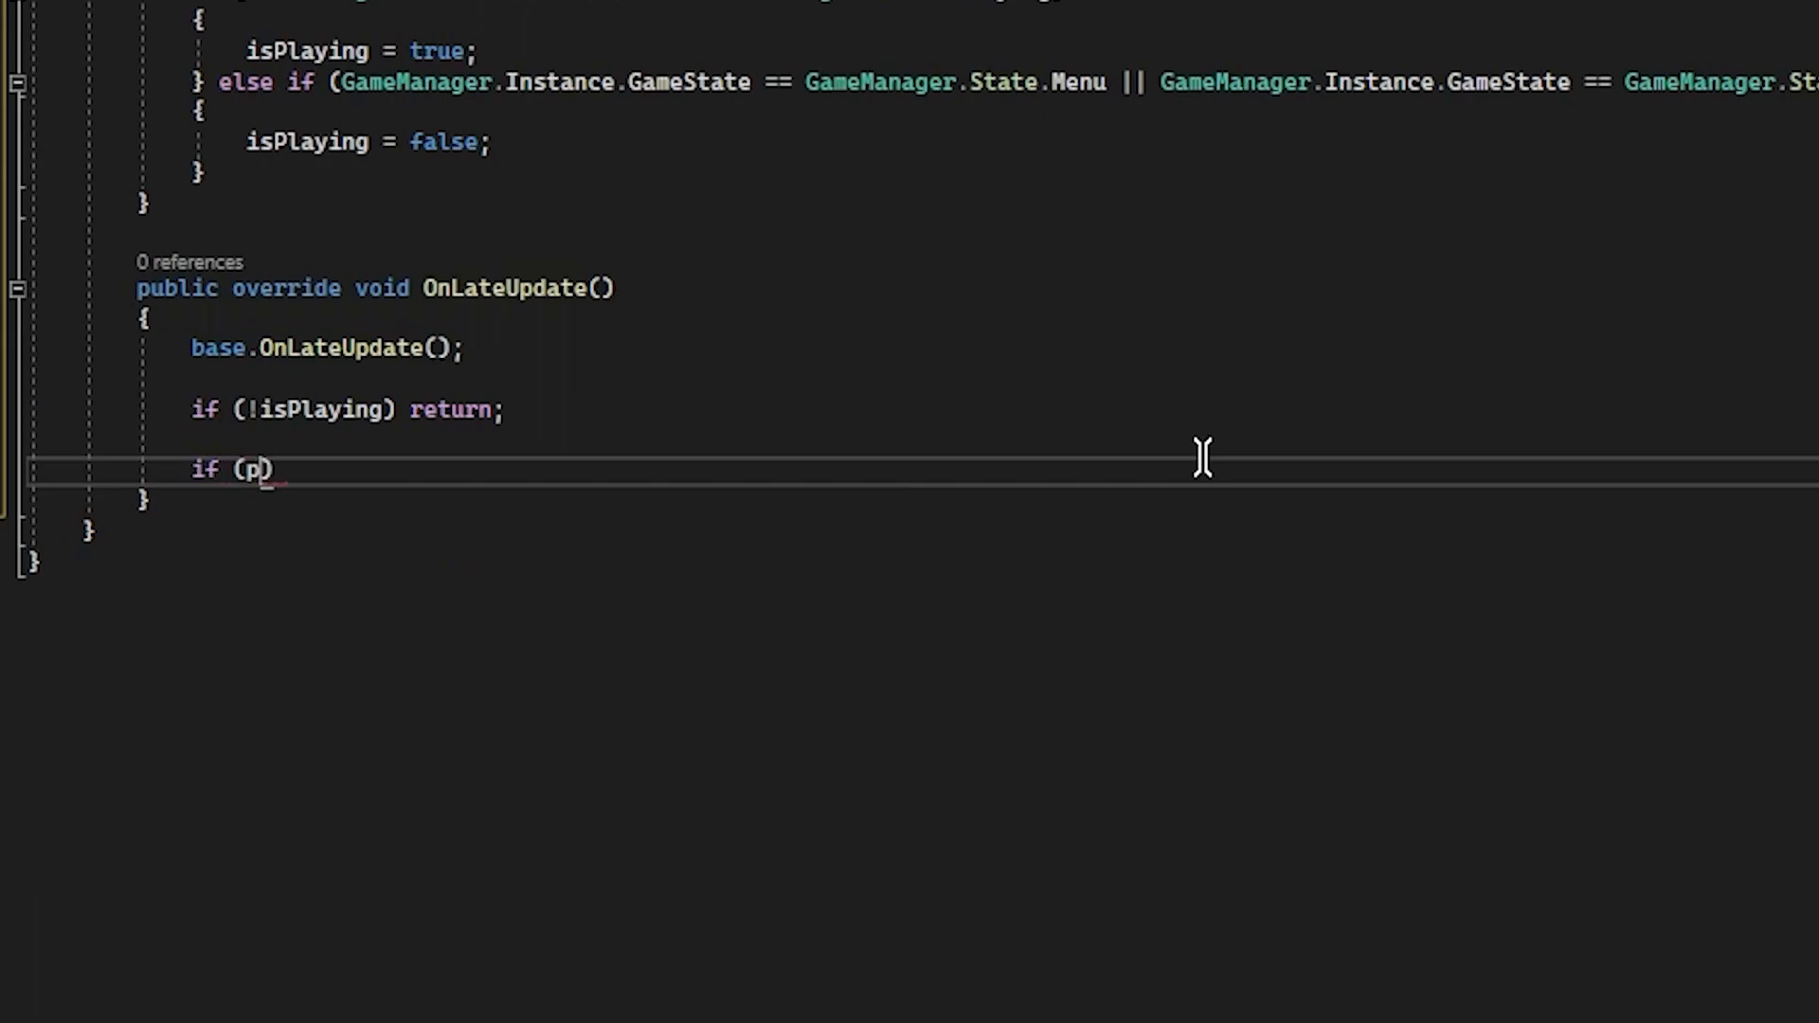
pyautogui.write('layer +')
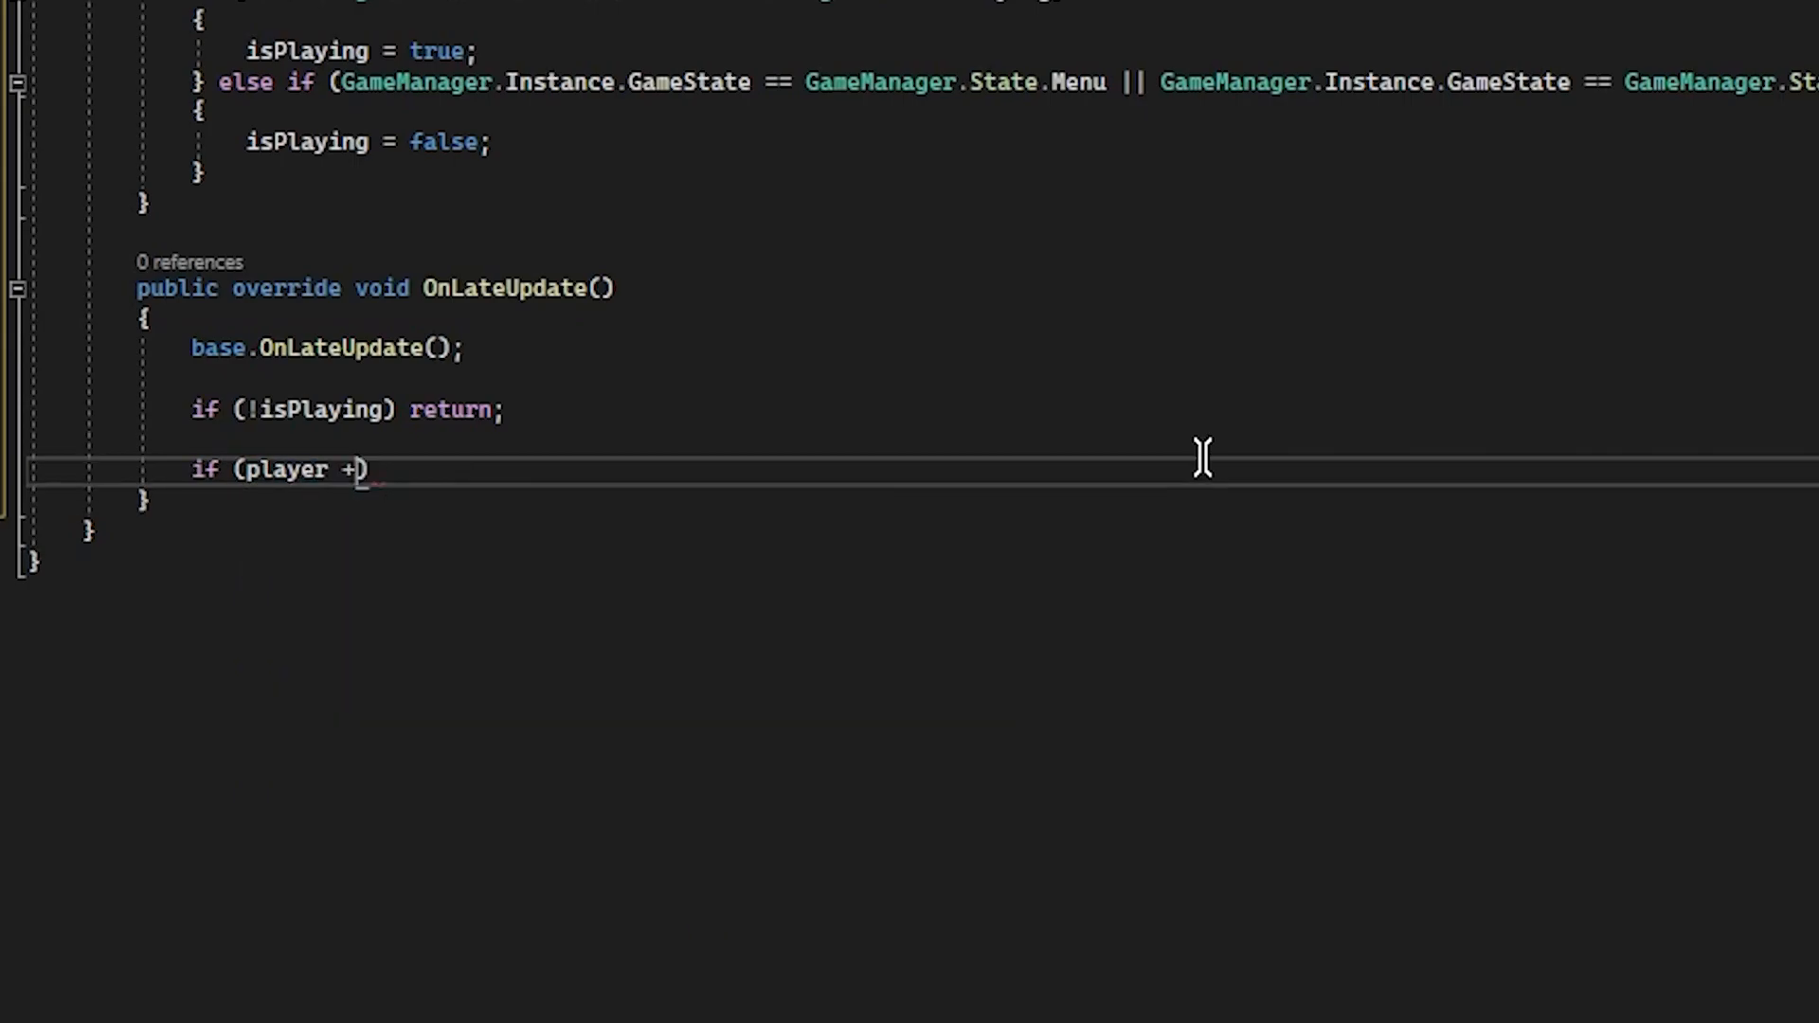
pyautogui.write('==')
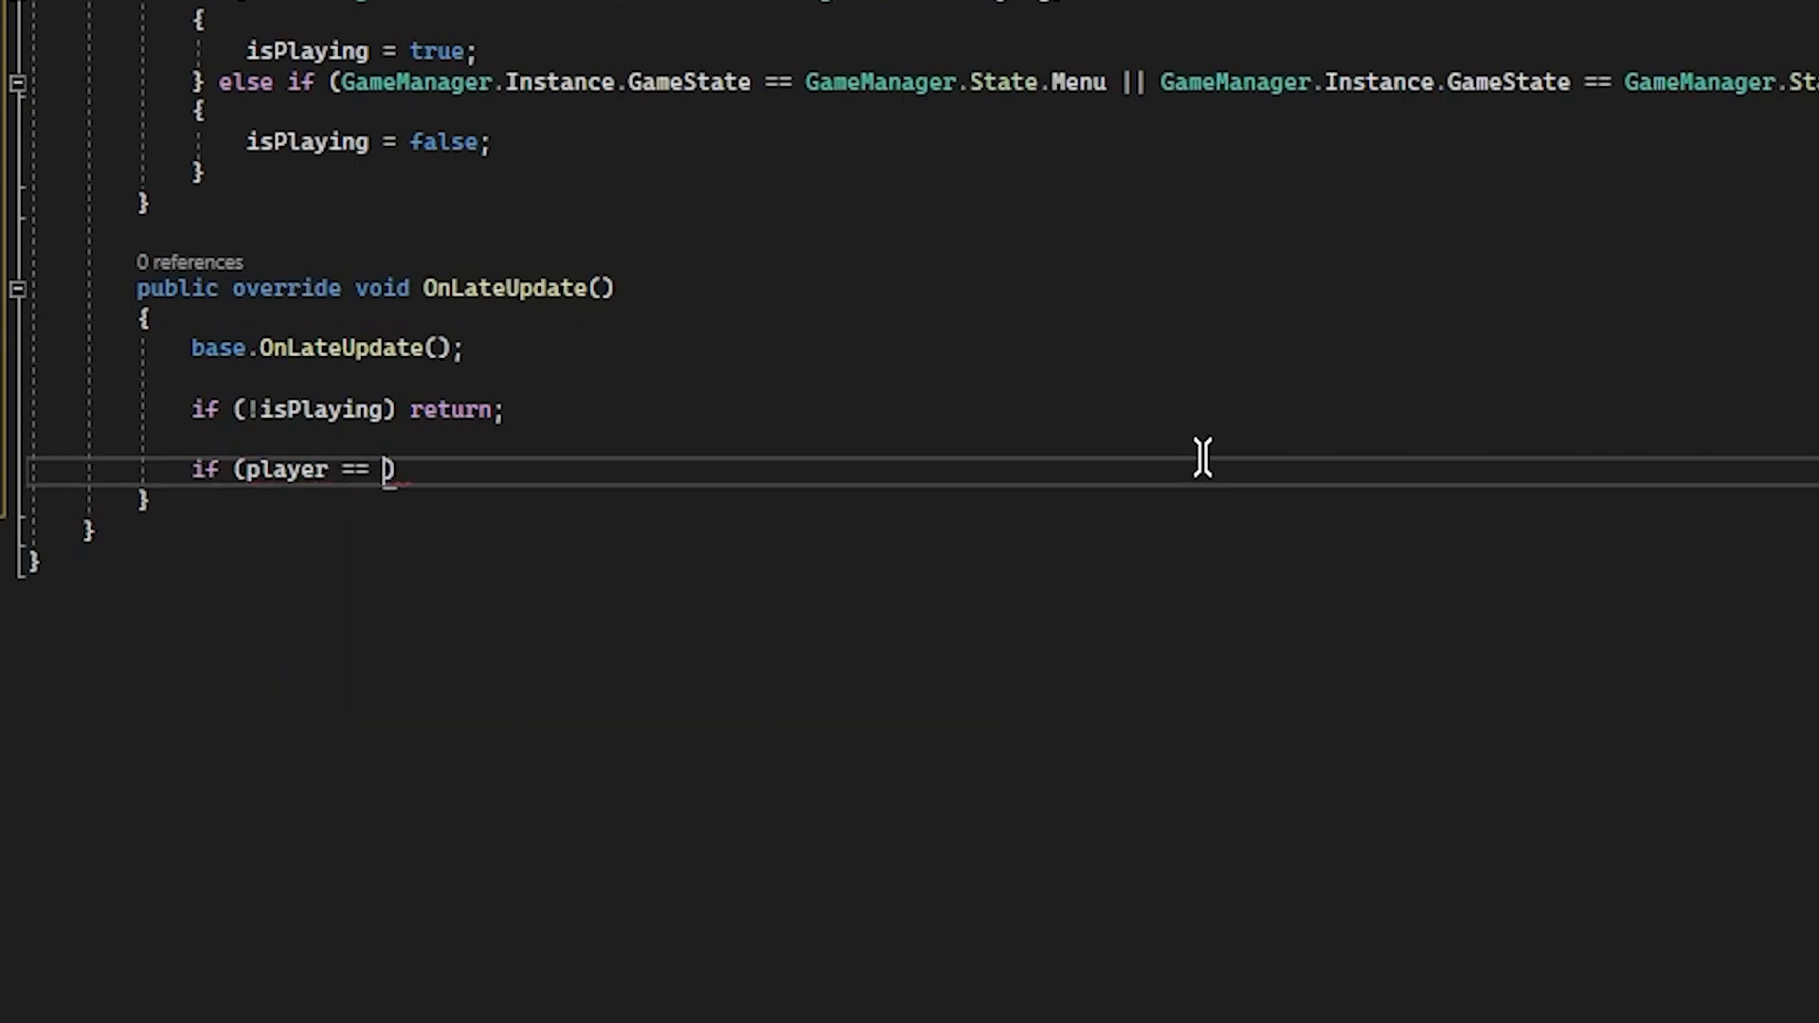
pyautogui.write('null) { }')
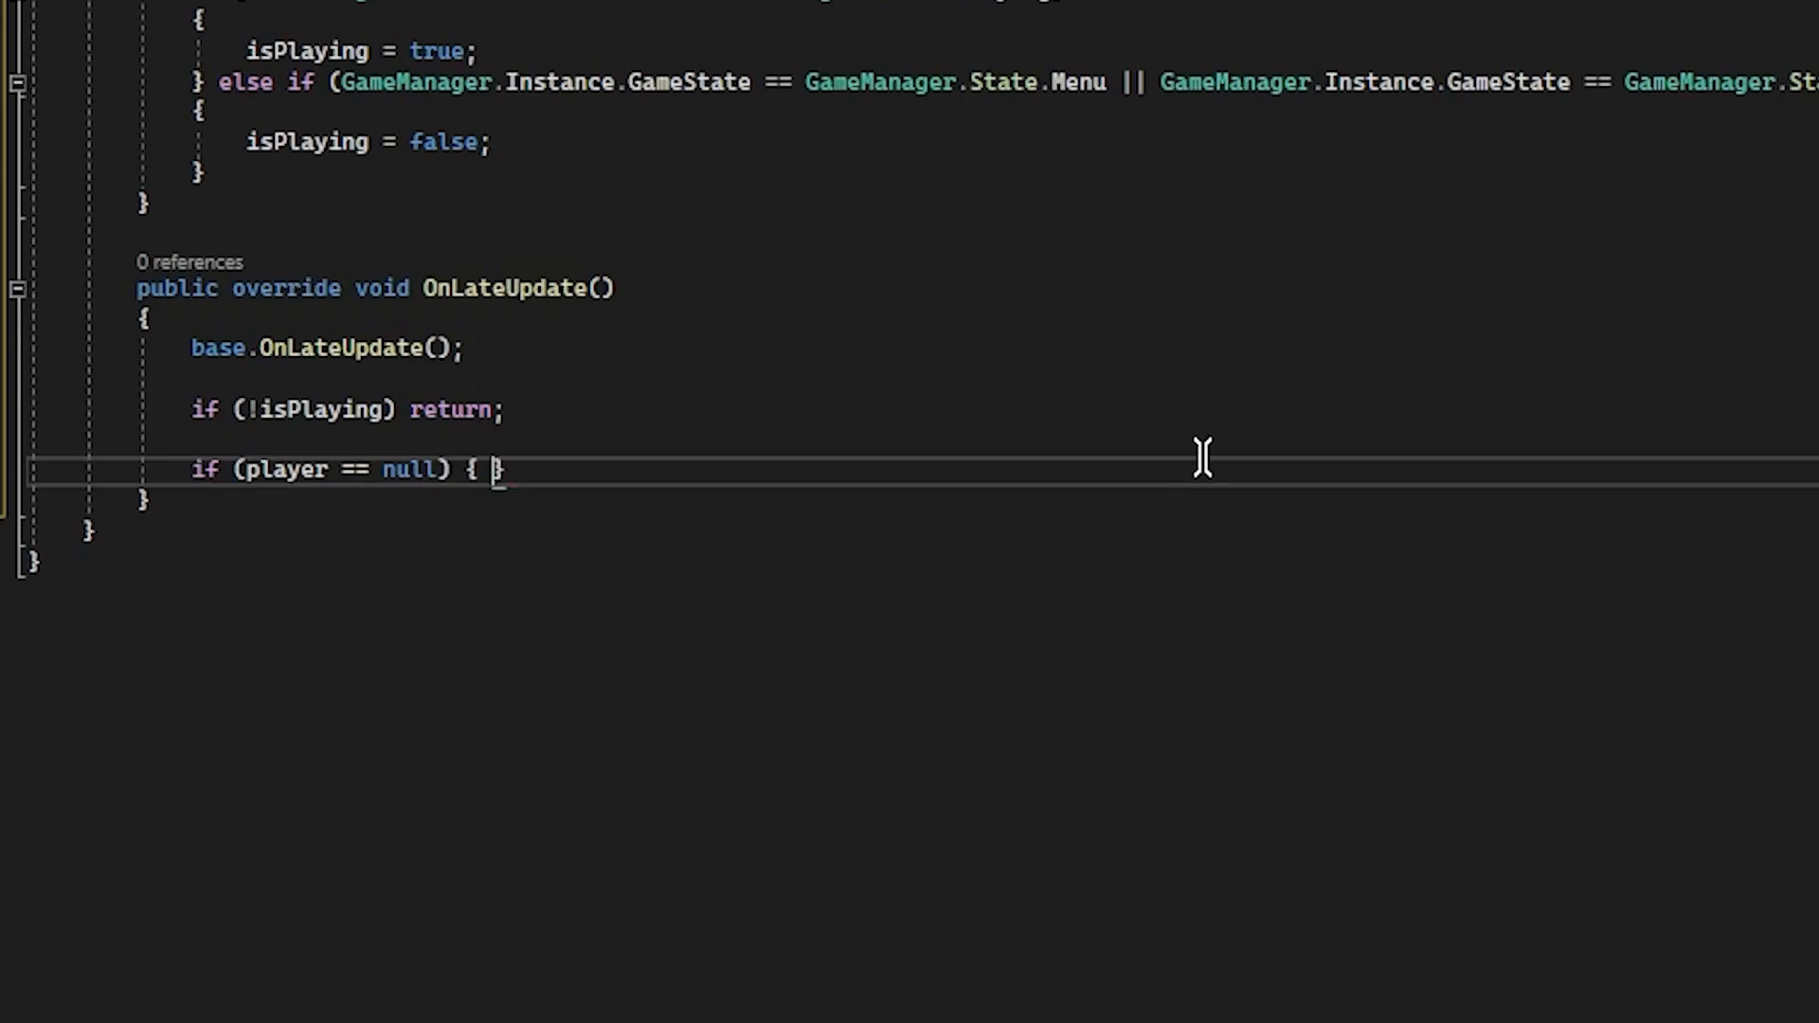
pyautogui.write('player')
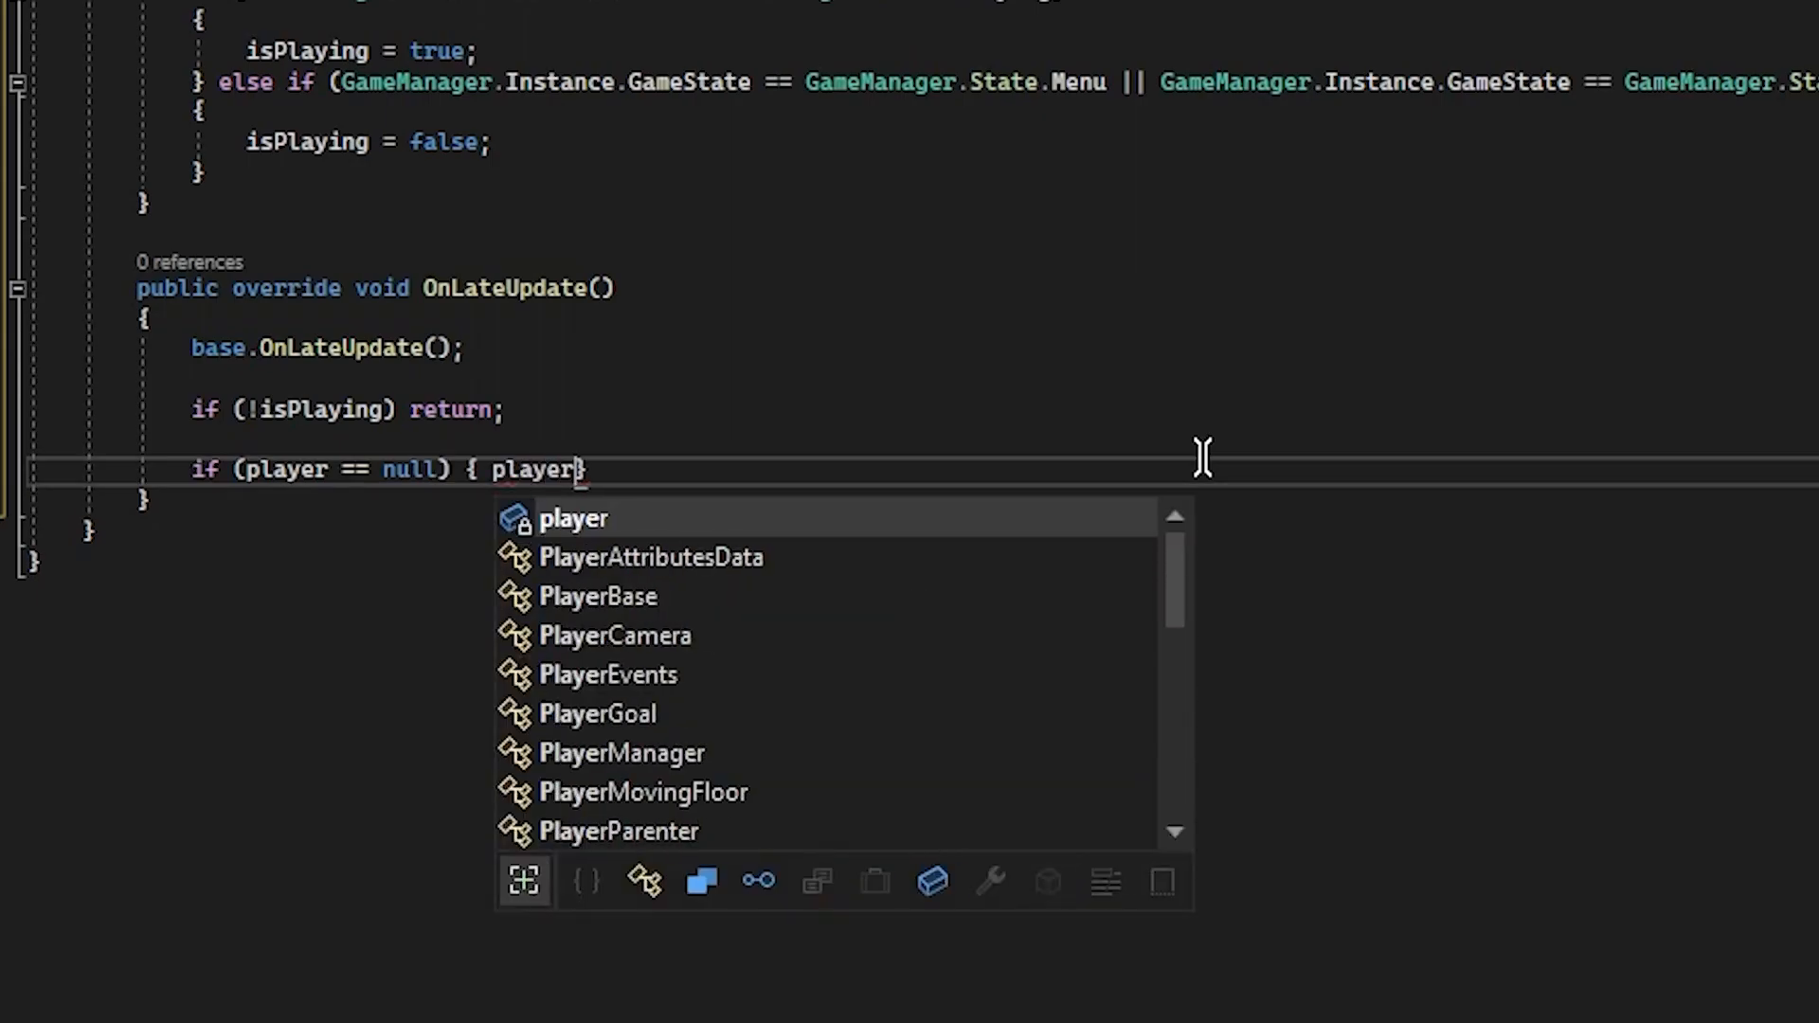
pyautogui.write('==')
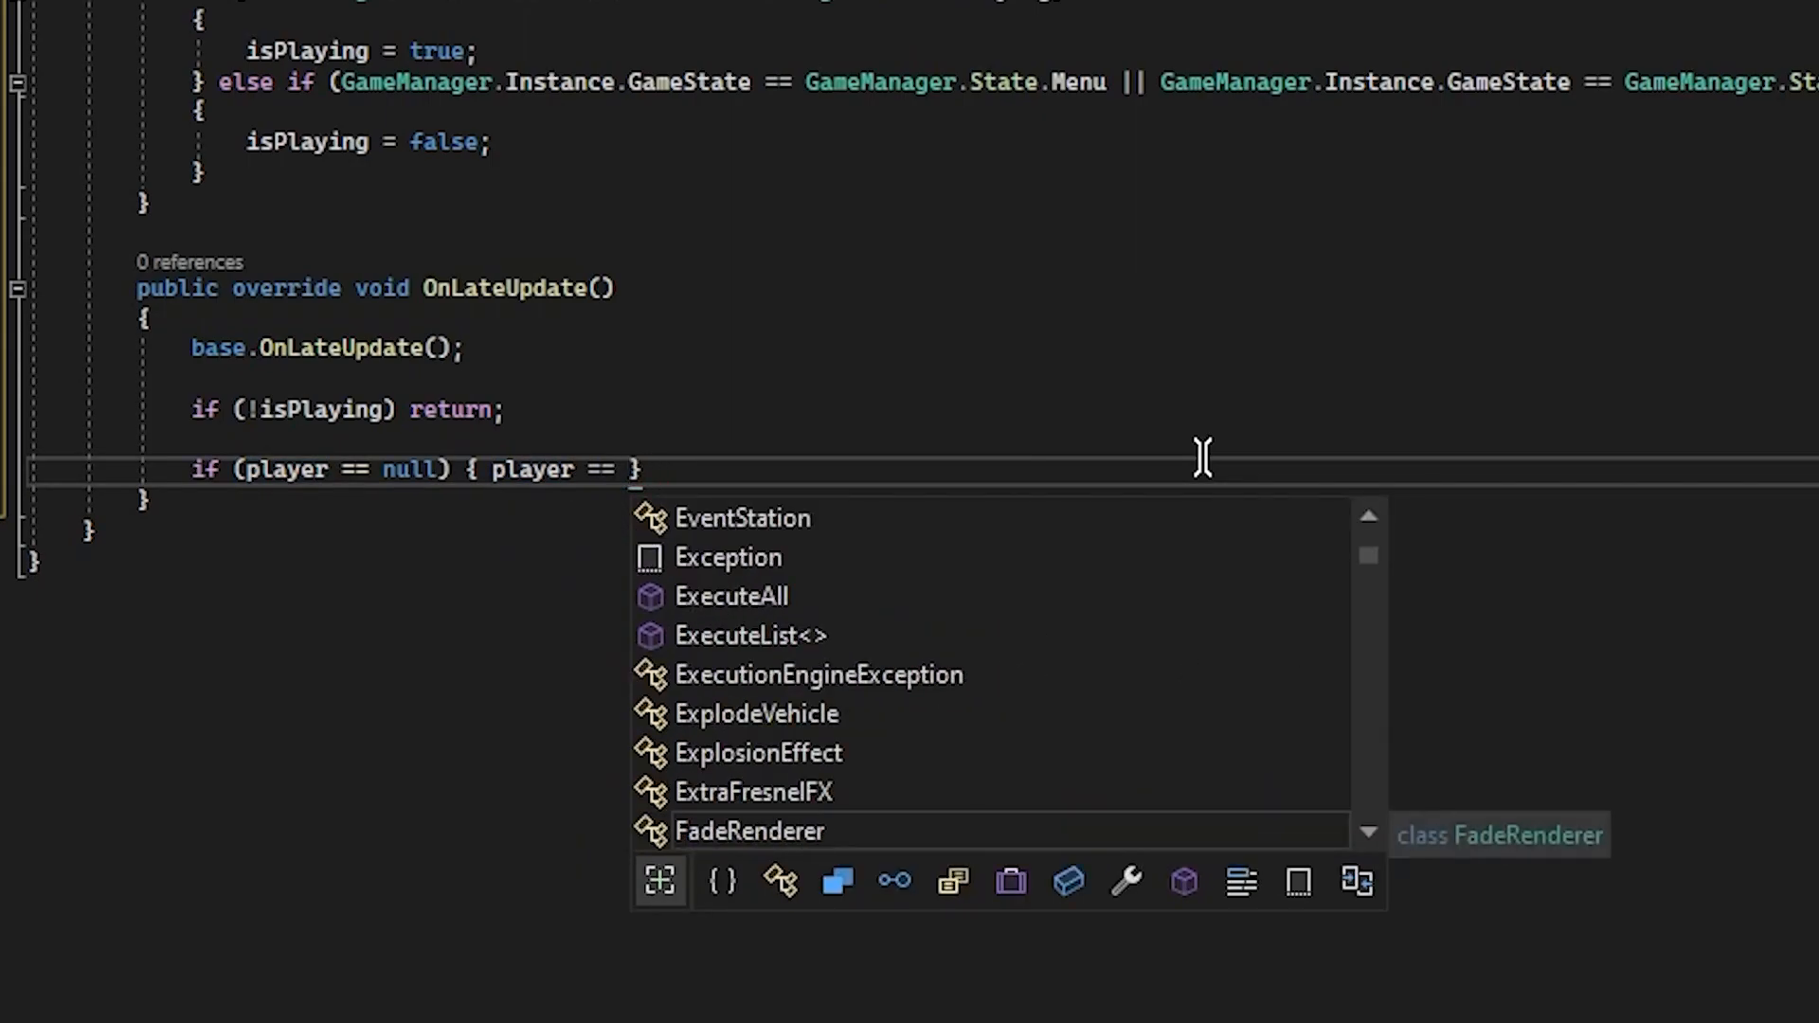
pyautogui.write('GameObject.')
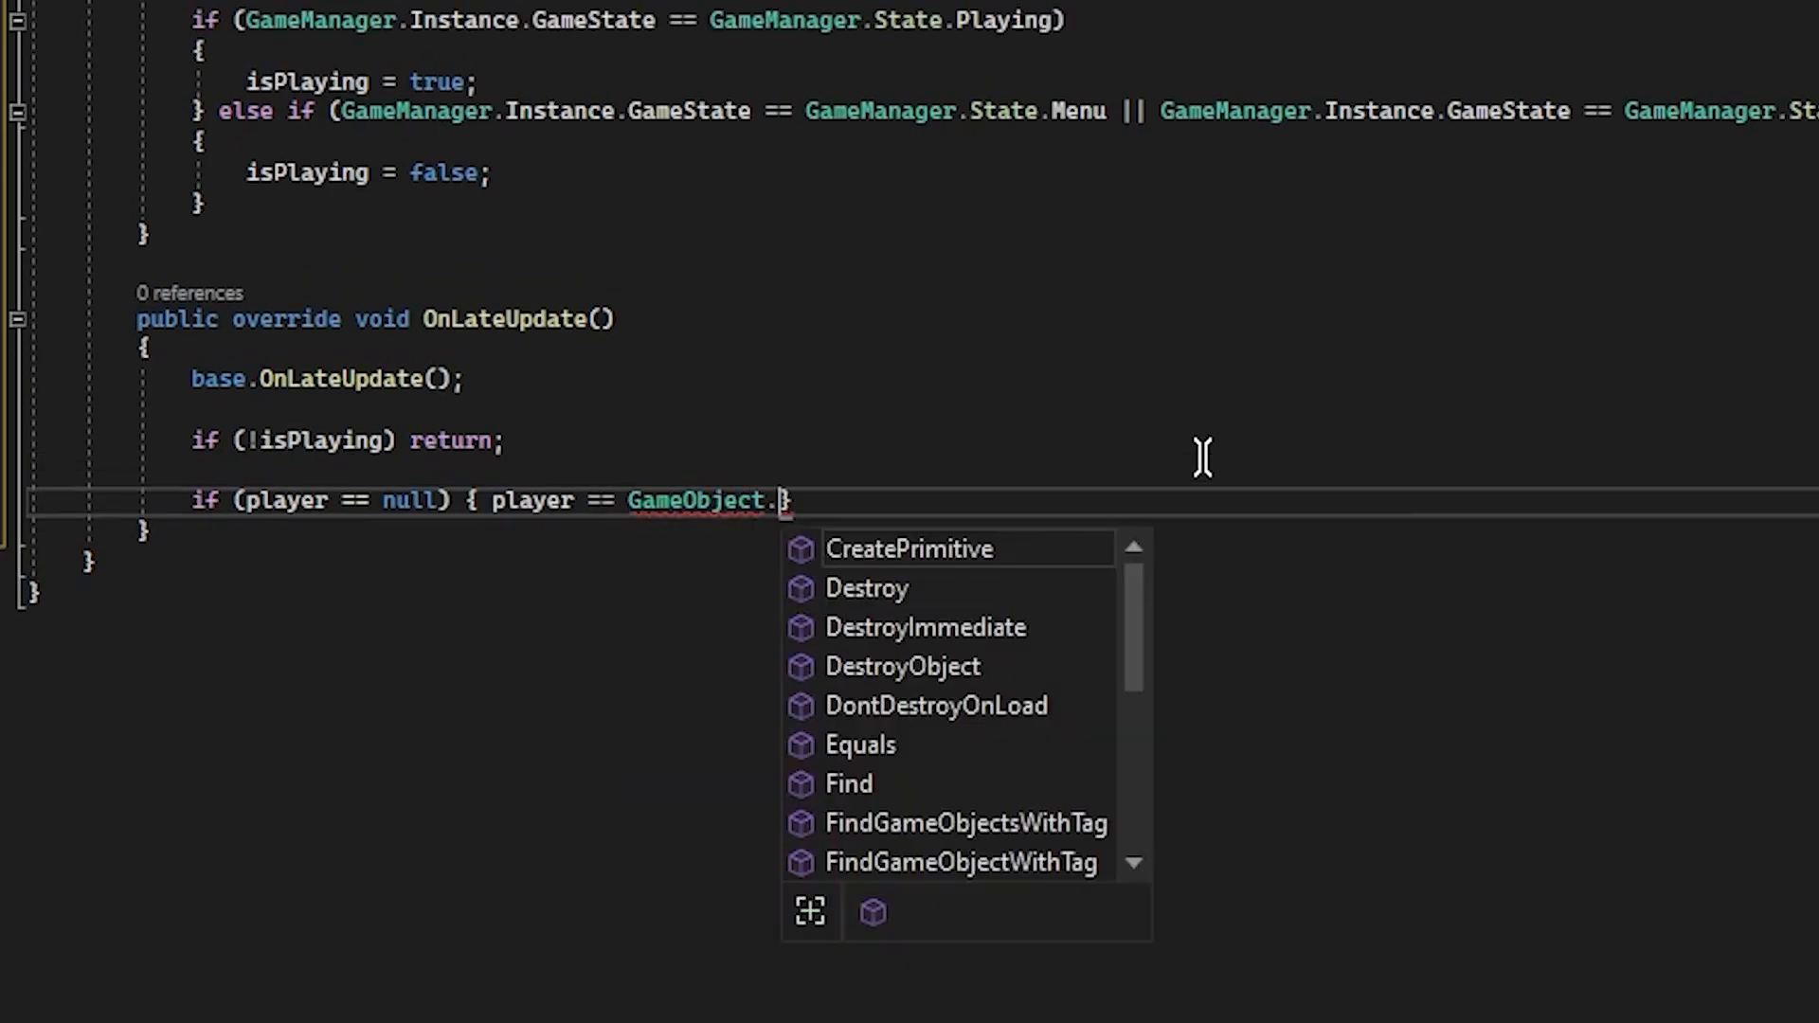
pyautogui.write('find')
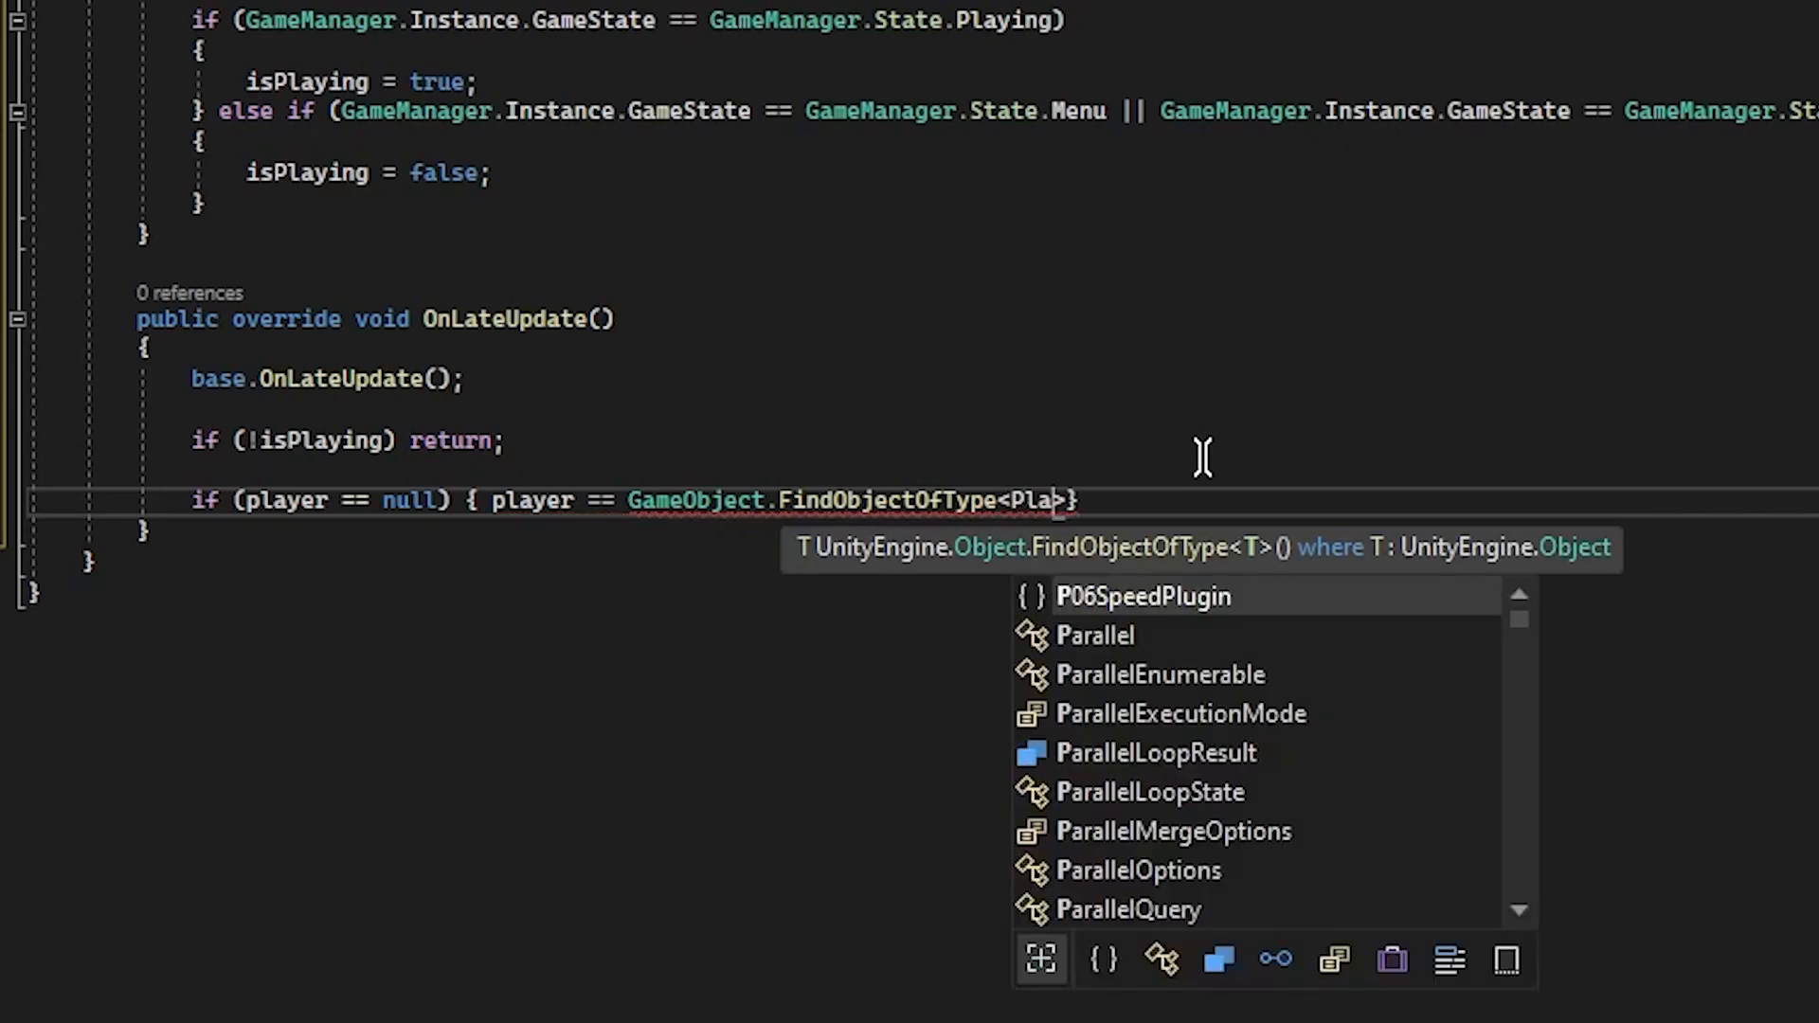
pyautogui.write('PlayerBase')
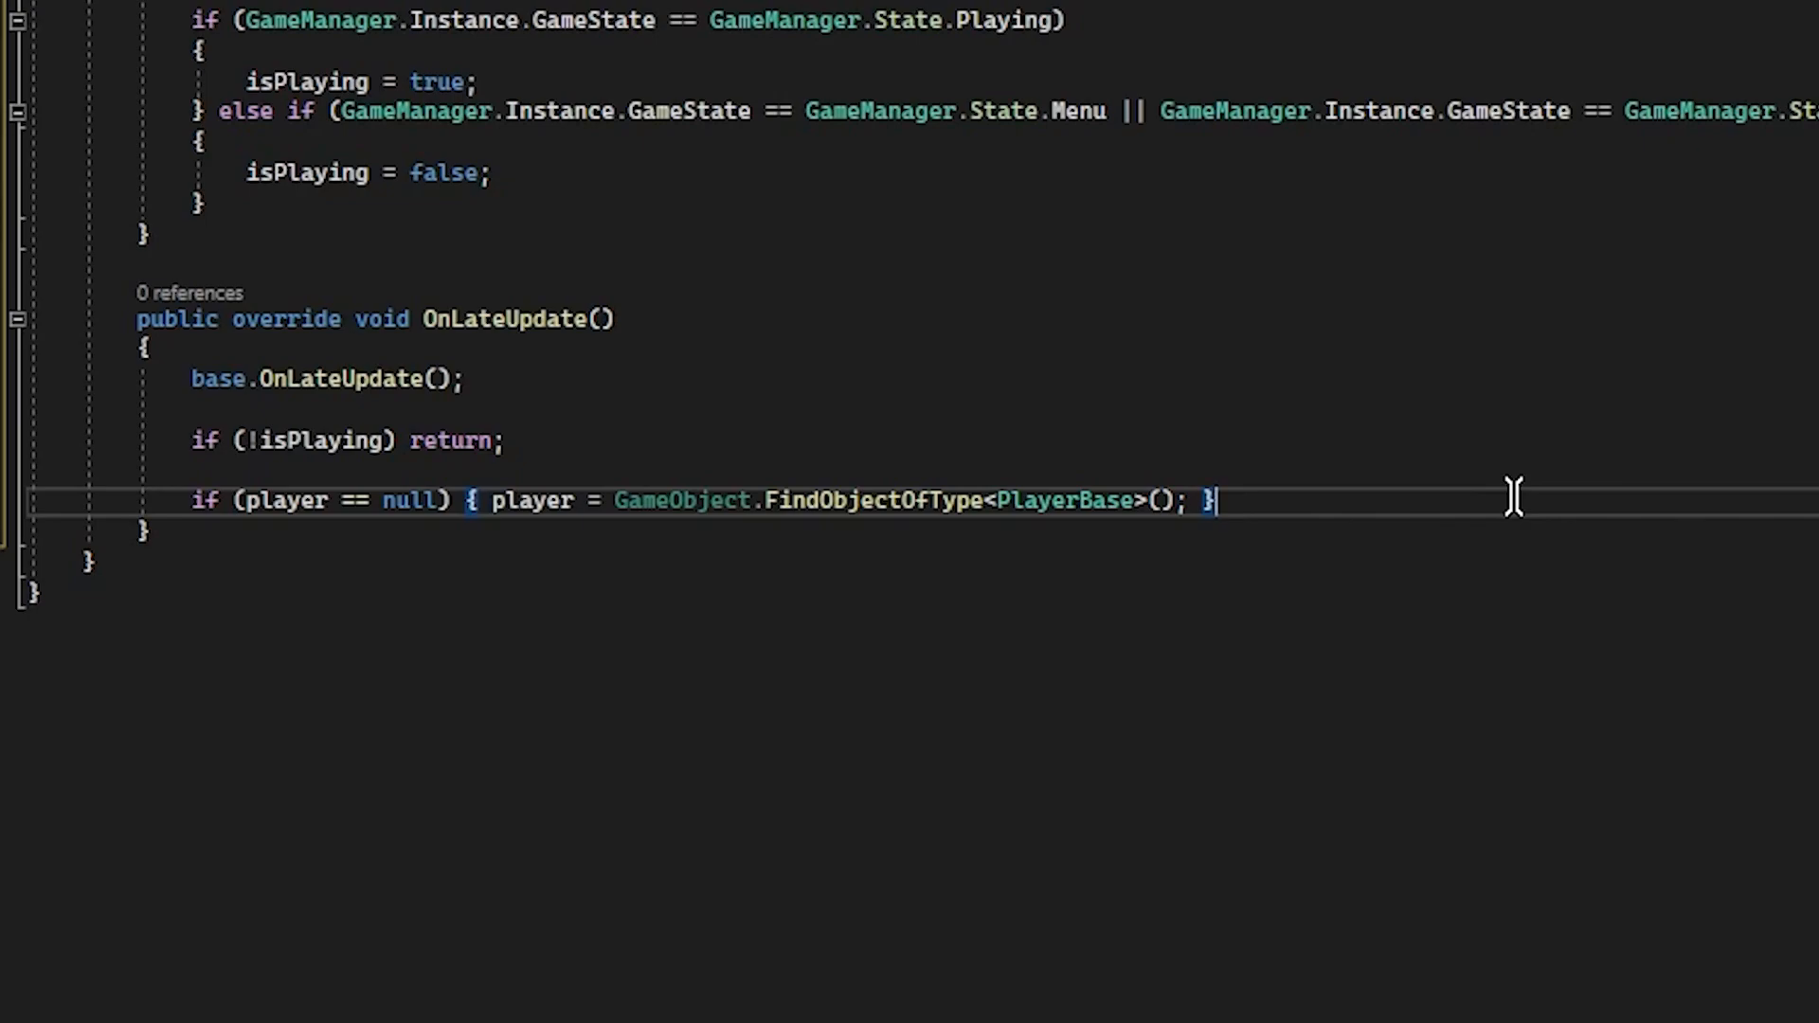
# Return from OnLateUpdate if player is still null after the lookup.
pyautogui.write('if (player == null) return;')
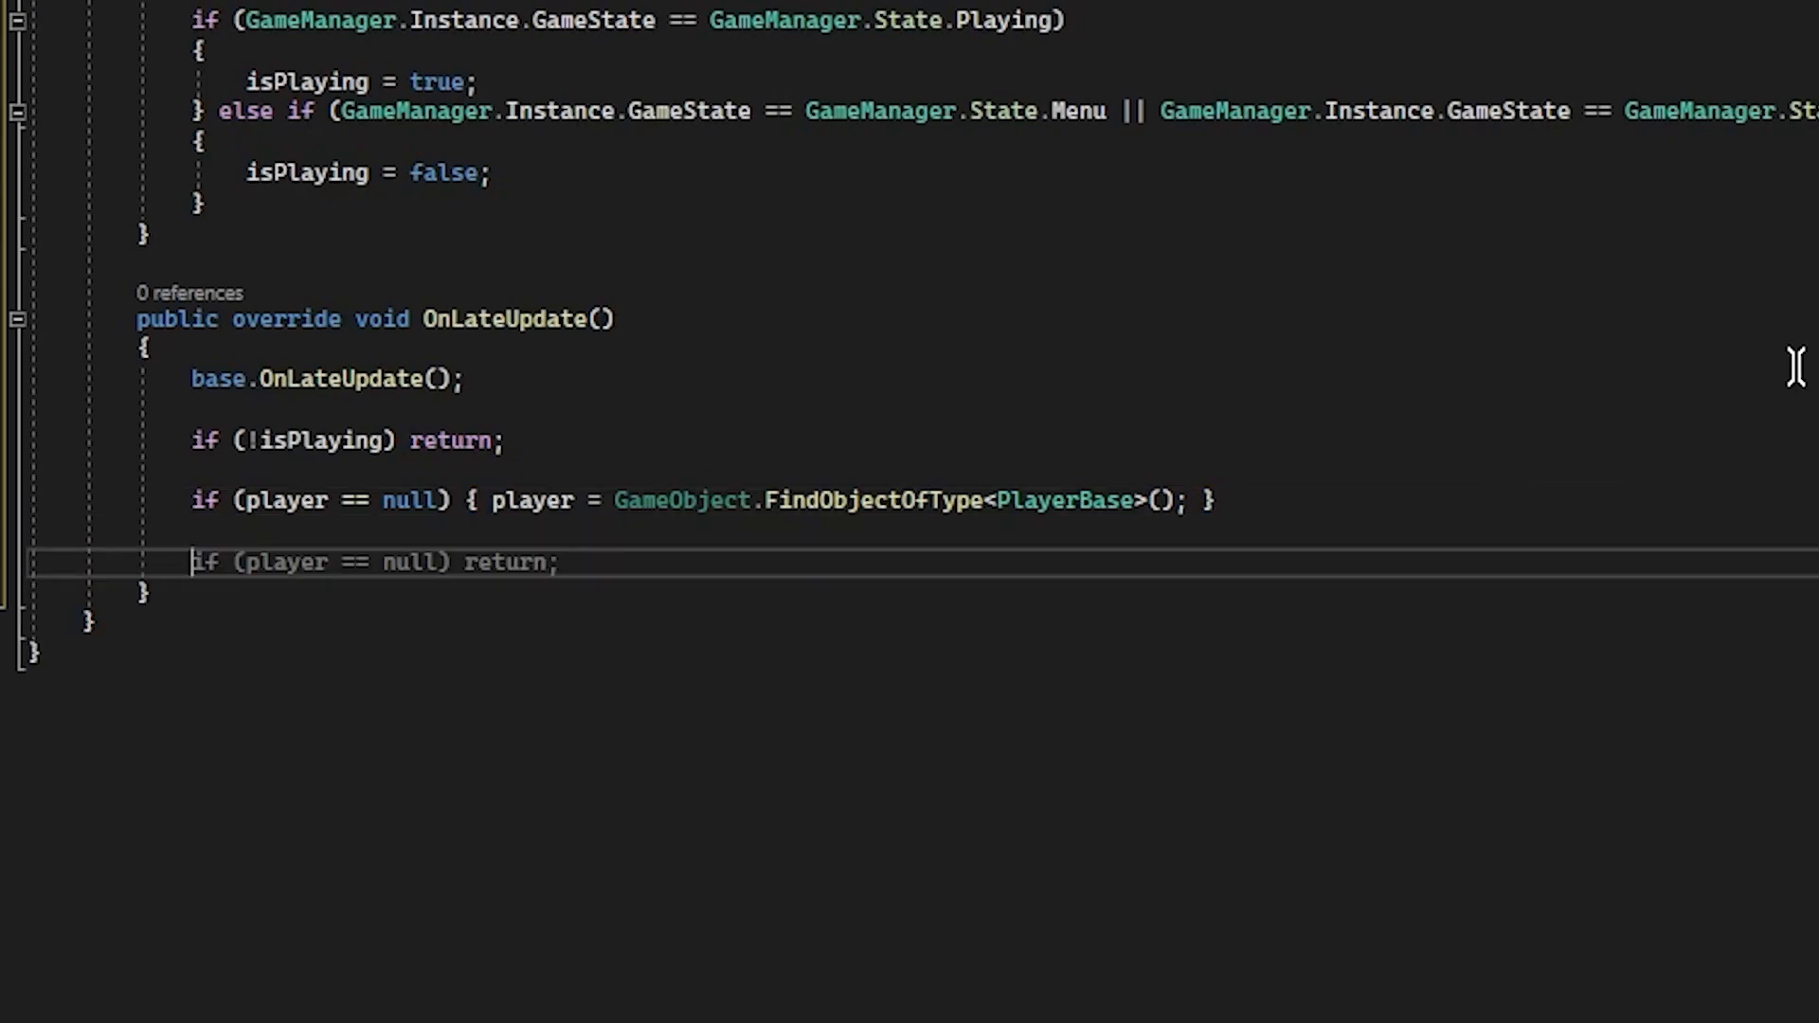
pyautogui.doubleClick(505, 562)
pyautogui.write('Type t = player.GetType();')
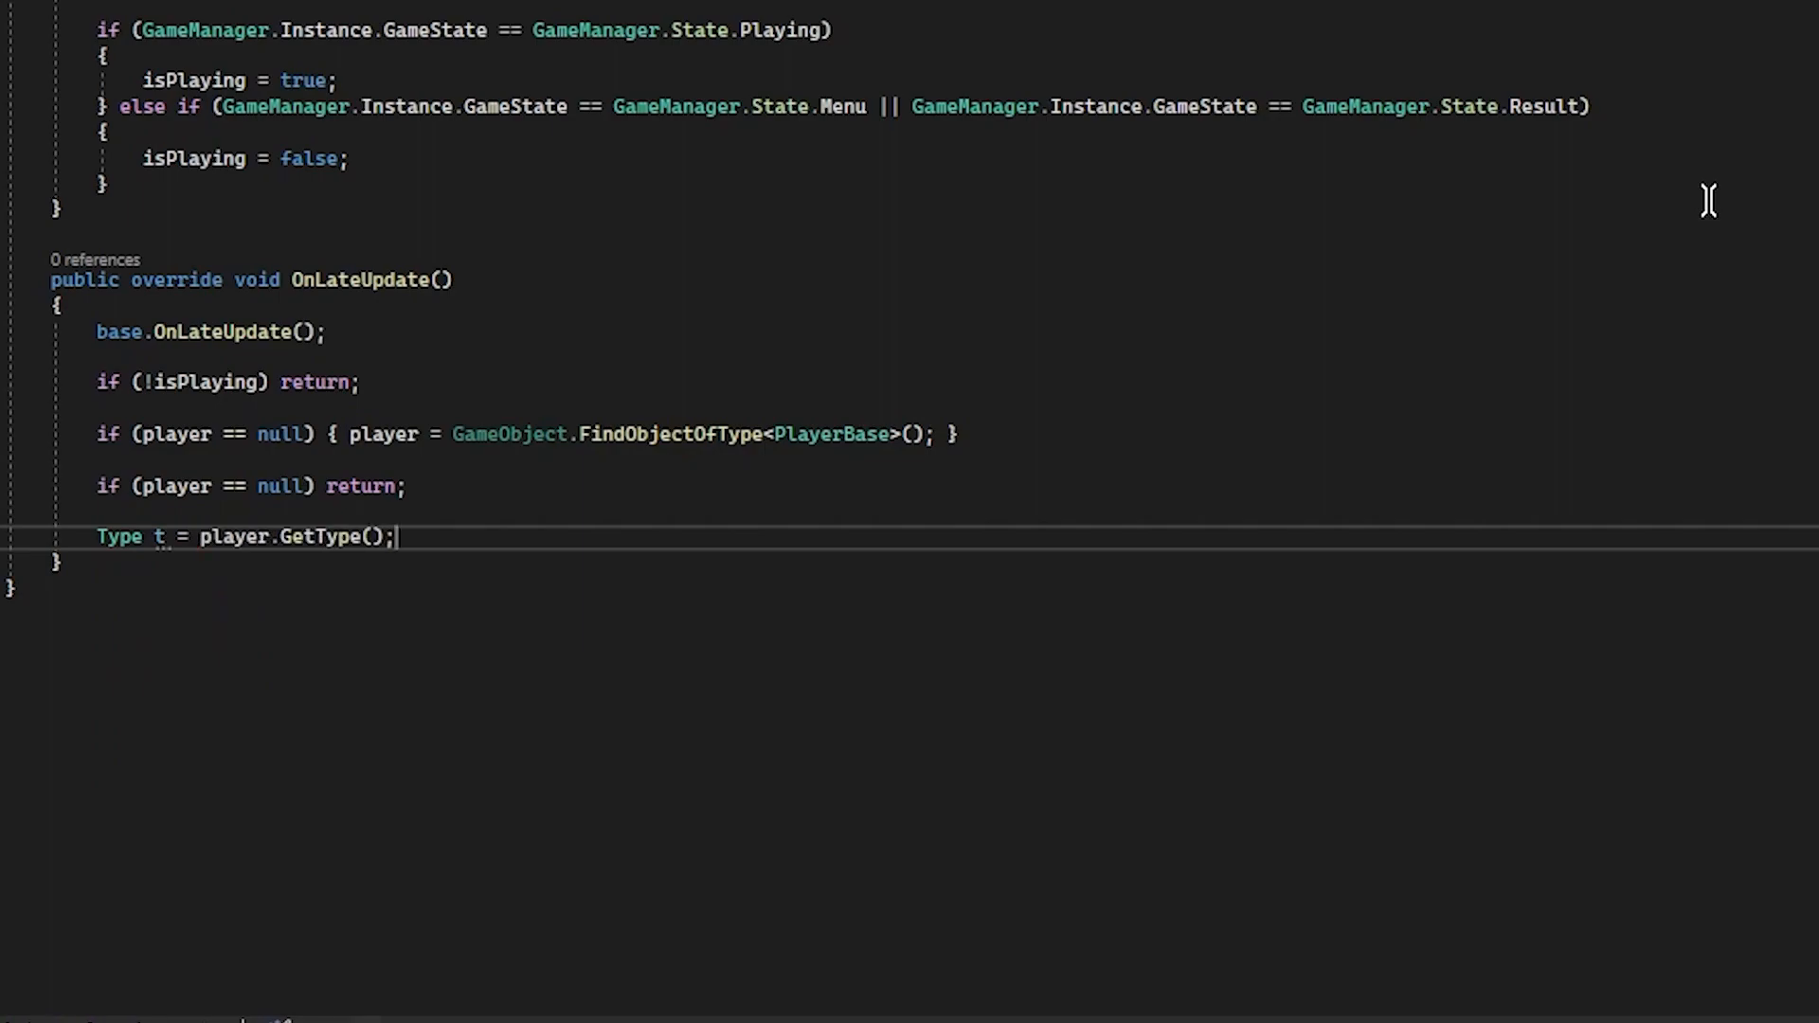
# Get the MaximumSpeed FieldInfo from the player's type with non-public BindingFlags.
pyautogui.write('if (t != null) {')
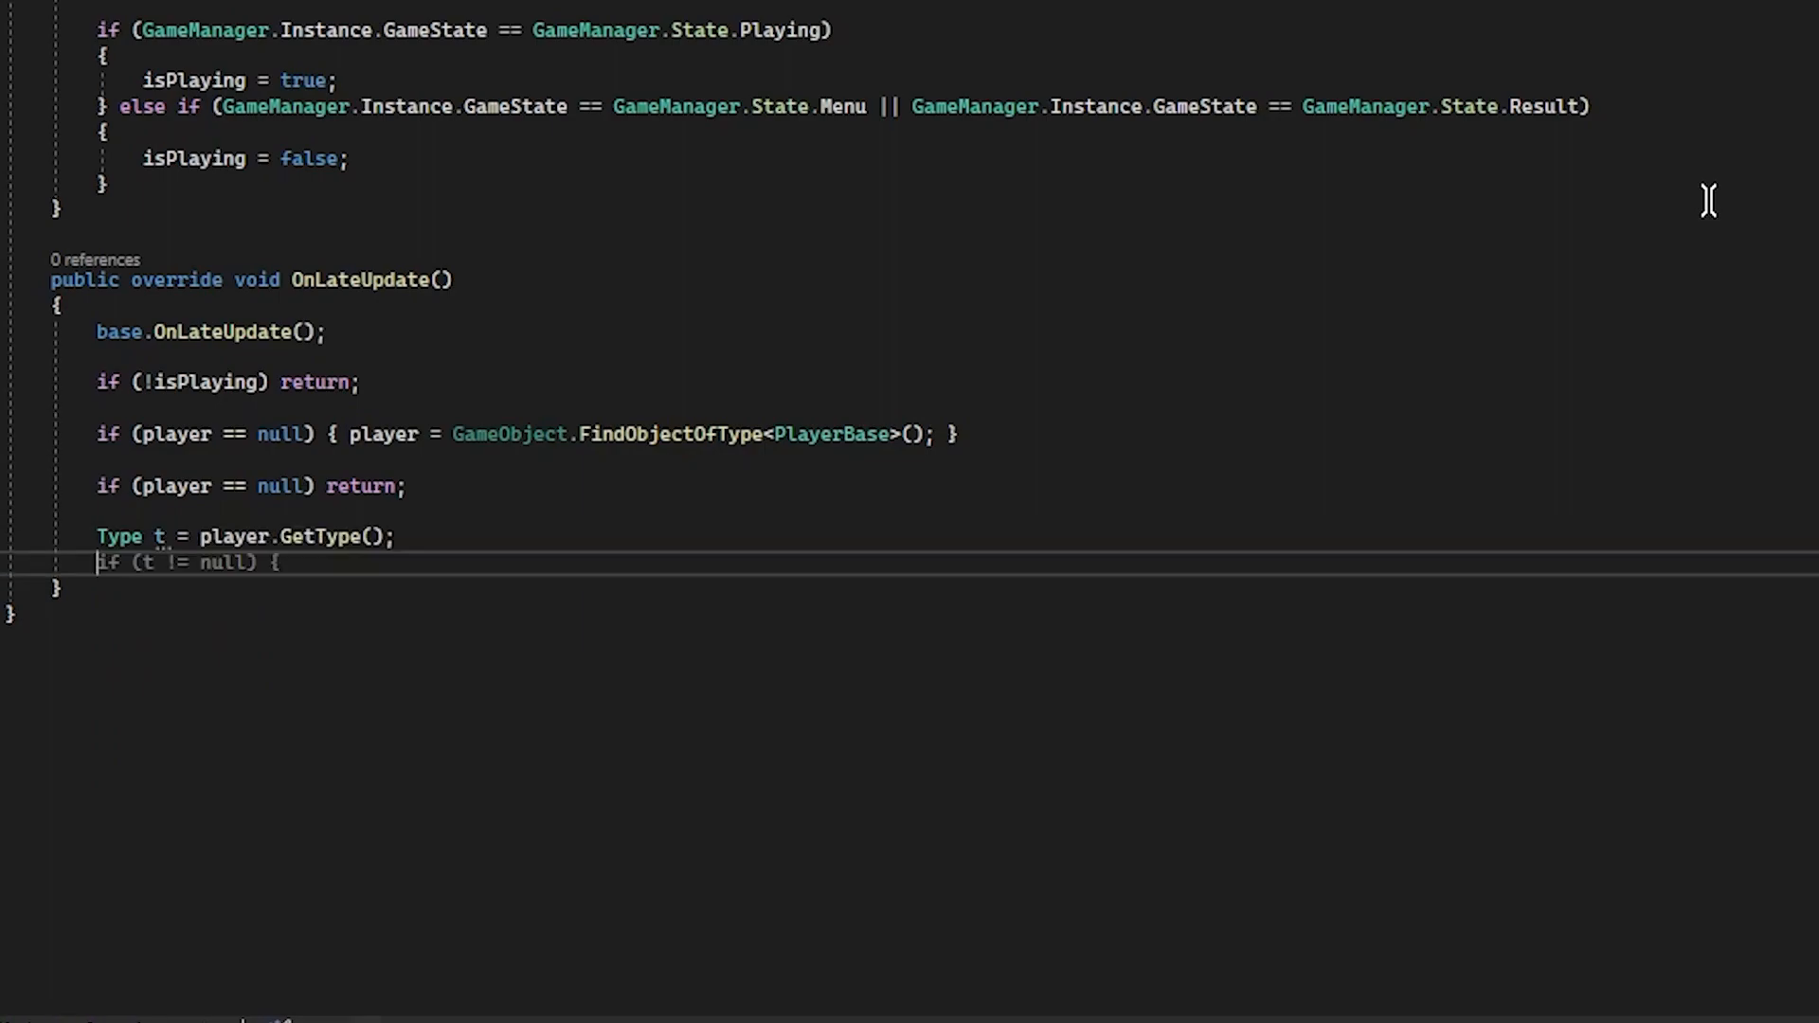
pyautogui.write('Field')
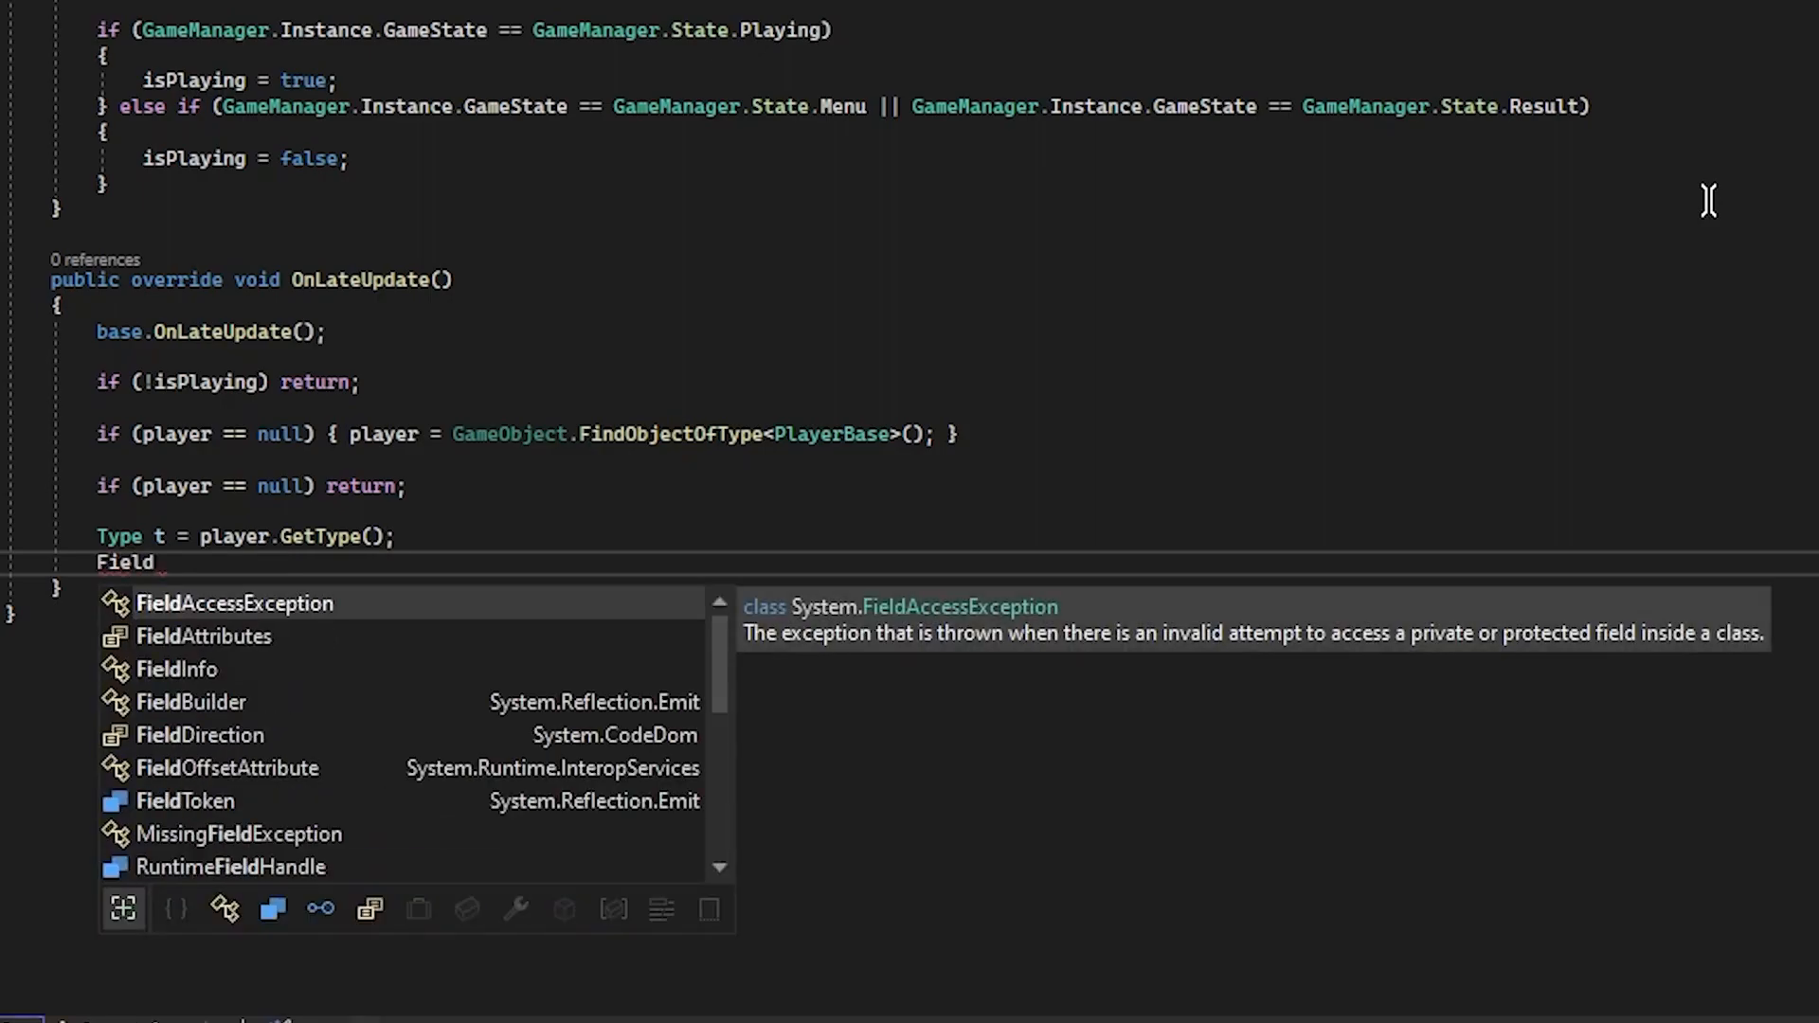
pyautogui.write('Info field')
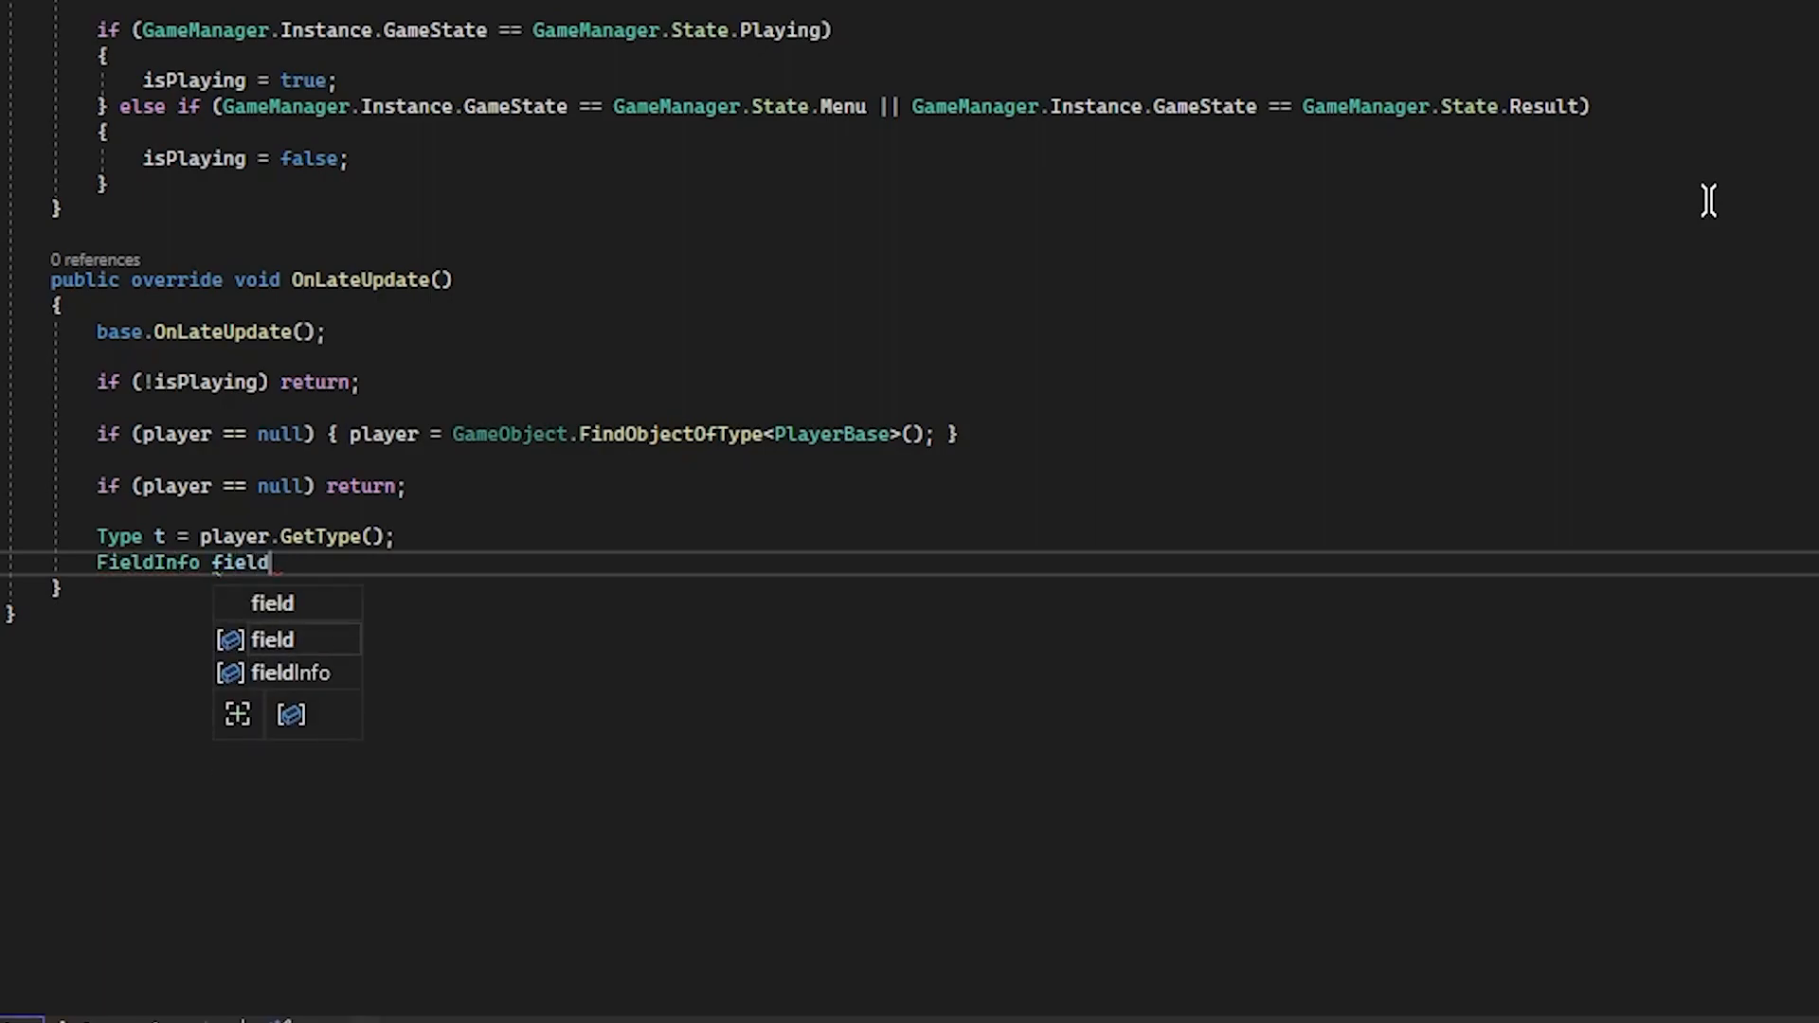
pyautogui.write('= t.GetField("')
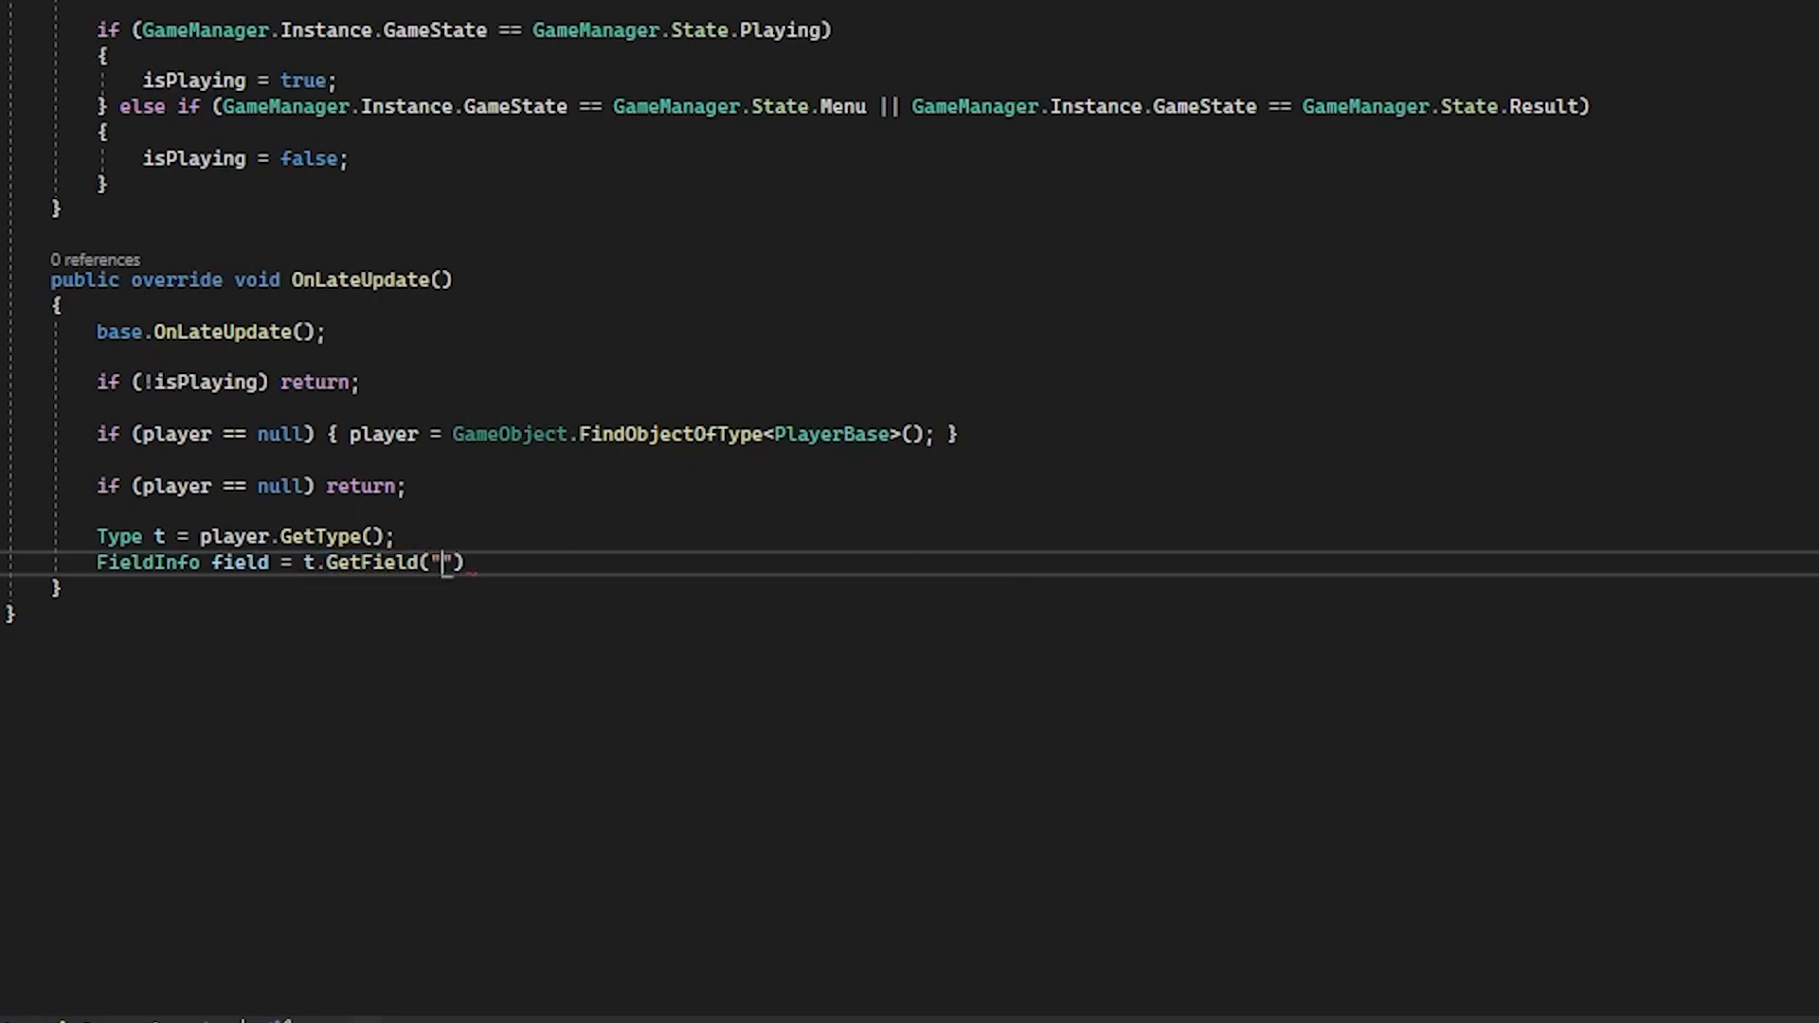
pyautogui.write('Maxi')
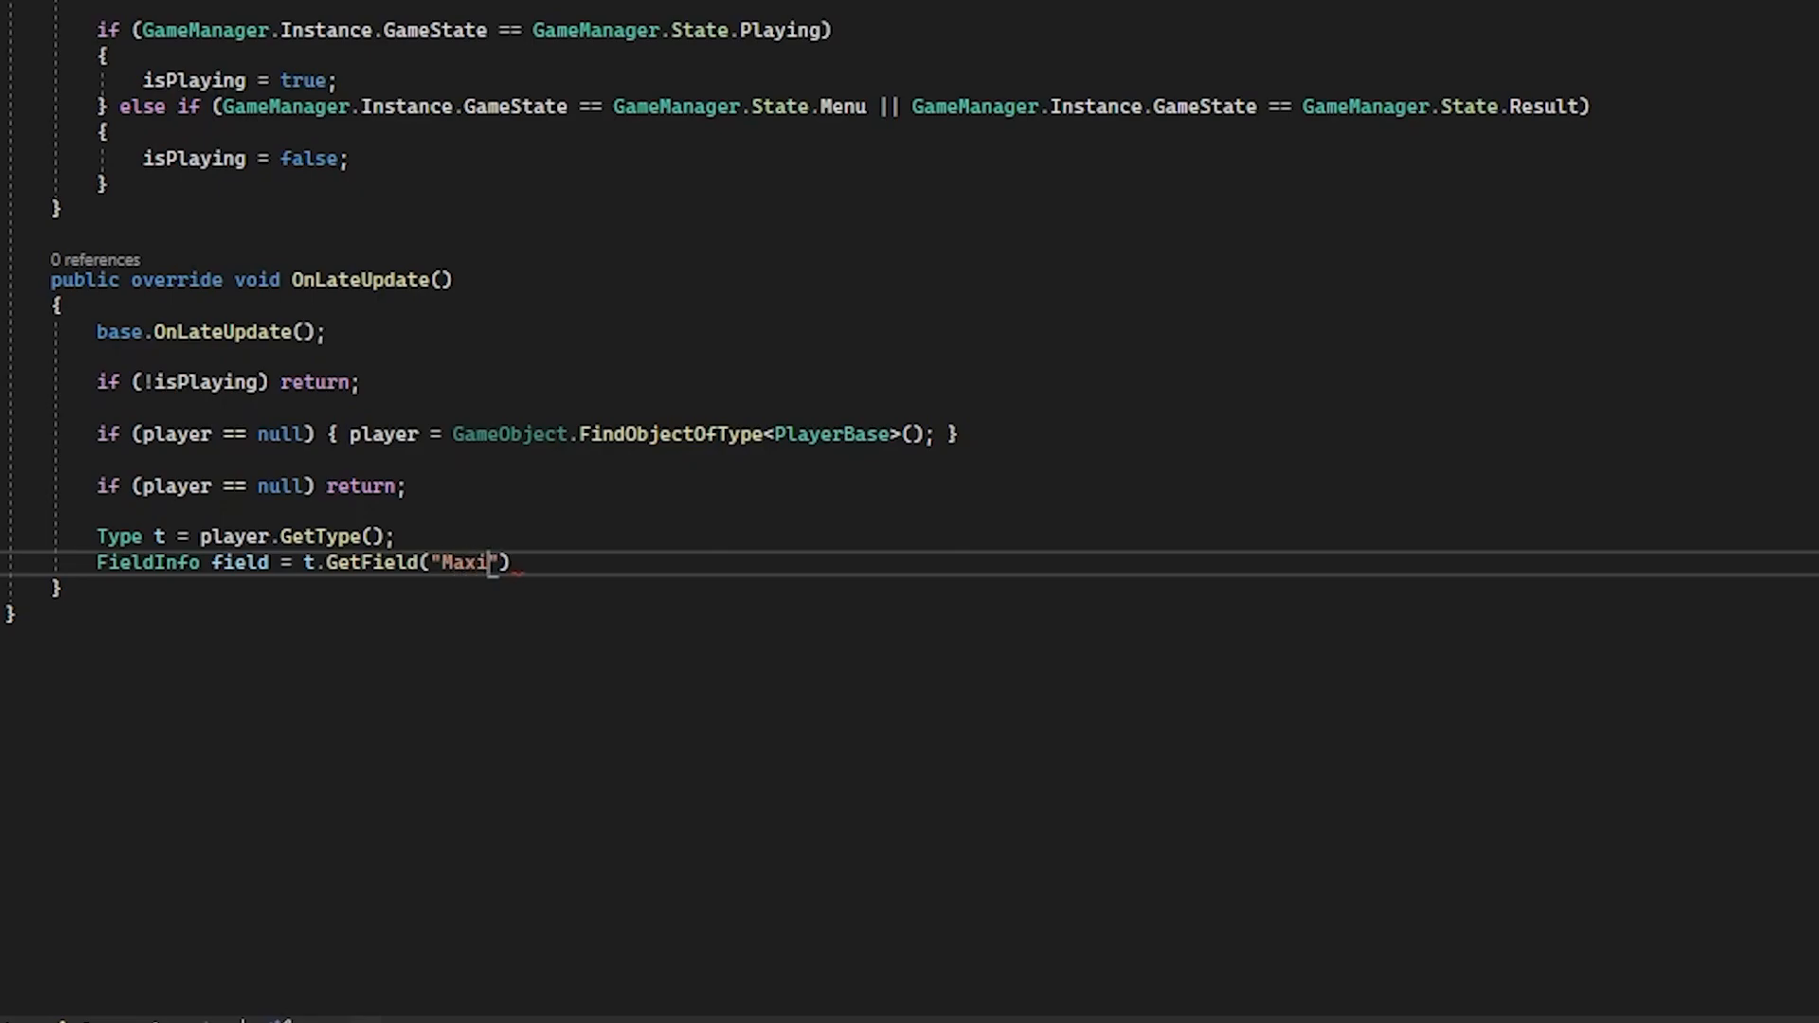
pyautogui.write('mumSpeed')
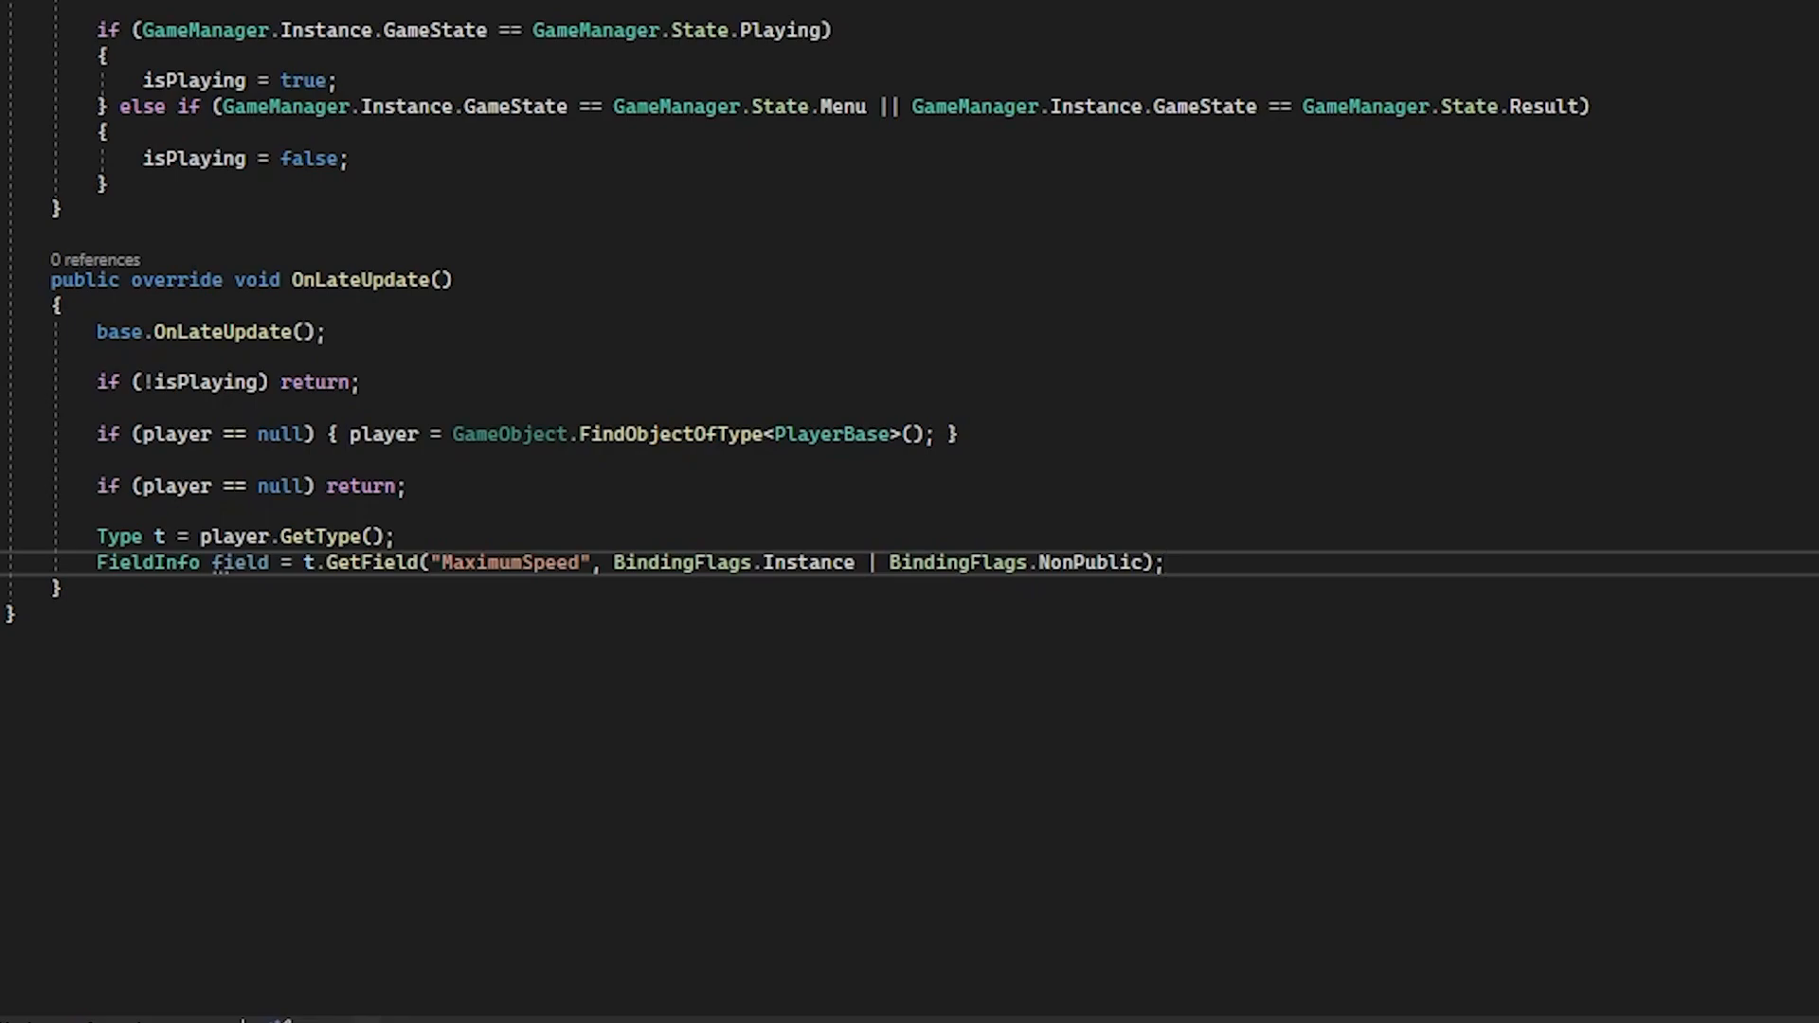
pyautogui.write('| BindingFlags.GetField | BindingFlags.GetProperty')
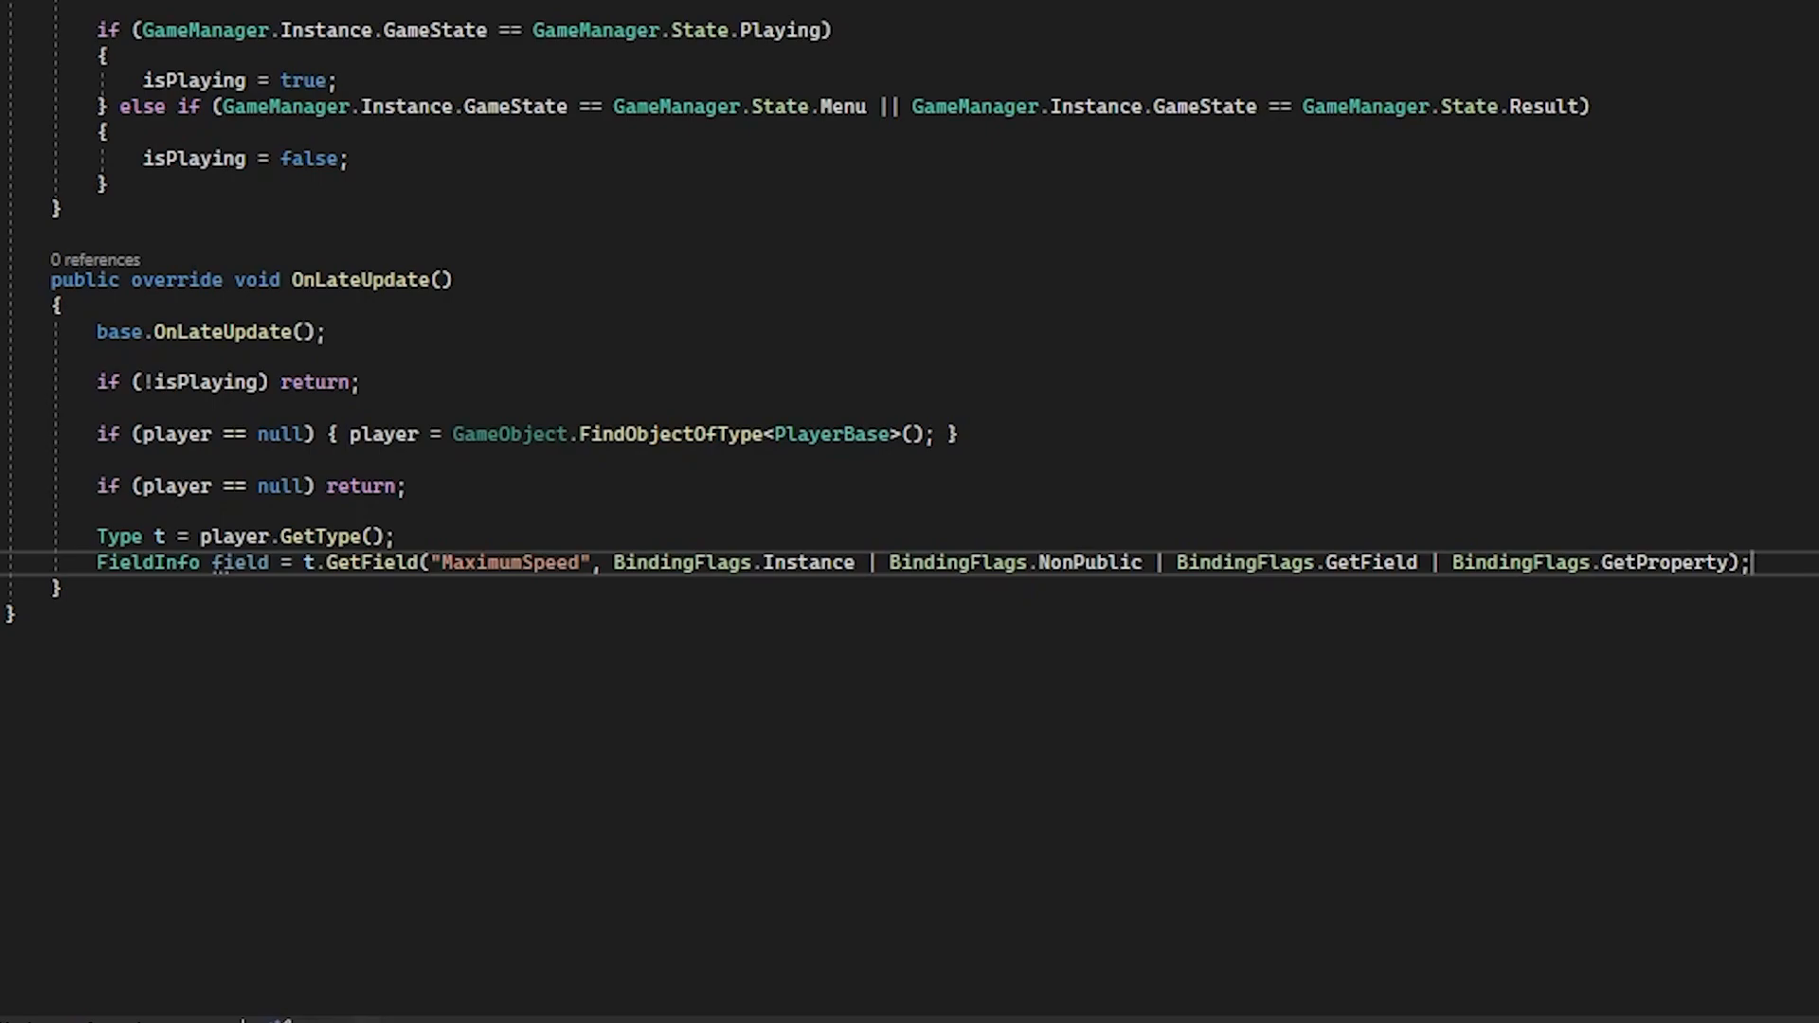
# When the field is found, call field.SetValue(player, 50).
pyautogui.write('if (field != null) {')
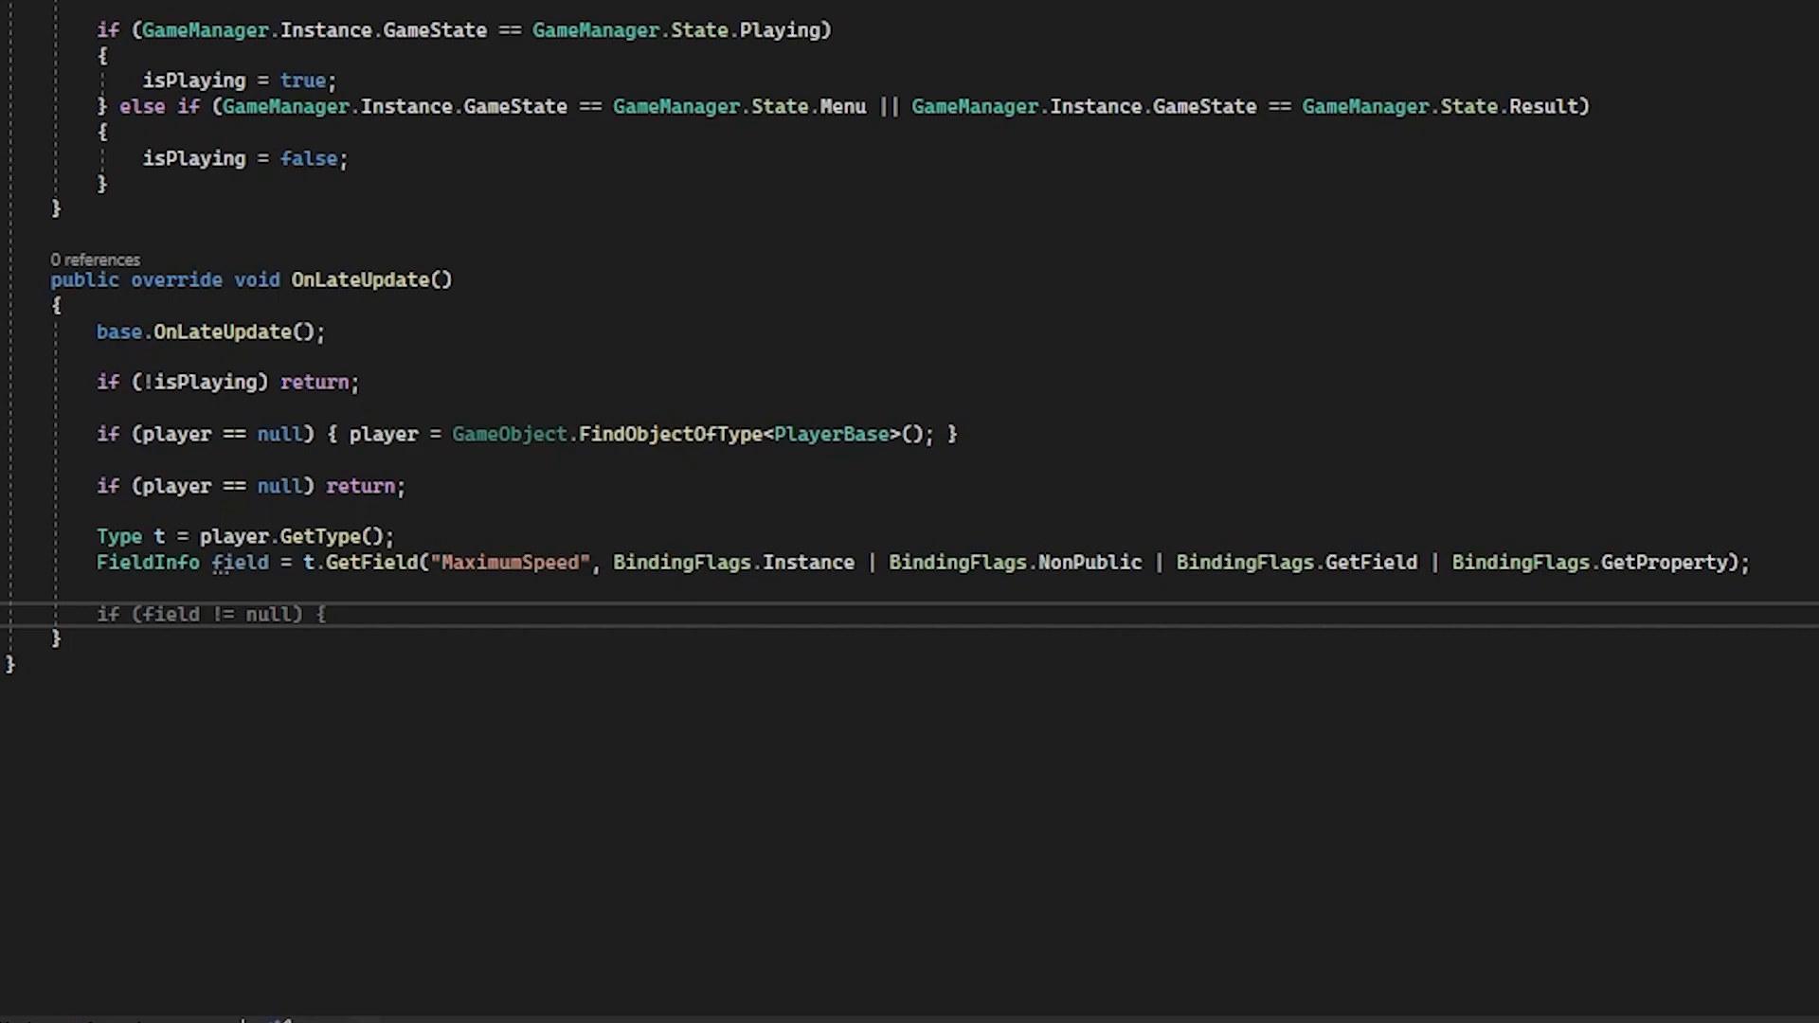
pyautogui.write('field.SetValue(')
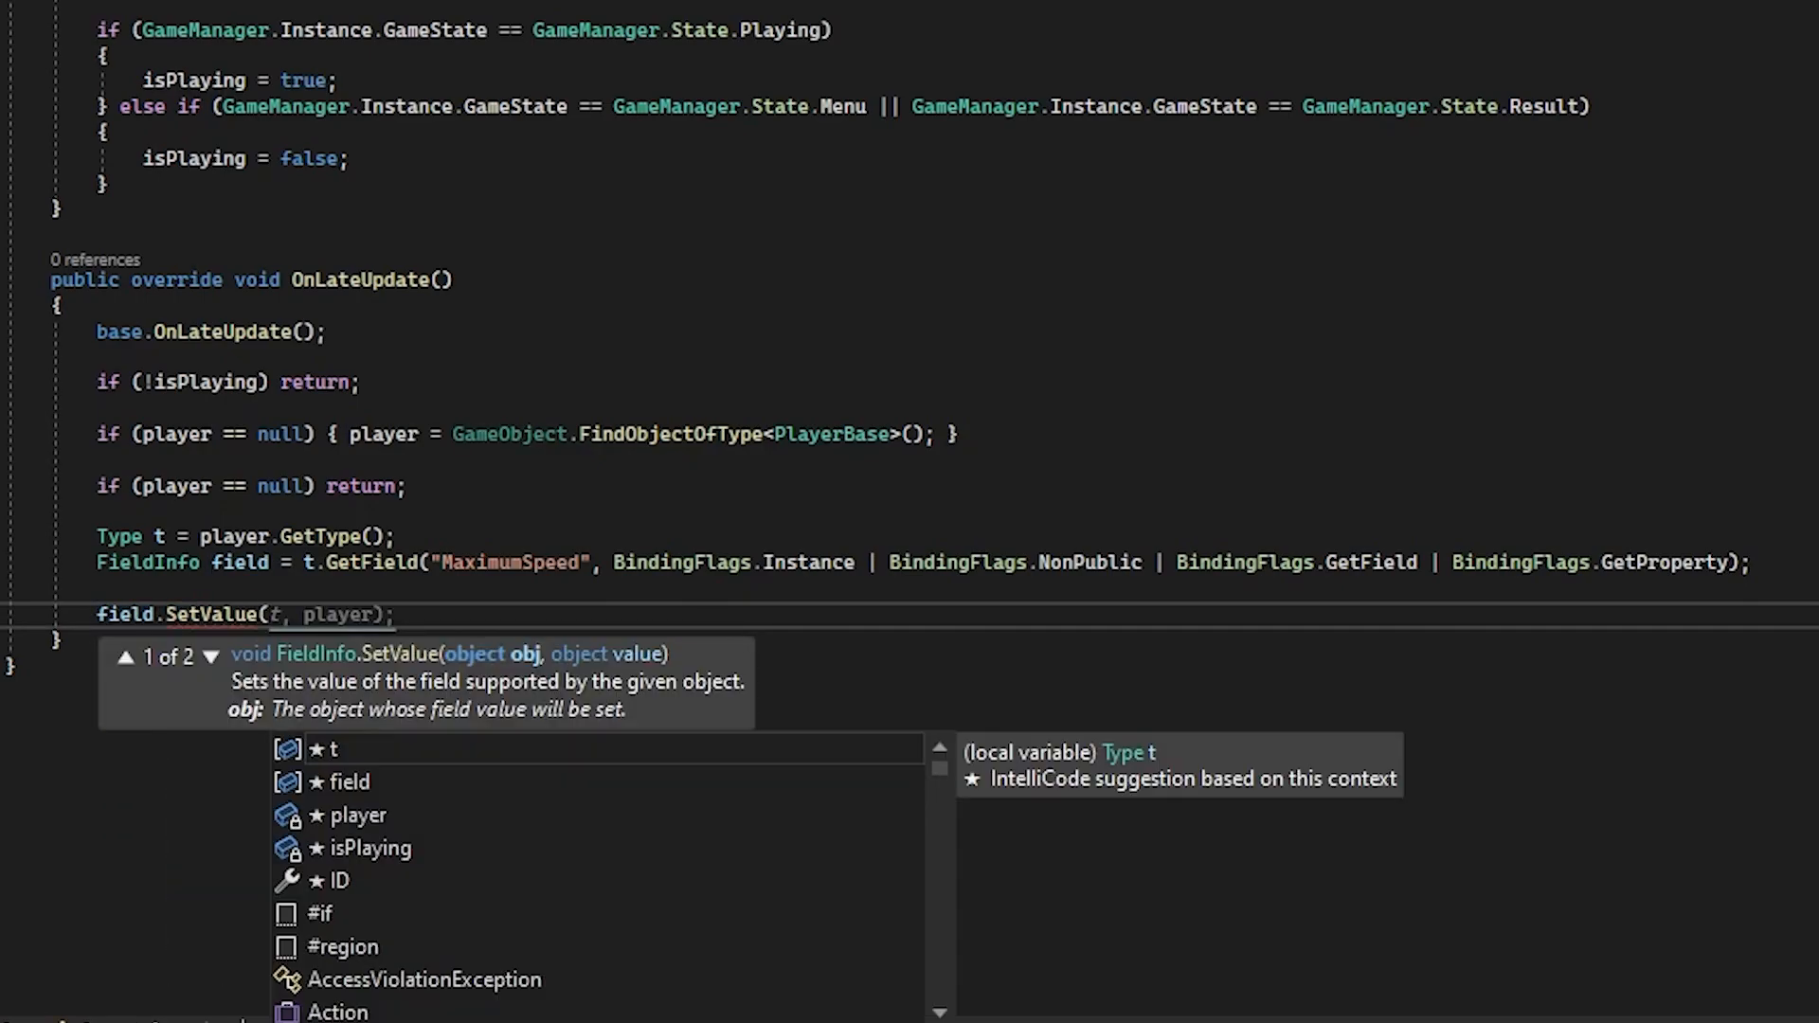
pyautogui.write('player,')
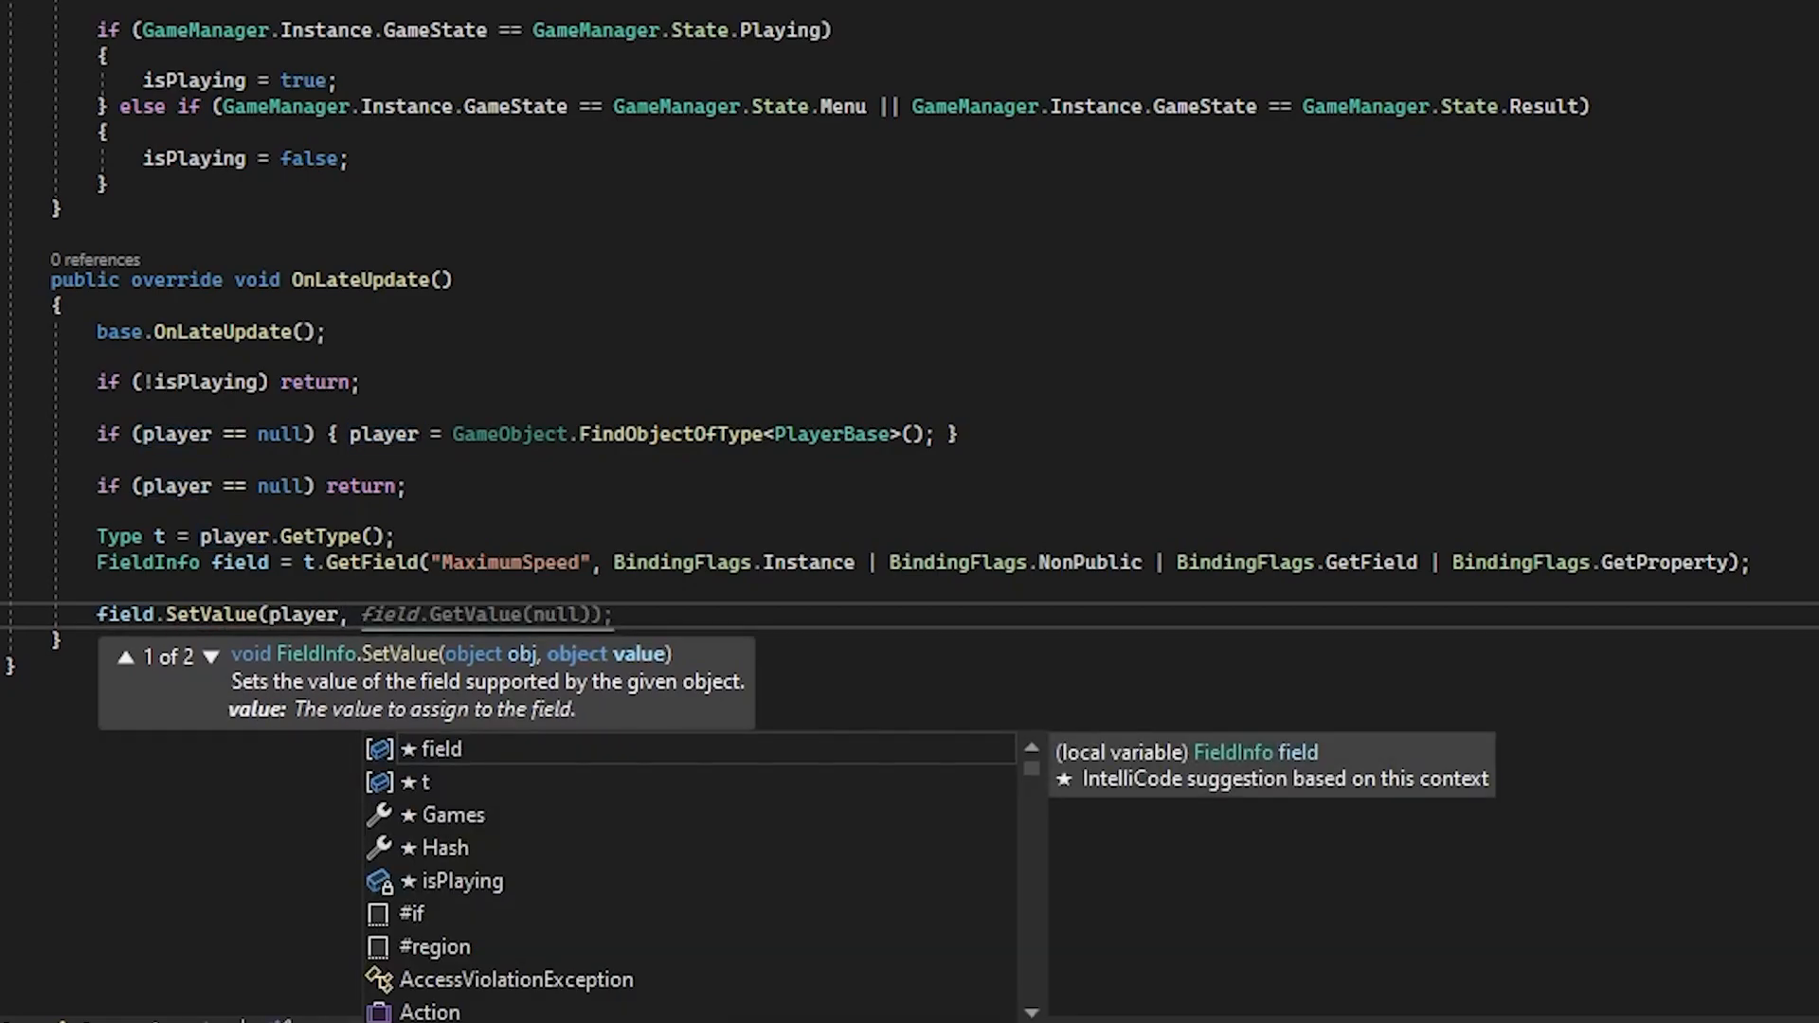
pyautogui.write('50')
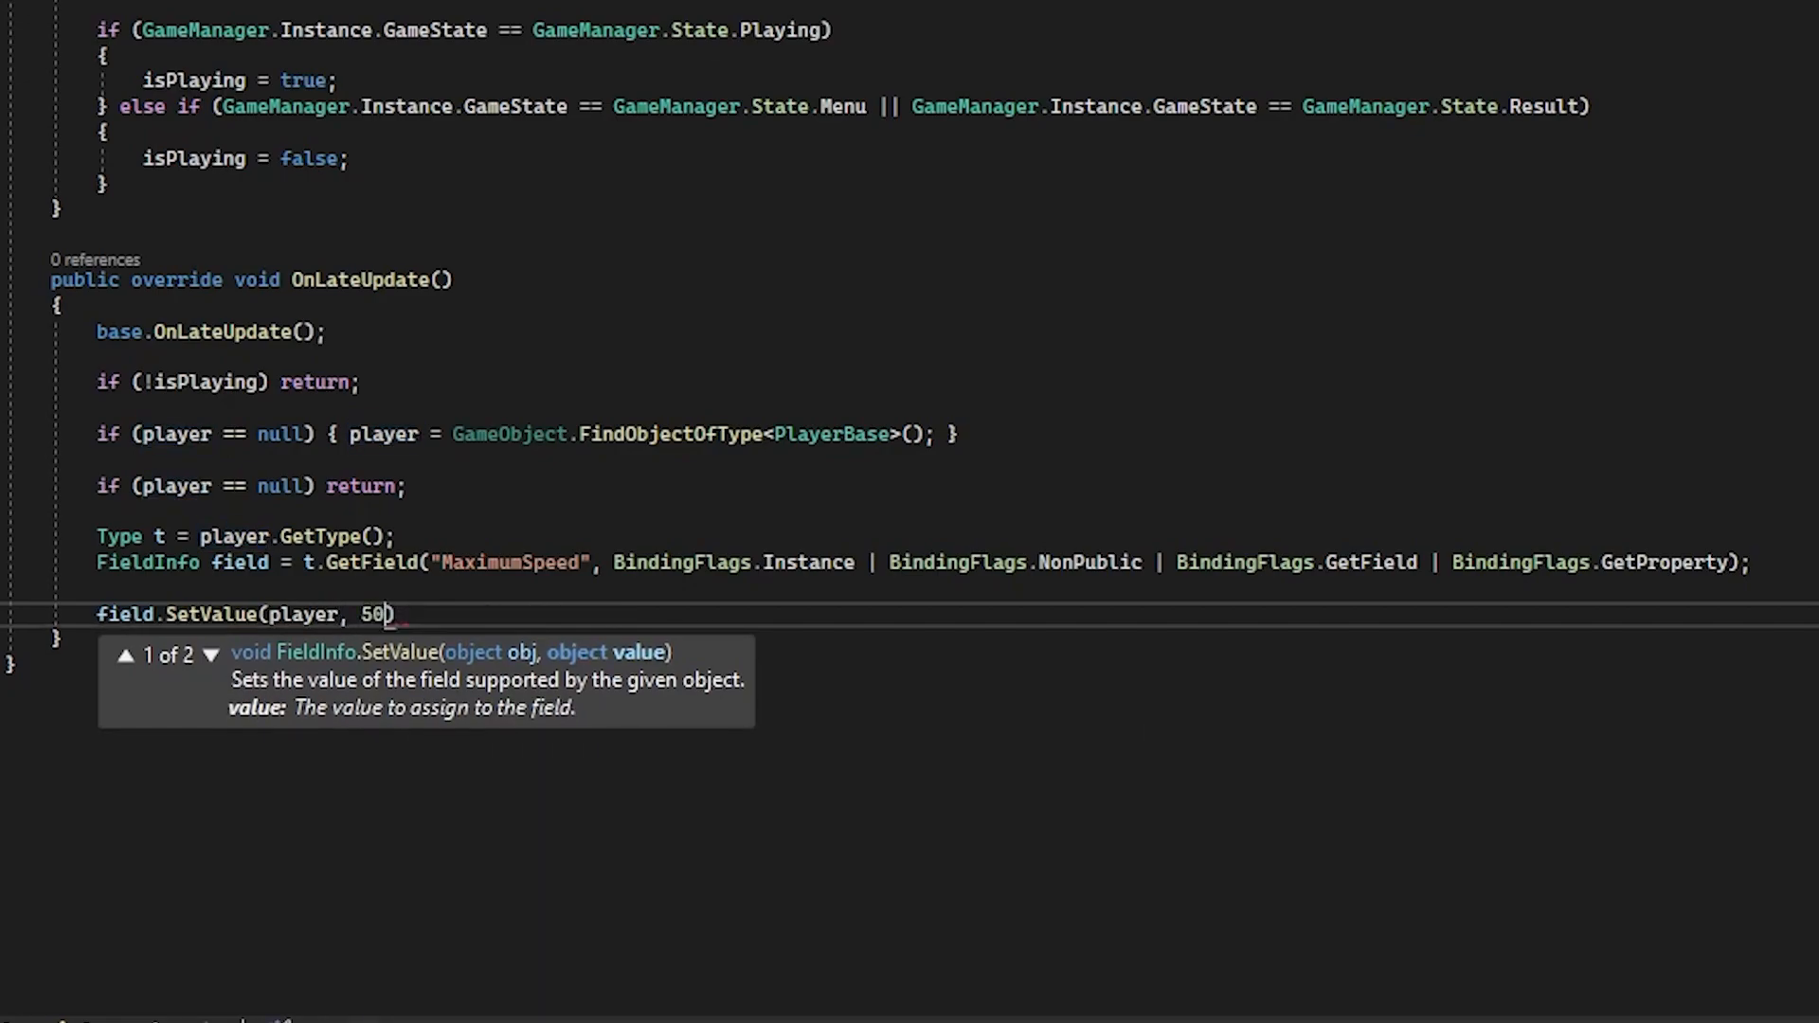
pyautogui.write(';')
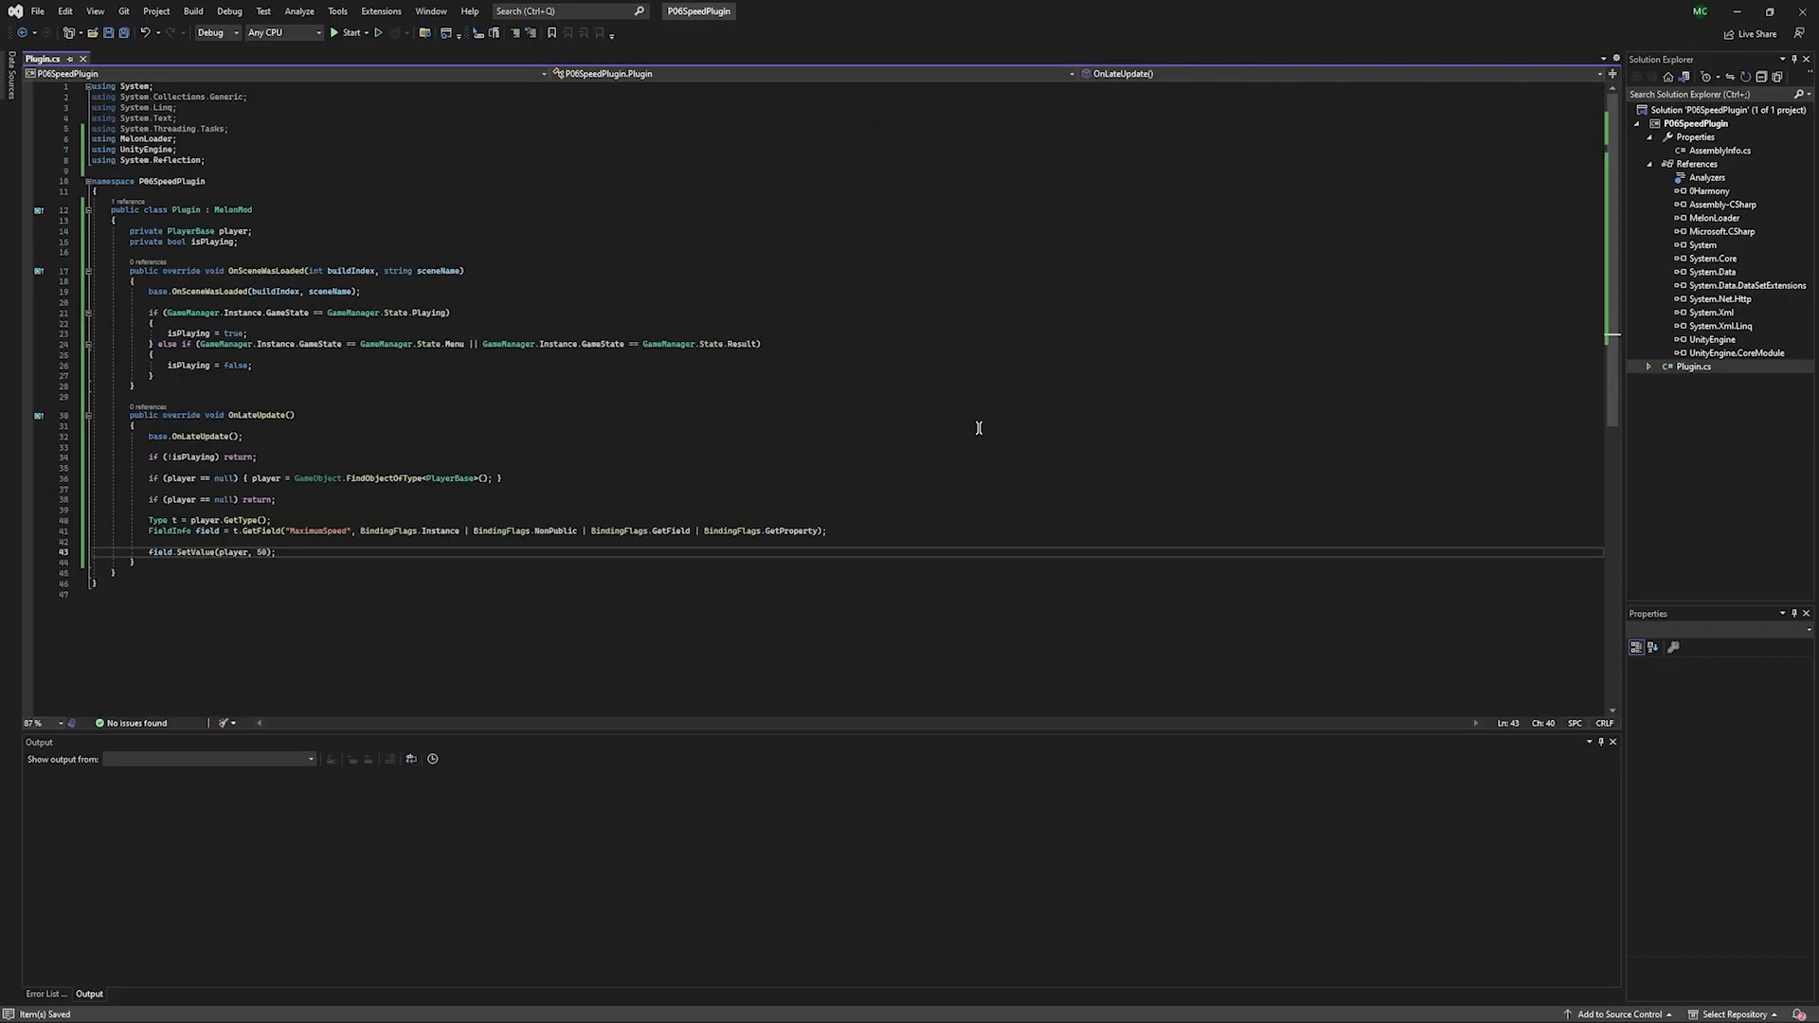
pyautogui.moveTo(343, 140)
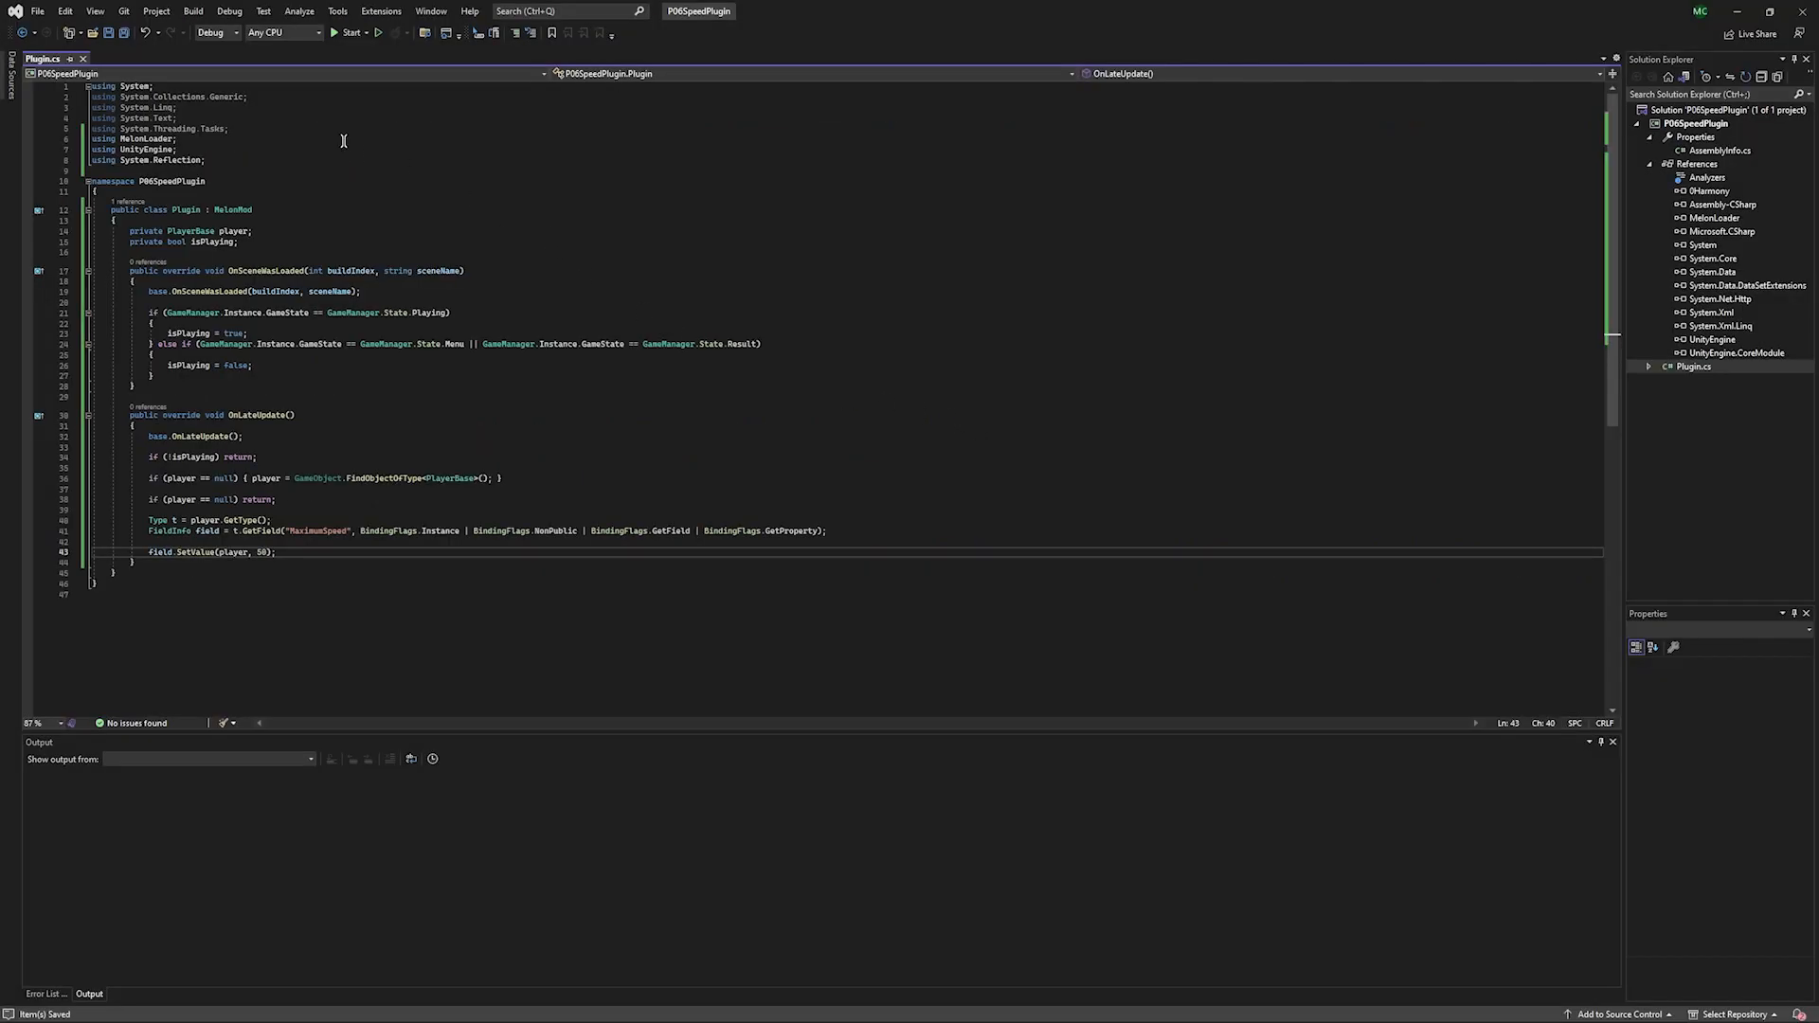
# Switch the build configuration to Release for the P06SpeedPlugin build.
pyautogui.click(215, 32)
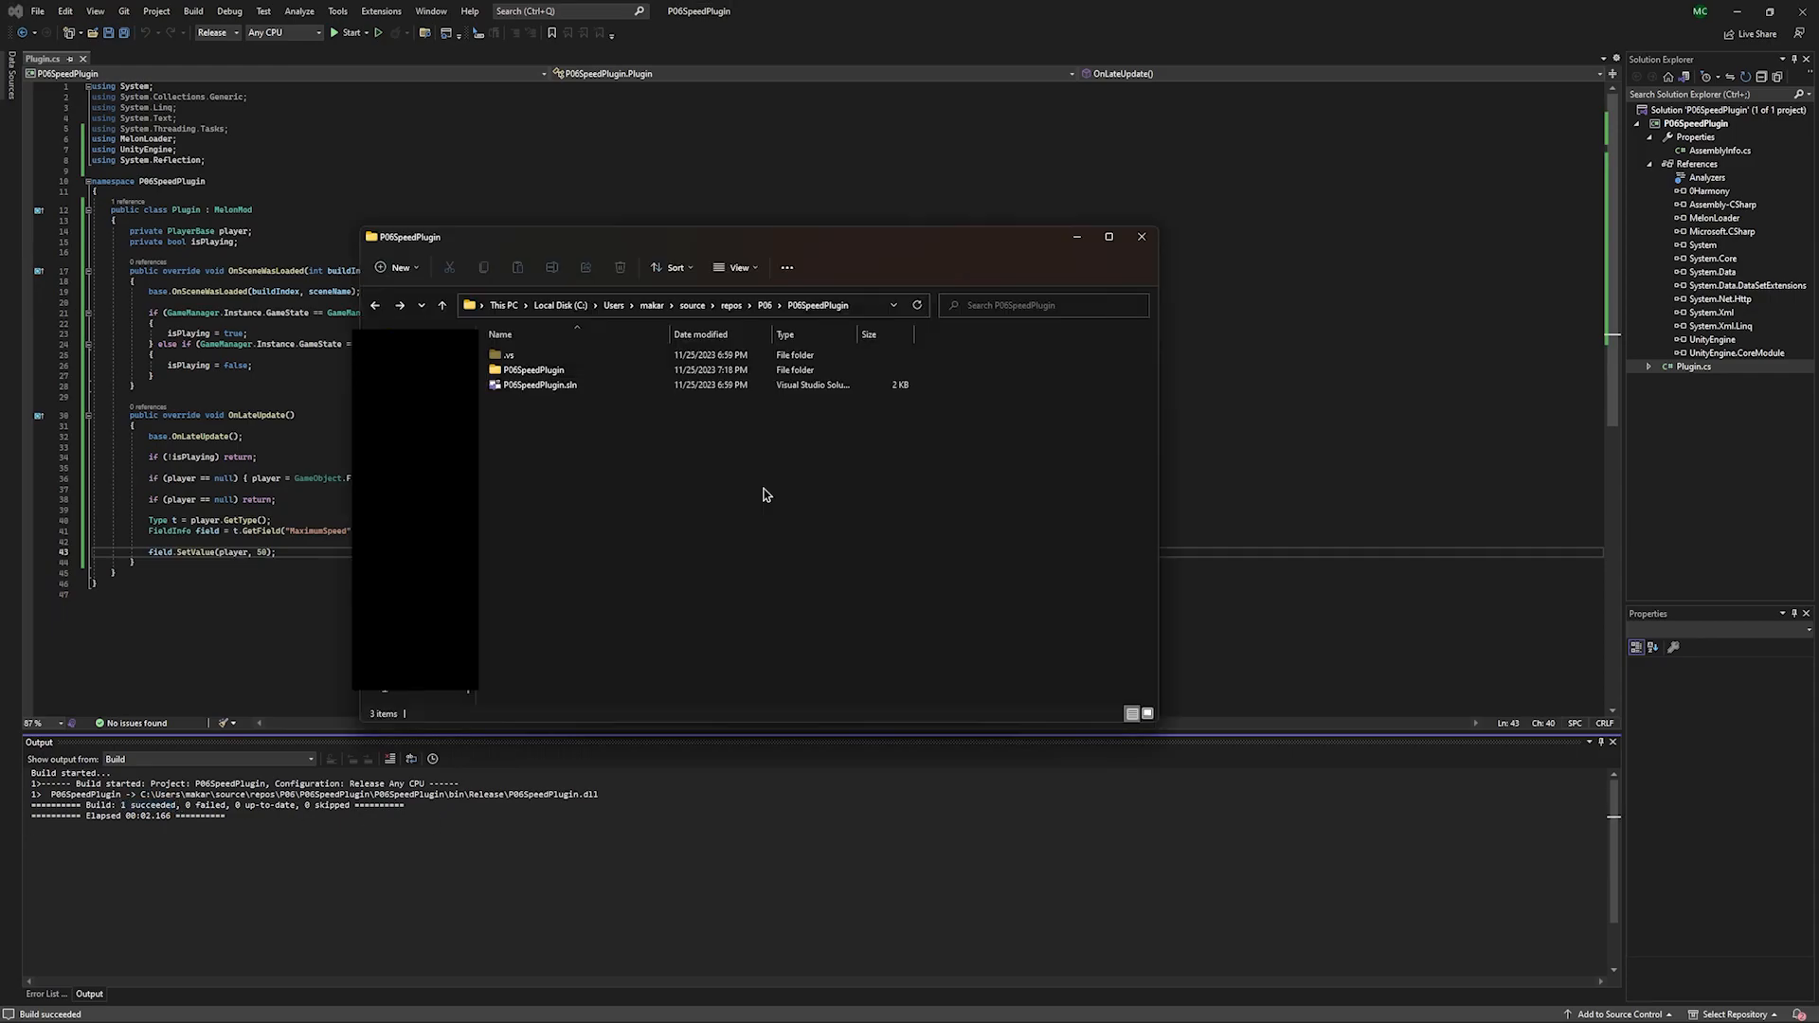
pyautogui.moveTo(749, 496)
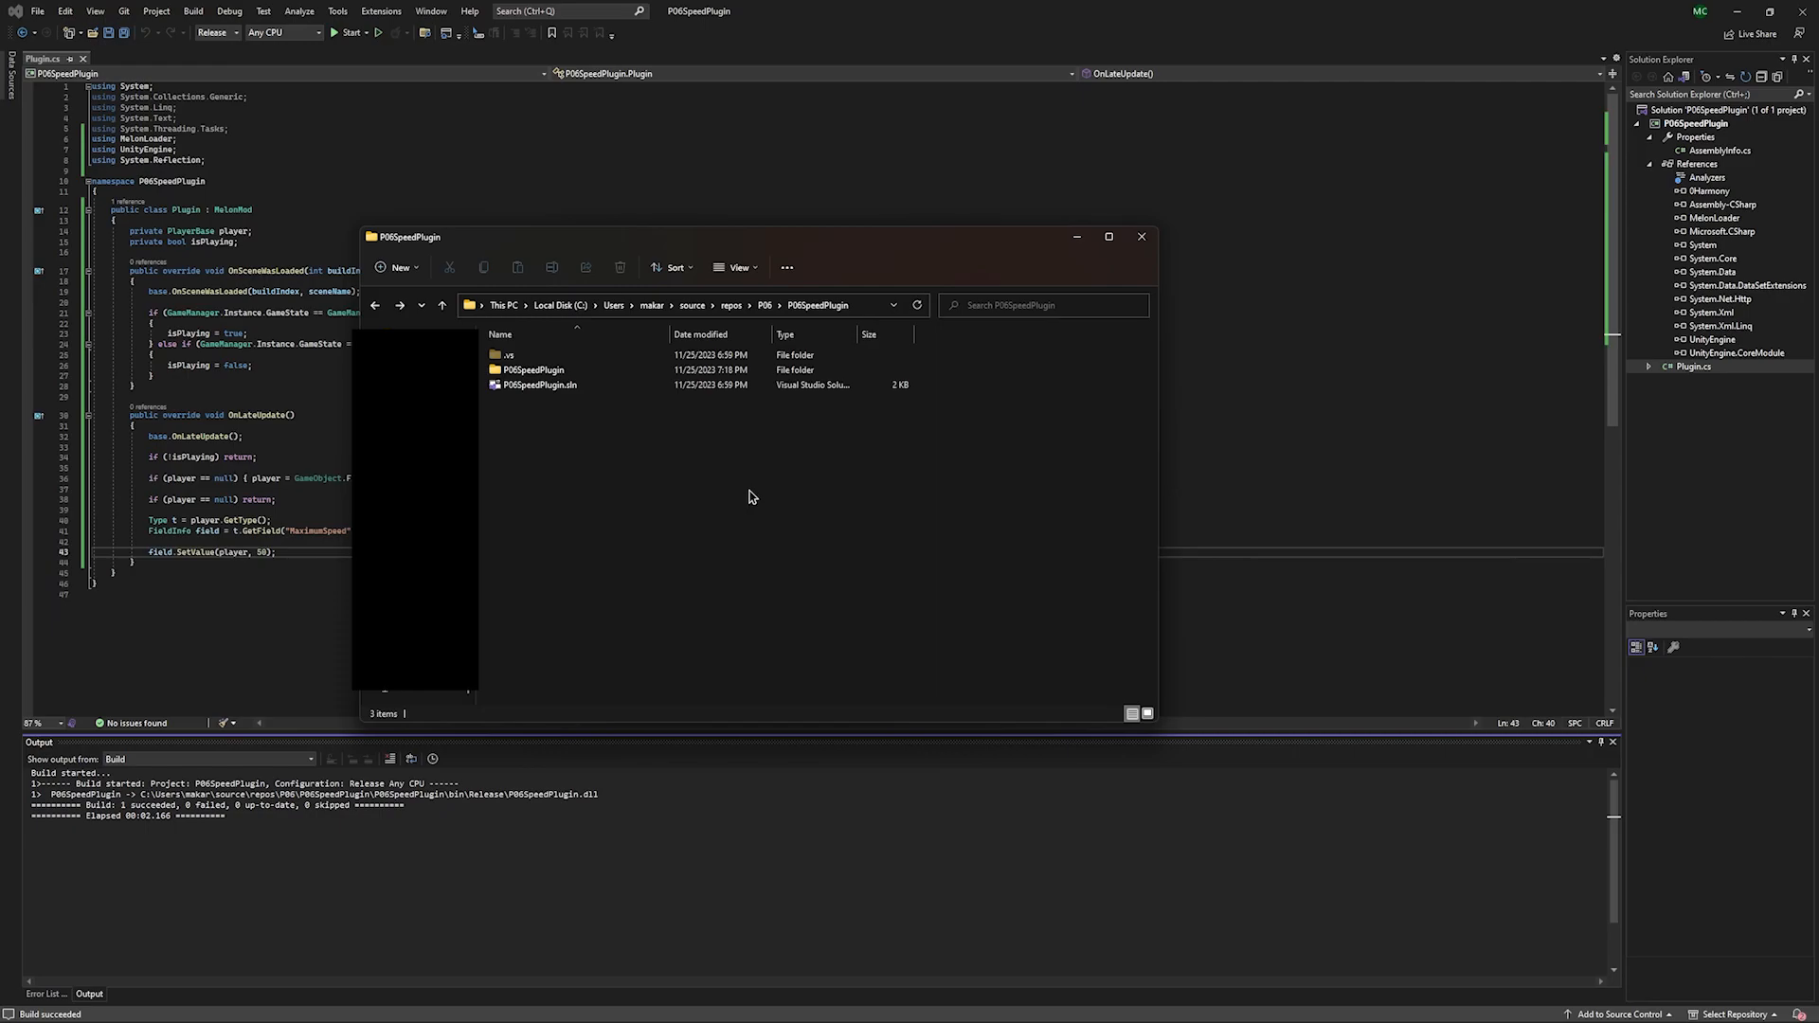
pyautogui.moveTo(743, 495)
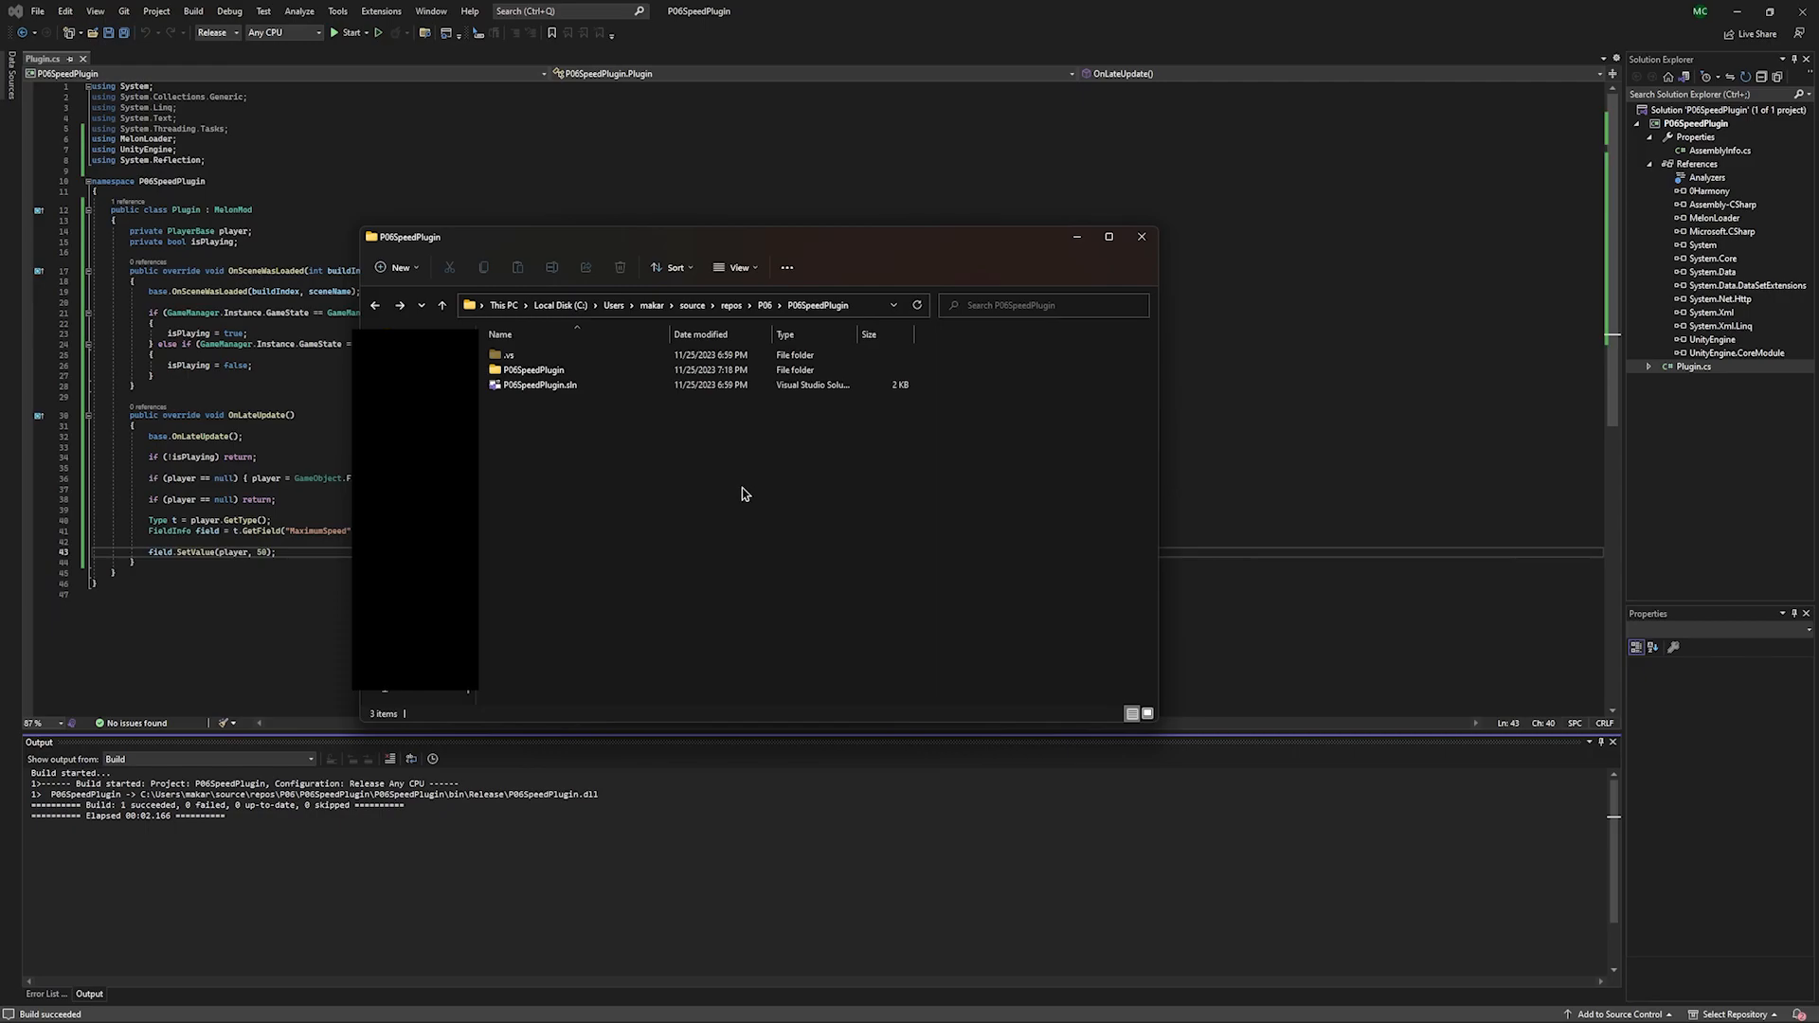
pyautogui.moveTo(533, 368)
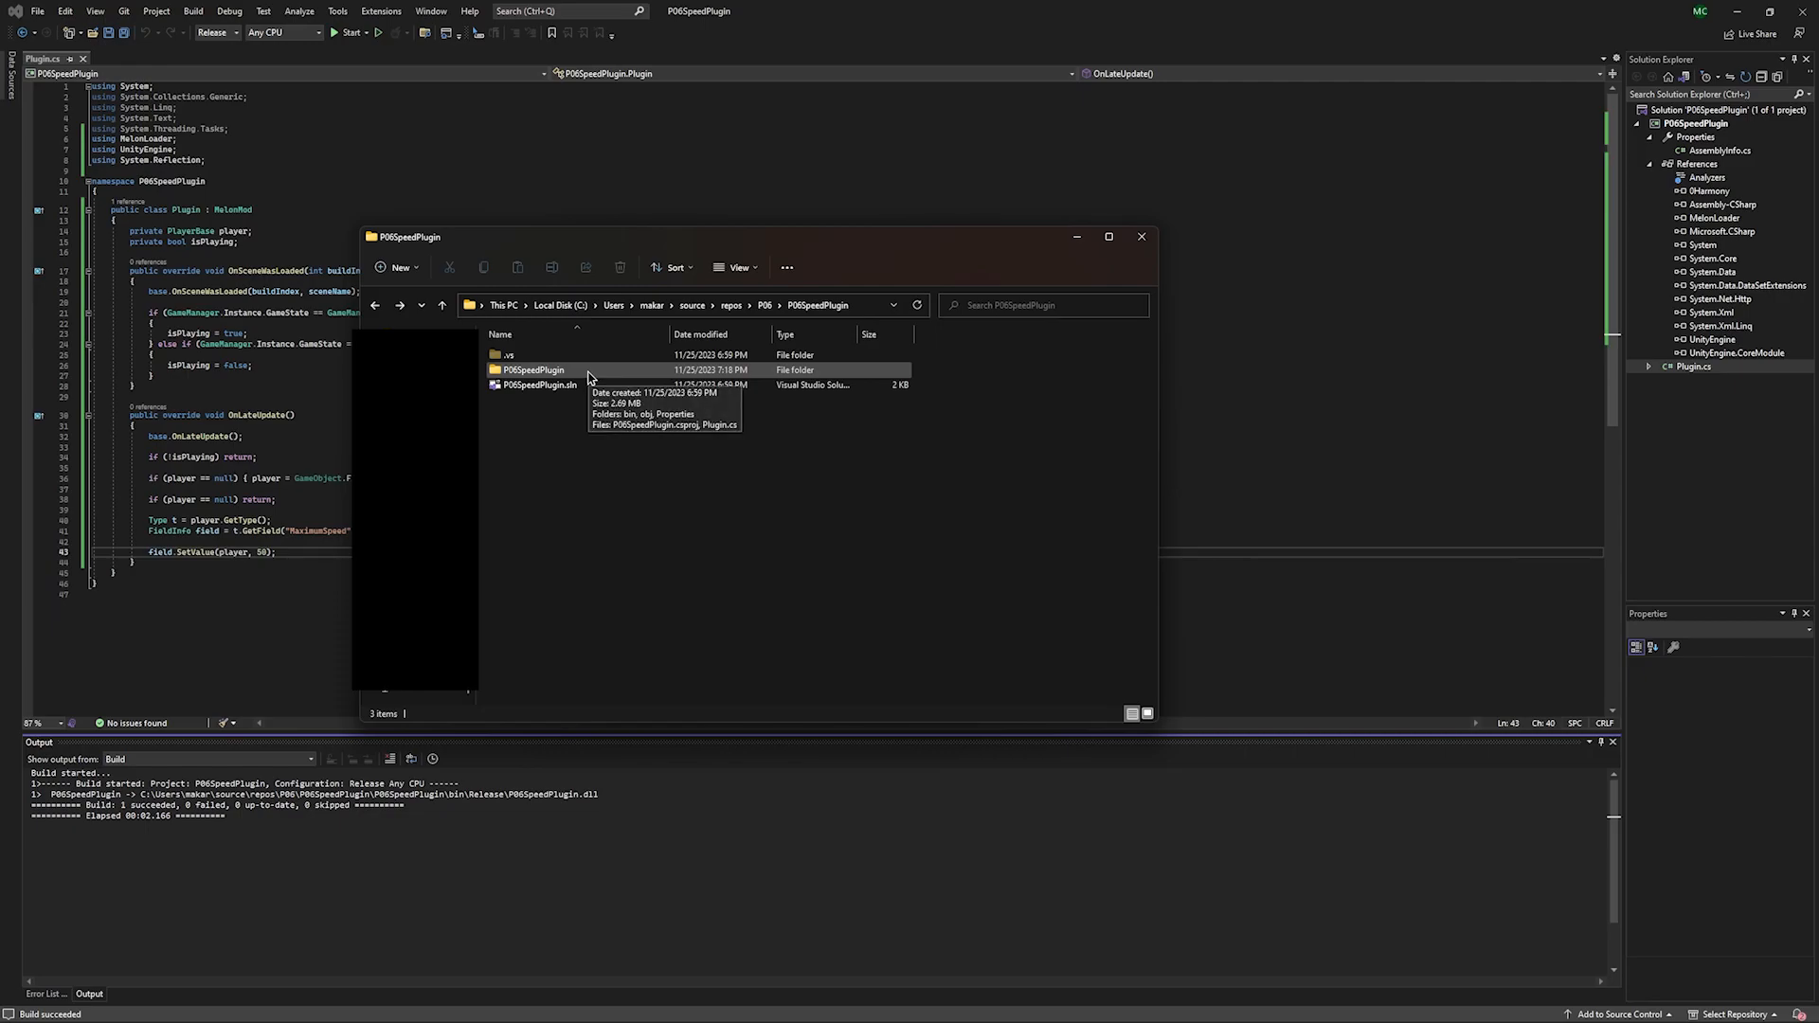
# Browse from the plugin's Release output to the Silver folder and run Sonic the Hedgehog.exe.
pyautogui.doubleClick(533, 369)
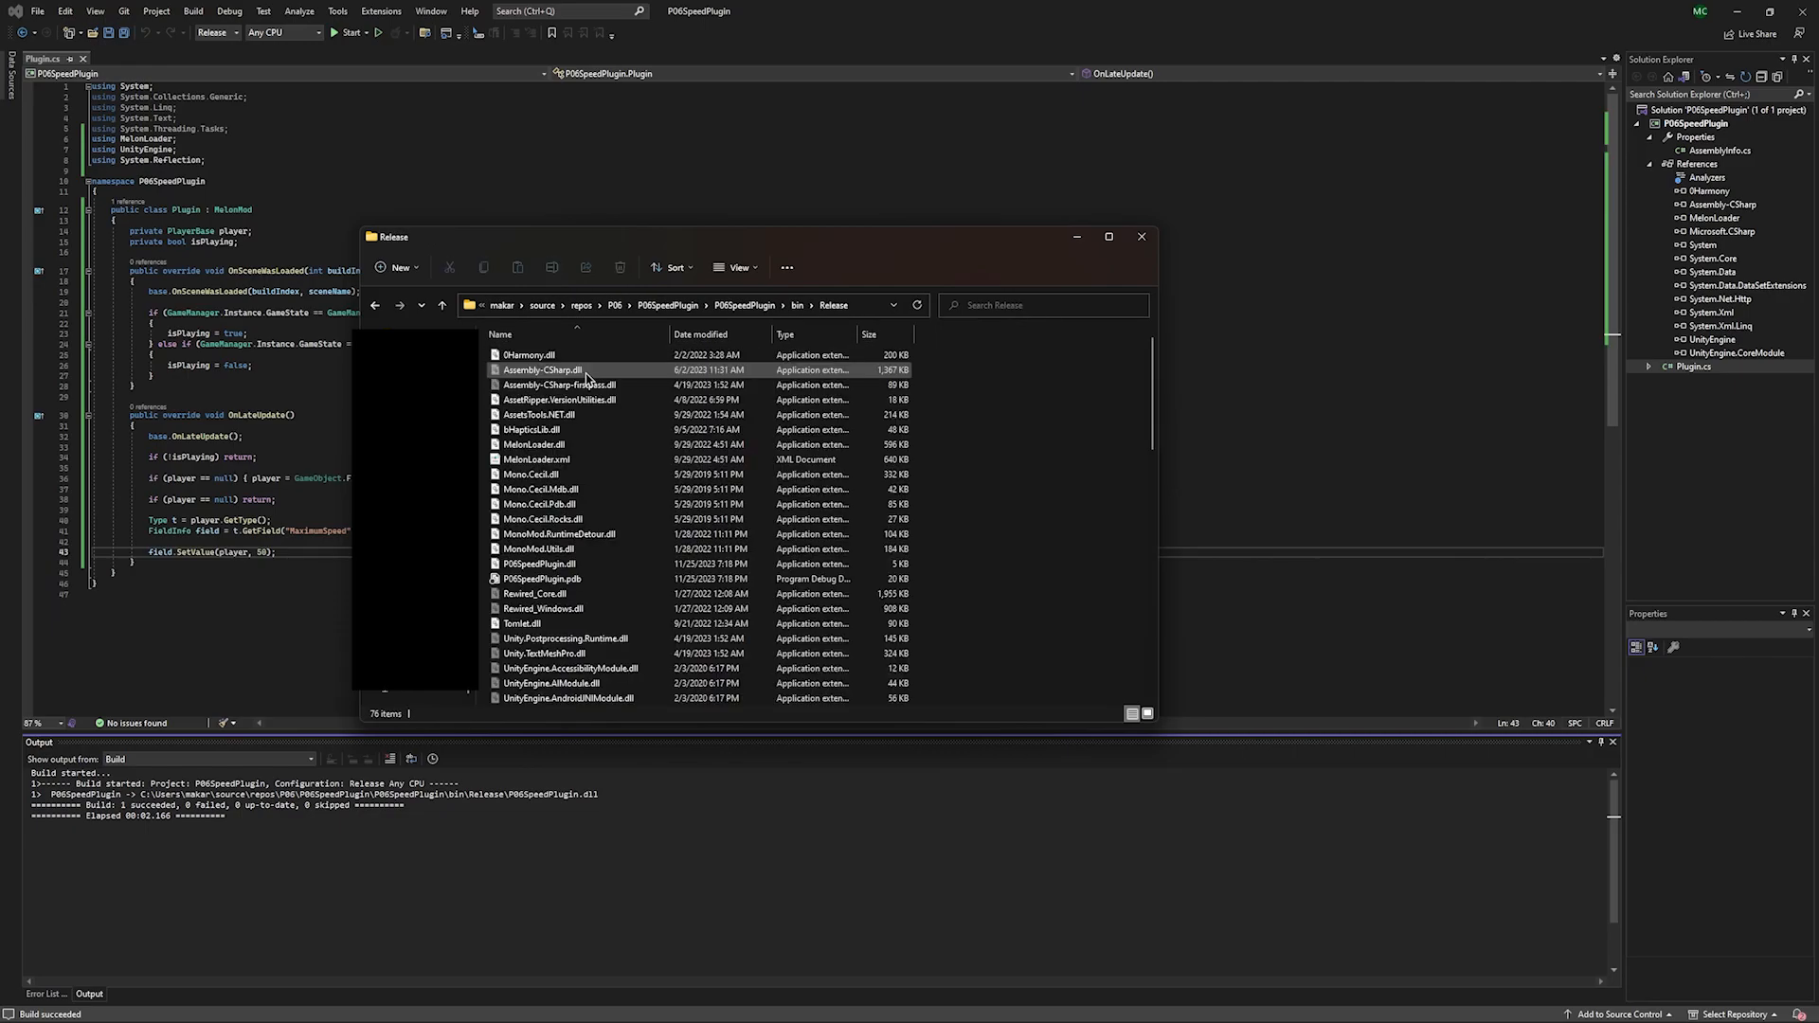
pyautogui.click(542, 564)
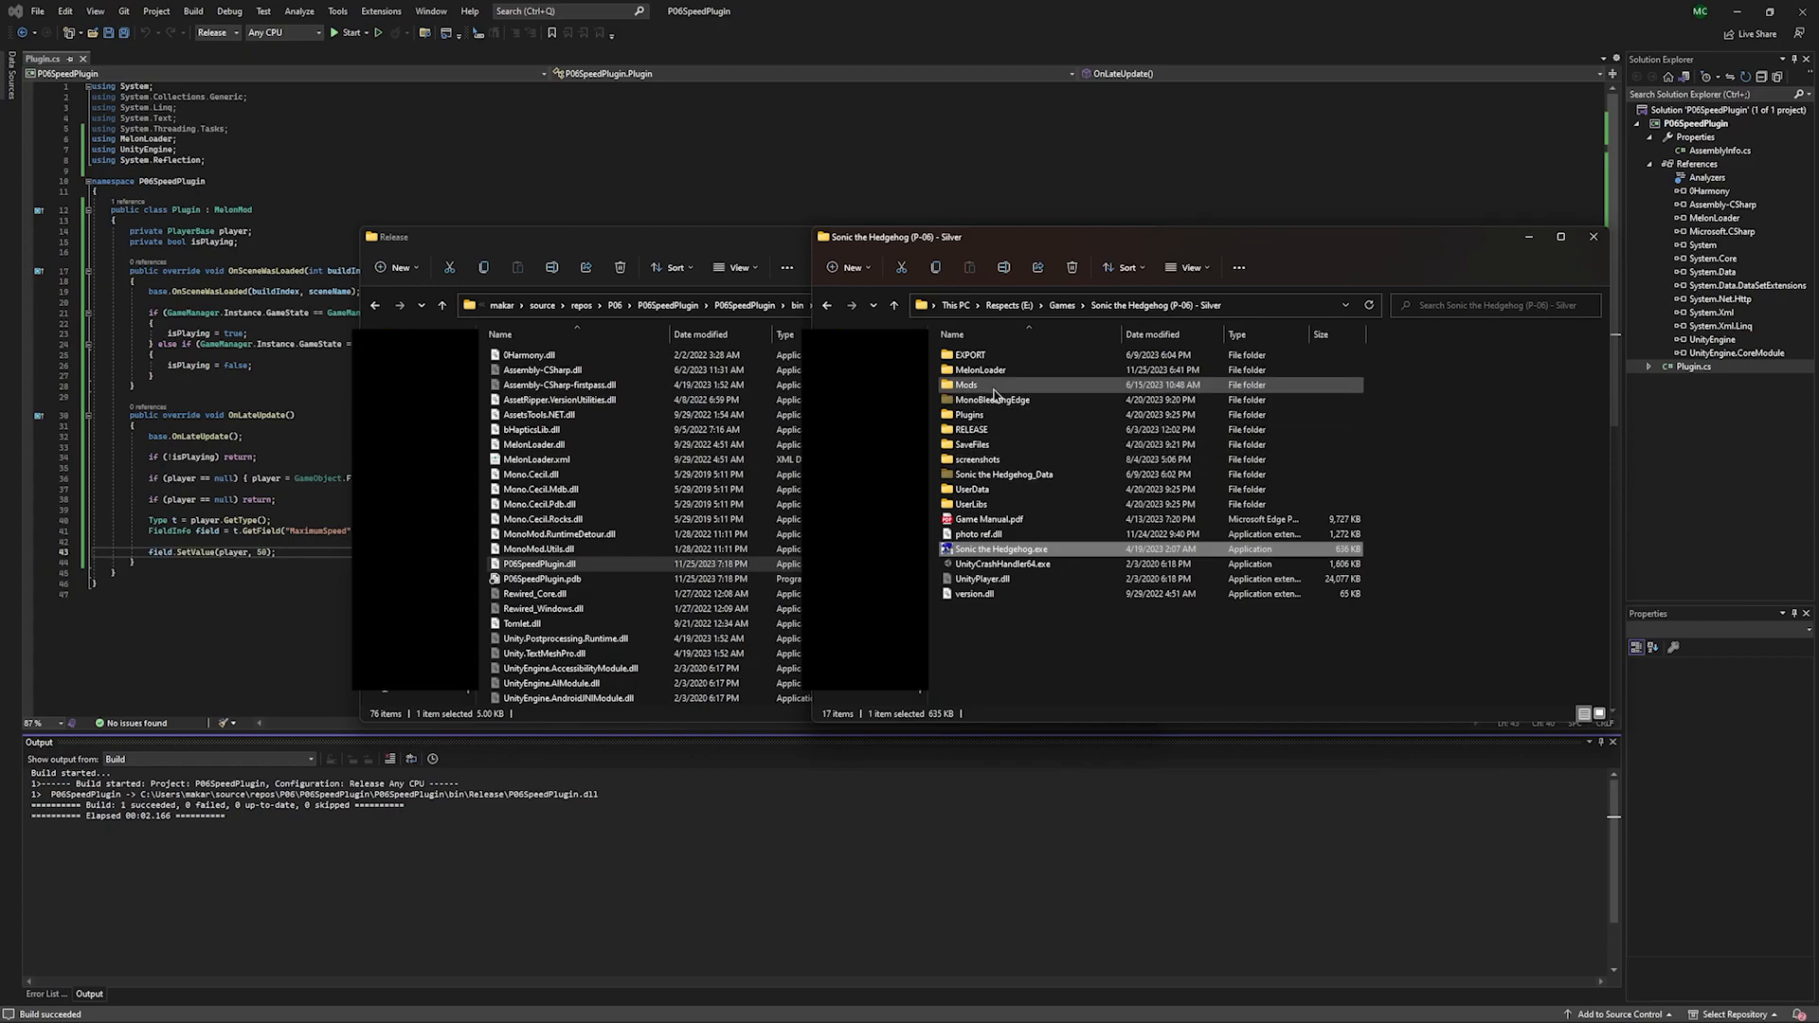
pyautogui.doubleClick(966, 384)
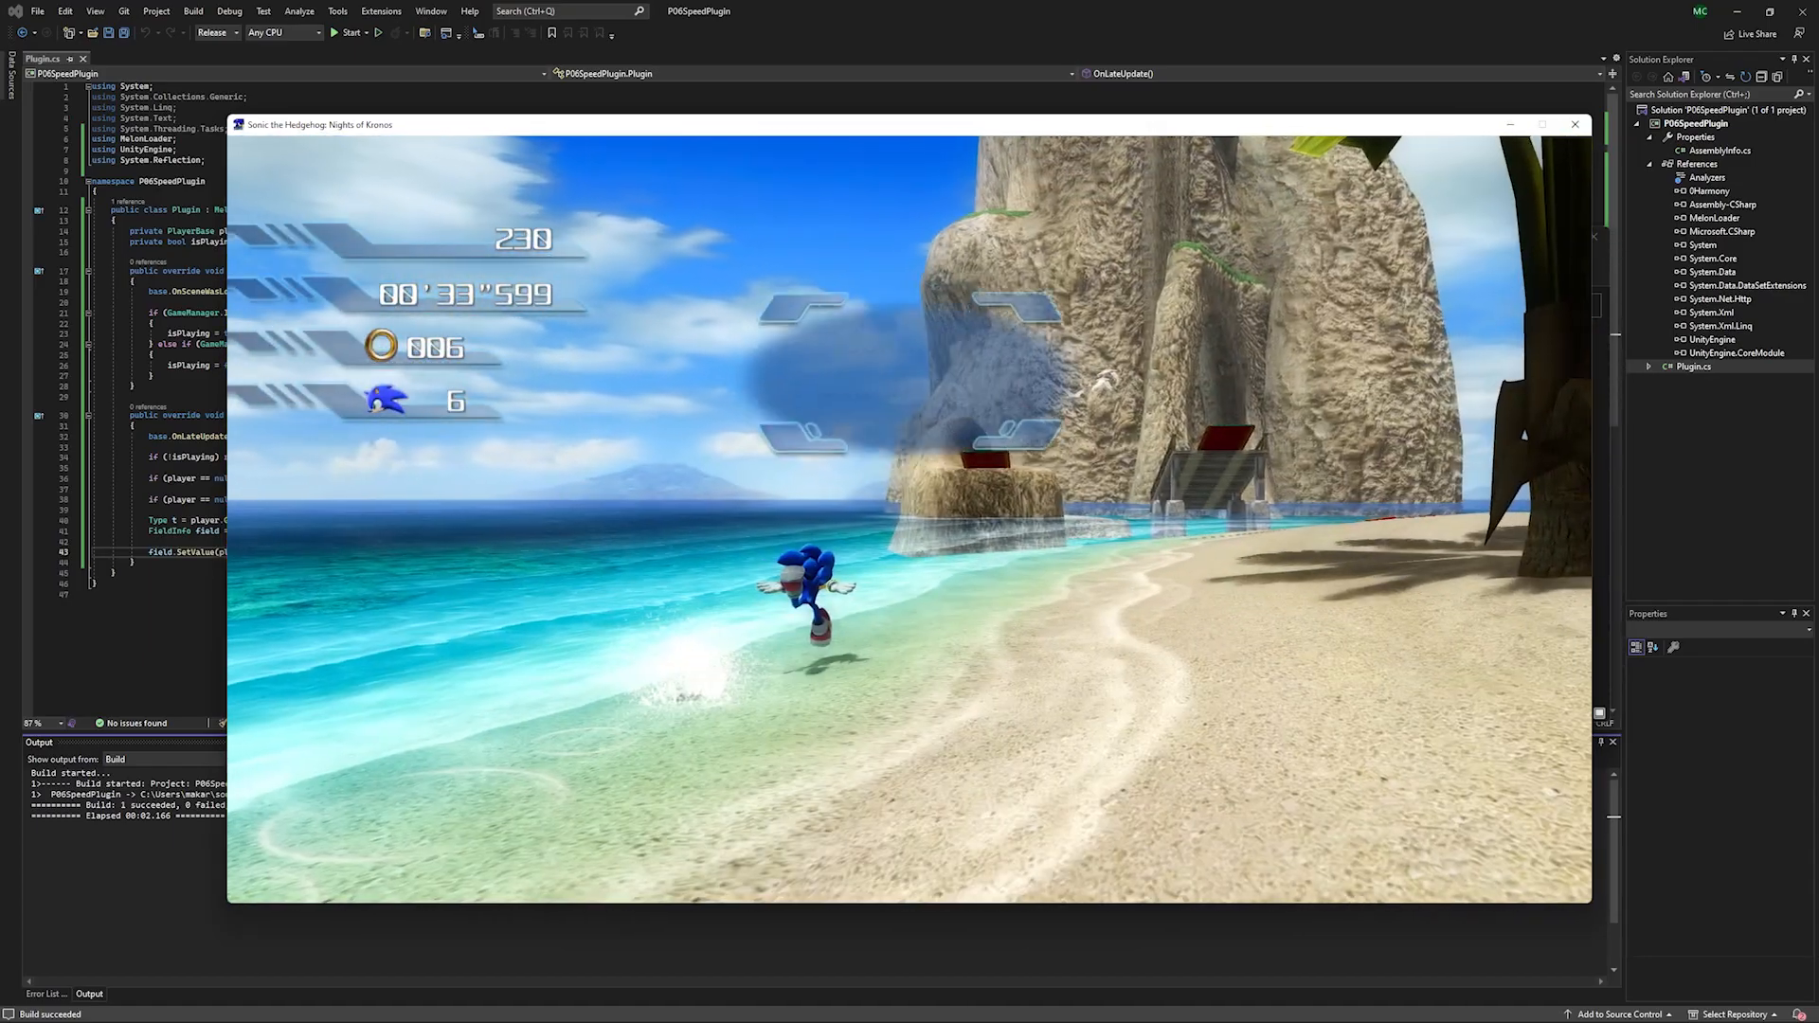
# Quit the beach stage test with Escape and return to the code.
pyautogui.press('Escape')
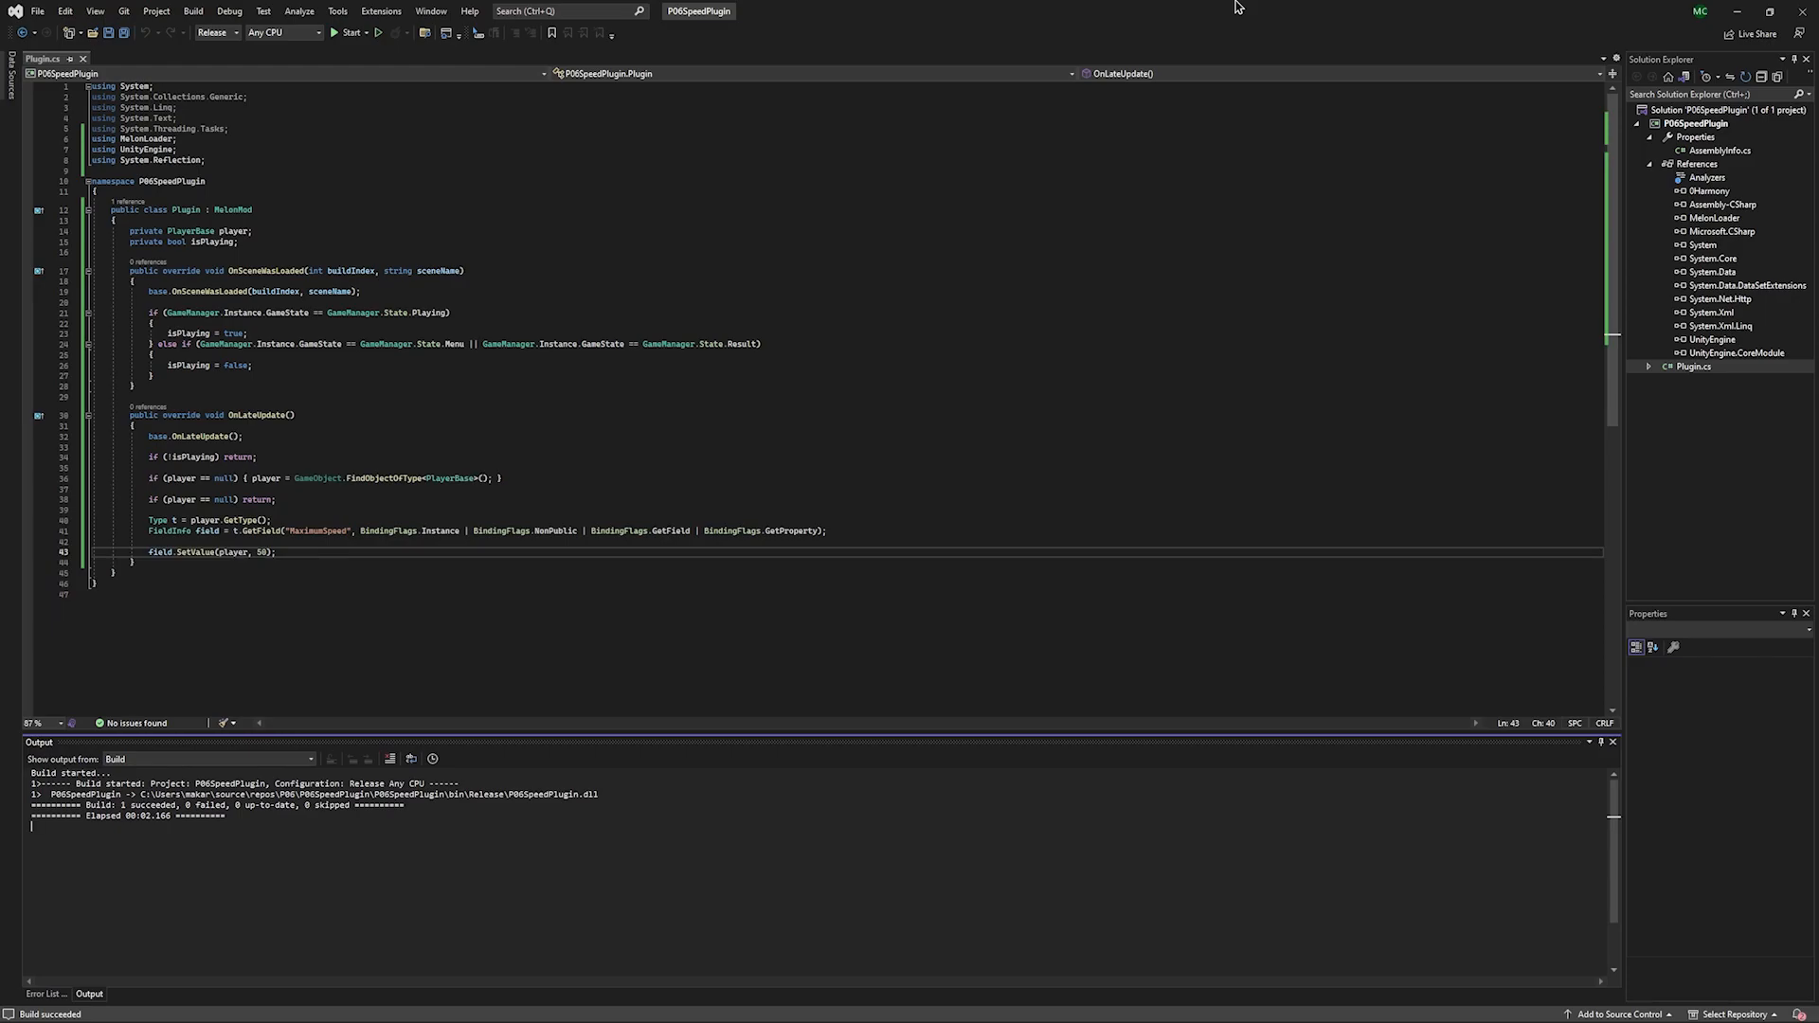
pyautogui.moveTo(903, 278)
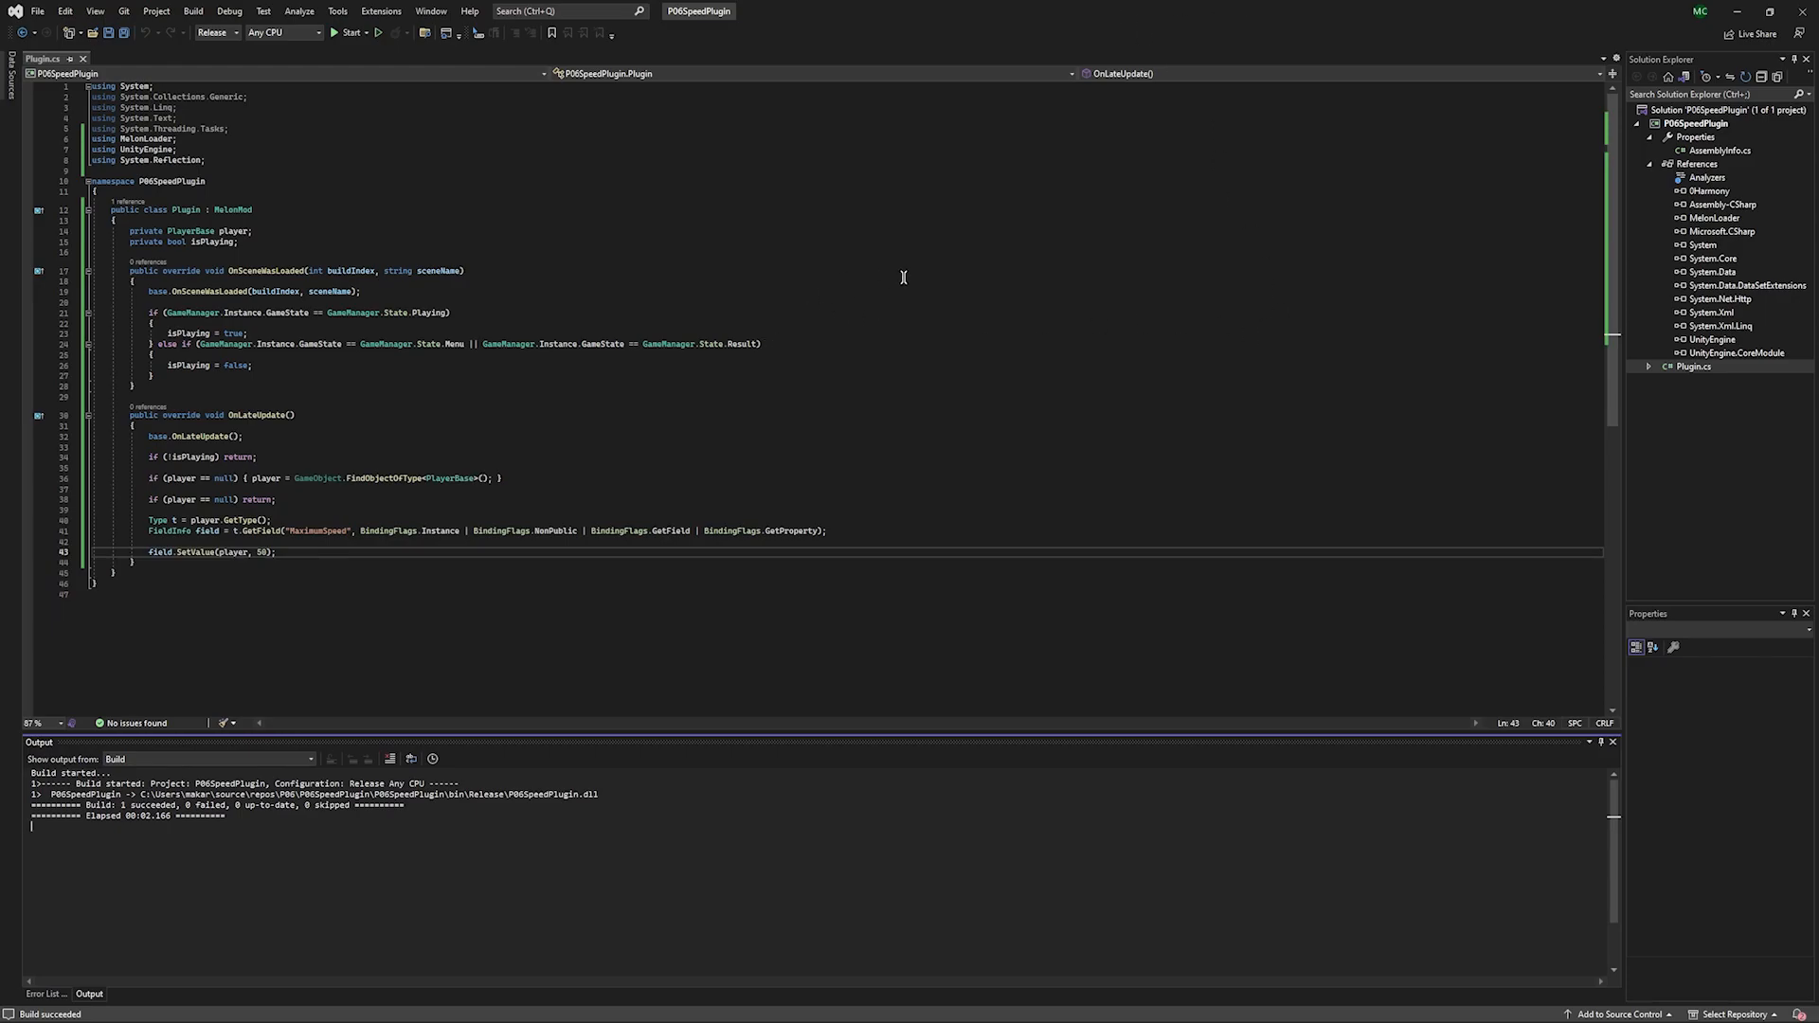
# Add a class named TestScript to the project via Add > Class.
pyautogui.rightClick(1697, 109)
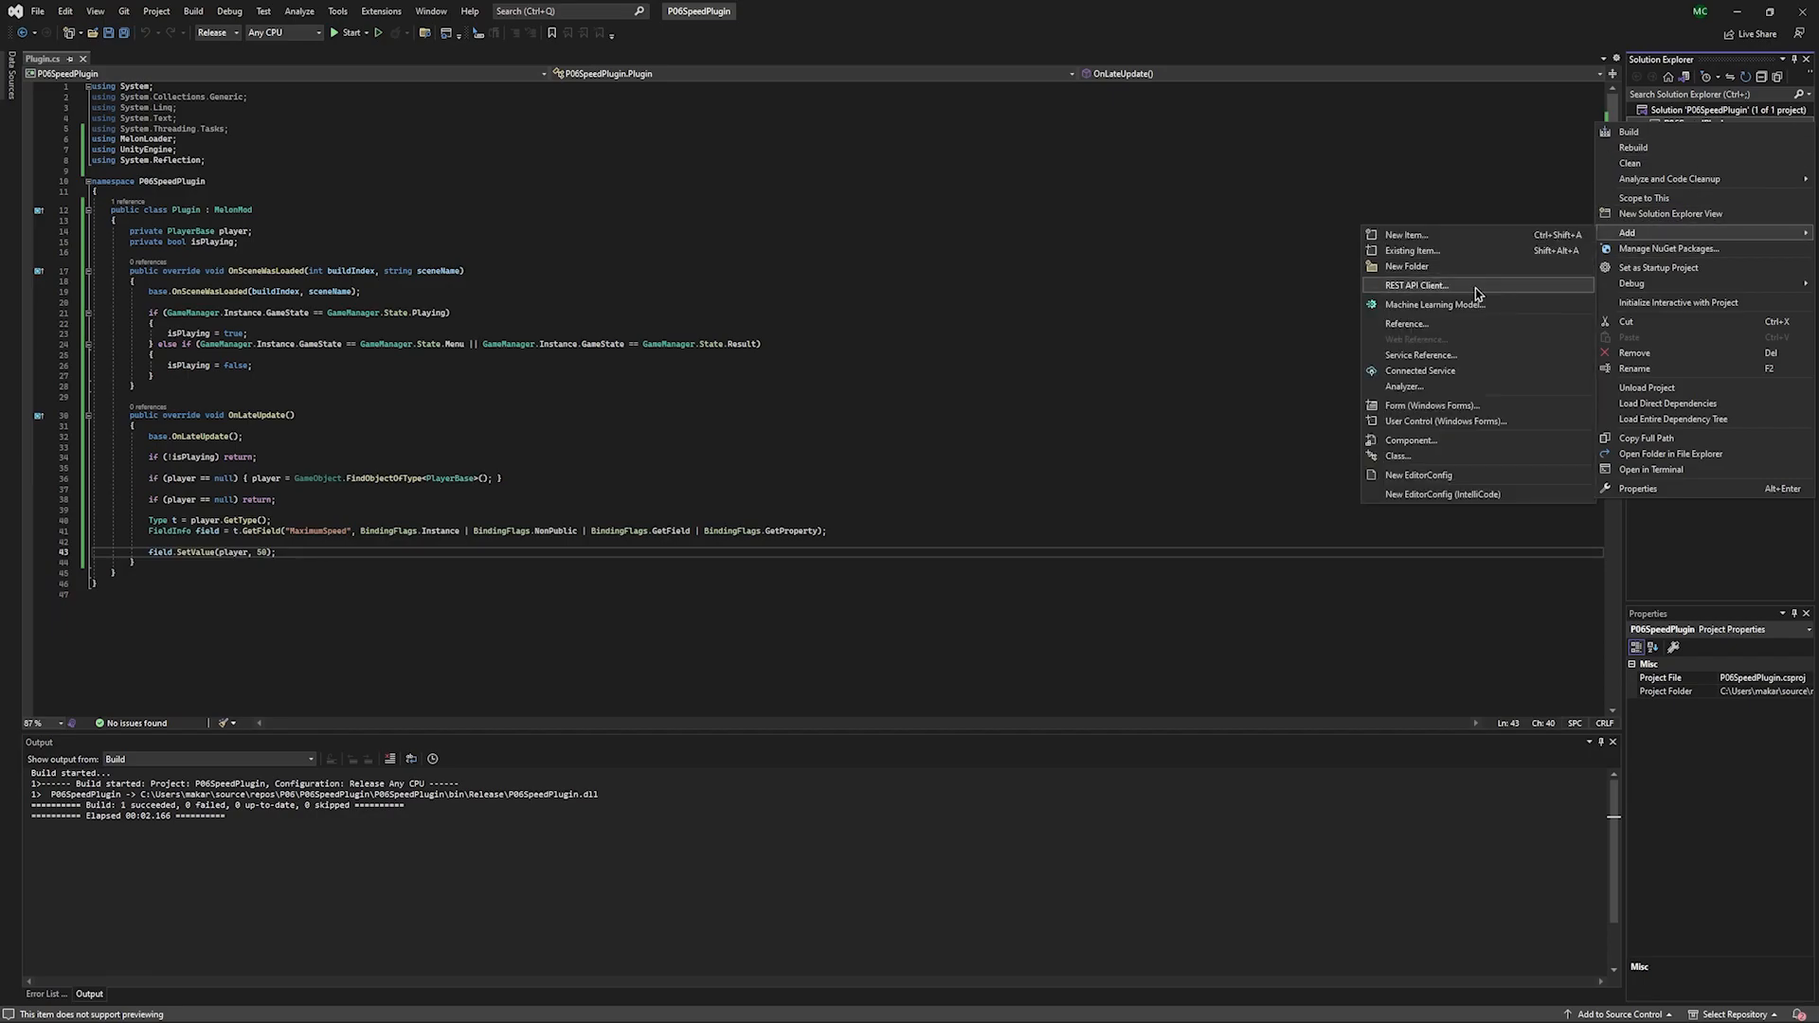
pyautogui.click(1405, 234)
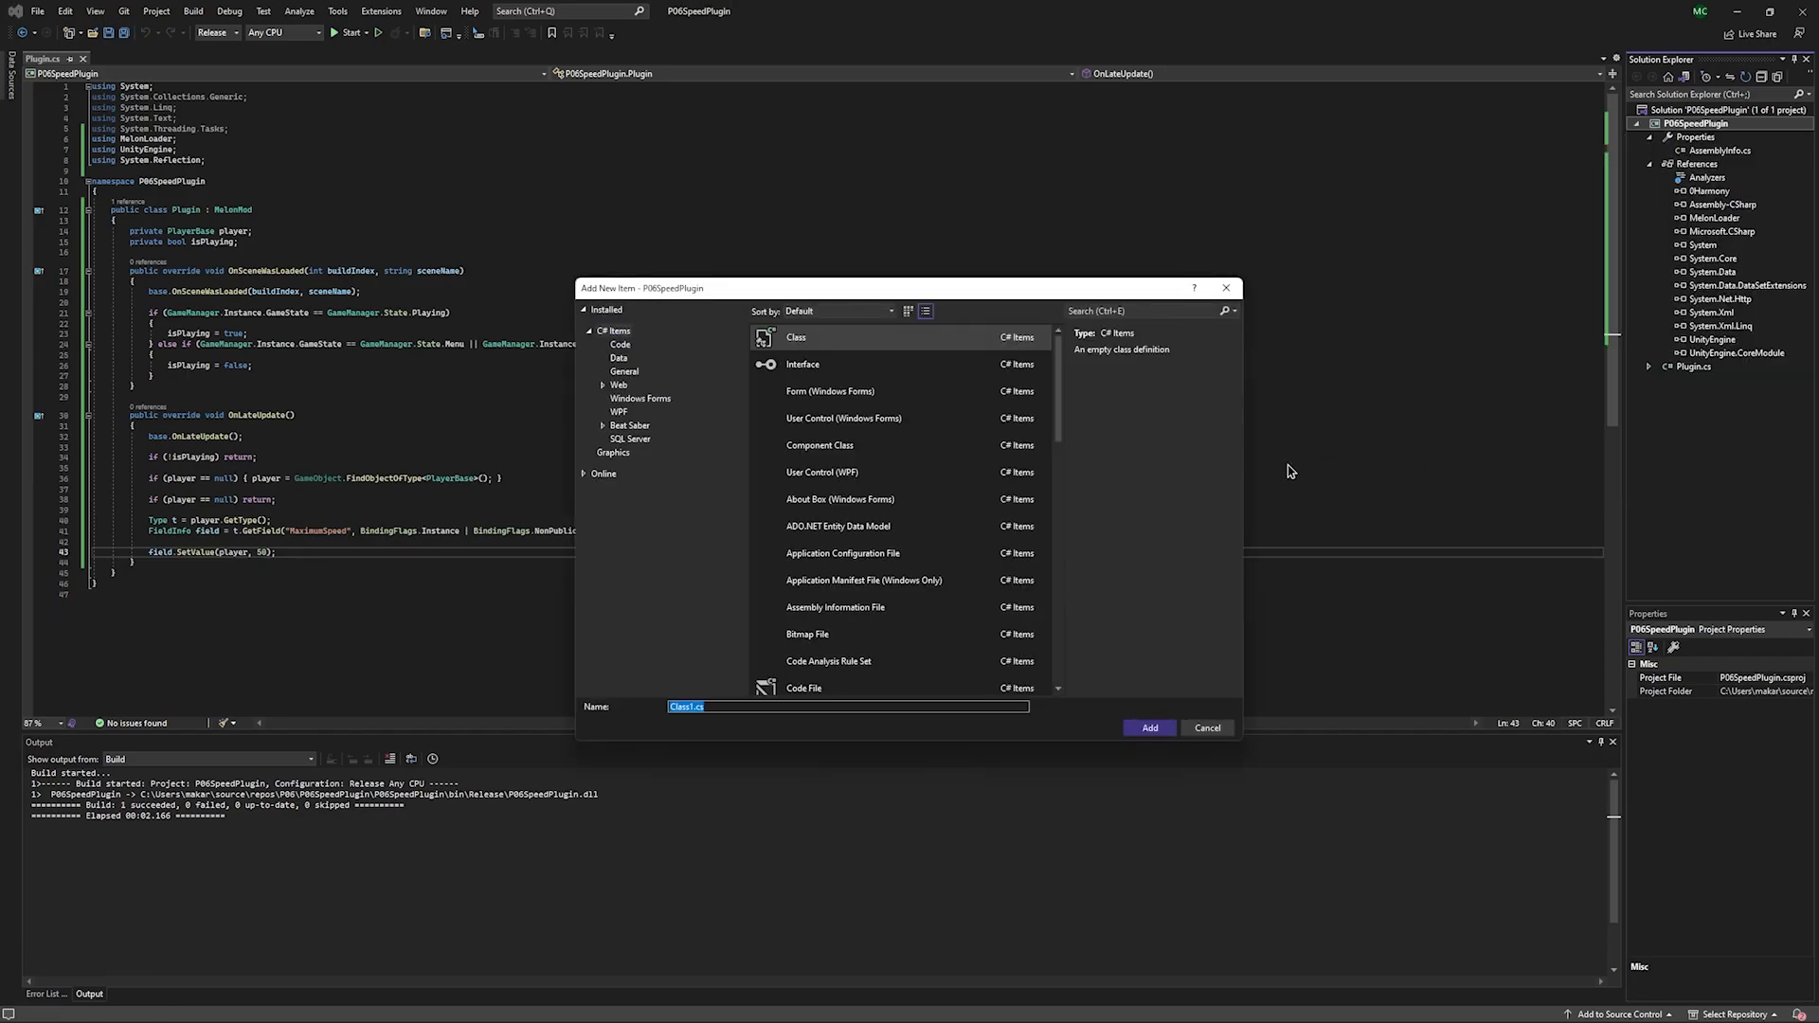
pyautogui.write('TestS')
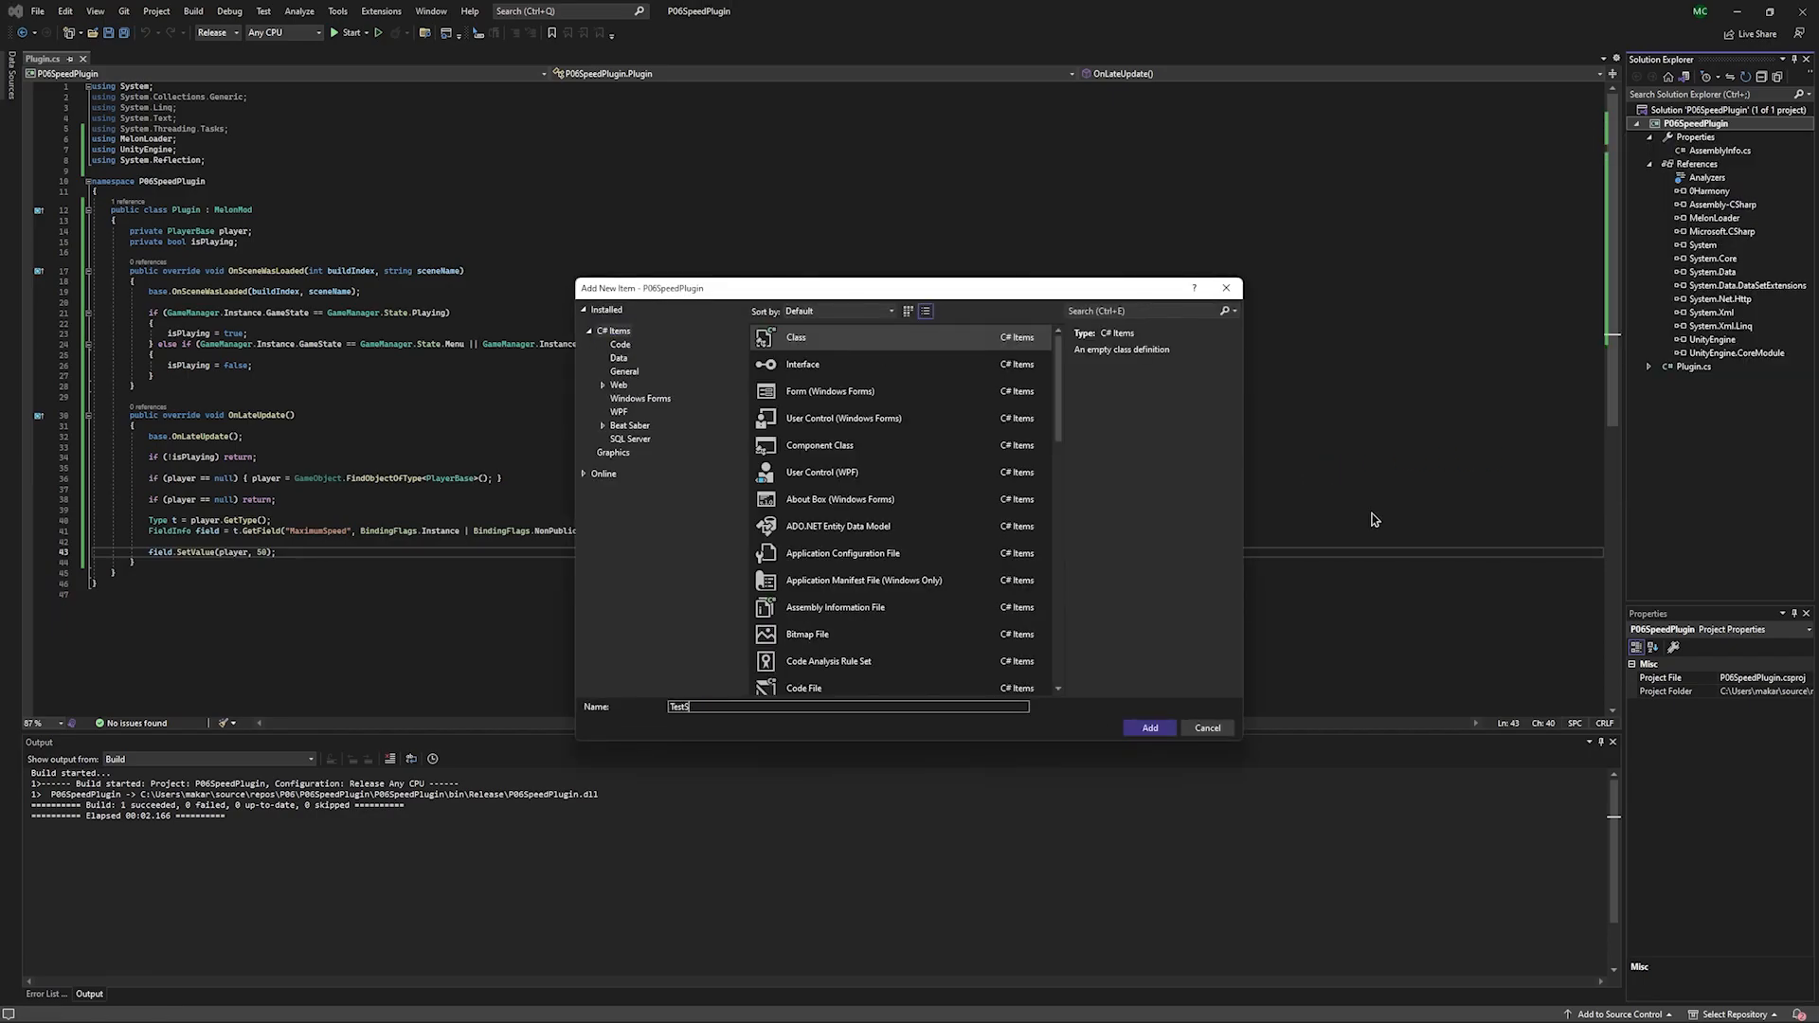
pyautogui.click(1148, 728)
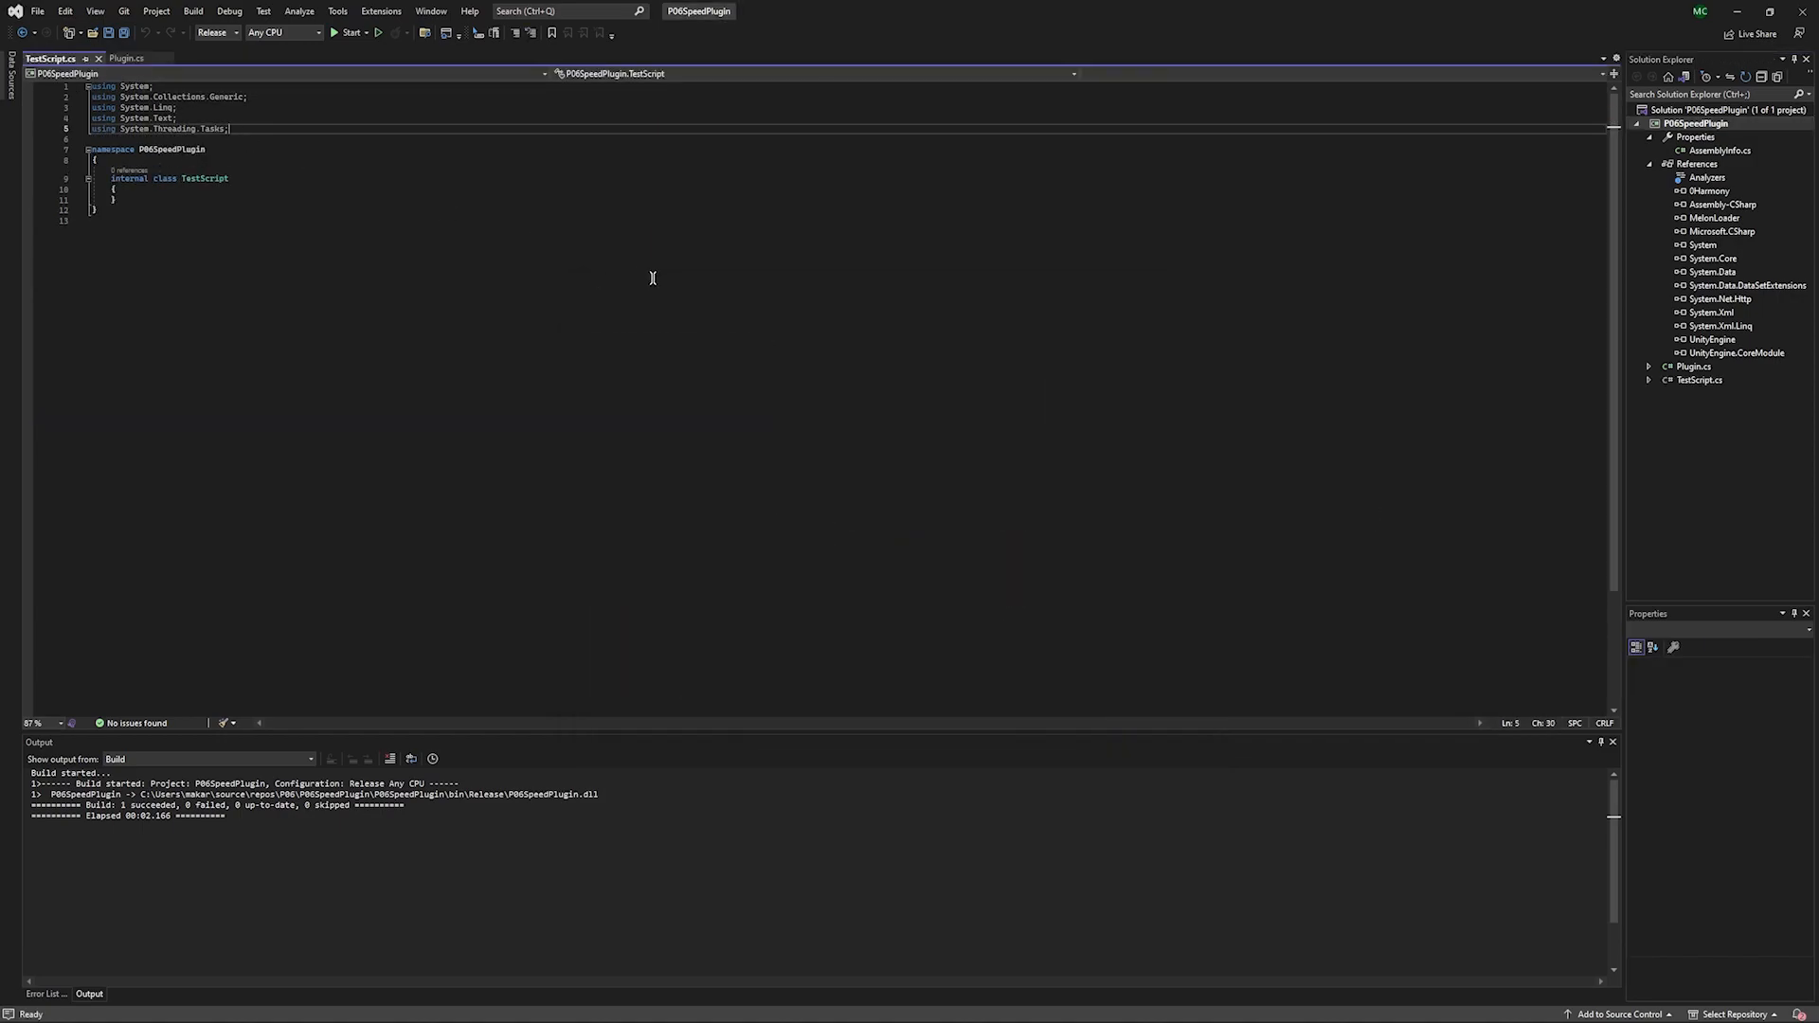
# Import UnityEngine and make TestScript derive from MonoBehaviour.
pyautogui.write('using')
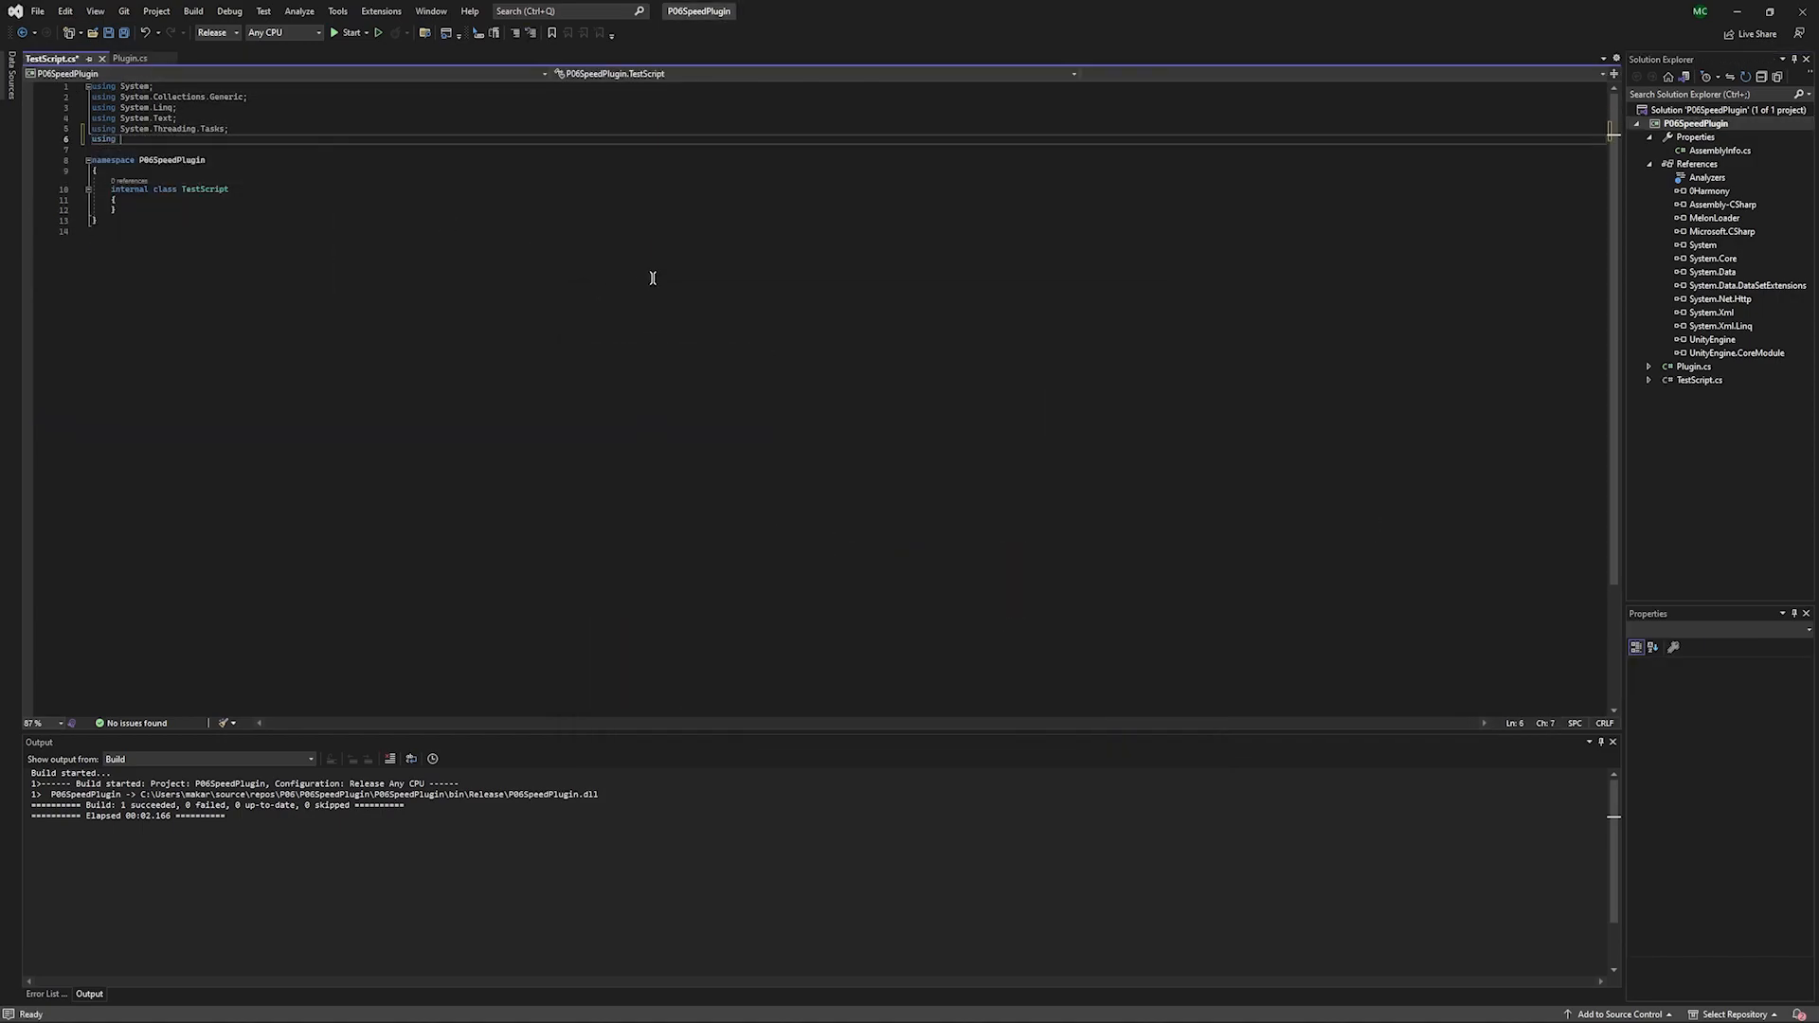
pyautogui.write('UnityEngine;')
pyautogui.click(846, 189)
pyautogui.write(' : M')
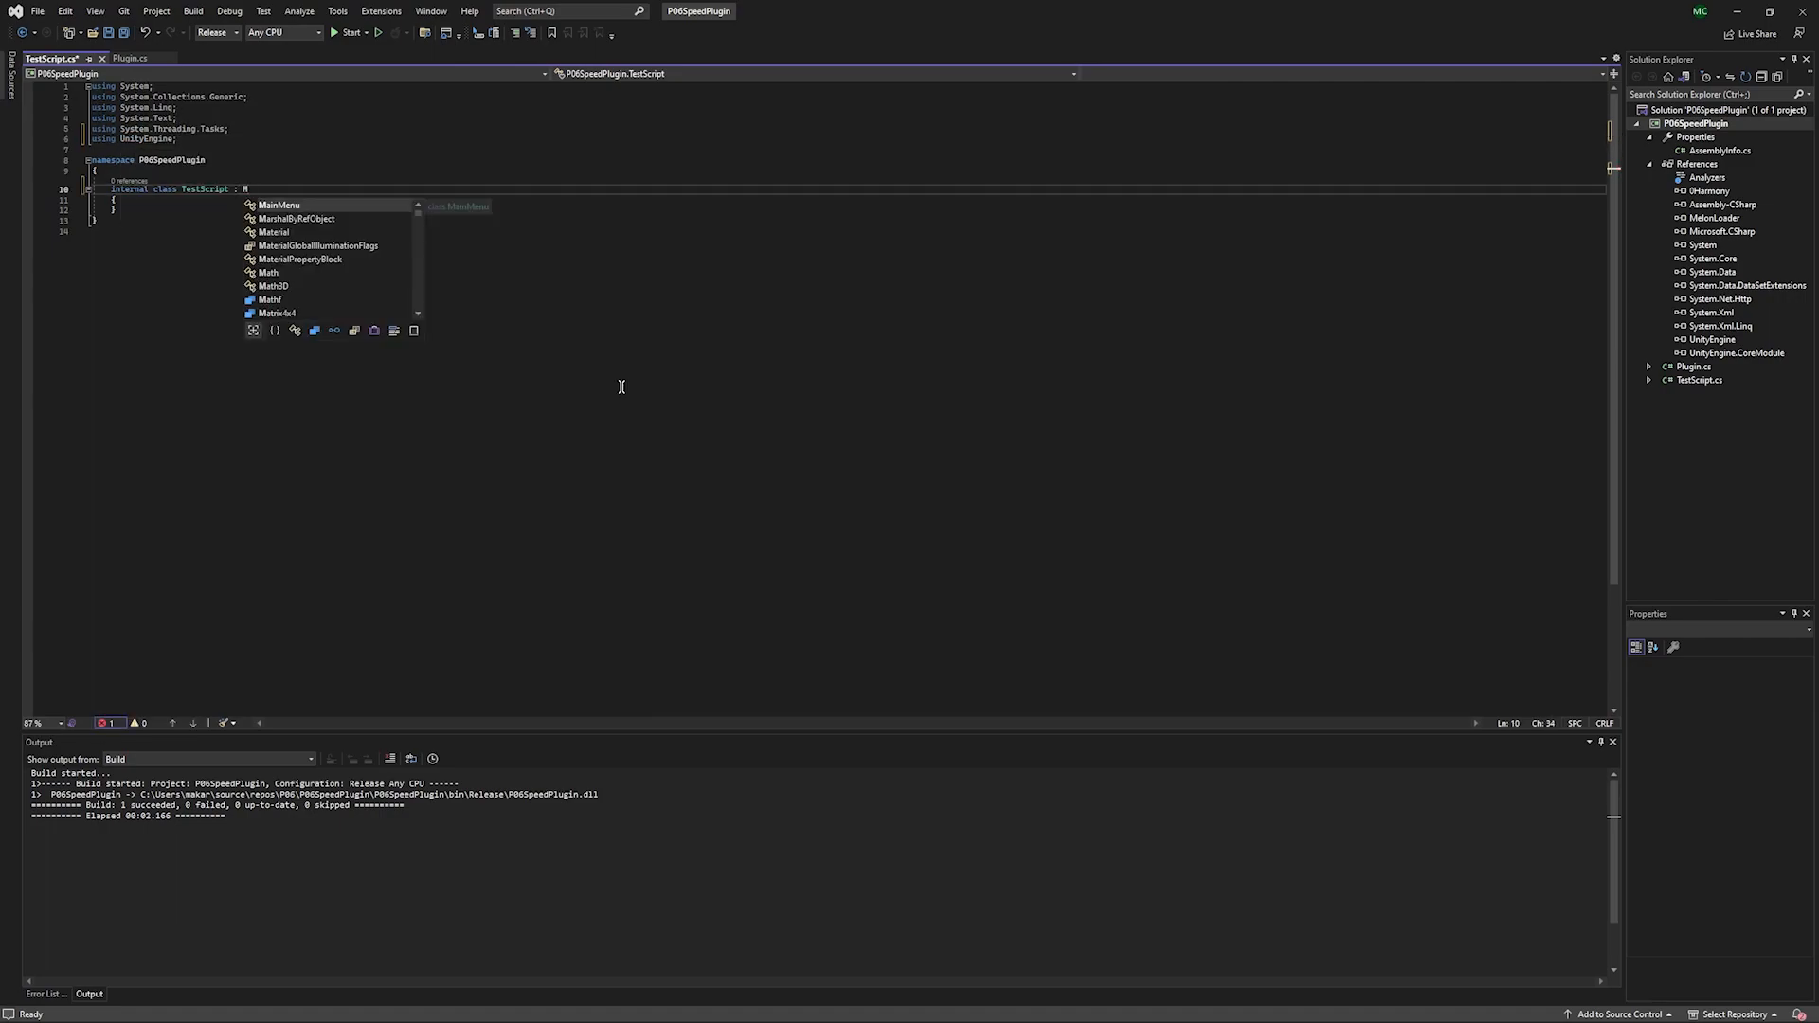
pyautogui.write('onoBehaviour')
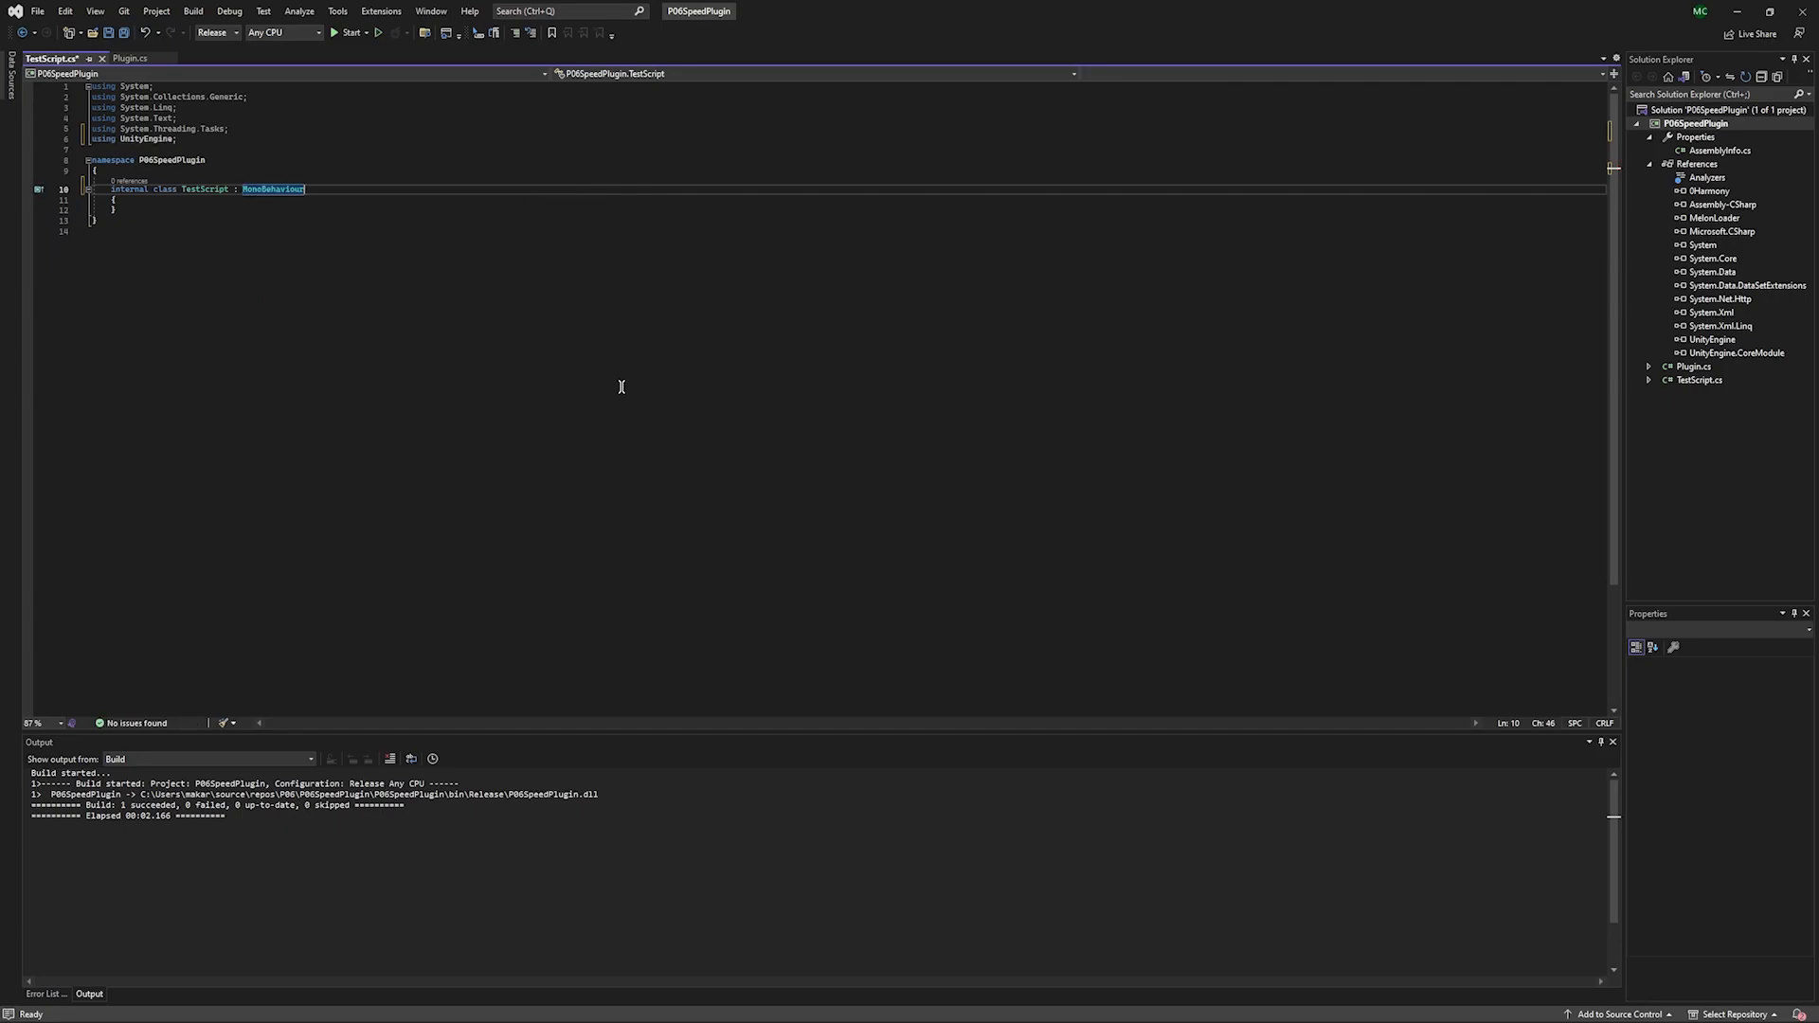
# Move OnLateUpdate from Plugin.cs, strip override and the base call, add public PlayerBase player.
pyautogui.click(130, 58)
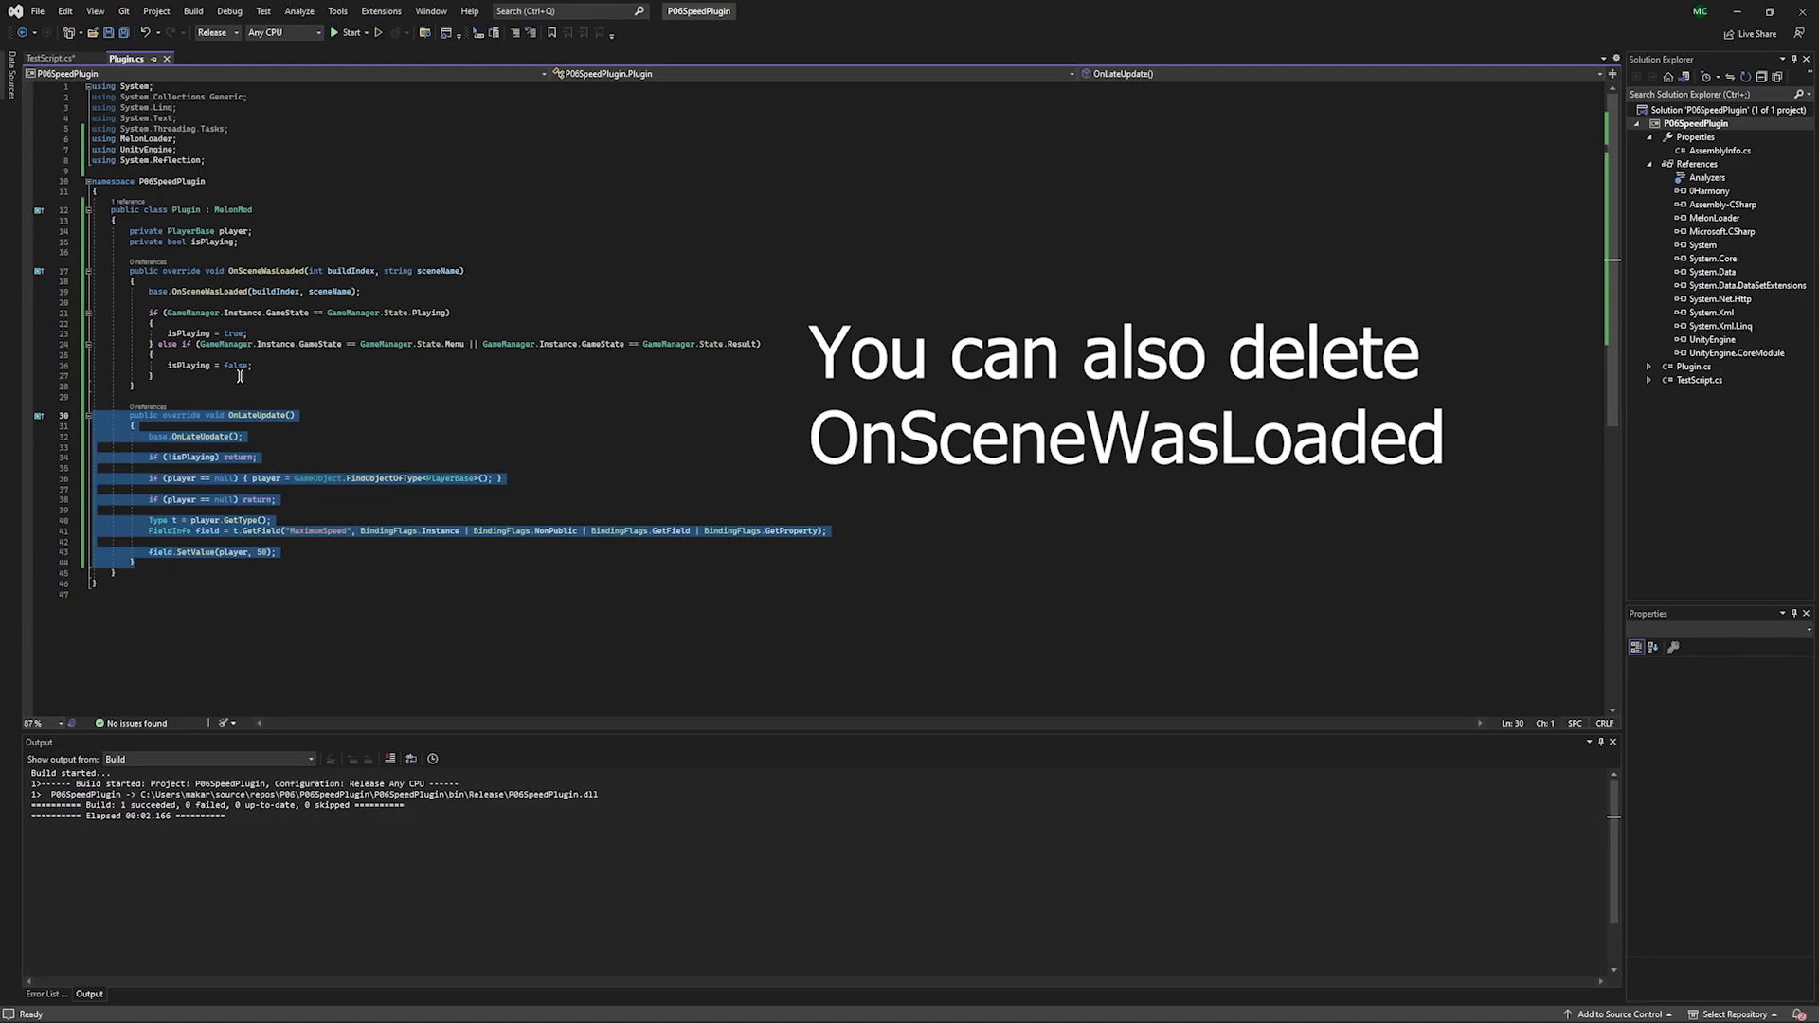
pyautogui.click(51, 57)
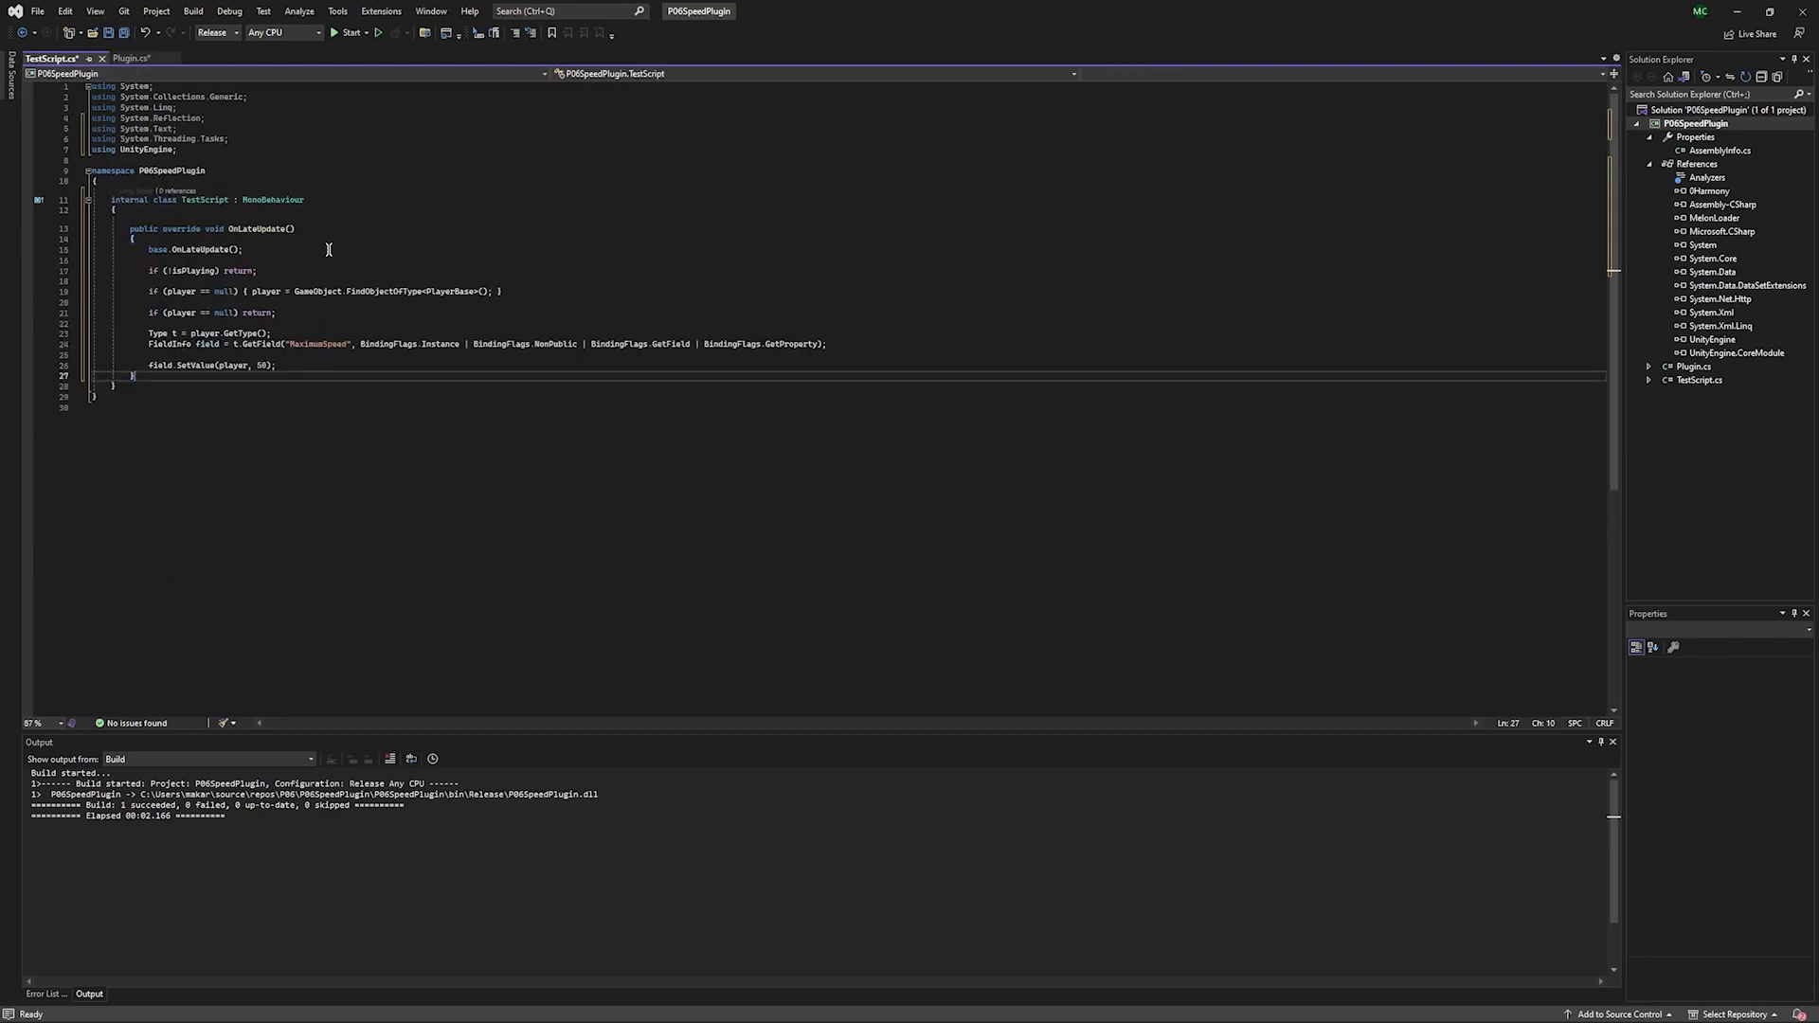
pyautogui.doubleClick(183, 229)
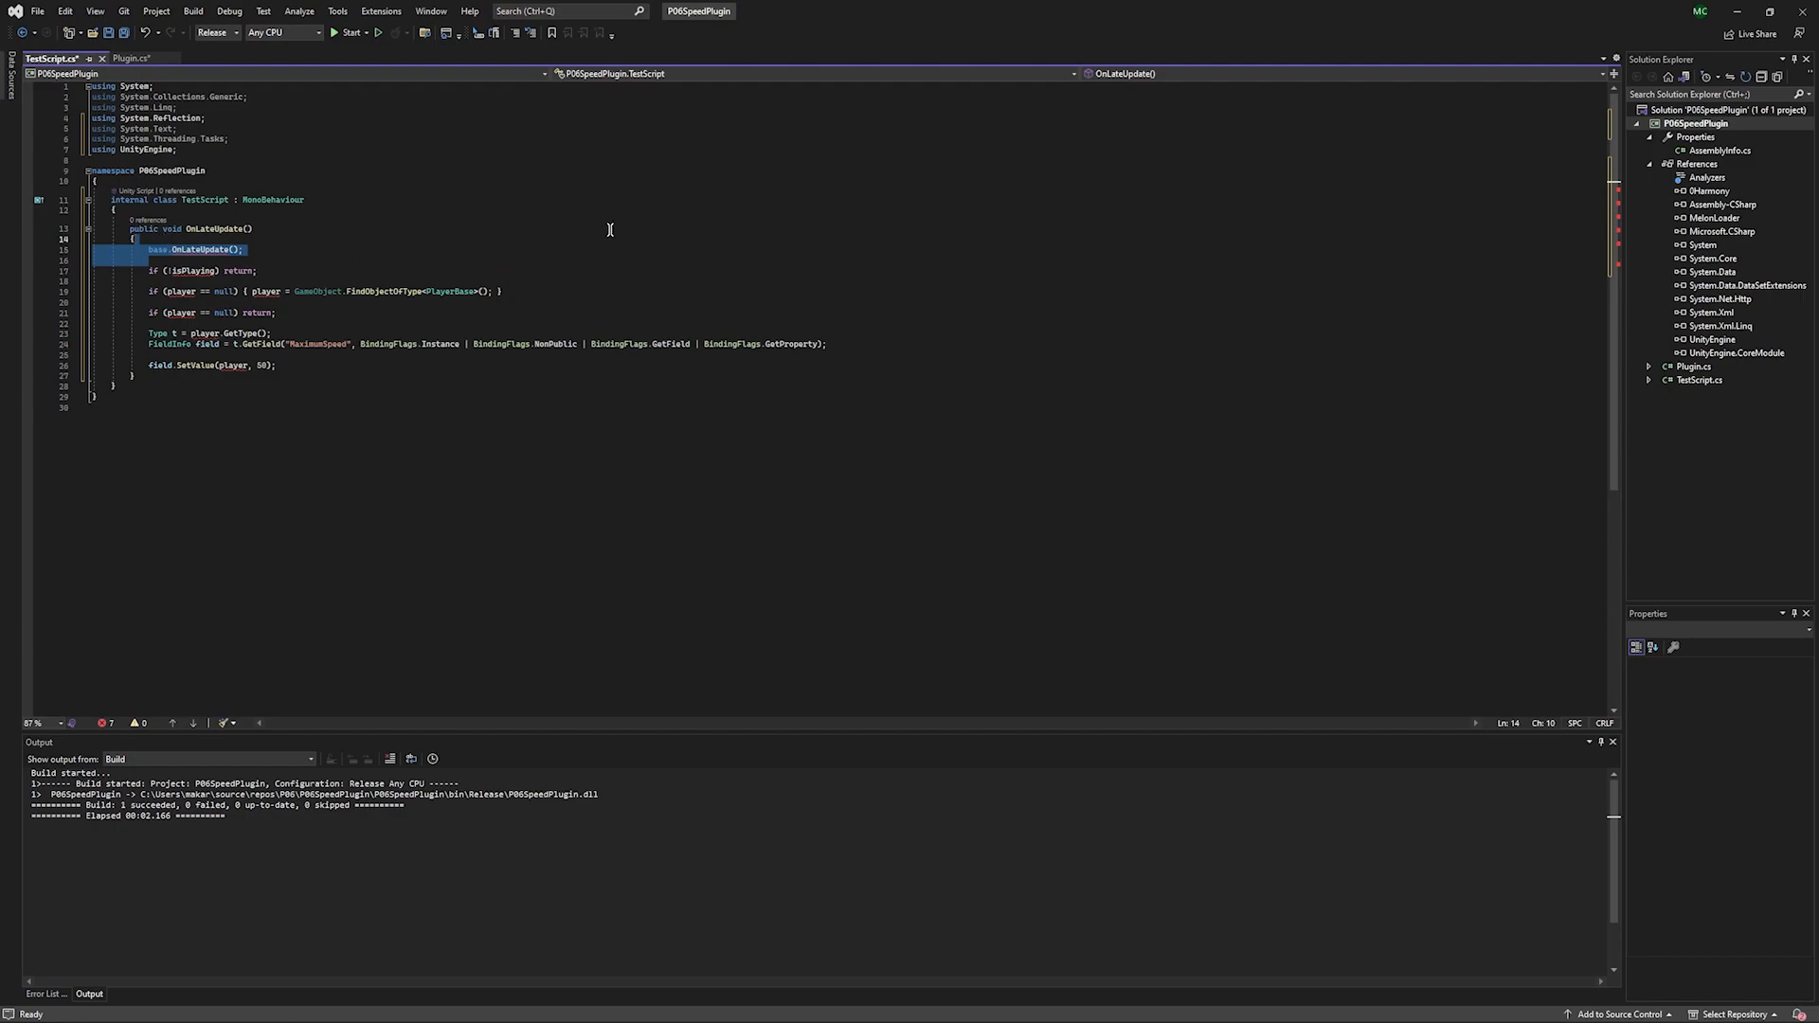
pyautogui.press('Delete')
pyautogui.write('public PlayerBase')
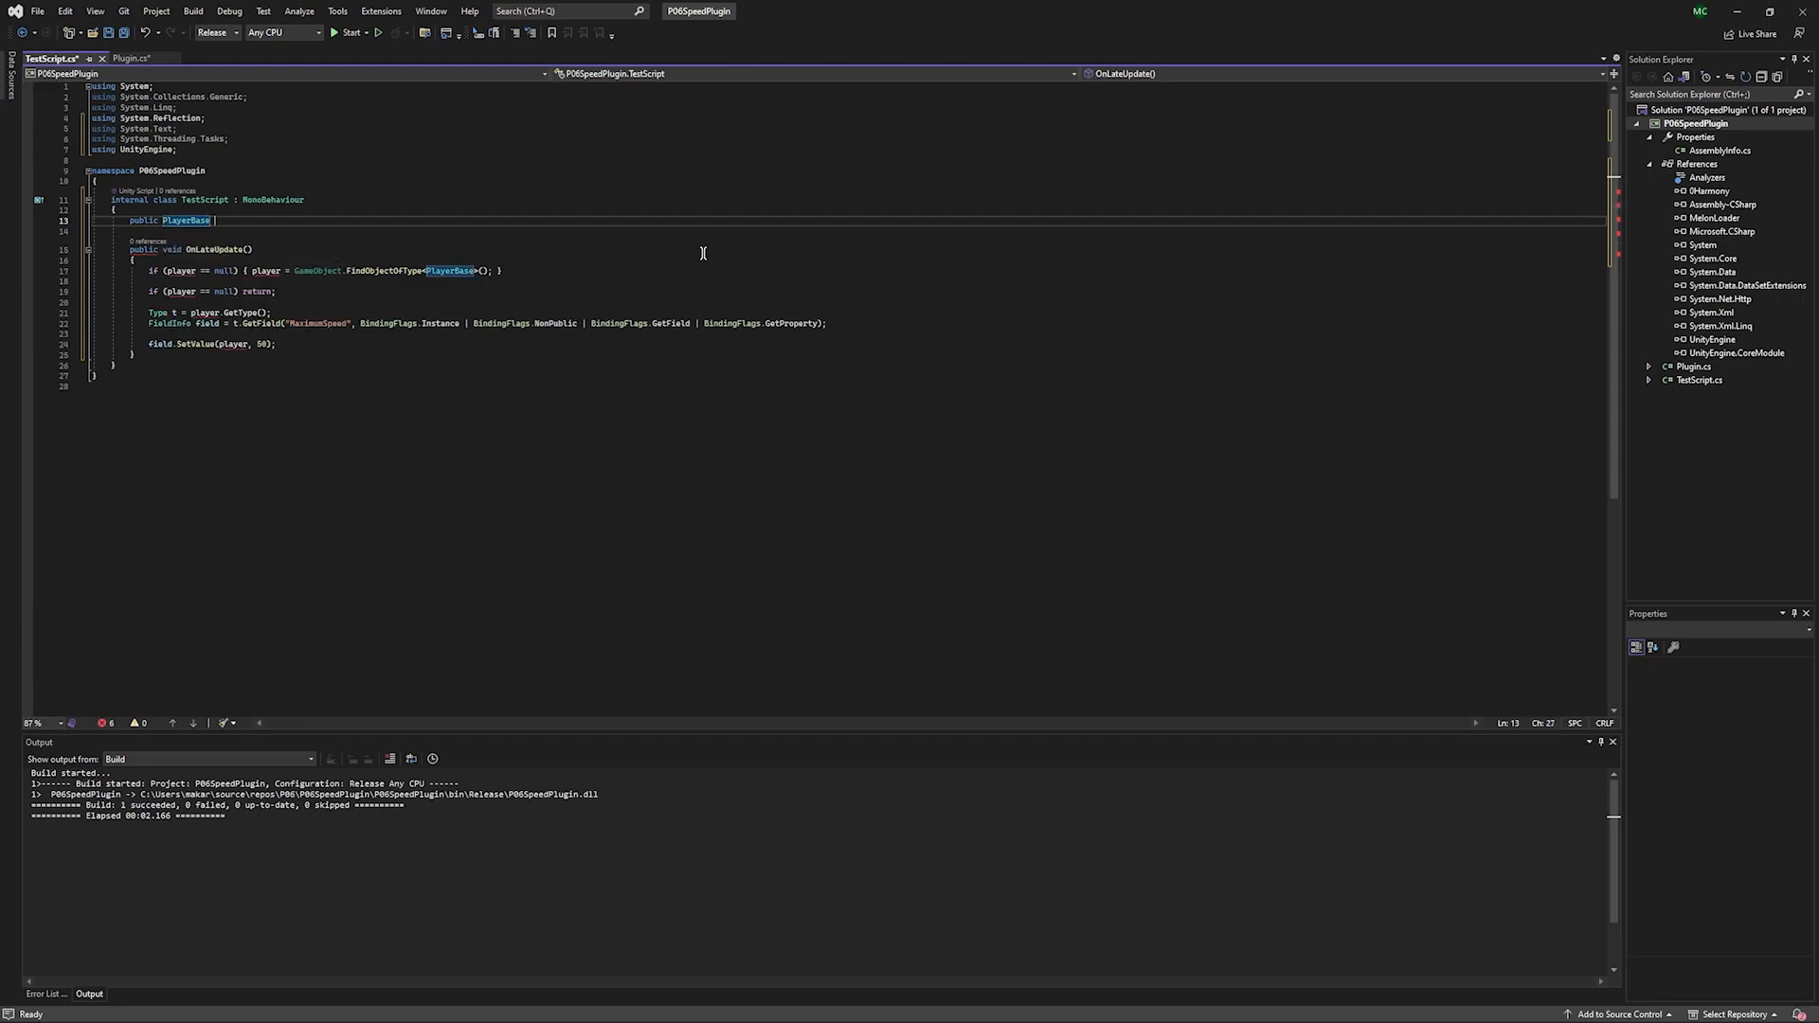
pyautogui.write('player;')
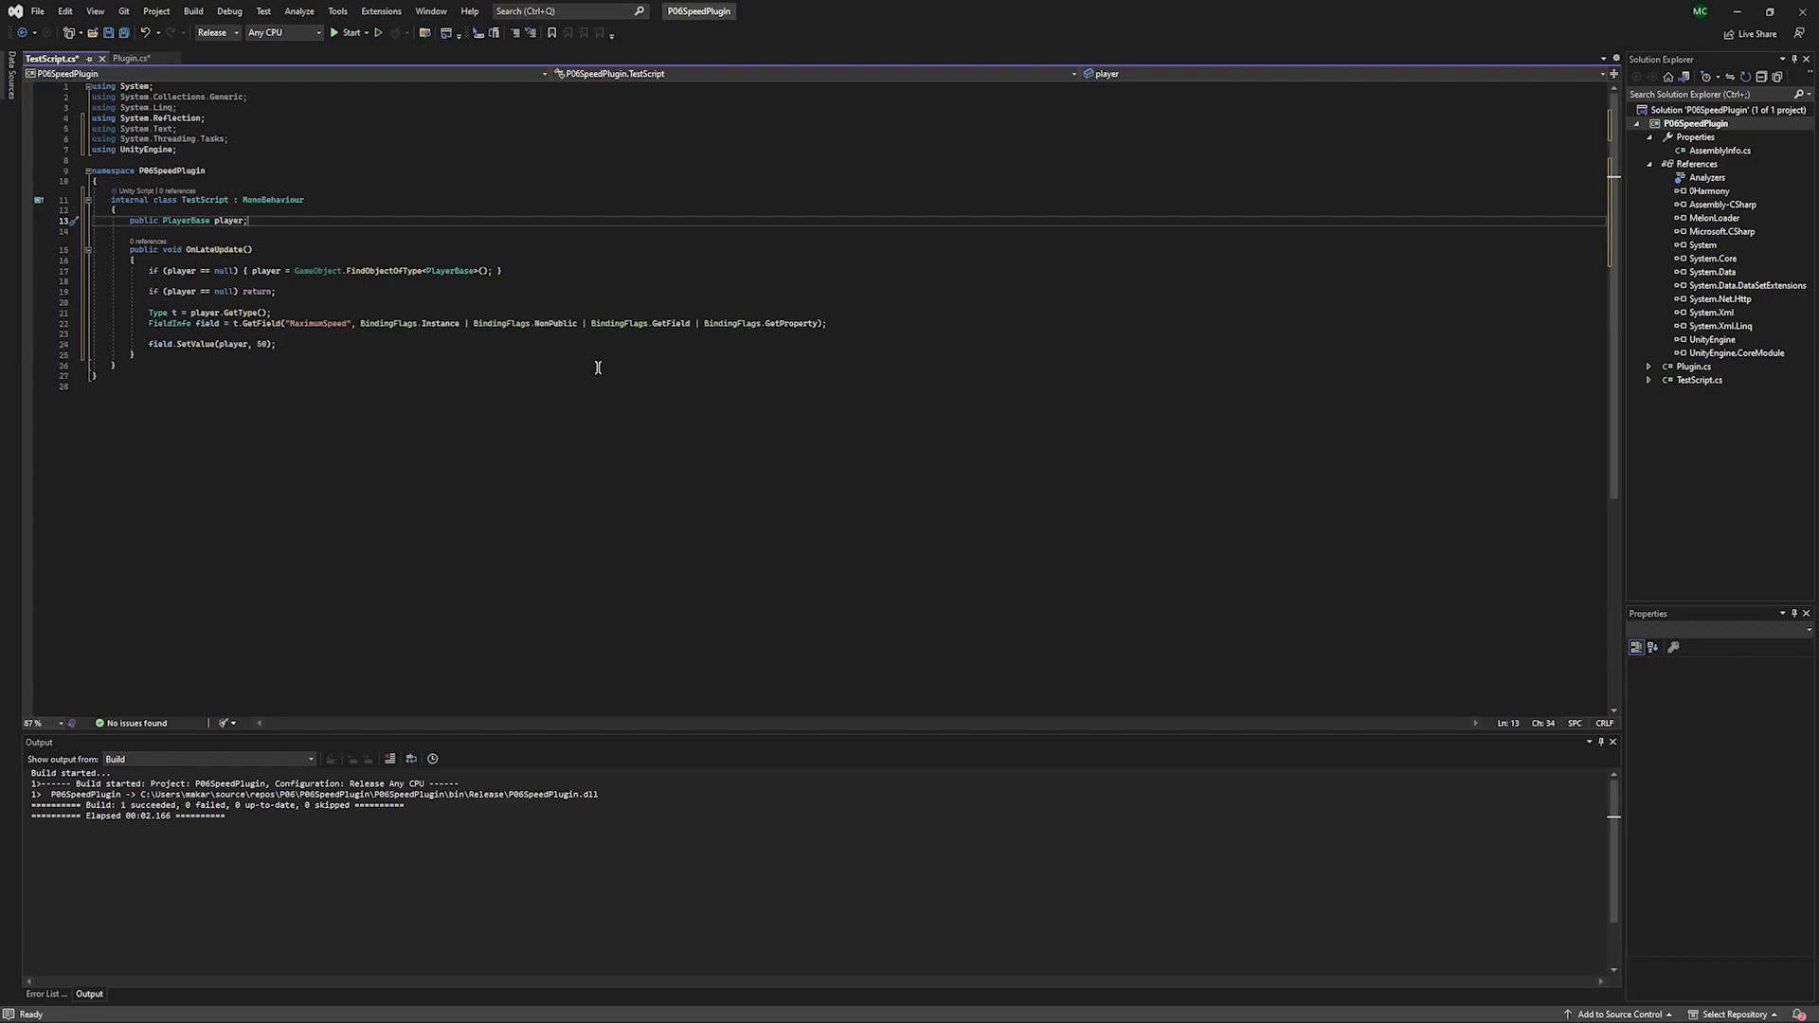
pyautogui.click(192, 10)
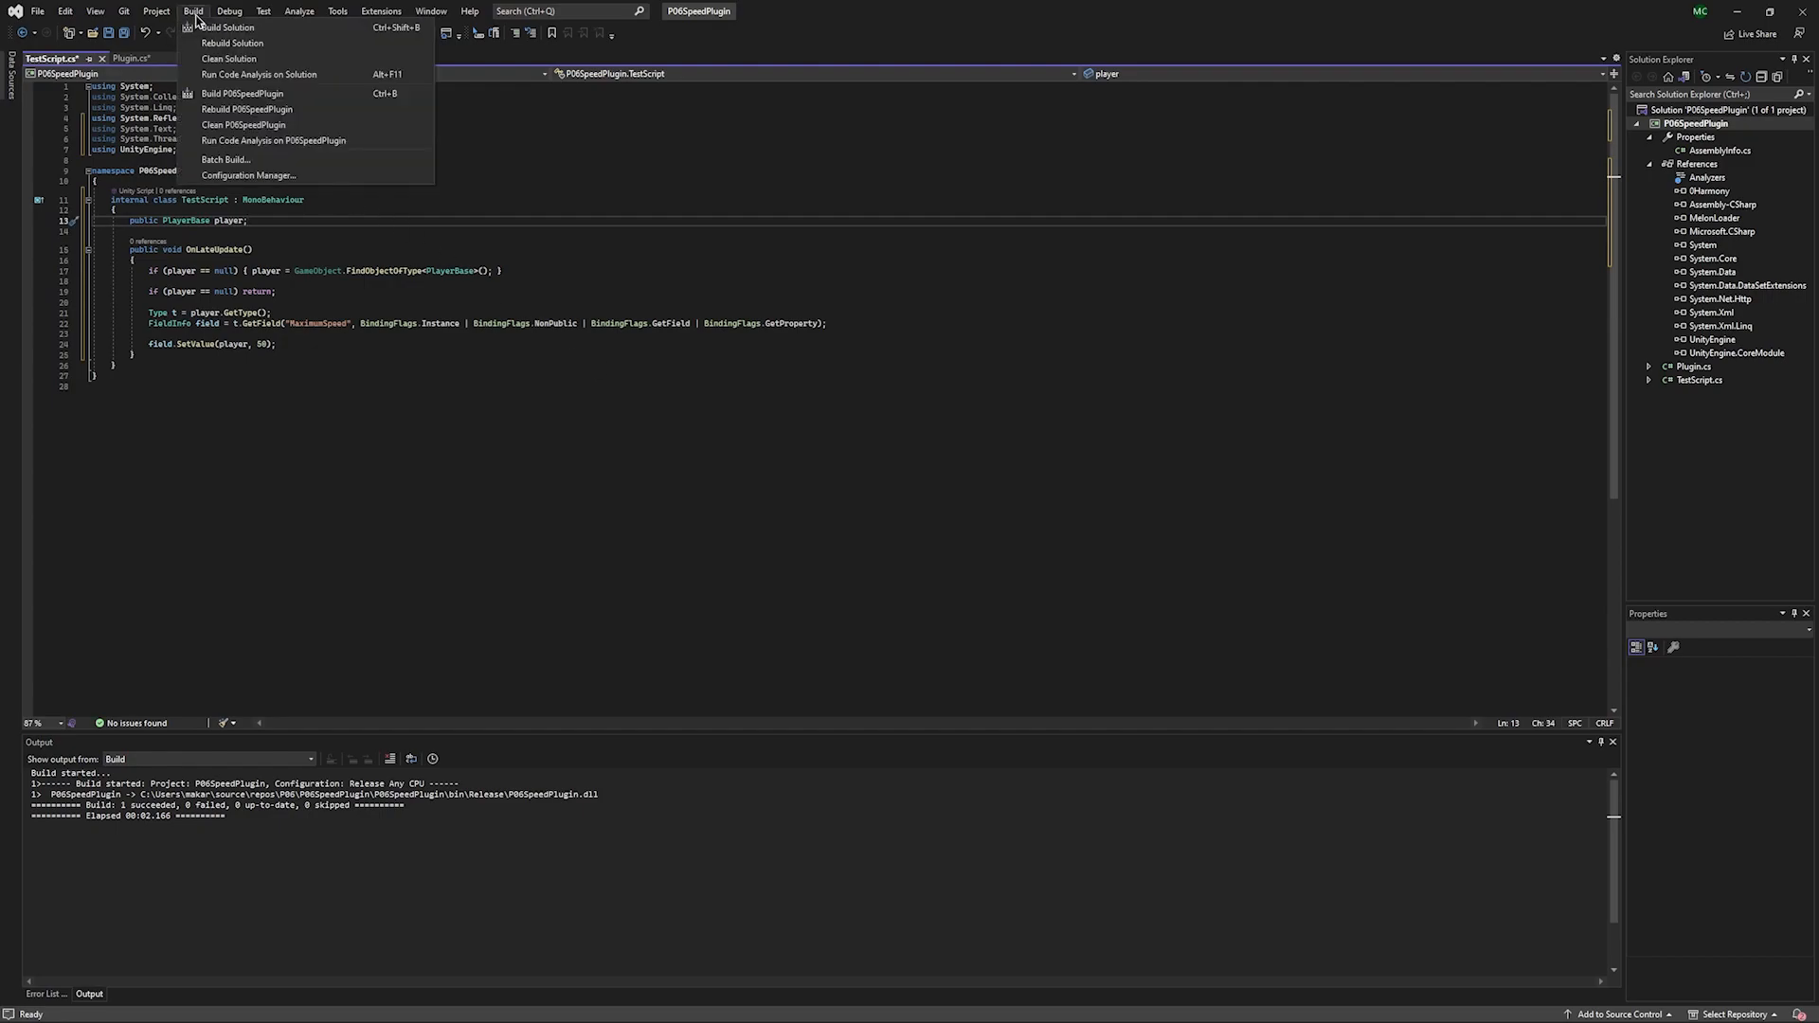
pyautogui.click(851, 114)
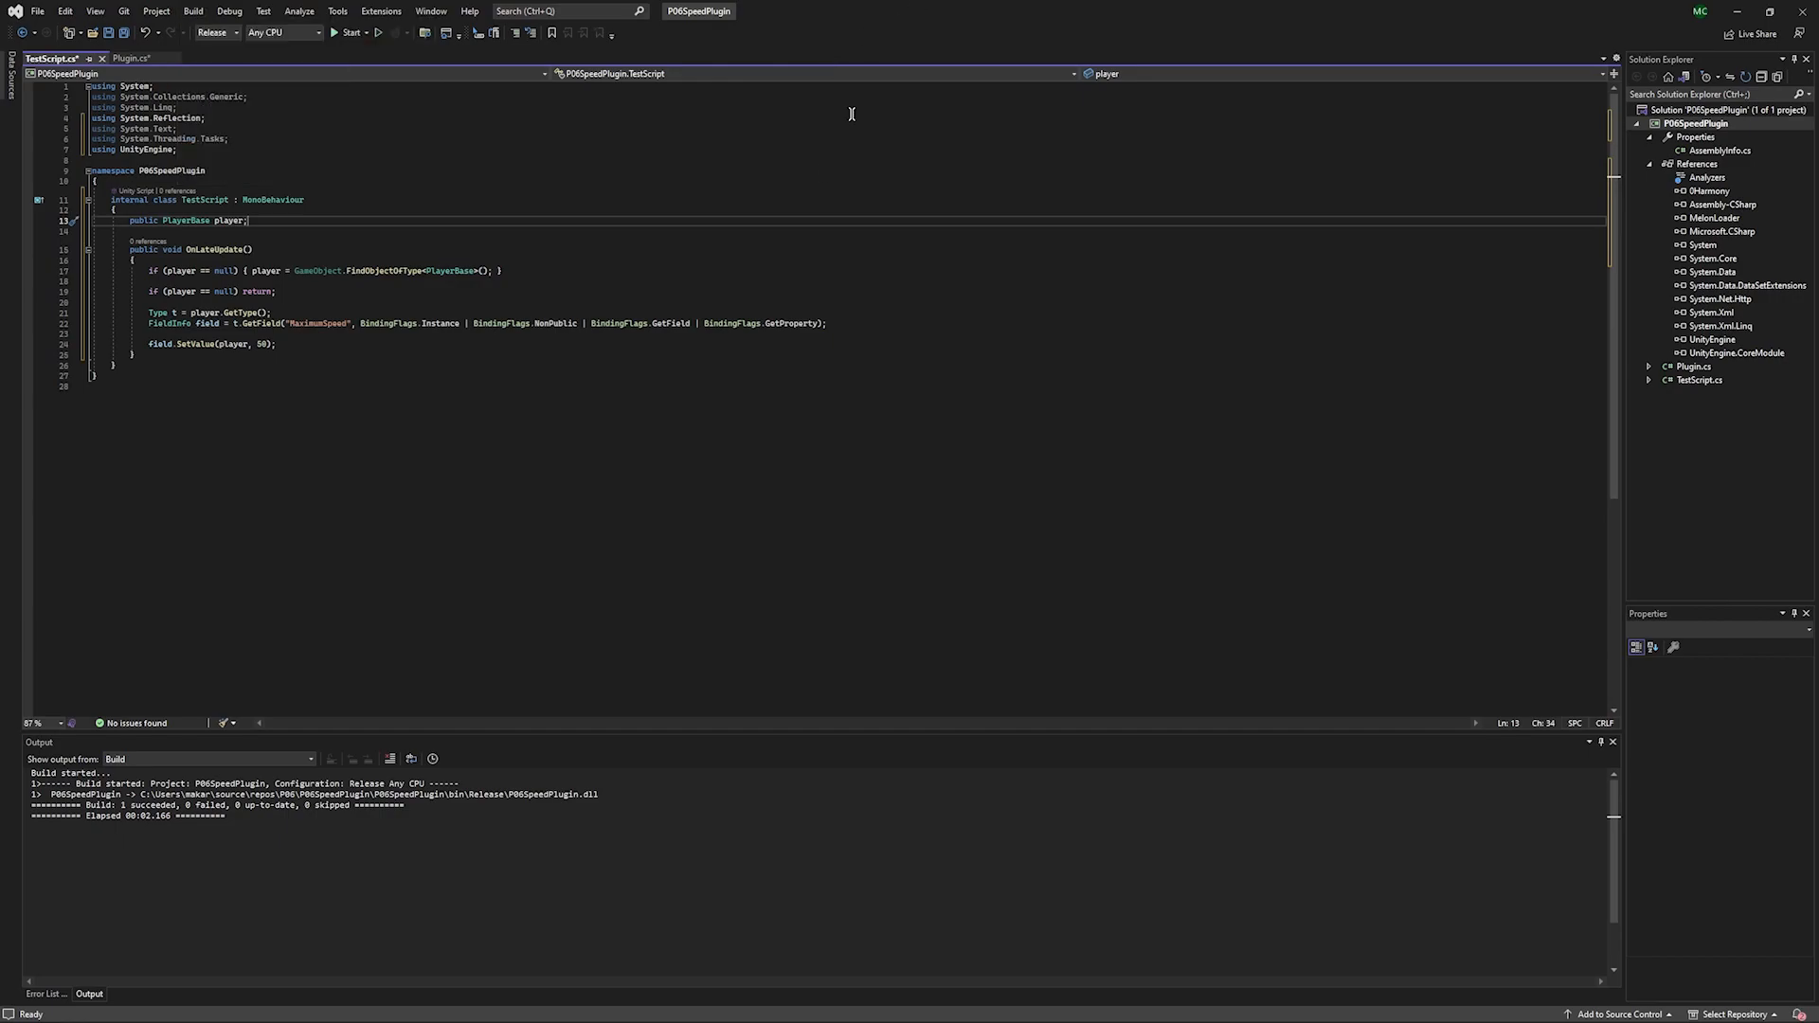
pyautogui.moveTo(343, 364)
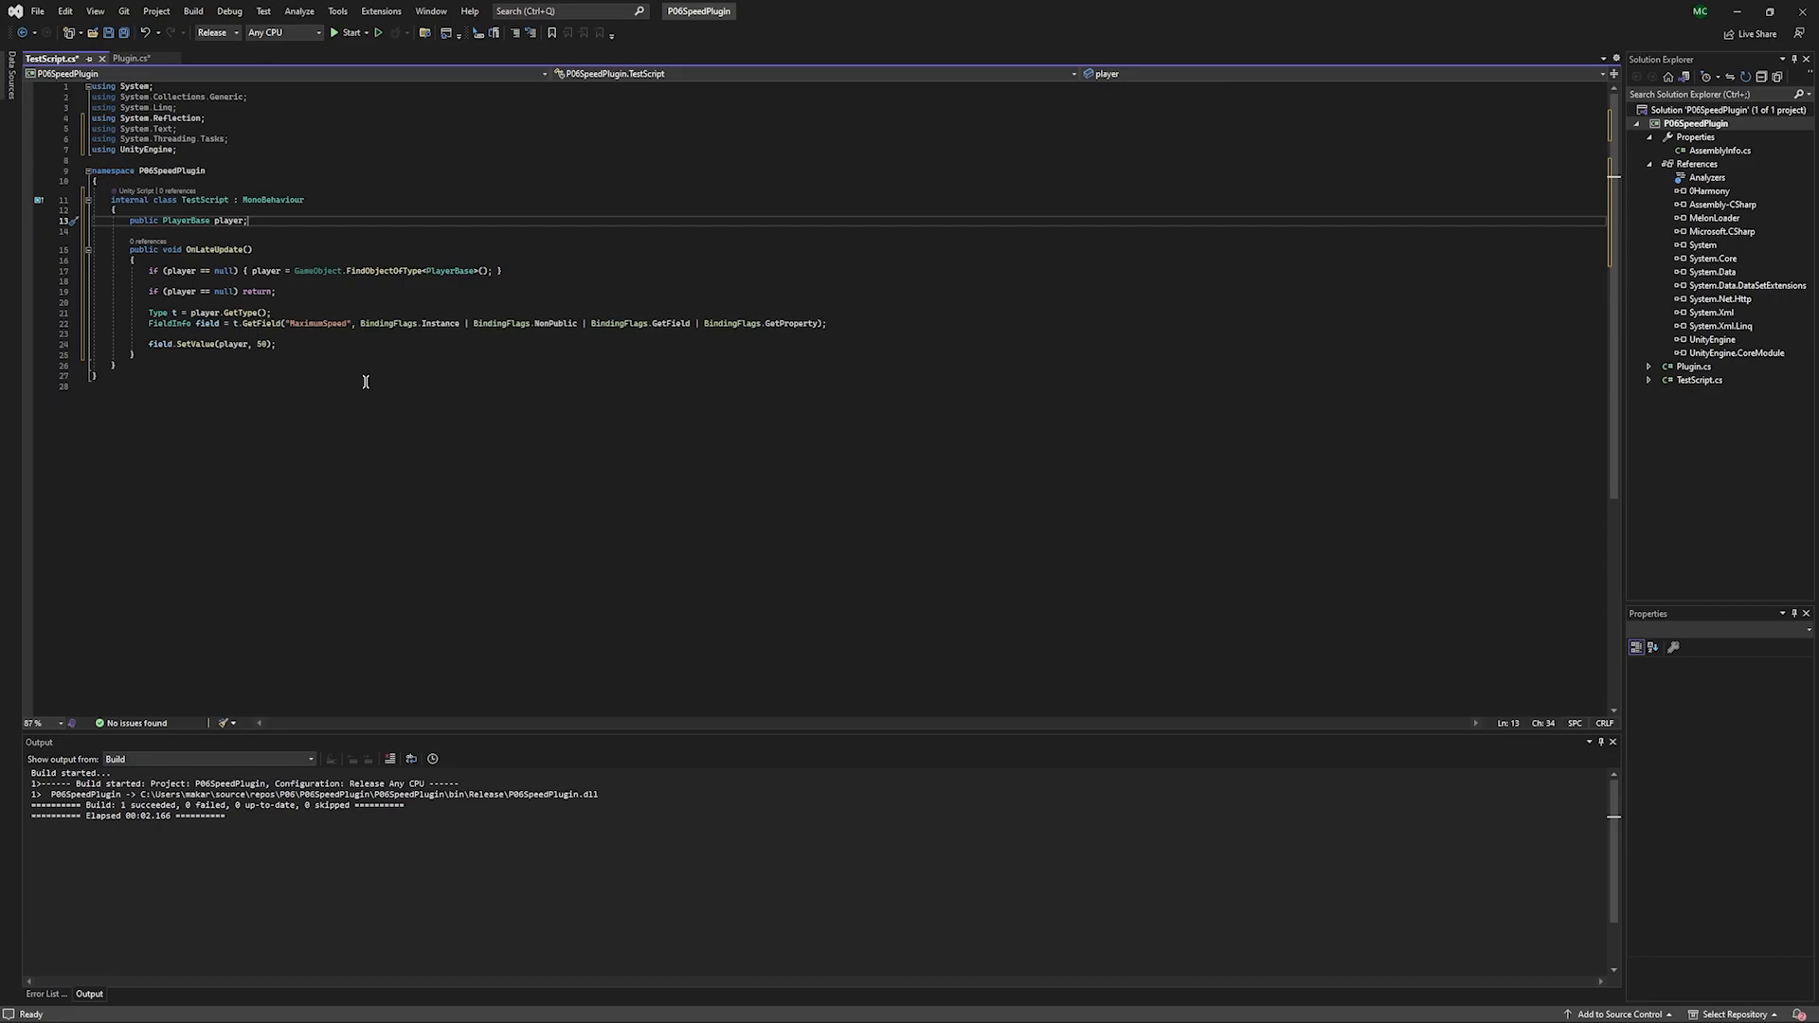
pyautogui.moveTo(1142, 484)
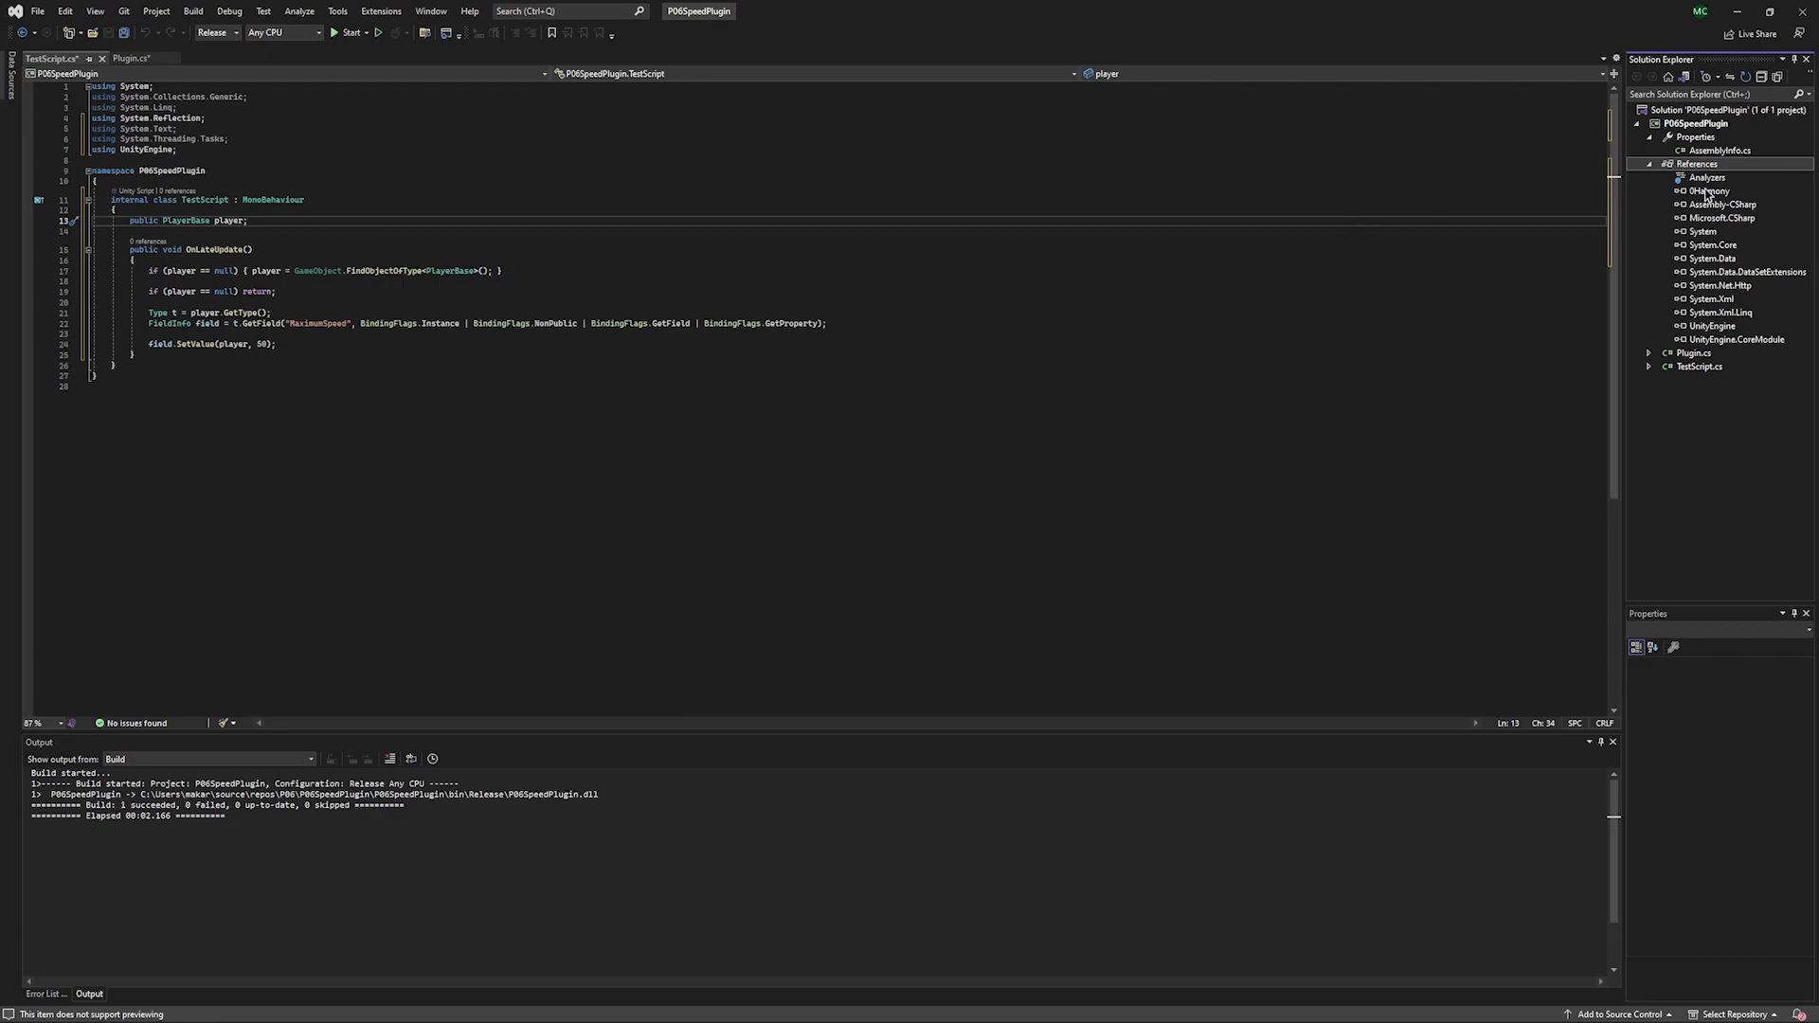
# Remove the 0Harmony, Assembly-CSharp and MelonLoader references, keeping UnityEngine, then return to TestScript.
pyautogui.click(1725, 190)
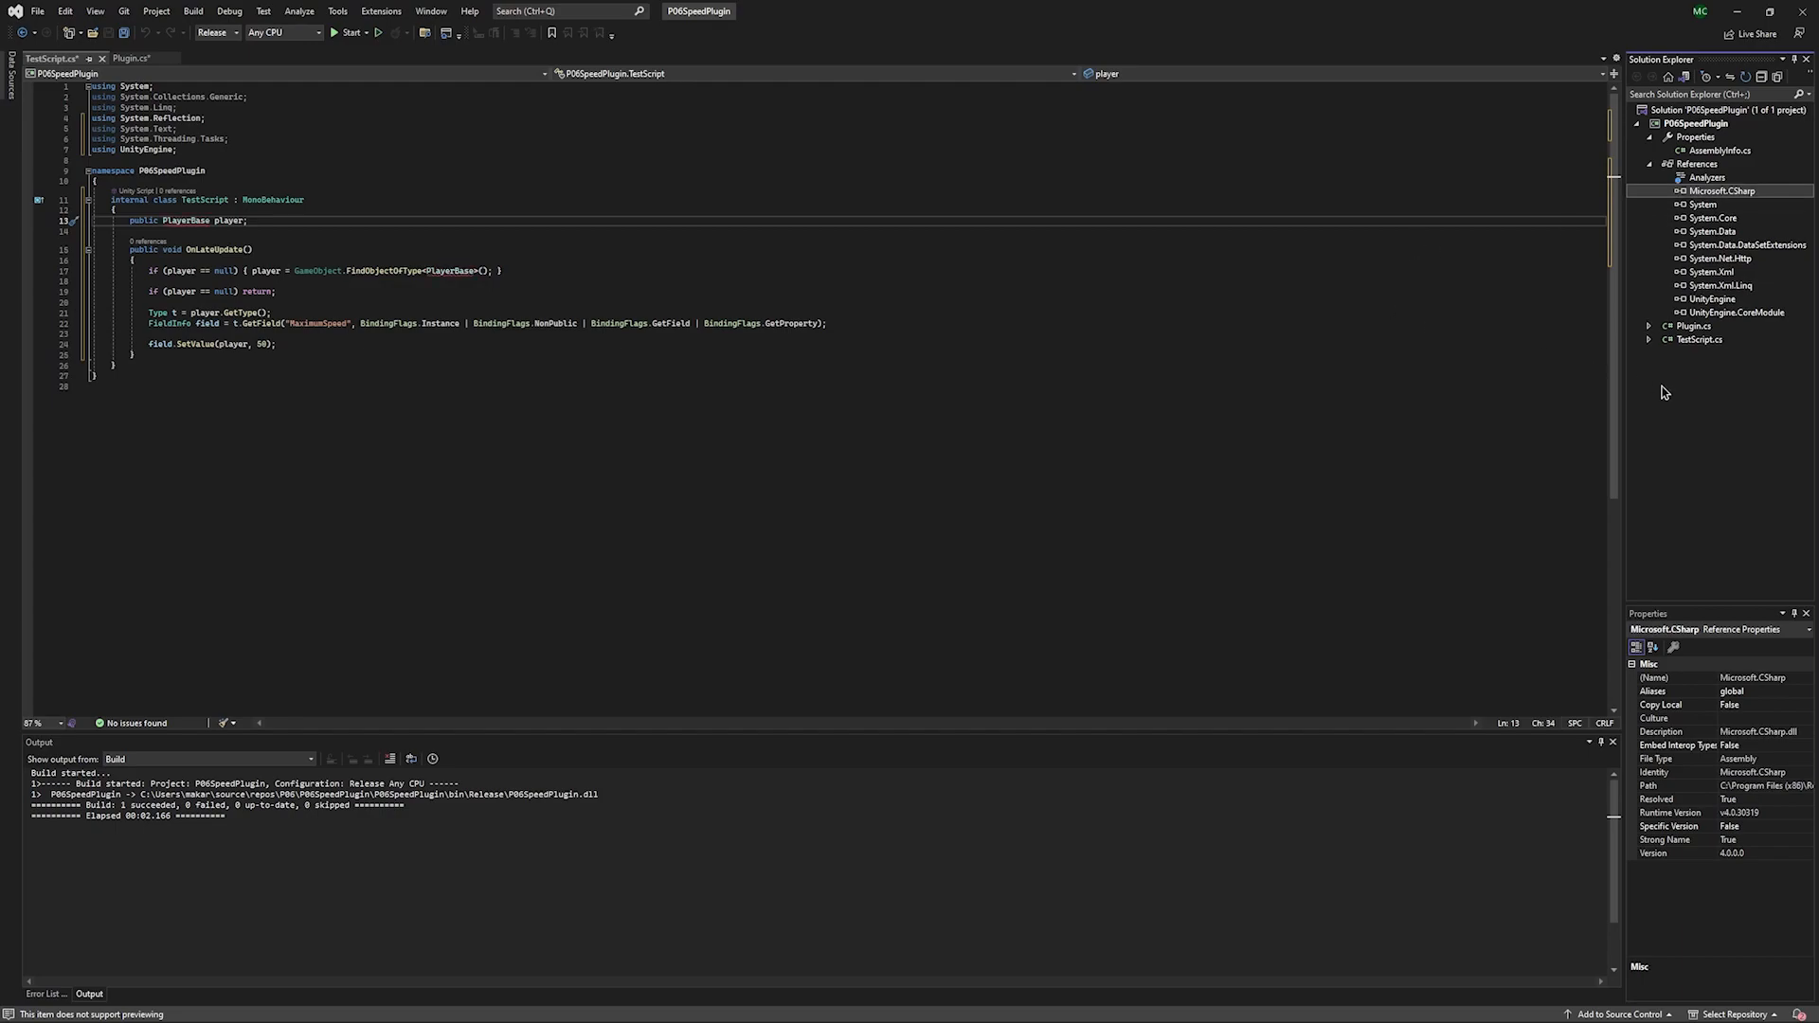
pyautogui.click(1711, 298)
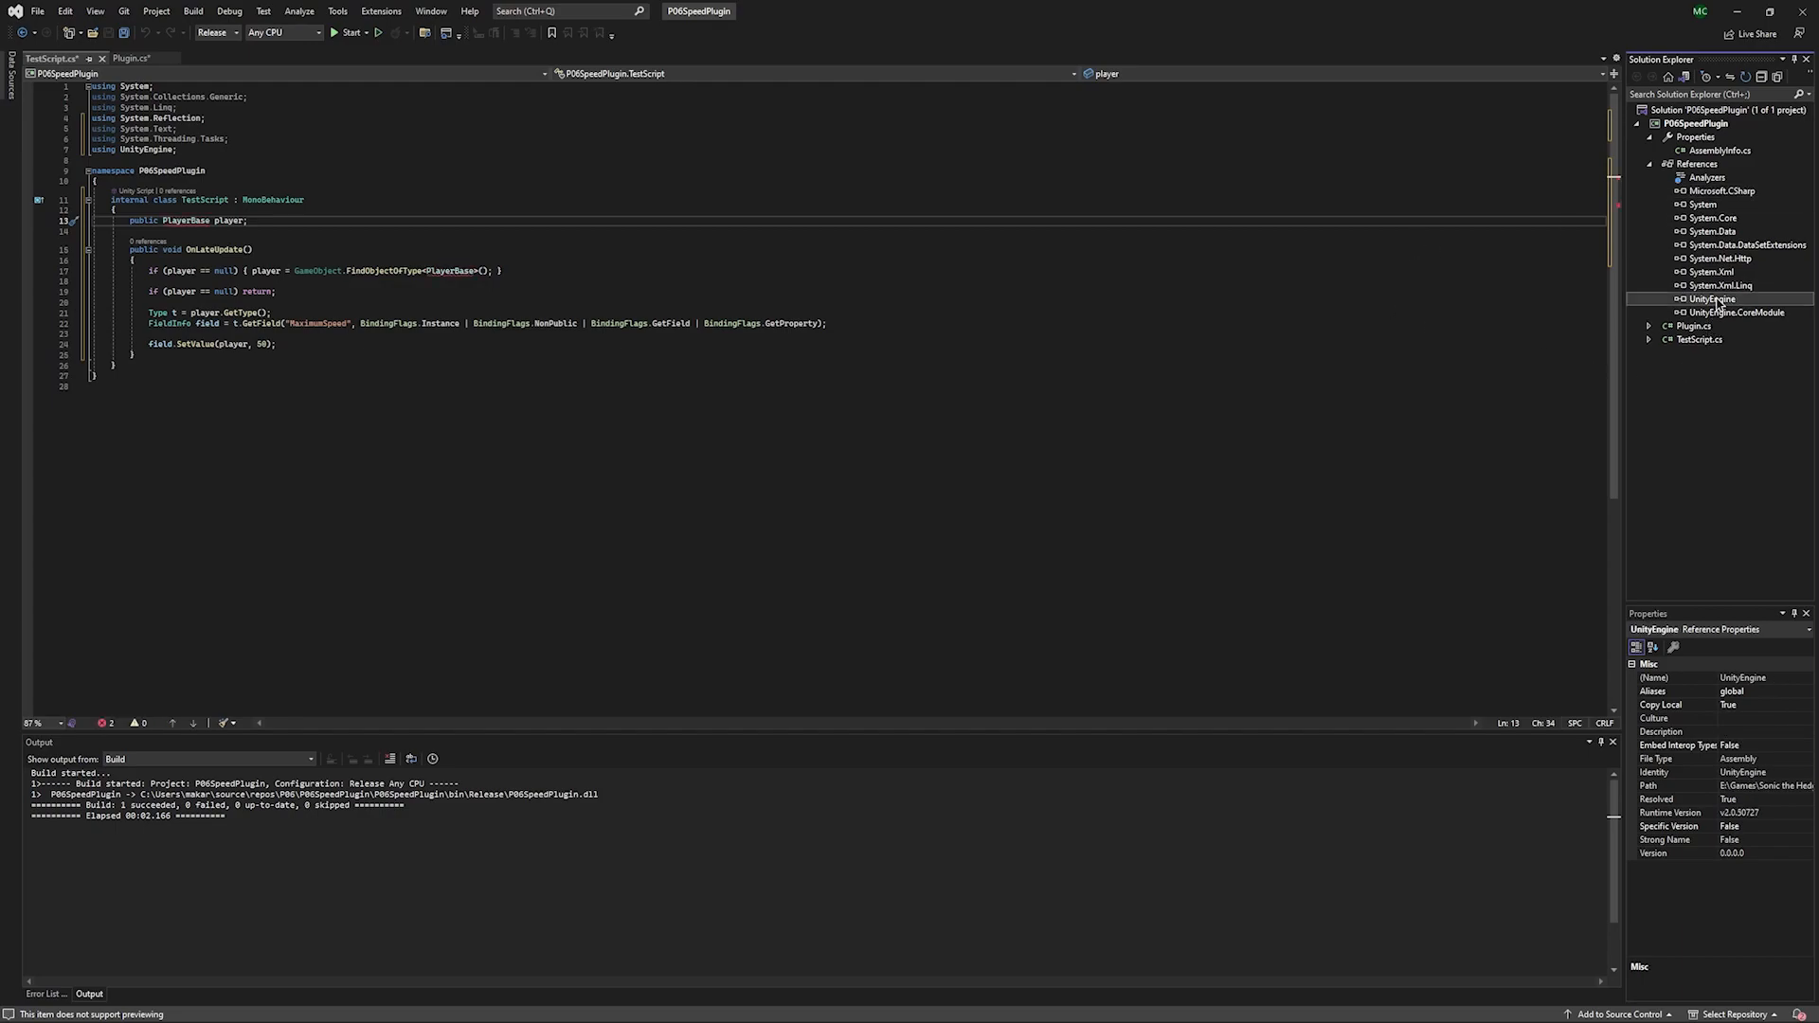
pyautogui.click(541, 231)
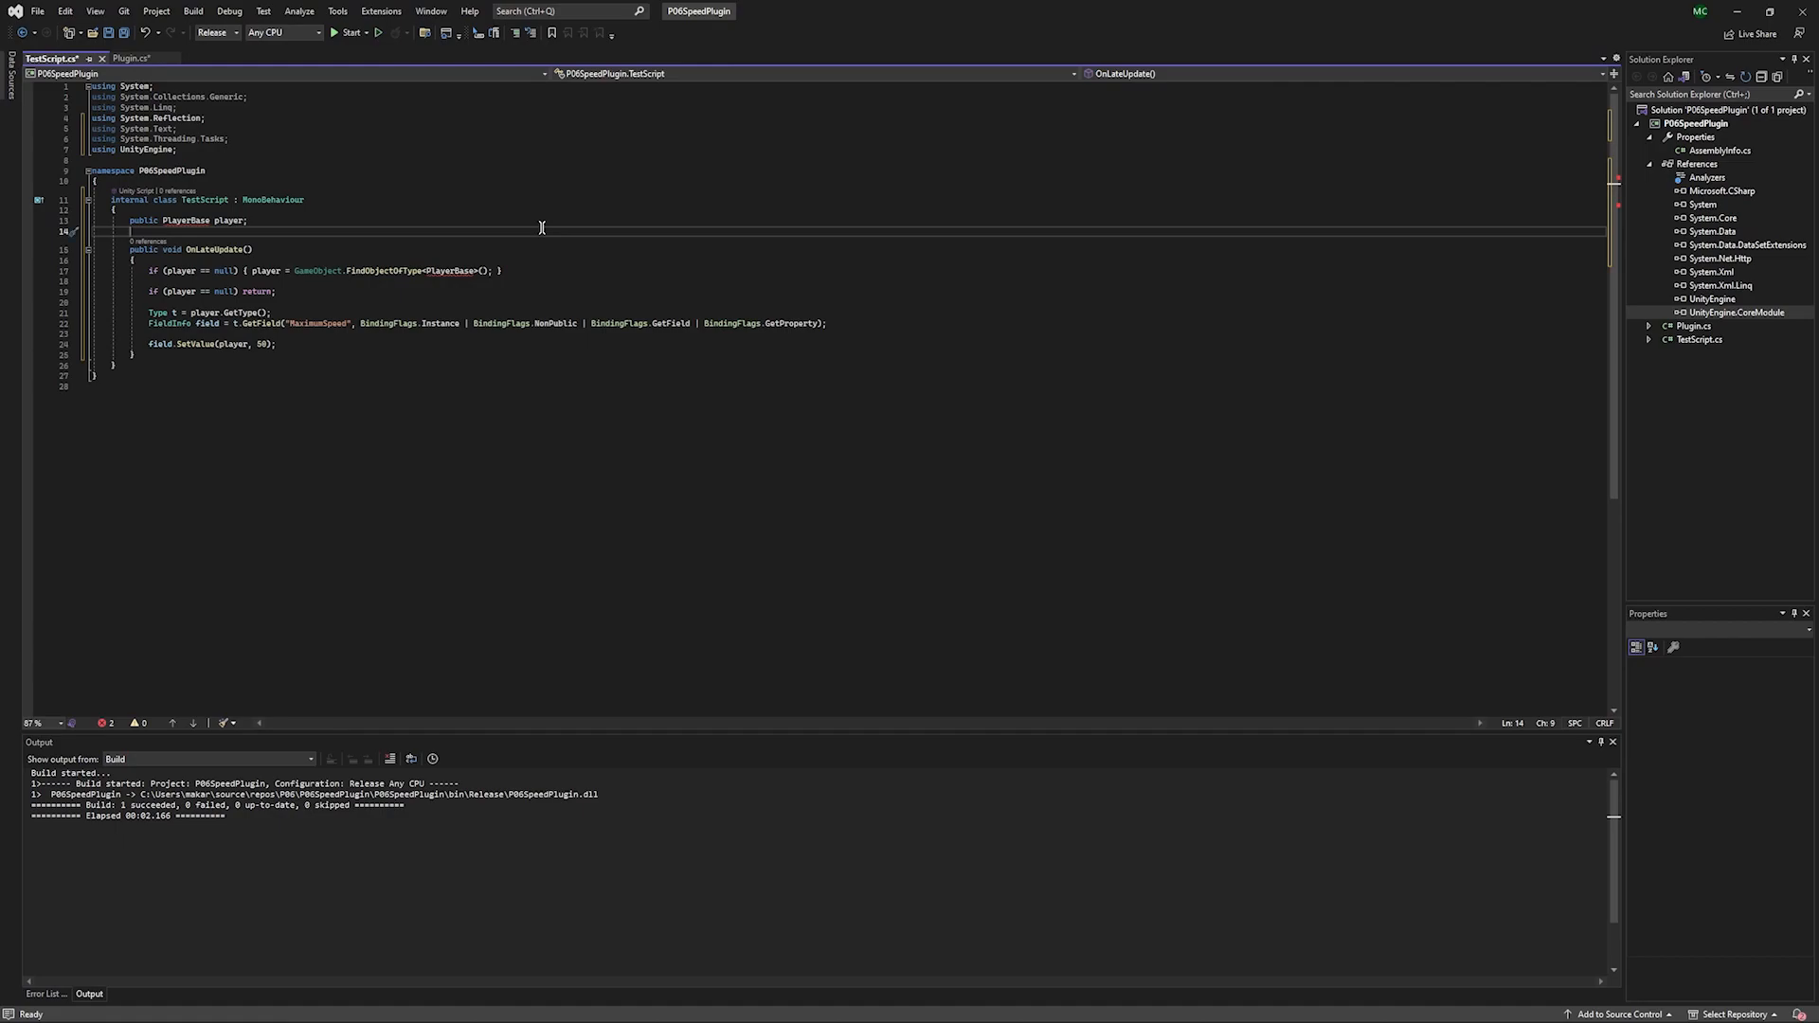
pyautogui.moveTo(365, 282)
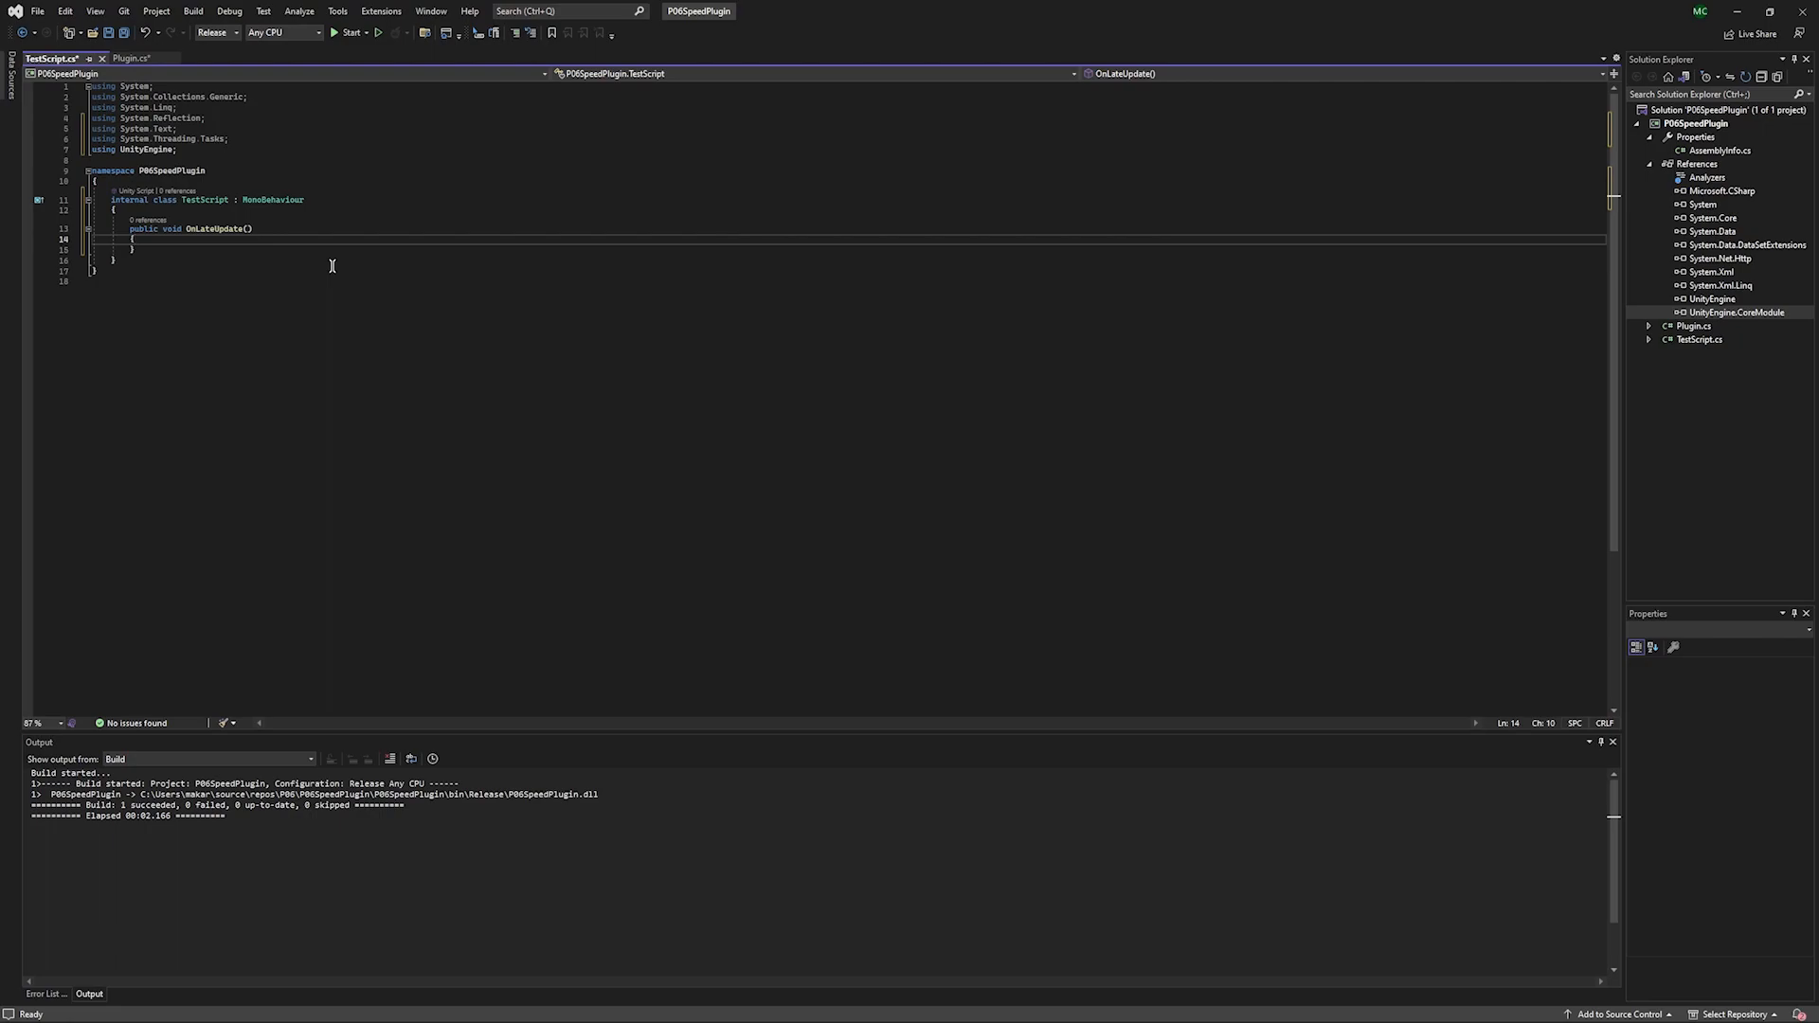
pyautogui.moveTo(289, 199)
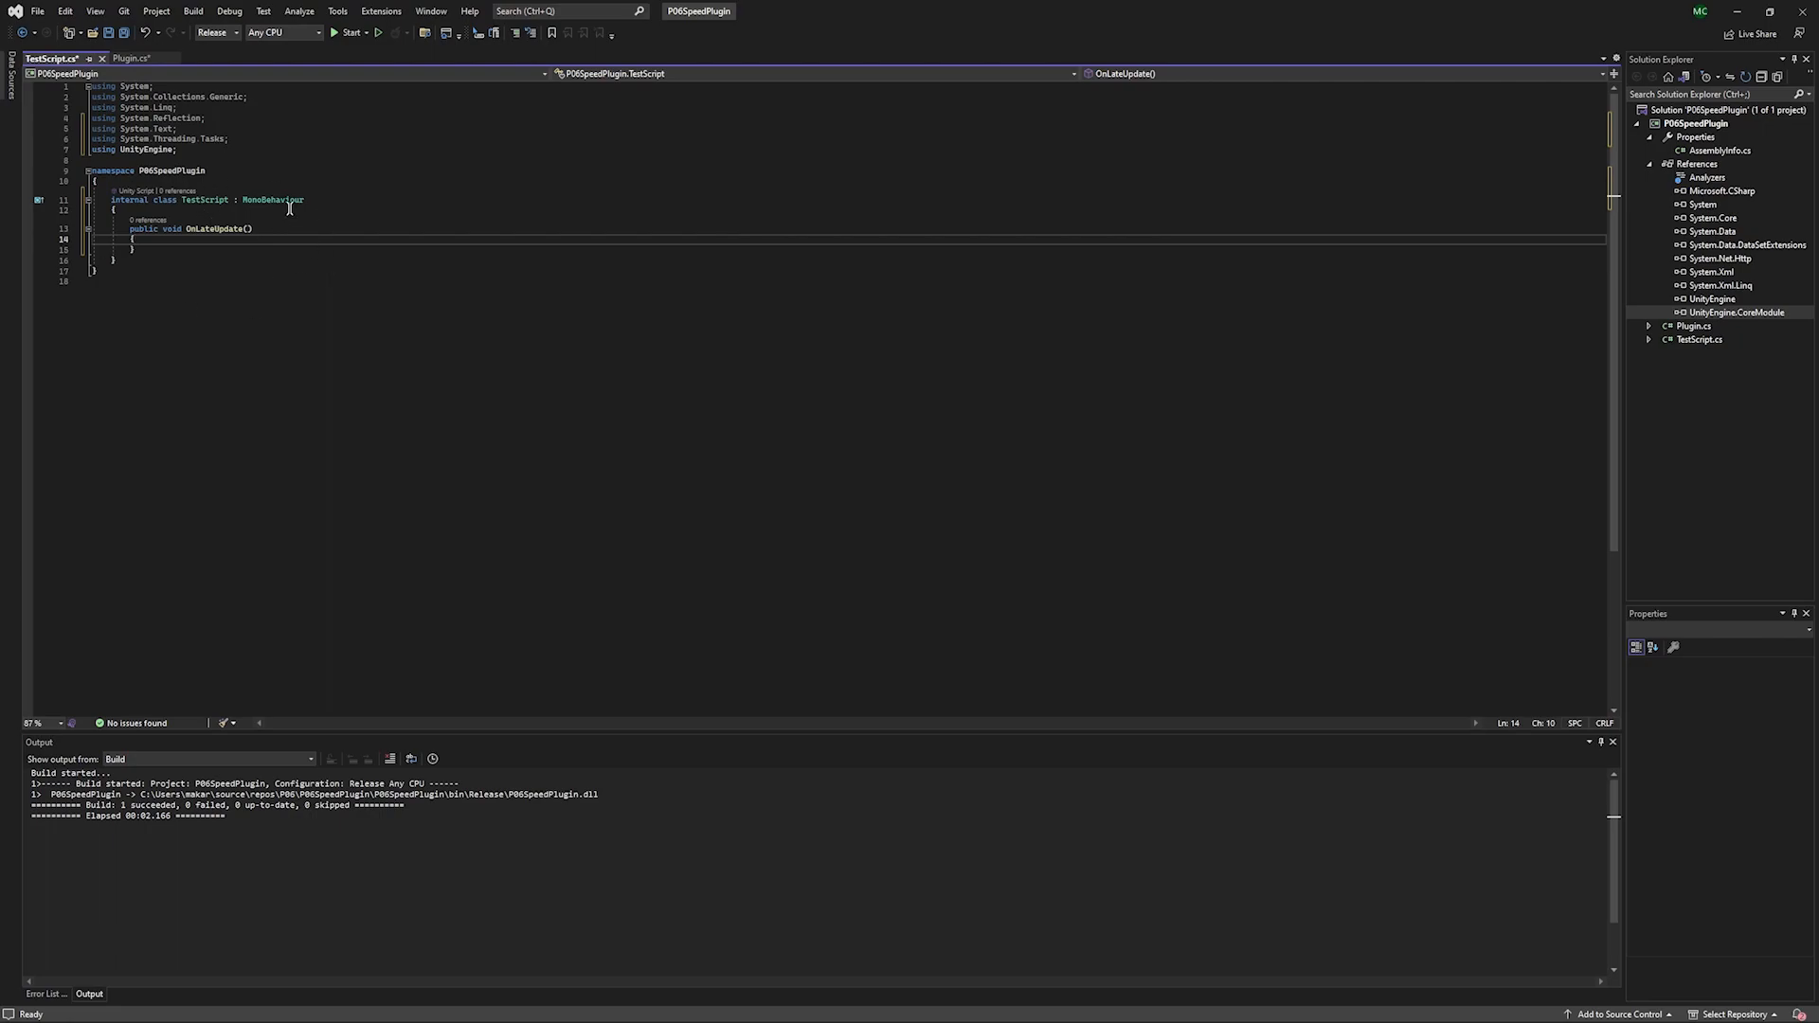
# Comment out all of Plugin.cs and save the file.
pyautogui.click(124, 58)
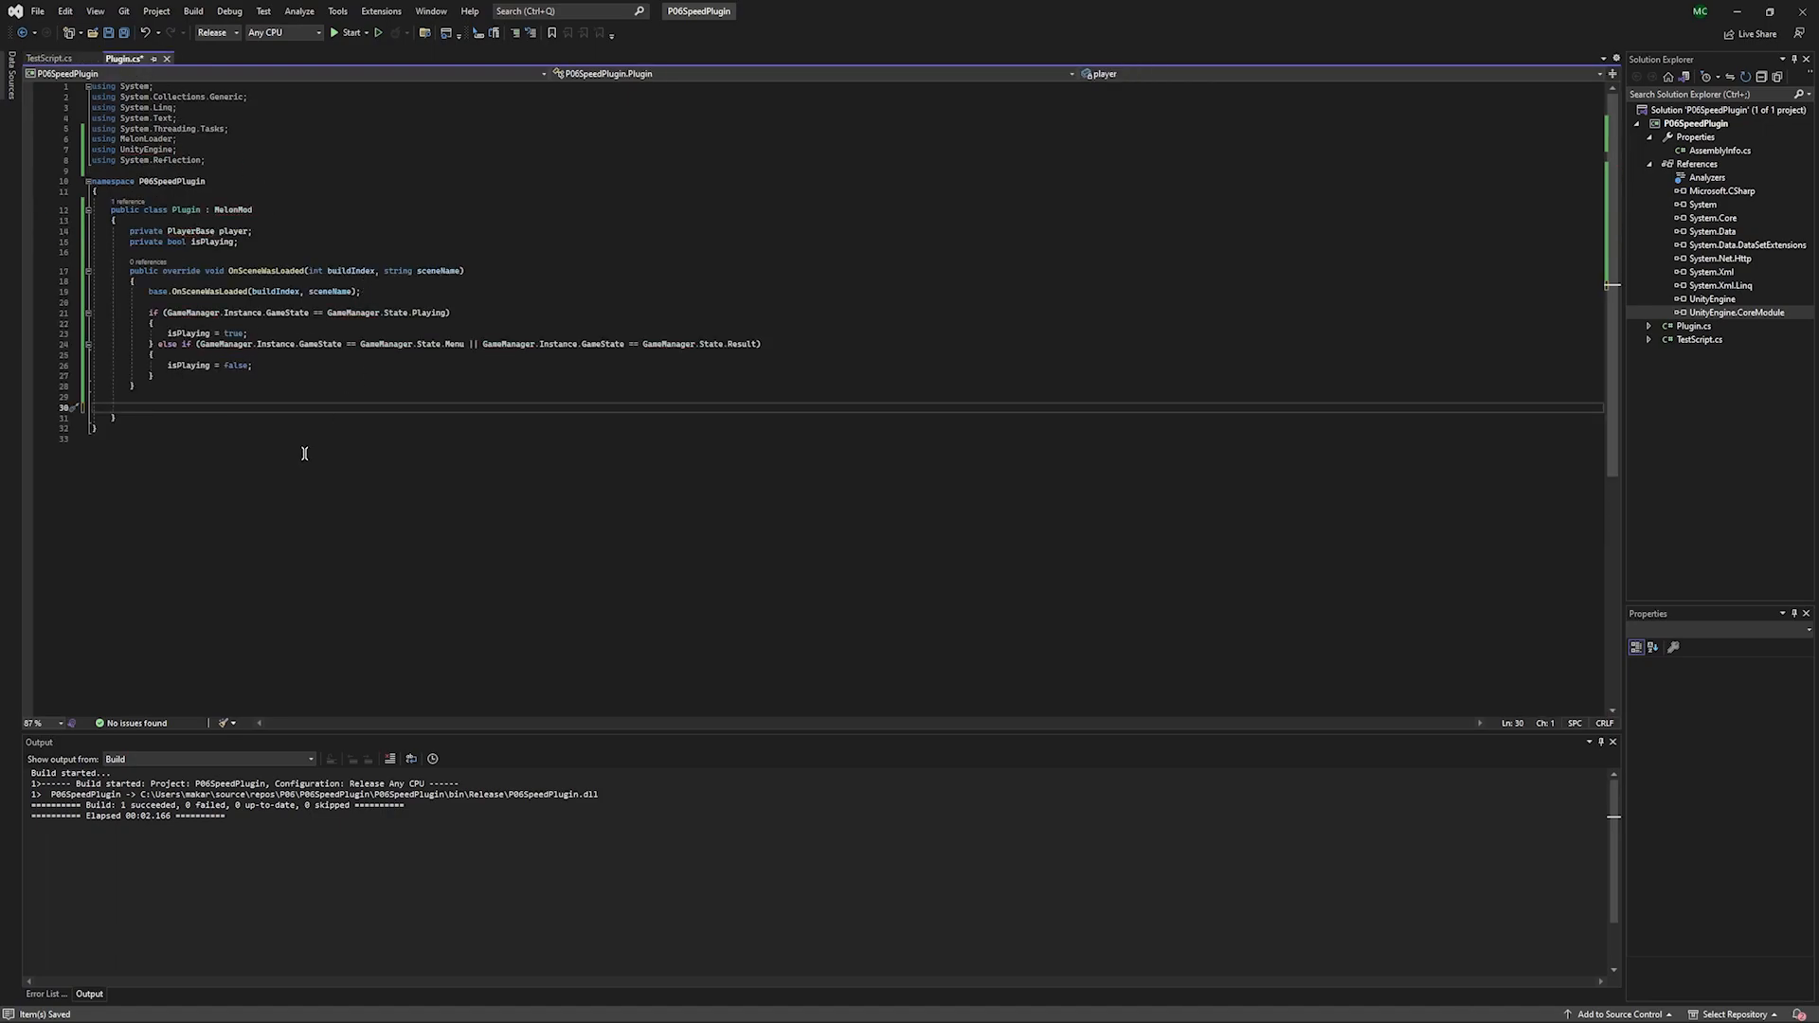
pyautogui.press('ctrl+a')
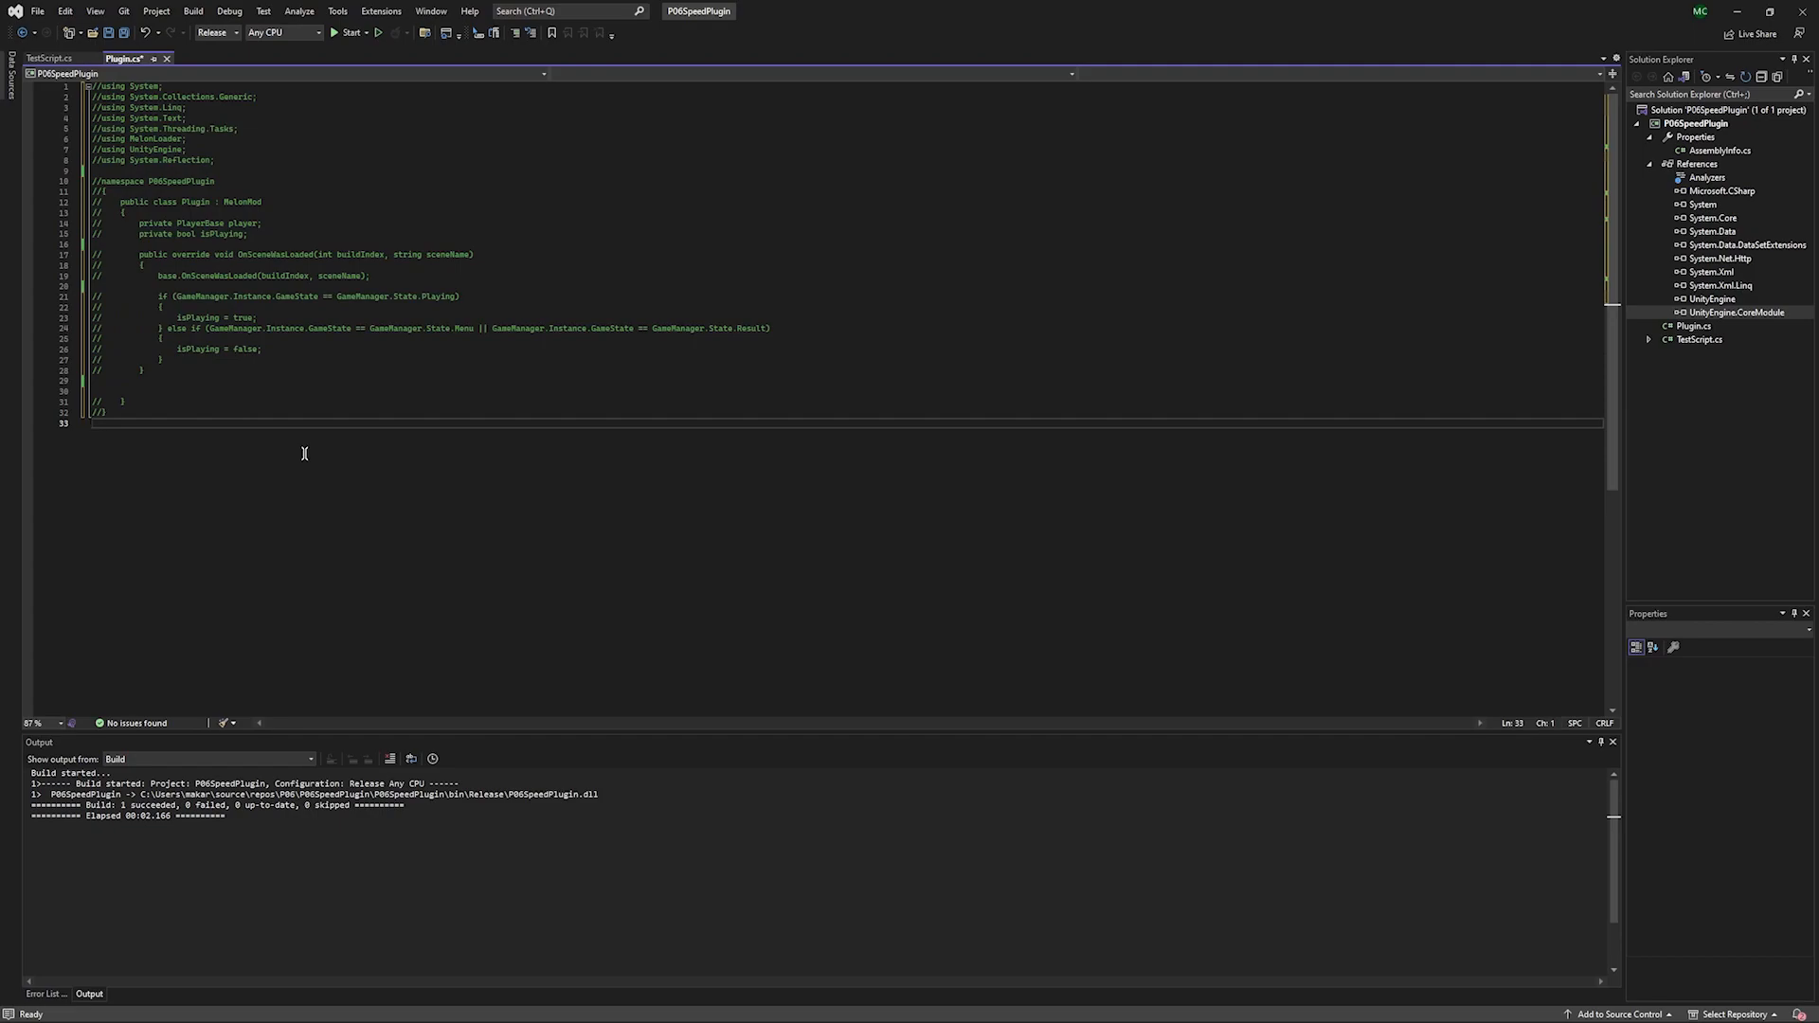
pyautogui.press('ctrl+s')
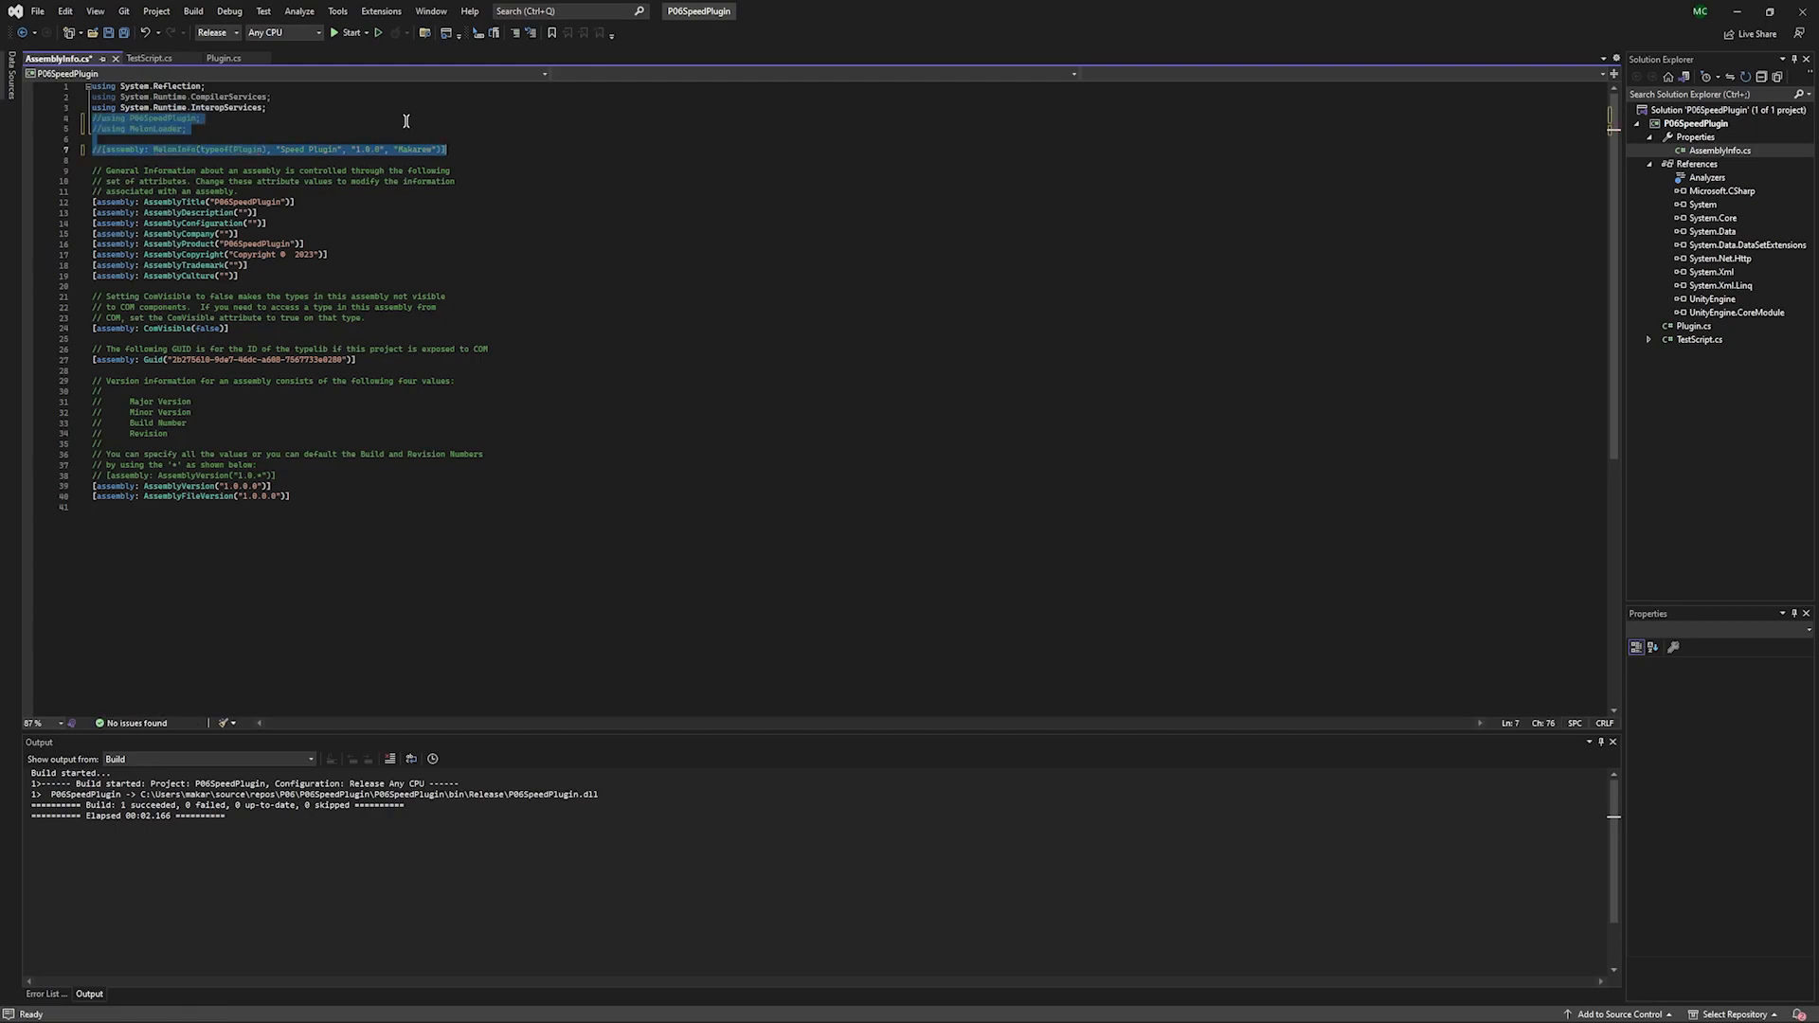
# Save AssemblyInfo.cs with its MelonLoader usings and MelonInfo attribute commented out.
pyautogui.press('ctrl+s')
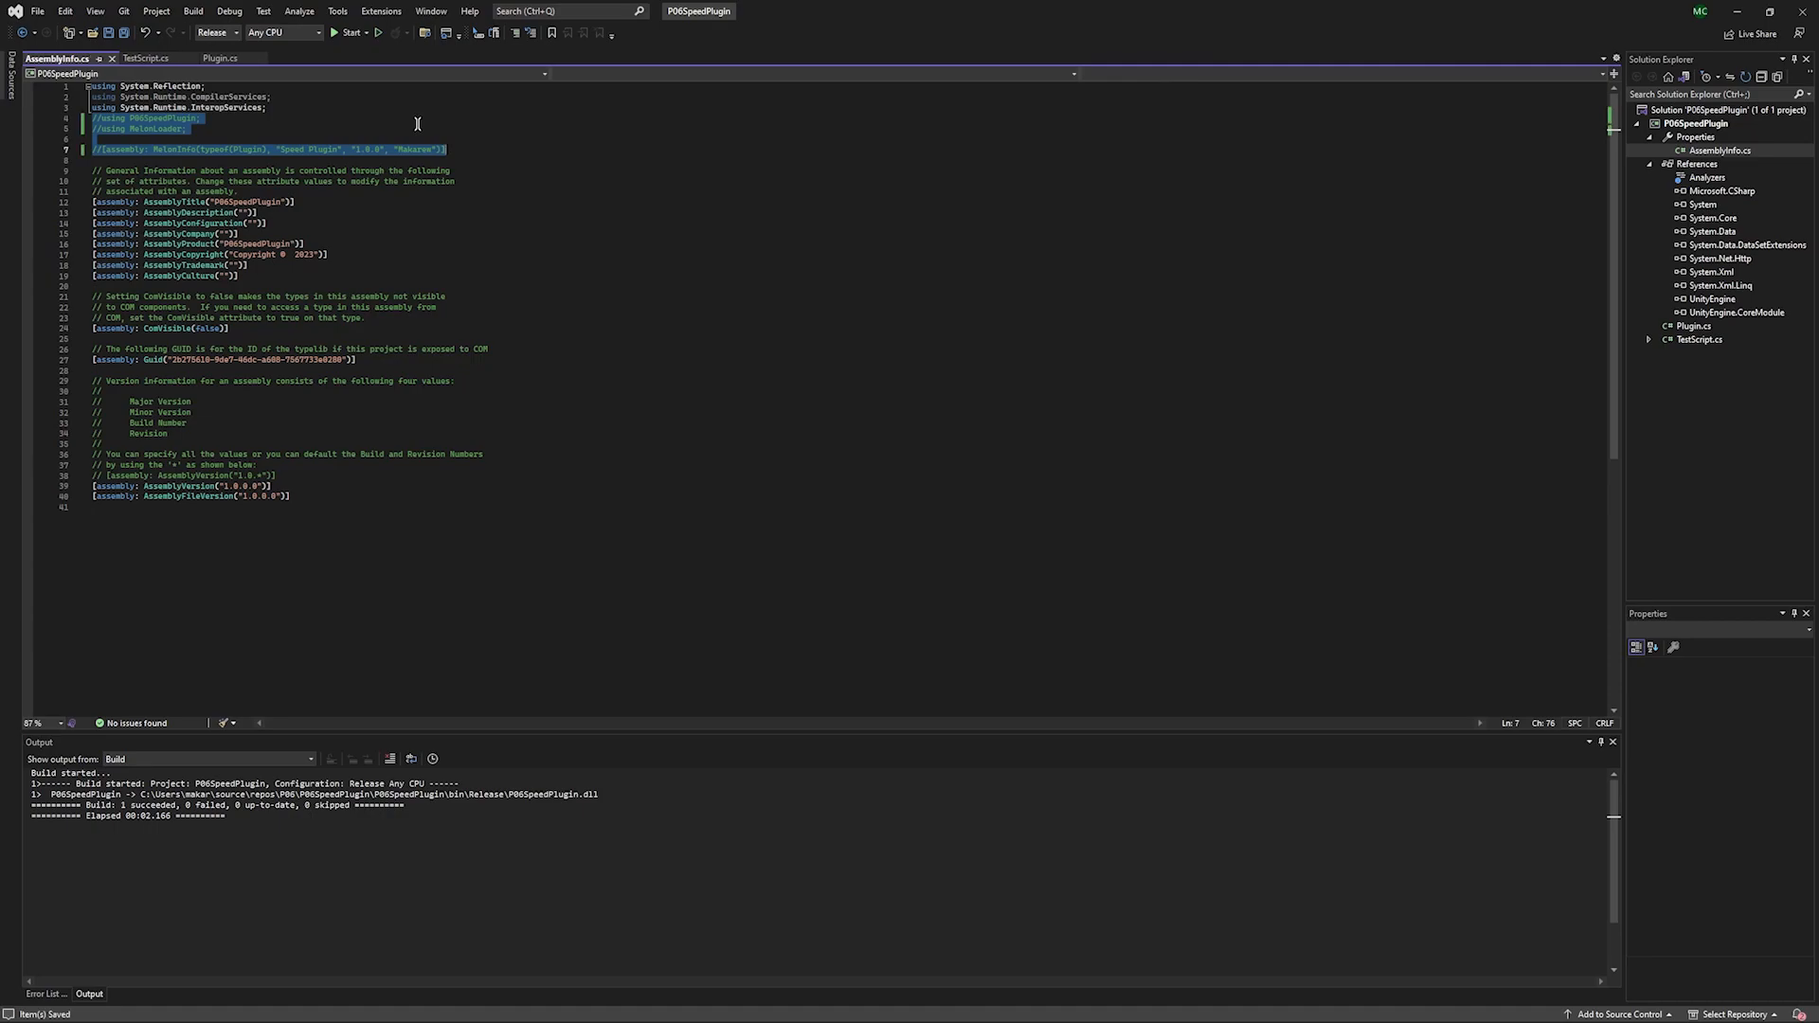
pyautogui.click(567, 160)
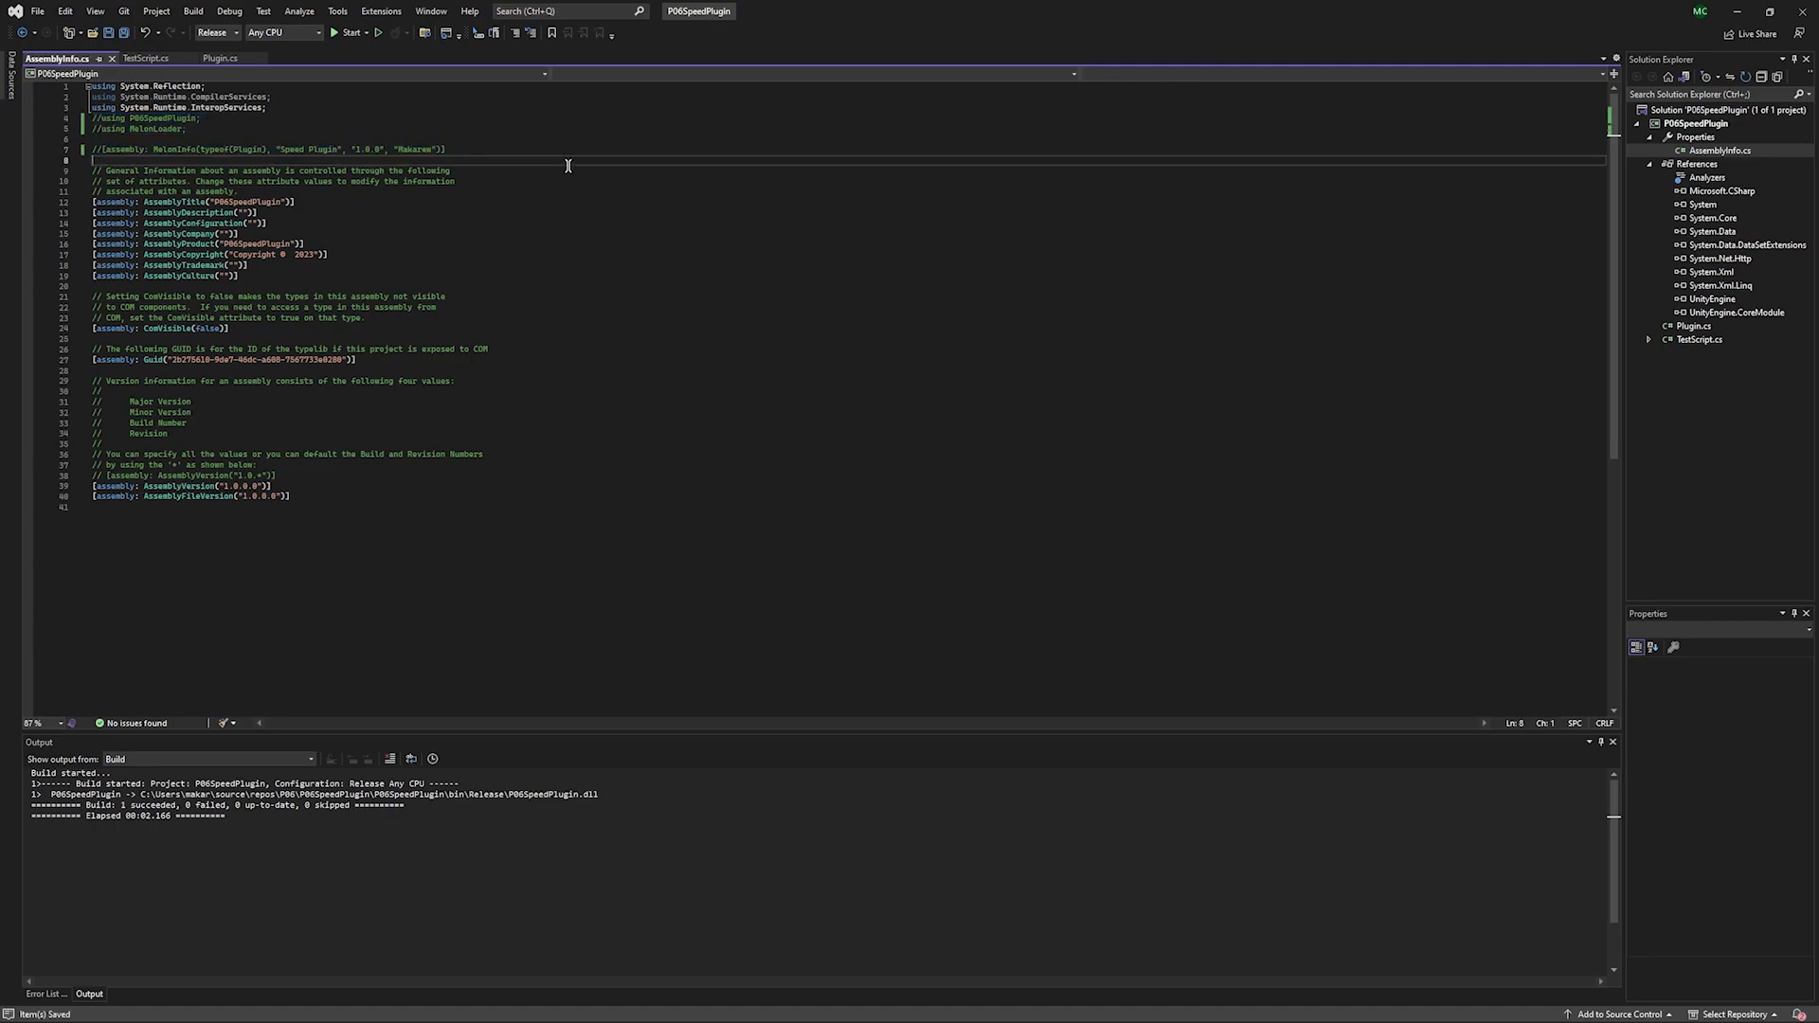